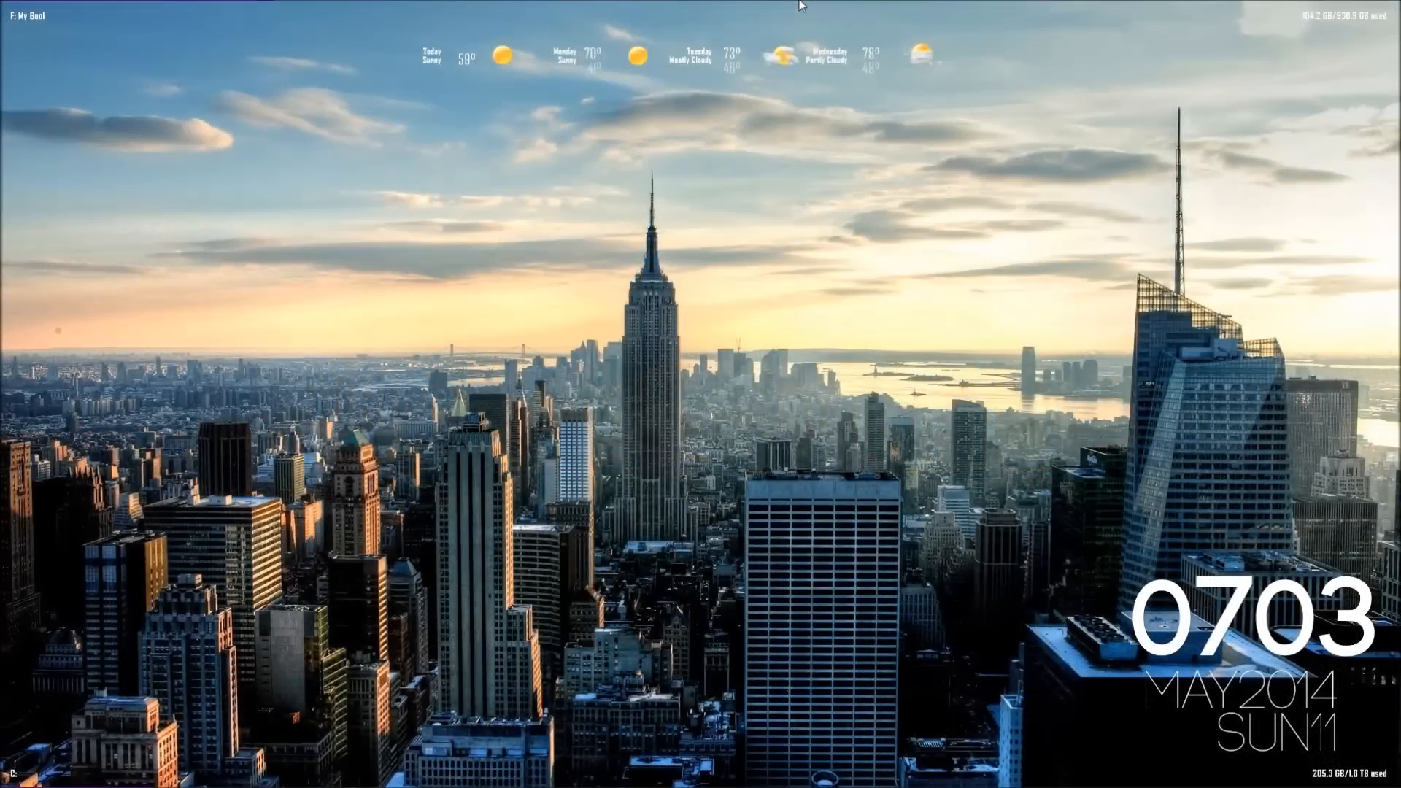
{"action": "mouse_move", "coordinate": [791, 5]}
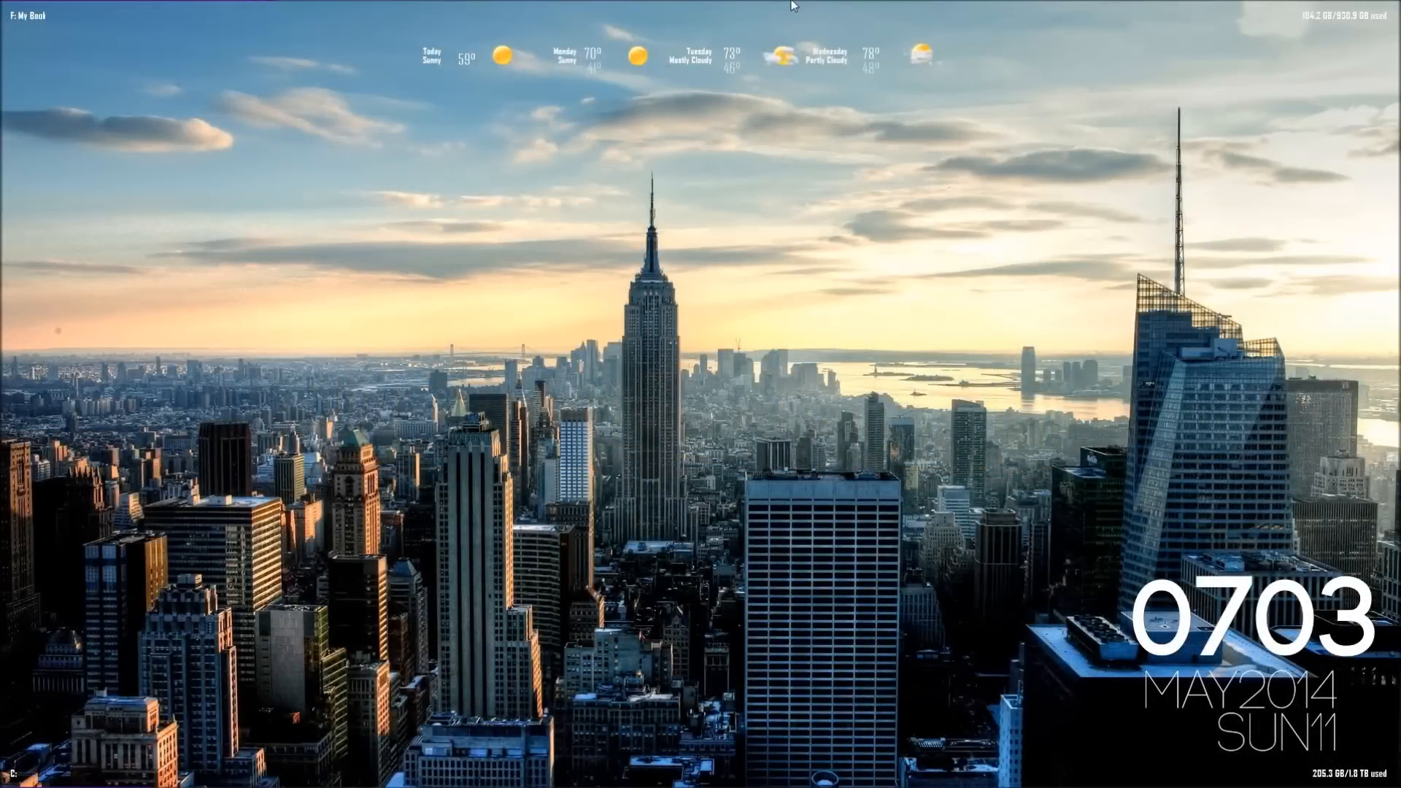
{"action": "mouse_move", "coordinate": [775, 6]}
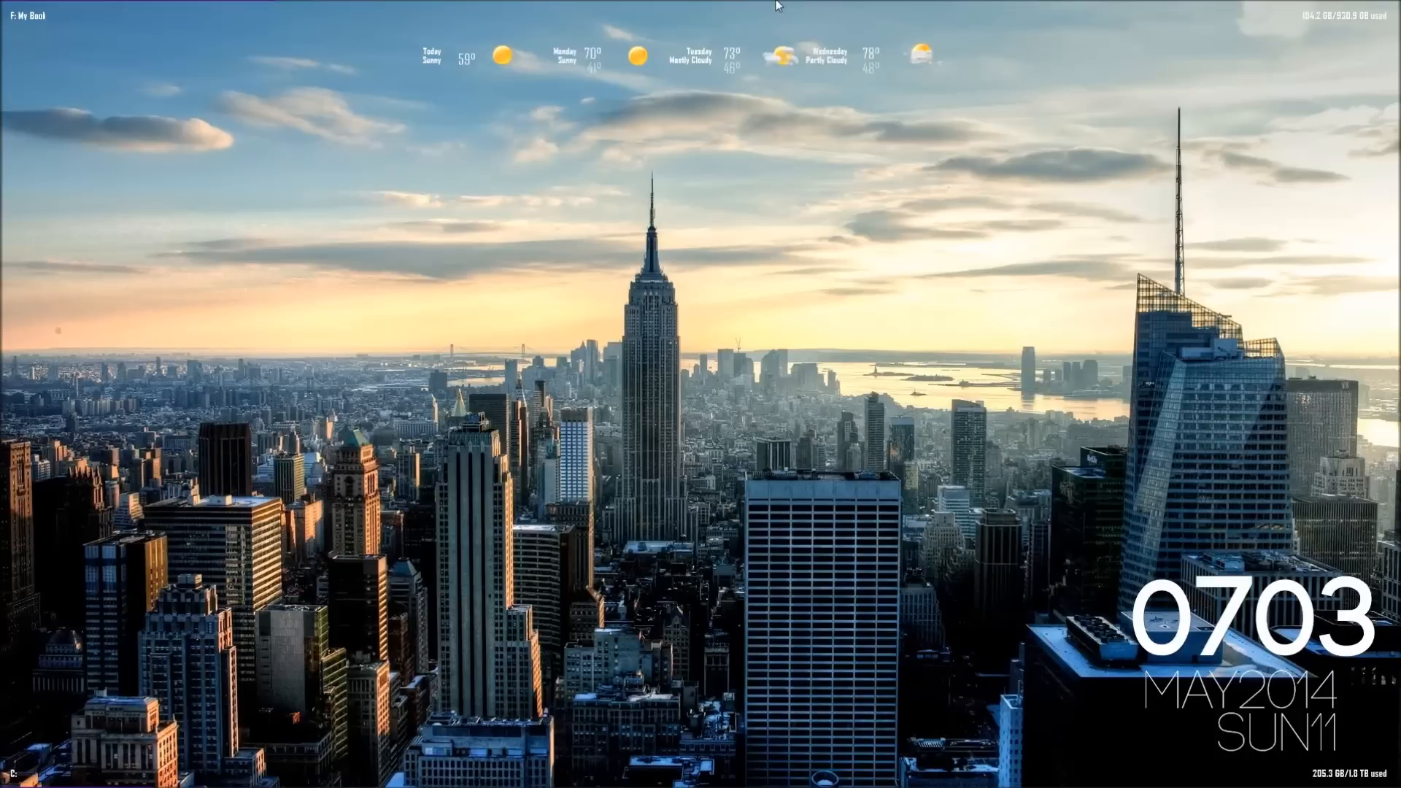
{"action": "mouse_move", "coordinate": [772, 9]}
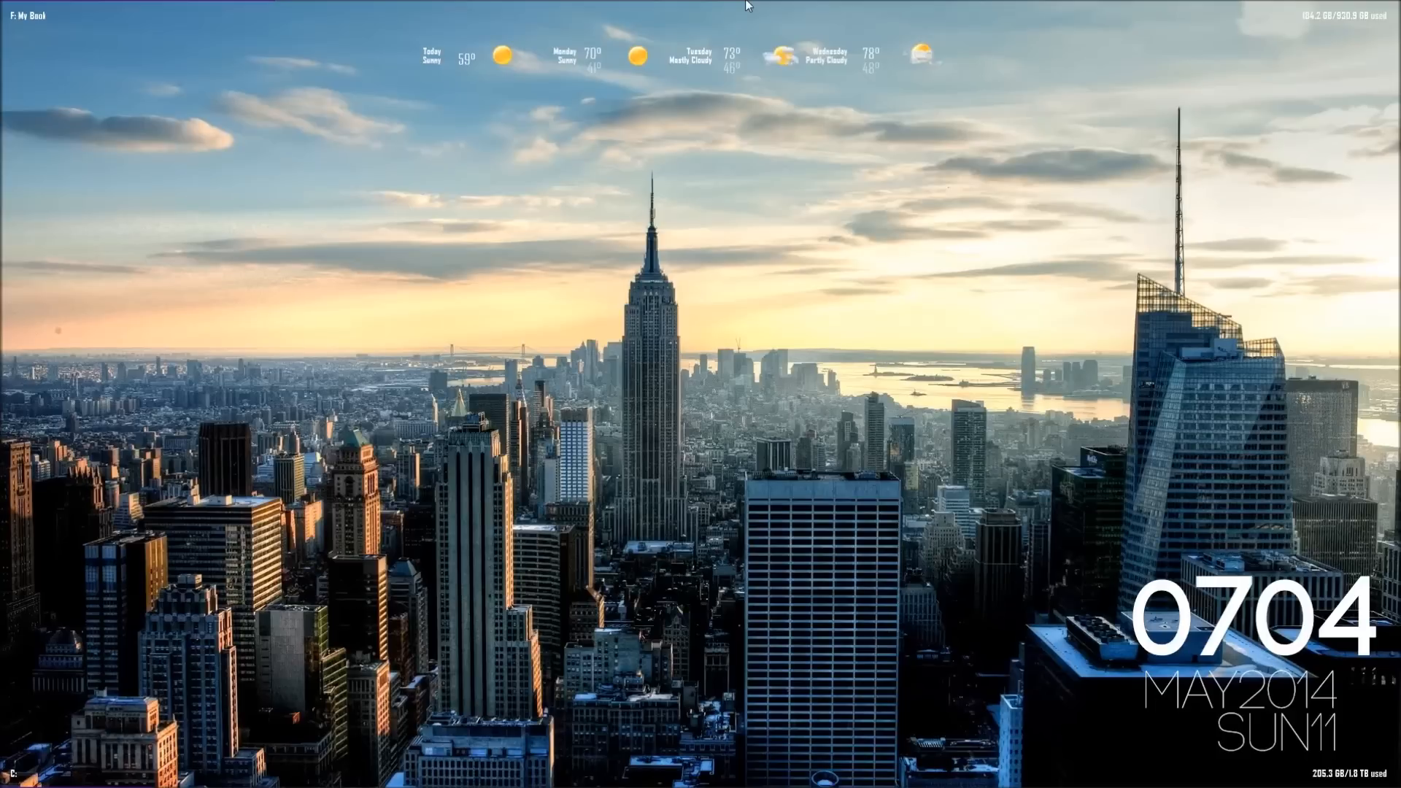
{"action": "mouse_move", "coordinate": [705, 522]}
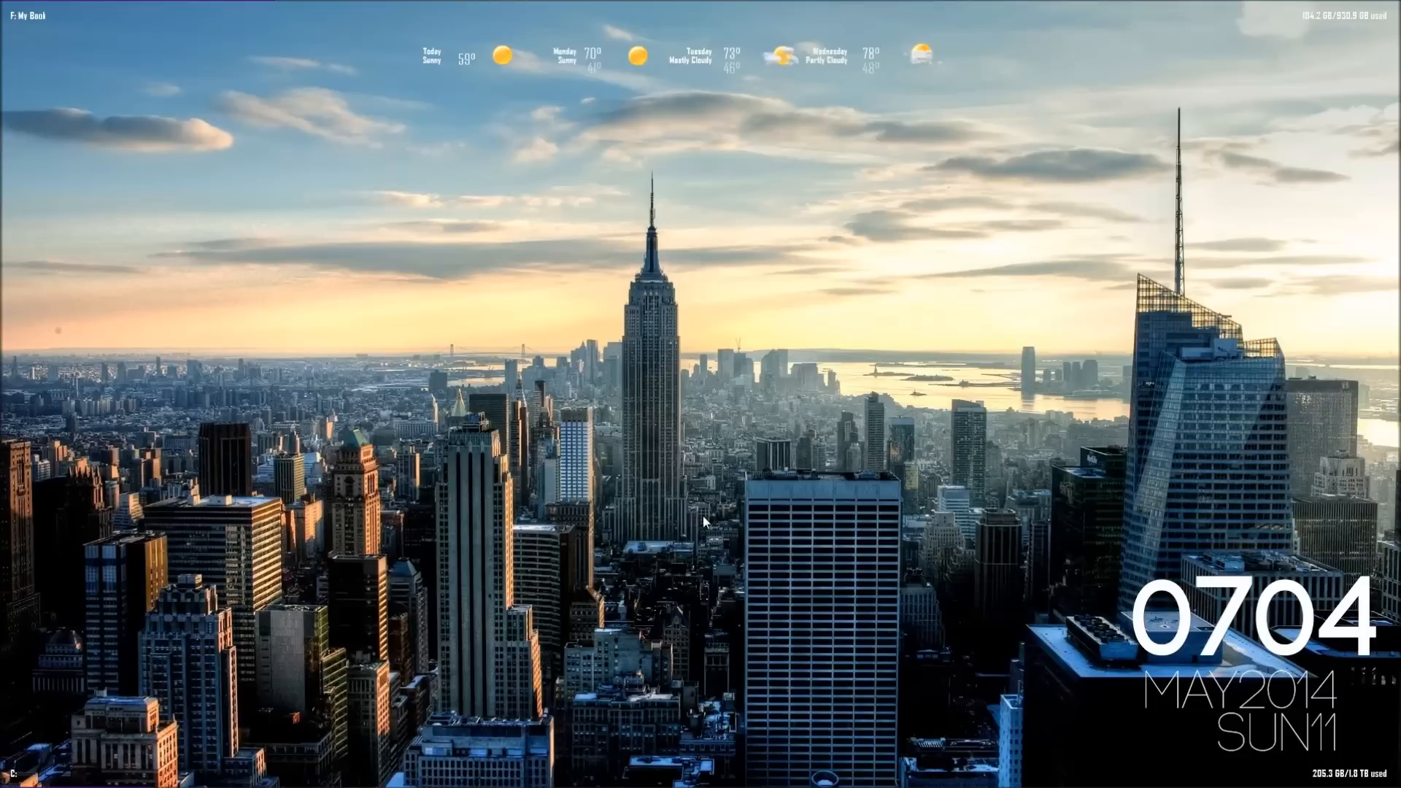
{"action": "mouse_move", "coordinate": [697, 547]}
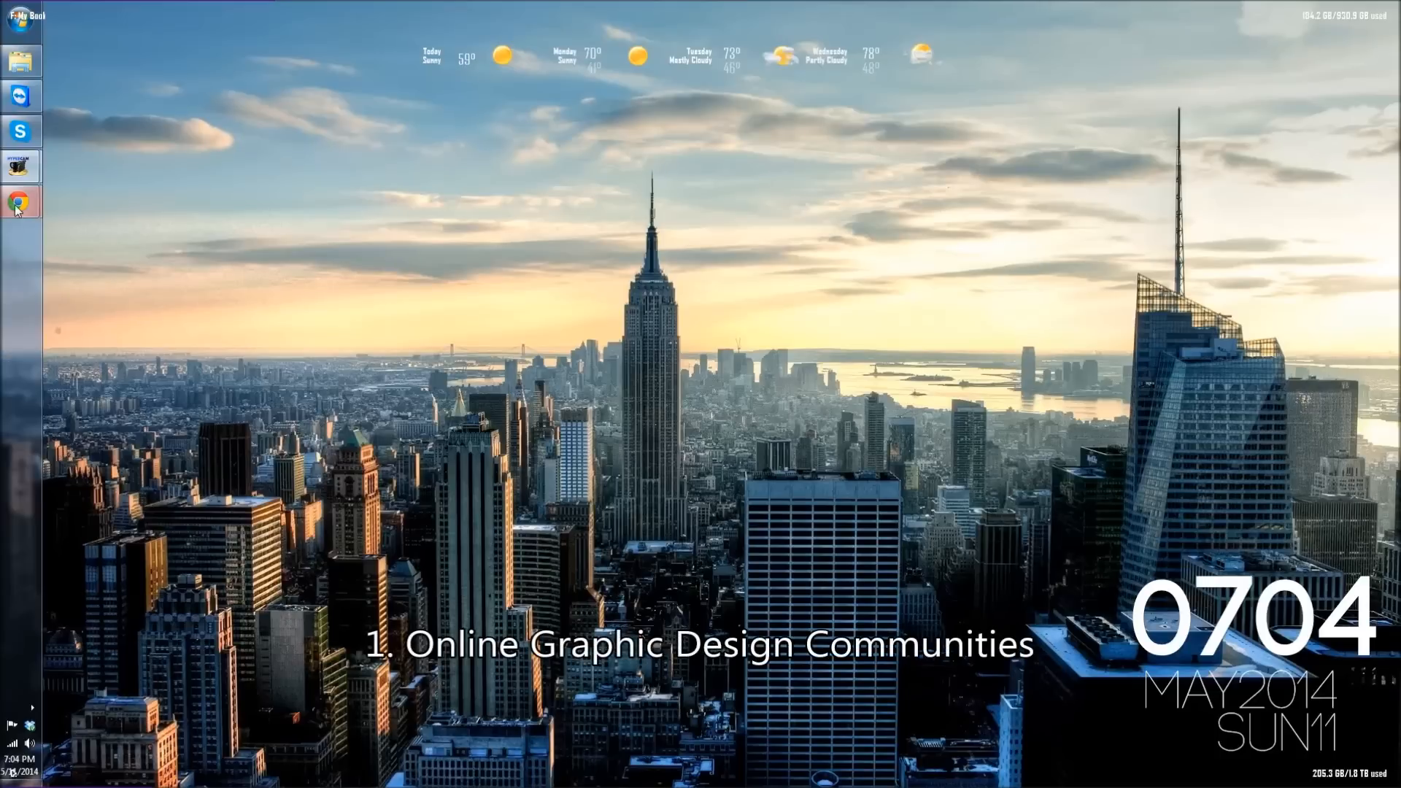
Launch the browser and search Google for 'graphic design communities'.
{"action": "left_click", "coordinate": [16, 203]}
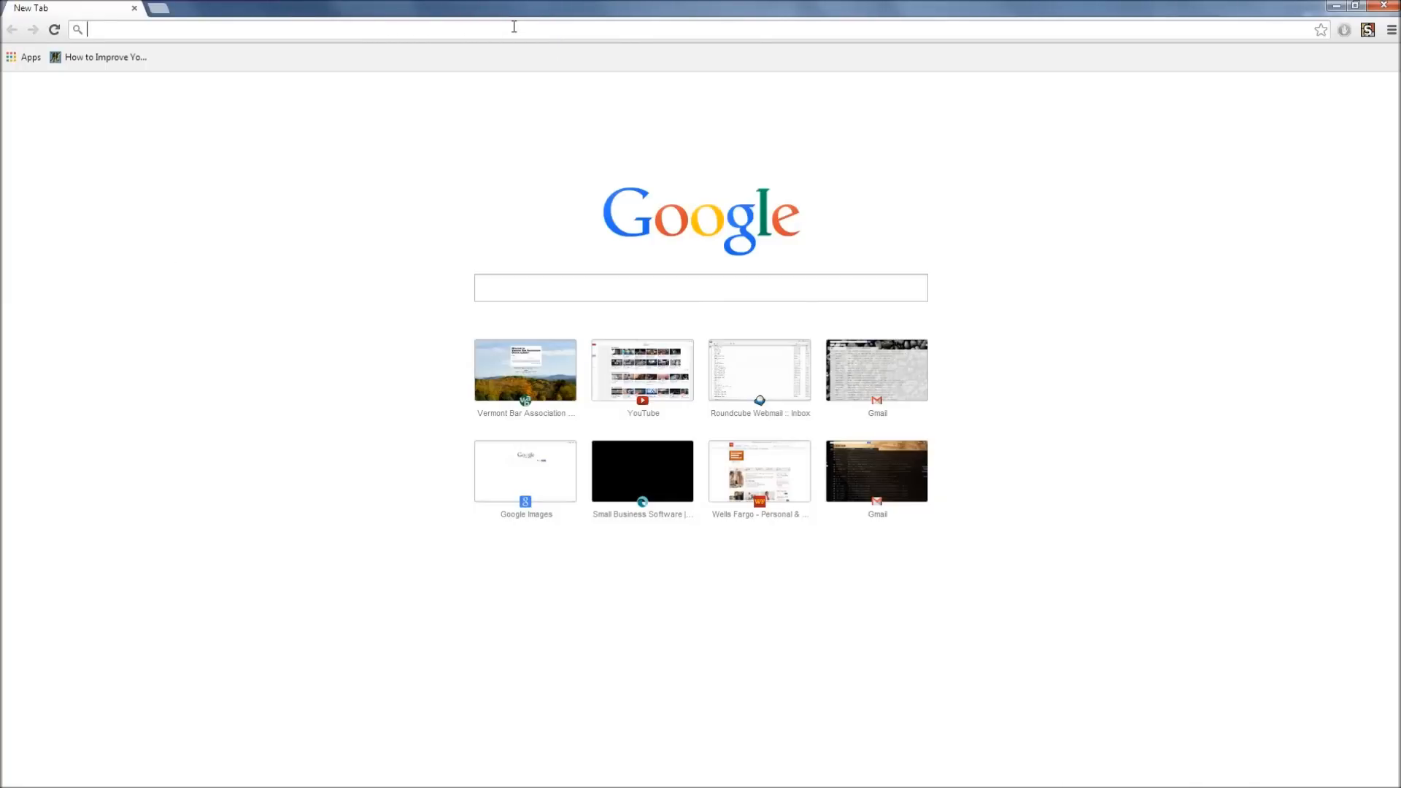
{"action": "mouse_move", "coordinate": [298, 257]}
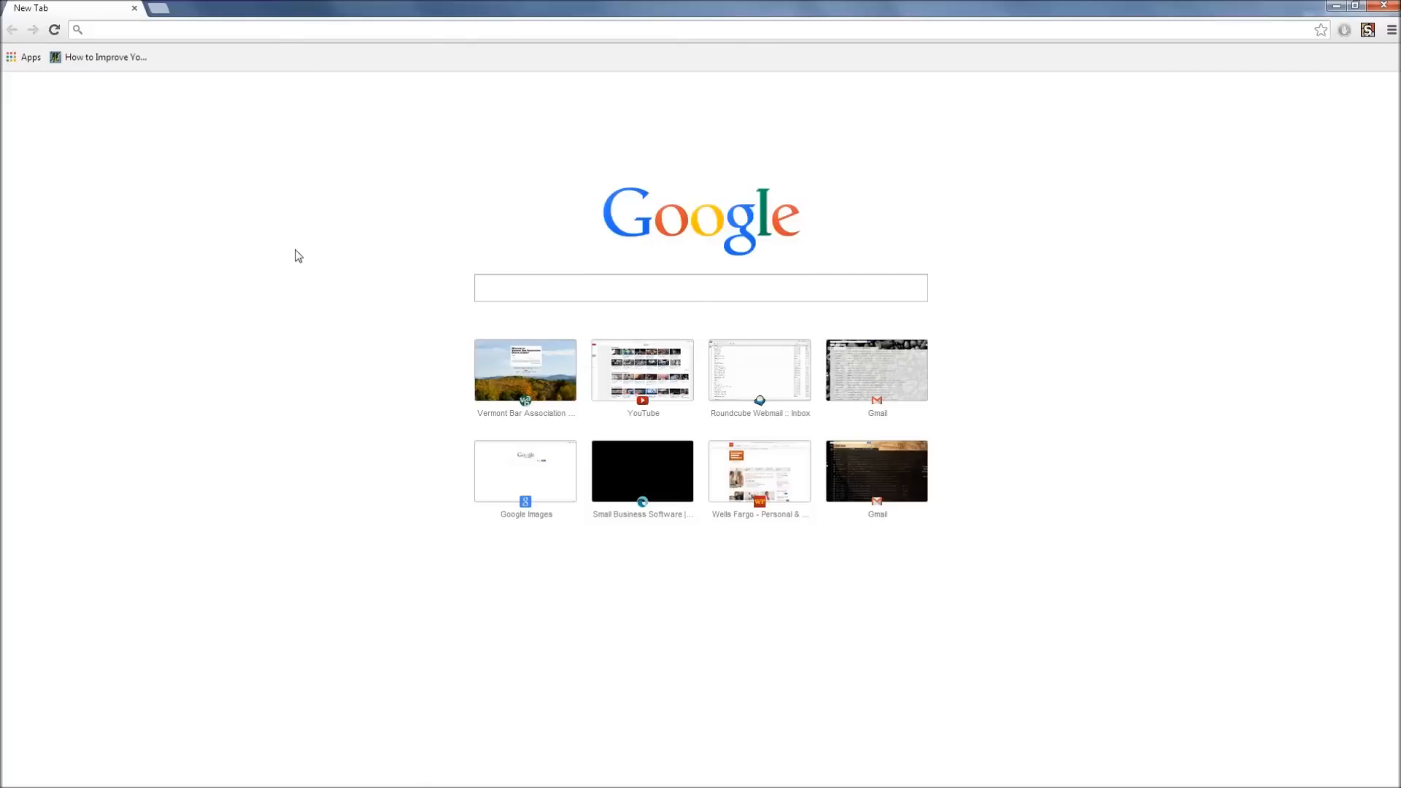
{"action": "type", "text": "graphi"}
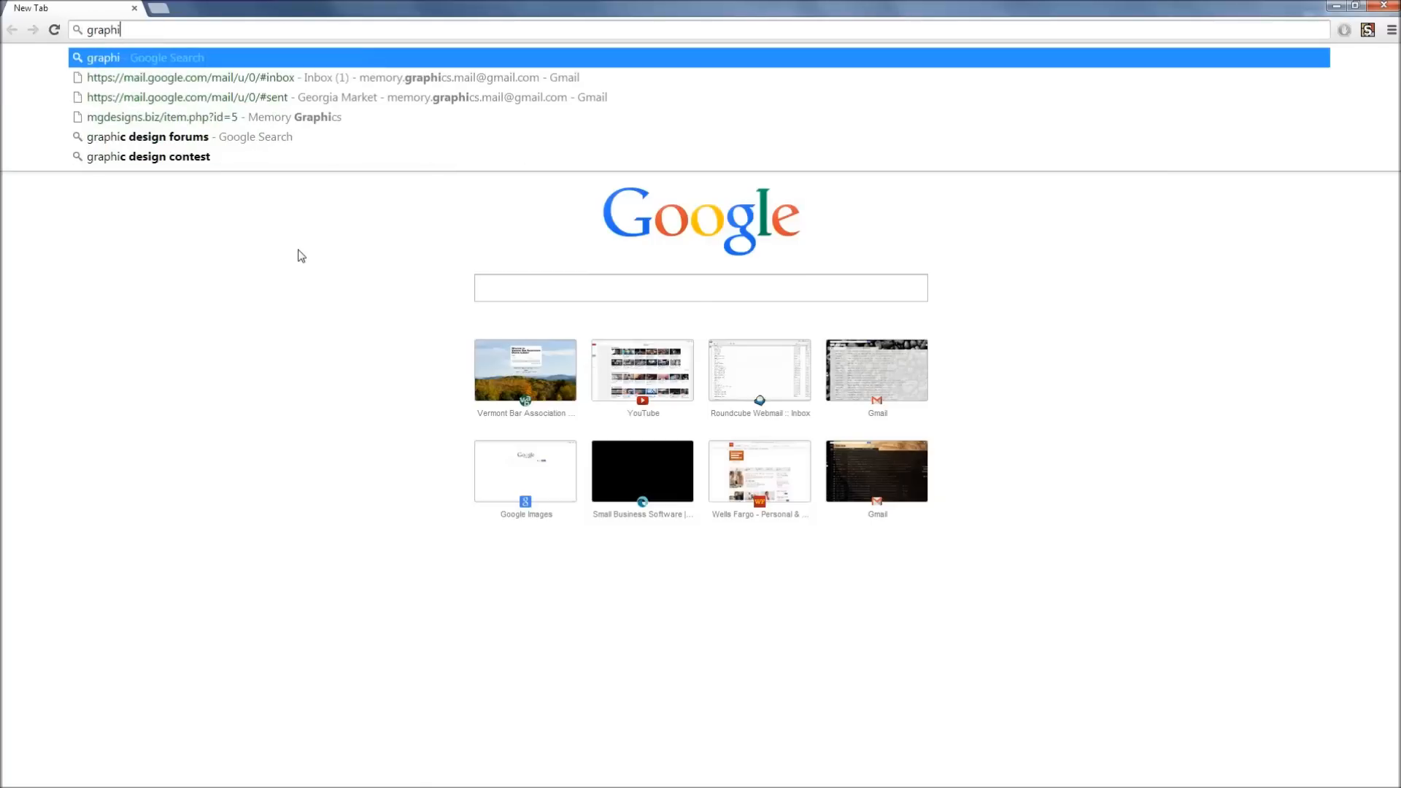
{"action": "type", "text": "c d"}
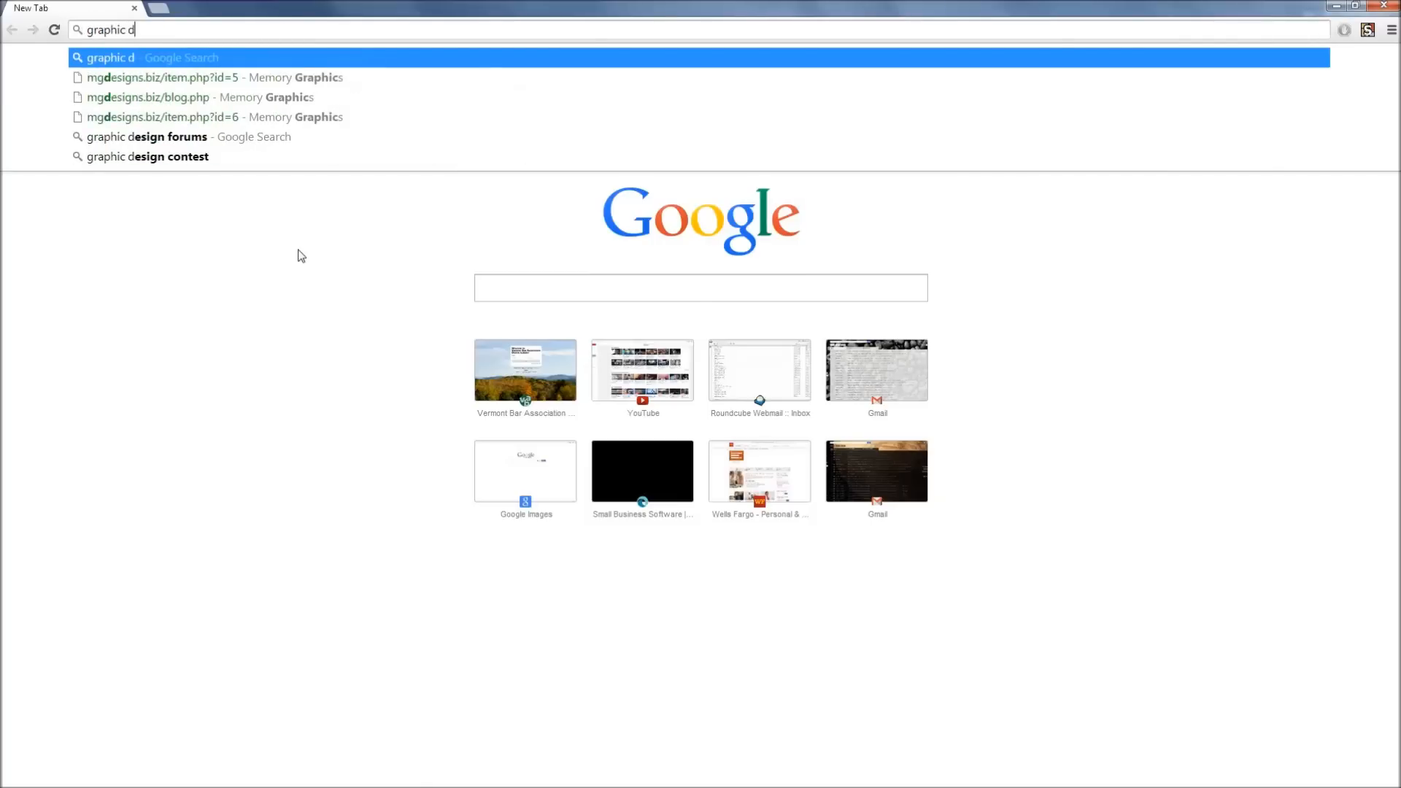
{"action": "type", "text": "esign com"}
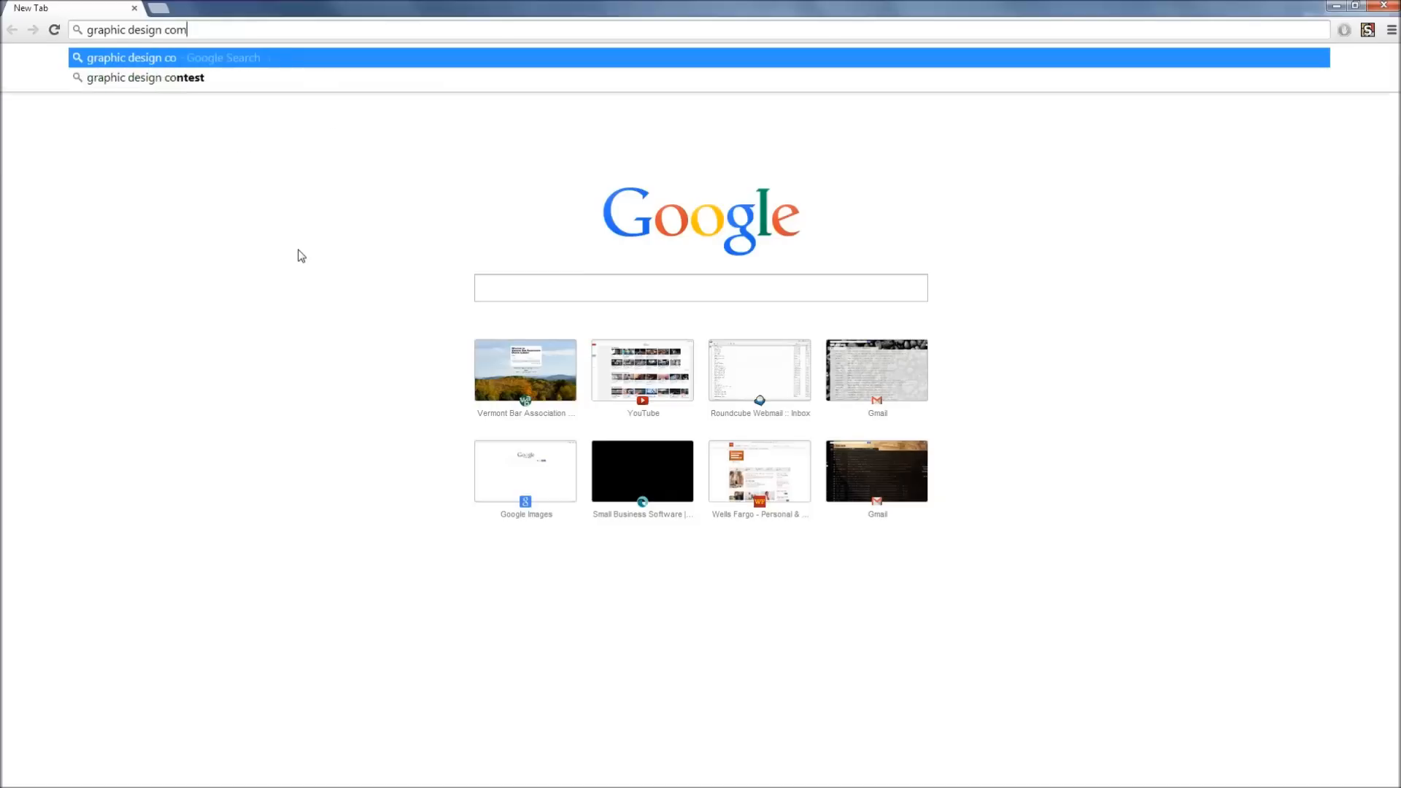
{"action": "key", "text": "Return"}
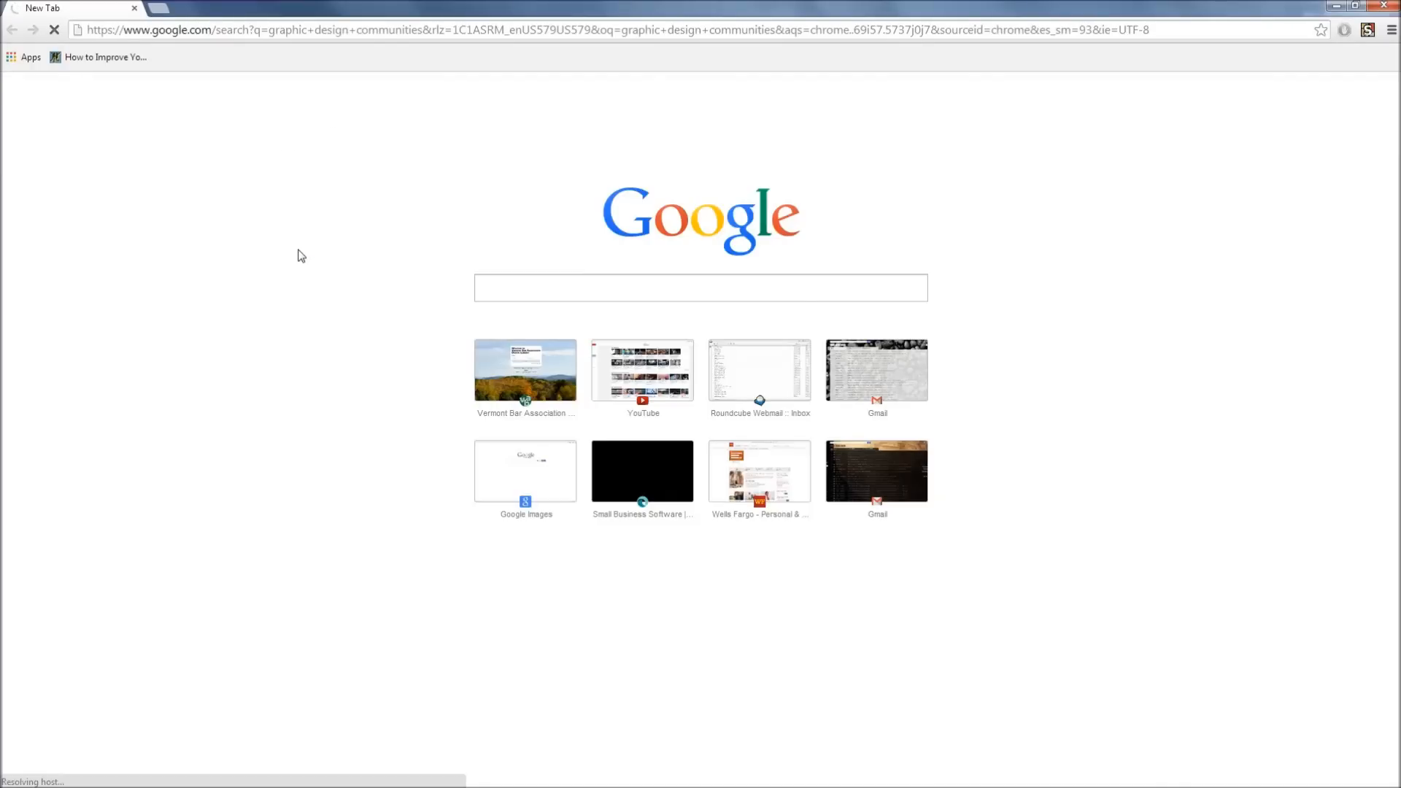
{"action": "mouse_move", "coordinate": [349, 213]}
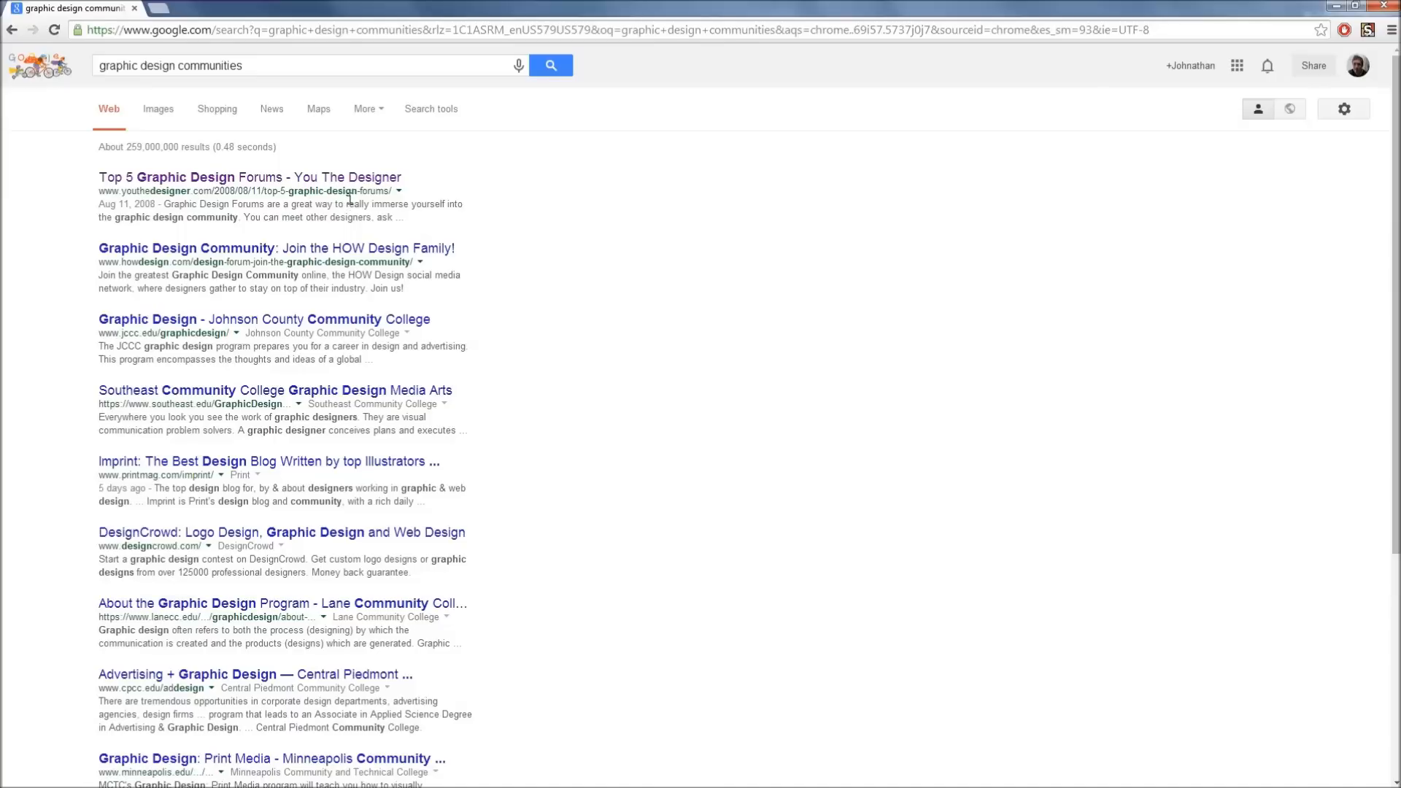
{"action": "mouse_move", "coordinate": [284, 550]}
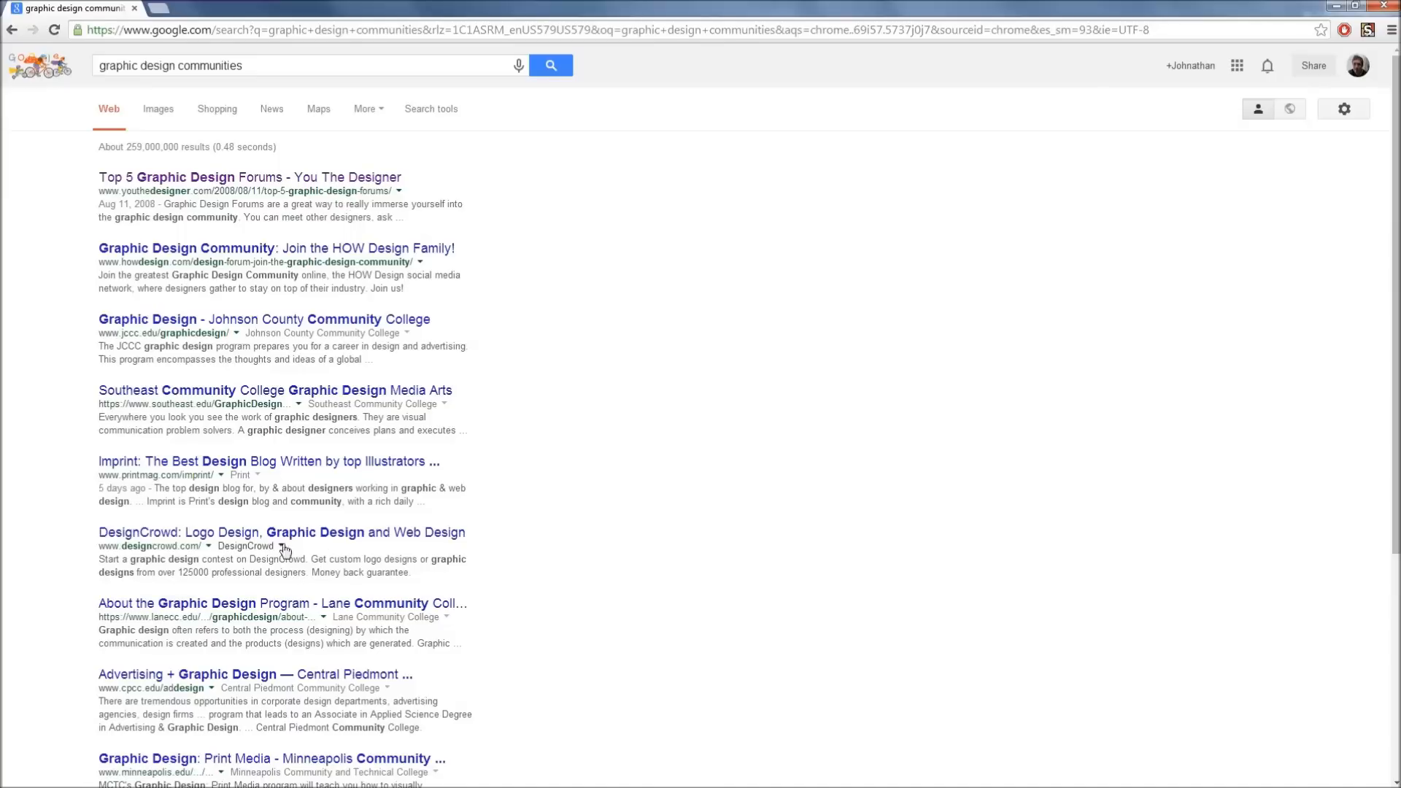
Visit the DesignCrowd result, then navigate to planetrenders.com from the address bar.
{"action": "left_click", "coordinate": [281, 532]}
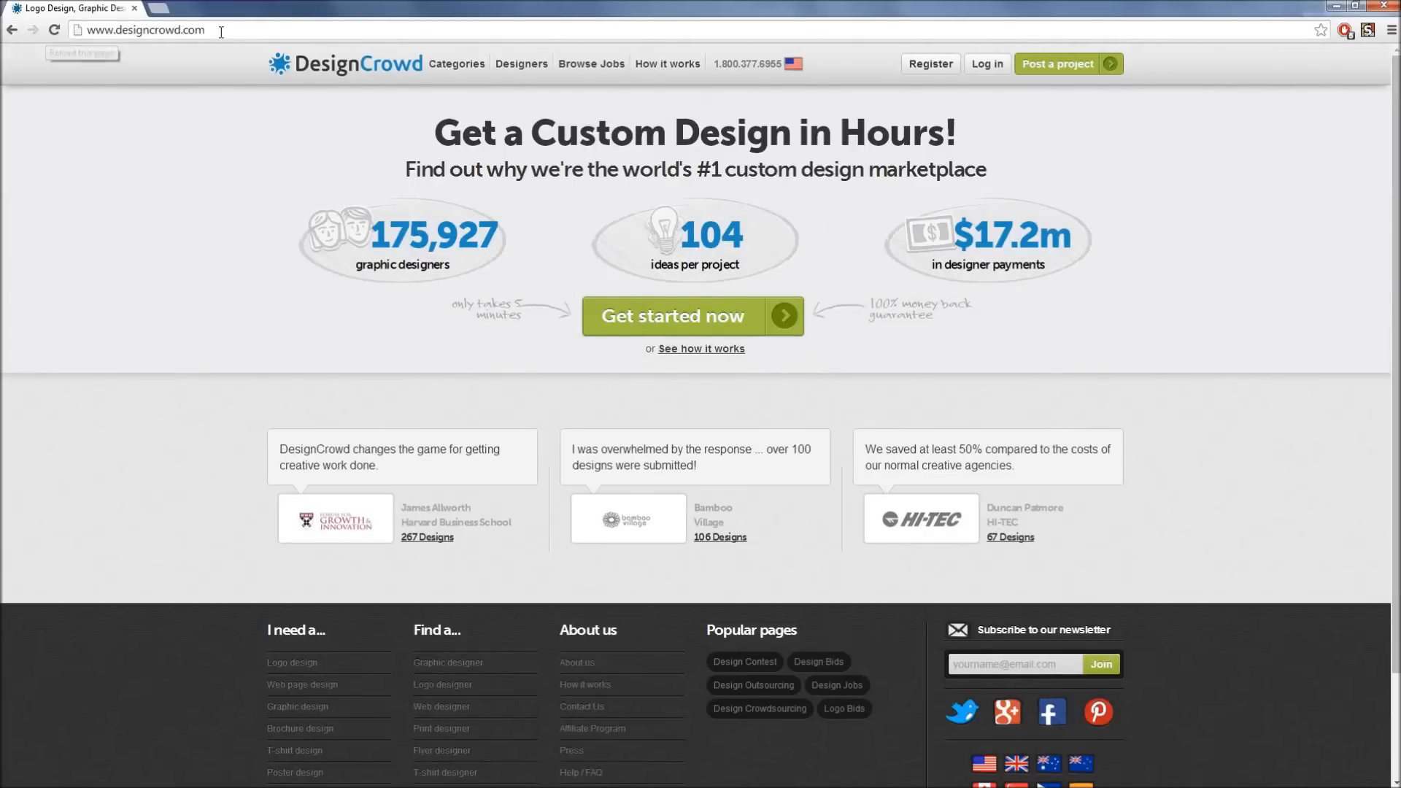
{"action": "left_click", "coordinate": [143, 29]}
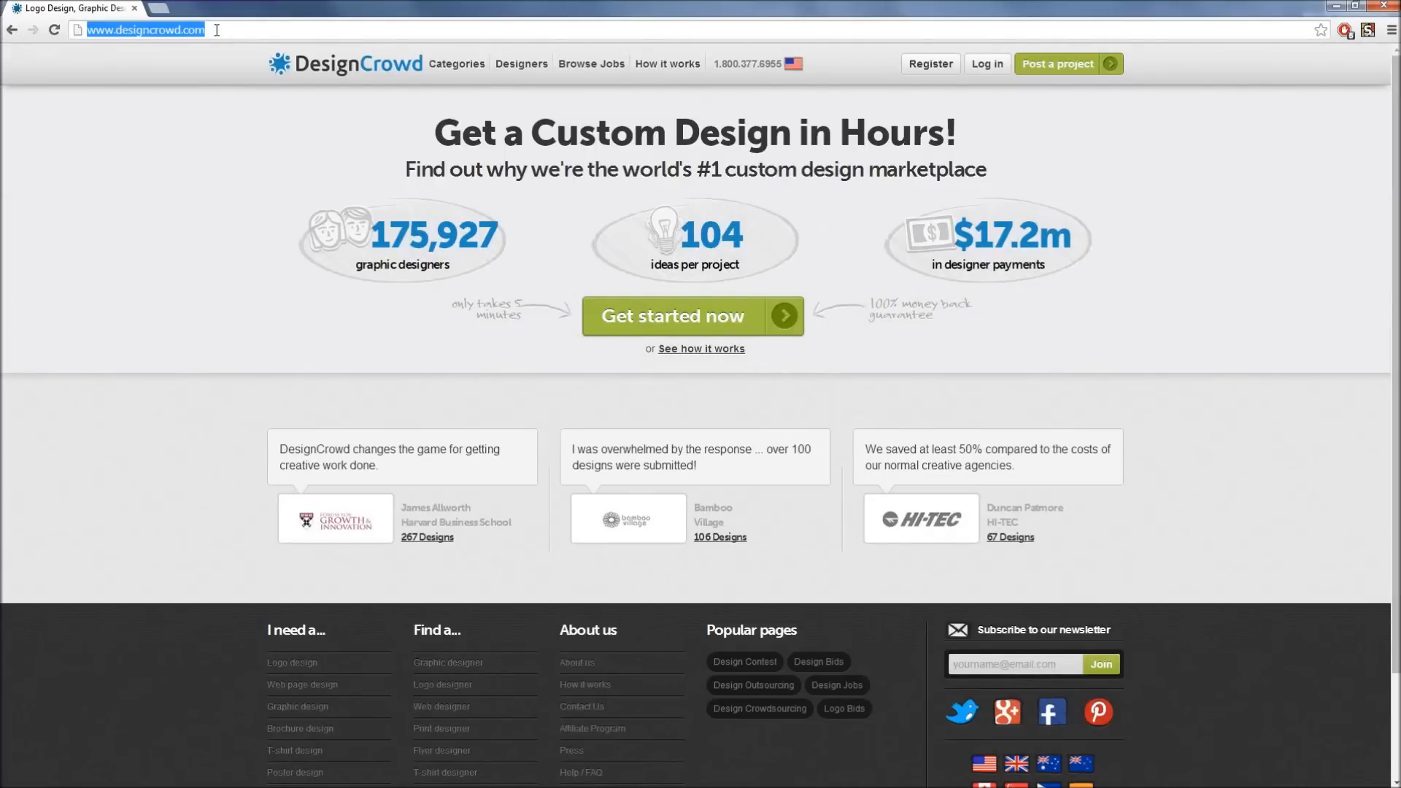
{"action": "type", "text": "planet"}
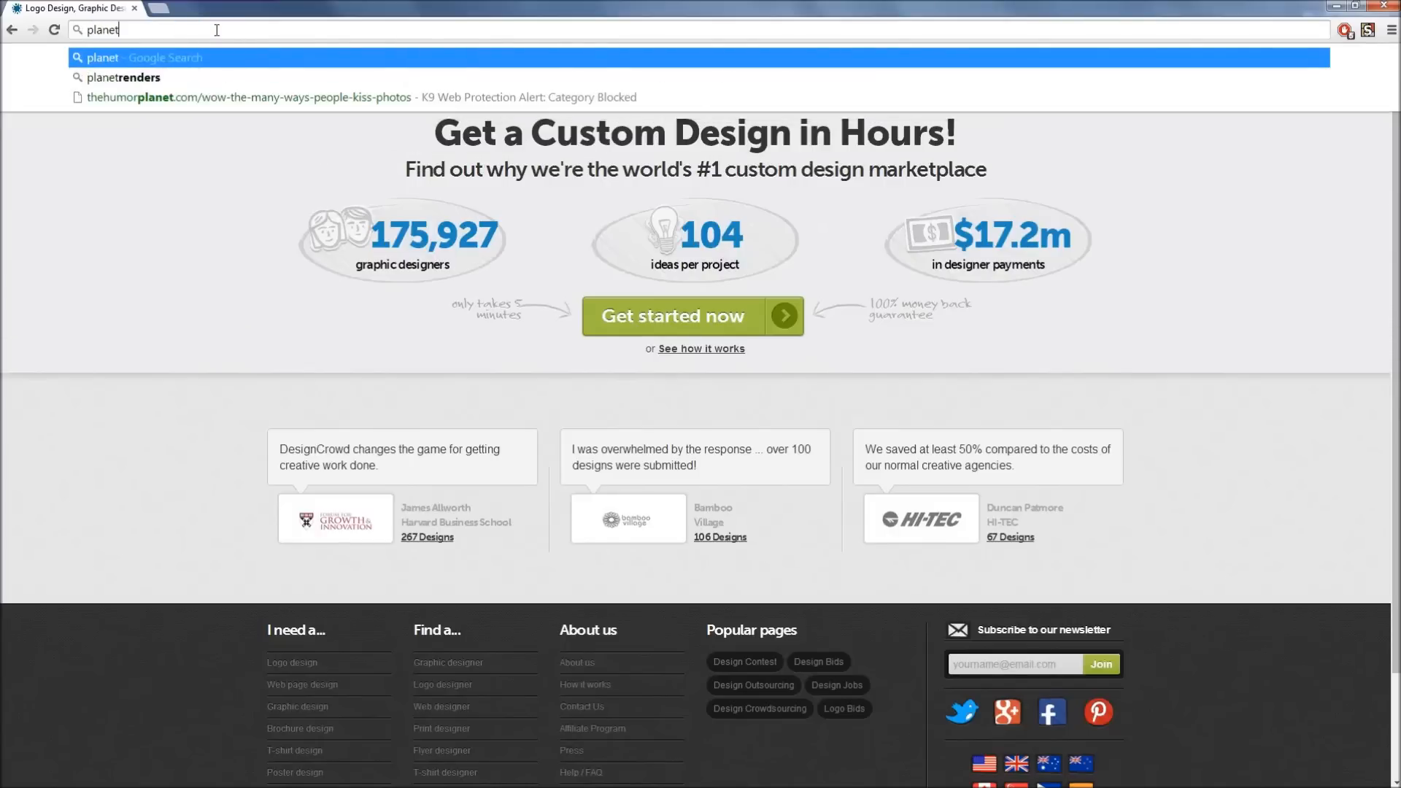
{"action": "left_click", "coordinate": [123, 77]}
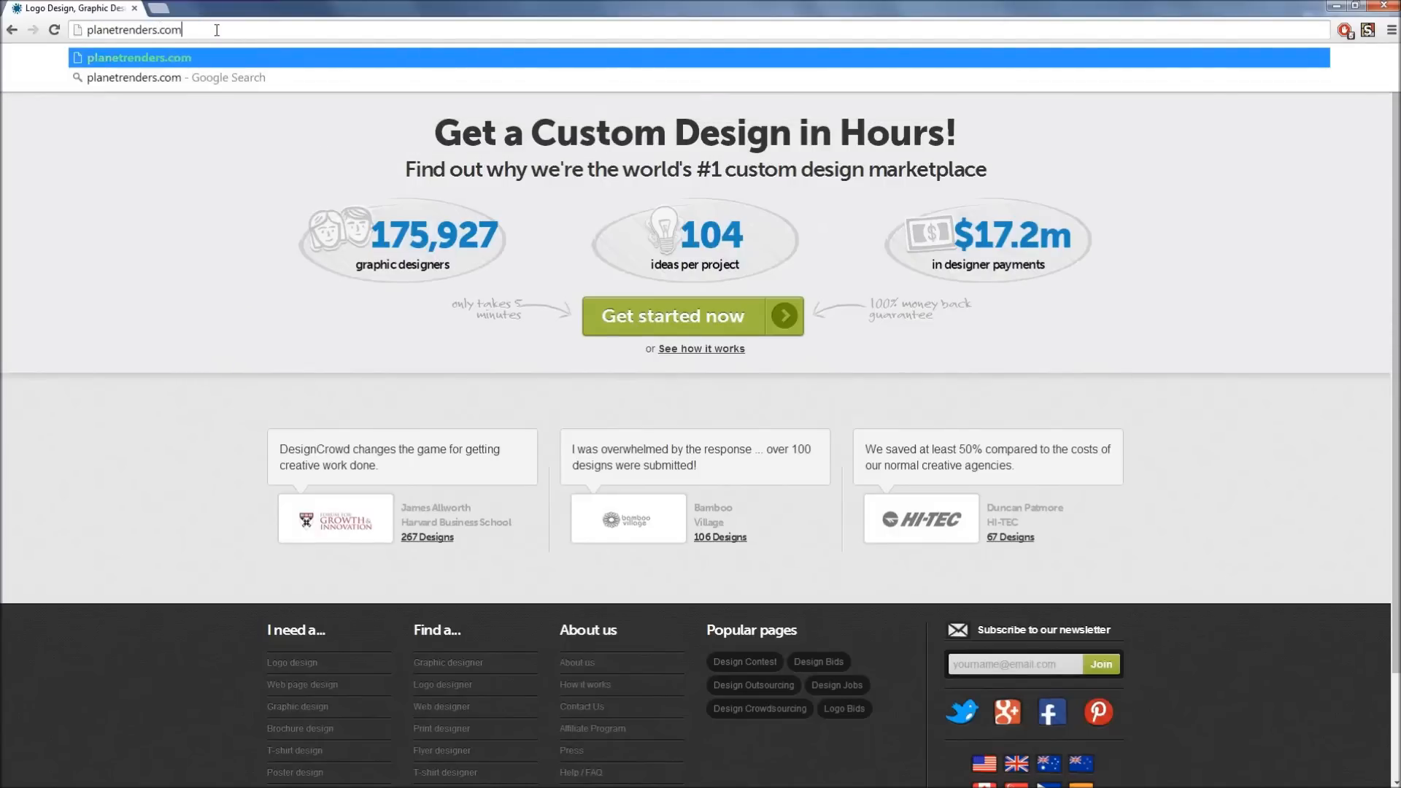
{"action": "key", "text": "Return"}
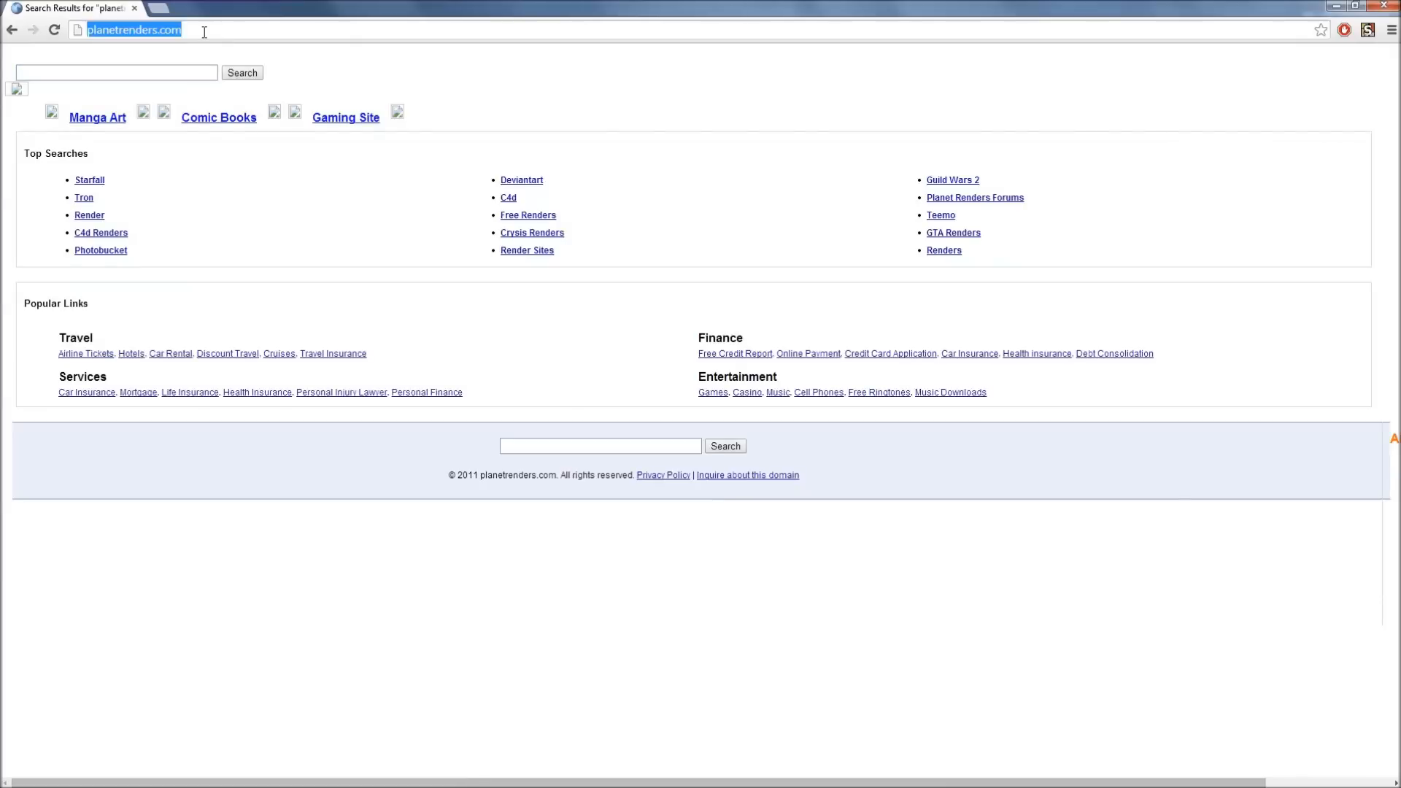
Go to planetrenders.net and browse the gallery of recent renders.
{"action": "left_click", "coordinate": [117, 73]}
{"action": "type", "text": "net"}
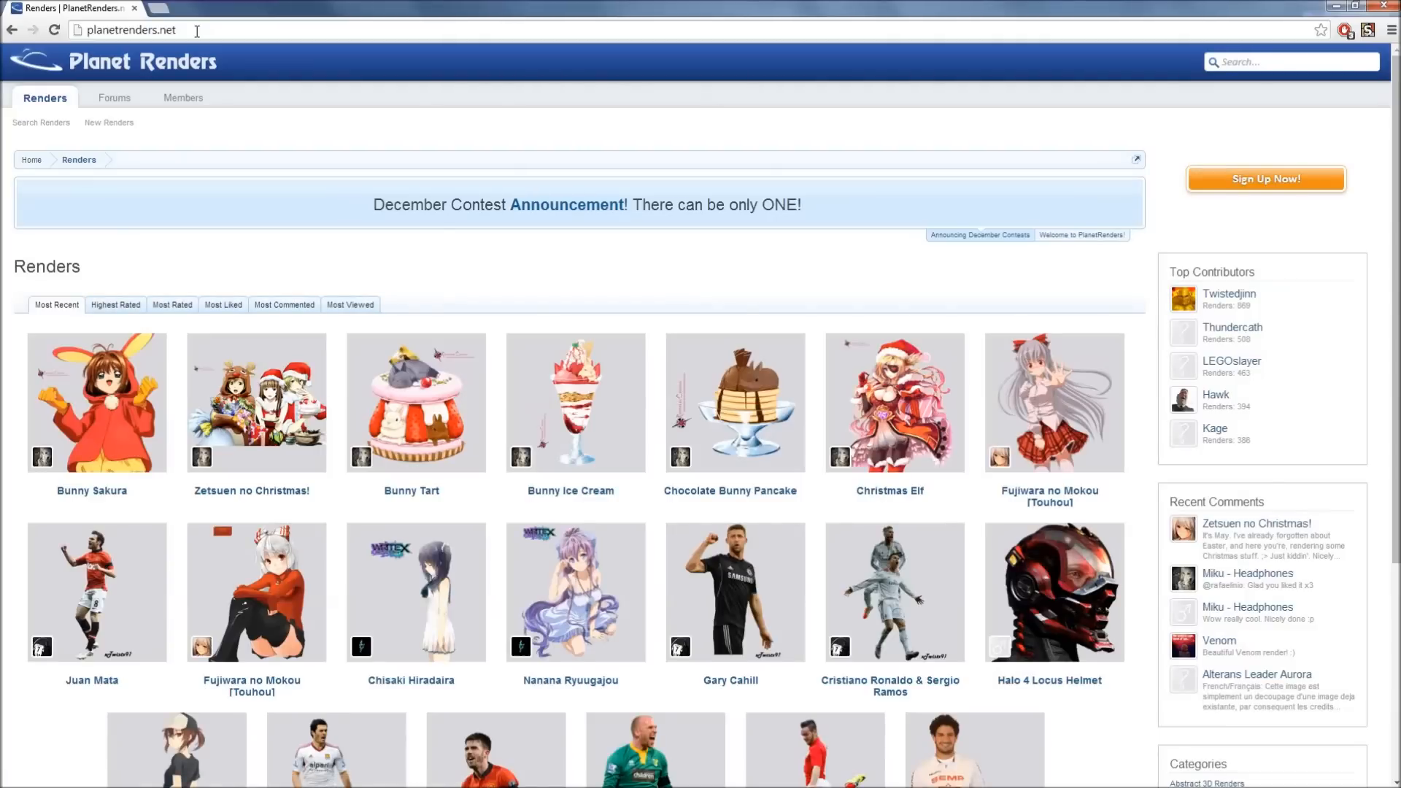
{"action": "mouse_move", "coordinate": [395, 235]}
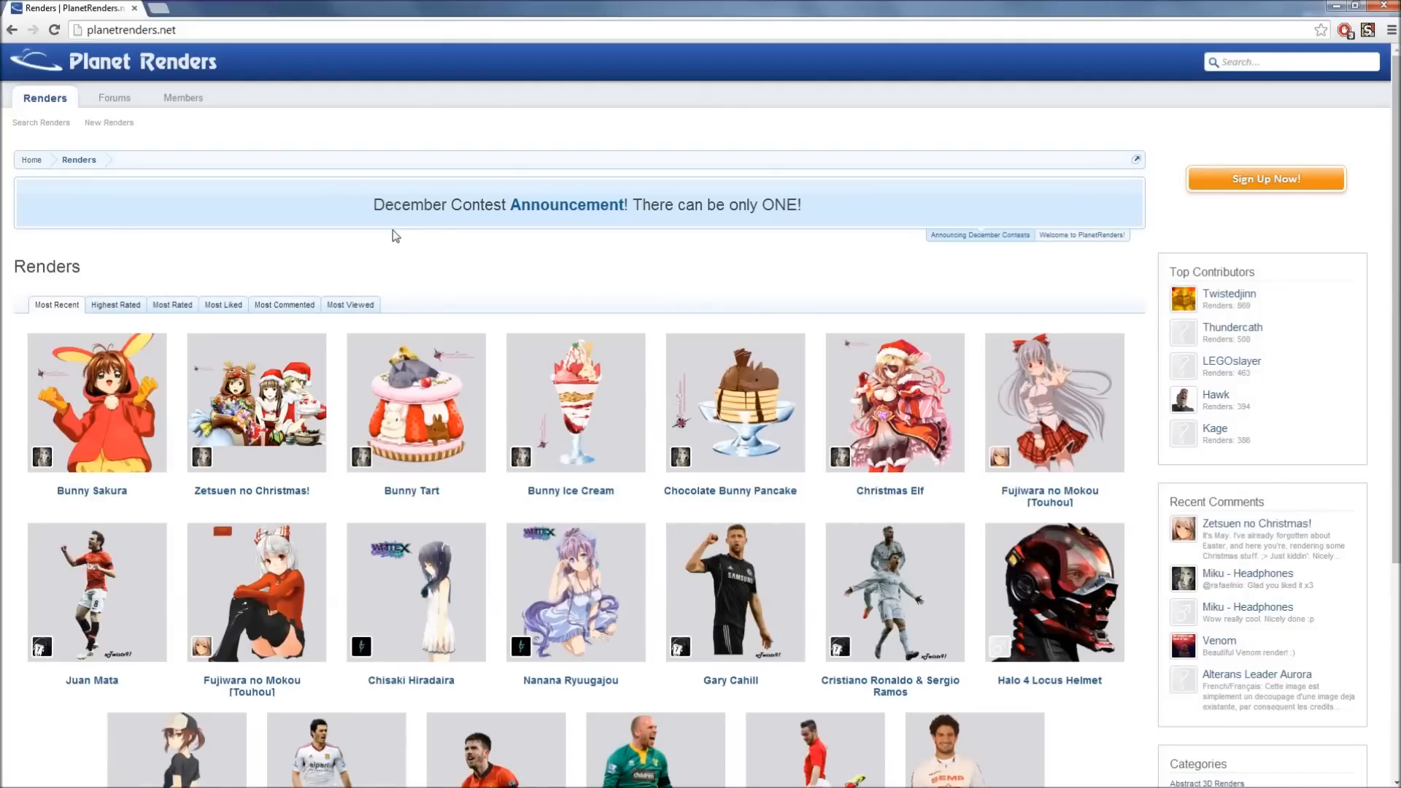
{"action": "scroll", "scroll_direction": "down", "scroll_amount": 3}
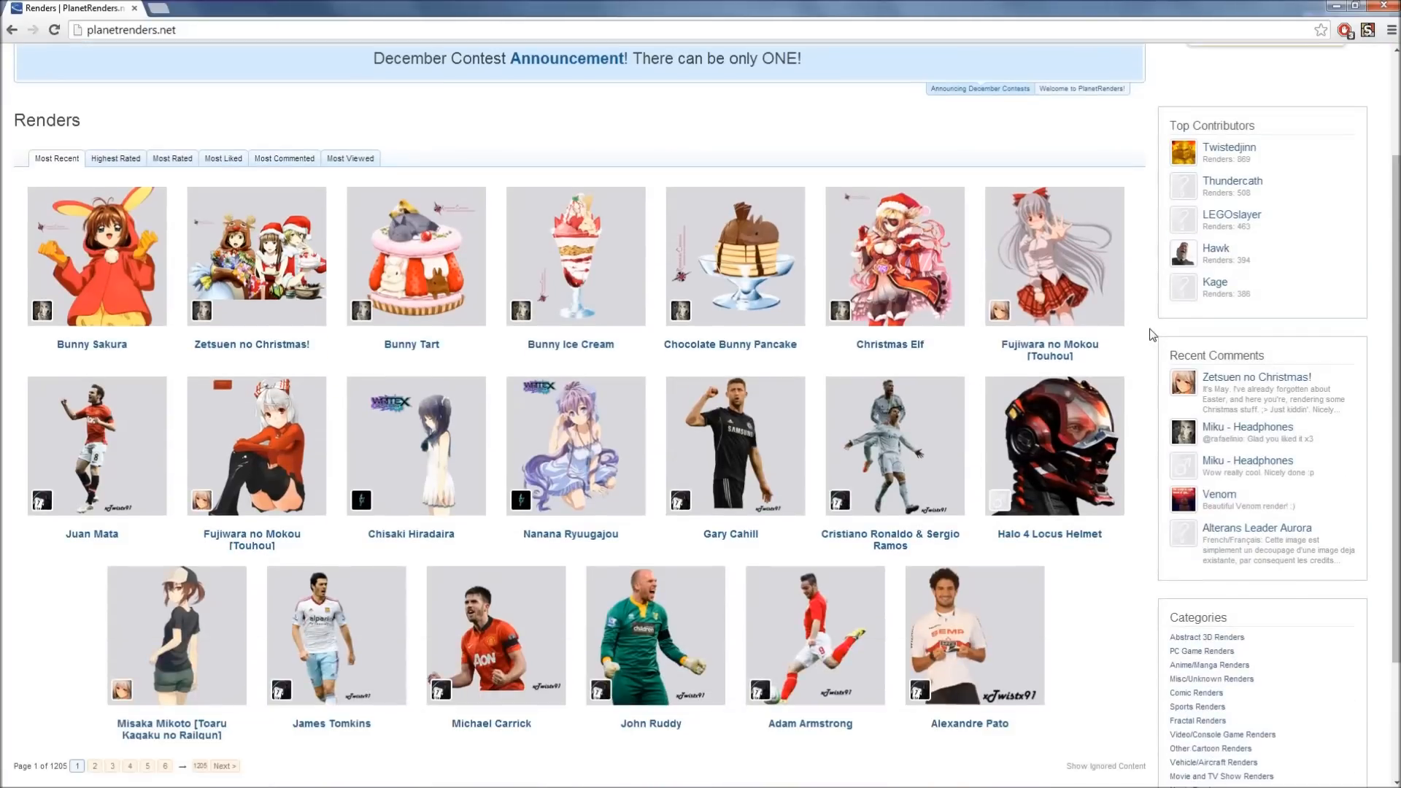
{"action": "scroll", "scroll_direction": "up", "scroll_amount": 3}
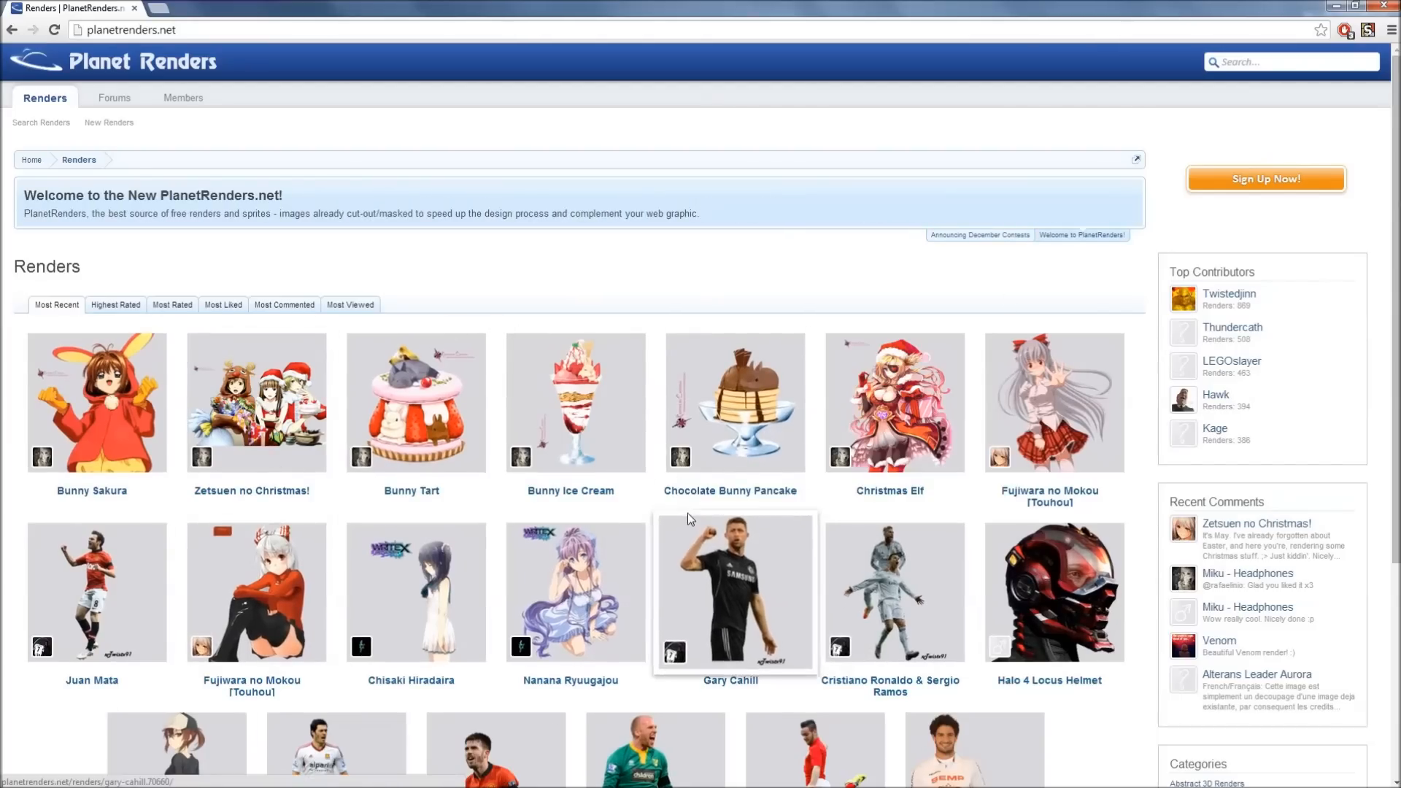
{"action": "mouse_move", "coordinate": [575, 278]}
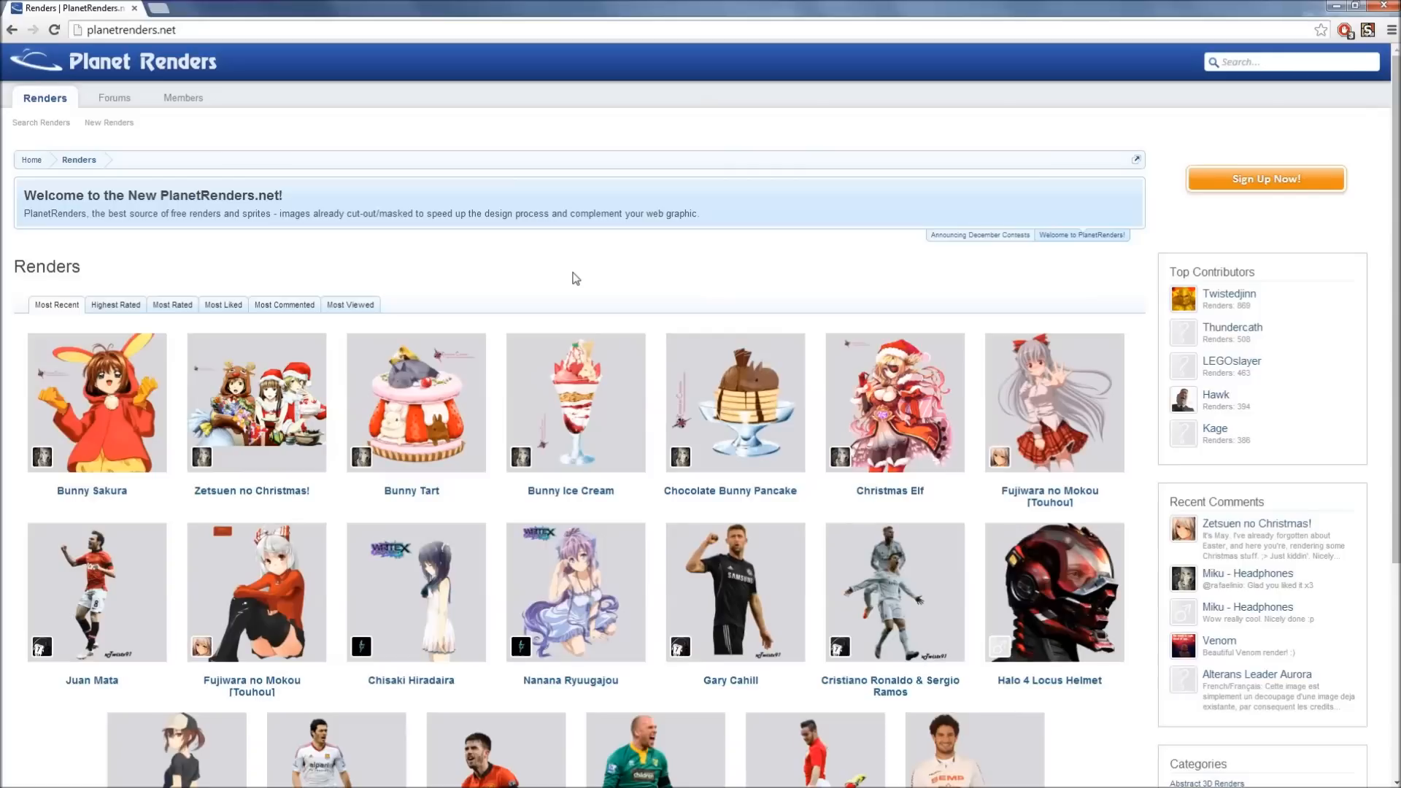
Open the Forums section and look down the list of boards.
{"action": "left_click", "coordinate": [113, 97]}
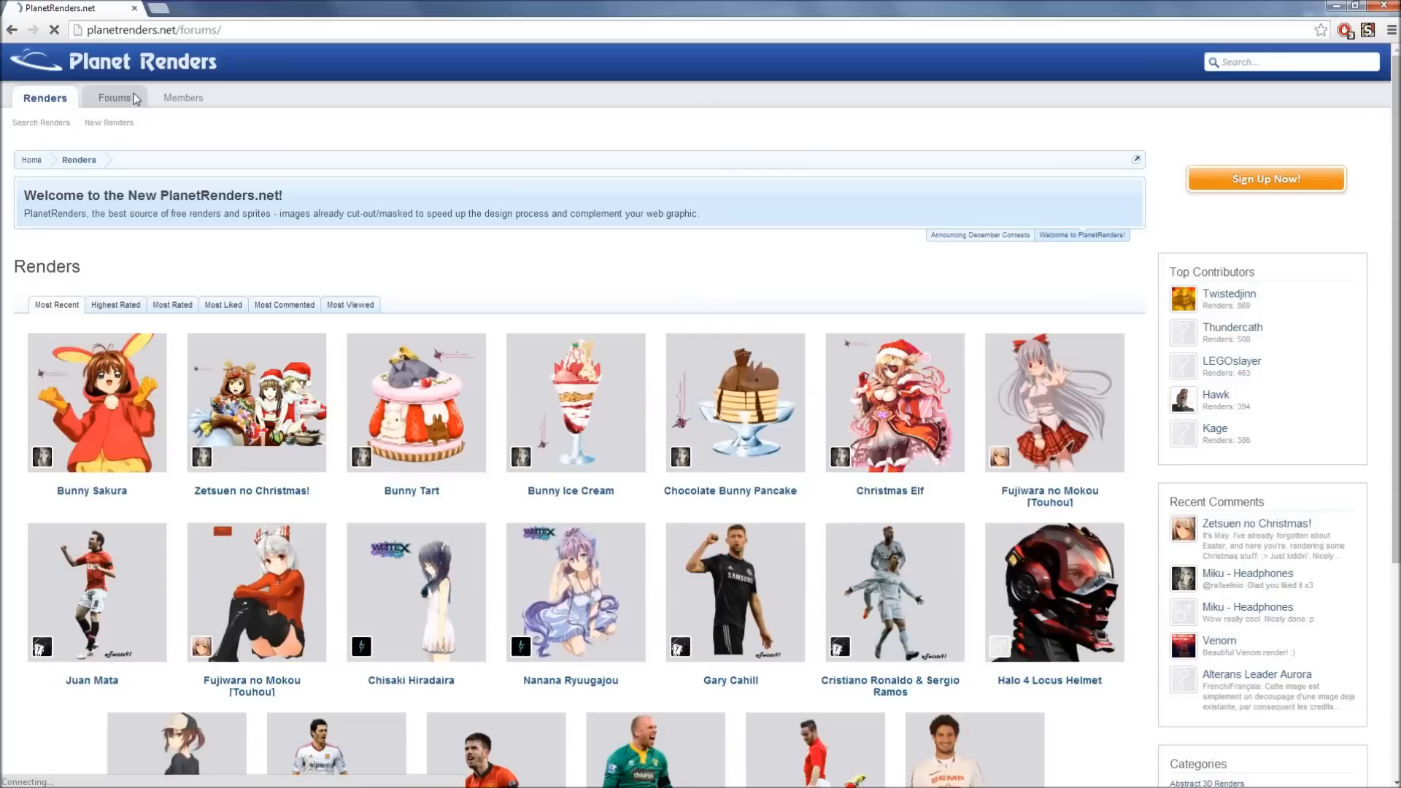
{"action": "left_click", "coordinate": [114, 98]}
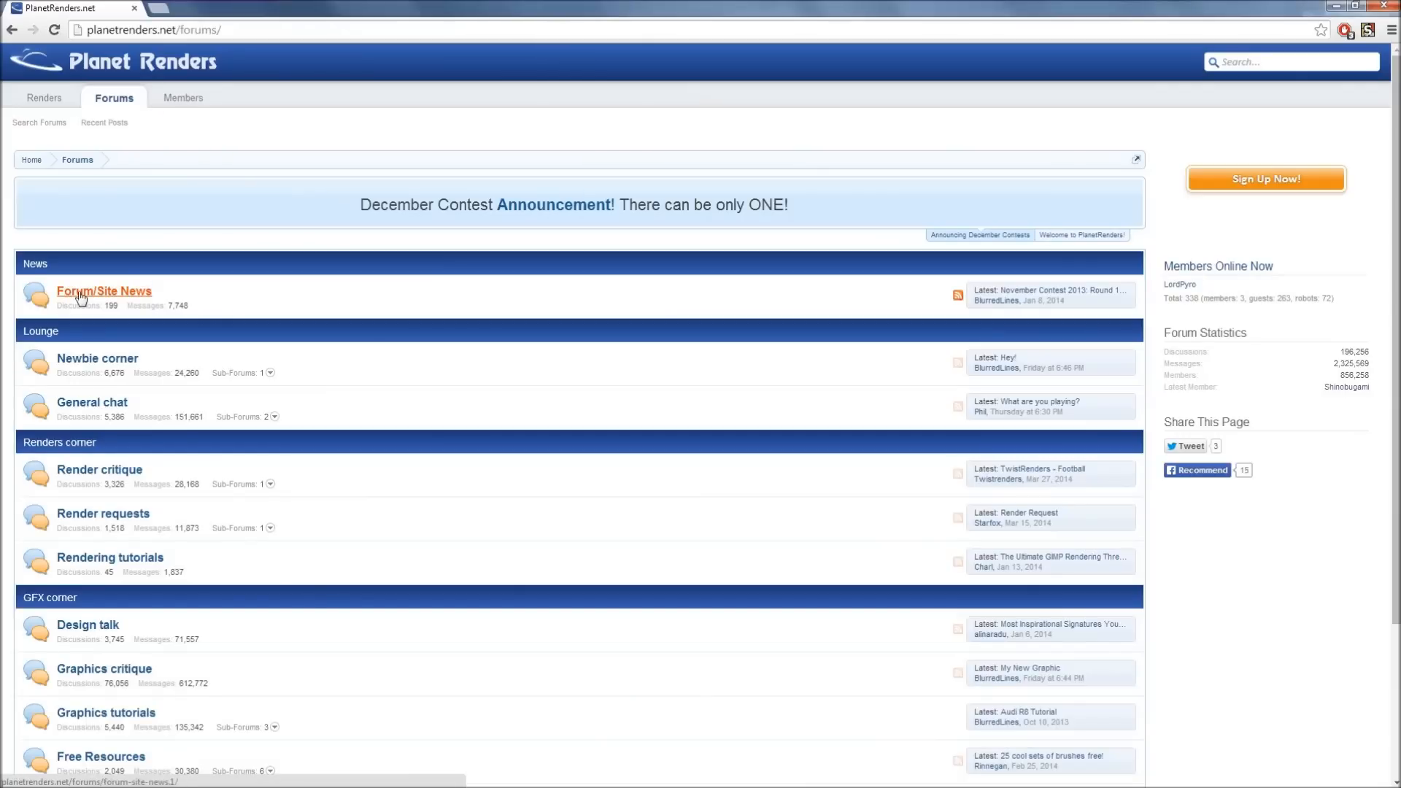
{"action": "mouse_move", "coordinate": [96, 359]}
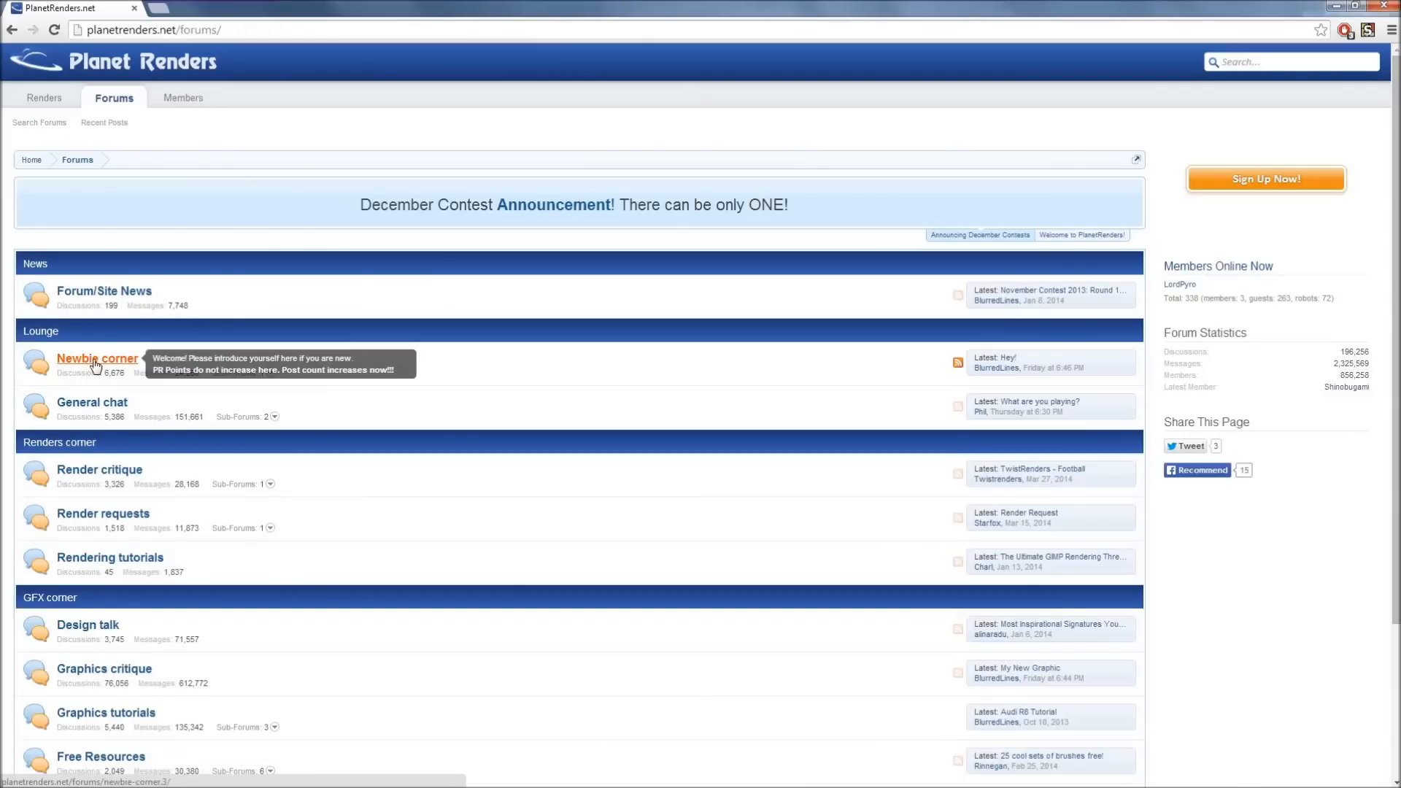
{"action": "left_click", "coordinate": [1082, 235]}
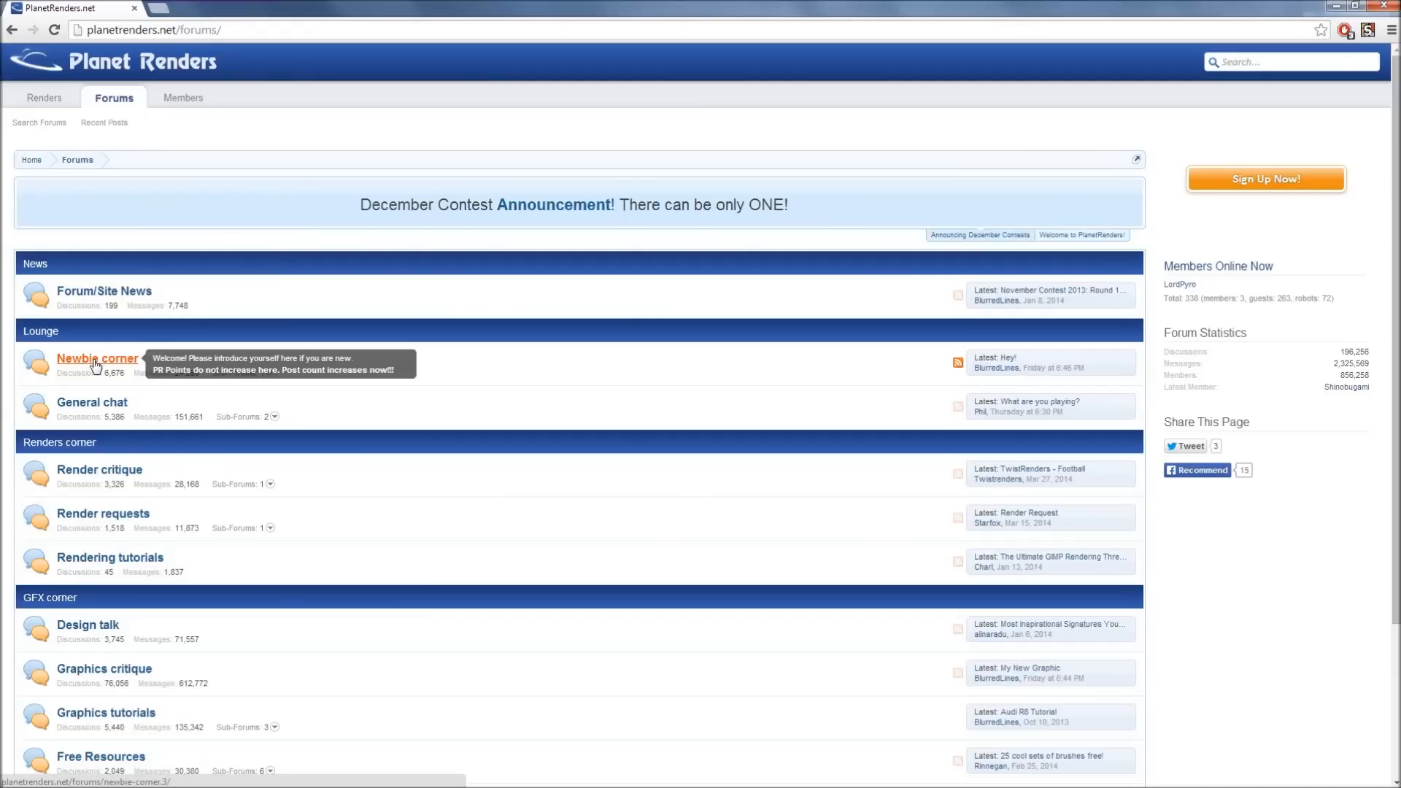
{"action": "mouse_move", "coordinate": [369, 426]}
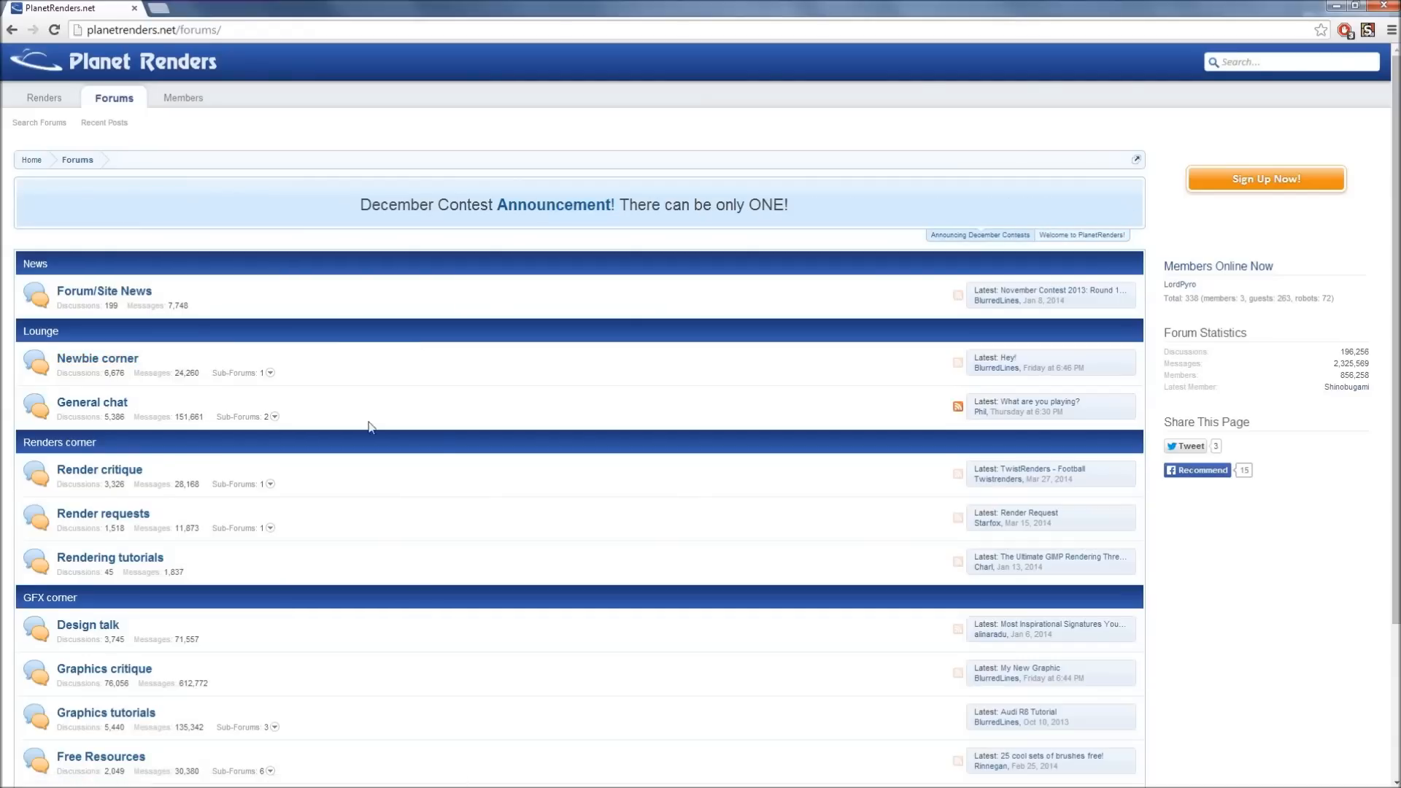
{"action": "scroll", "scroll_direction": "down", "scroll_amount": 3}
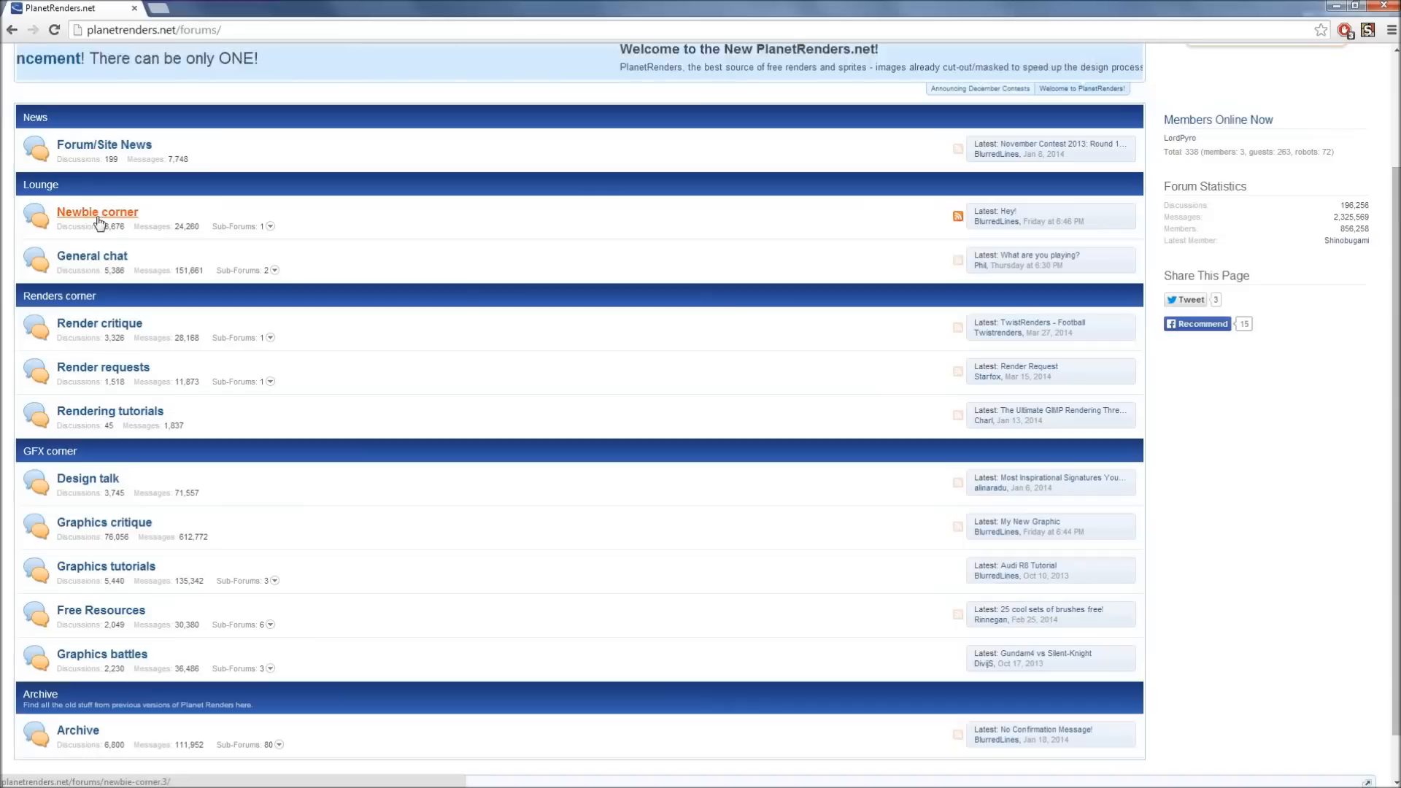
{"action": "mouse_move", "coordinate": [97, 211]}
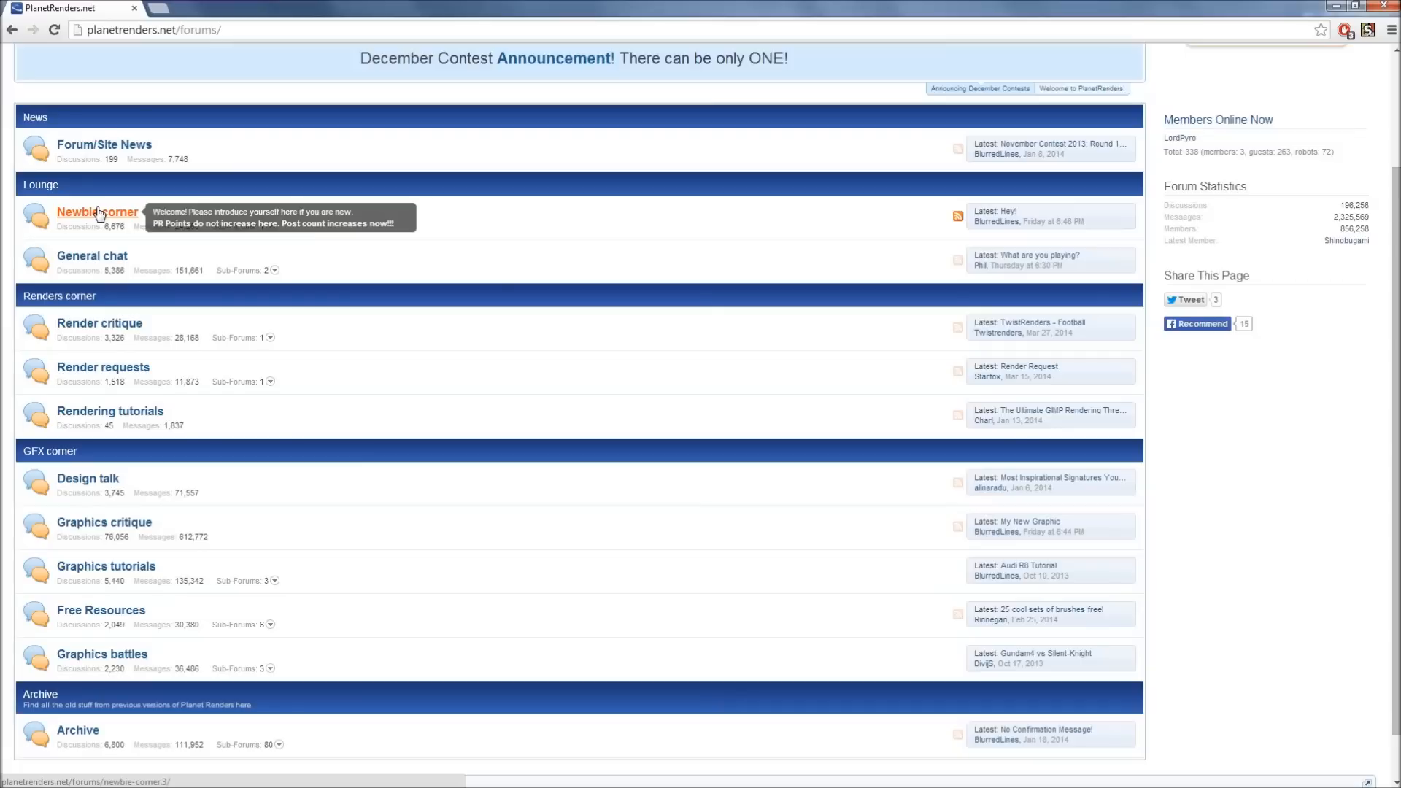
{"action": "scroll", "scroll_direction": "down", "scroll_amount": 3}
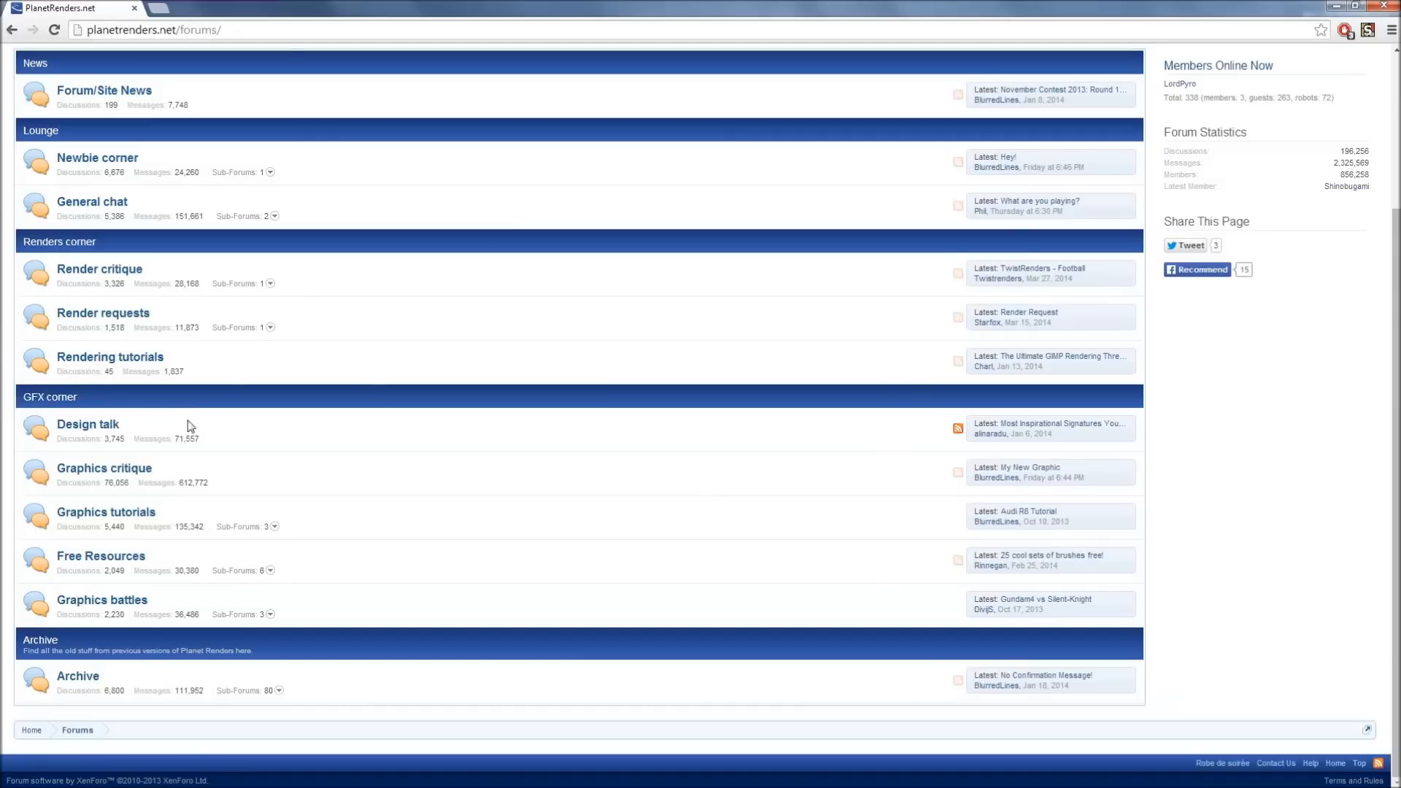
{"action": "mouse_move", "coordinate": [88, 423]}
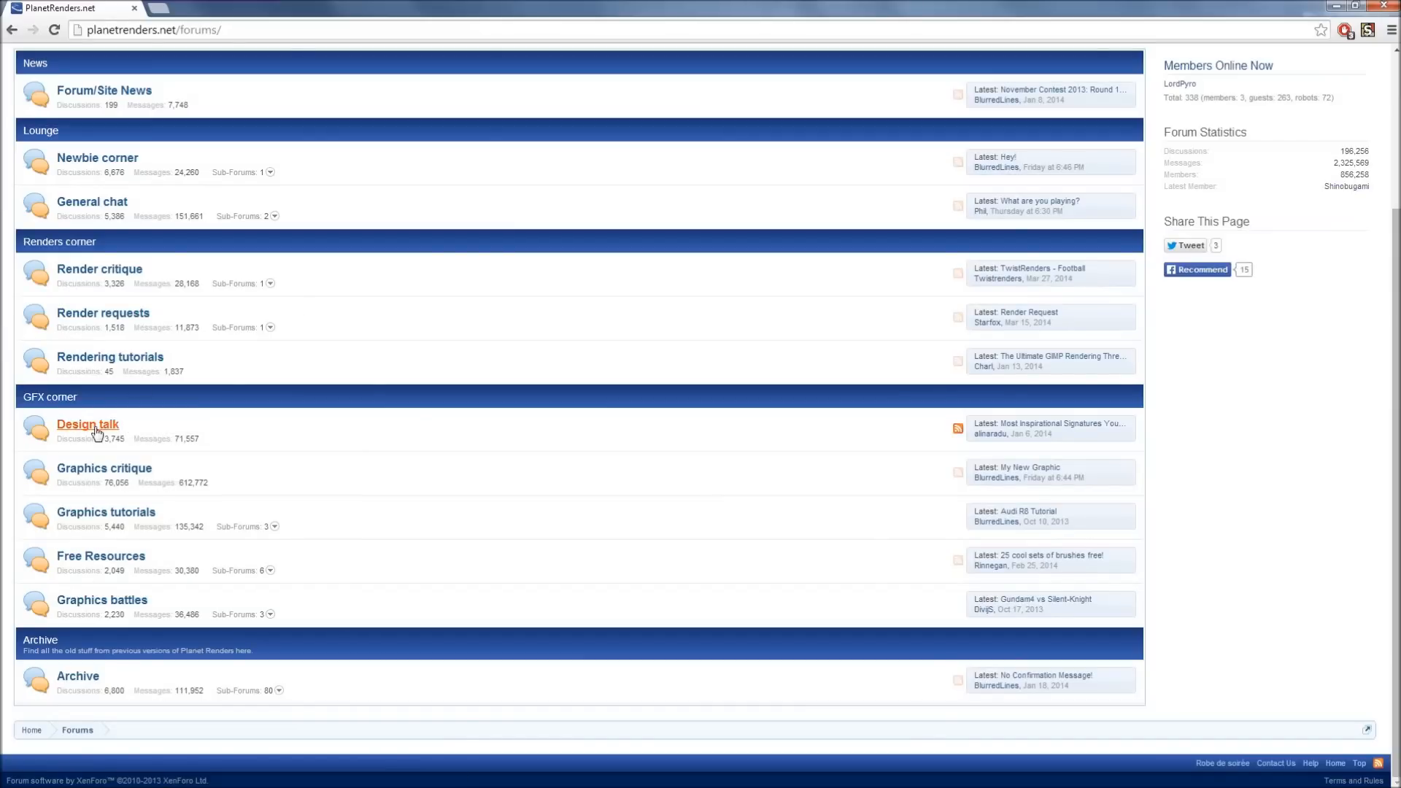
{"action": "mouse_move", "coordinate": [87, 423]}
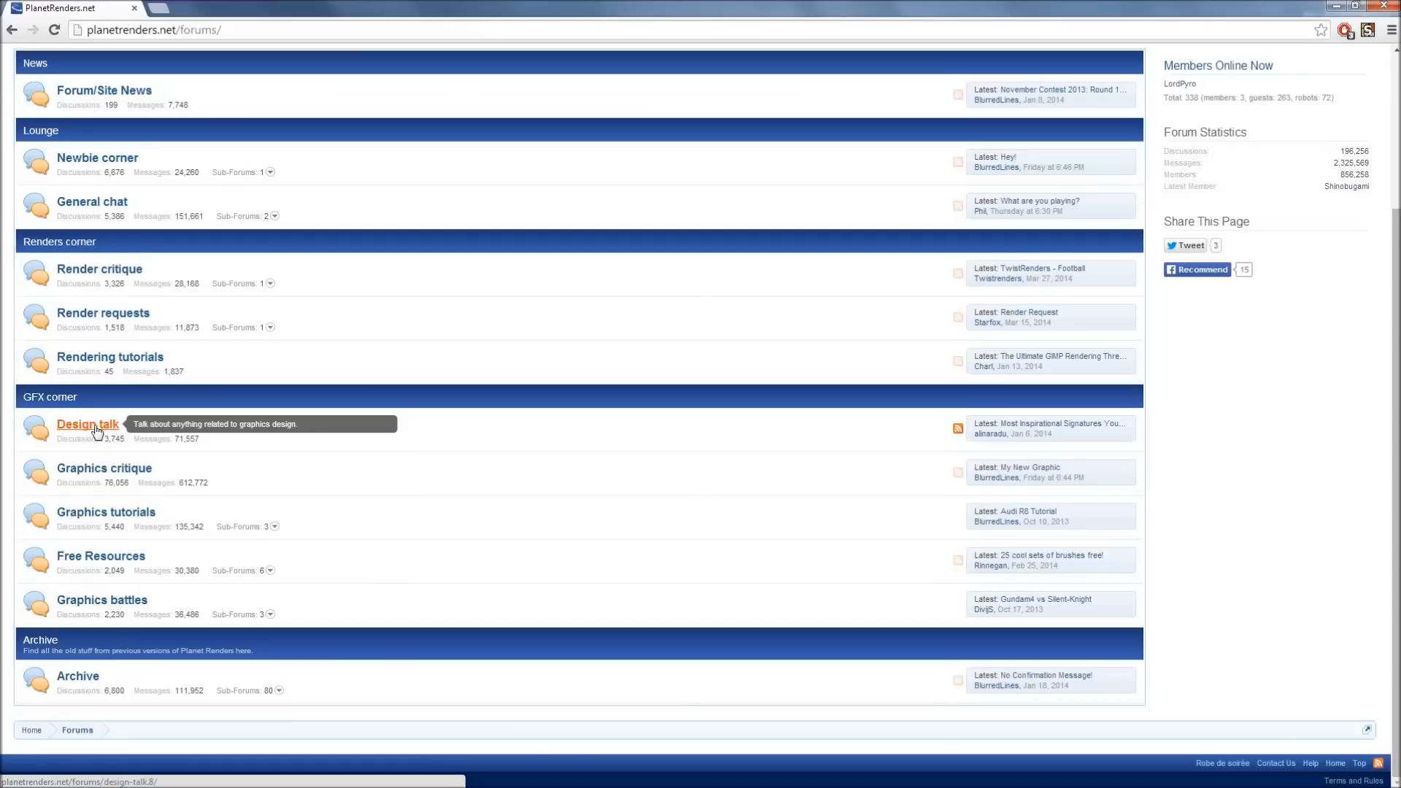
{"action": "mouse_move", "coordinate": [103, 467]}
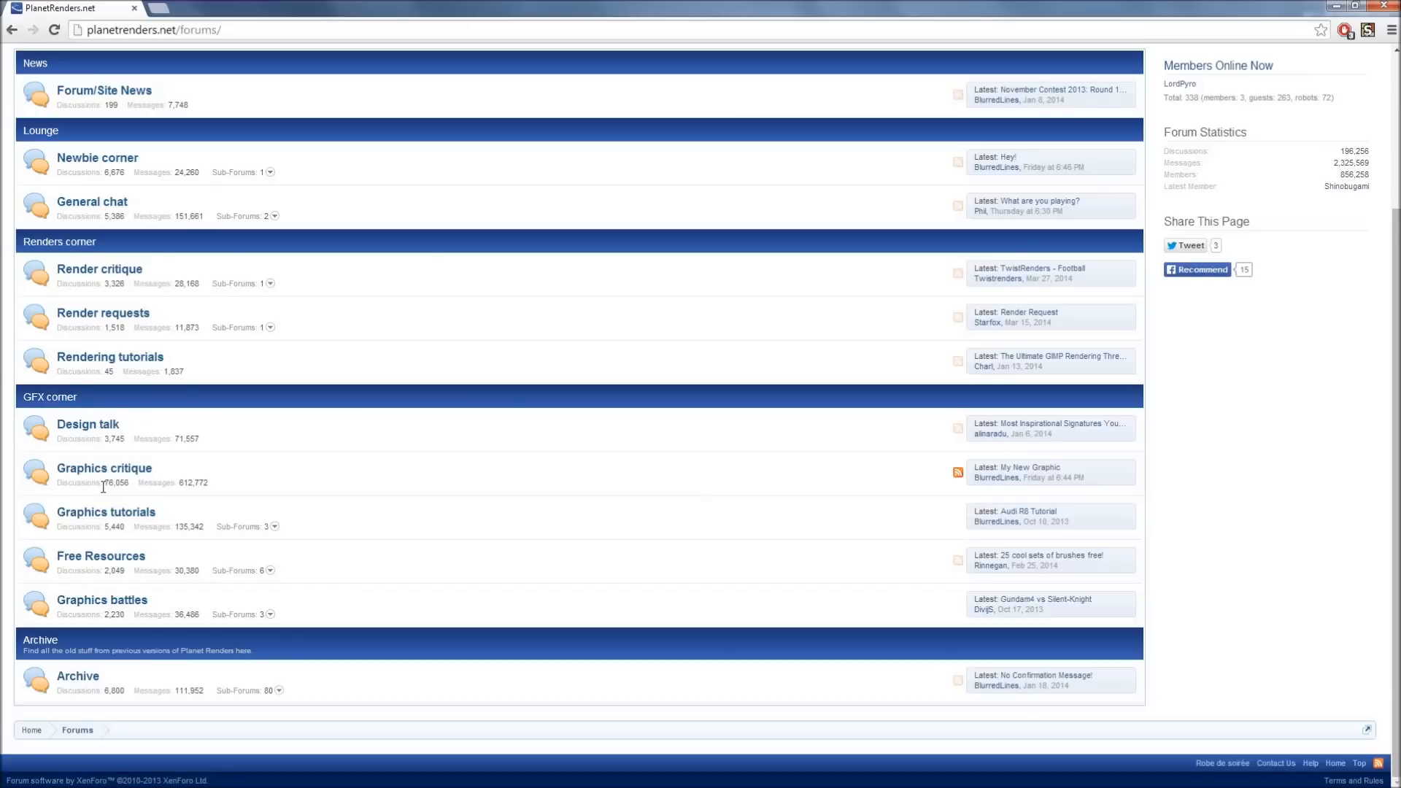
{"action": "mouse_move", "coordinate": [103, 467]}
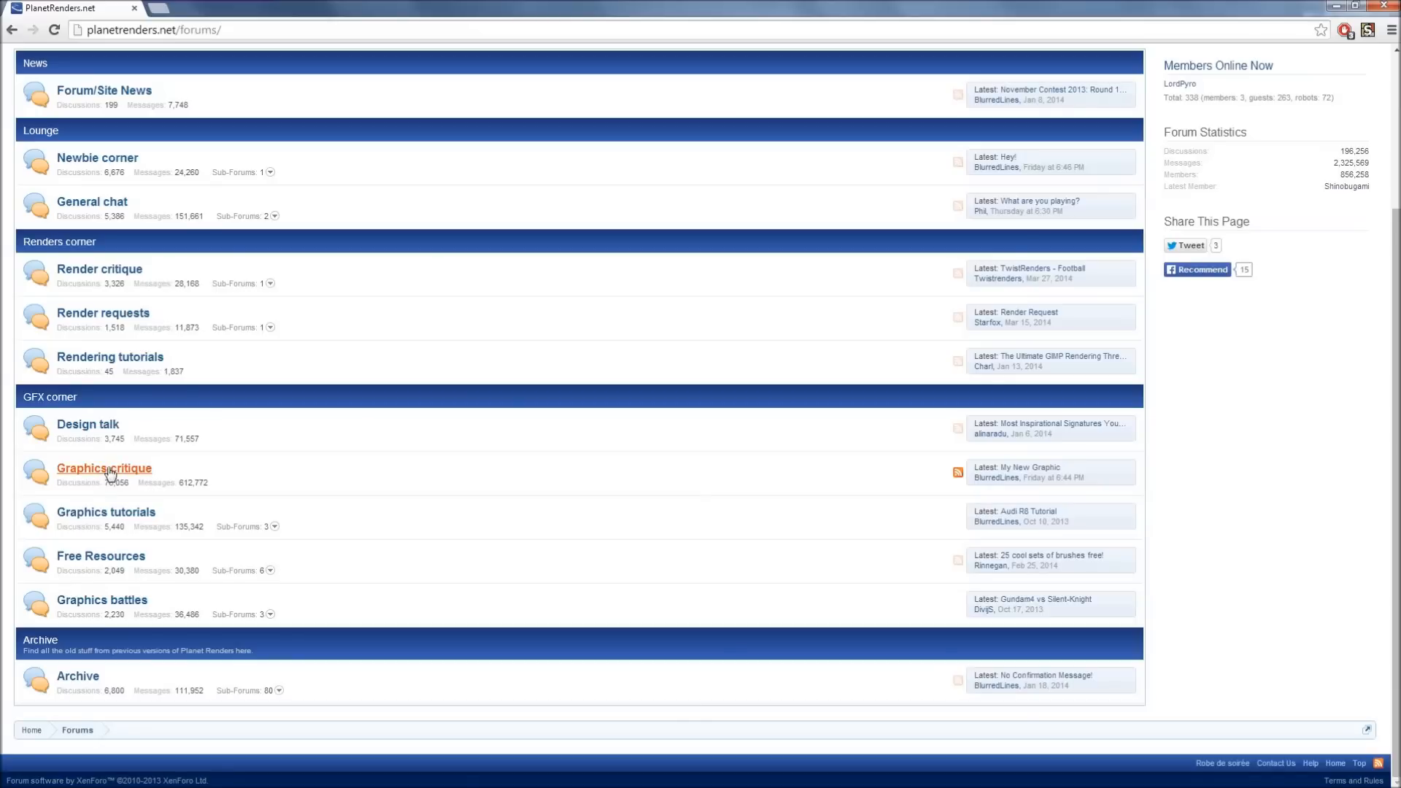
{"action": "mouse_move", "coordinate": [103, 467]}
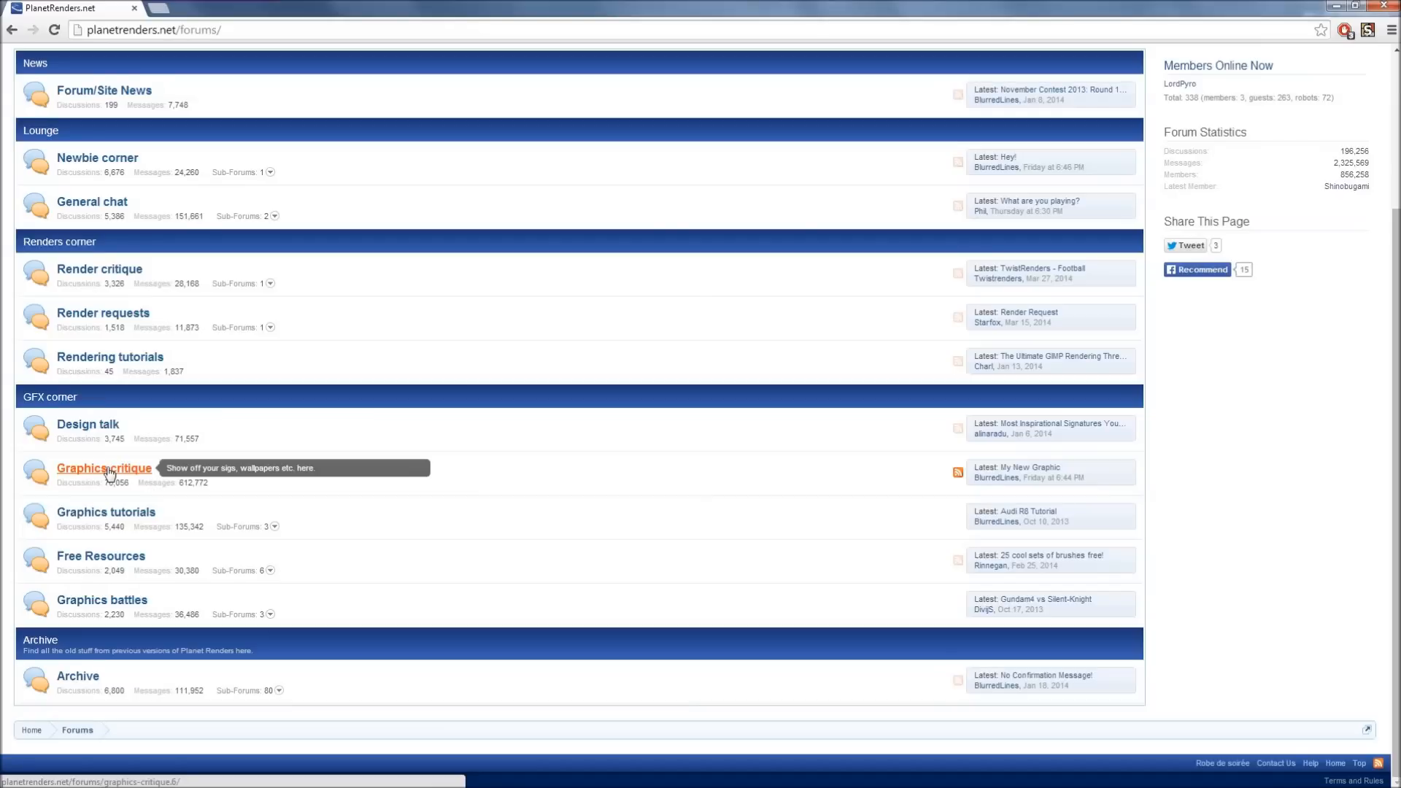
{"action": "mouse_move", "coordinate": [105, 512]}
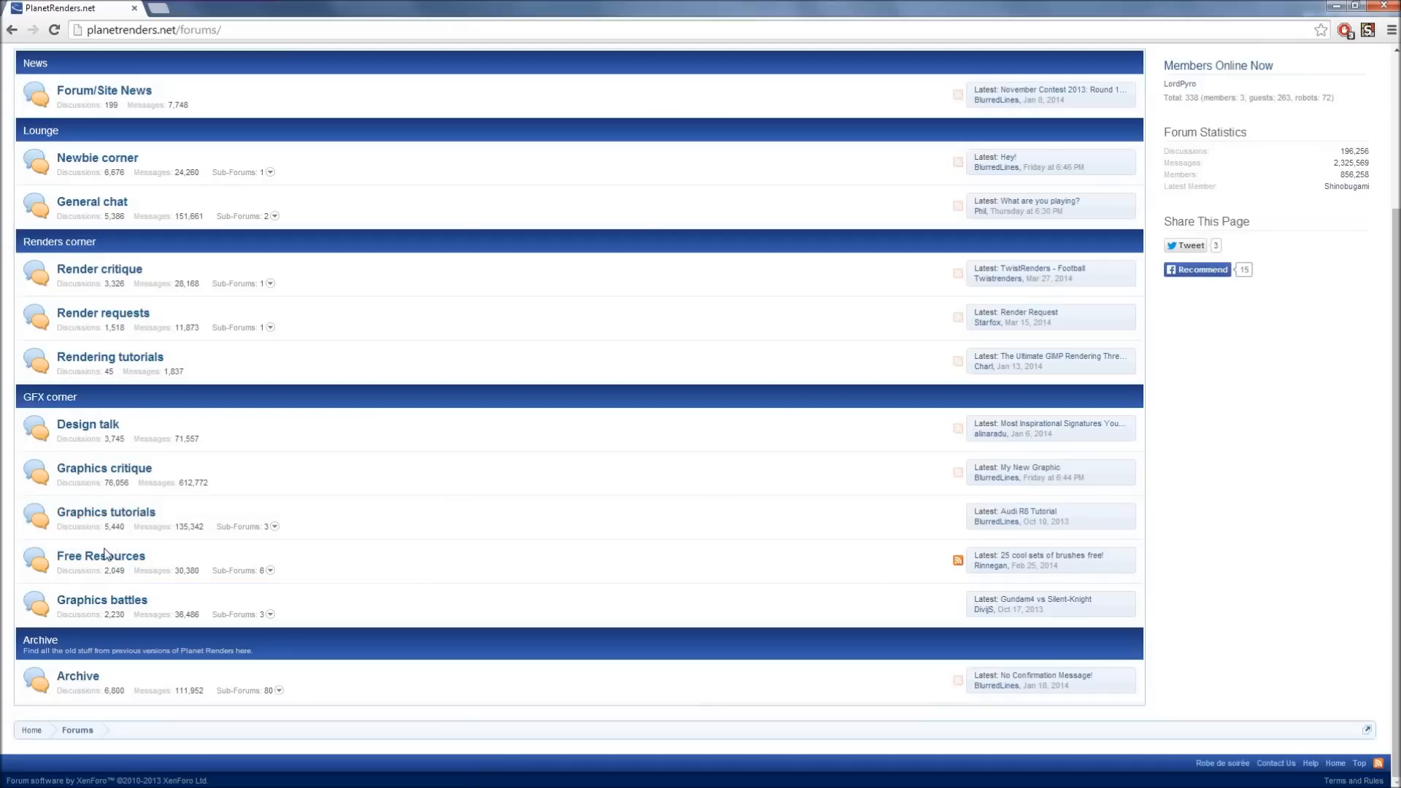
{"action": "mouse_move", "coordinate": [101, 600]}
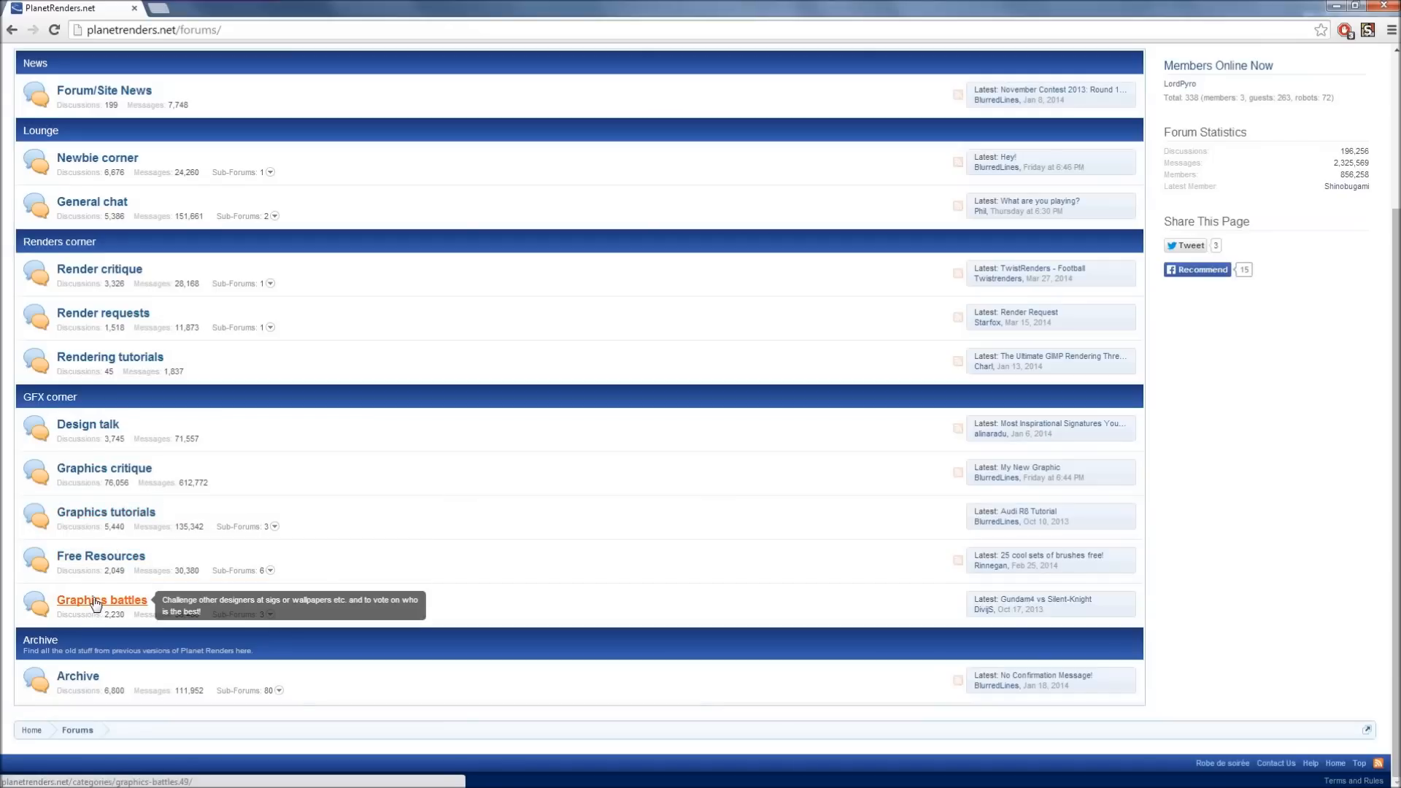
{"action": "mouse_move", "coordinate": [94, 596]}
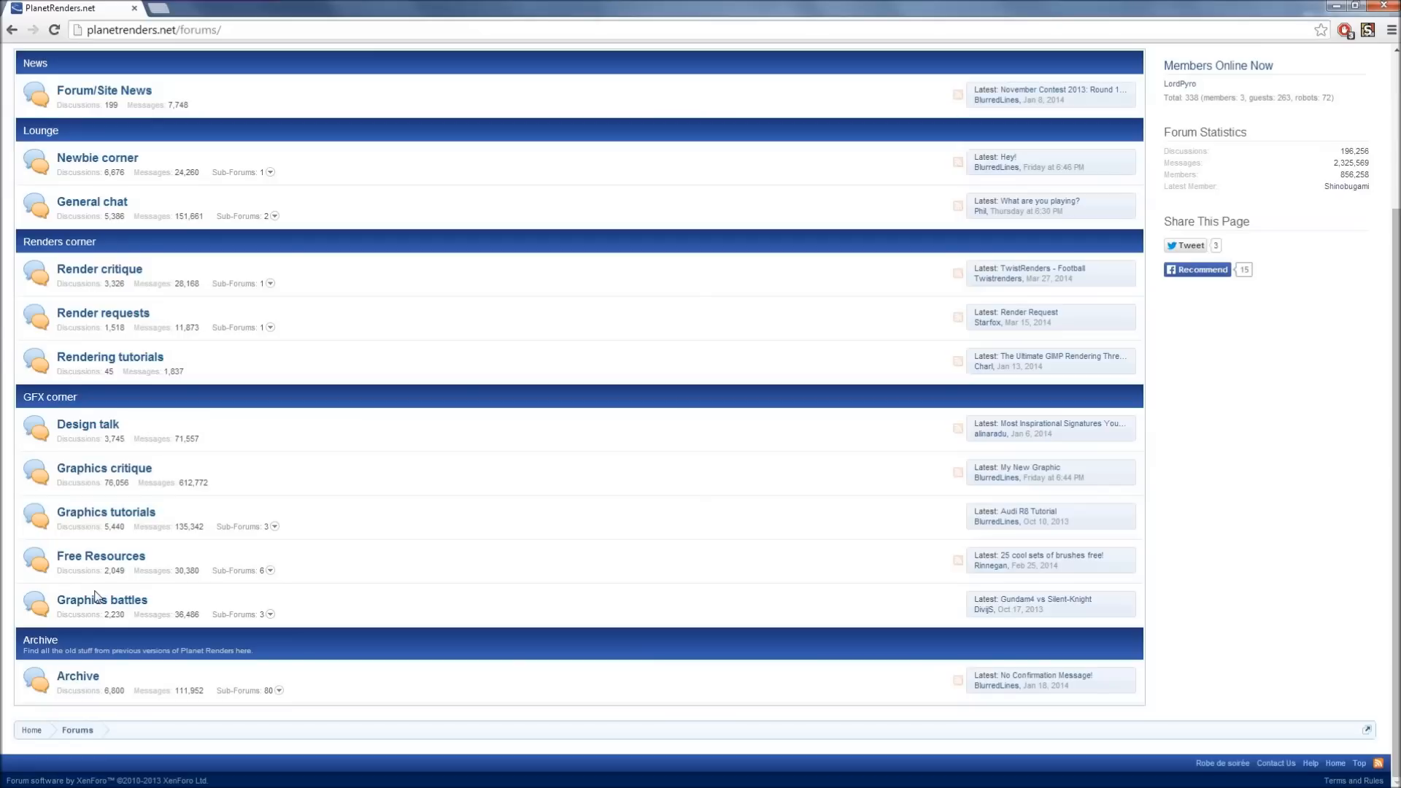
{"action": "mouse_move", "coordinate": [109, 593]}
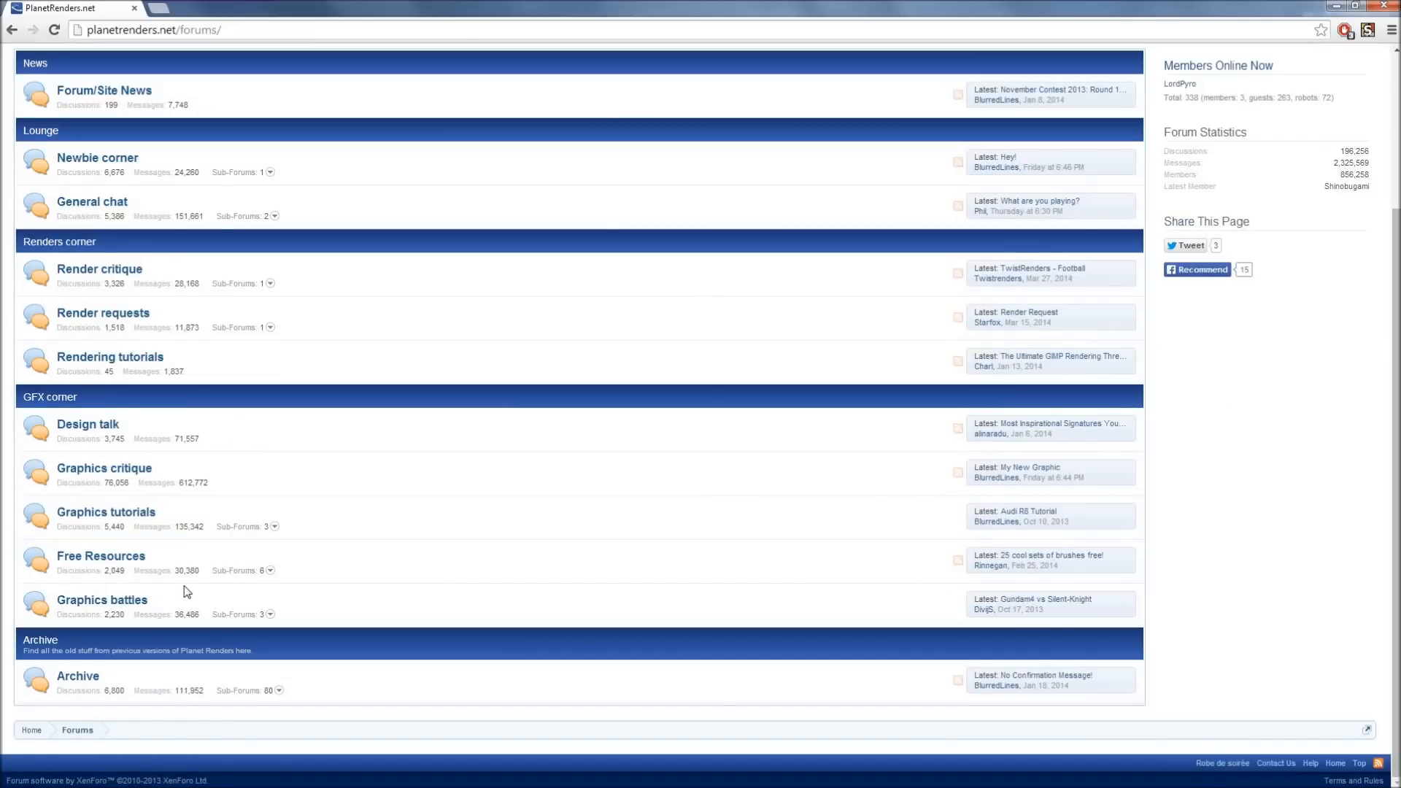
{"action": "mouse_move", "coordinate": [103, 600]}
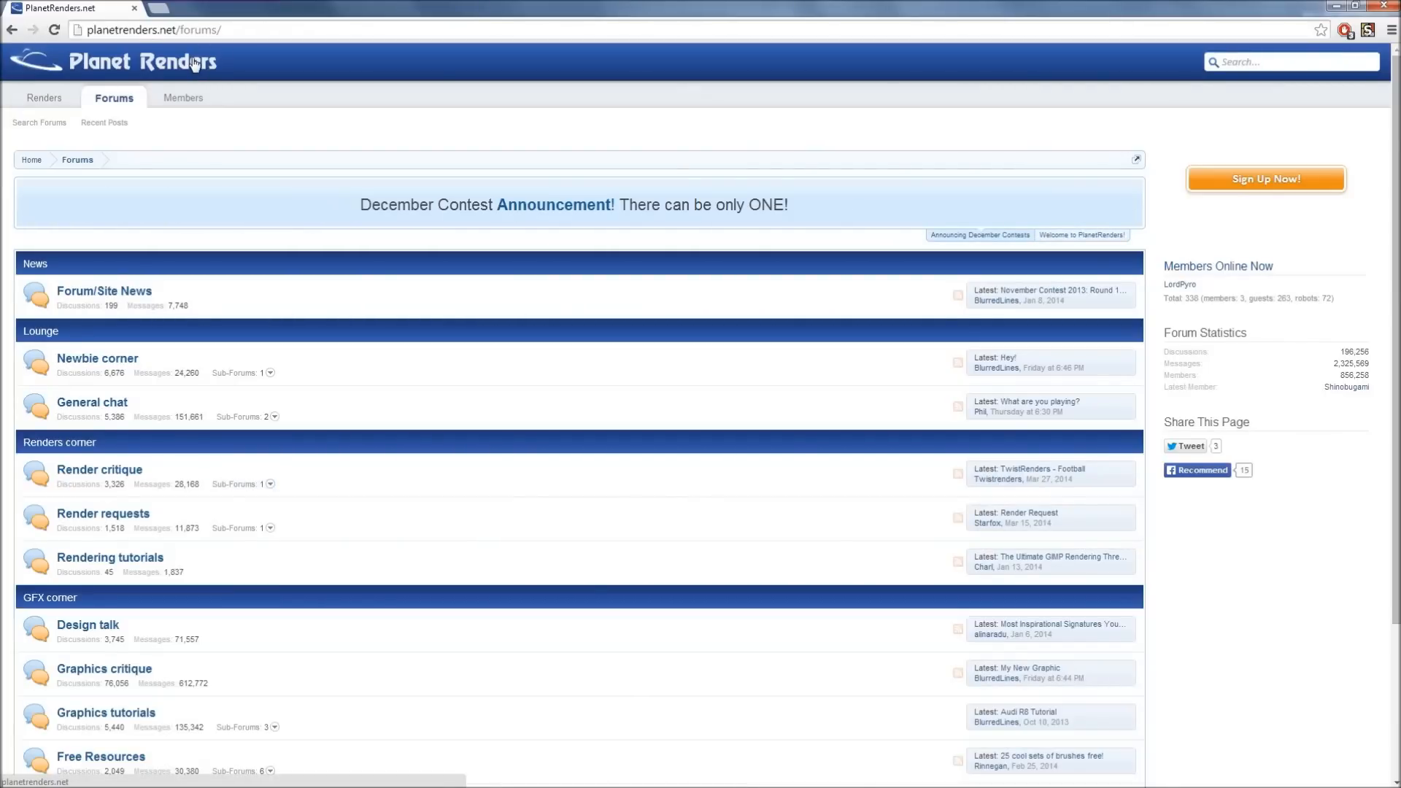
Replace the forum address with google.com in the address bar.
{"action": "left_click", "coordinate": [1081, 233]}
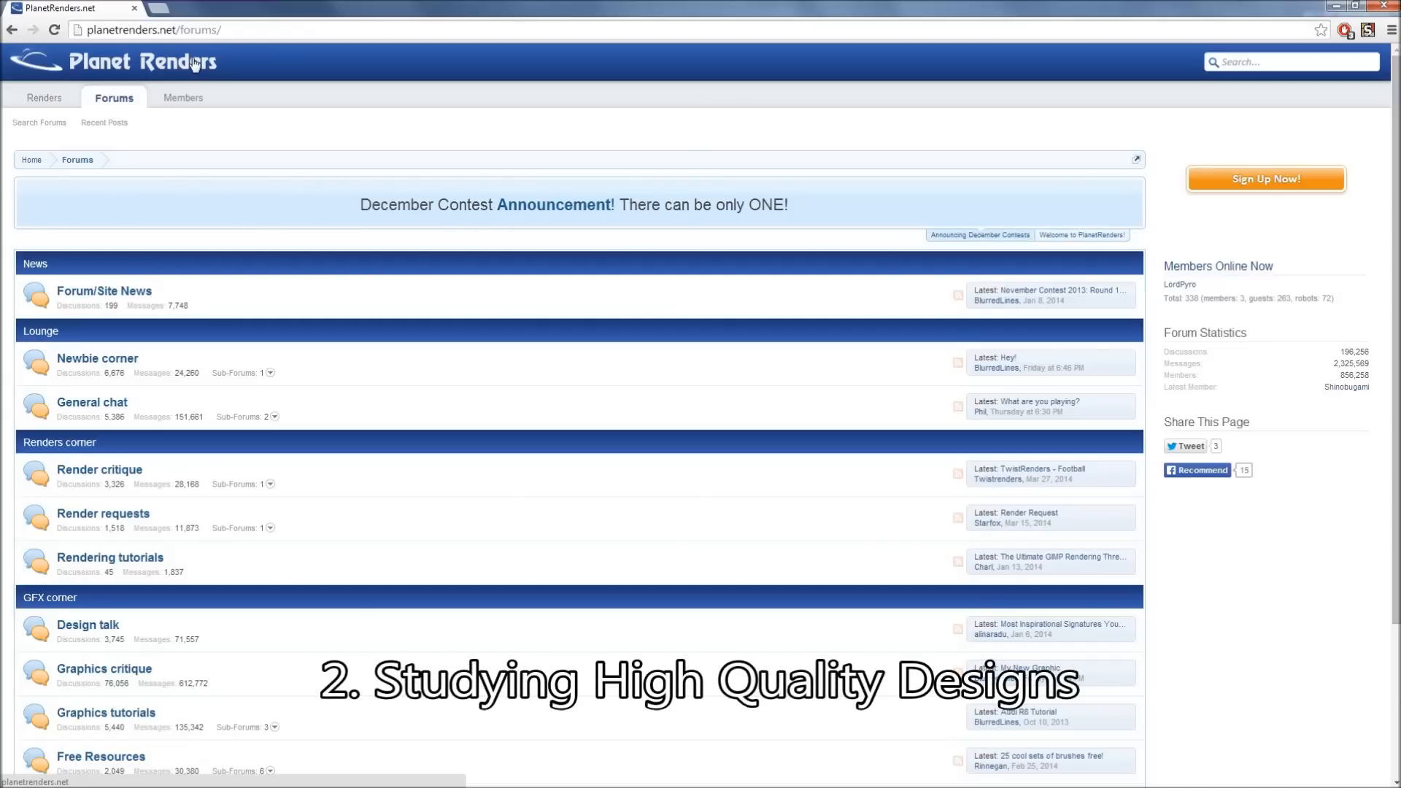
{"action": "left_click", "coordinate": [152, 29]}
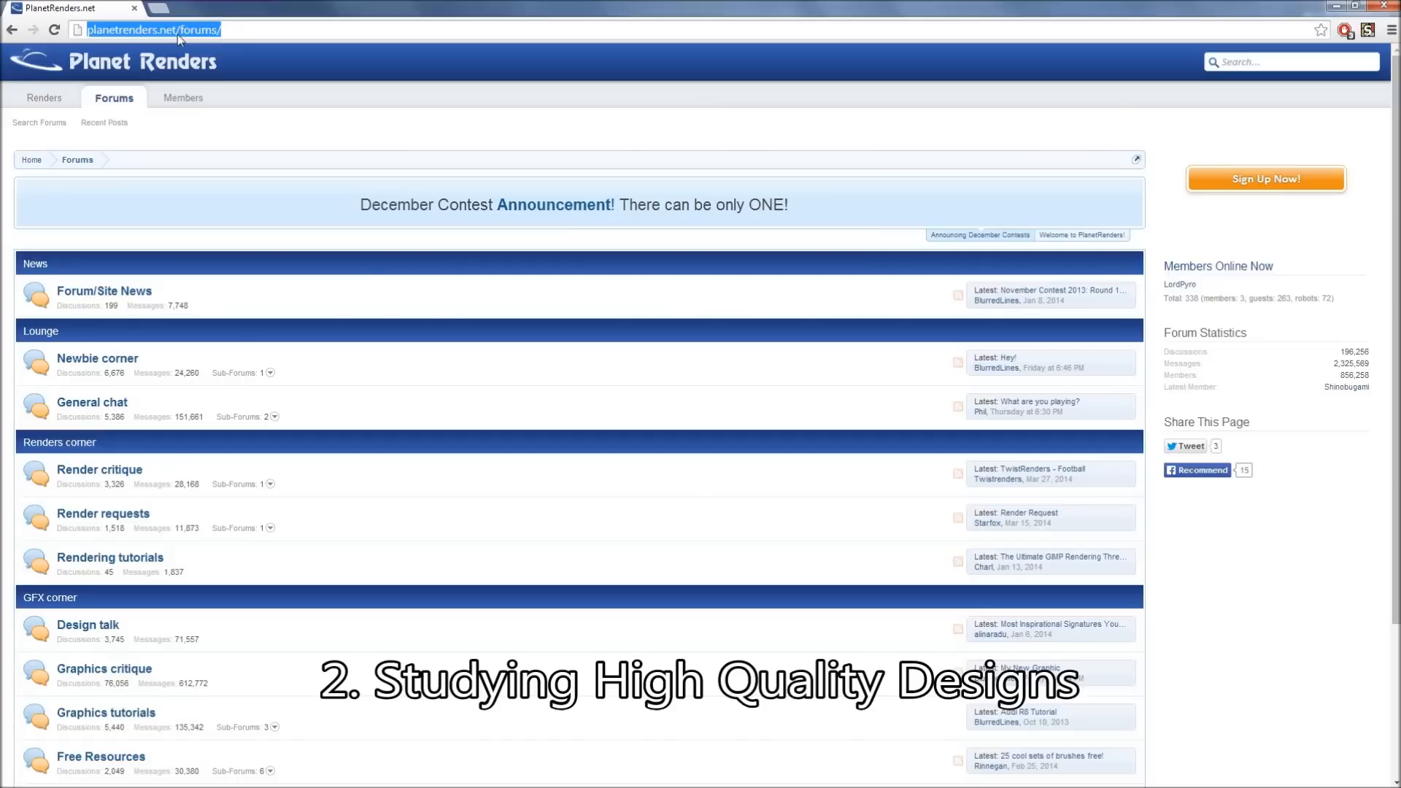
{"action": "type", "text": "google.com"}
{"action": "type", "text": "award winning graphic des"}
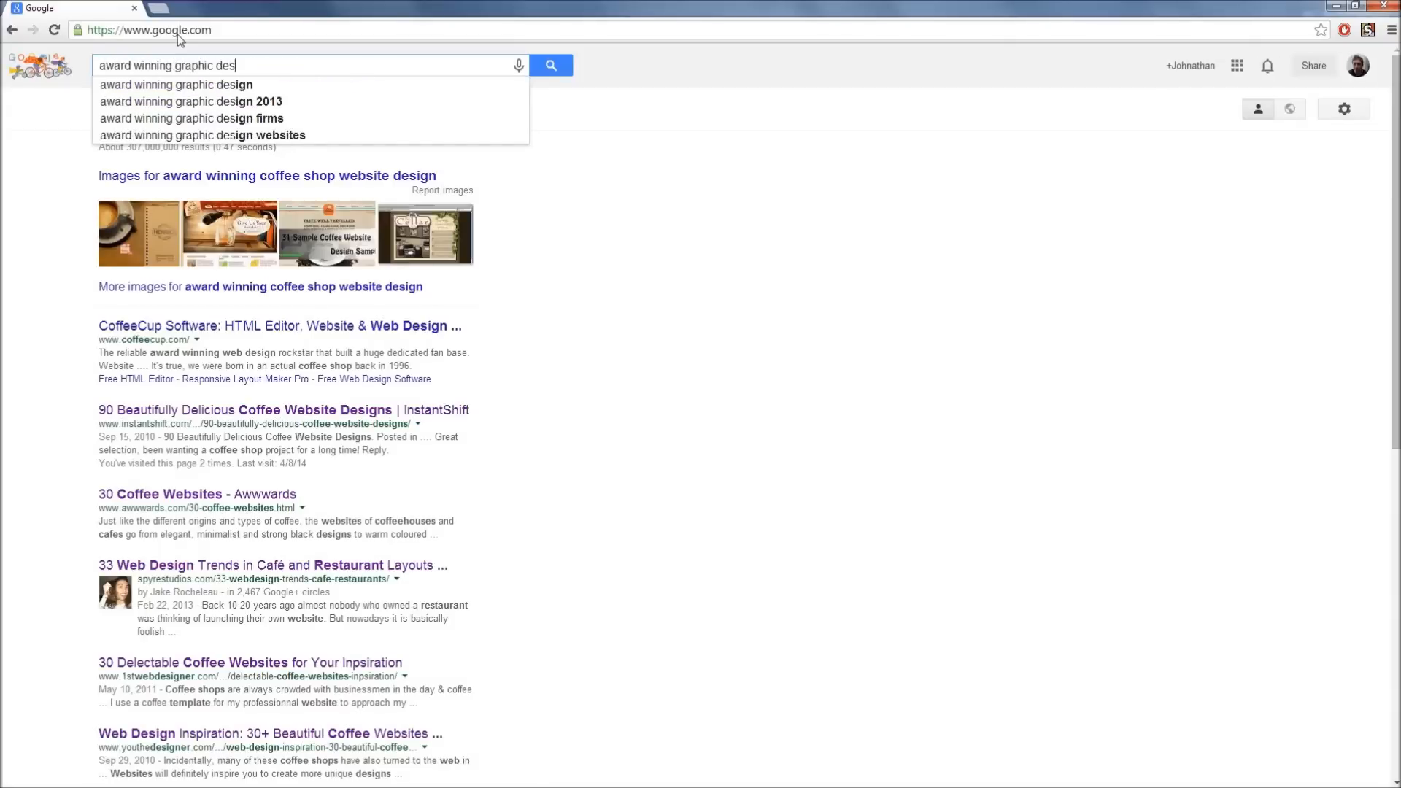
Search 'award winning graphic design' and open the Creative Bloq article on 25 designers.
{"action": "left_click", "coordinate": [177, 85]}
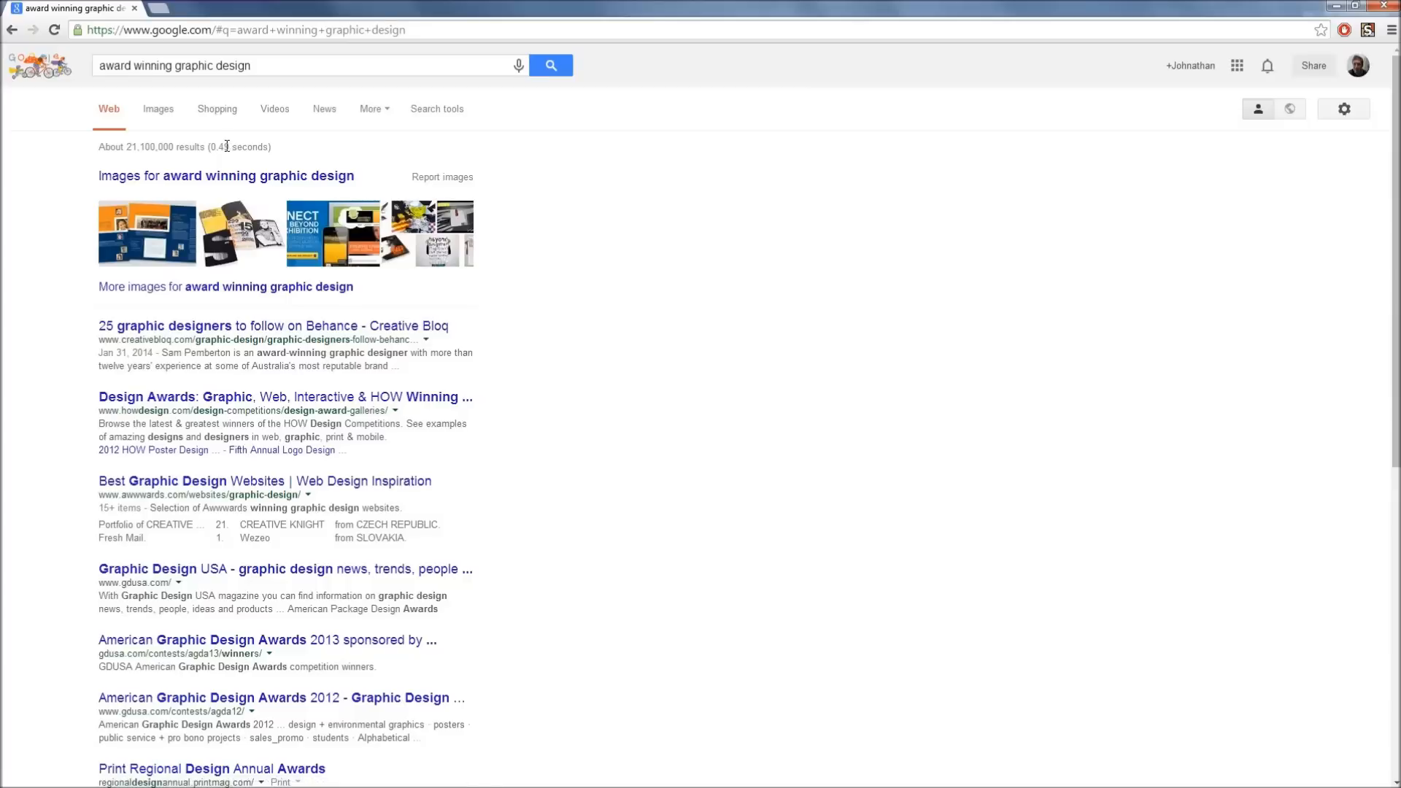
{"action": "mouse_move", "coordinate": [220, 315]}
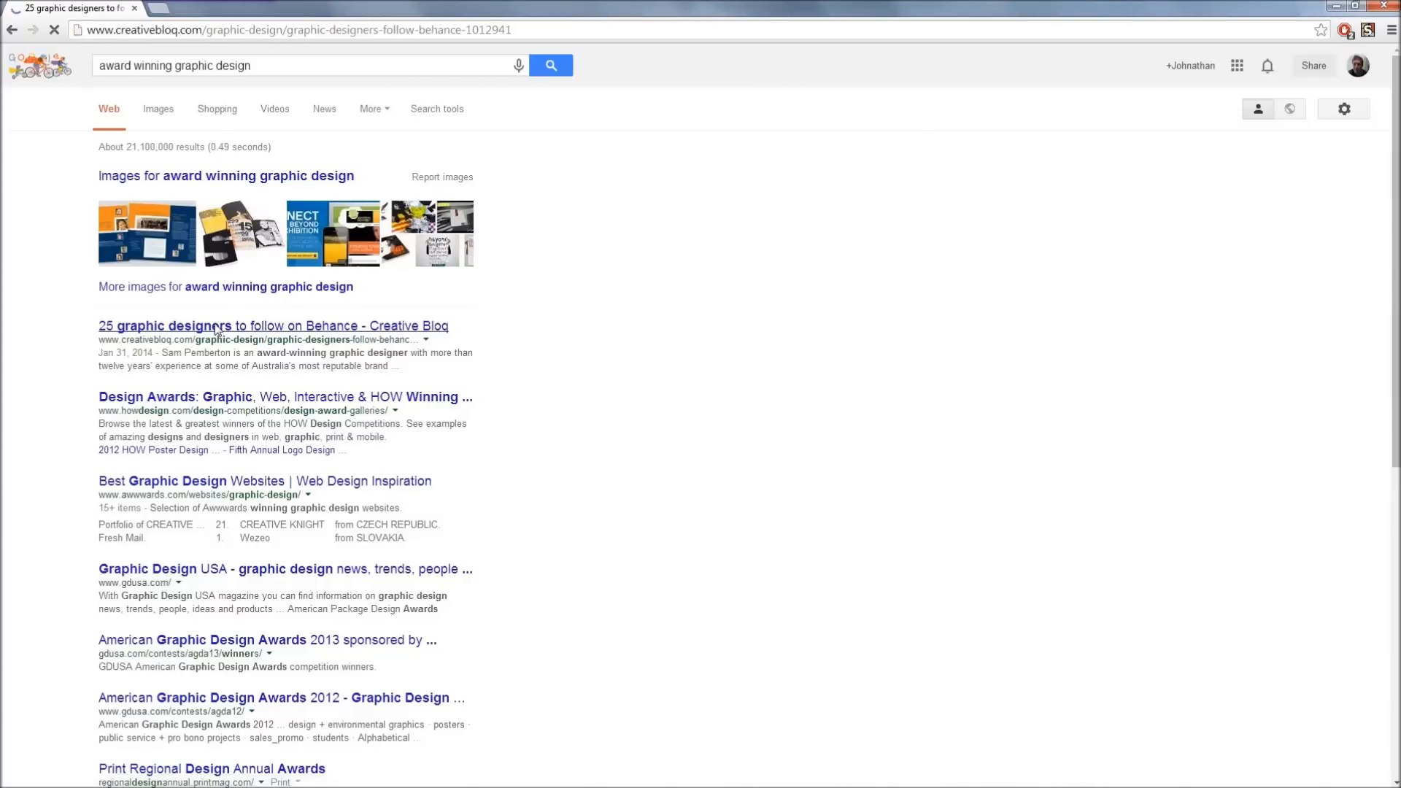
{"action": "left_click", "coordinate": [273, 326]}
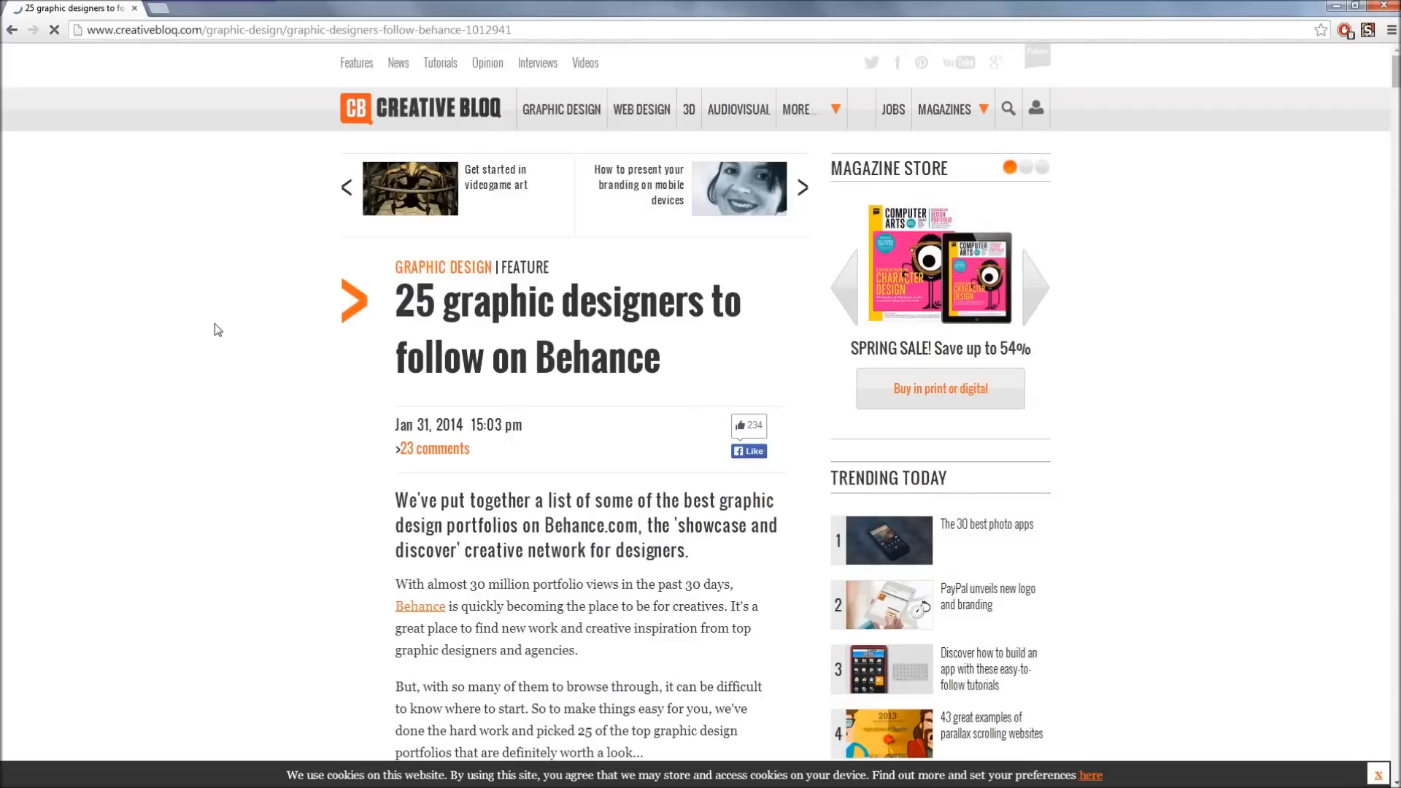
{"action": "scroll", "scroll_direction": "down", "scroll_amount": 3}
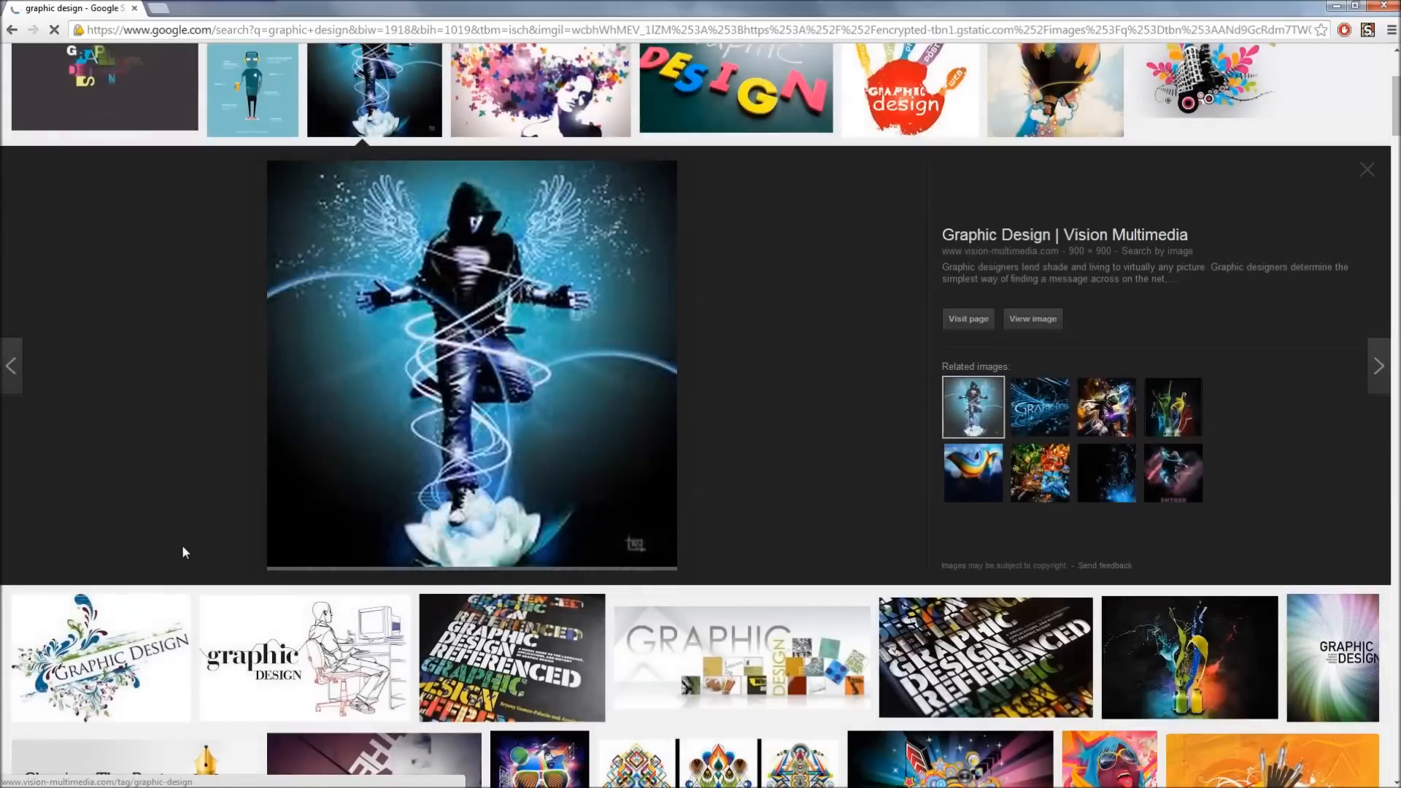
Preview the paint-splash image, Graphic Design Referenced cover, revolution typography and speakers wallpaper.
{"action": "scroll", "scroll_direction": "up", "scroll_amount": 3}
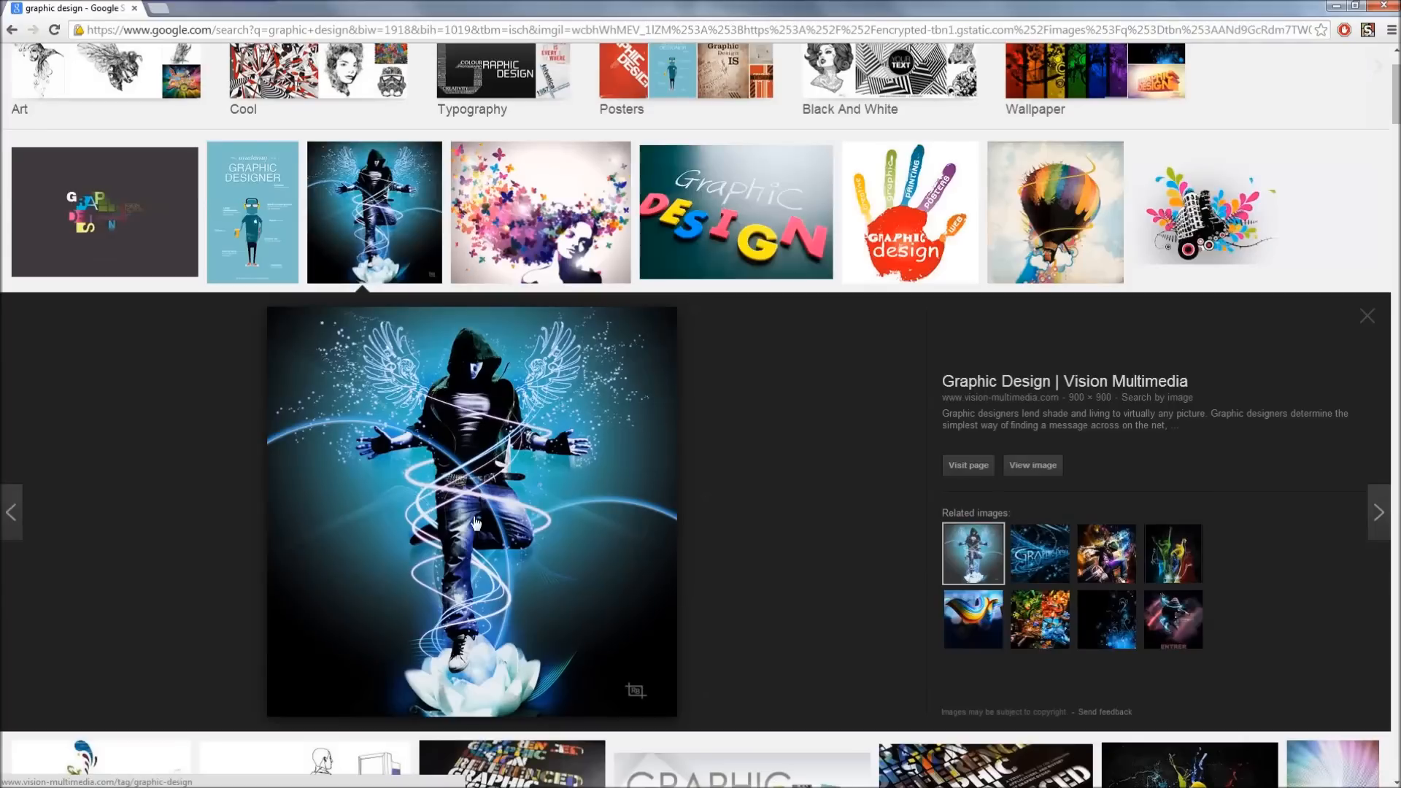
{"action": "mouse_move", "coordinate": [581, 588]}
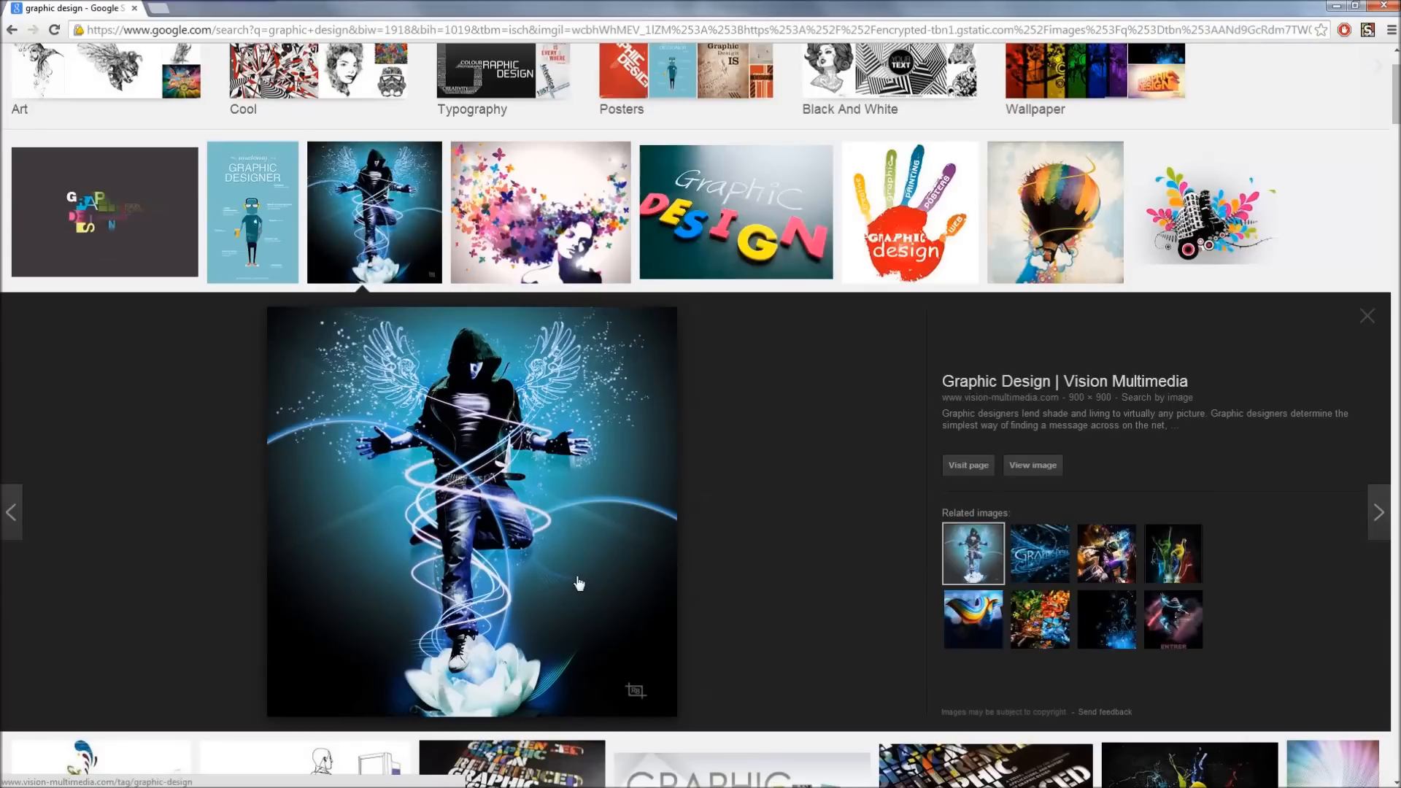
{"action": "left_click", "coordinate": [540, 211]}
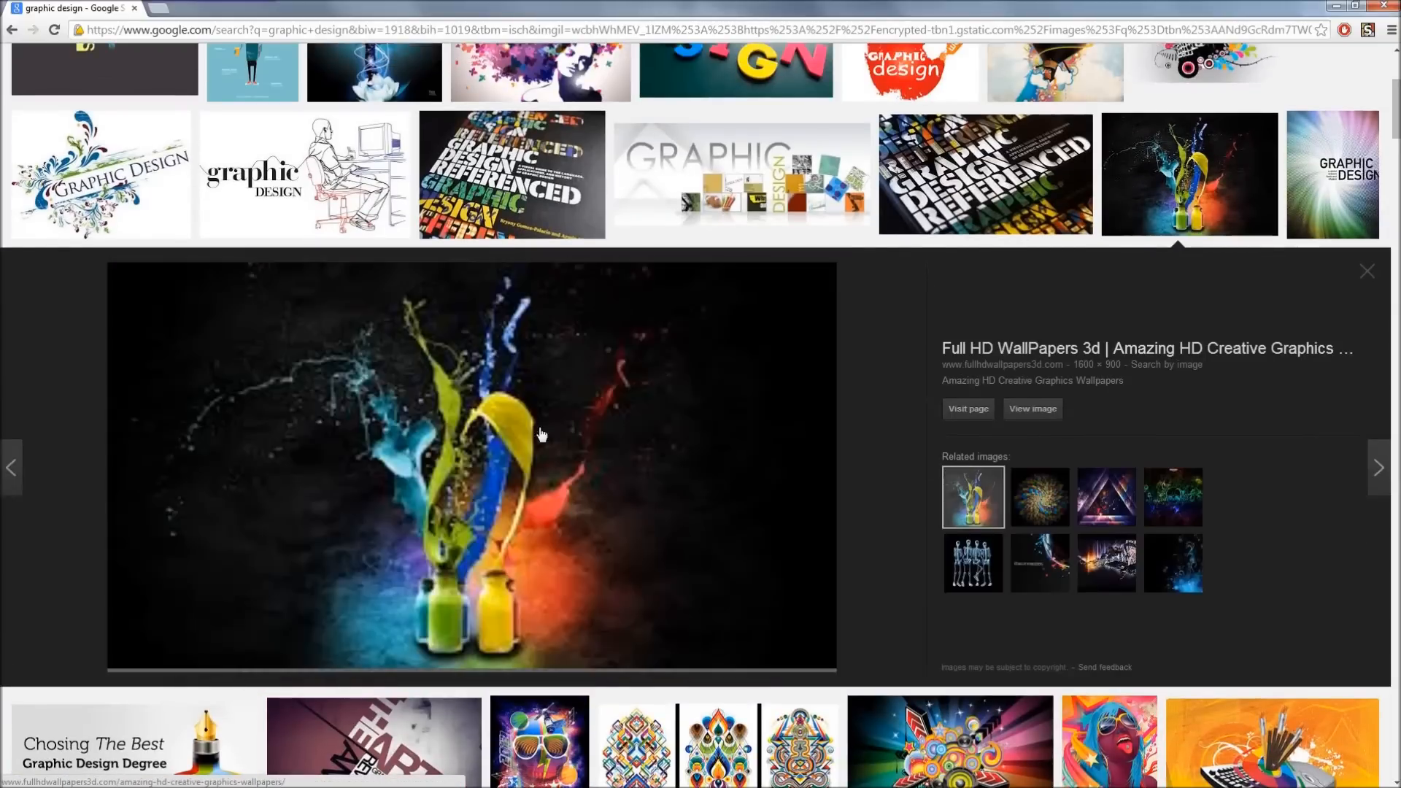
{"action": "left_click", "coordinate": [512, 174]}
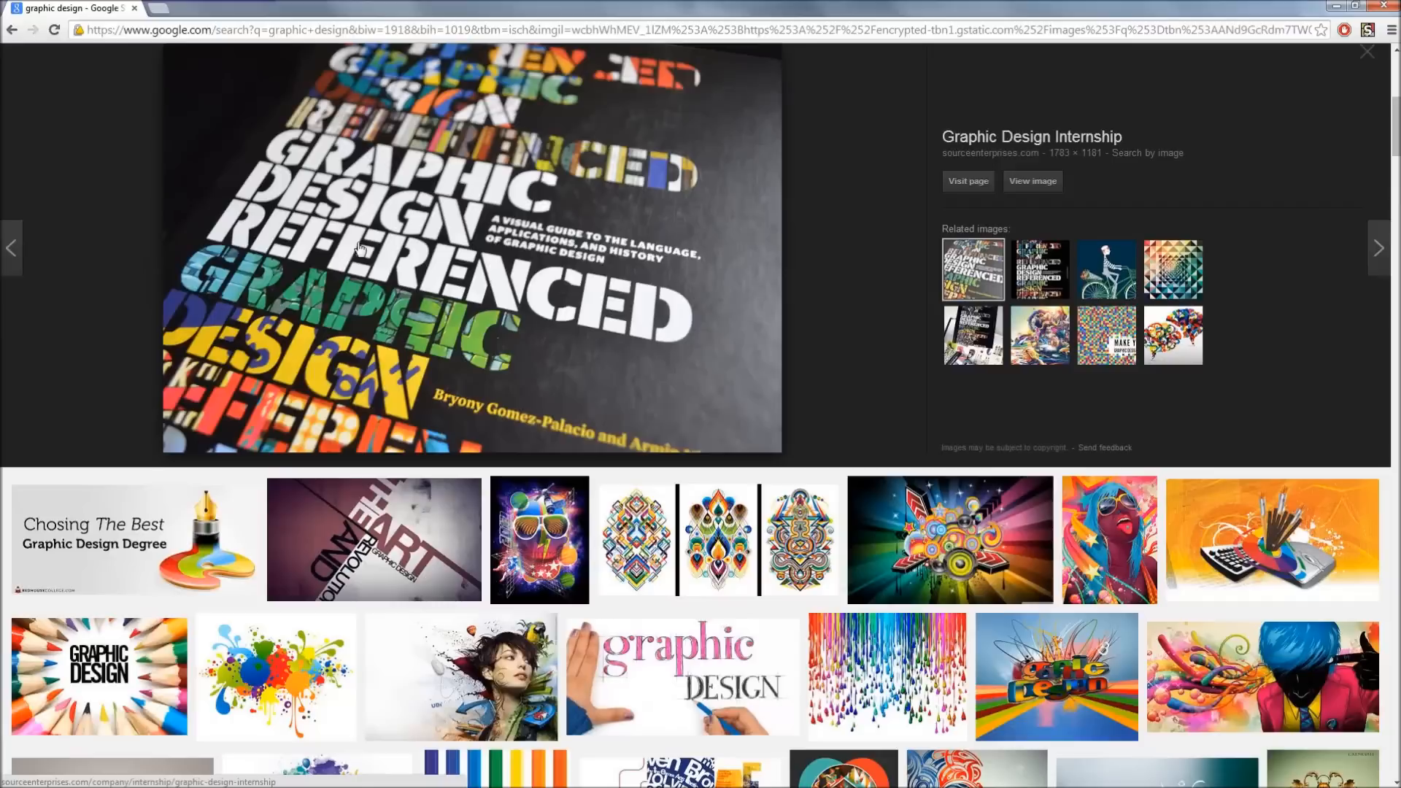
{"action": "left_click", "coordinate": [374, 538]}
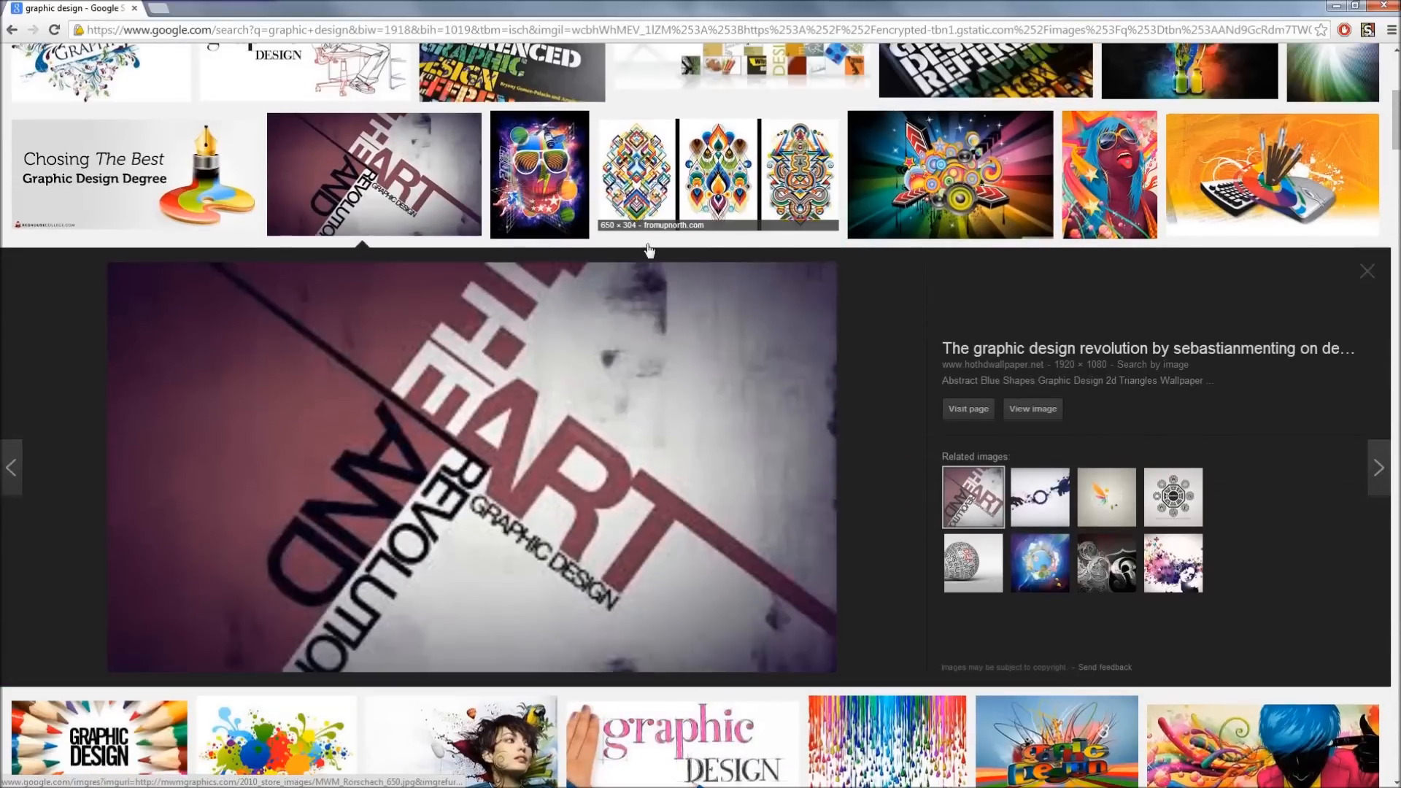
{"action": "left_click", "coordinate": [539, 174]}
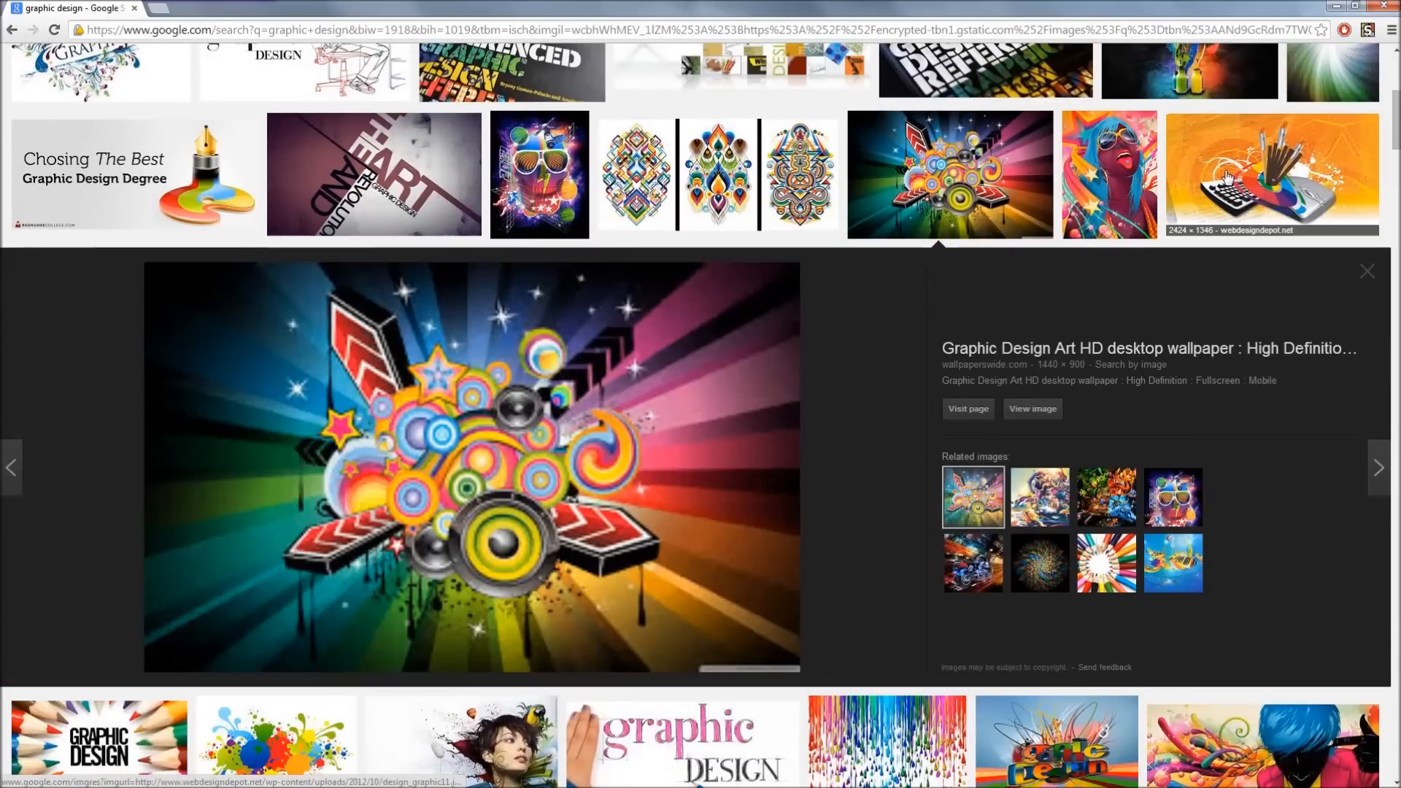
{"action": "mouse_move", "coordinate": [500, 332]}
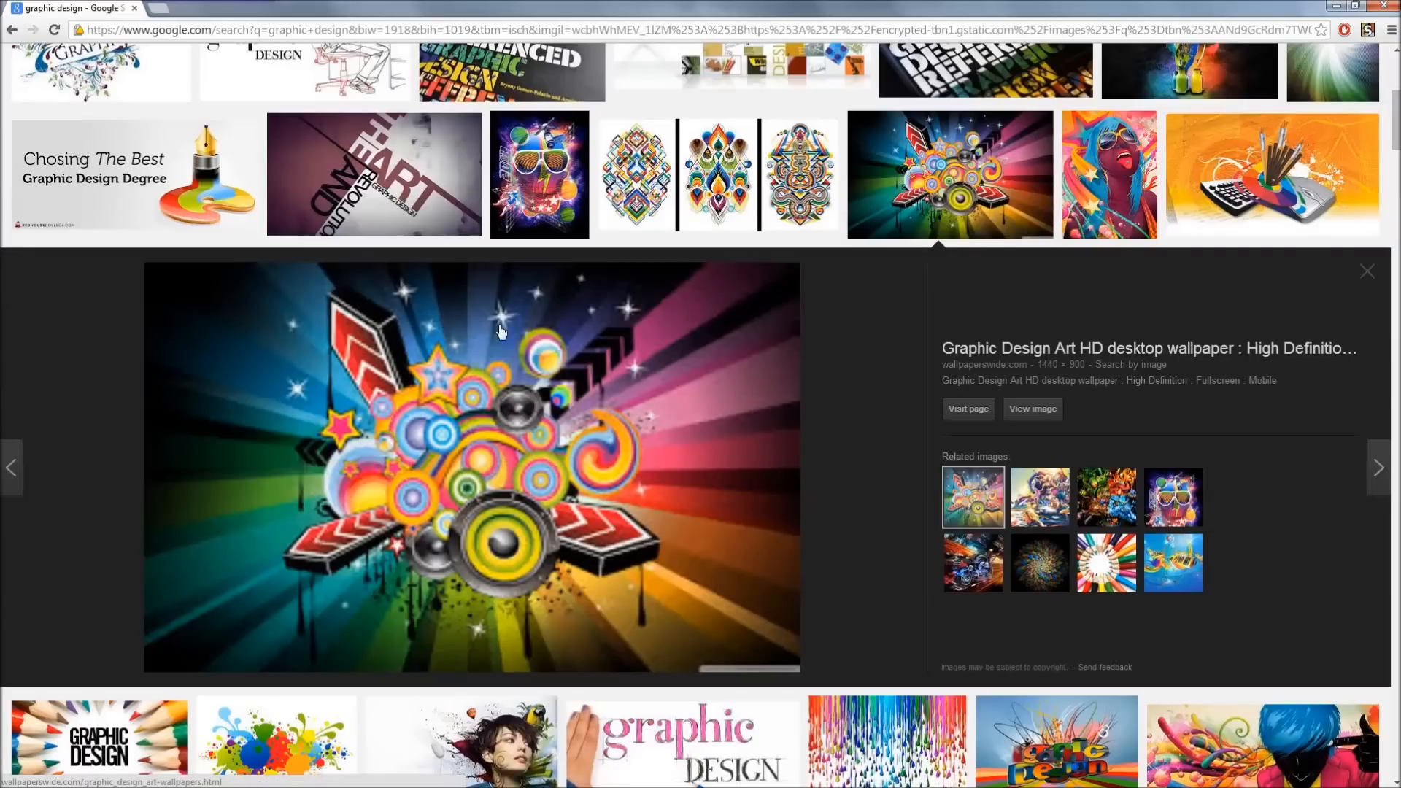
{"action": "mouse_move", "coordinate": [863, 289]}
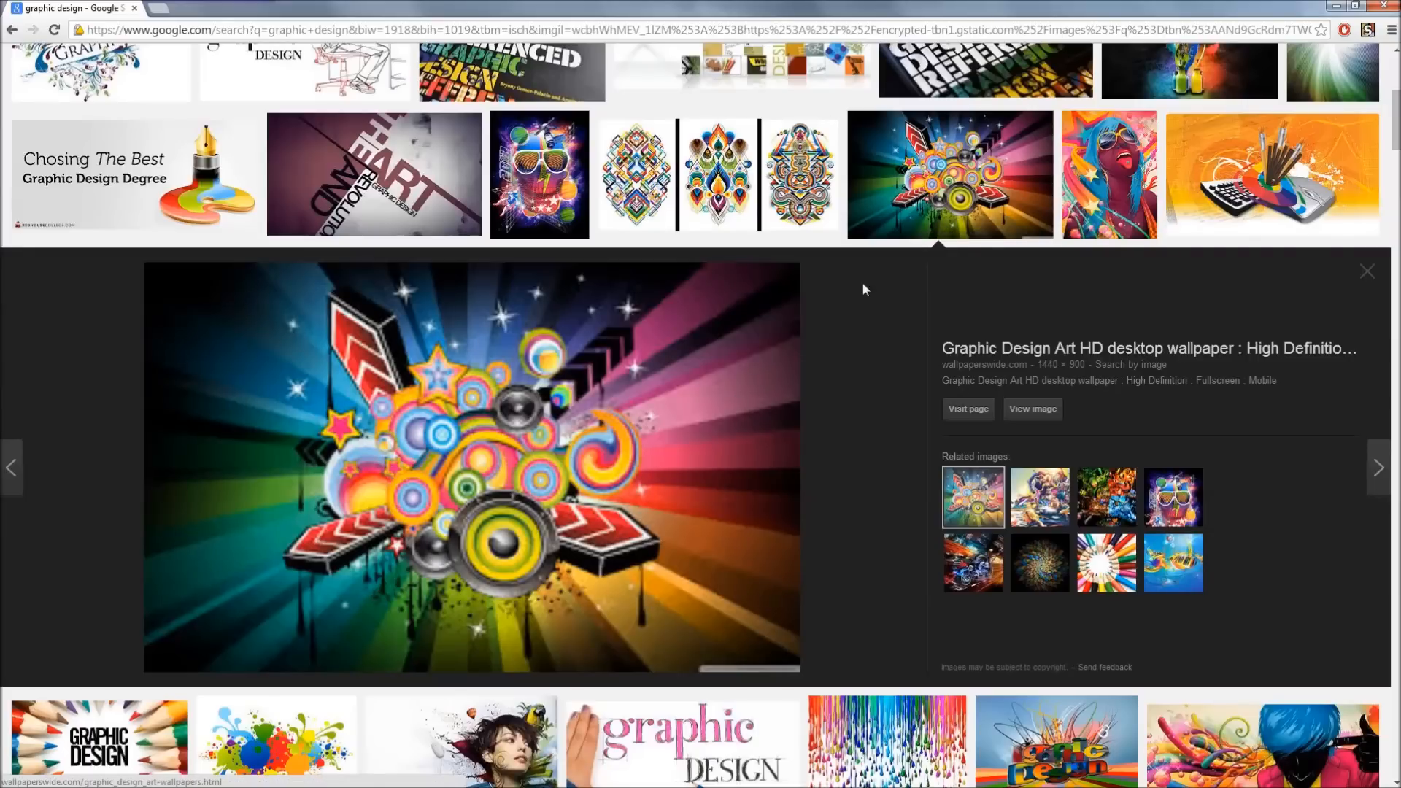
{"action": "mouse_move", "coordinate": [1132, 198]}
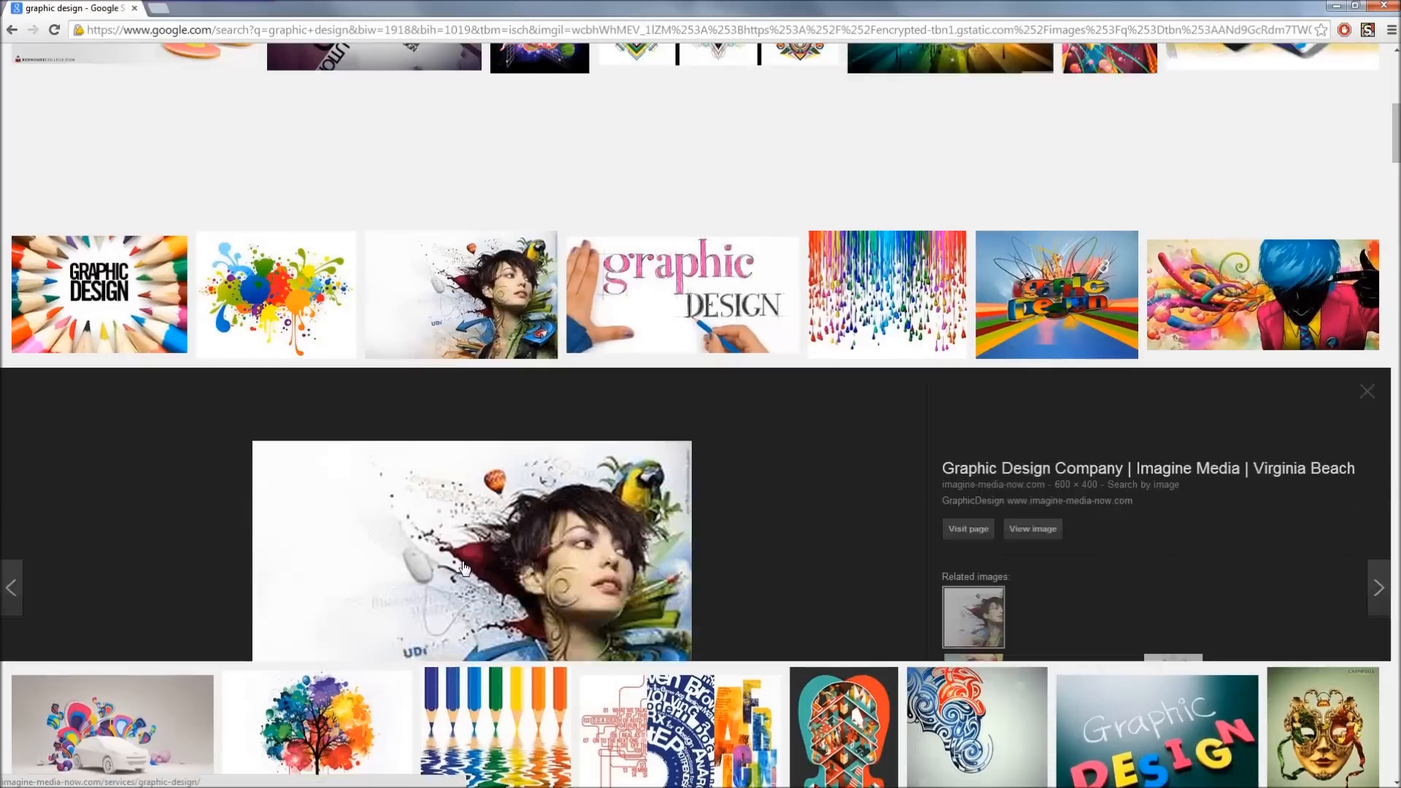
Browse further down the results and enlarge the blue-haired figure artwork.
{"action": "scroll", "scroll_direction": "up", "scroll_amount": 3}
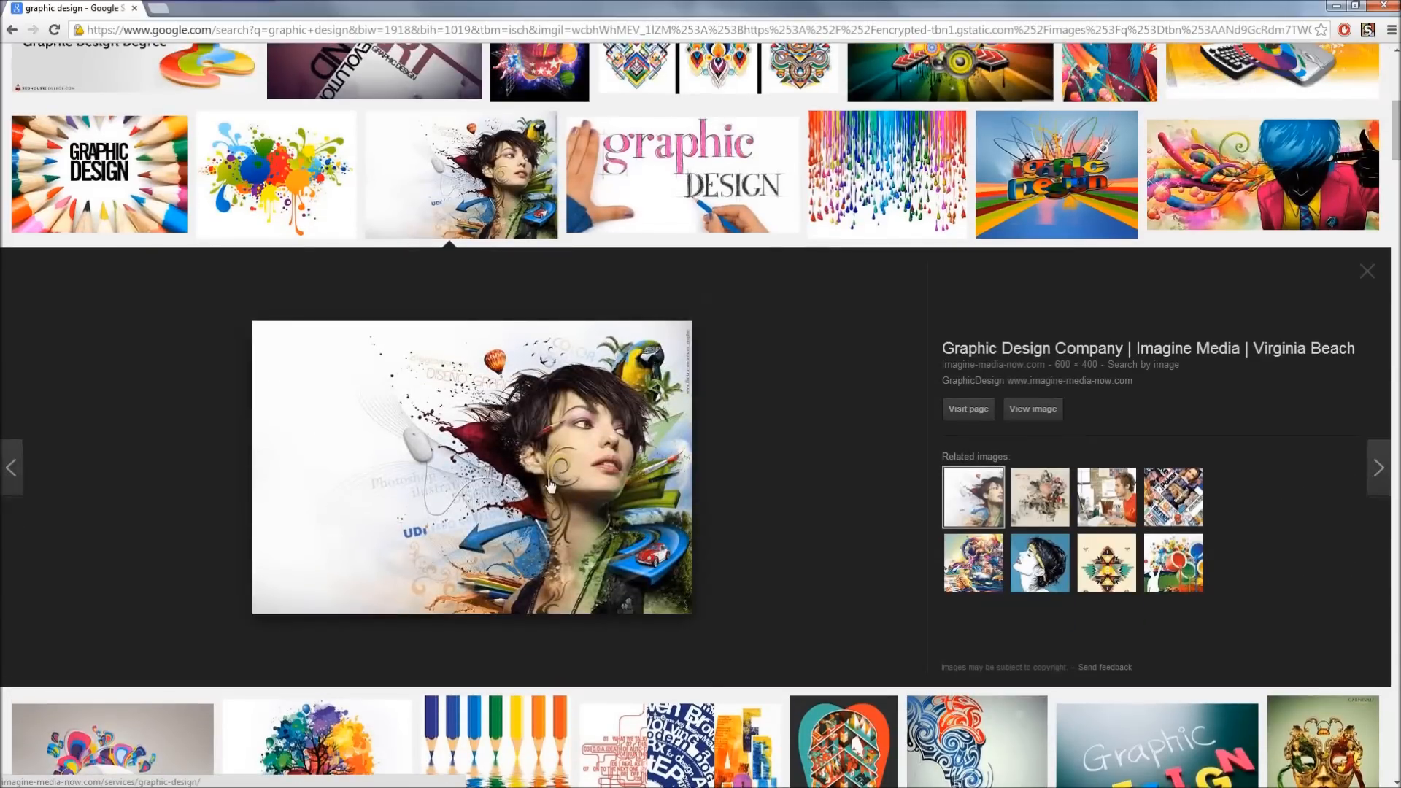
{"action": "mouse_move", "coordinate": [538, 638]}
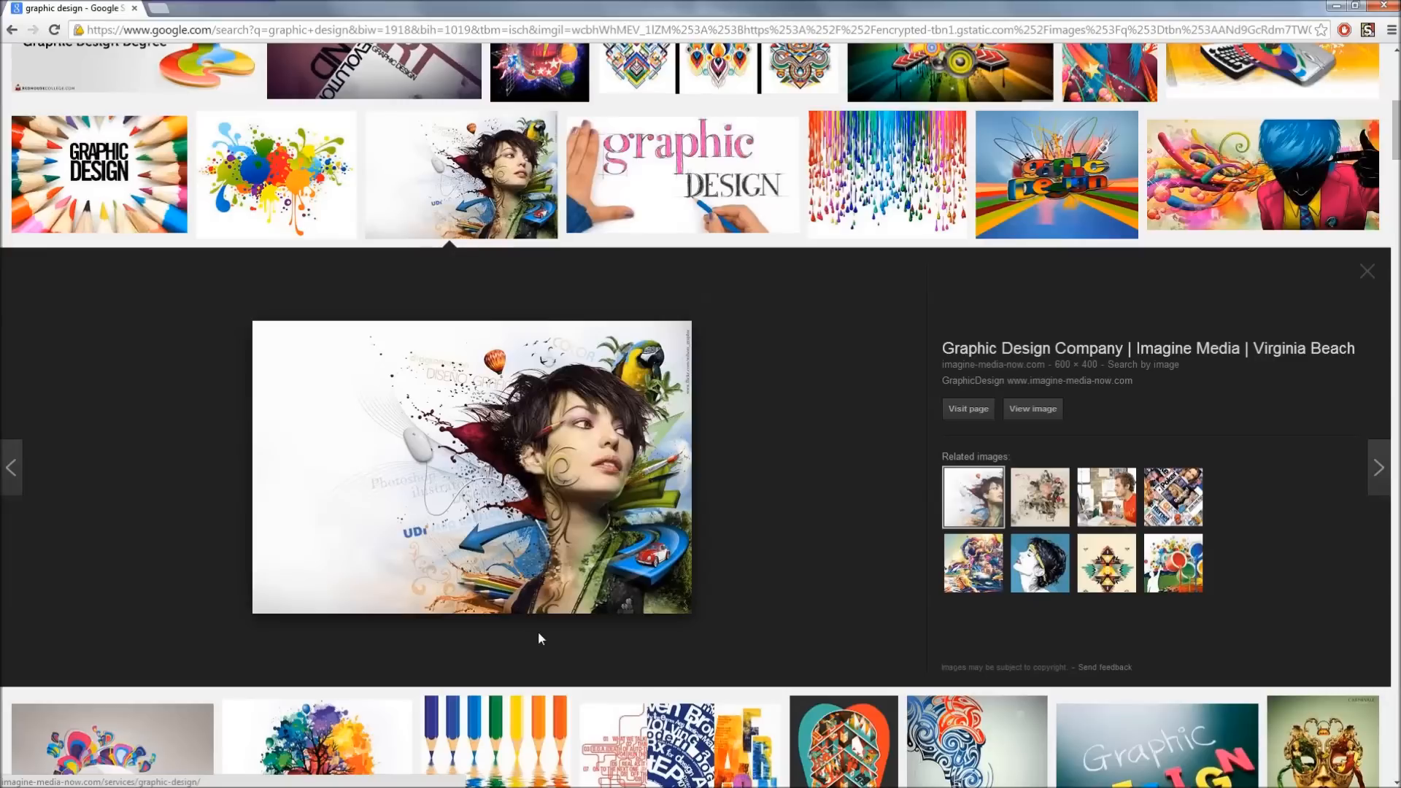
{"action": "mouse_move", "coordinate": [747, 641]}
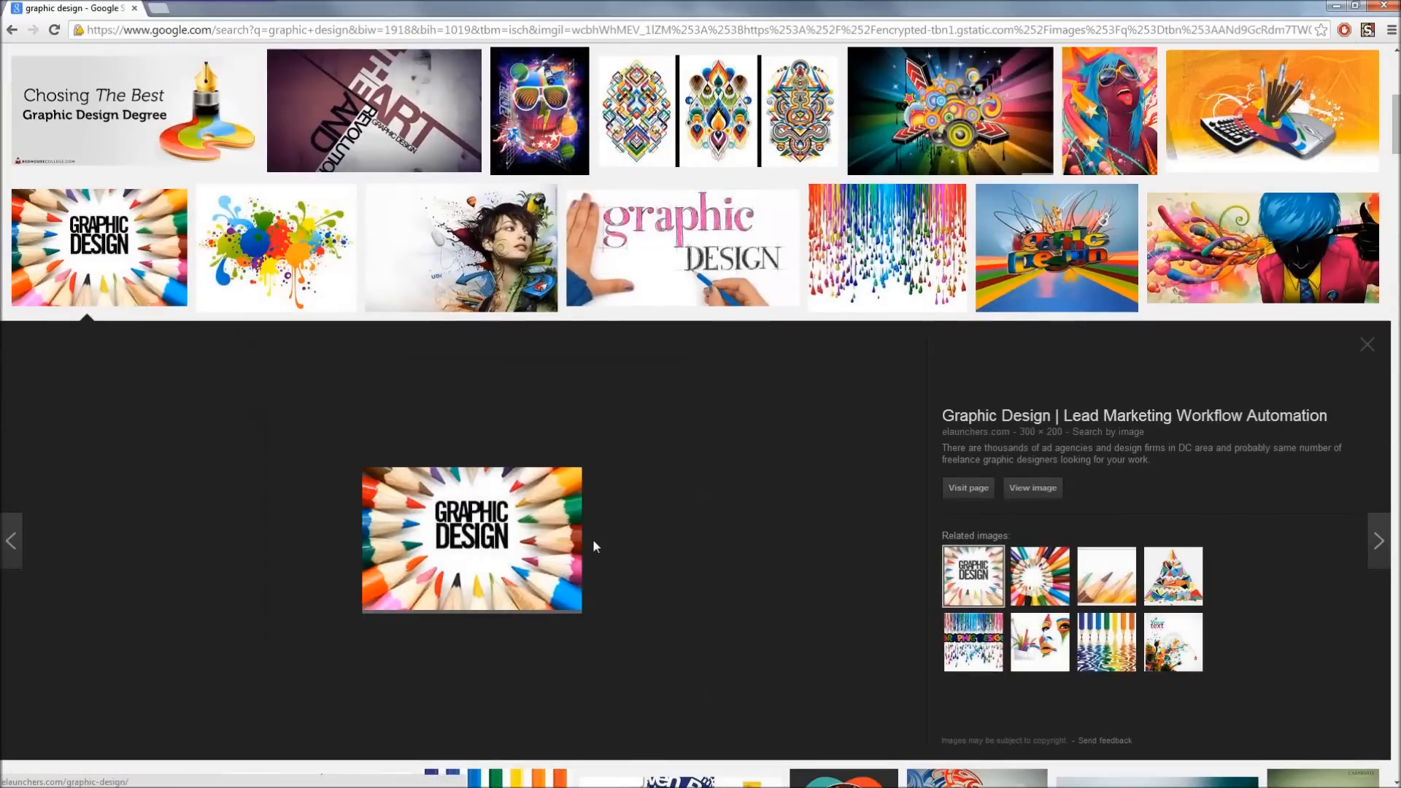
{"action": "mouse_move", "coordinate": [457, 489]}
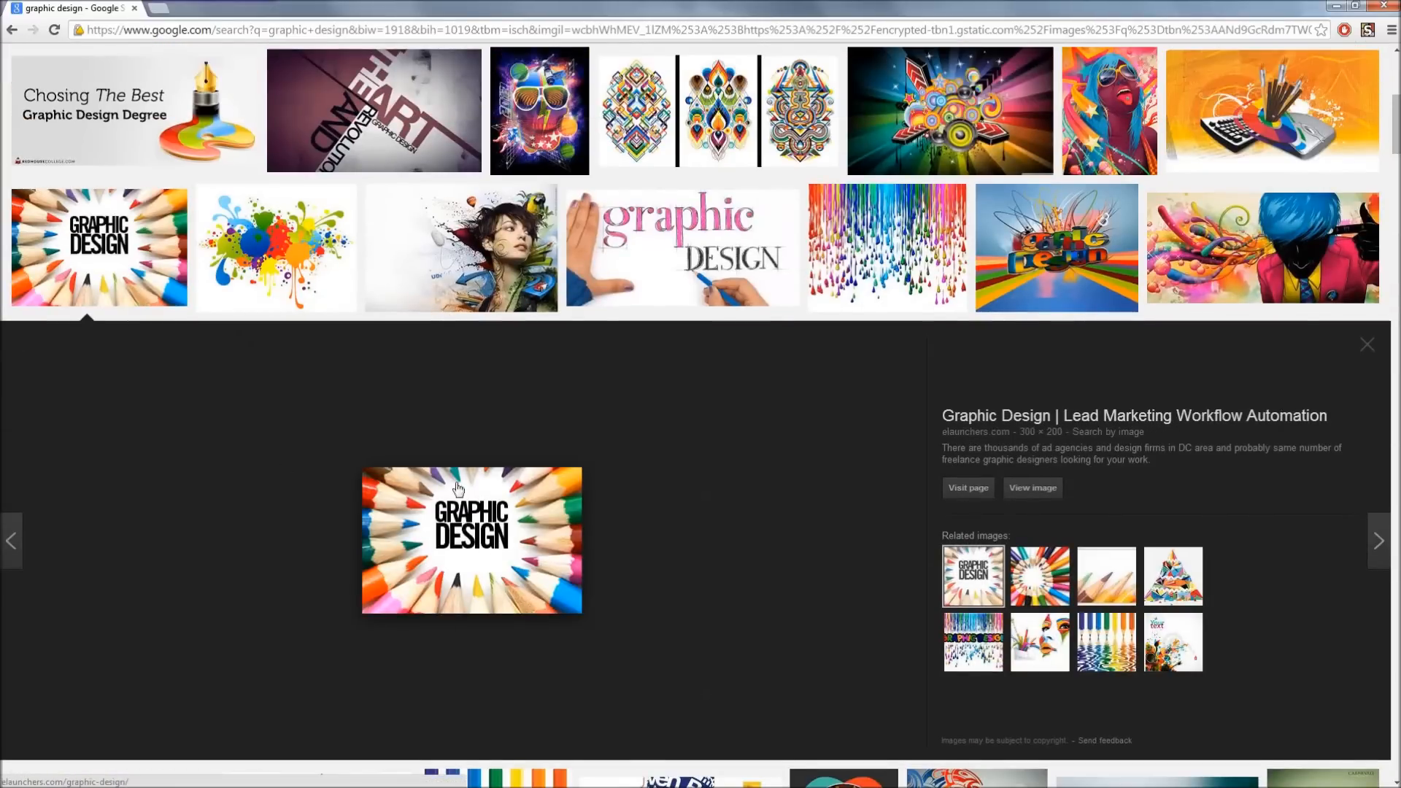
{"action": "mouse_move", "coordinate": [551, 579]}
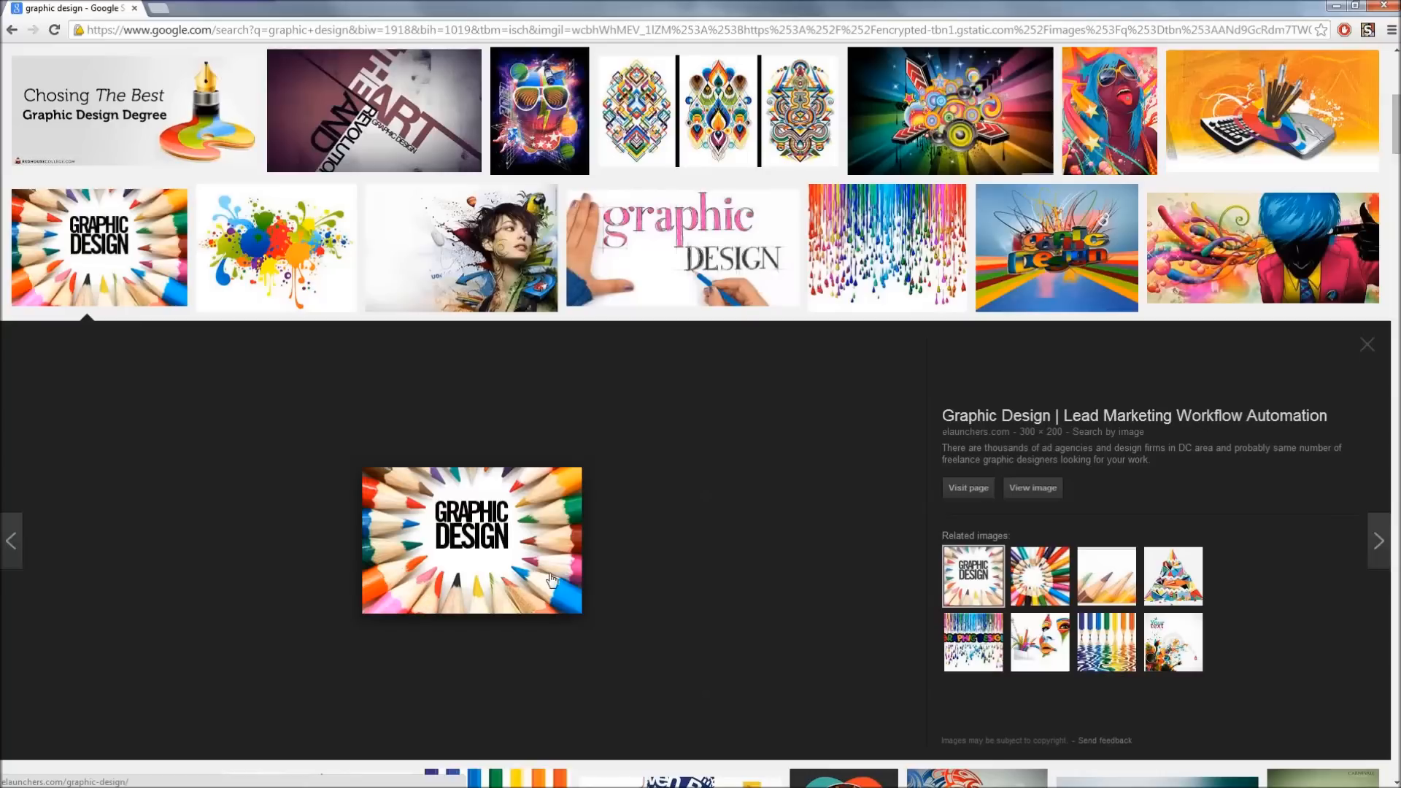
{"action": "mouse_move", "coordinate": [494, 469]}
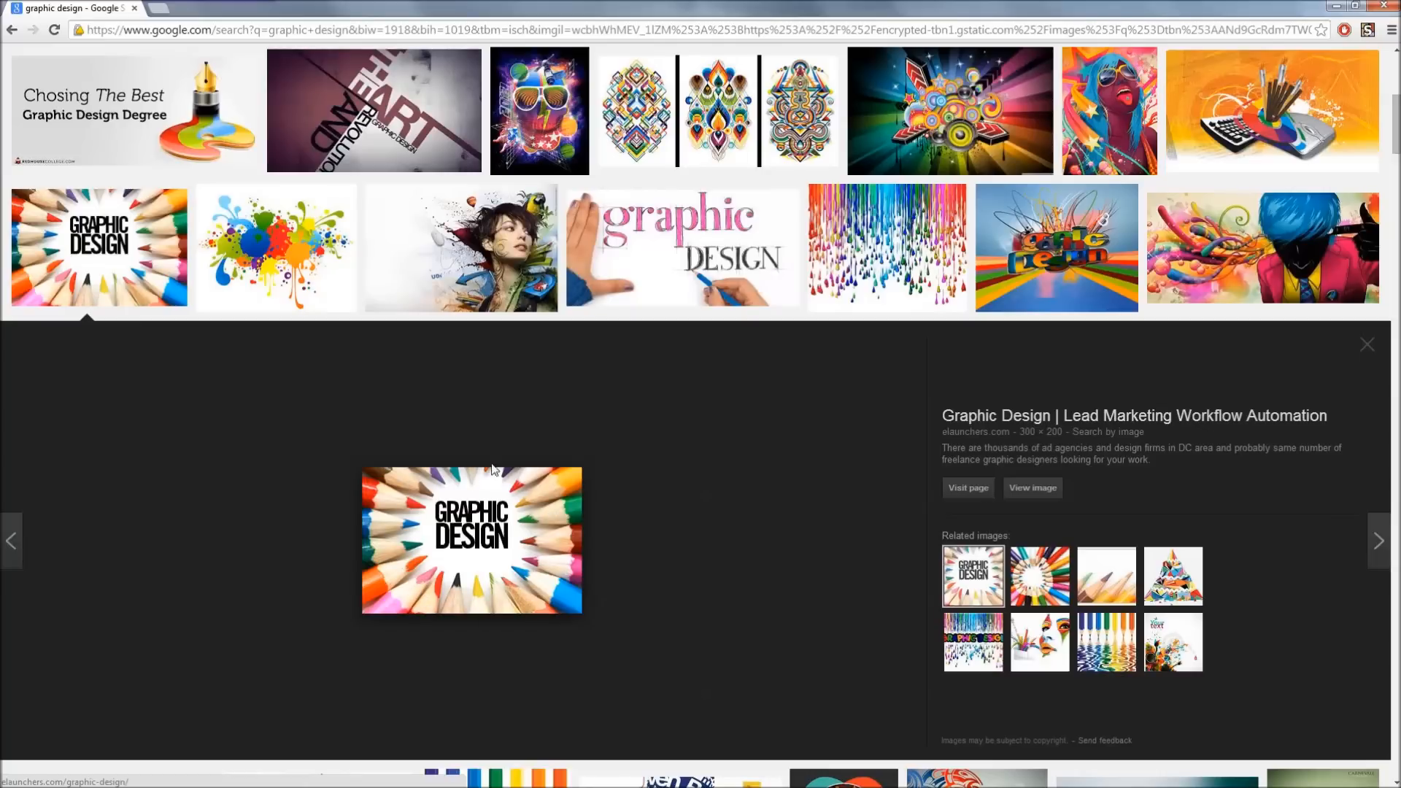
{"action": "scroll", "scroll_direction": "down", "scroll_amount": 3}
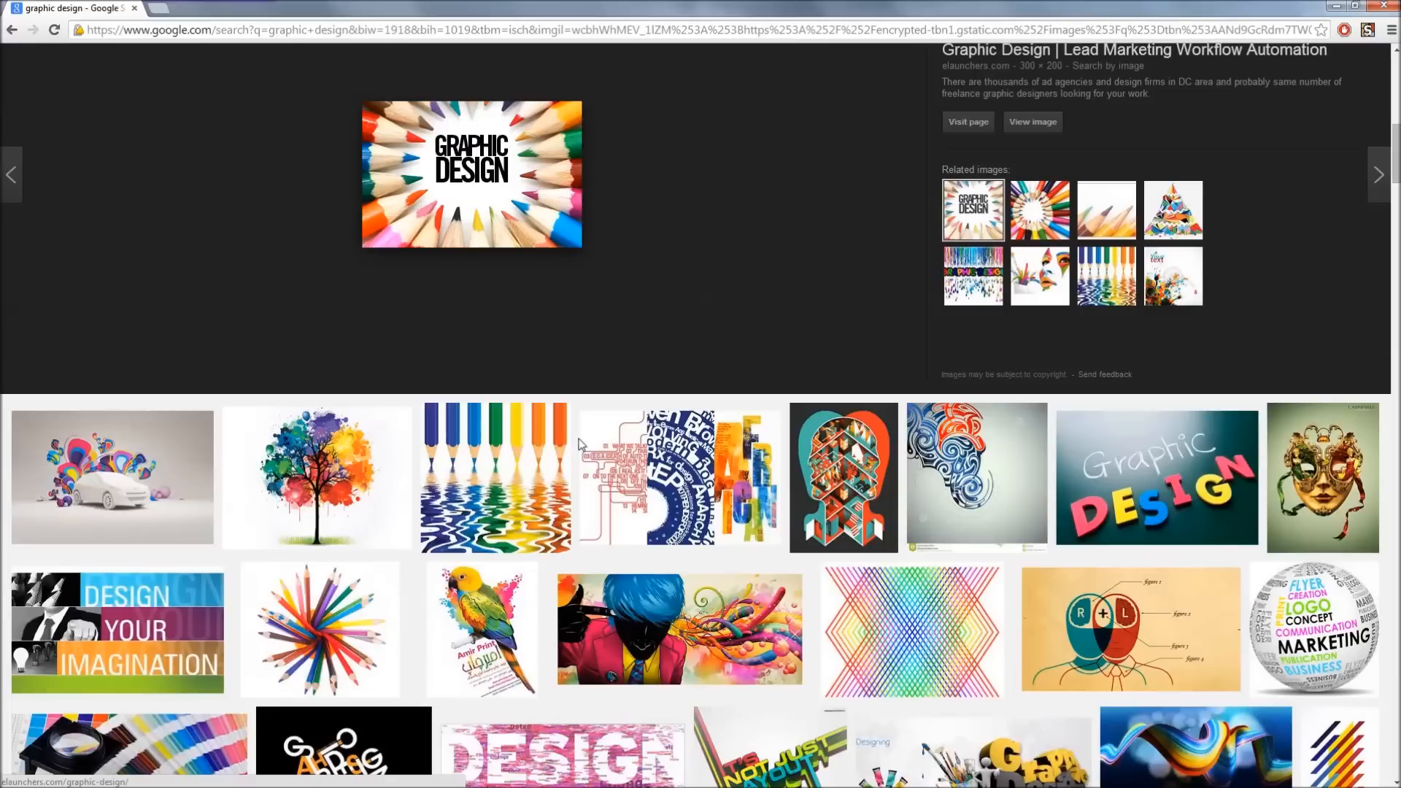
{"action": "scroll", "scroll_direction": "down", "scroll_amount": 3}
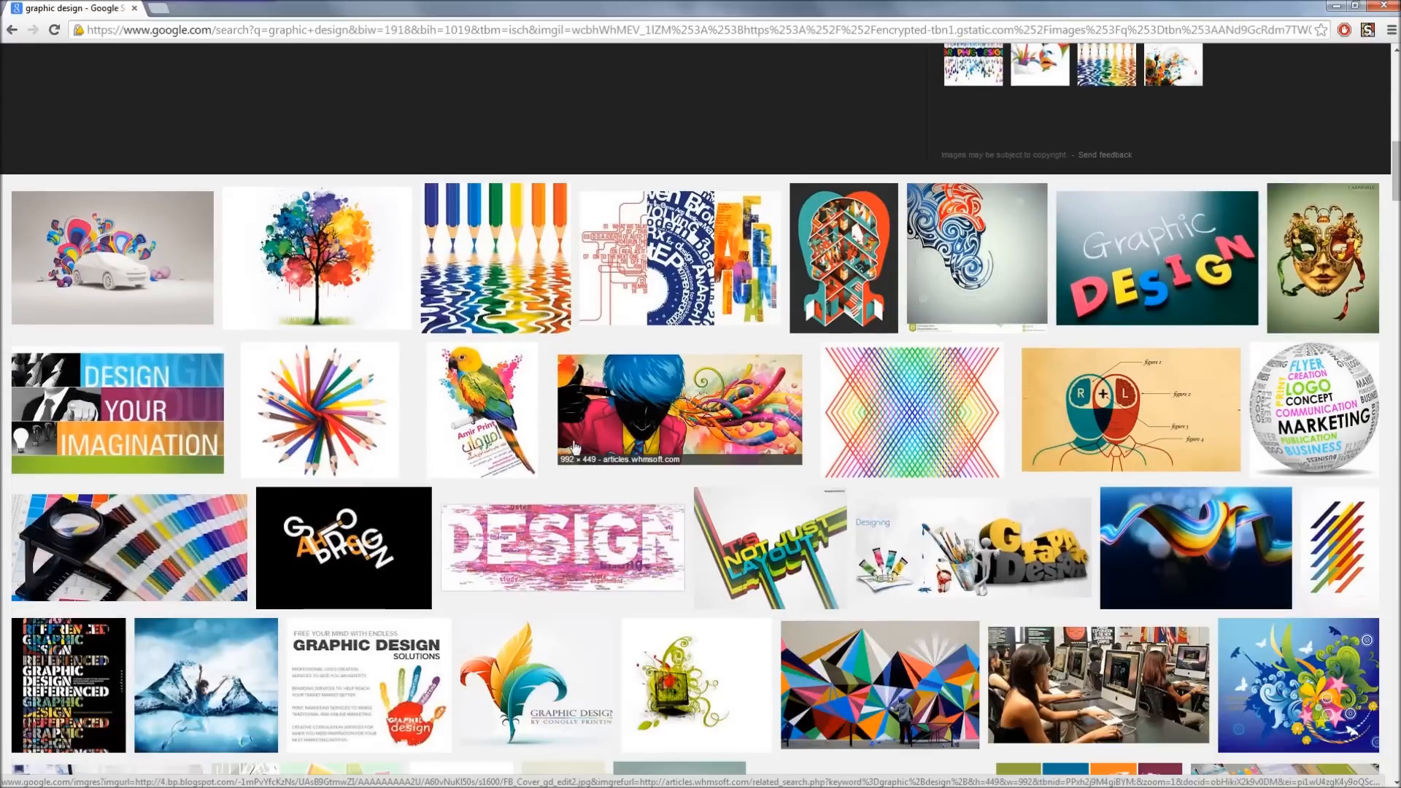
{"action": "left_click", "coordinate": [679, 409]}
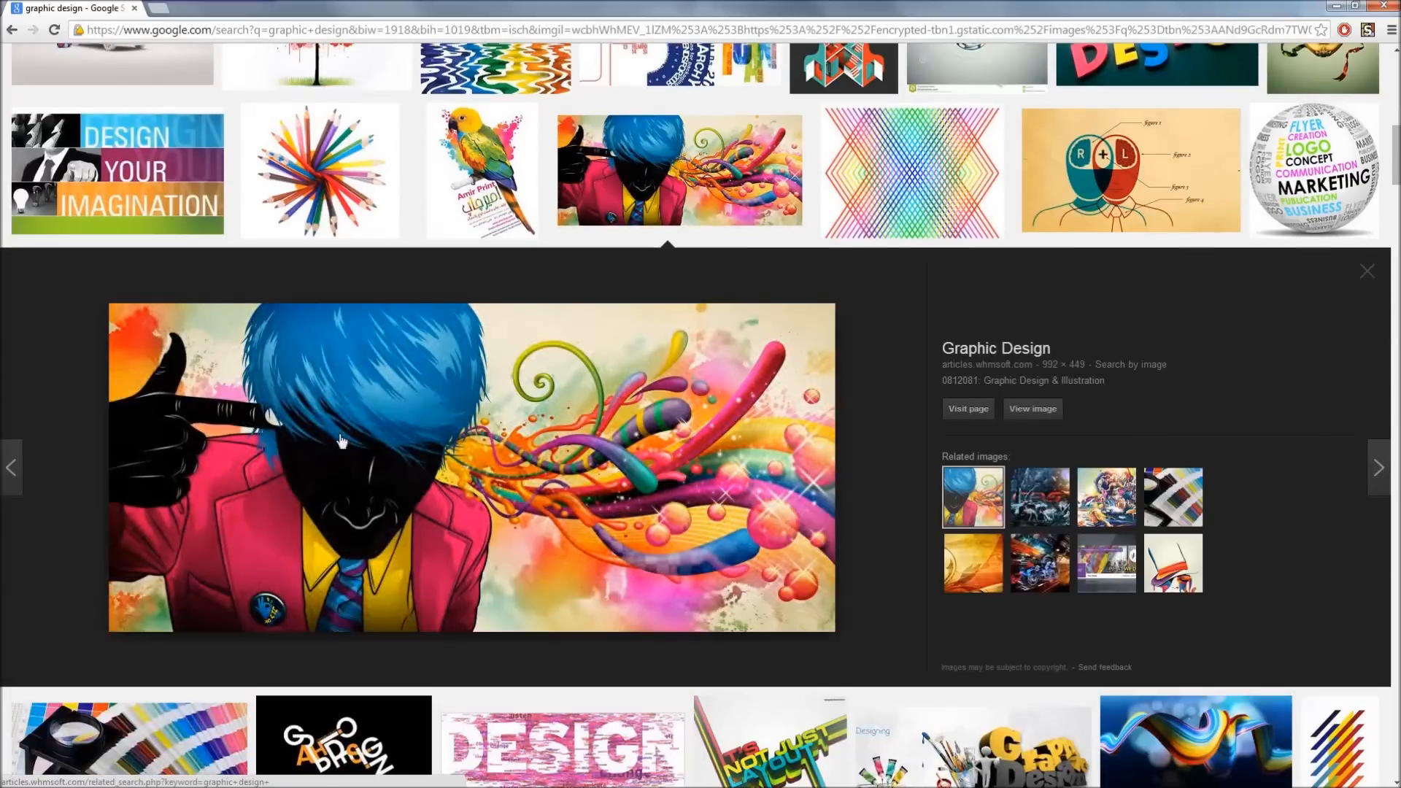
{"action": "mouse_move", "coordinate": [560, 565]}
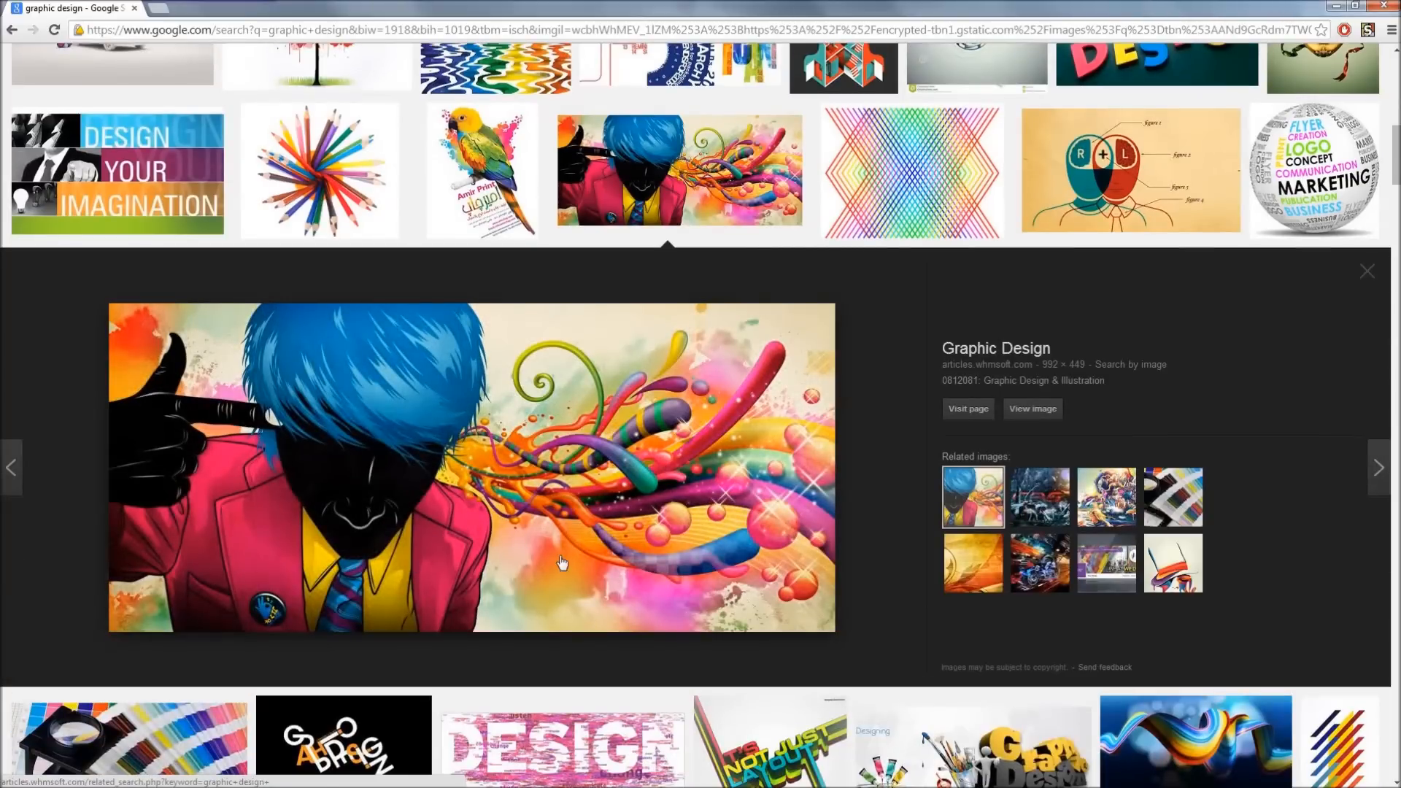
{"action": "scroll", "scroll_direction": "down", "scroll_amount": 3}
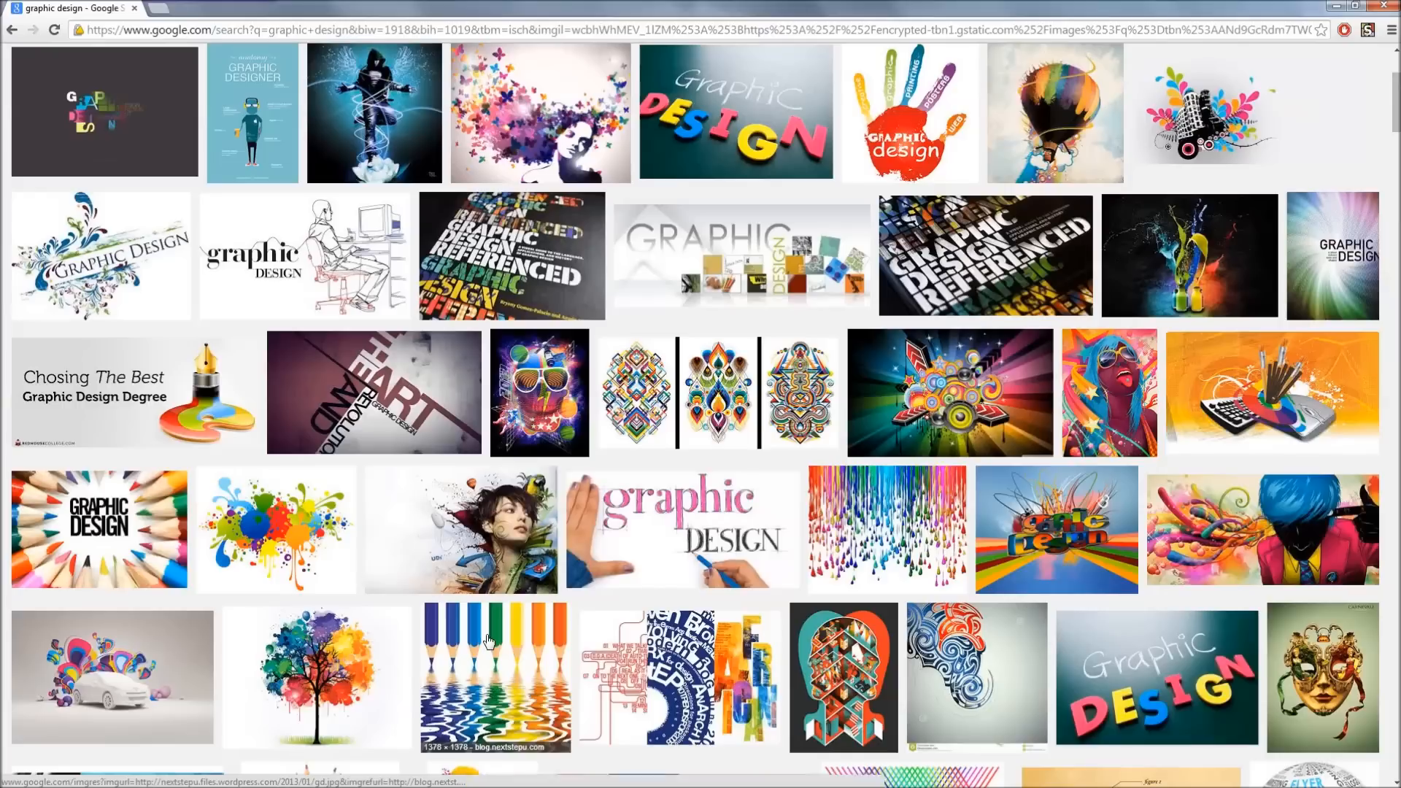
Dismiss the current preview and enlarge the hooded figure on lotus artwork.
{"action": "left_click", "coordinate": [1261, 529]}
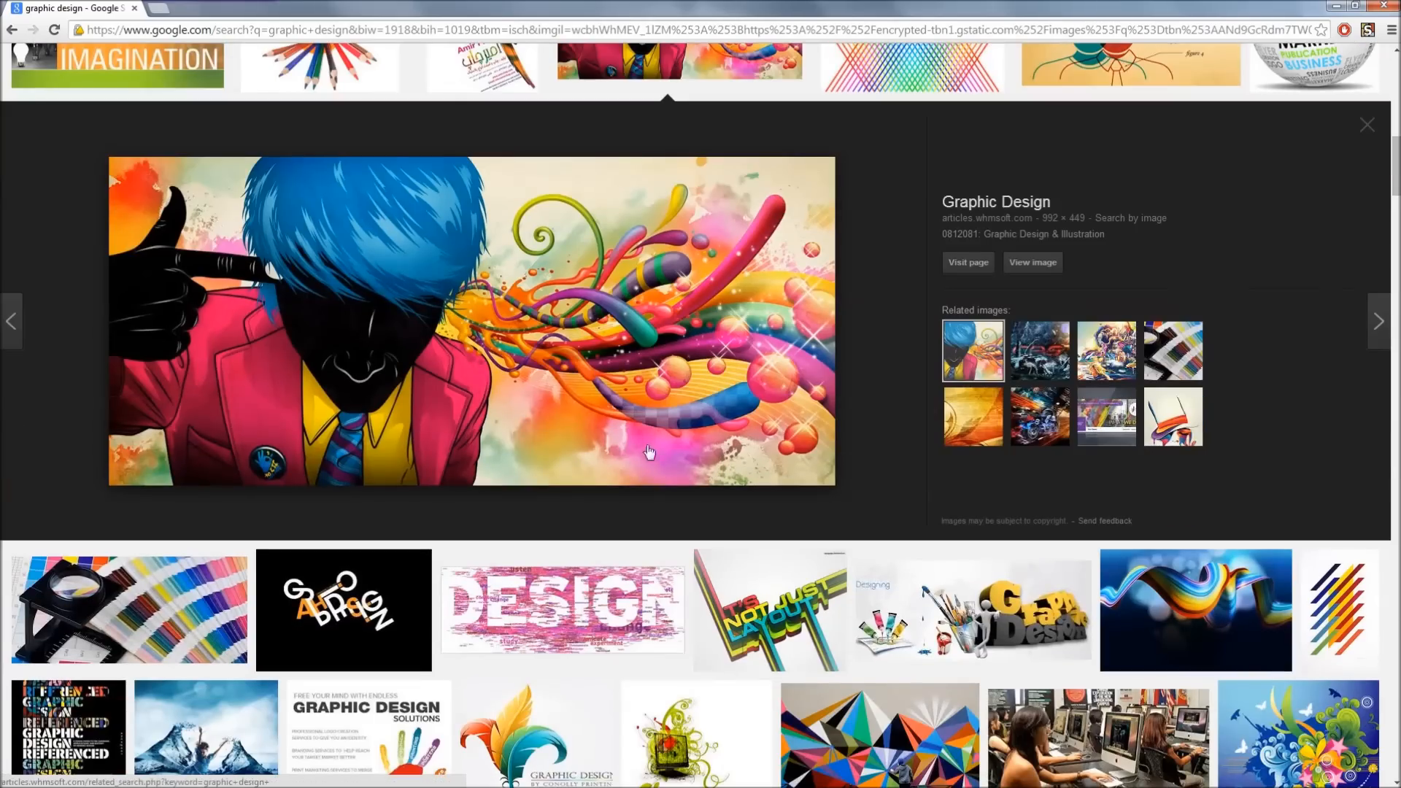
{"action": "left_click", "coordinate": [1366, 124]}
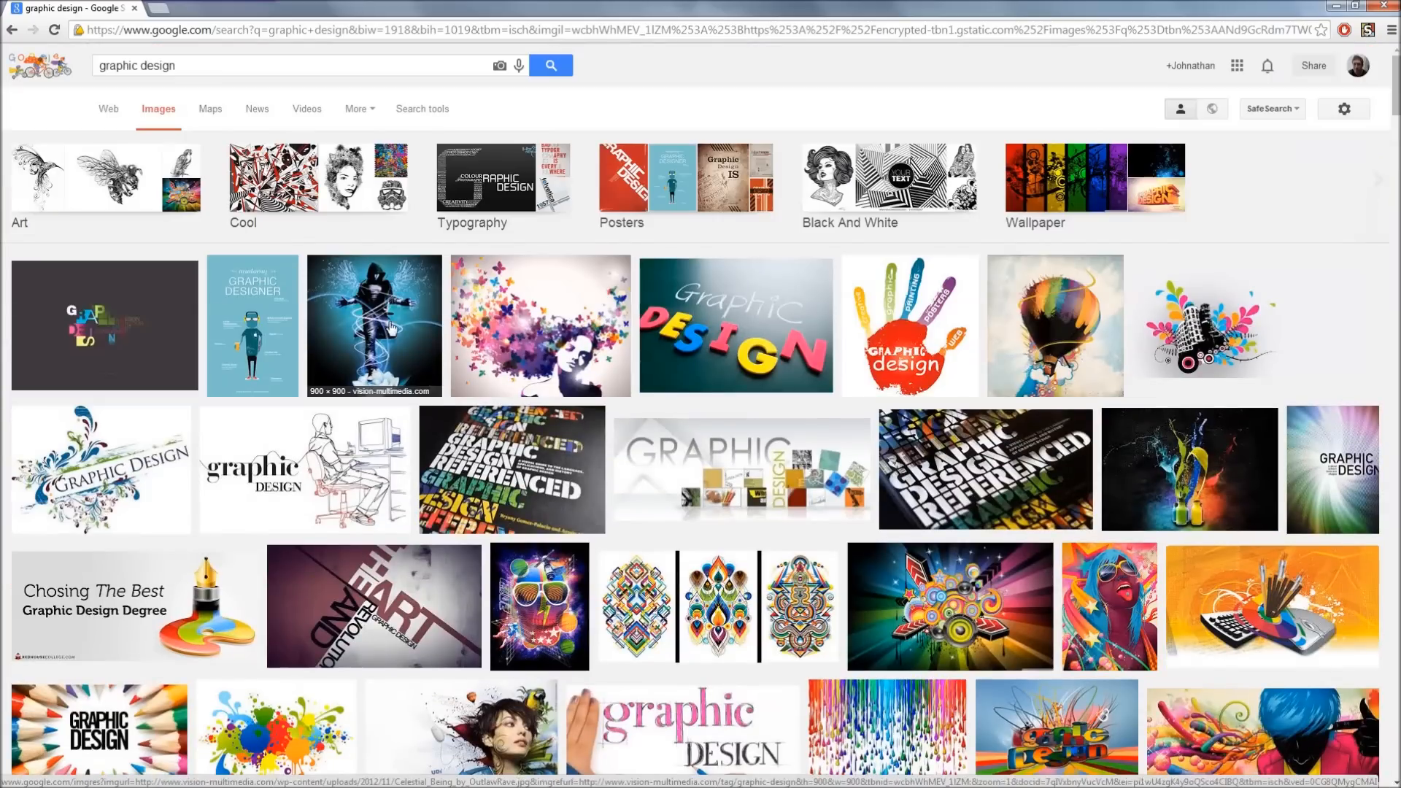
{"action": "left_click", "coordinate": [374, 324]}
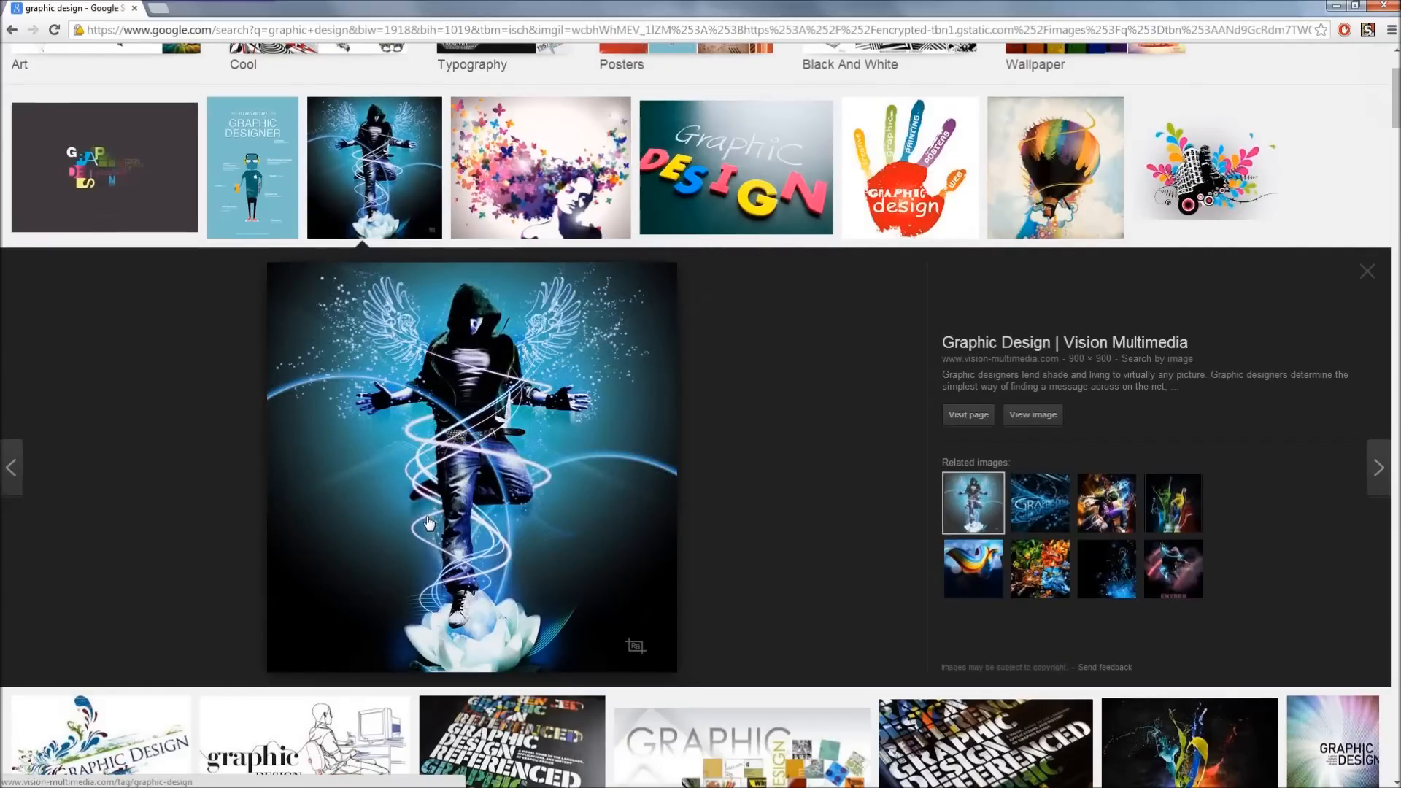
{"action": "mouse_move", "coordinate": [434, 516]}
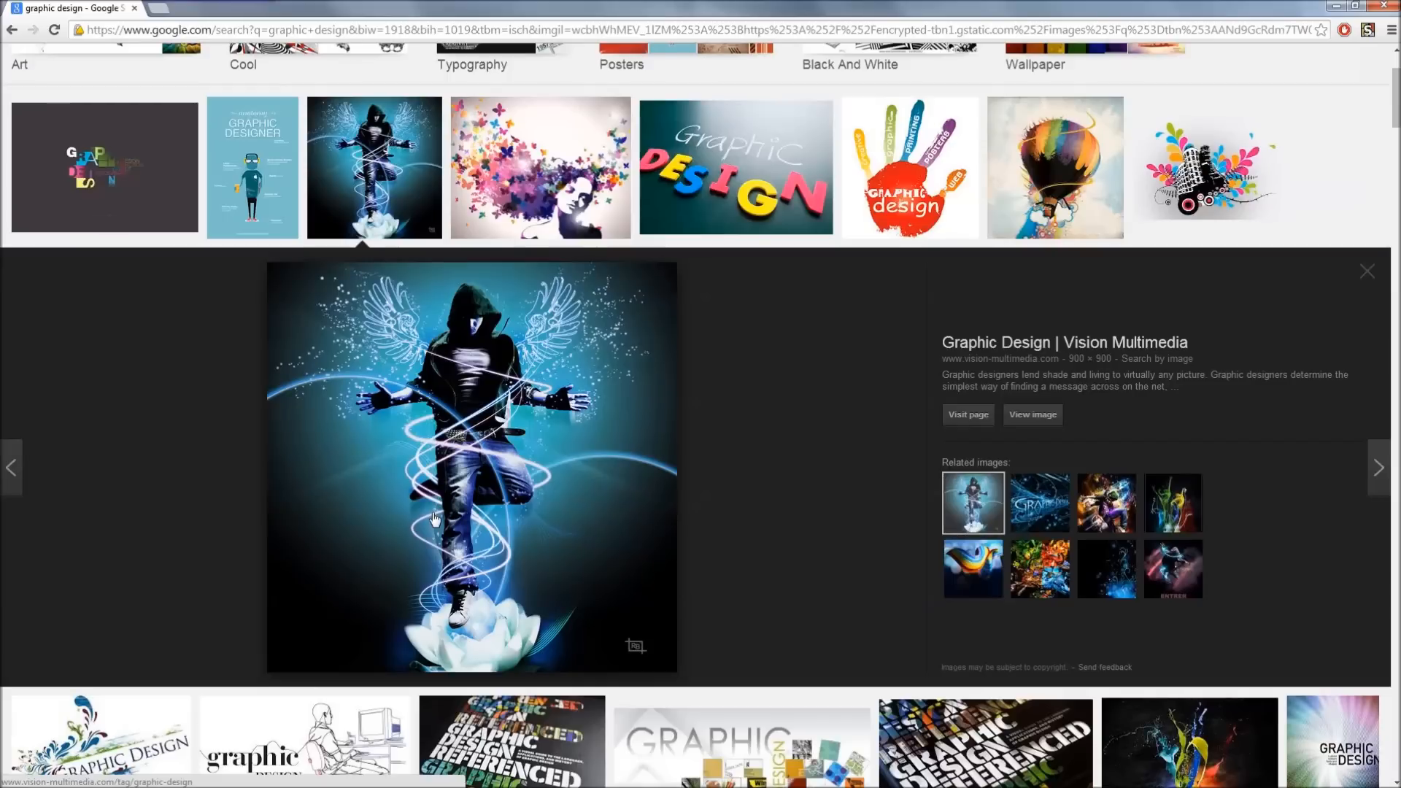
{"action": "mouse_move", "coordinate": [413, 549]}
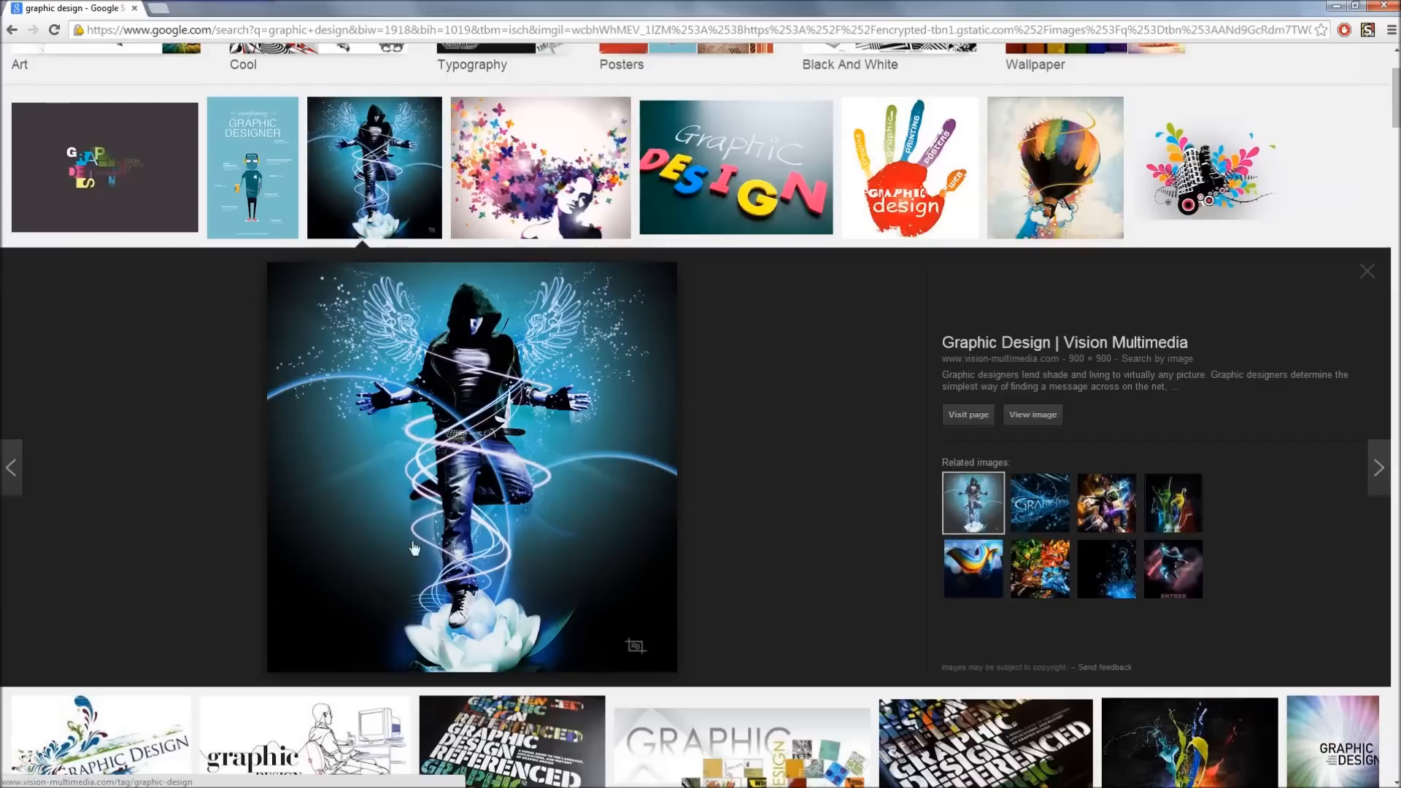
{"action": "mouse_move", "coordinate": [524, 400]}
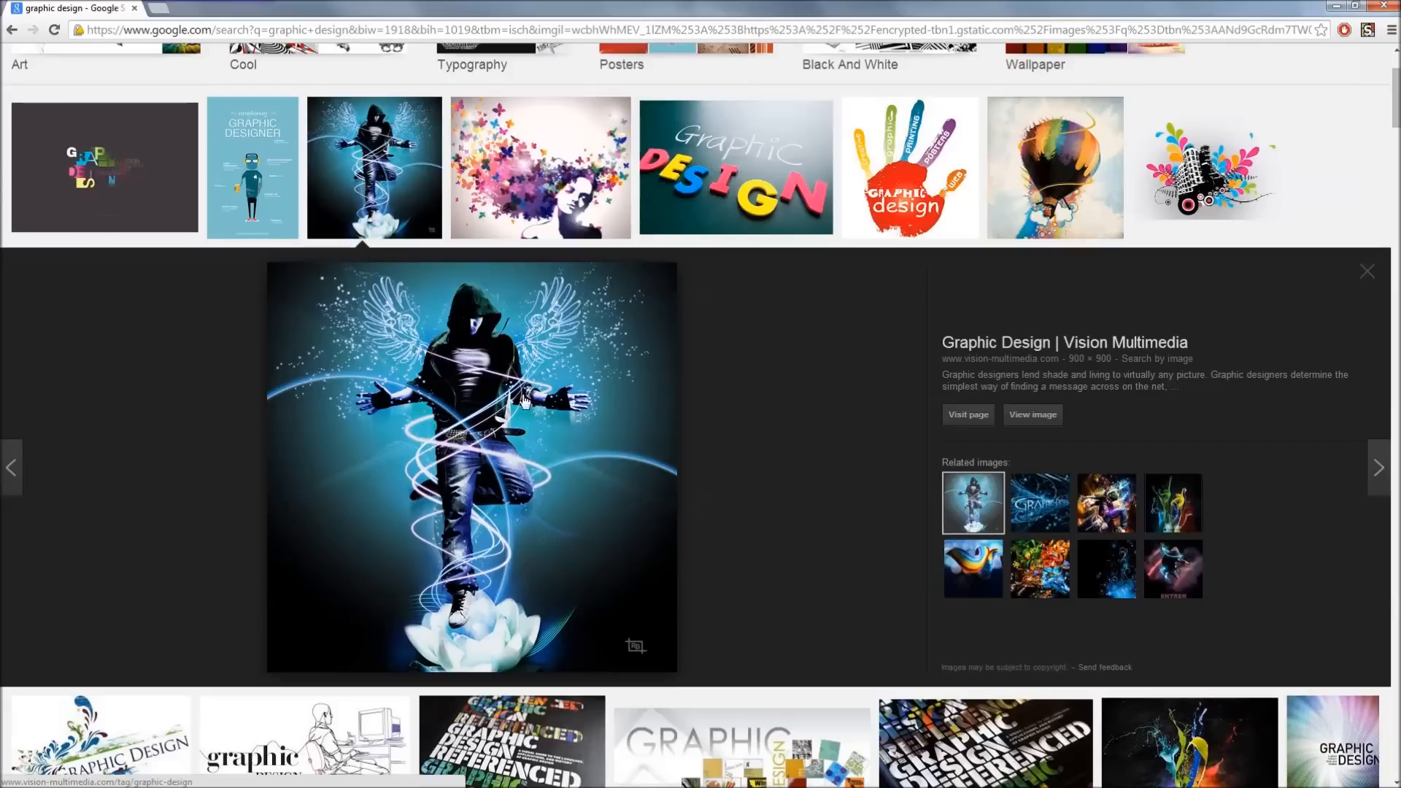
{"action": "mouse_move", "coordinate": [462, 623]}
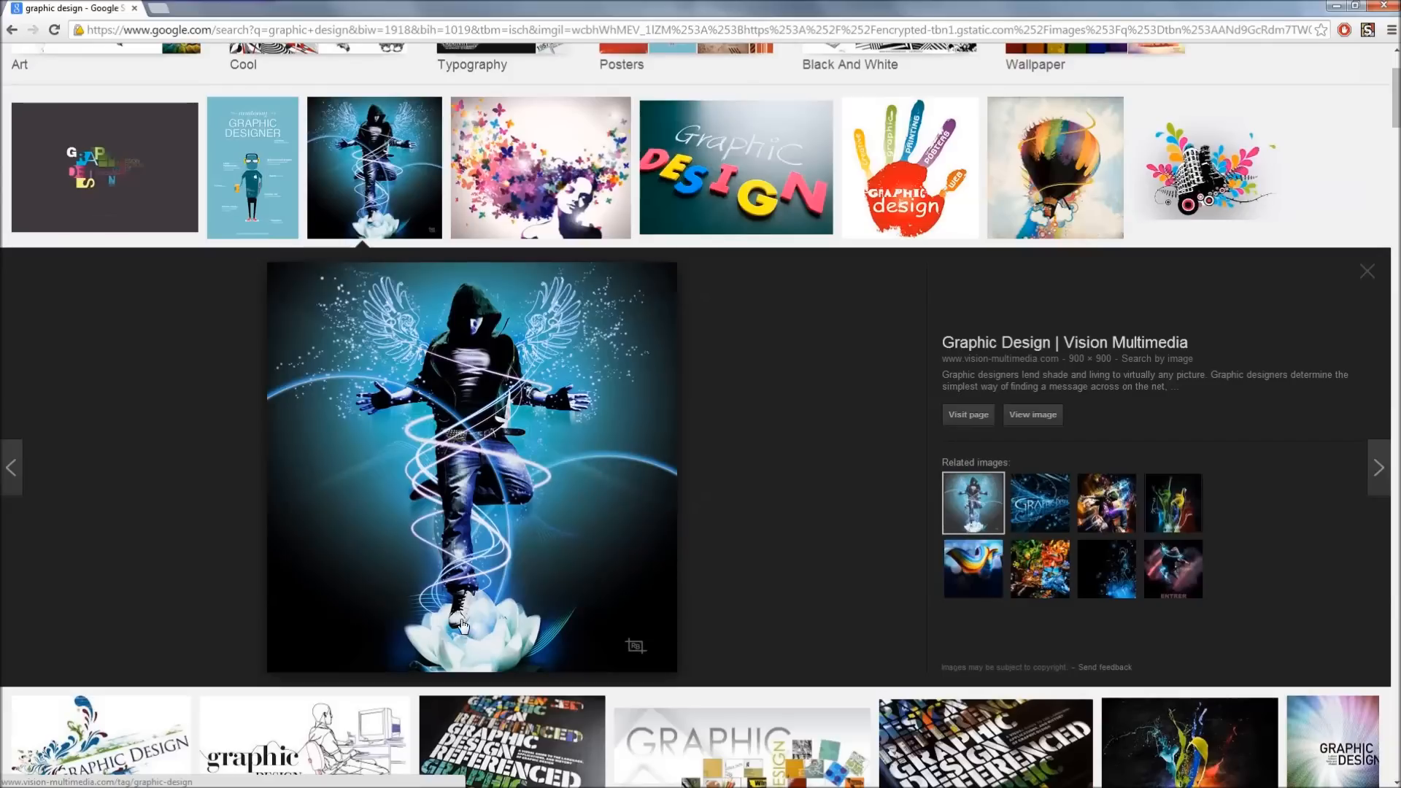
{"action": "mouse_move", "coordinate": [494, 619]}
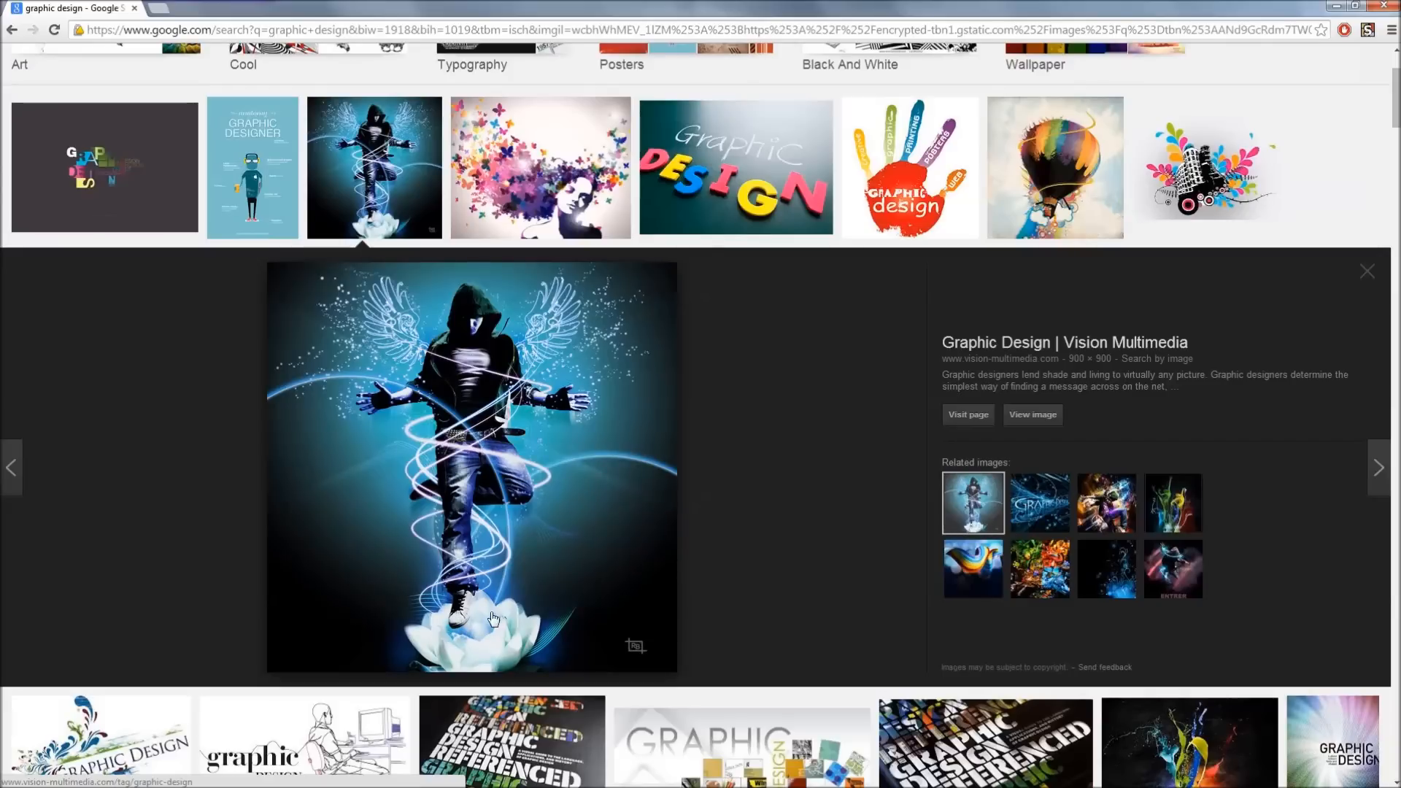
{"action": "mouse_move", "coordinate": [470, 317]}
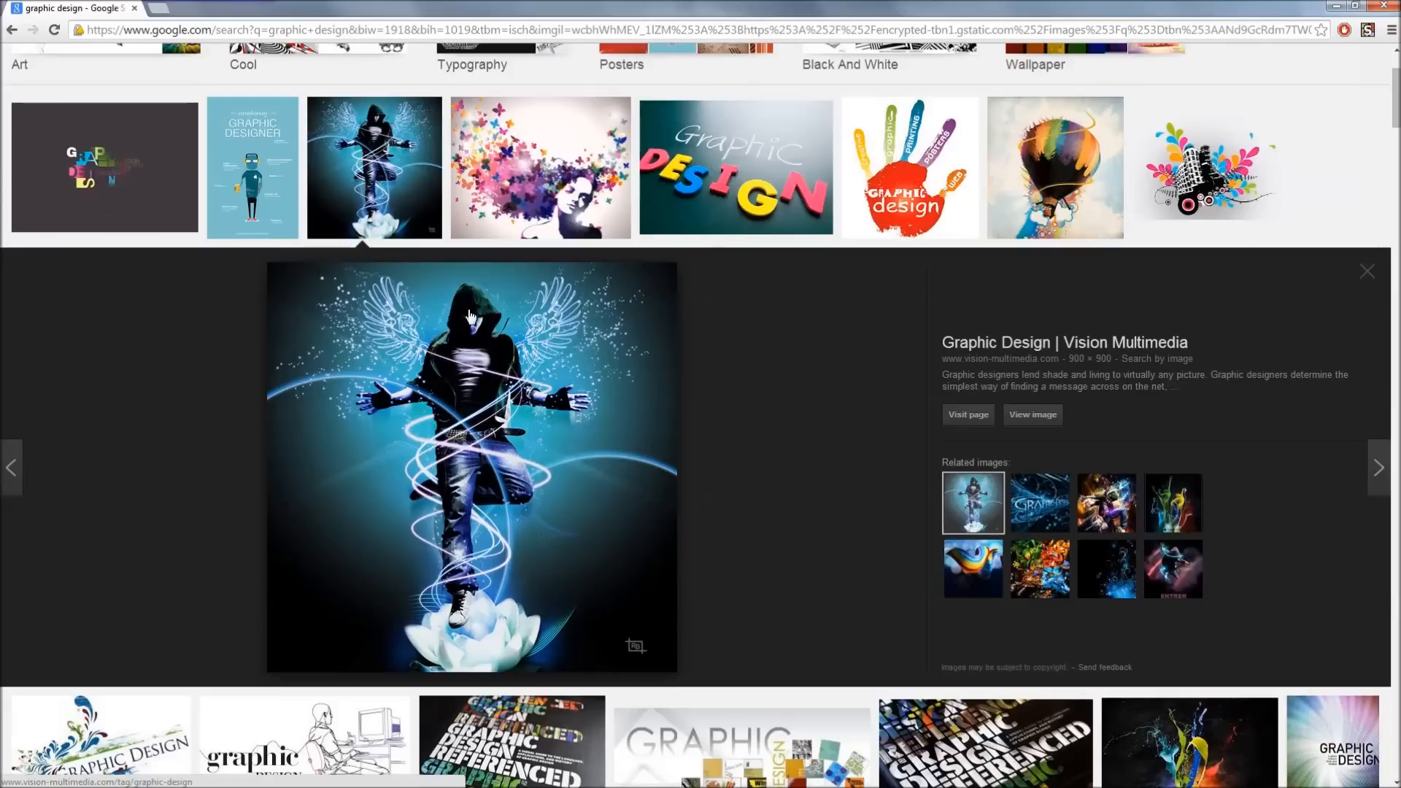
{"action": "mouse_move", "coordinate": [495, 614]}
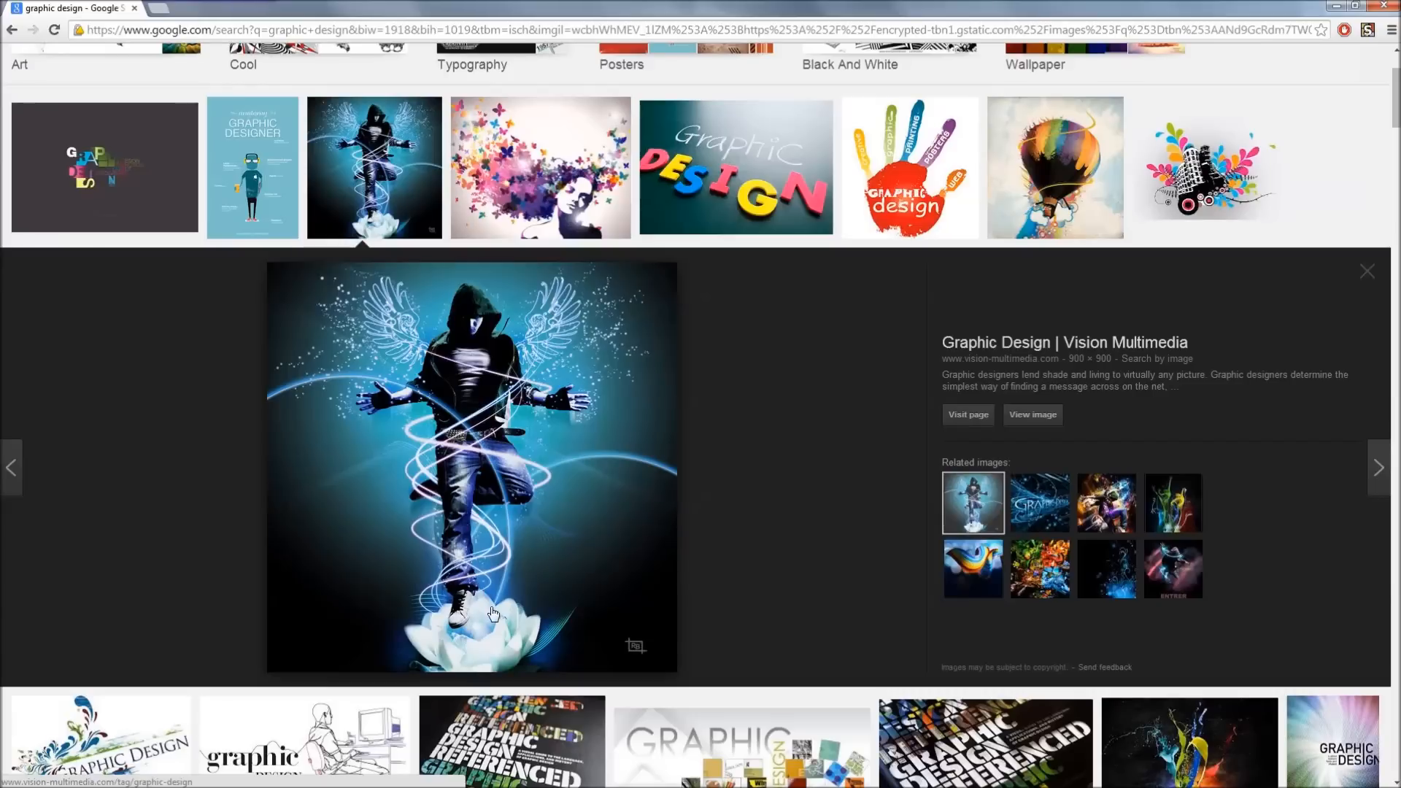
{"action": "mouse_move", "coordinate": [513, 551]}
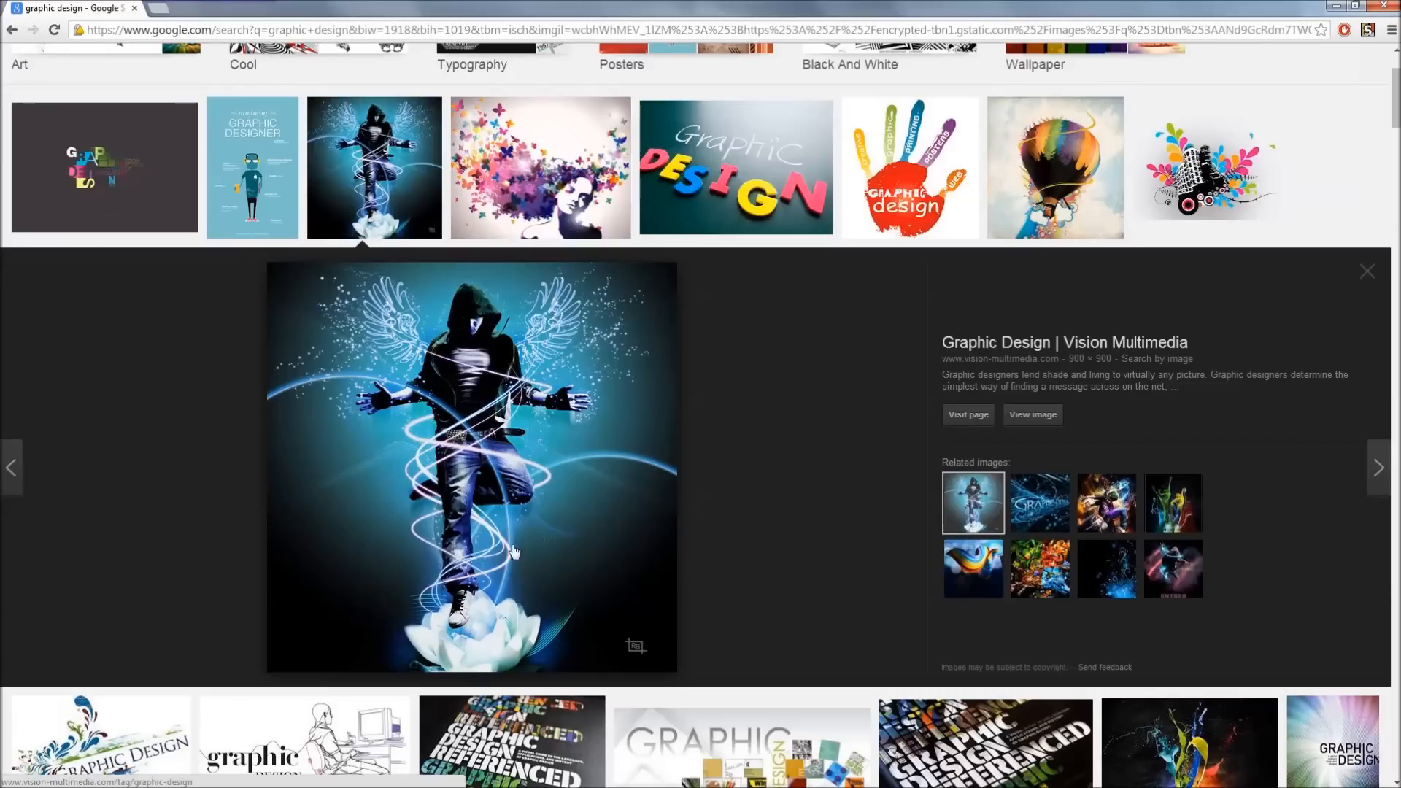
{"action": "mouse_move", "coordinate": [402, 375]}
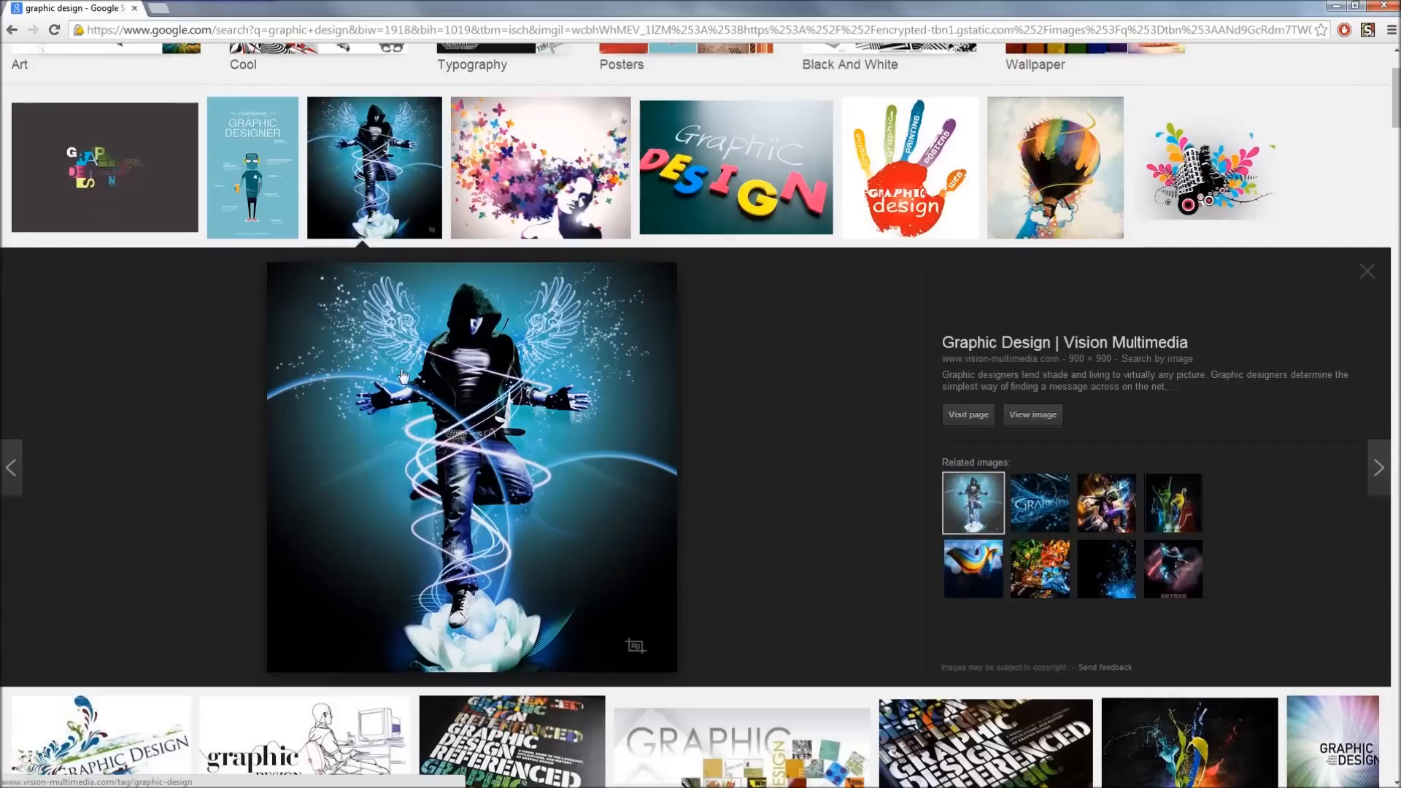
{"action": "mouse_move", "coordinate": [434, 602]}
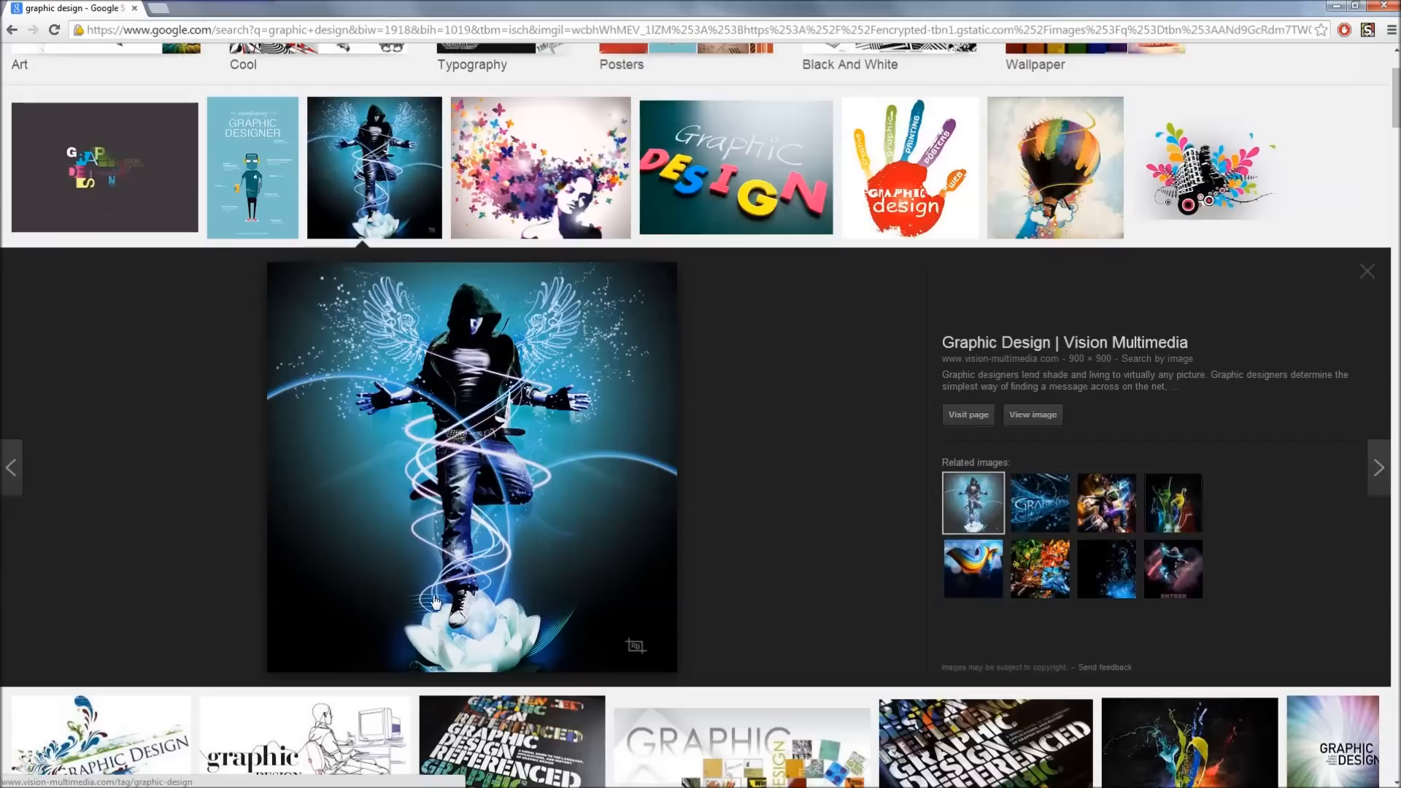
{"action": "mouse_move", "coordinate": [536, 661]}
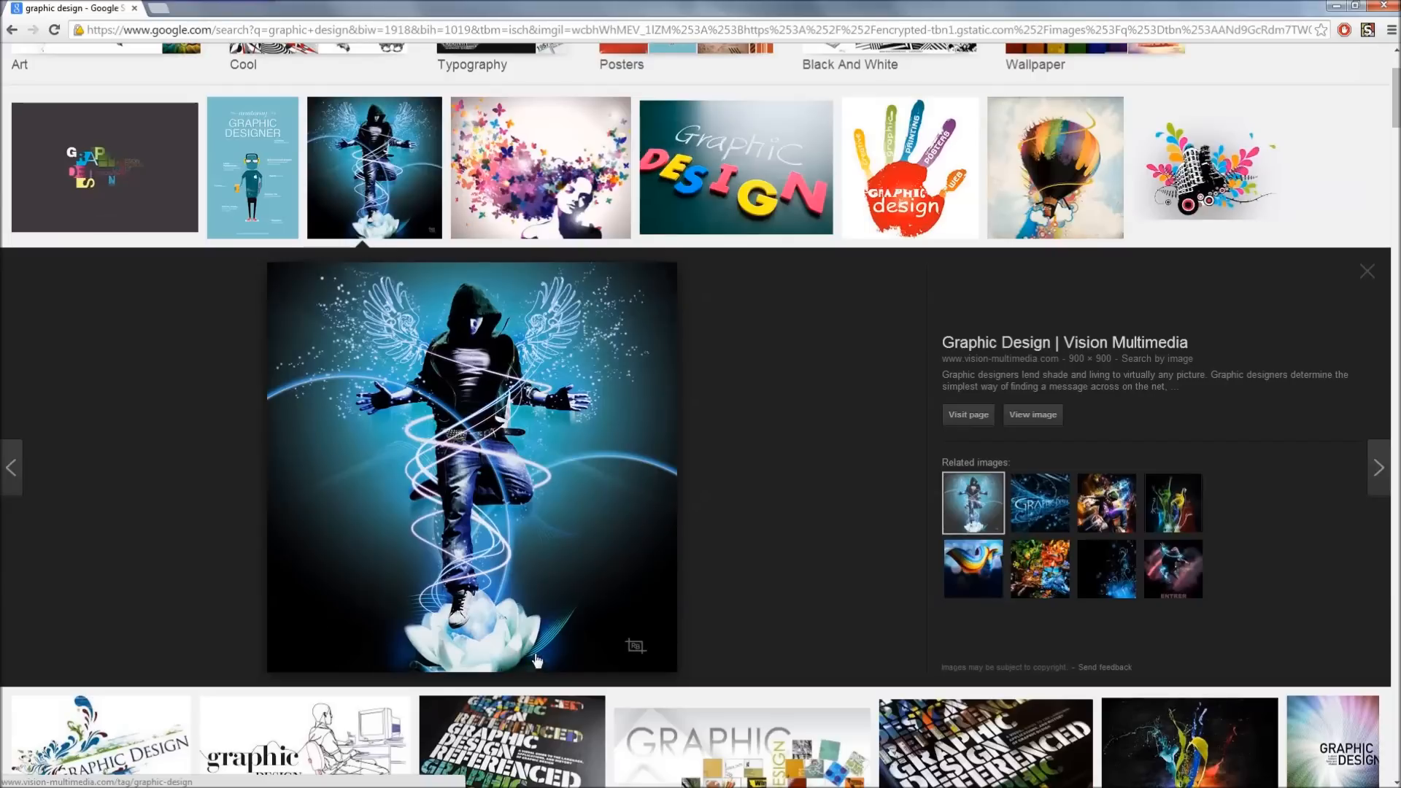
{"action": "mouse_move", "coordinate": [459, 443]}
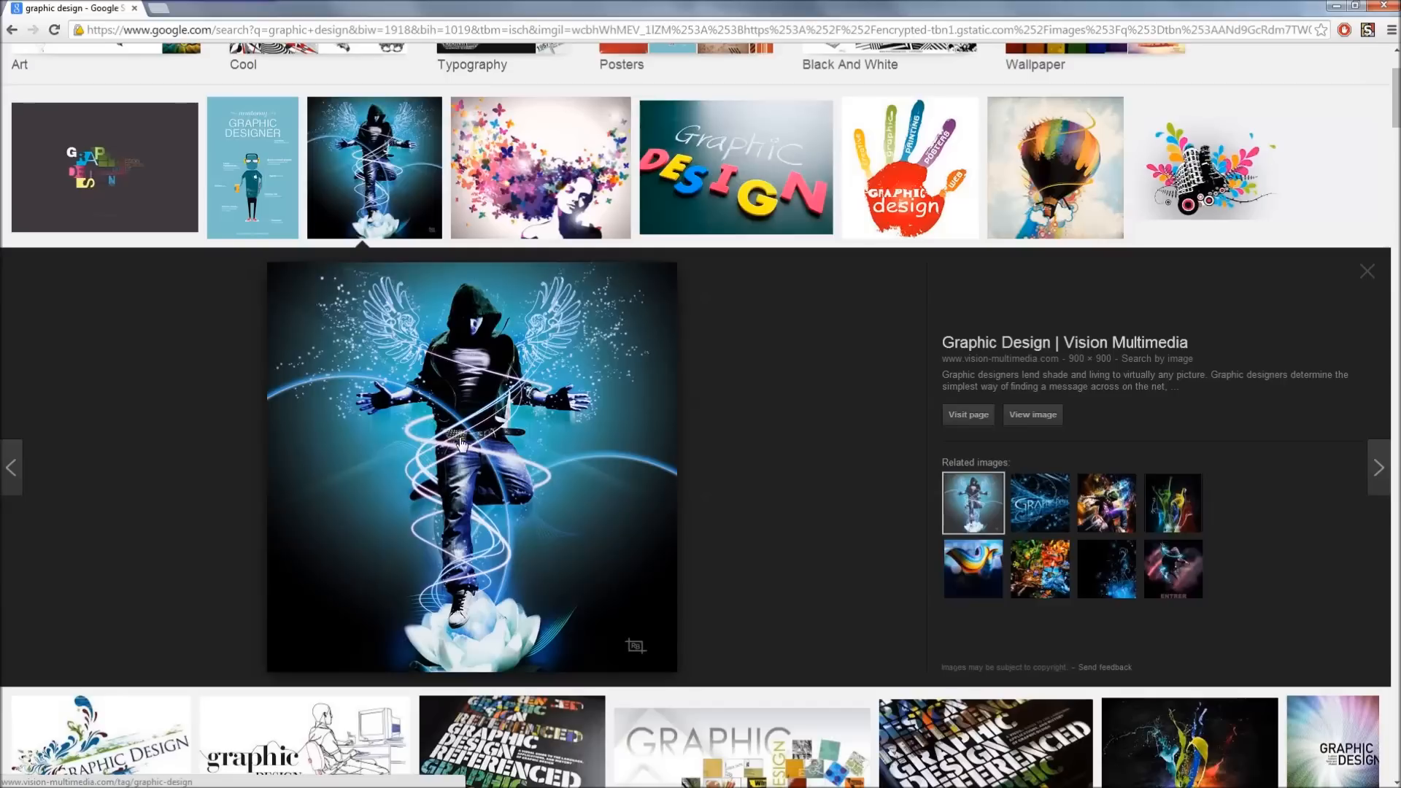
{"action": "mouse_move", "coordinate": [417, 485]}
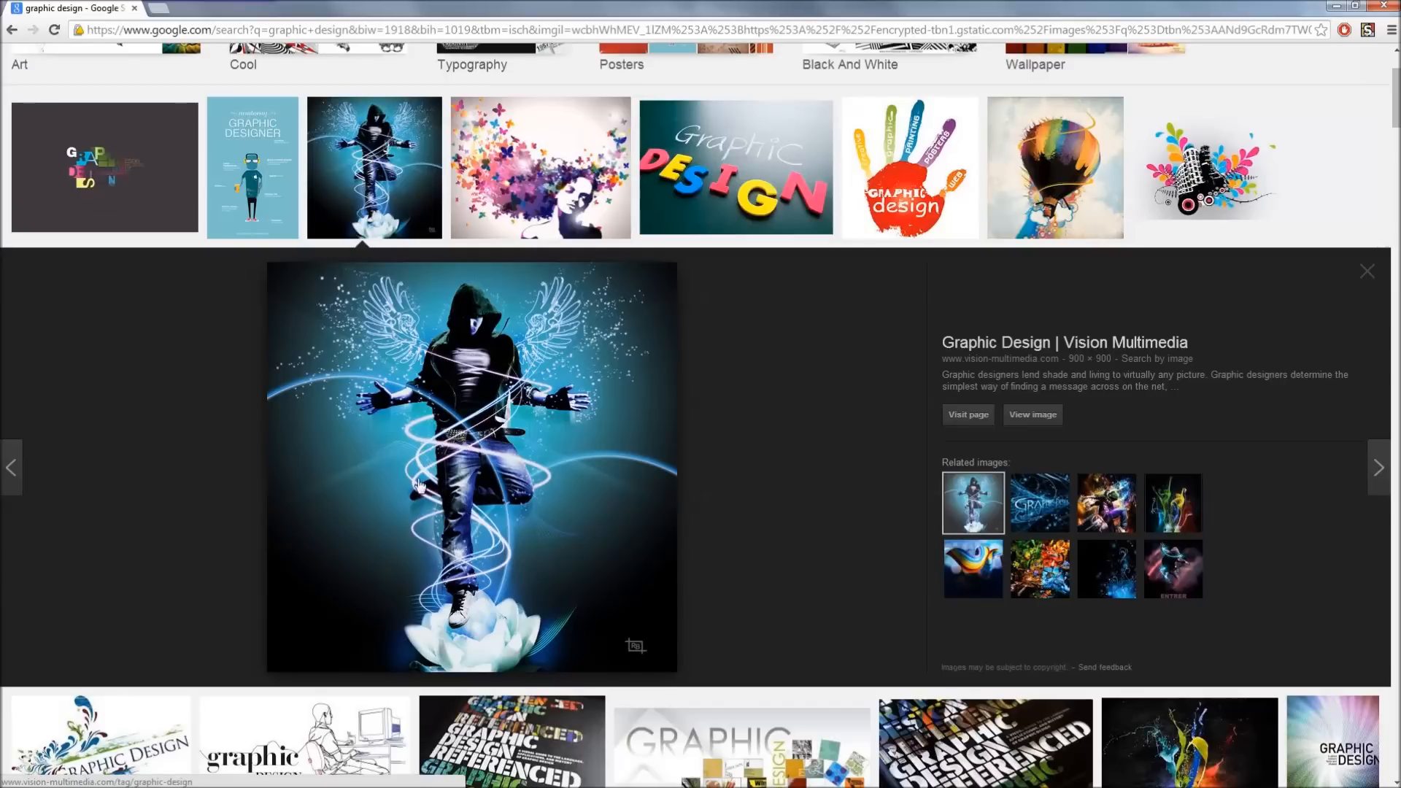
{"action": "mouse_move", "coordinate": [526, 347]}
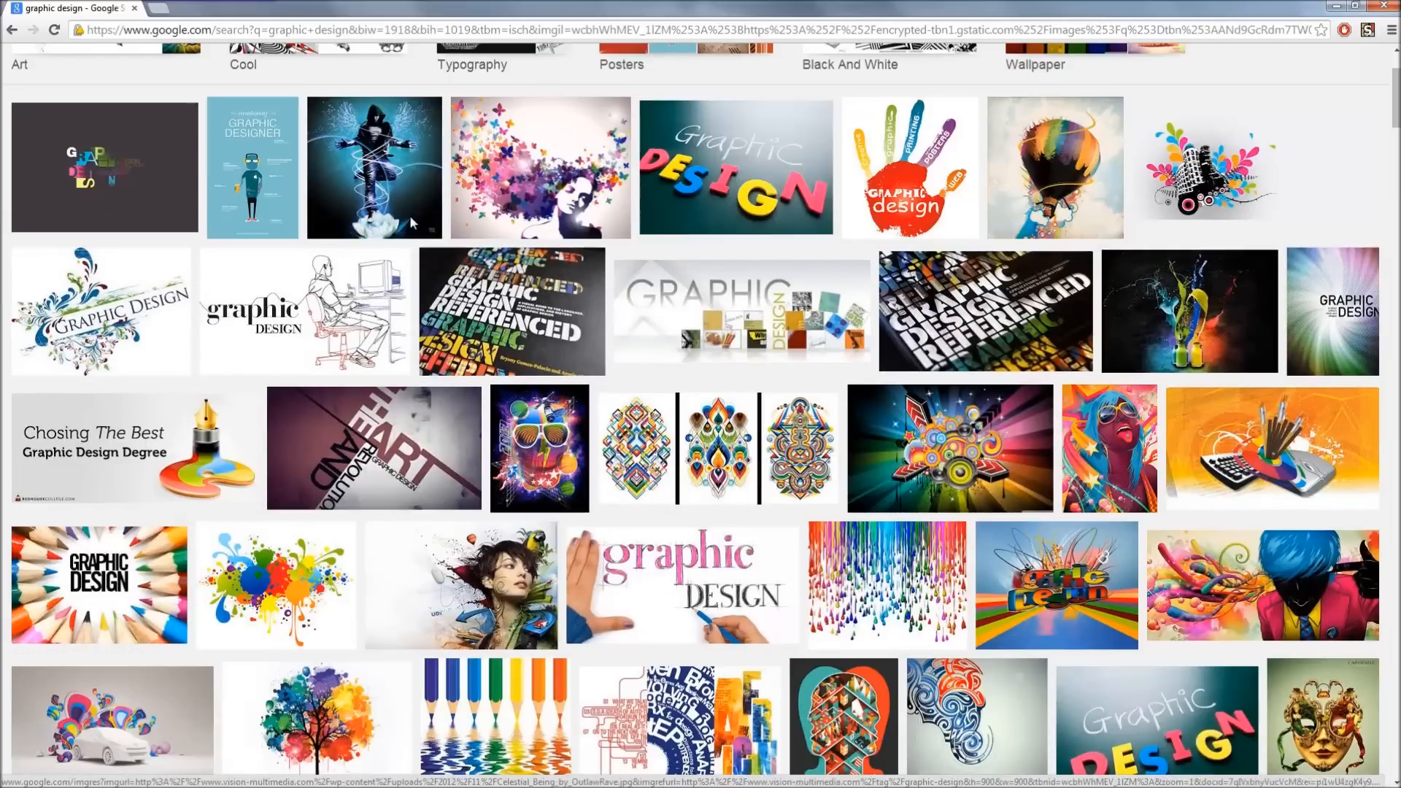
{"action": "mouse_move", "coordinate": [567, 358]}
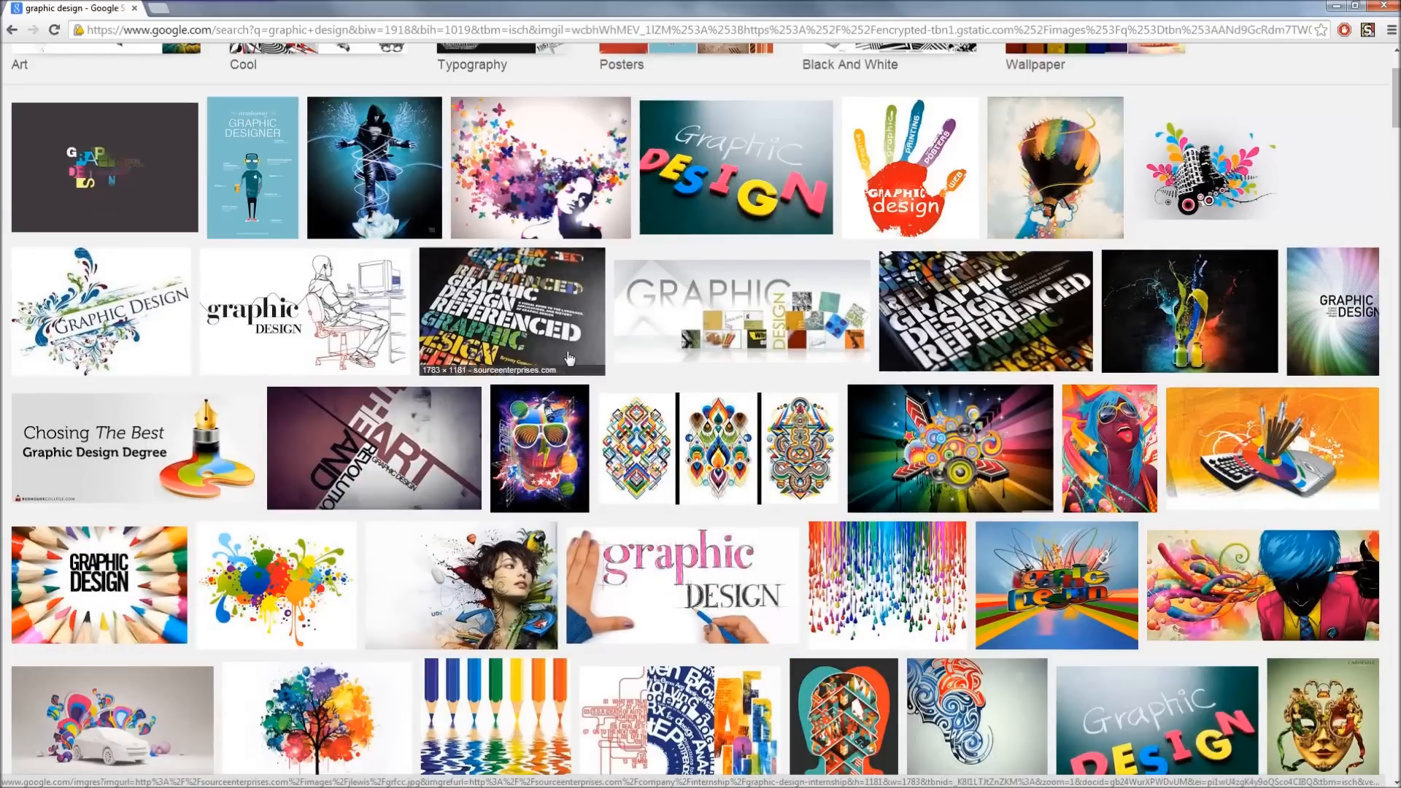
{"action": "mouse_move", "coordinate": [432, 444]}
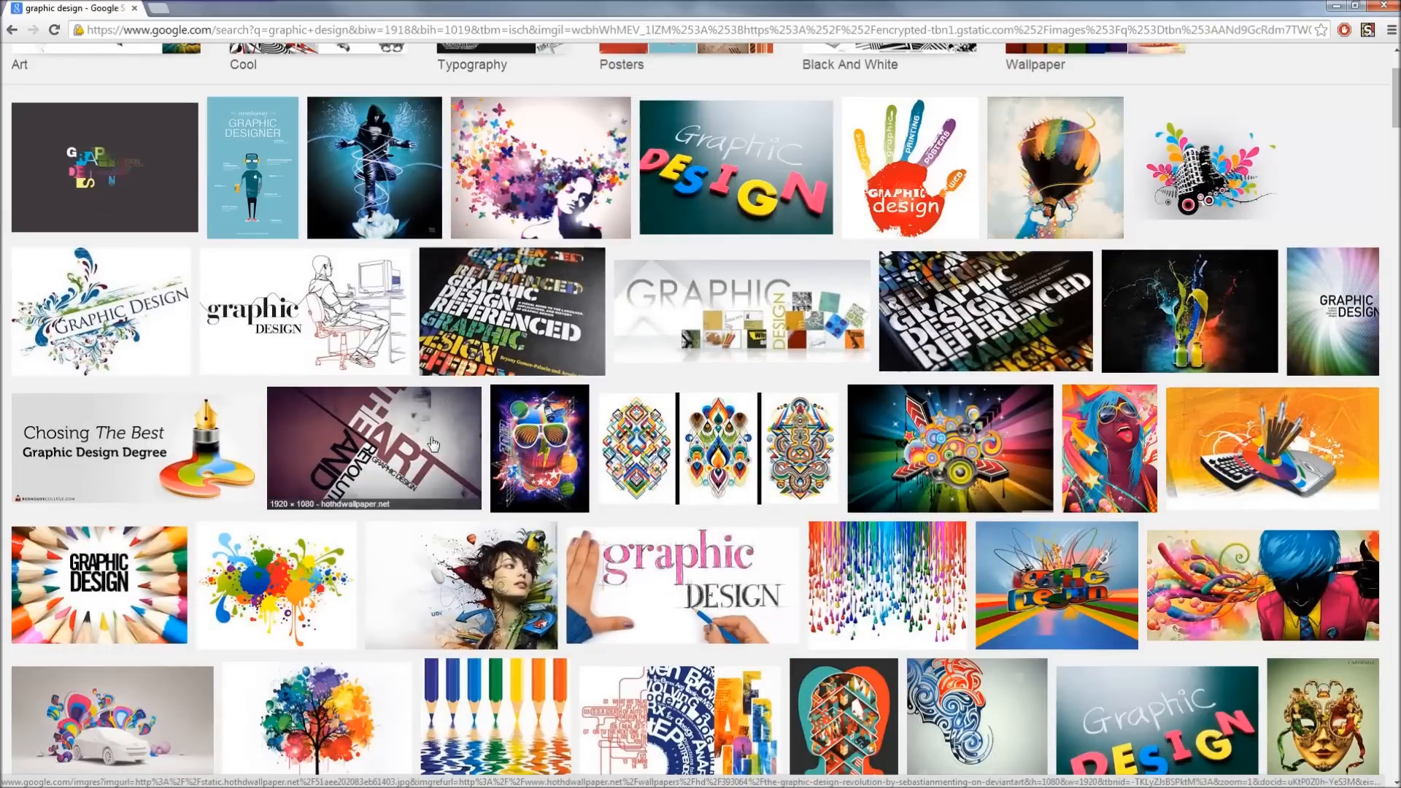
{"action": "mouse_move", "coordinate": [437, 438]}
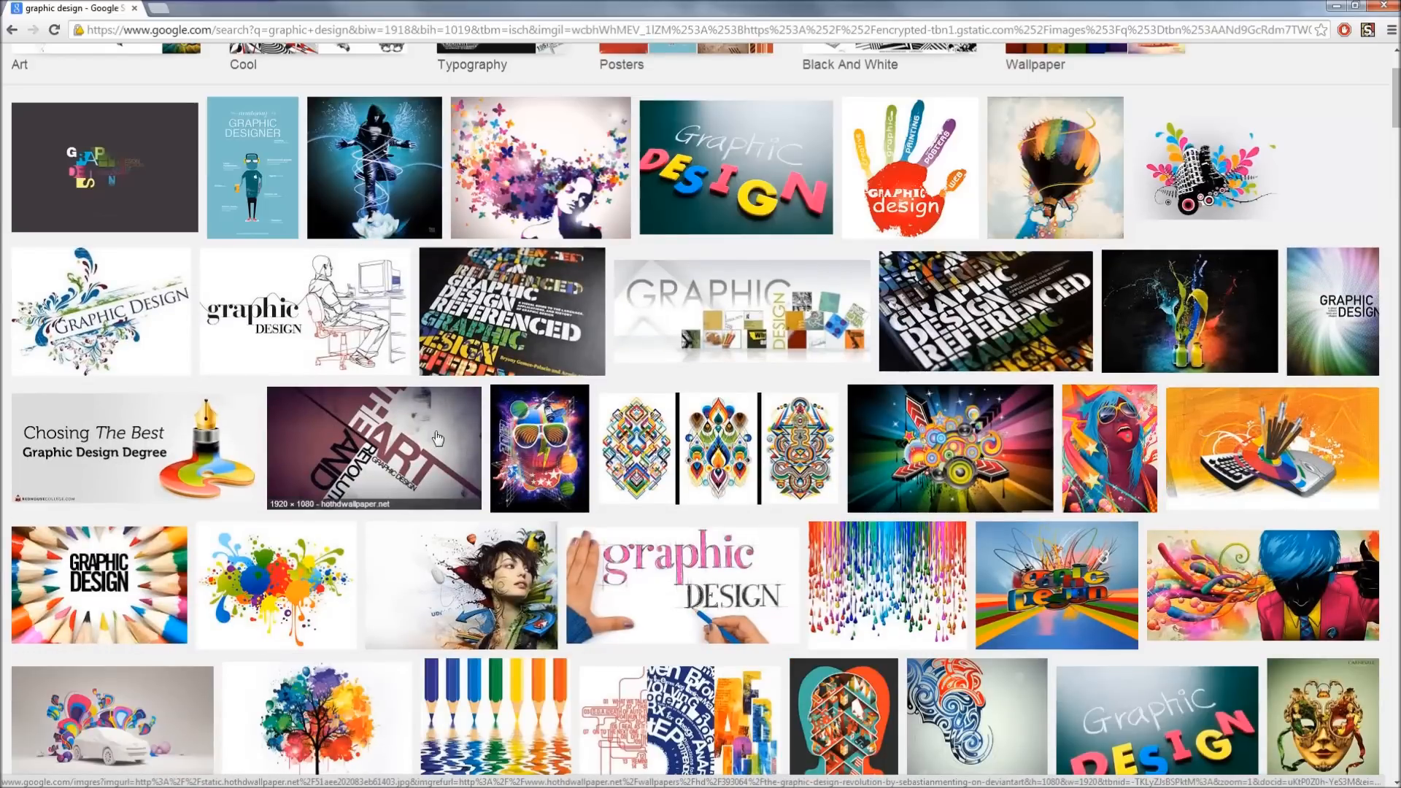
{"action": "scroll", "scroll_direction": "up", "scroll_amount": 3}
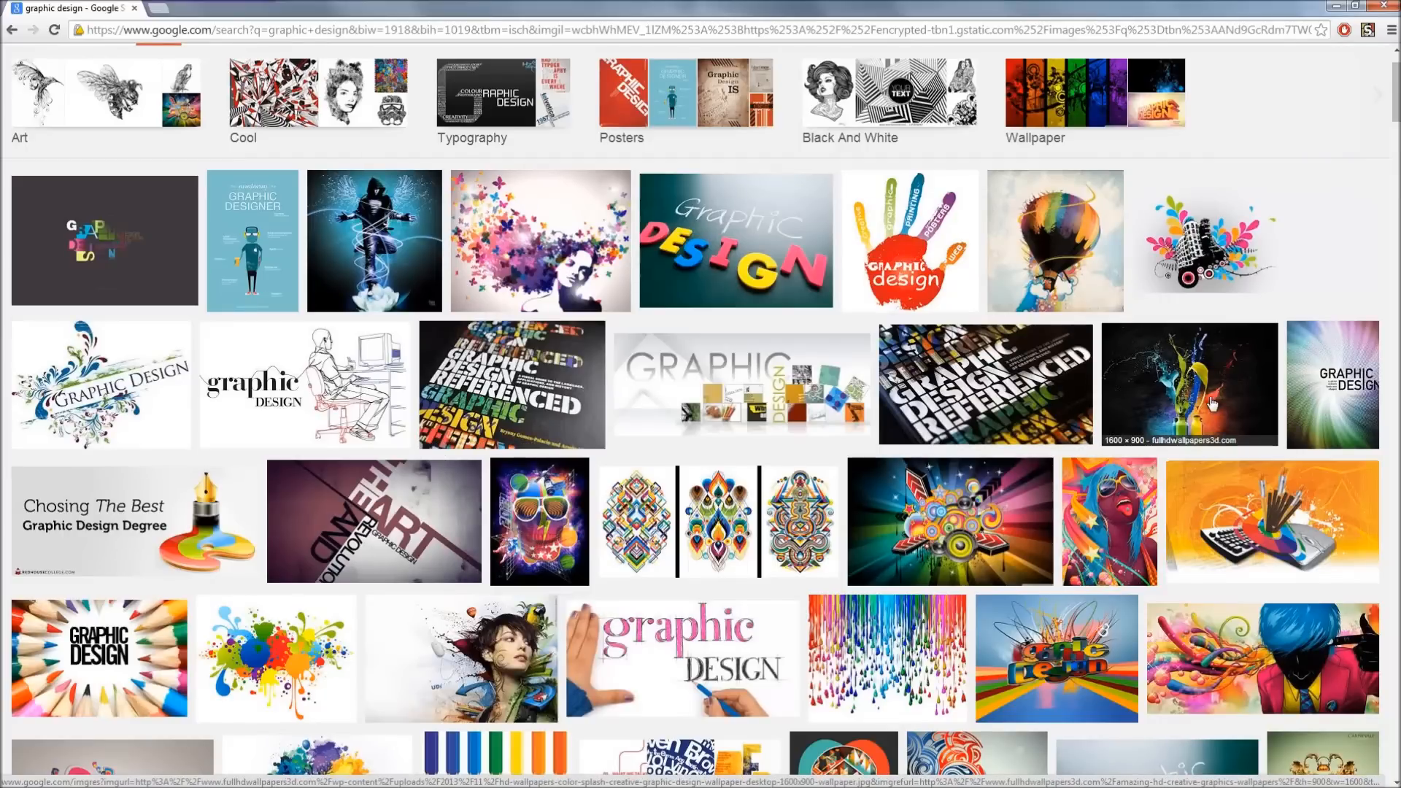
{"action": "left_click", "coordinate": [1054, 241]}
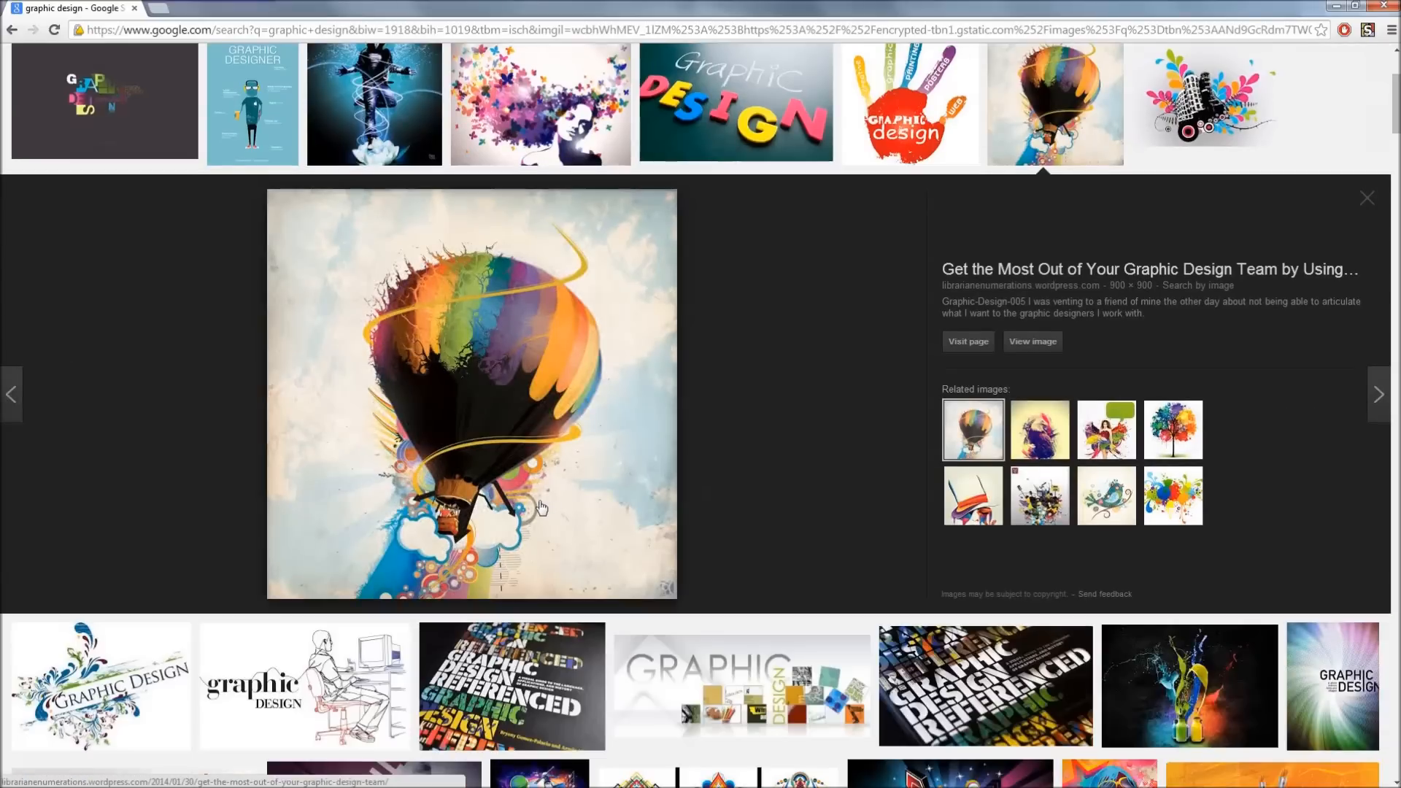
{"action": "mouse_move", "coordinate": [463, 456]}
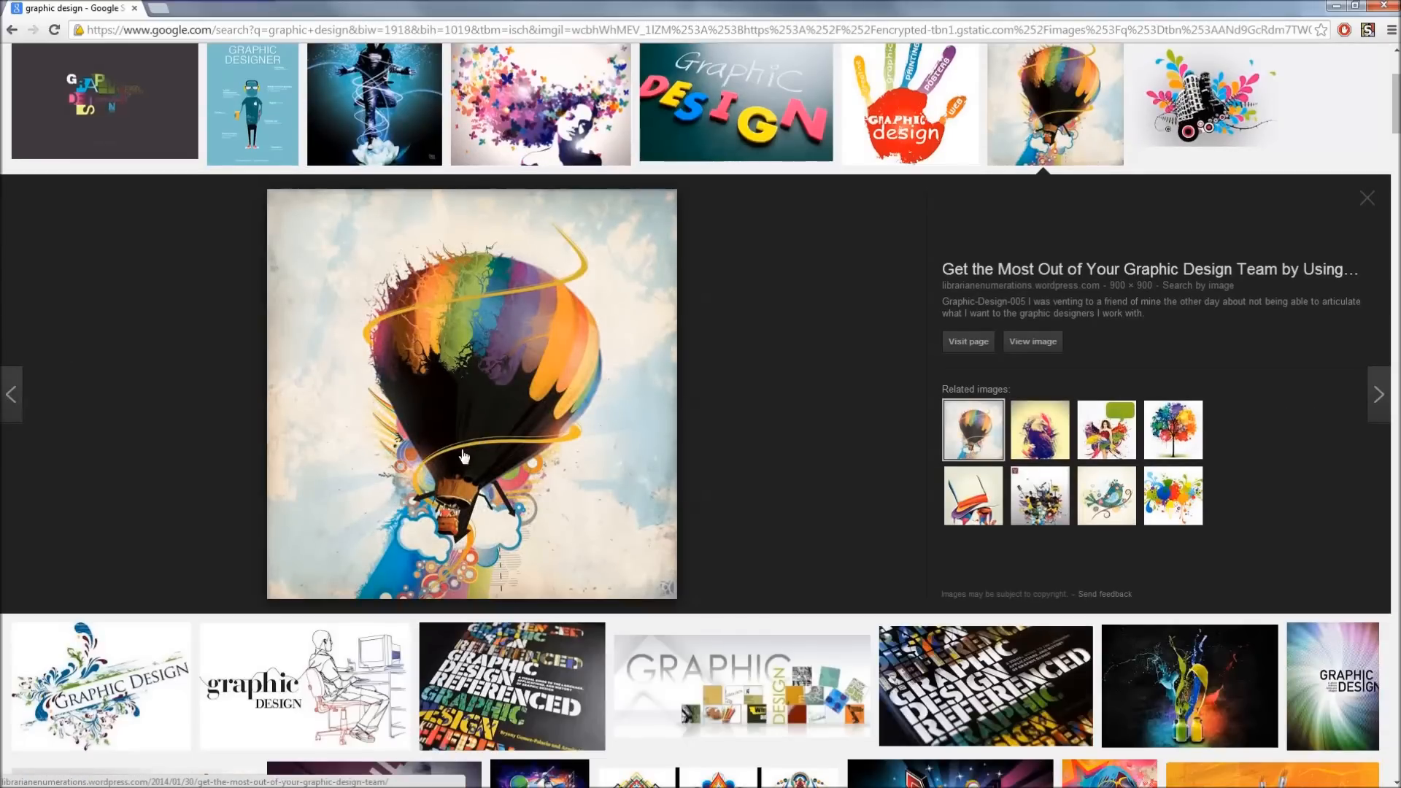
{"action": "mouse_move", "coordinate": [344, 669]}
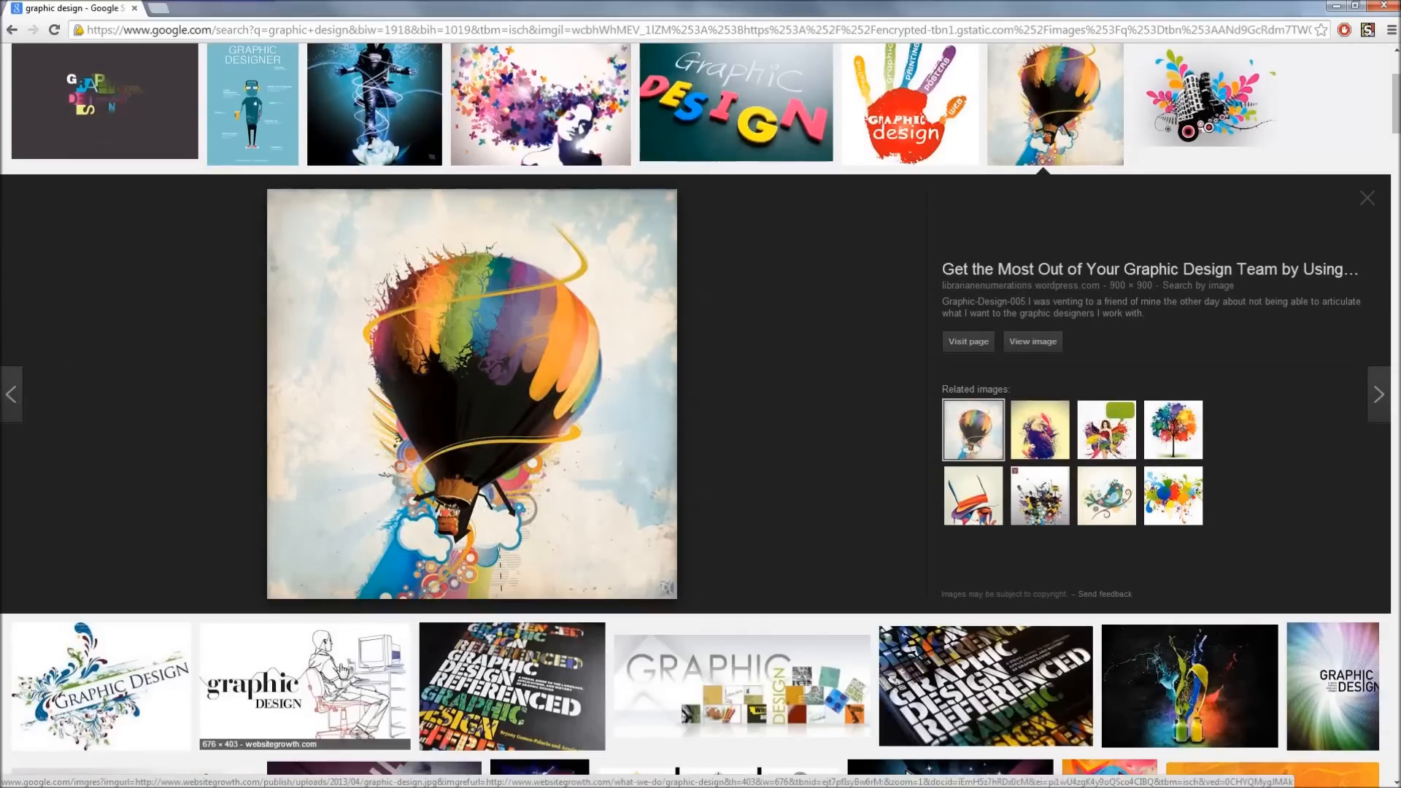
{"action": "mouse_move", "coordinate": [408, 560]}
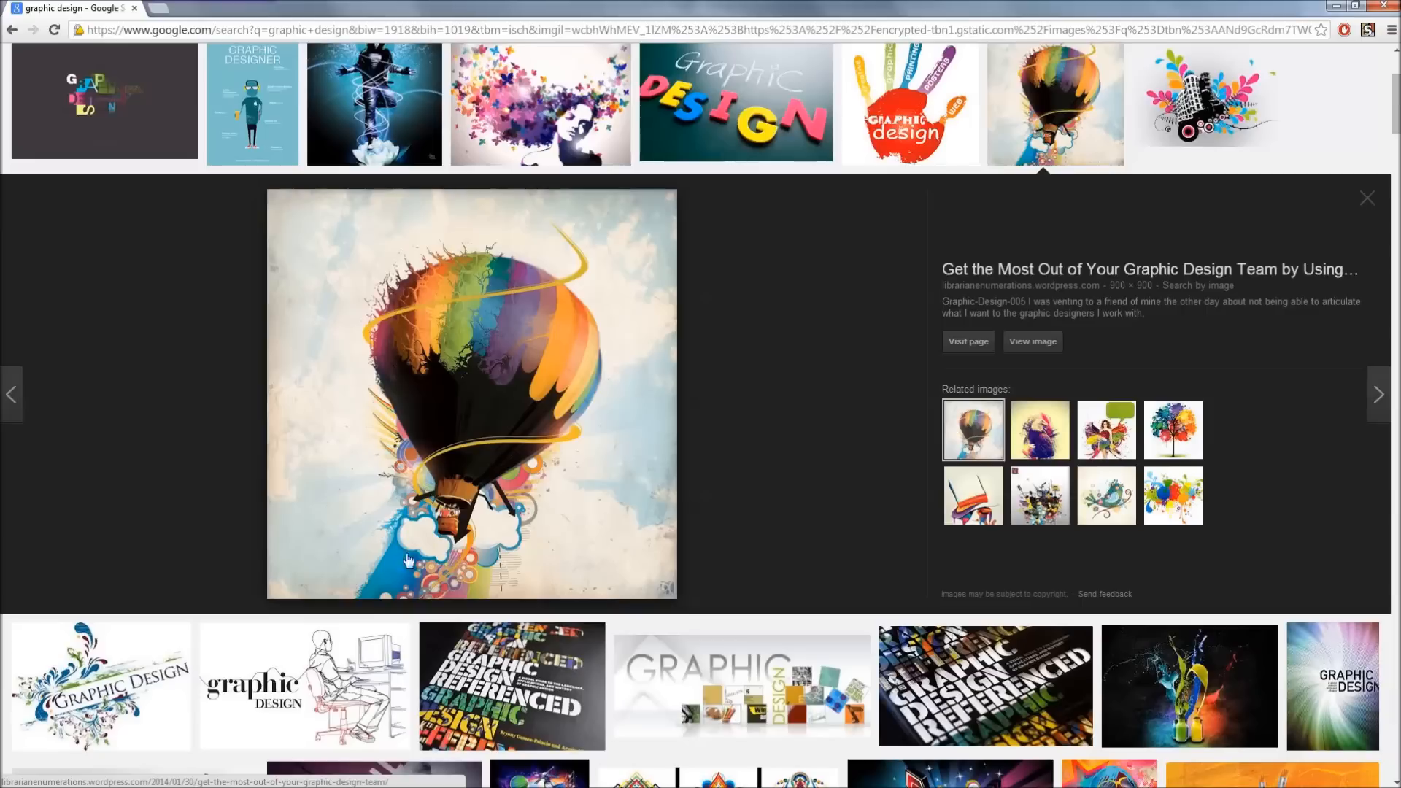
{"action": "mouse_move", "coordinate": [424, 473]}
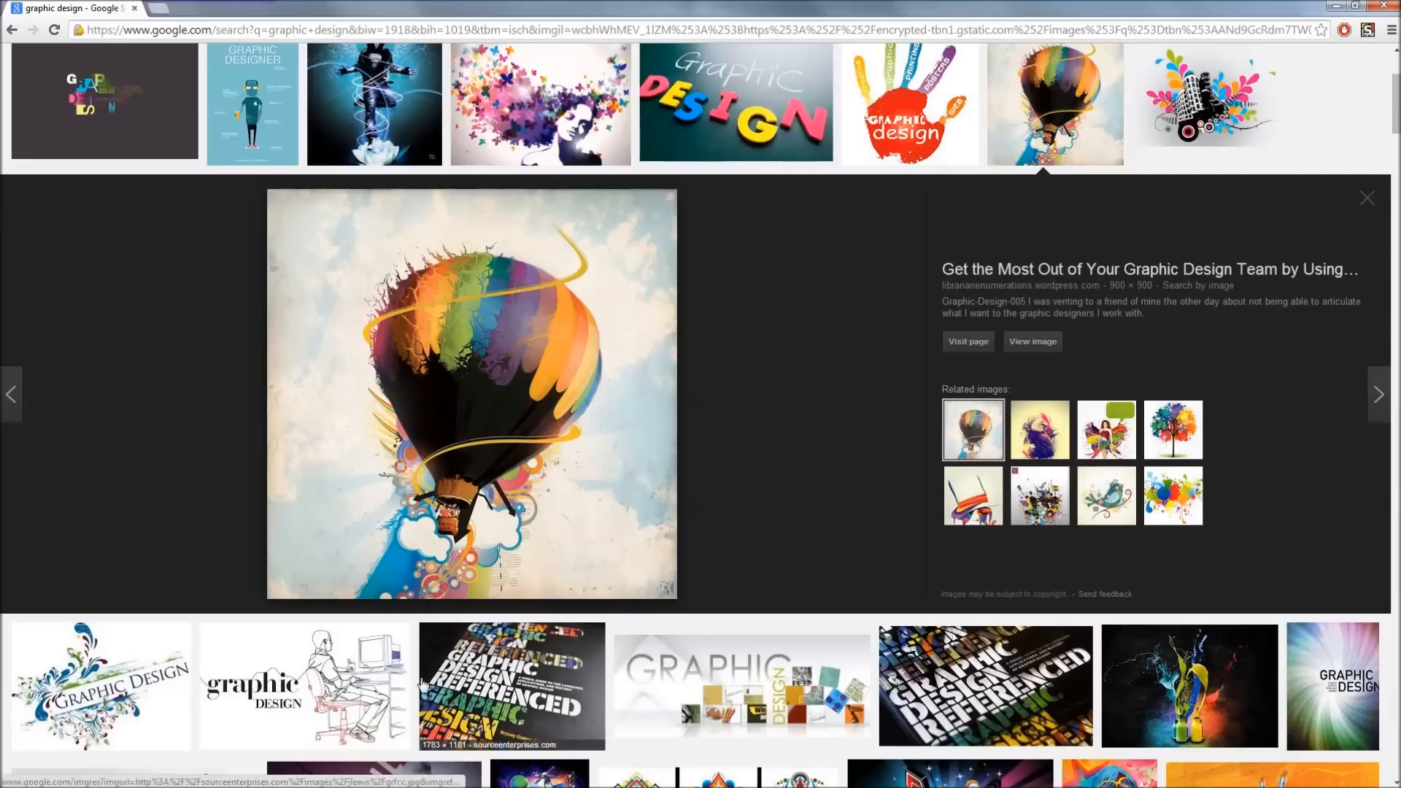
{"action": "mouse_move", "coordinate": [385, 610]}
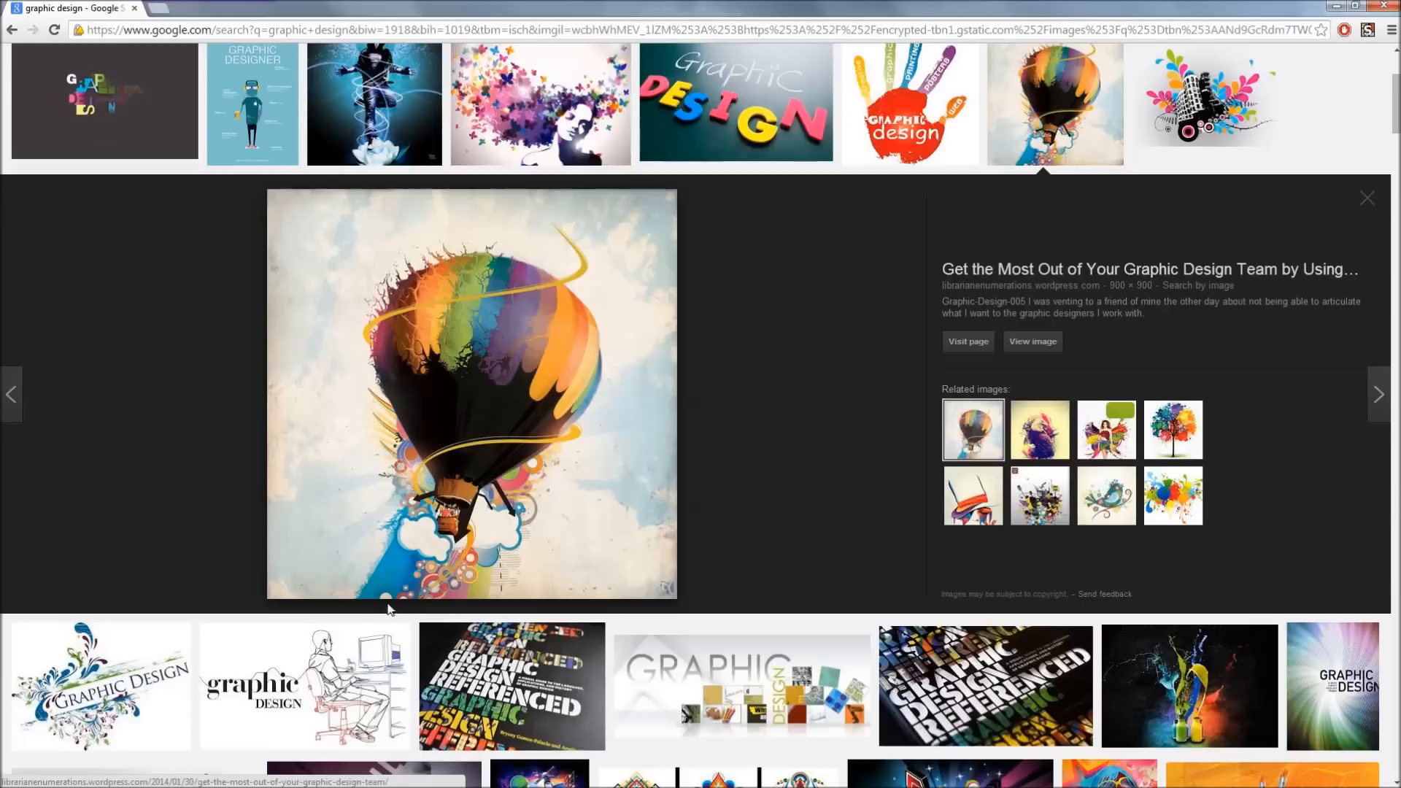
{"action": "mouse_move", "coordinate": [391, 544]}
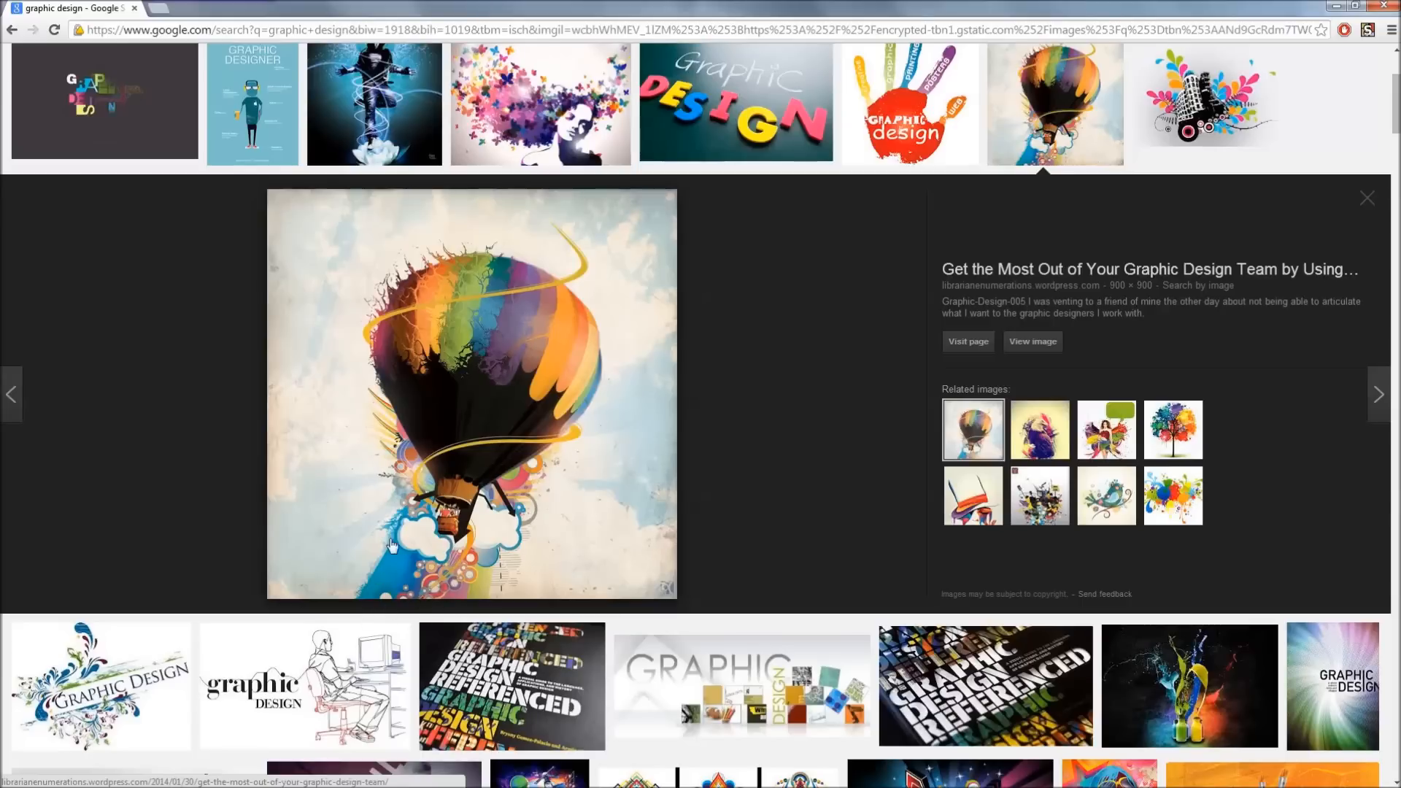
{"action": "mouse_move", "coordinate": [1120, 121]}
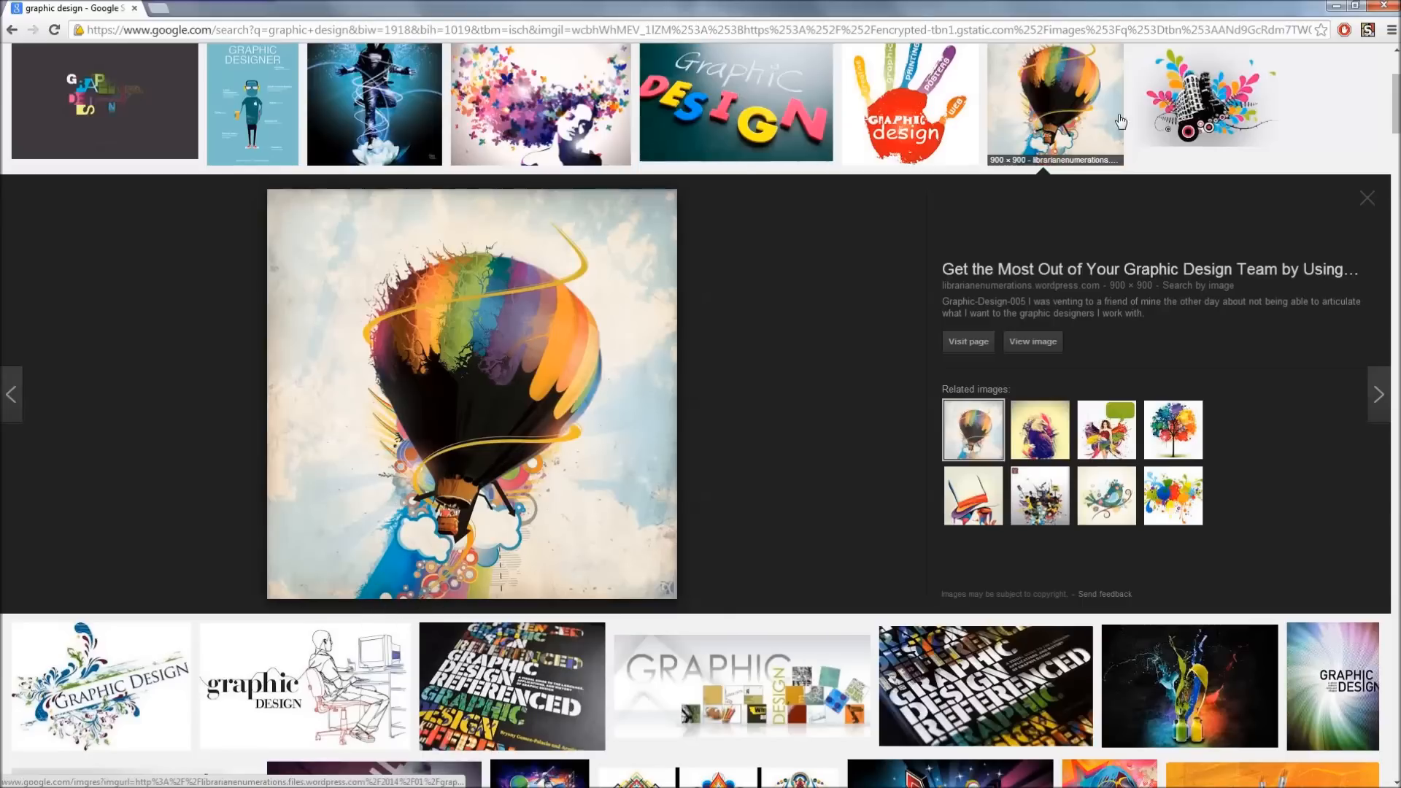
Close the balloon preview and enlarge the blue-haired figure illustration further down.
{"action": "left_click", "coordinate": [1366, 197]}
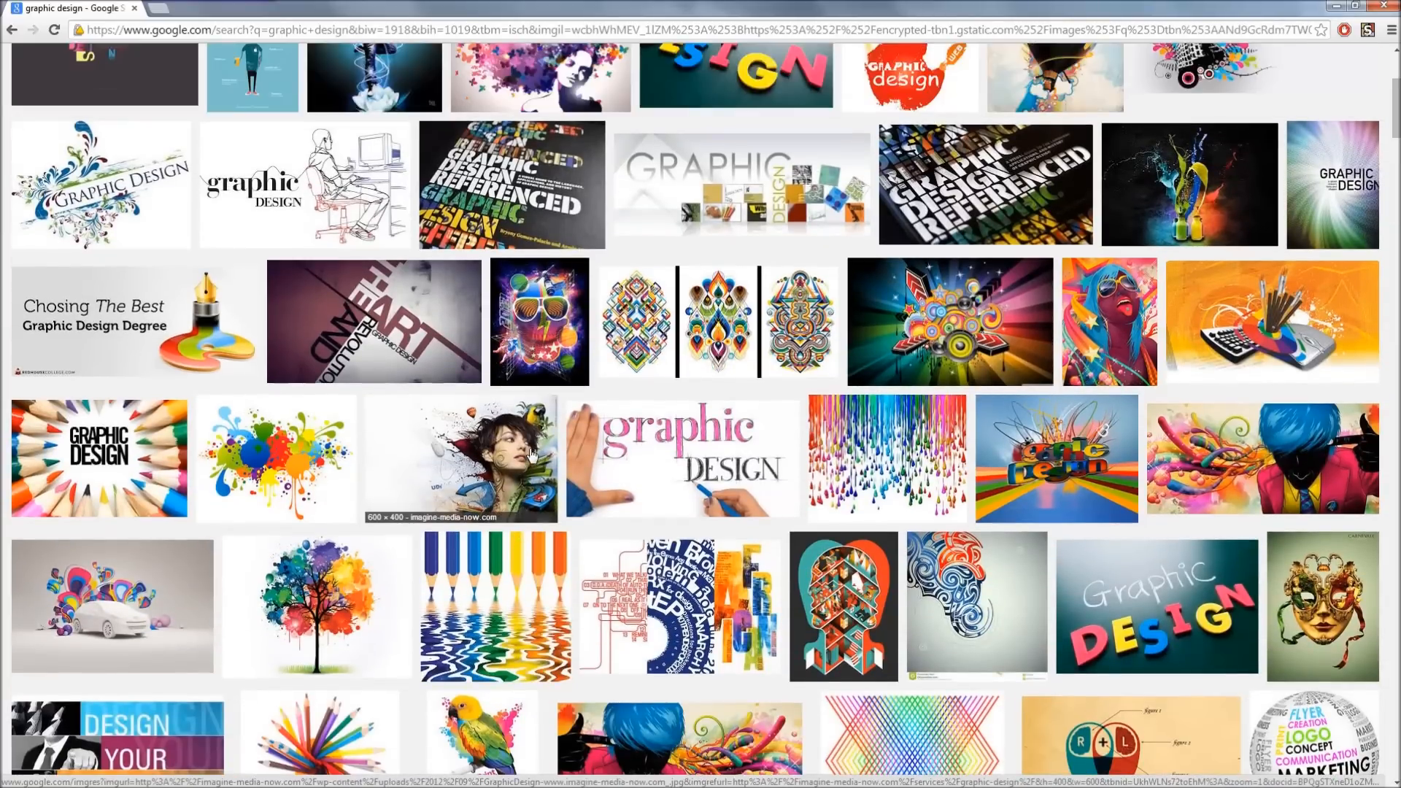
{"action": "scroll", "scroll_direction": "down", "scroll_amount": 3}
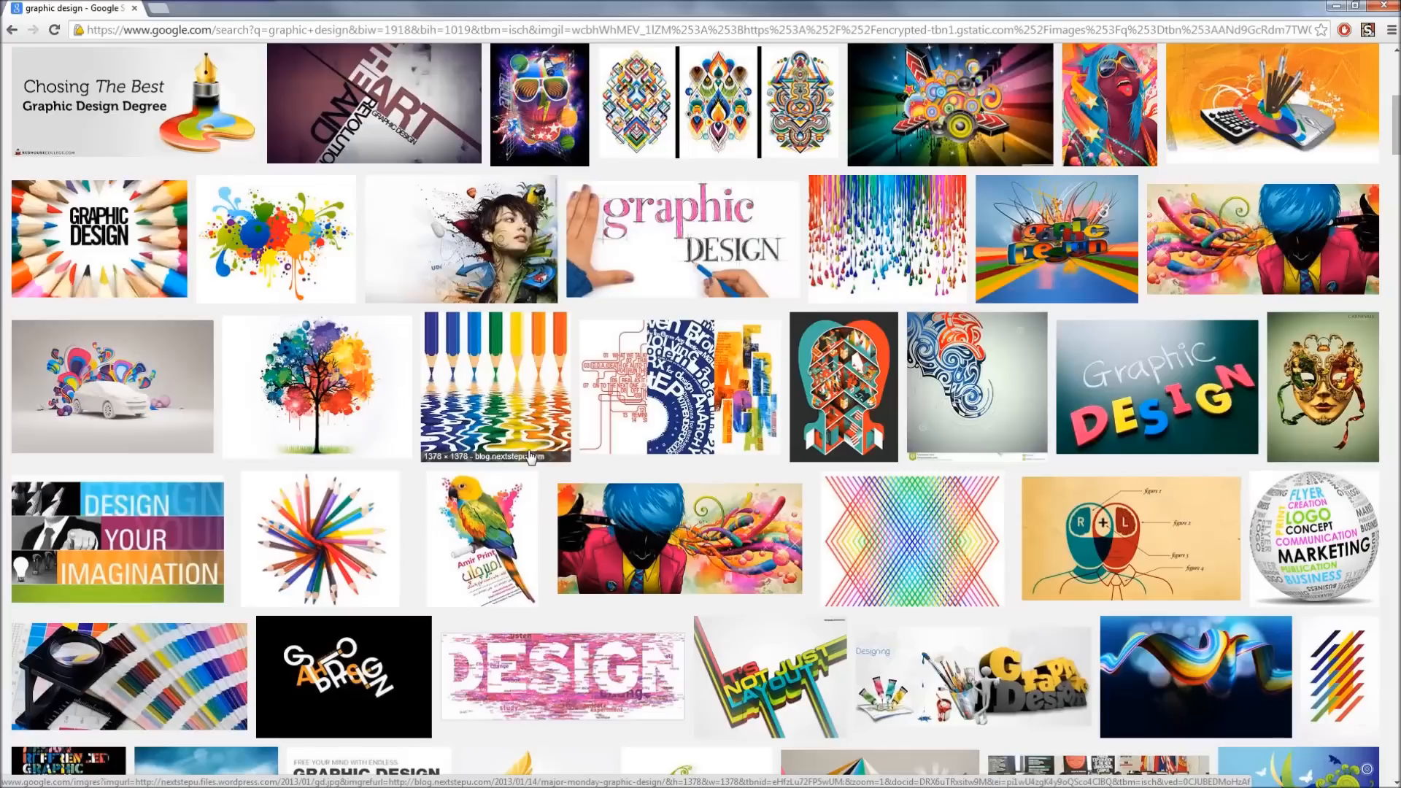
{"action": "scroll", "scroll_direction": "down", "scroll_amount": 3}
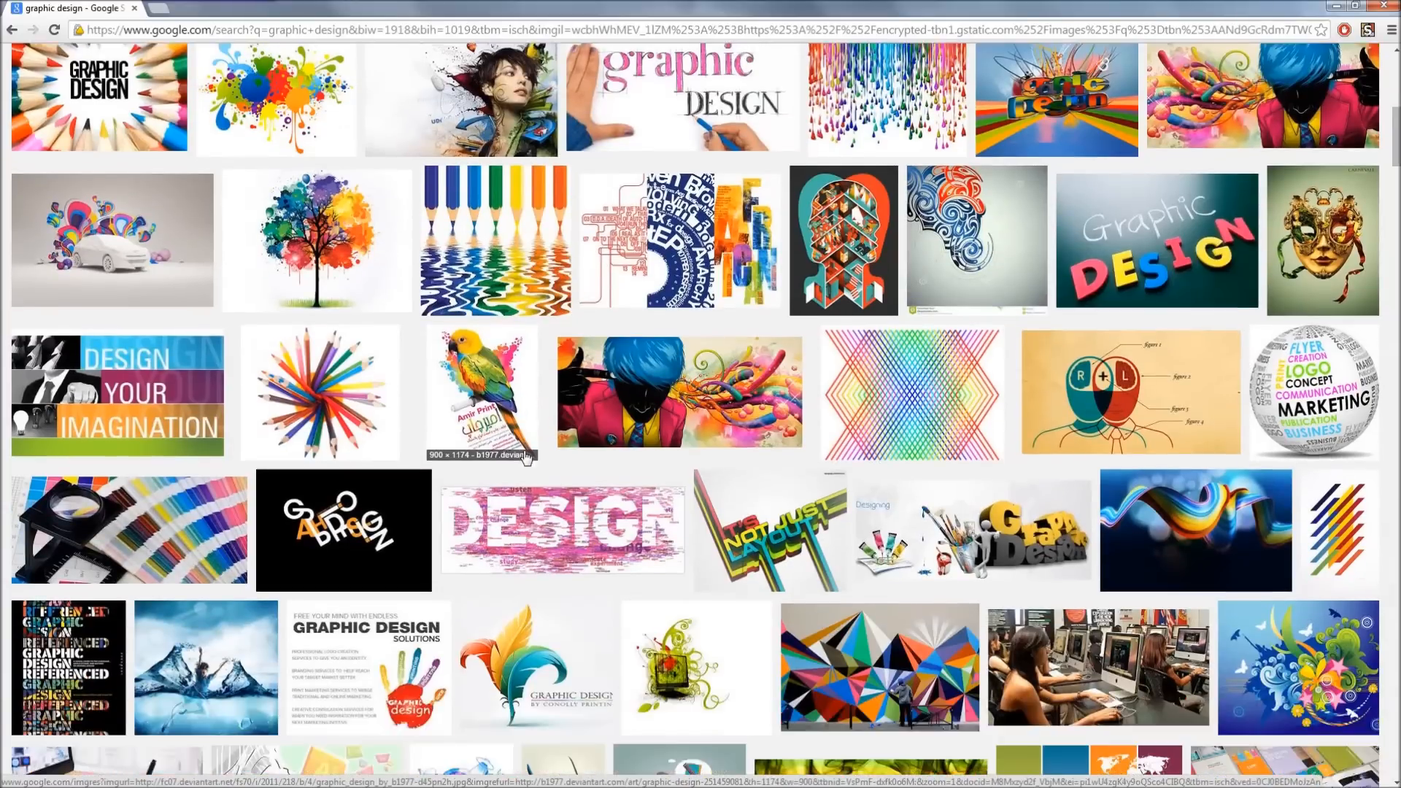
{"action": "left_click", "coordinate": [677, 392]}
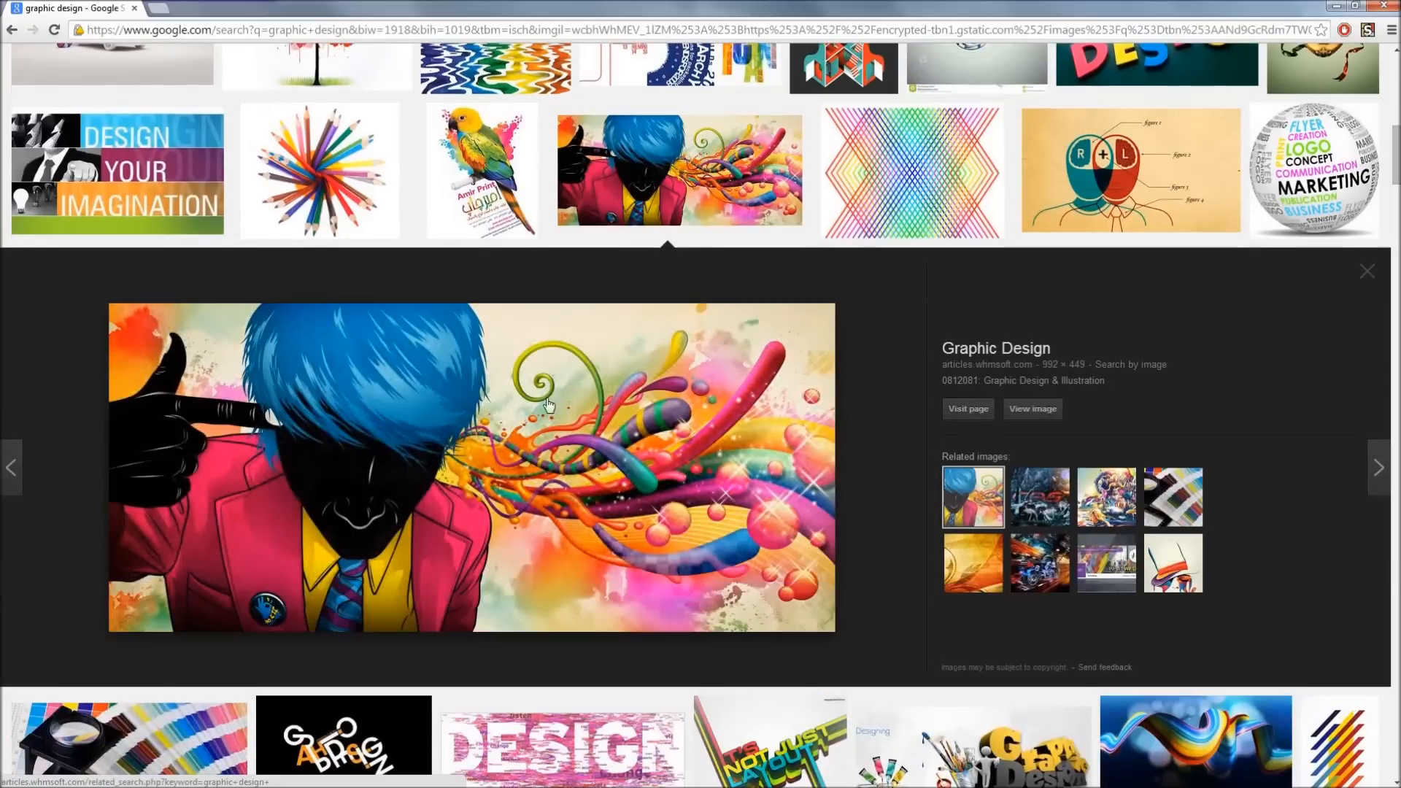
{"action": "mouse_move", "coordinate": [264, 443]}
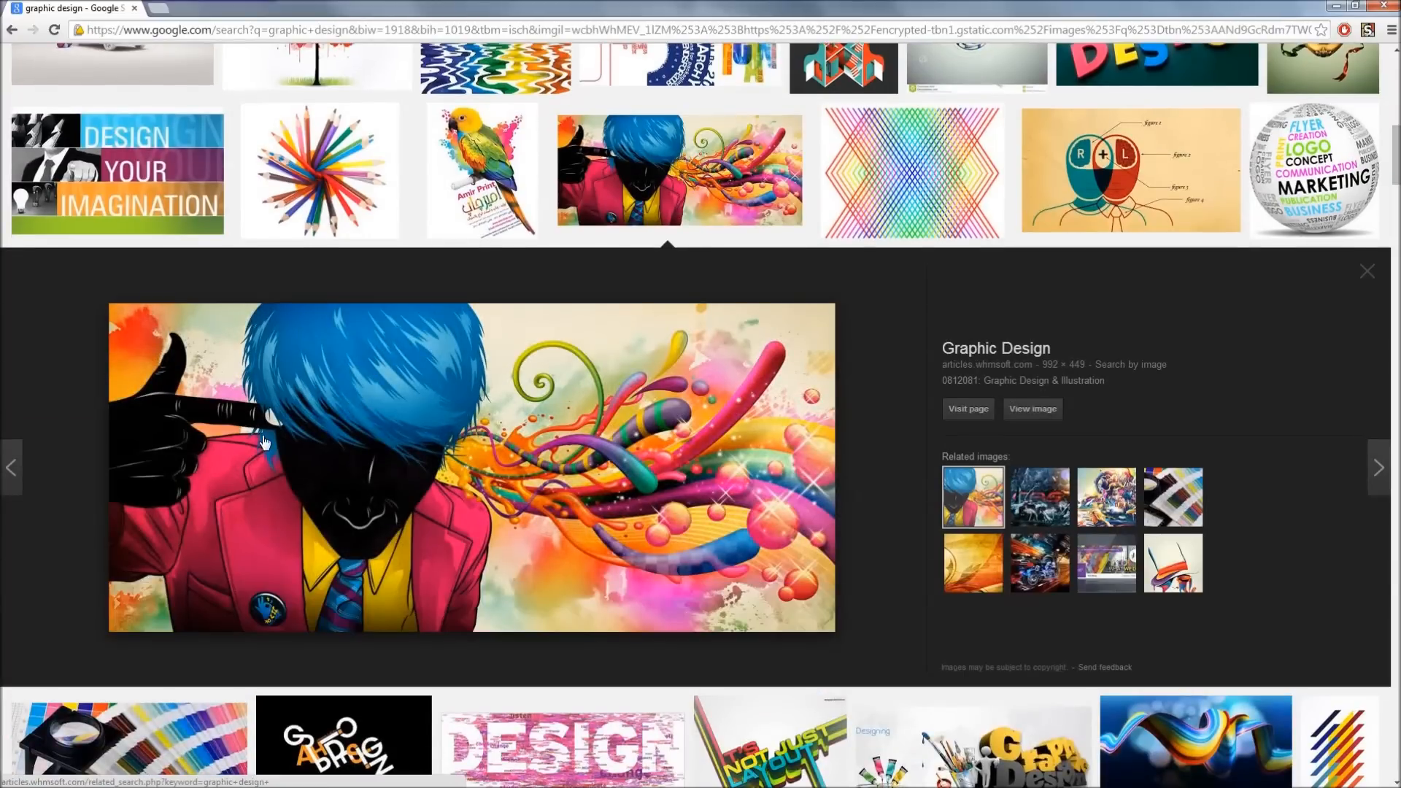
{"action": "mouse_move", "coordinate": [678, 427]}
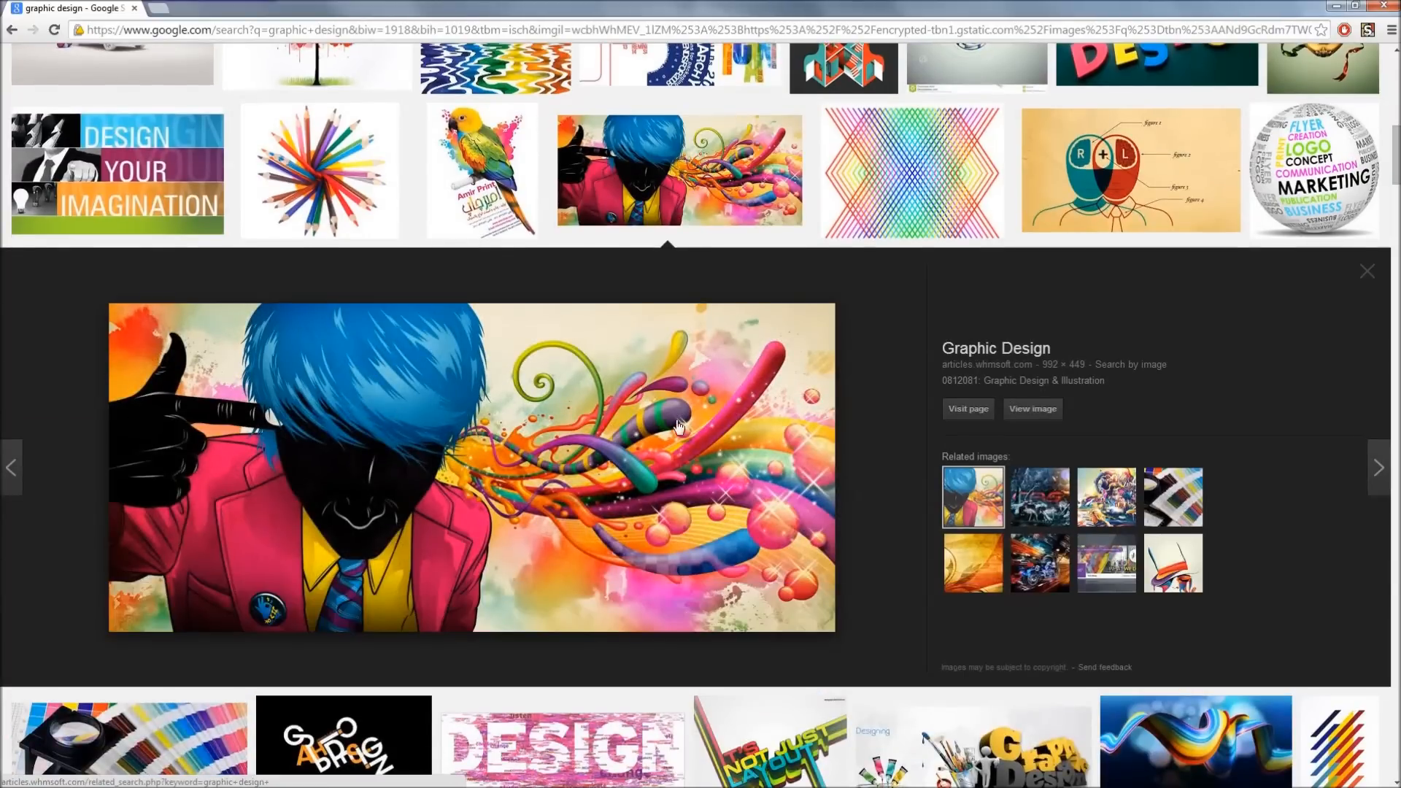
{"action": "mouse_move", "coordinate": [273, 382]}
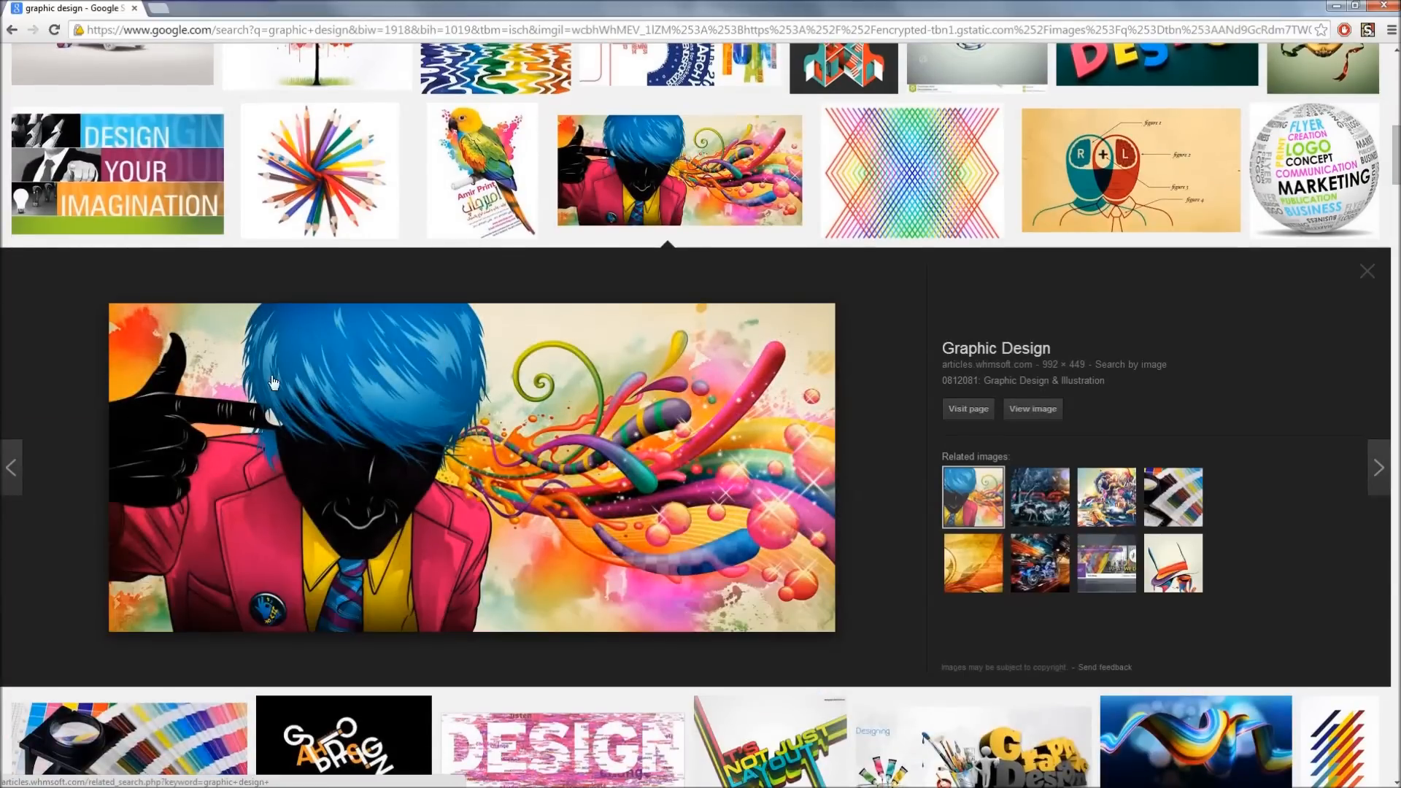
{"action": "mouse_move", "coordinate": [181, 505]}
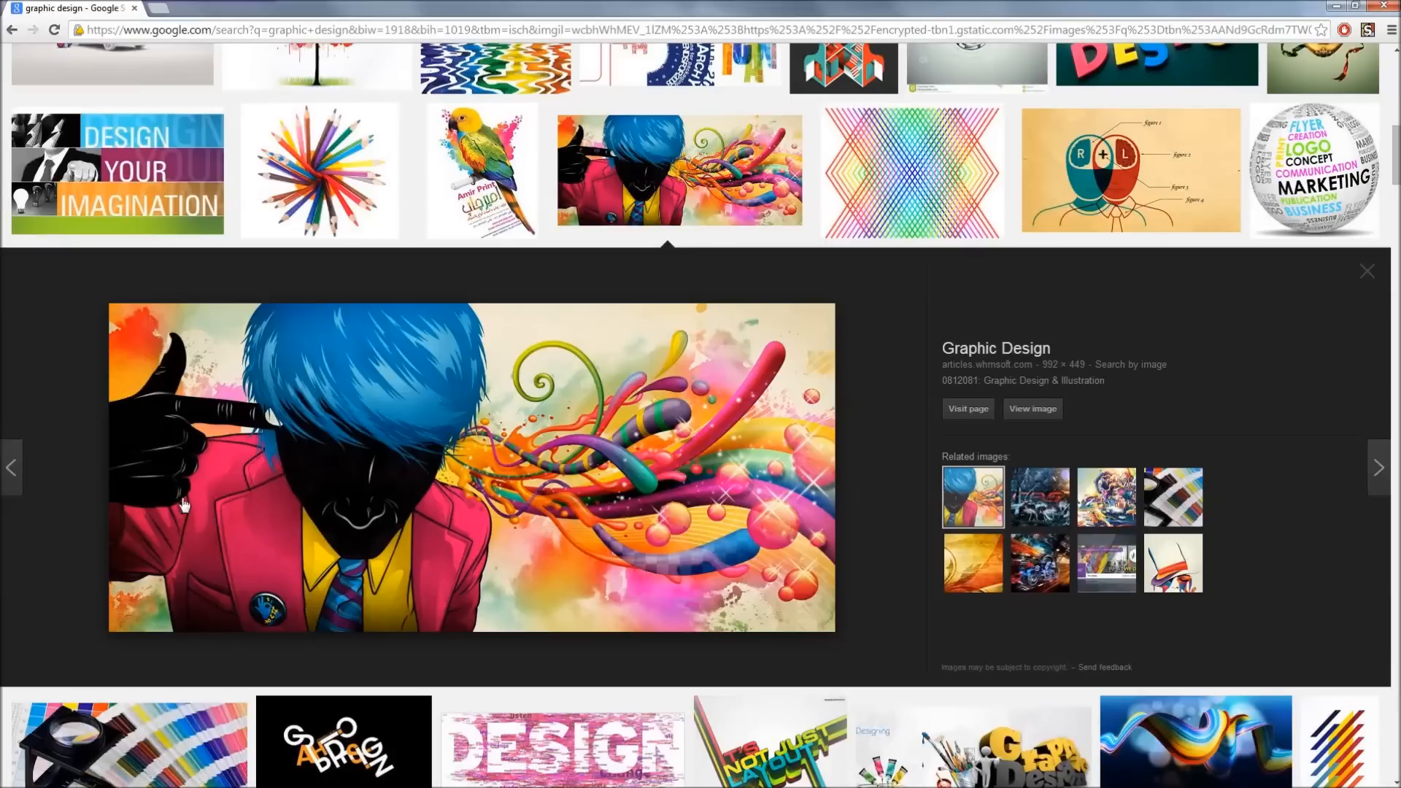
{"action": "mouse_move", "coordinate": [407, 456]}
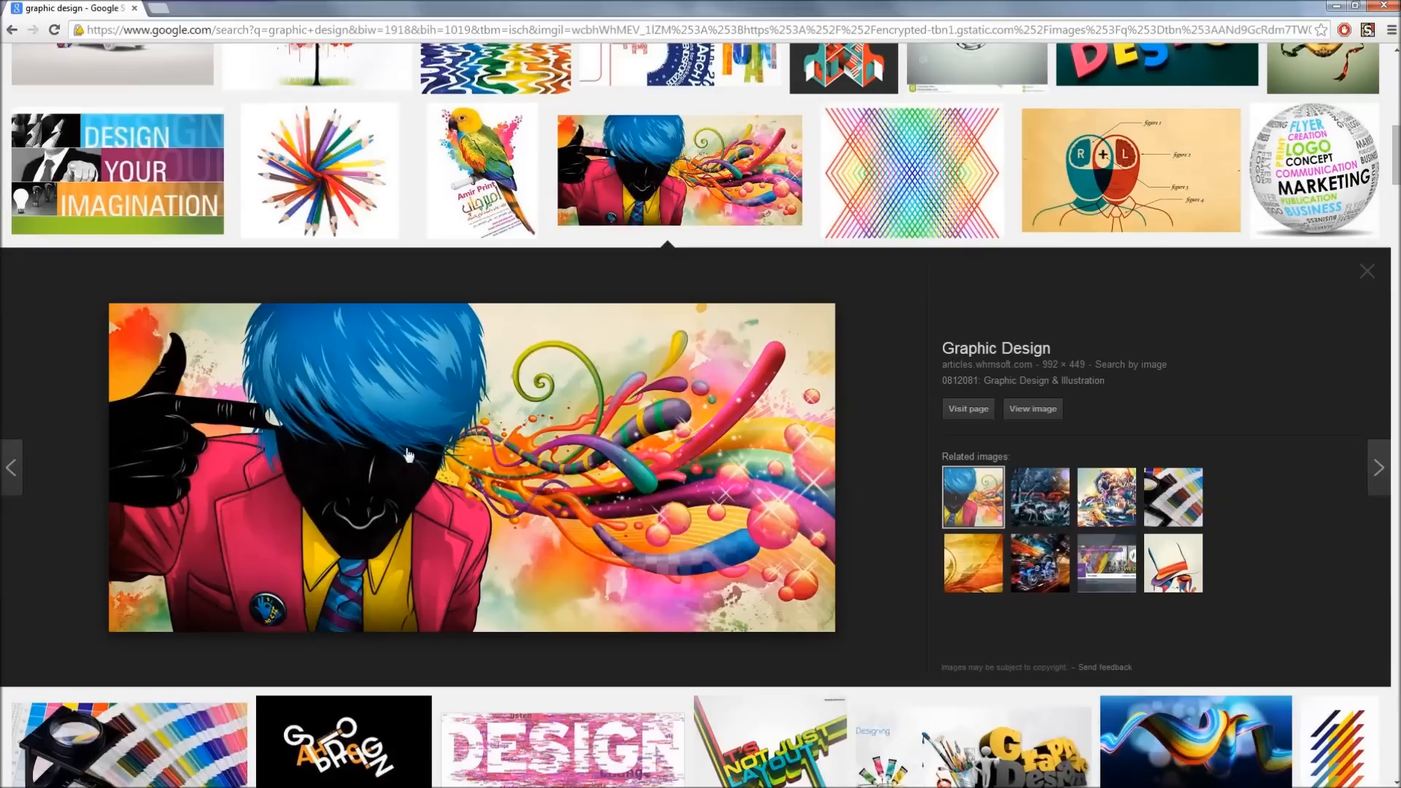
{"action": "mouse_move", "coordinate": [614, 549]}
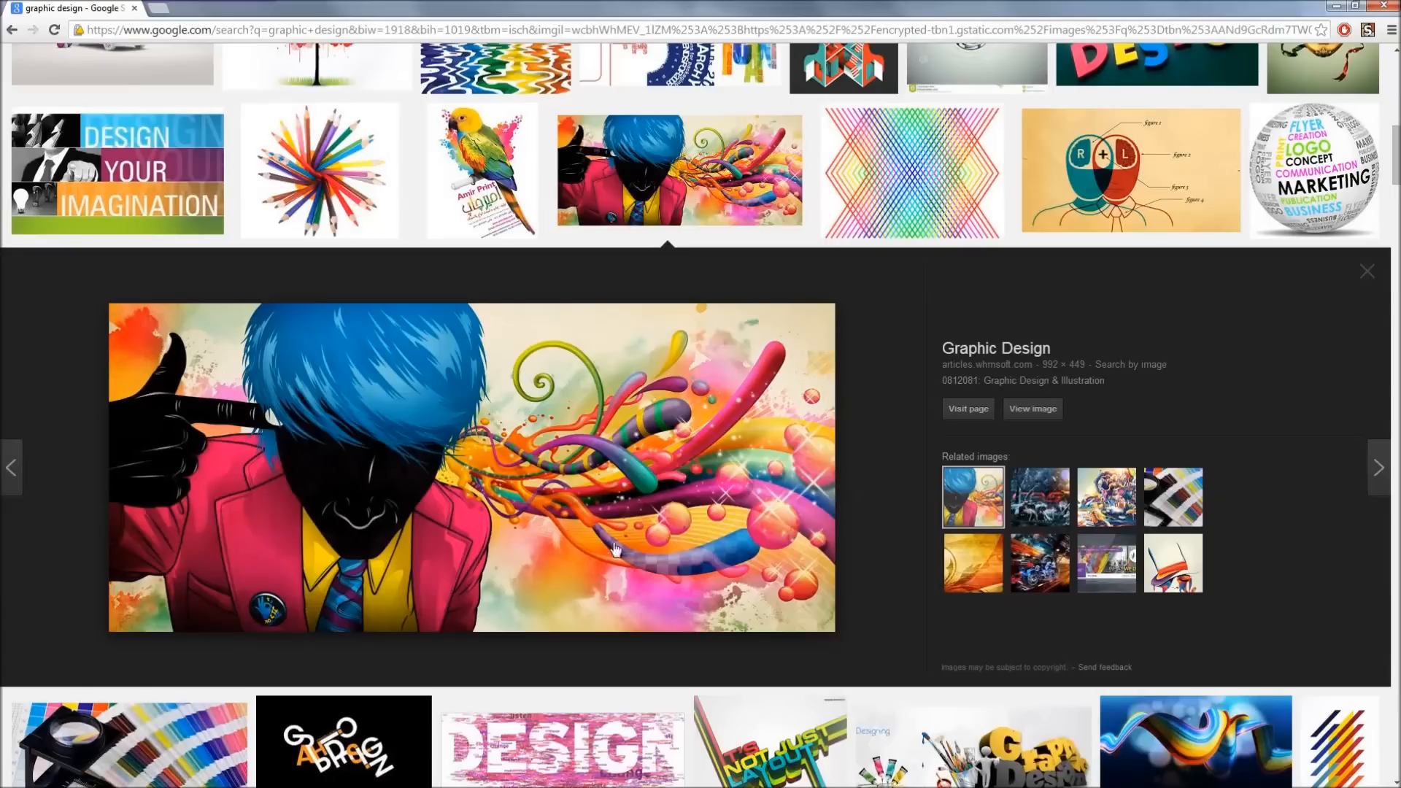
{"action": "mouse_move", "coordinate": [425, 398]}
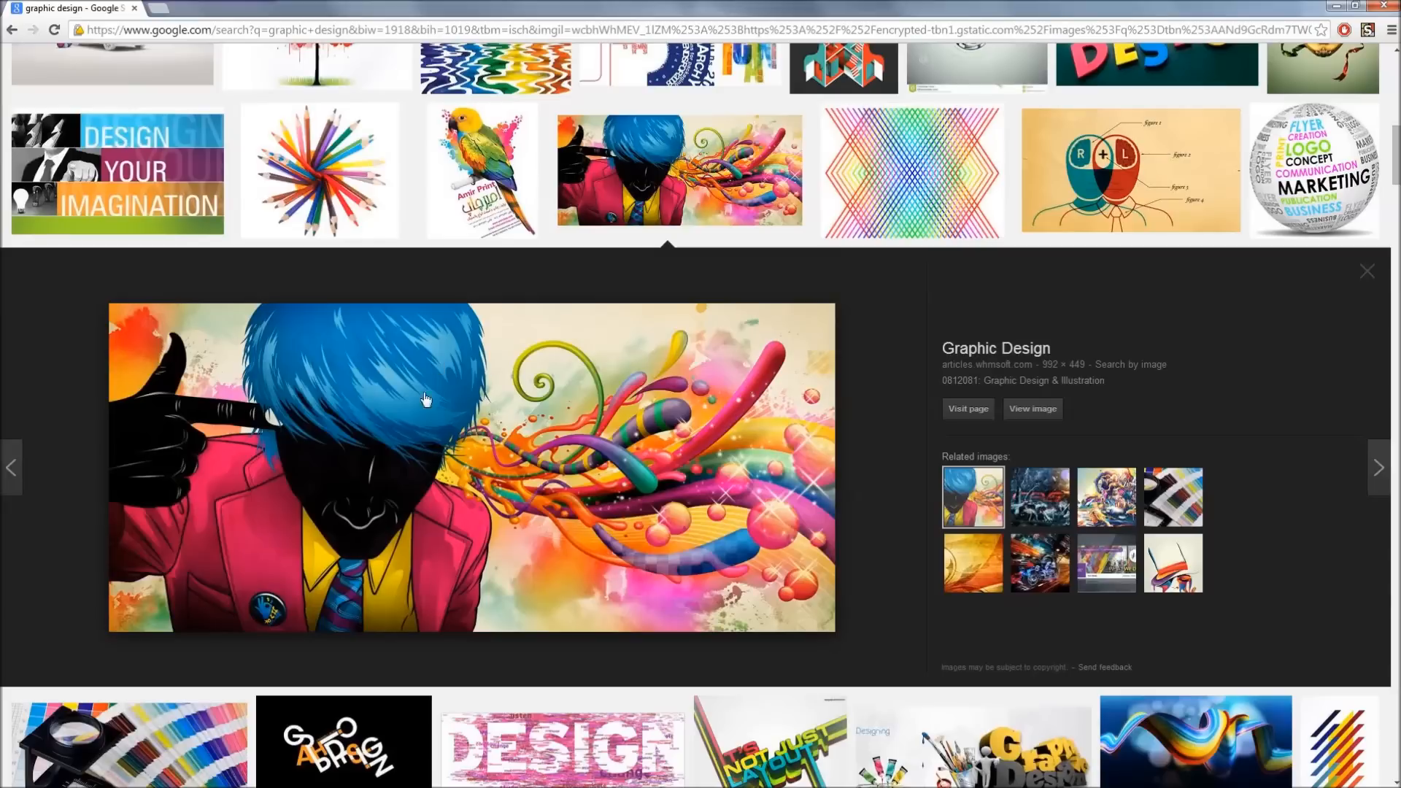
{"action": "mouse_move", "coordinate": [454, 438]}
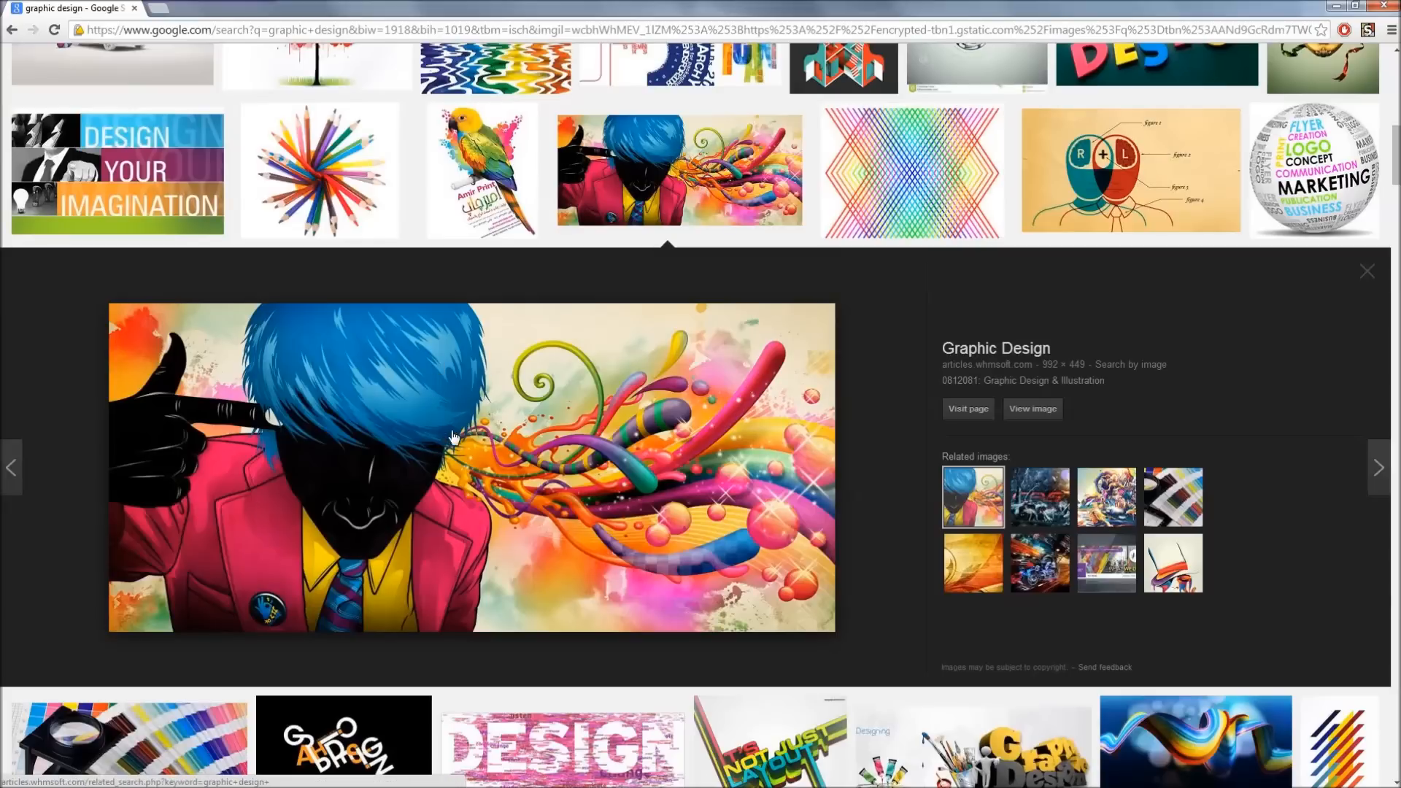
Close the blue-haired figure preview and move down toward the ArtDriver business card.
{"action": "left_click", "coordinate": [1366, 272]}
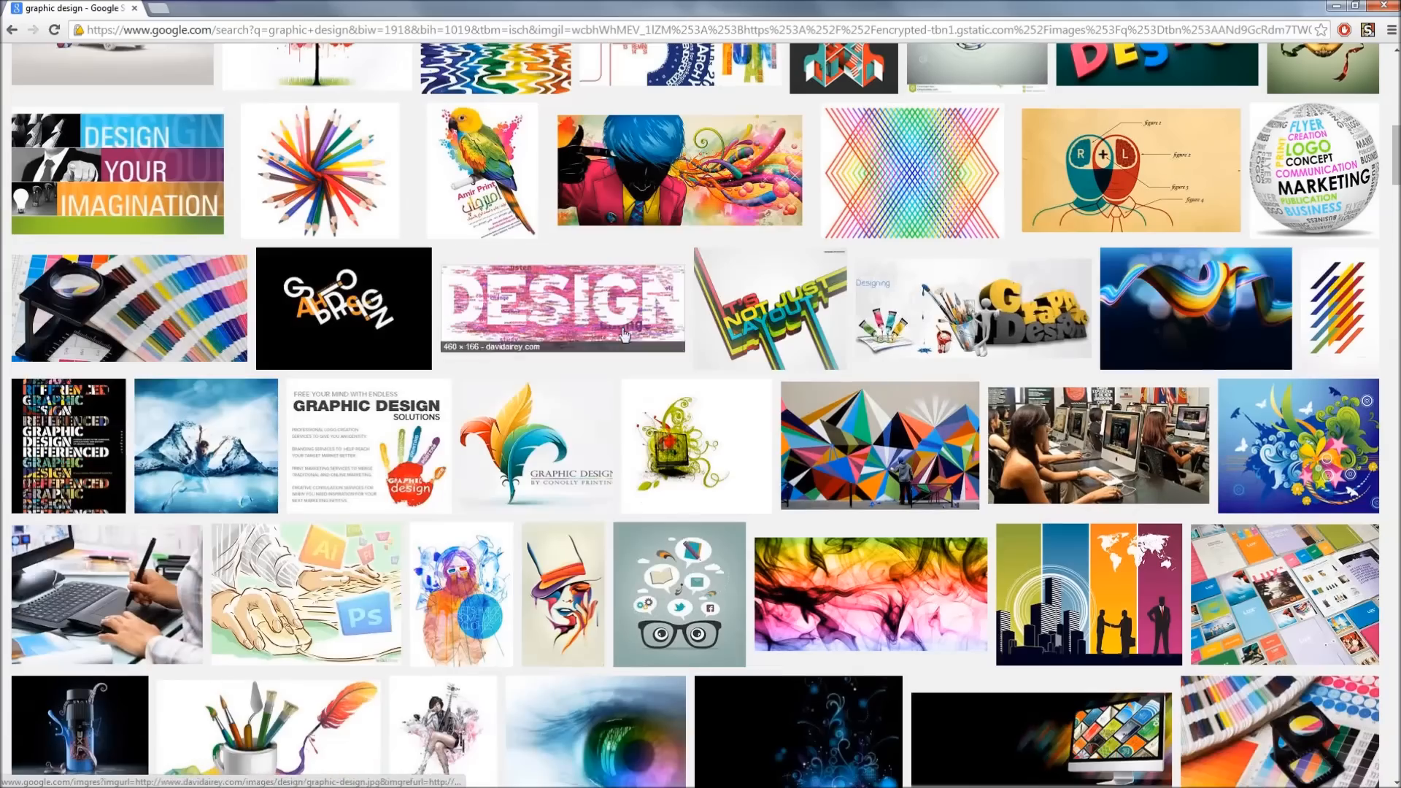
{"action": "scroll", "scroll_direction": "down", "scroll_amount": 3}
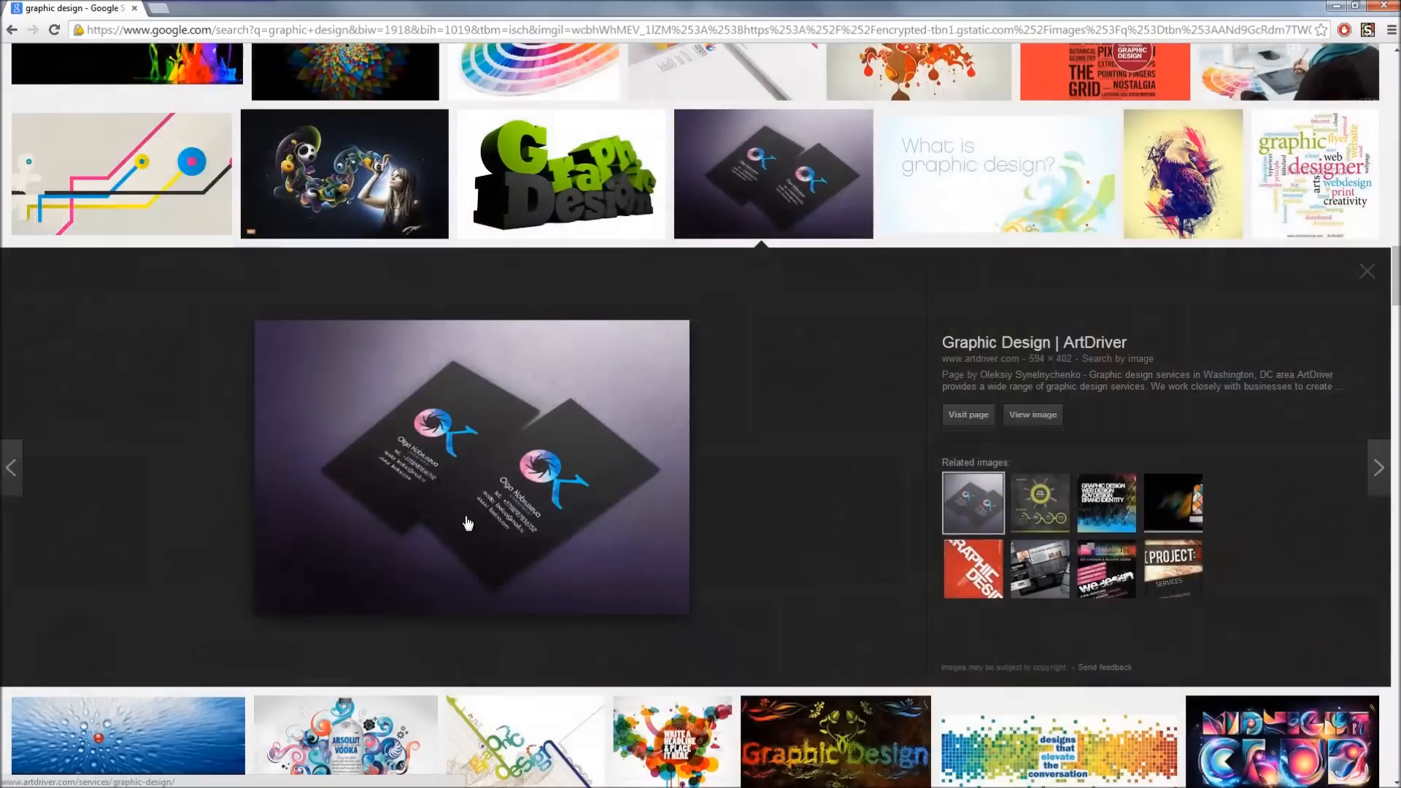
{"action": "mouse_move", "coordinate": [826, 489]}
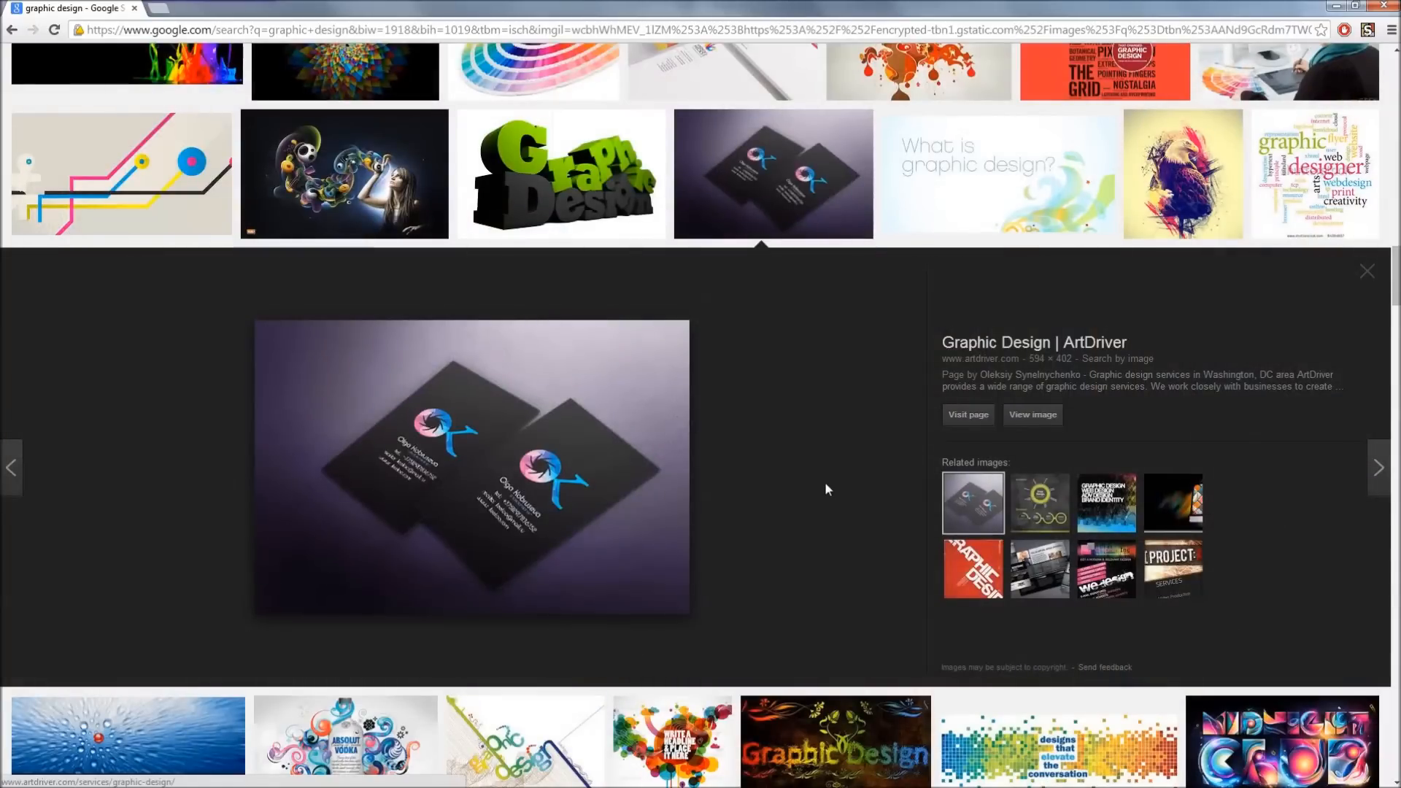
{"action": "mouse_move", "coordinate": [491, 508]}
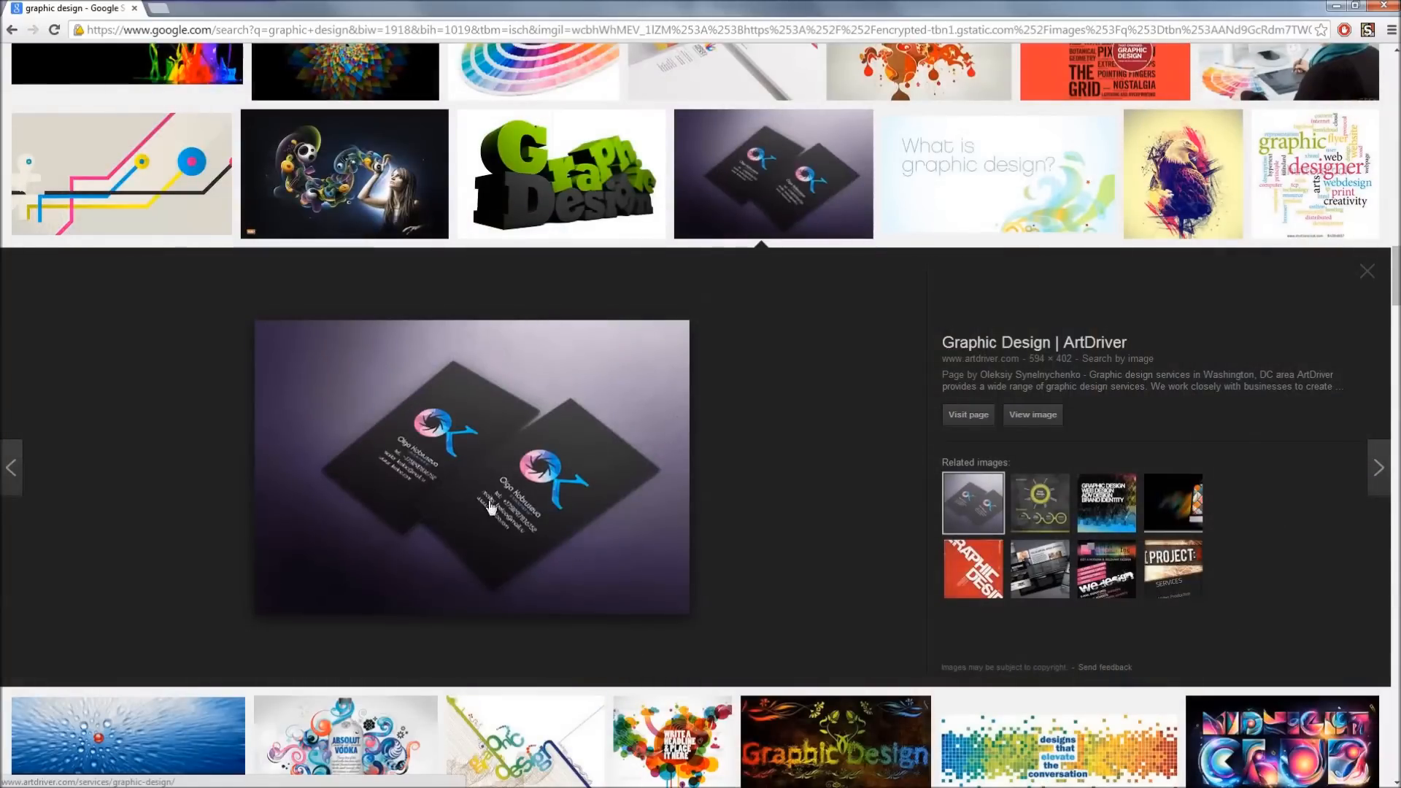
{"action": "mouse_move", "coordinate": [594, 498]}
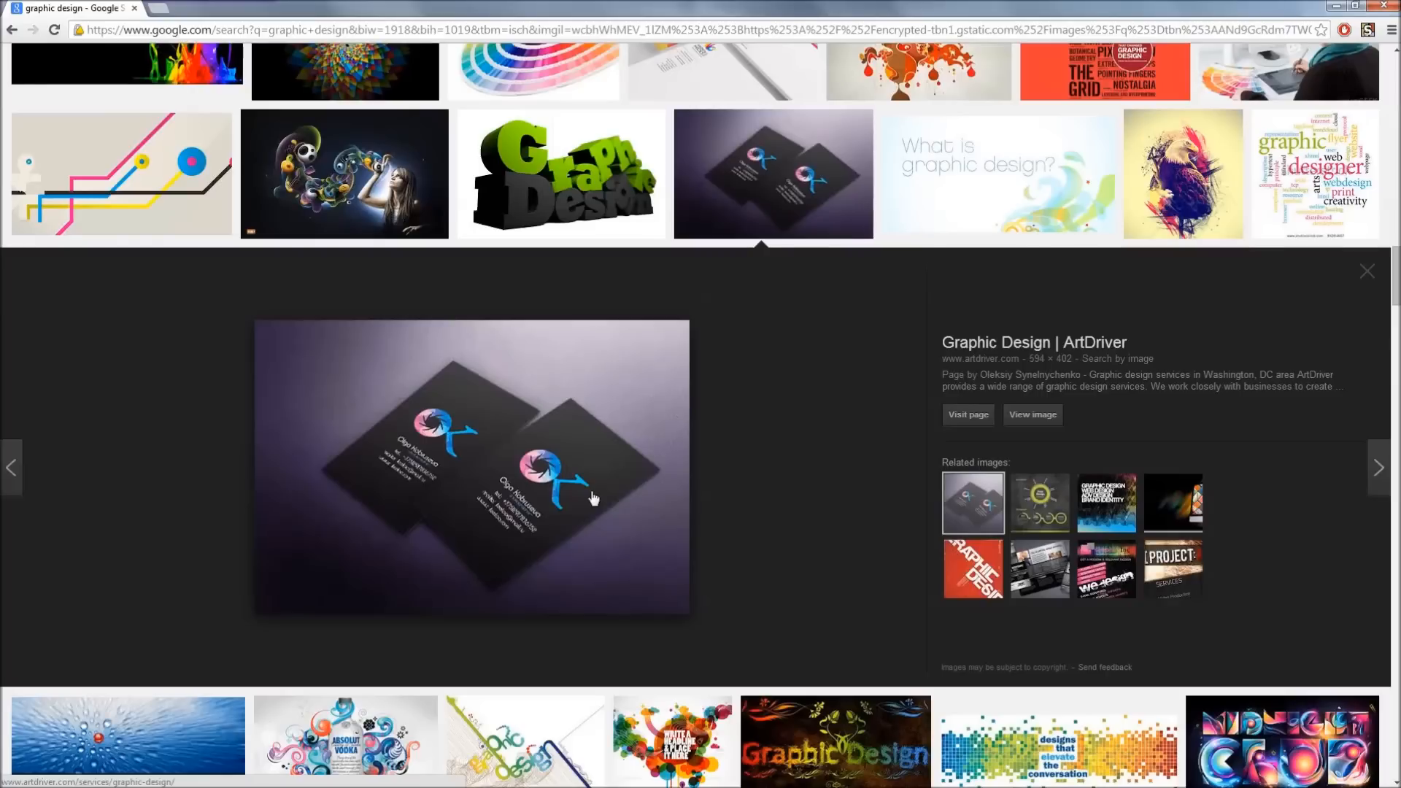
{"action": "mouse_move", "coordinate": [570, 536]}
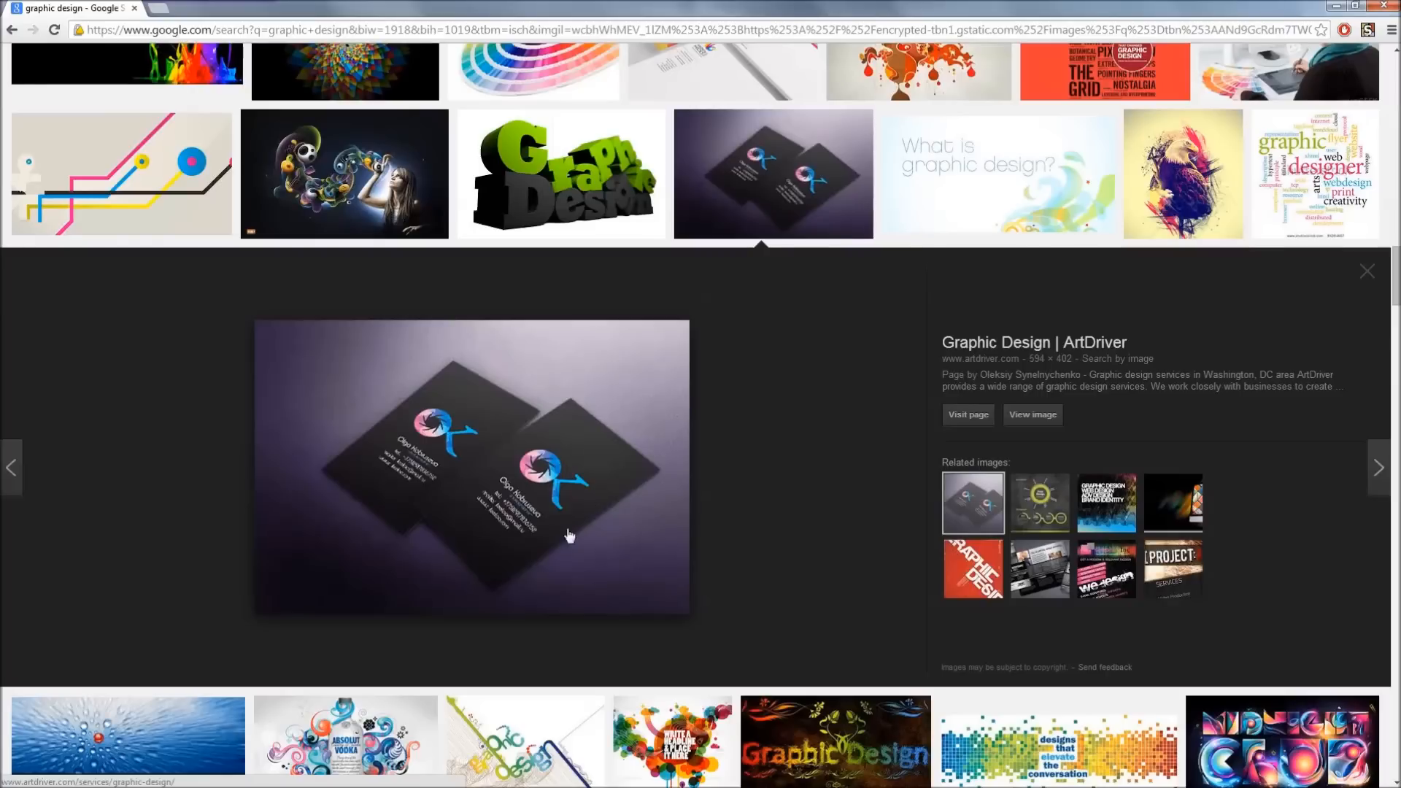
{"action": "mouse_move", "coordinate": [721, 534]}
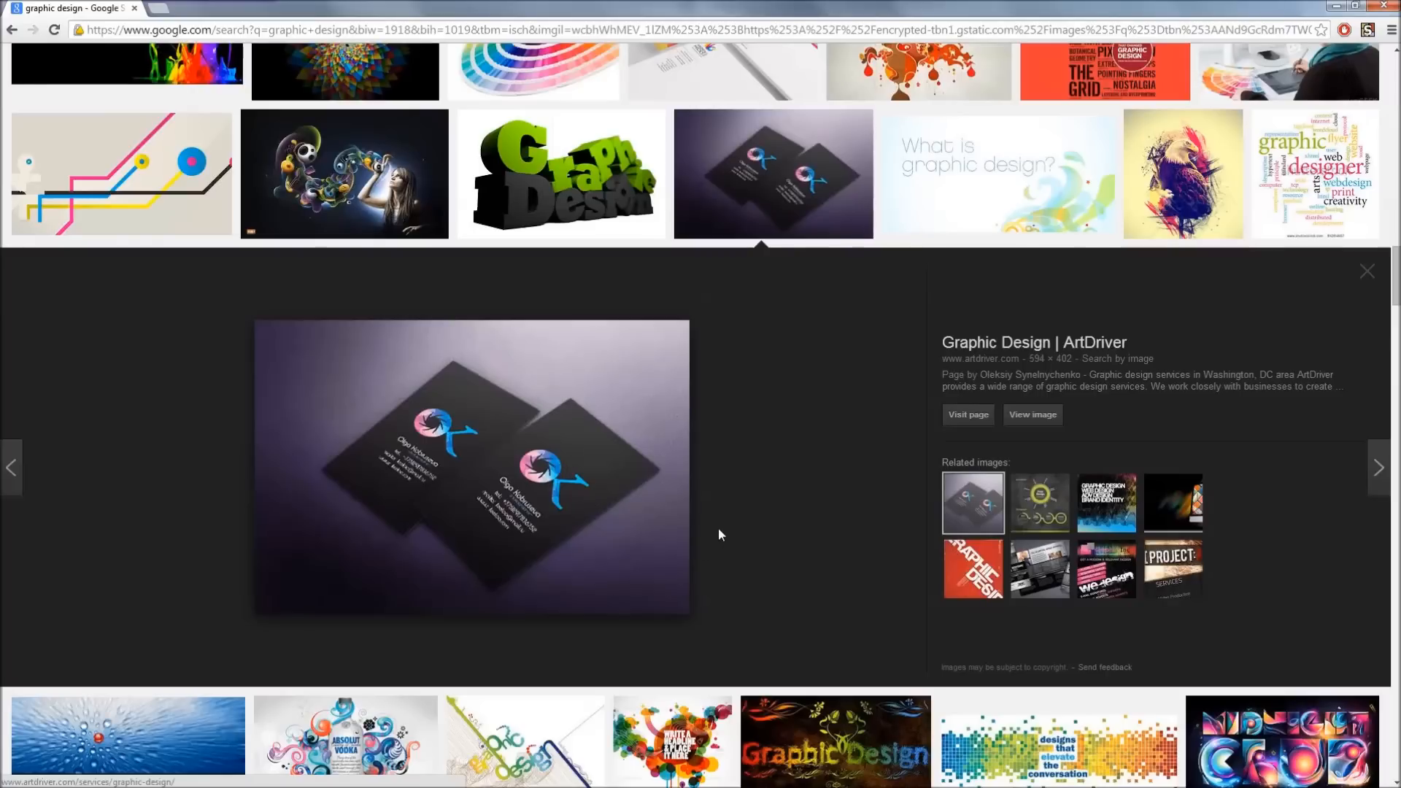
{"action": "mouse_move", "coordinate": [634, 578]}
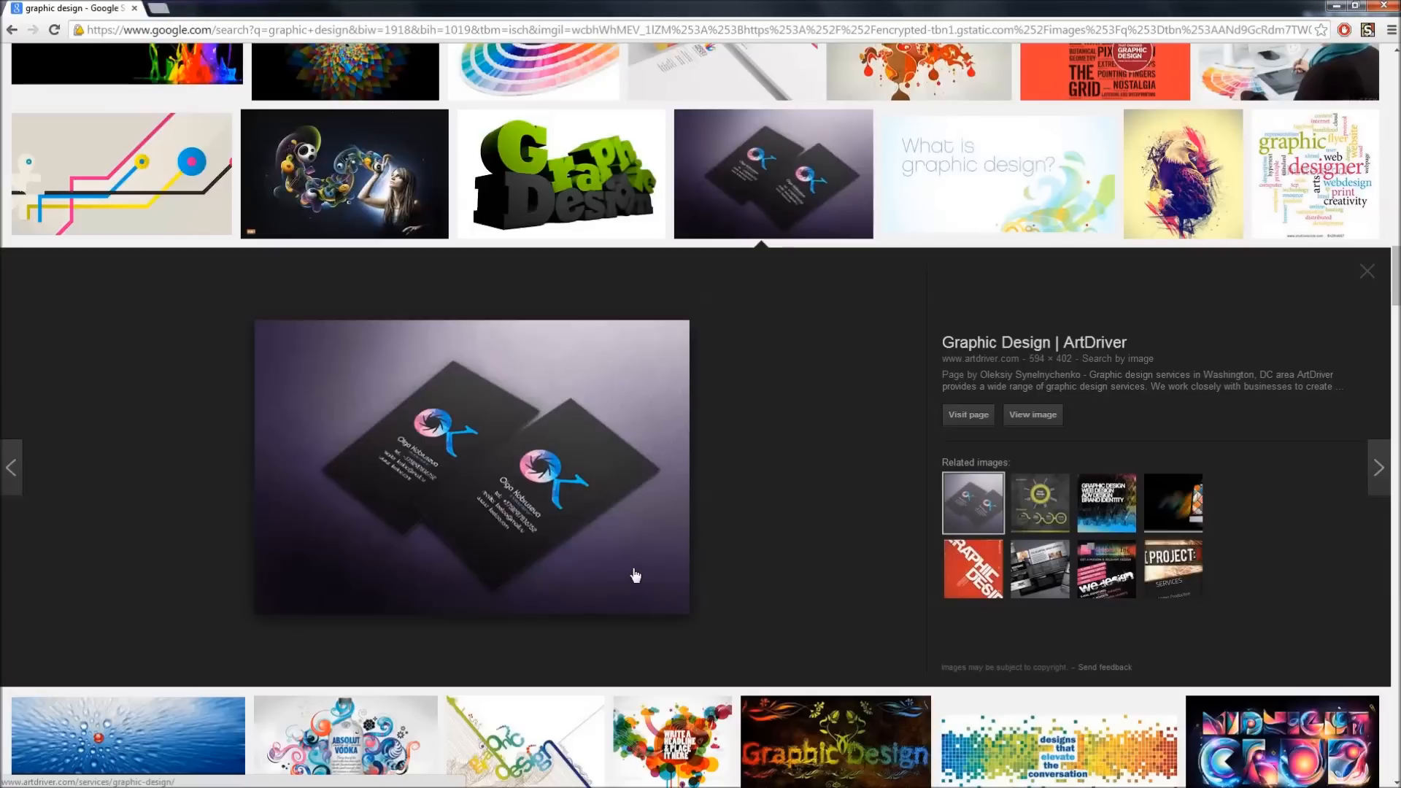
{"action": "mouse_move", "coordinate": [555, 458]}
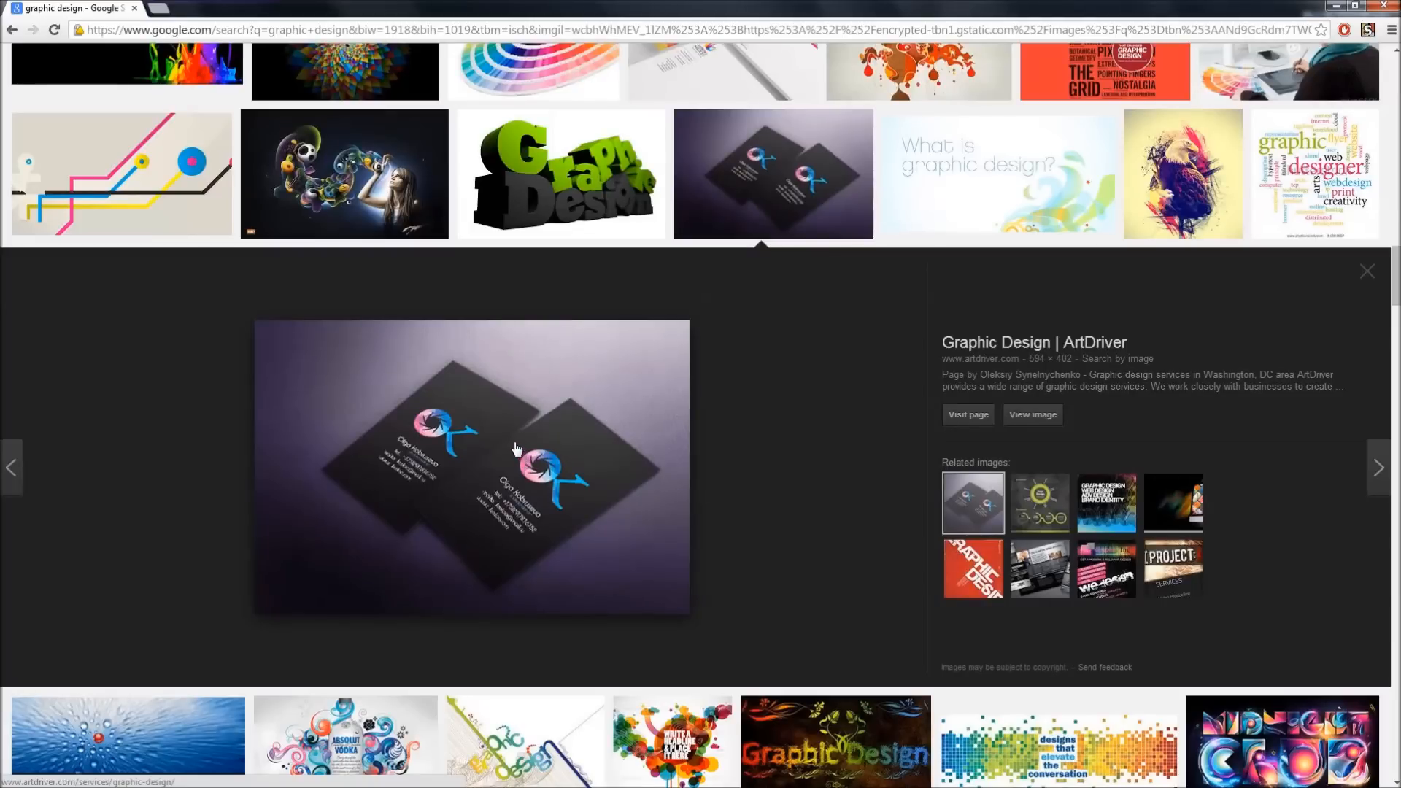
{"action": "mouse_move", "coordinate": [576, 518]}
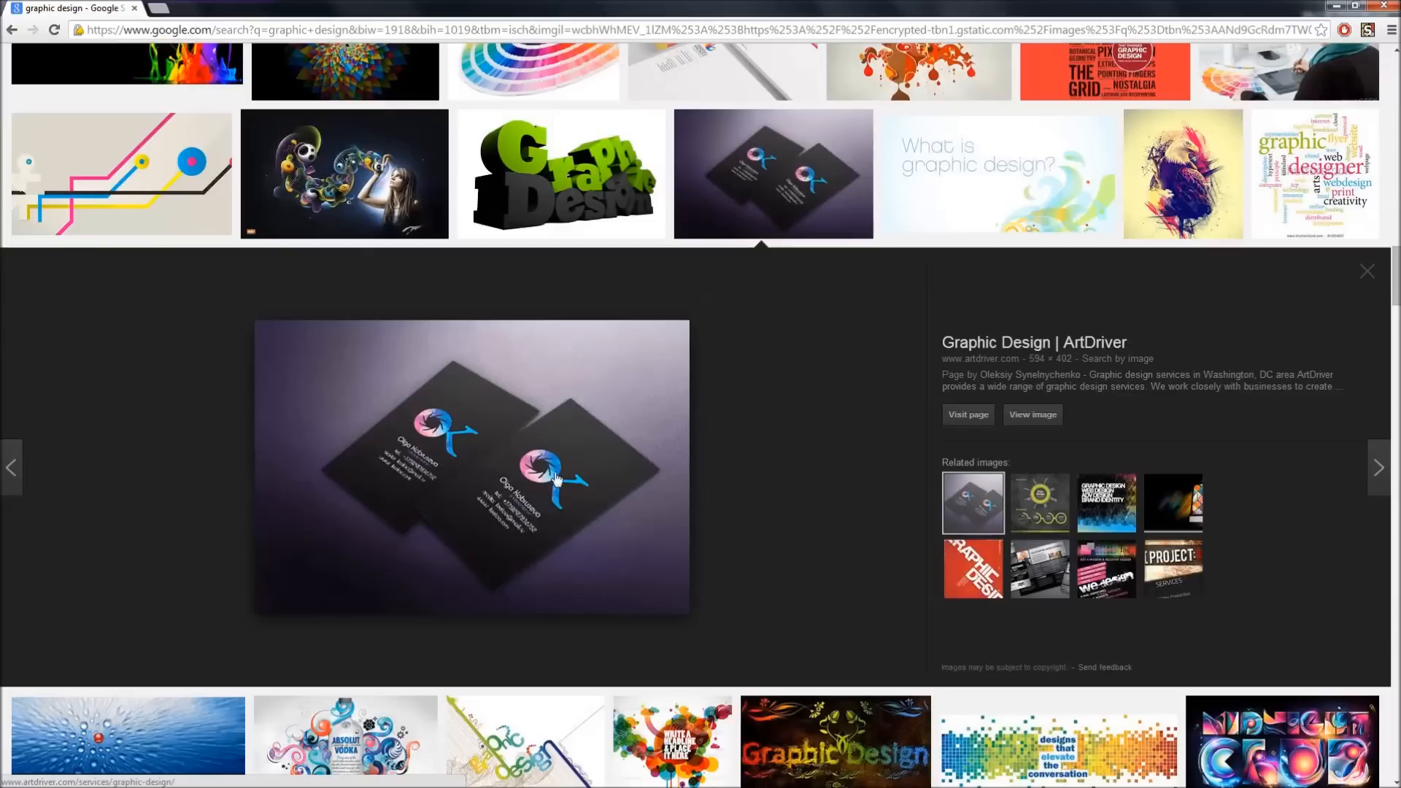
{"action": "mouse_move", "coordinate": [469, 418]}
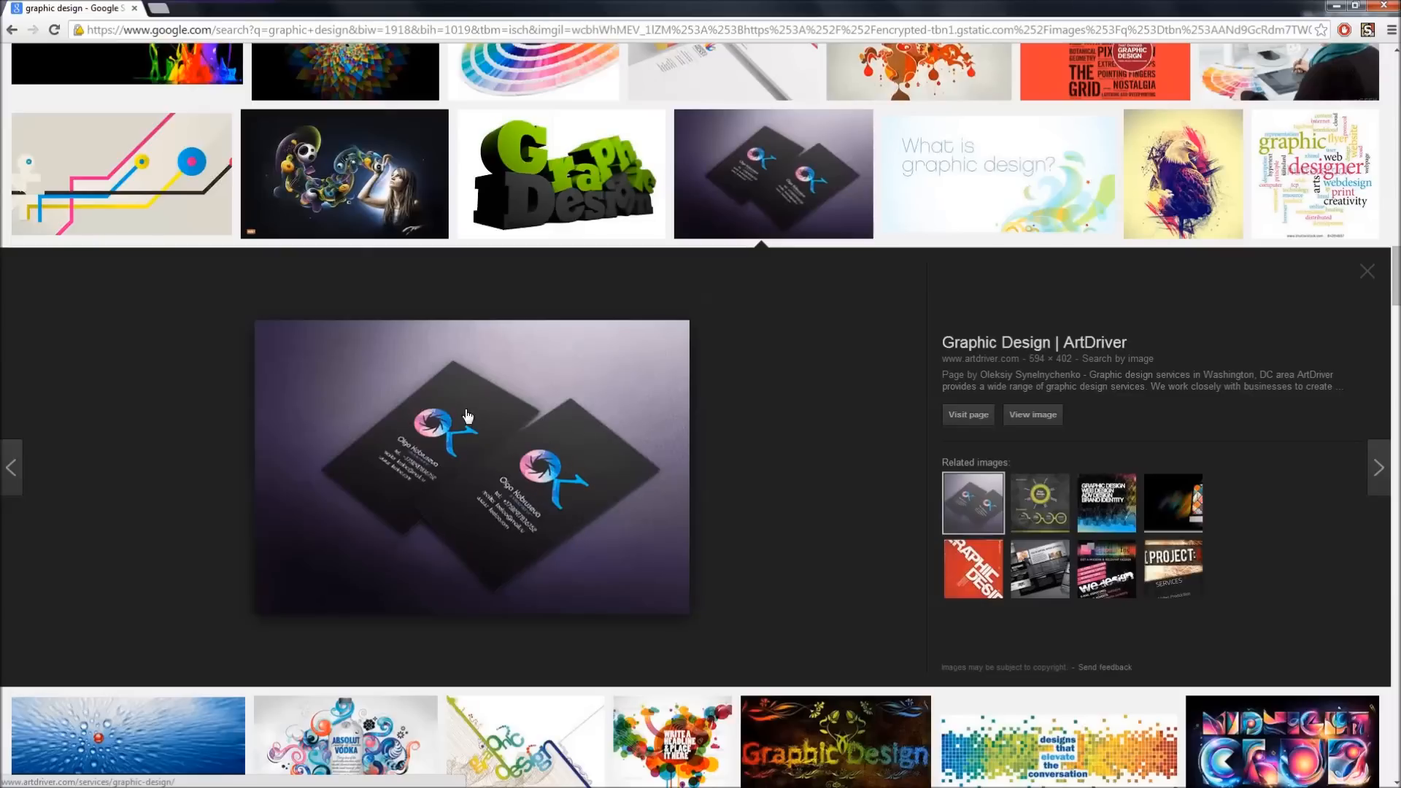
{"action": "mouse_move", "coordinate": [510, 538]}
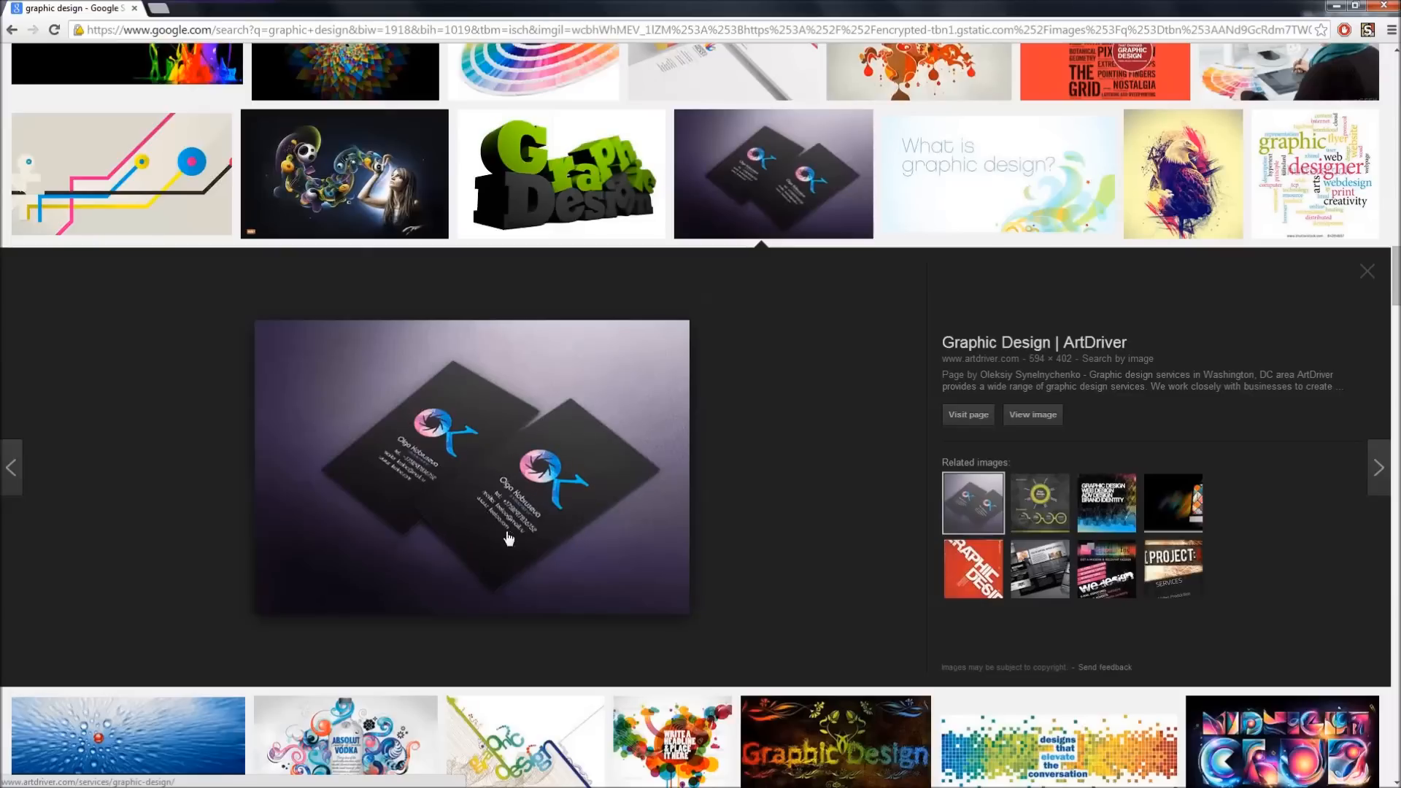
{"action": "mouse_move", "coordinate": [585, 500]}
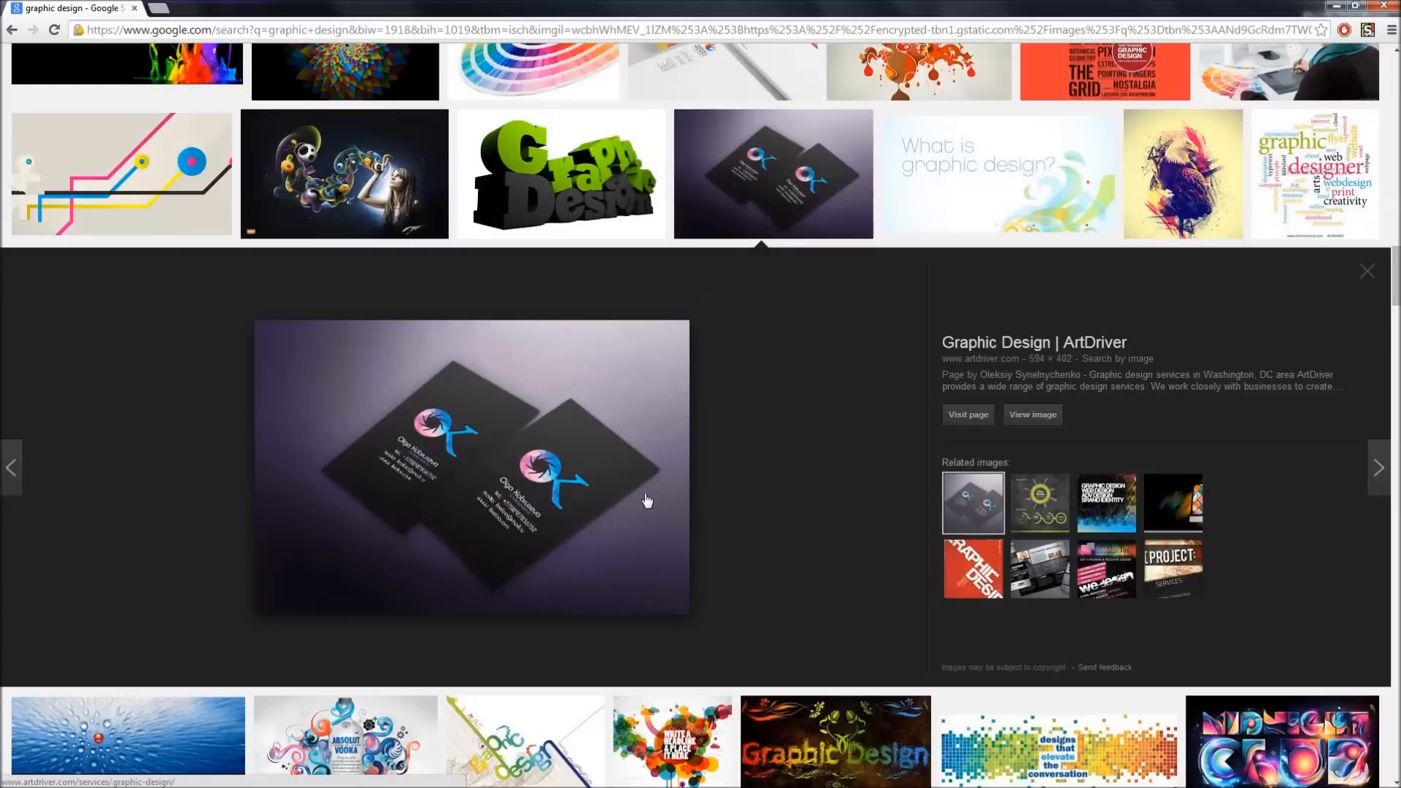
{"action": "mouse_move", "coordinate": [714, 513]}
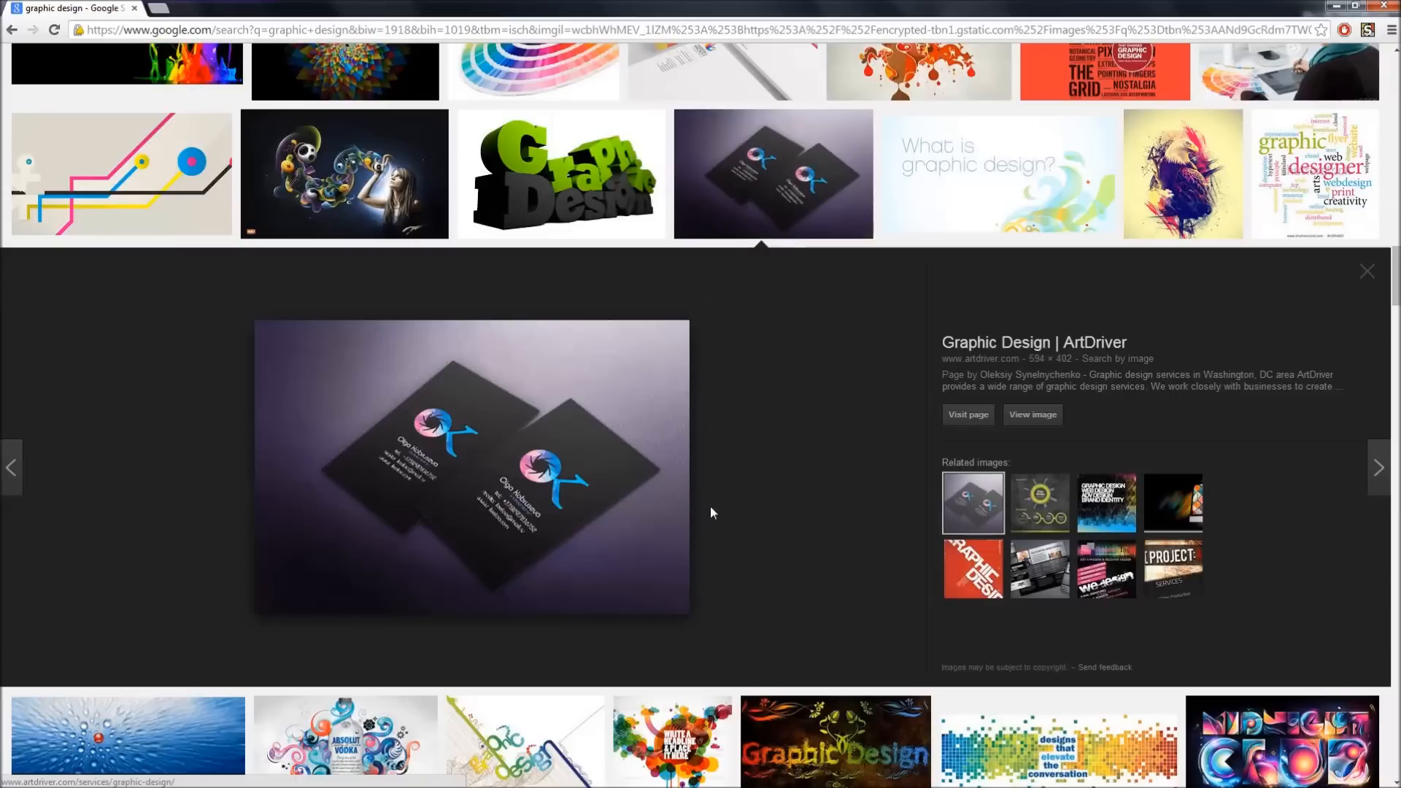
{"action": "mouse_move", "coordinate": [786, 202]}
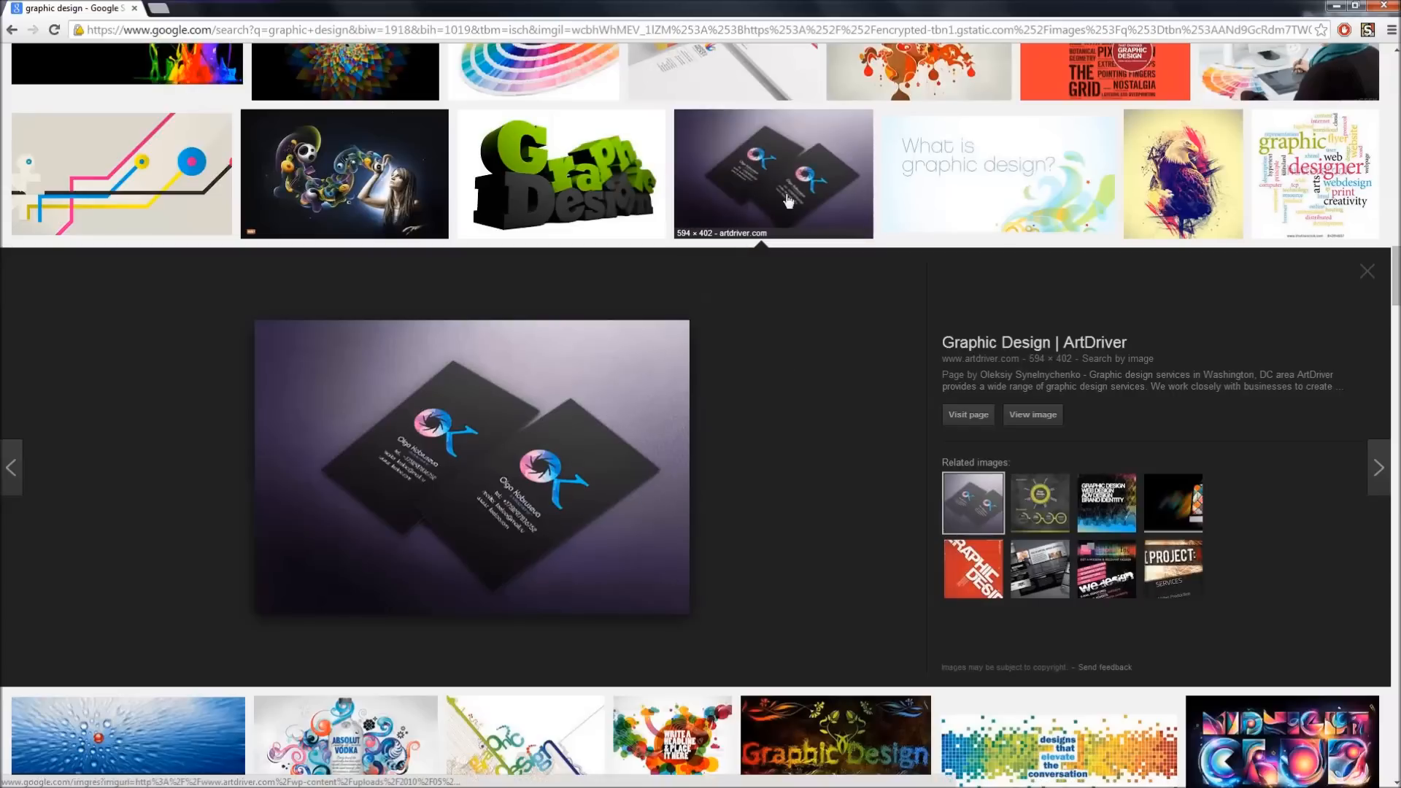
Close the business card preview and preview the colourful VECTRO AVE stationery mockup further down.
{"action": "left_click", "coordinate": [1366, 271]}
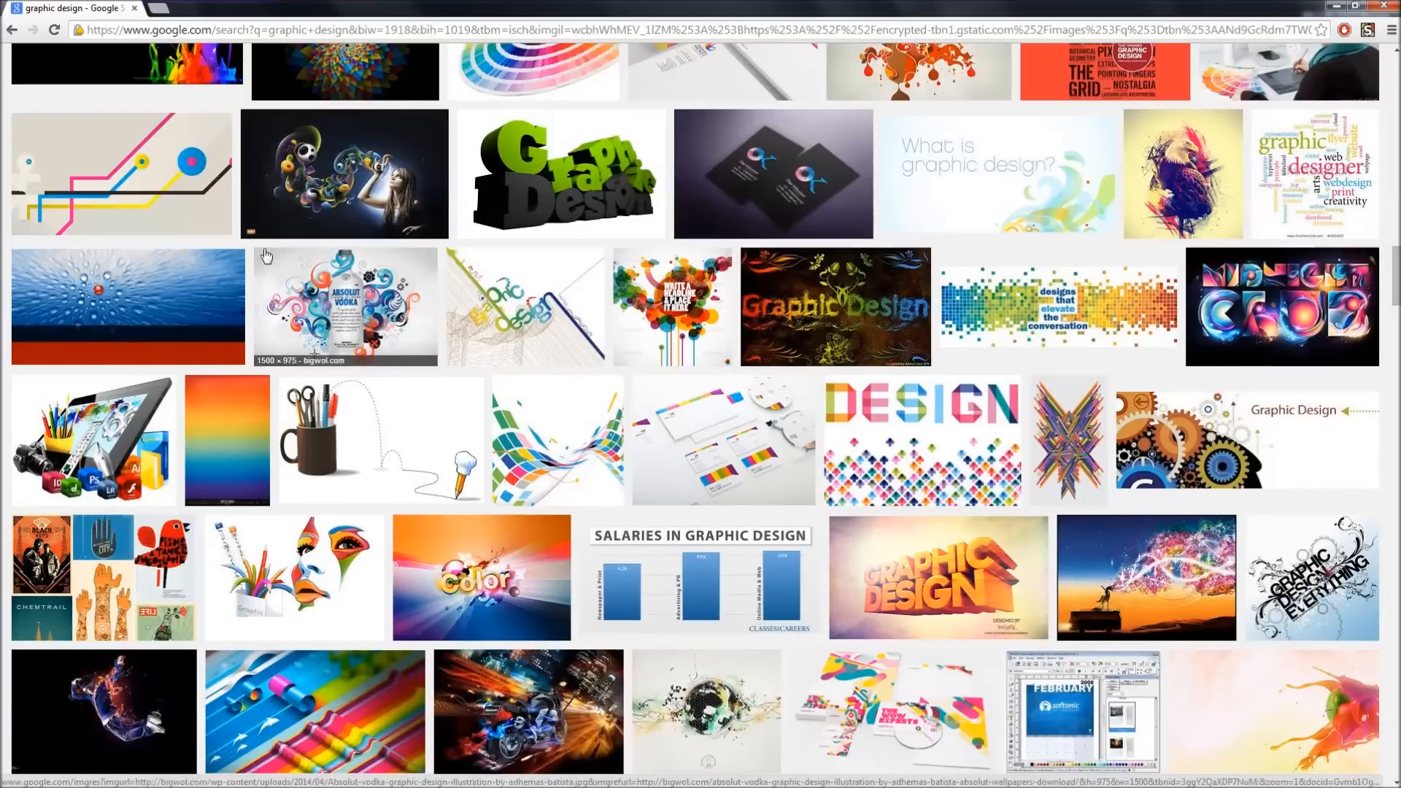
{"action": "scroll", "scroll_direction": "down", "scroll_amount": 3}
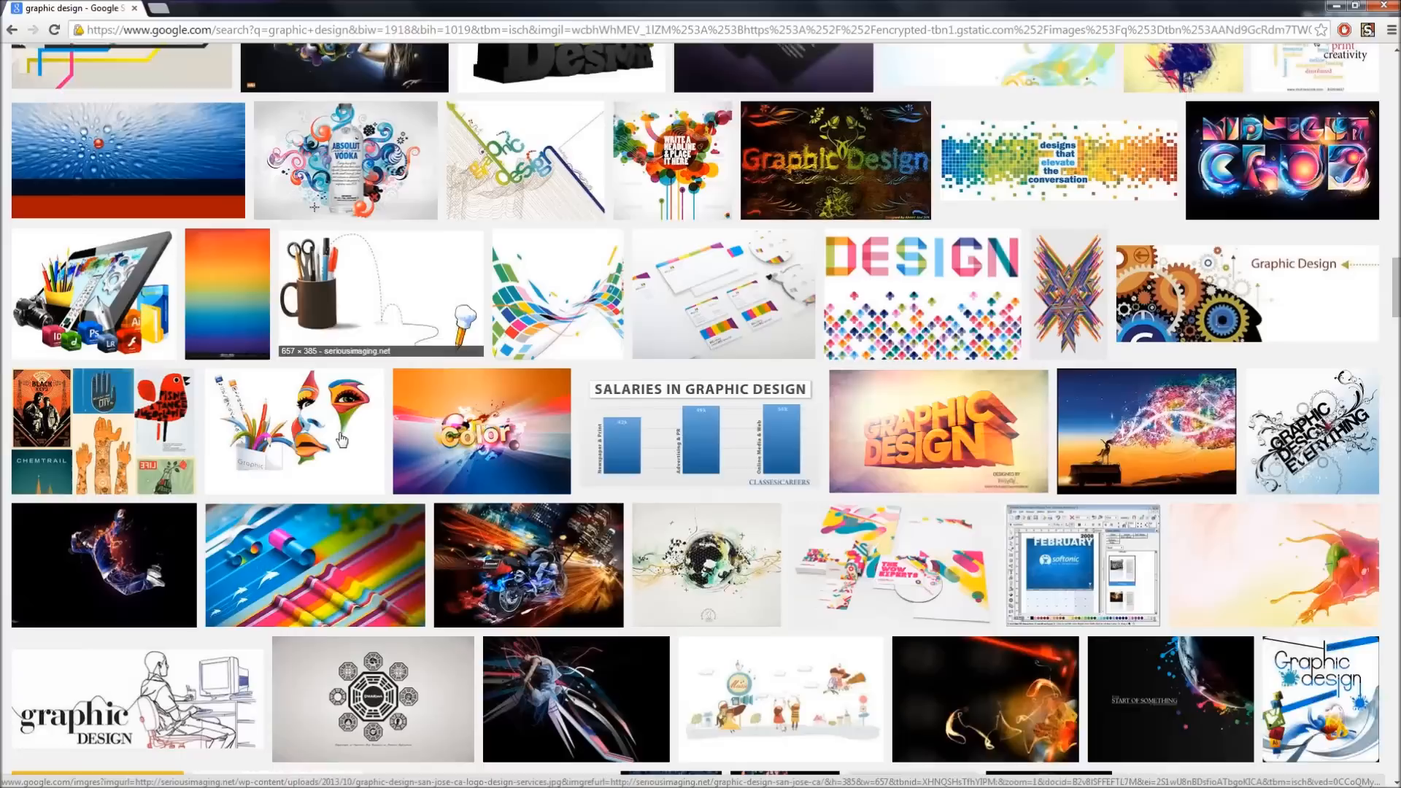
{"action": "scroll", "scroll_direction": "down", "scroll_amount": 3}
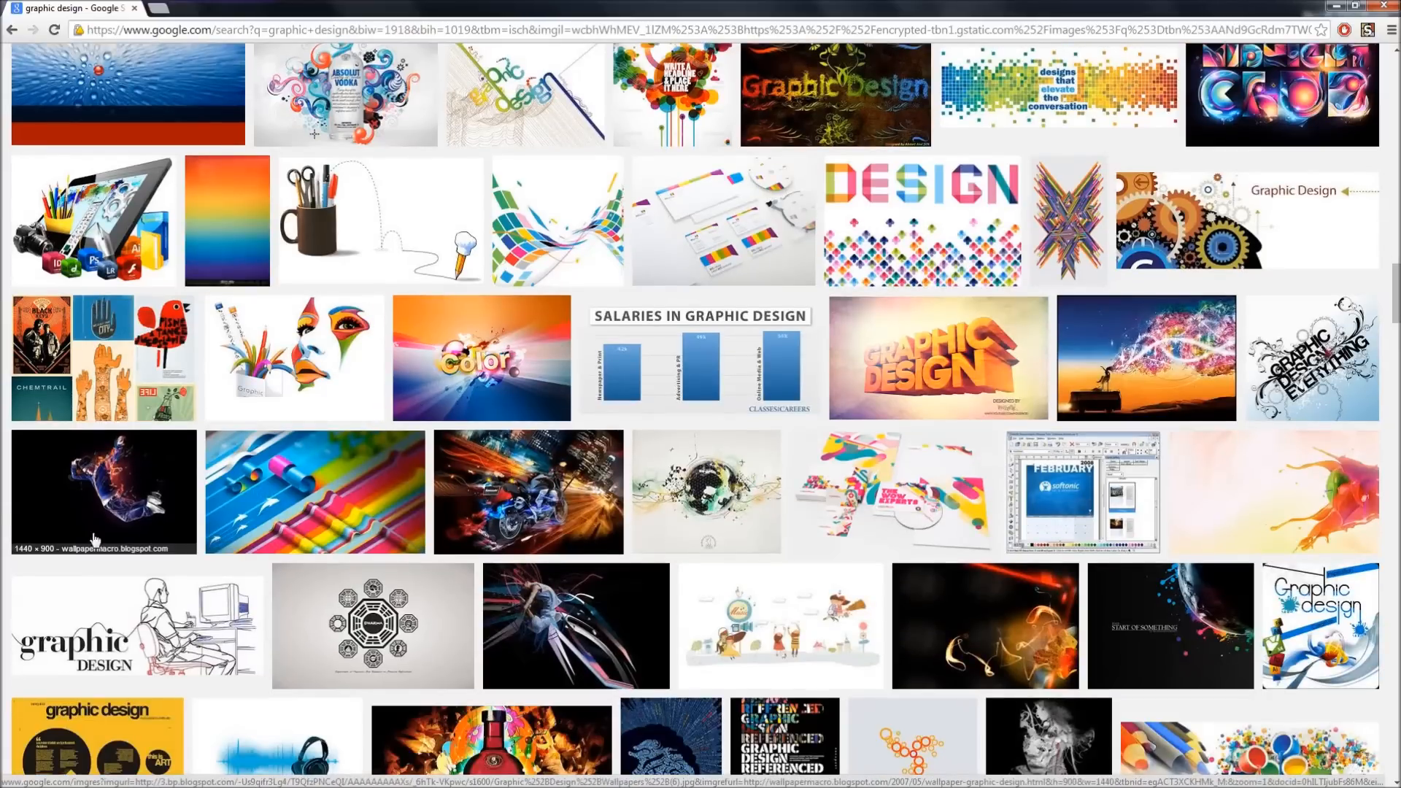
{"action": "scroll", "scroll_direction": "down", "scroll_amount": 3}
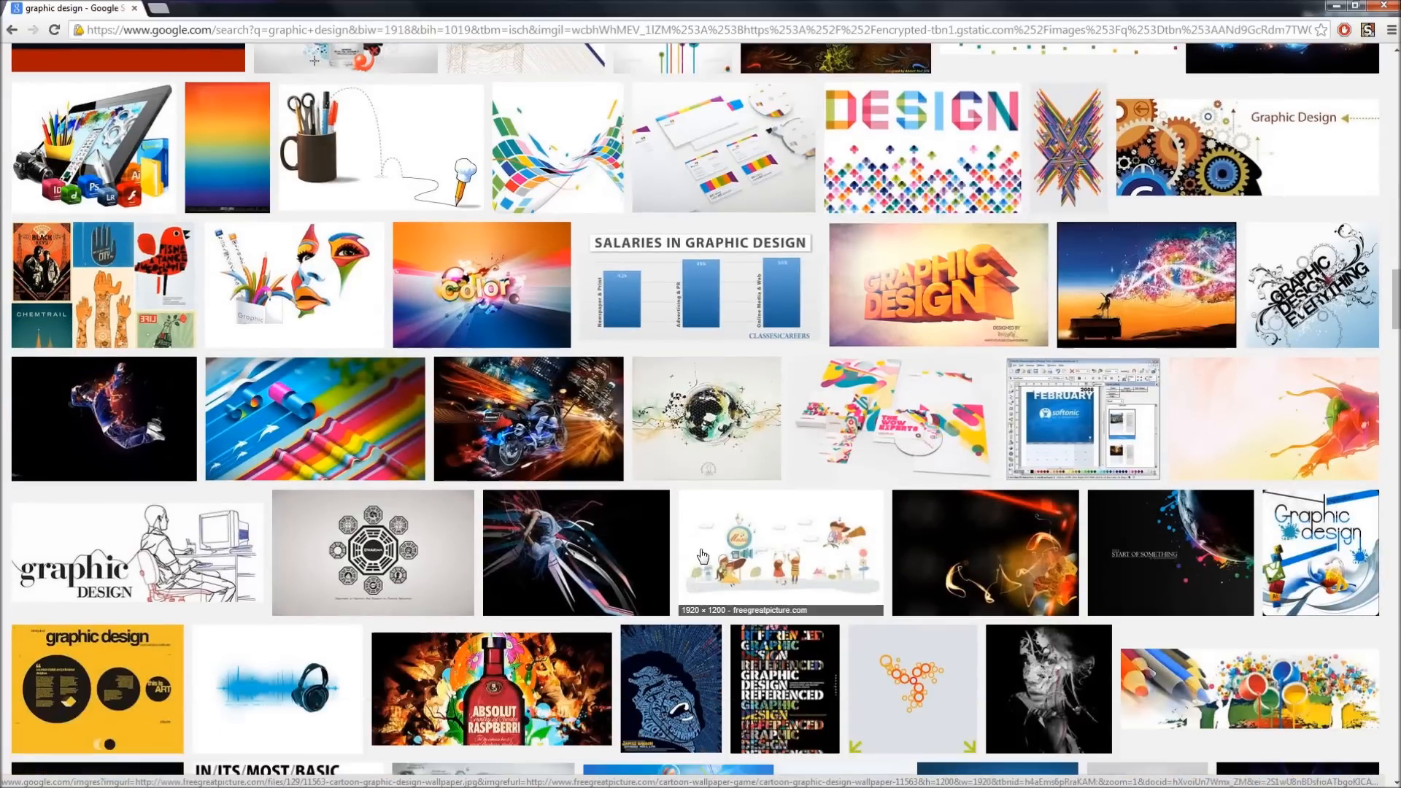
{"action": "left_click", "coordinate": [890, 419]}
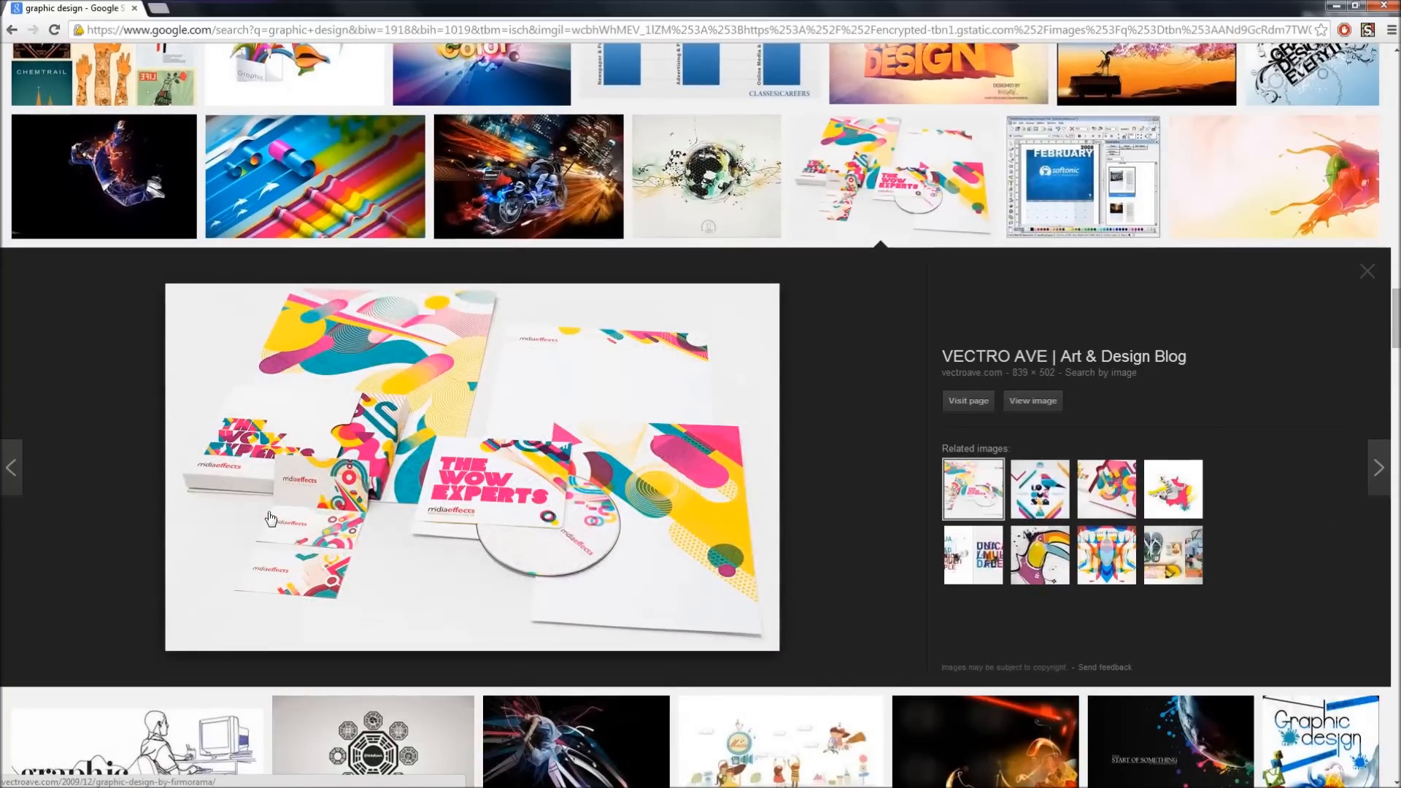
{"action": "mouse_move", "coordinate": [422, 520]}
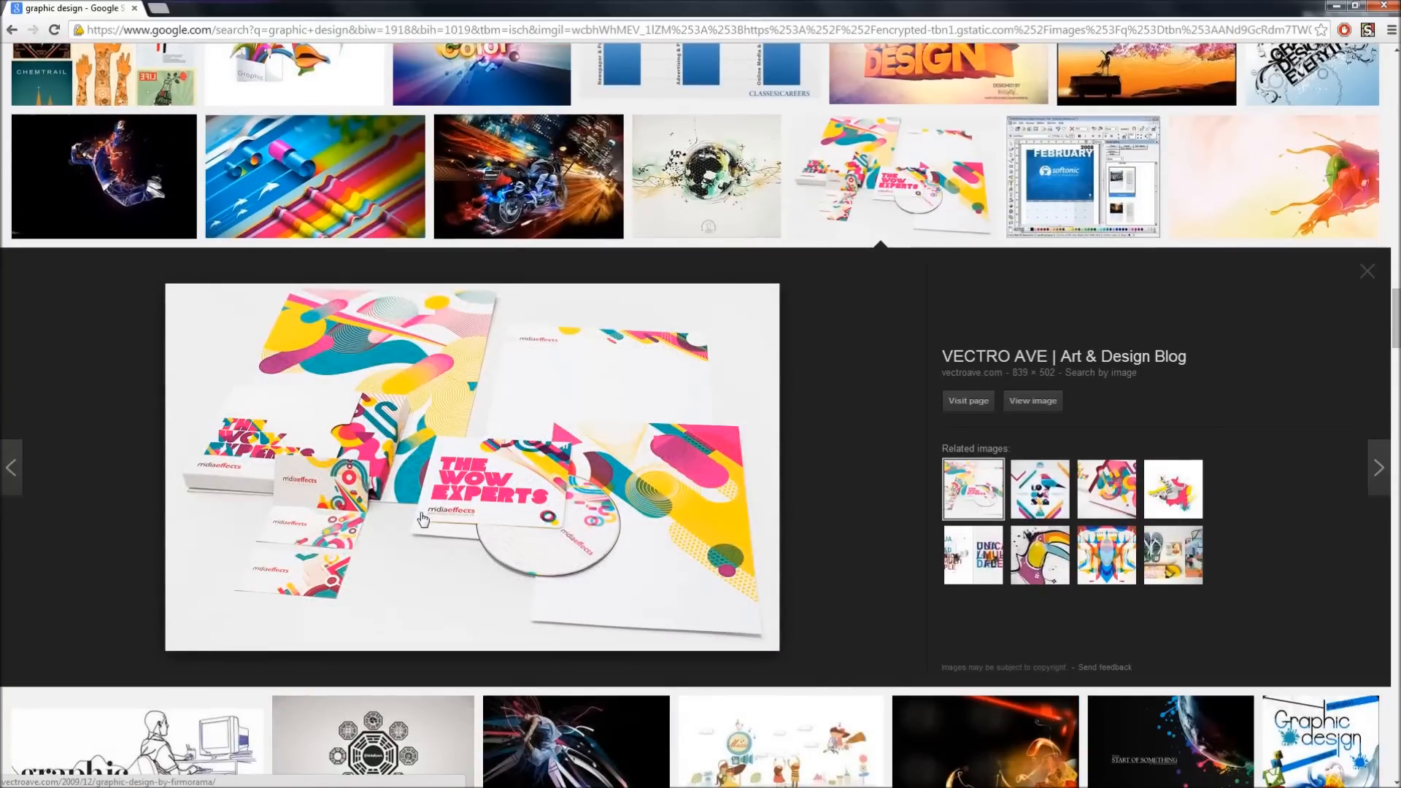
{"action": "mouse_move", "coordinate": [606, 528]}
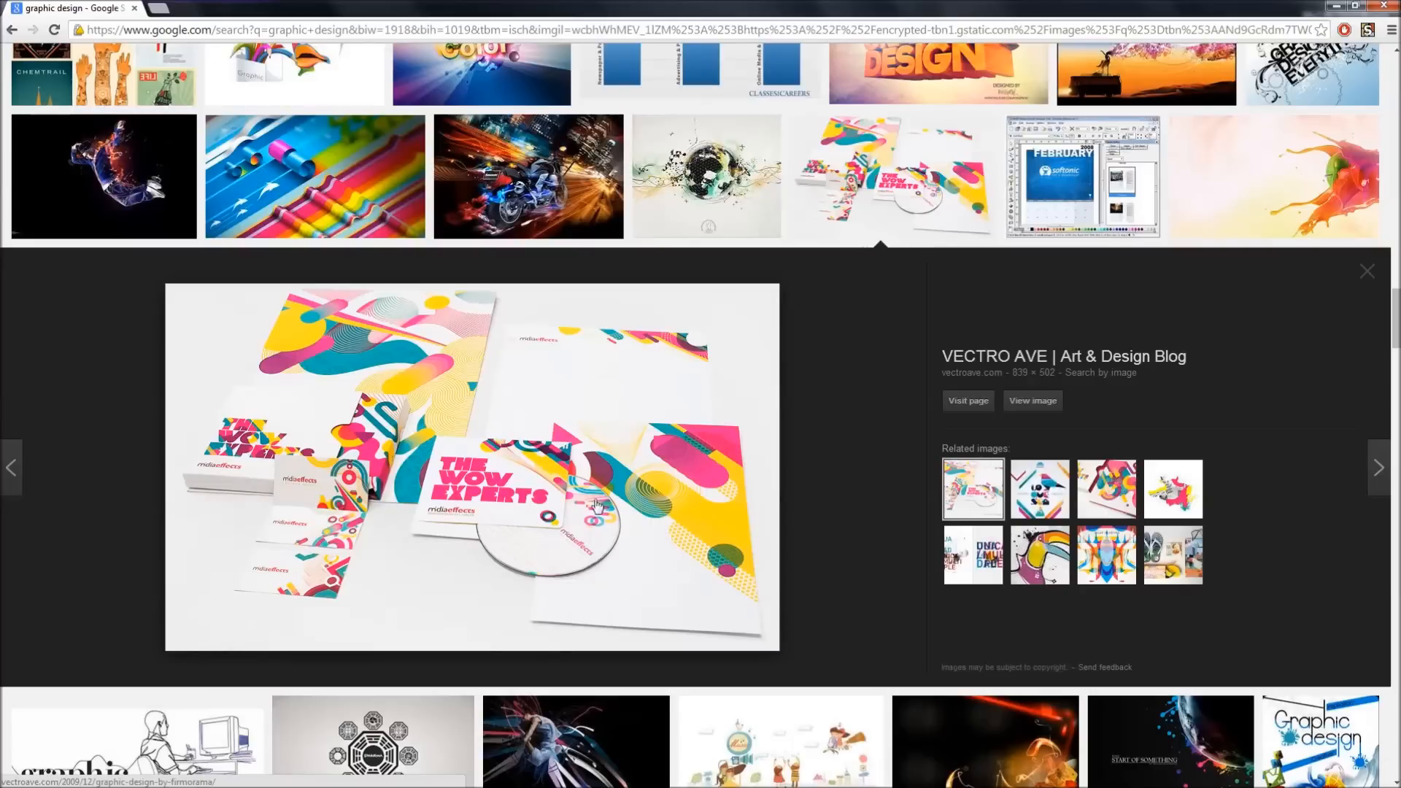
{"action": "mouse_move", "coordinate": [662, 575]}
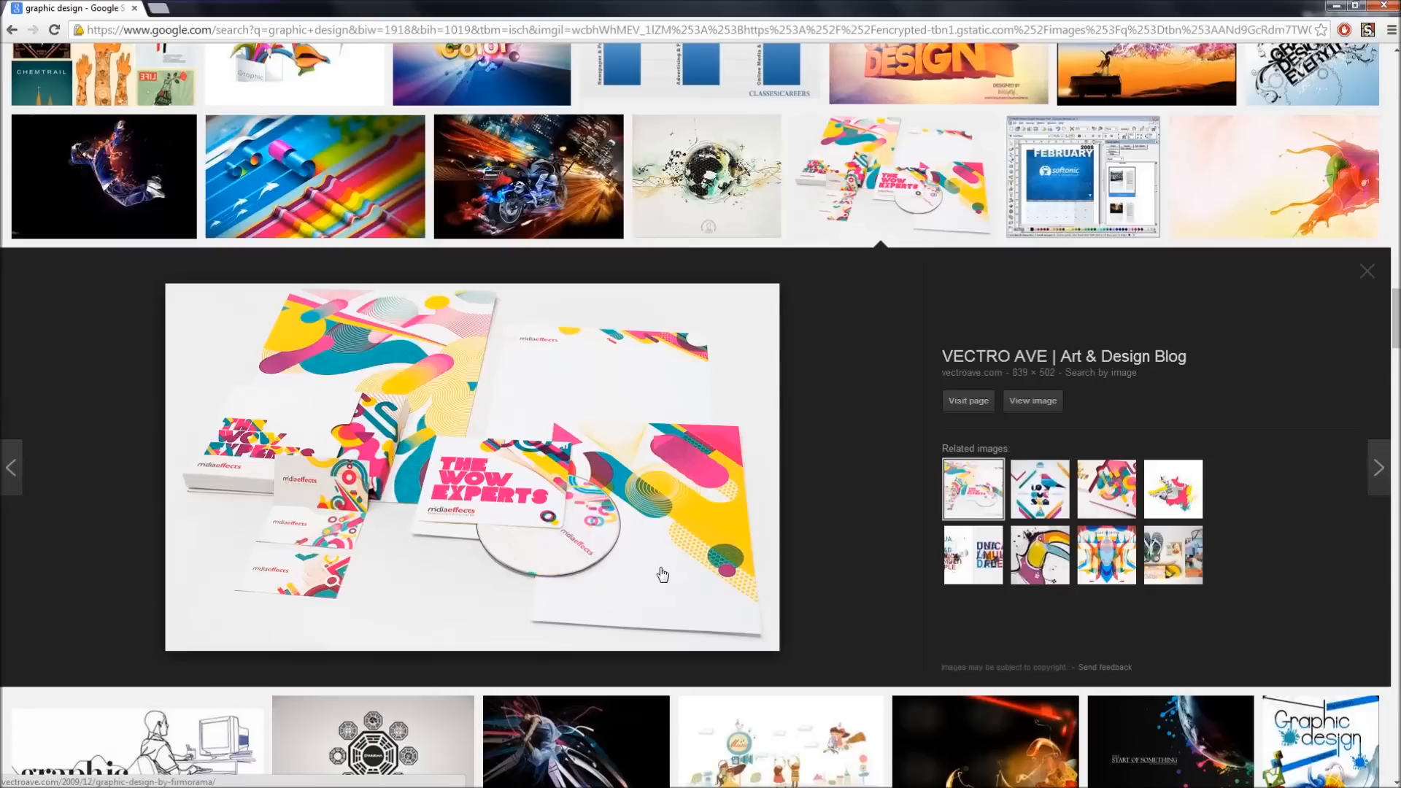
{"action": "mouse_move", "coordinate": [532, 500]}
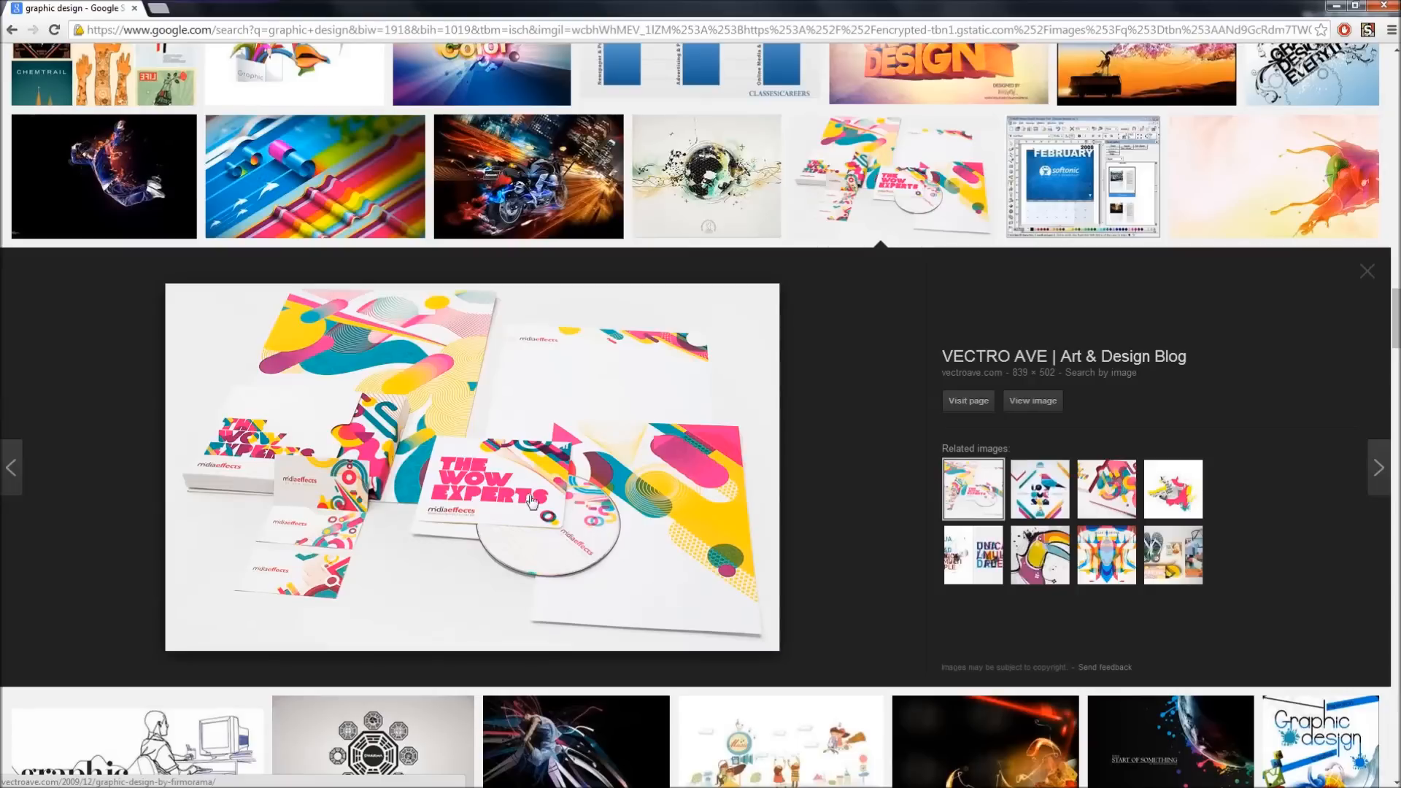
{"action": "mouse_move", "coordinate": [506, 411]}
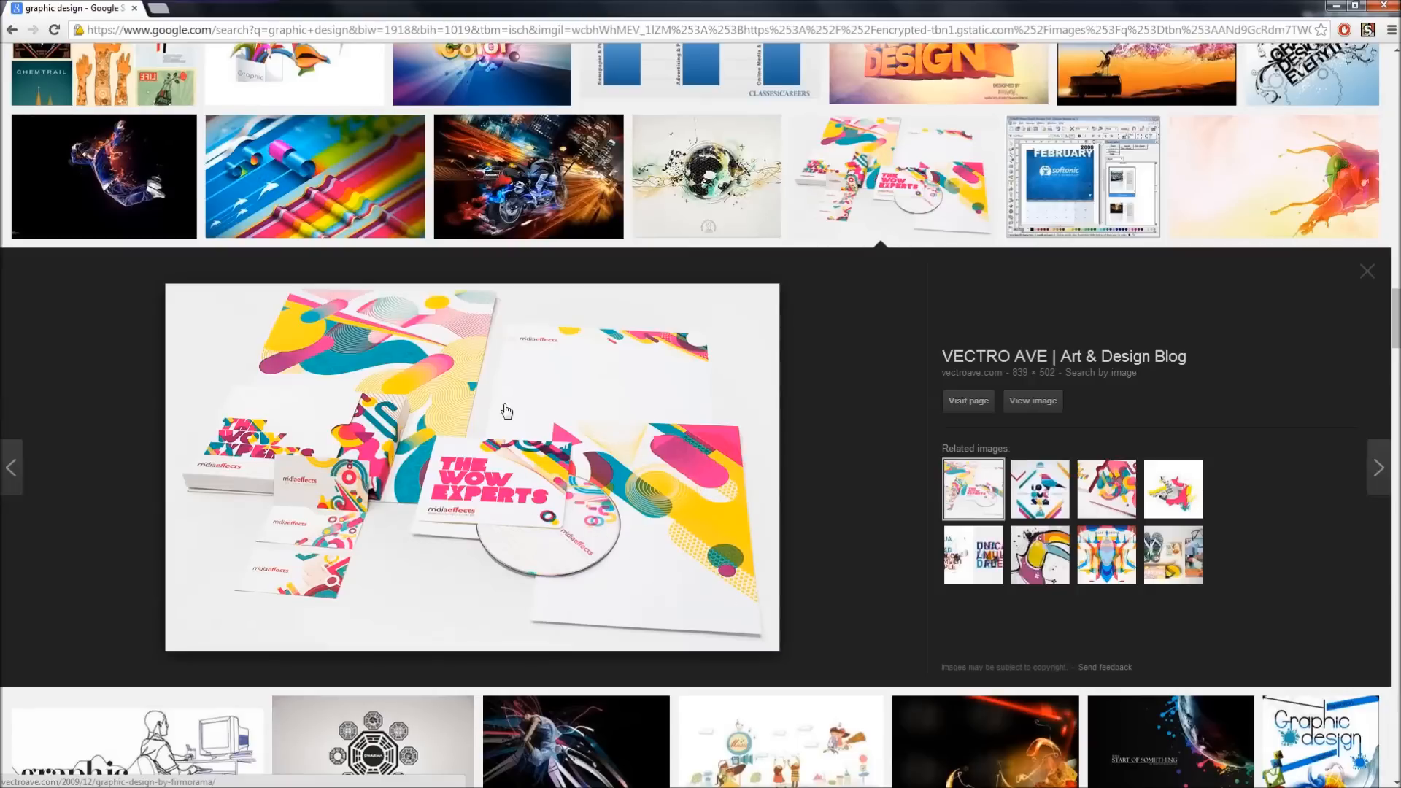
Close the stationery mockup preview and scroll back to the top of the results grid.
{"action": "left_click", "coordinate": [1366, 272]}
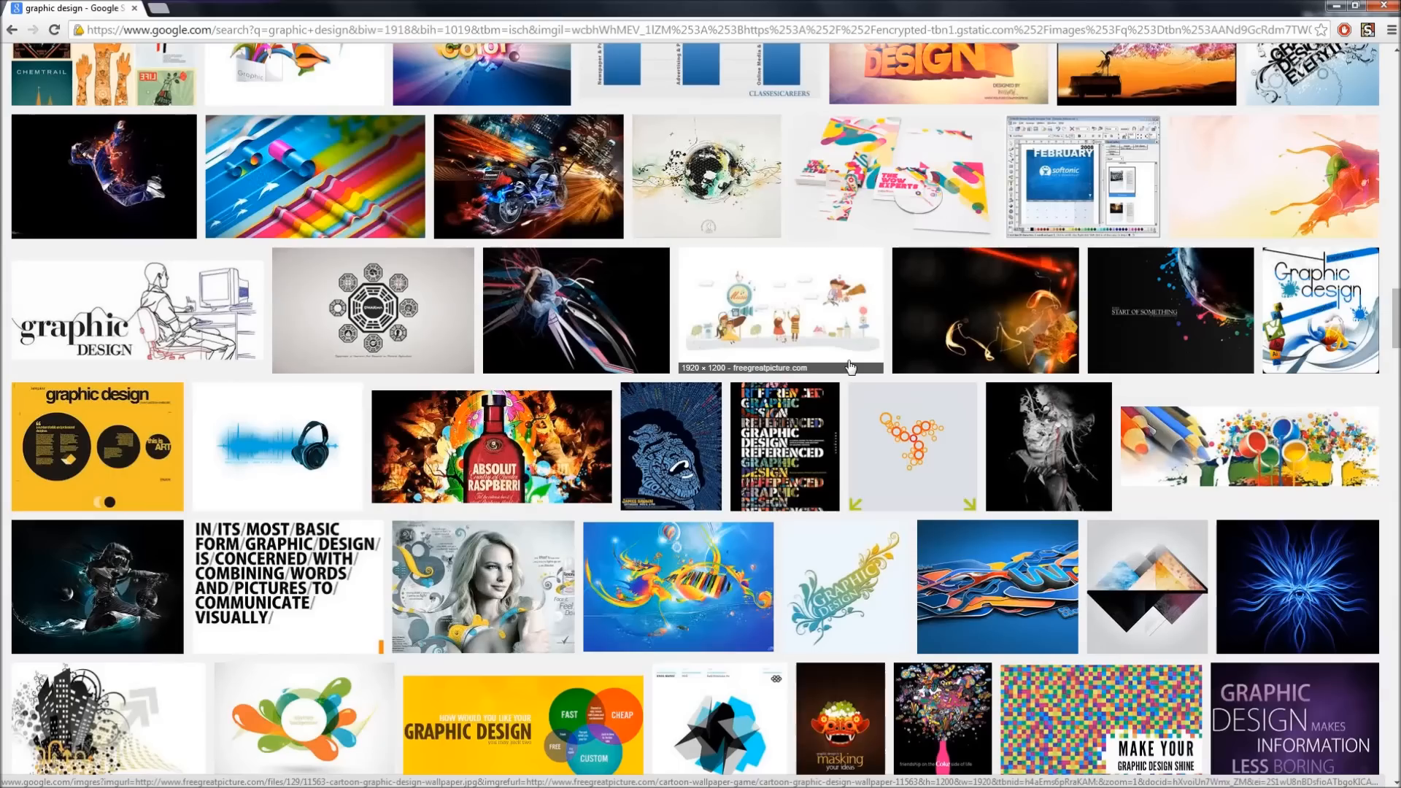
{"action": "scroll", "scroll_direction": "down", "scroll_amount": 3}
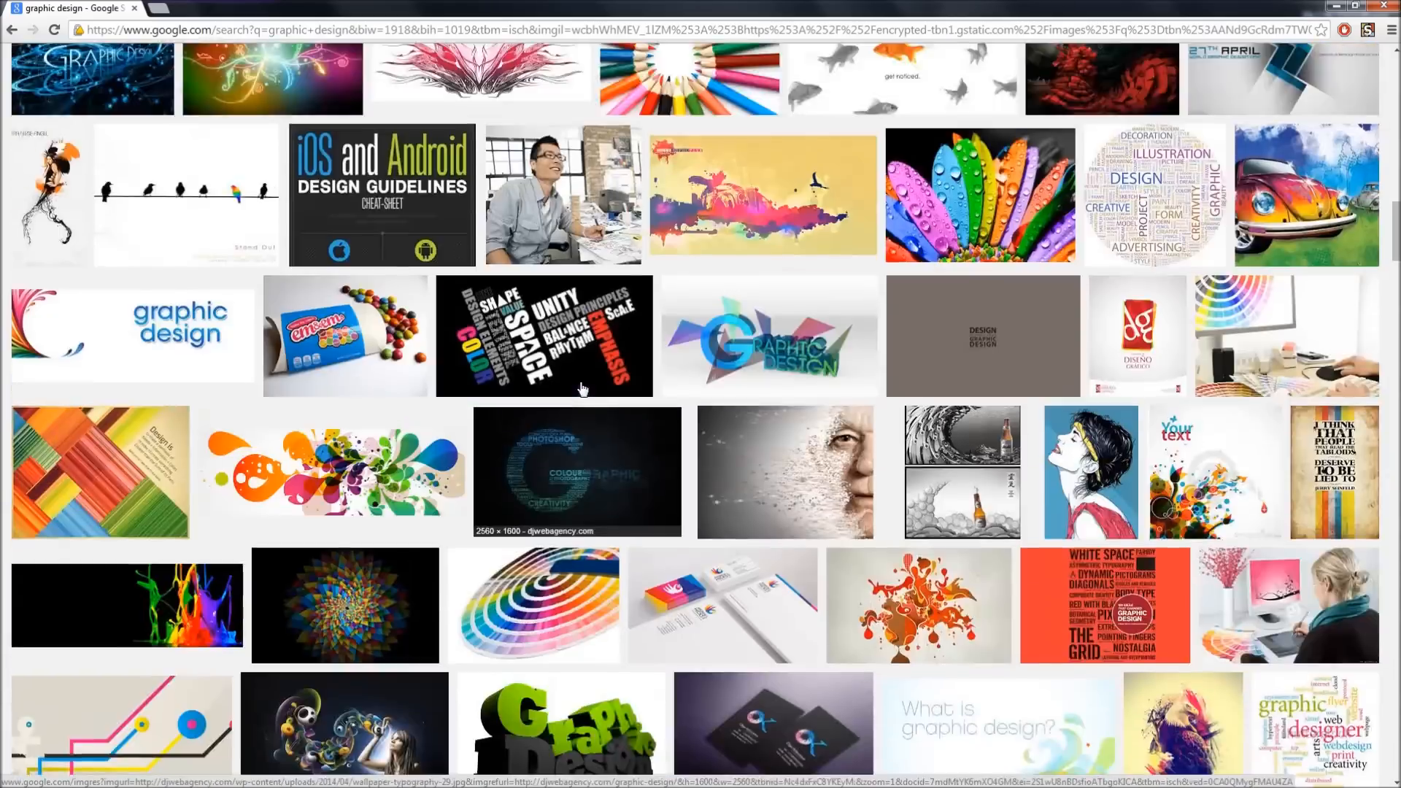
{"action": "scroll", "scroll_direction": "up", "scroll_amount": 3}
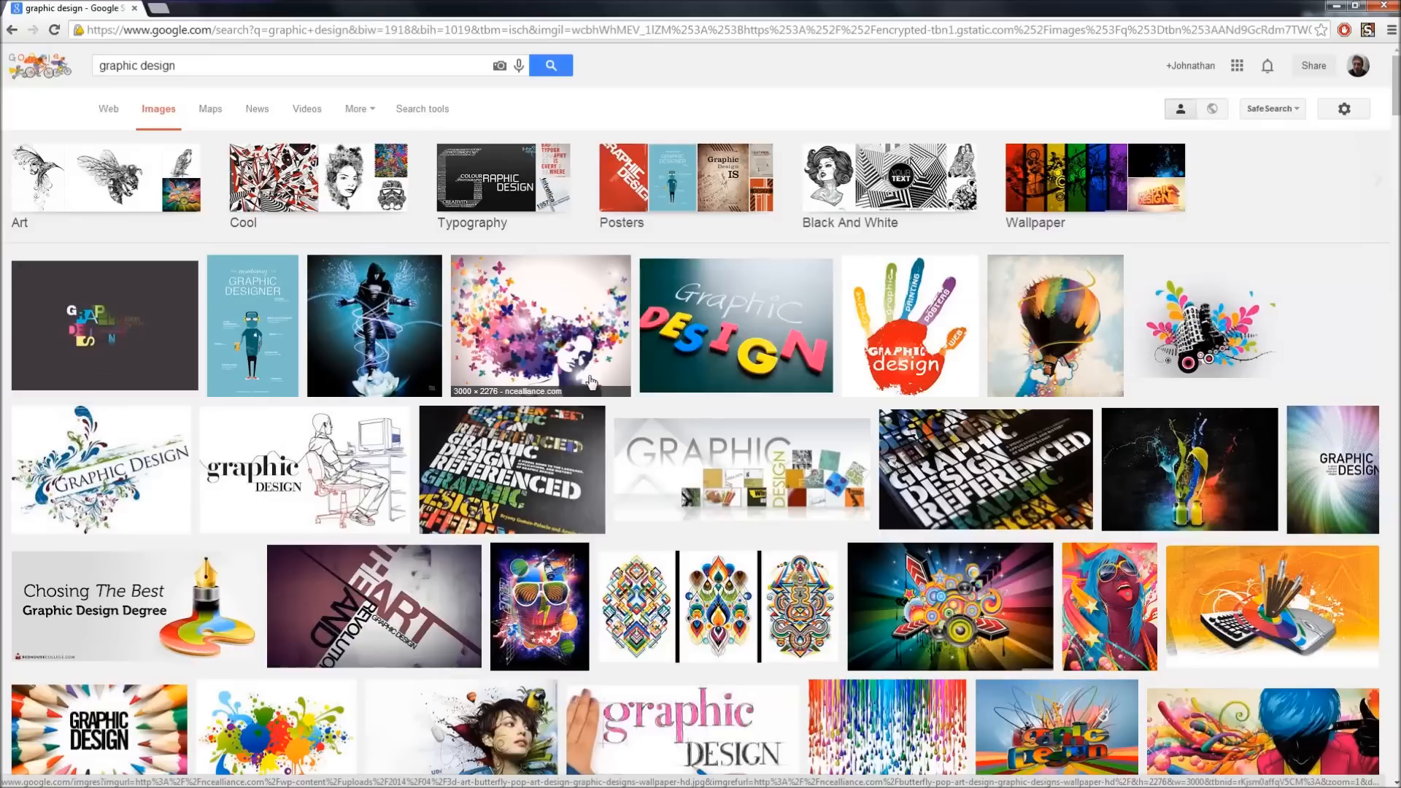
{"action": "mouse_move", "coordinate": [607, 412]}
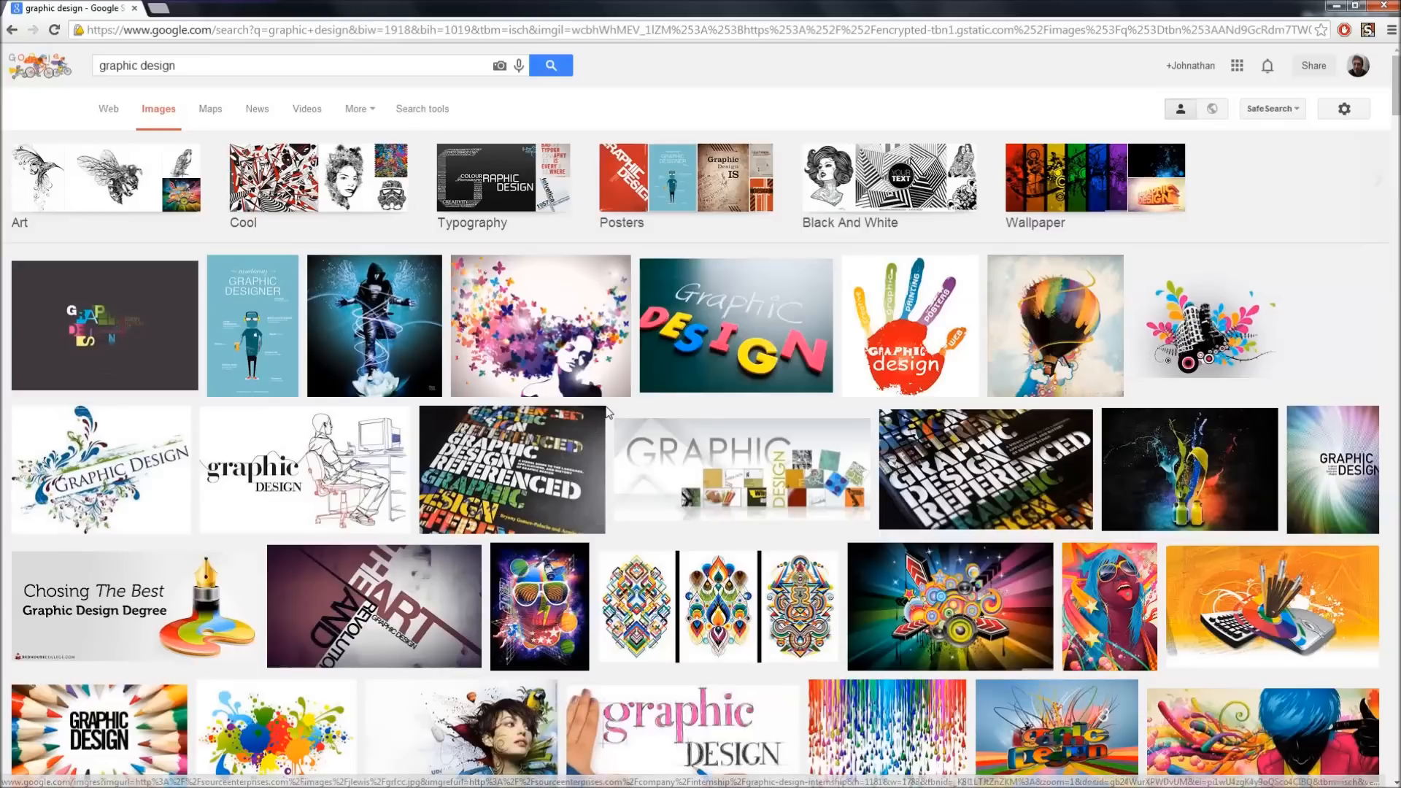
{"action": "mouse_move", "coordinate": [210, 108]}
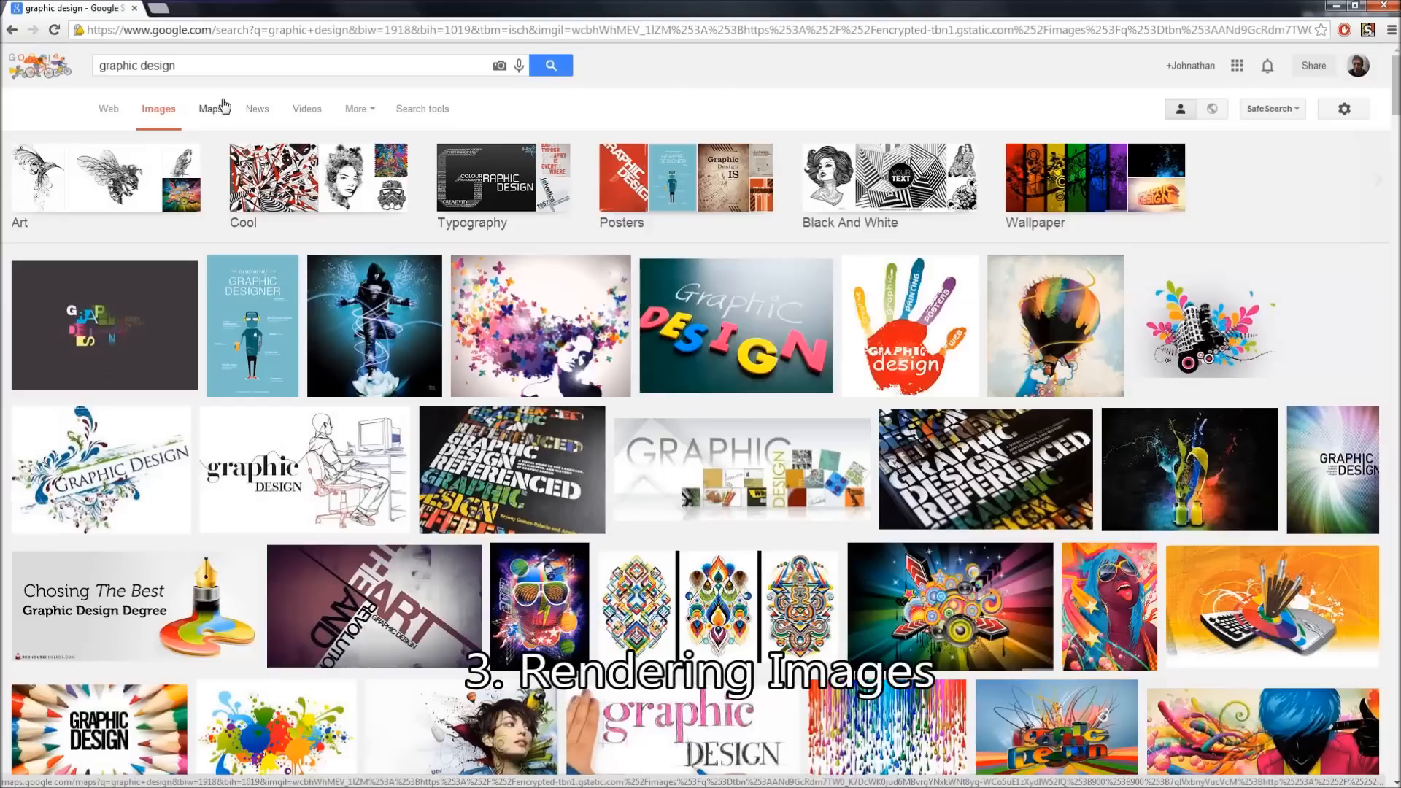
{"action": "mouse_move", "coordinate": [257, 108]}
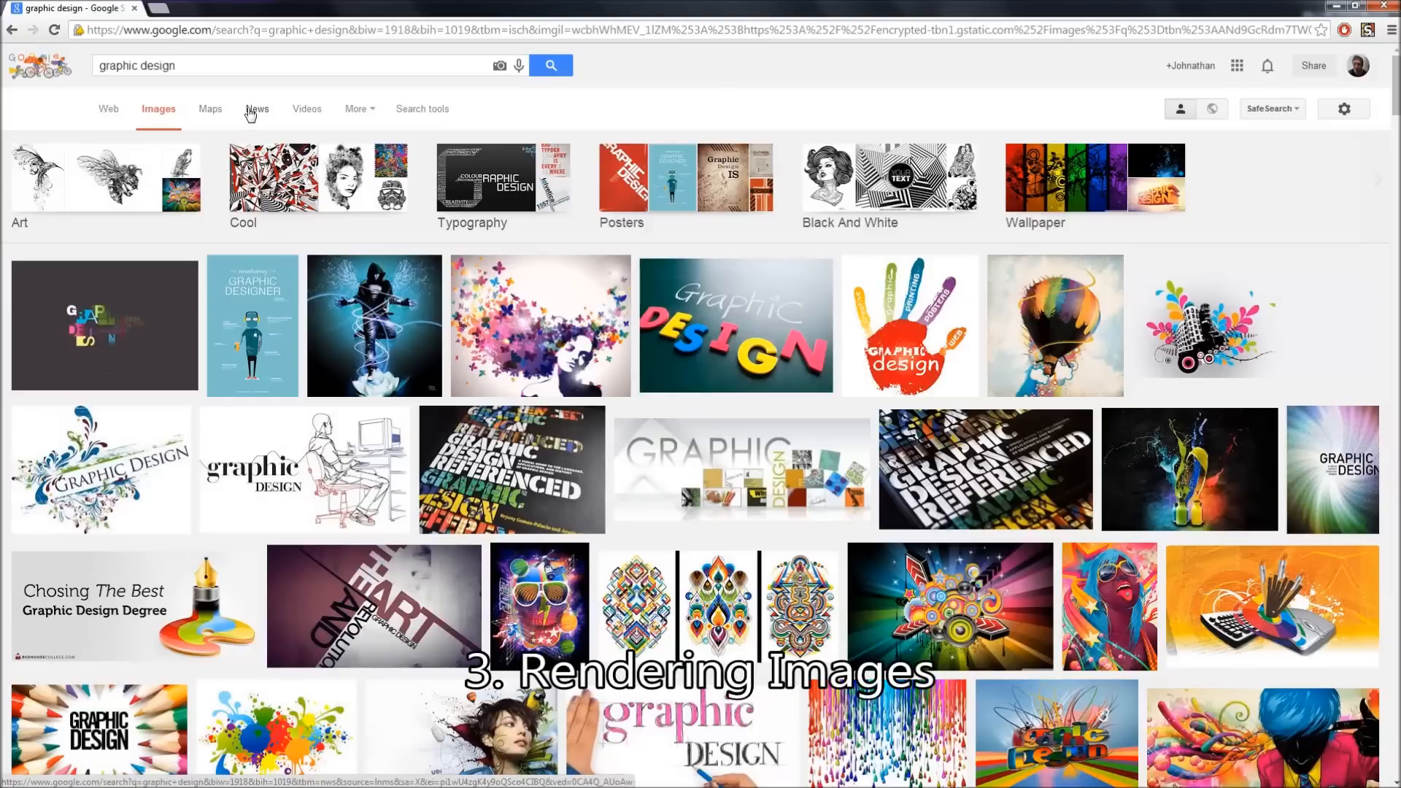
{"action": "mouse_move", "coordinate": [340, 409]}
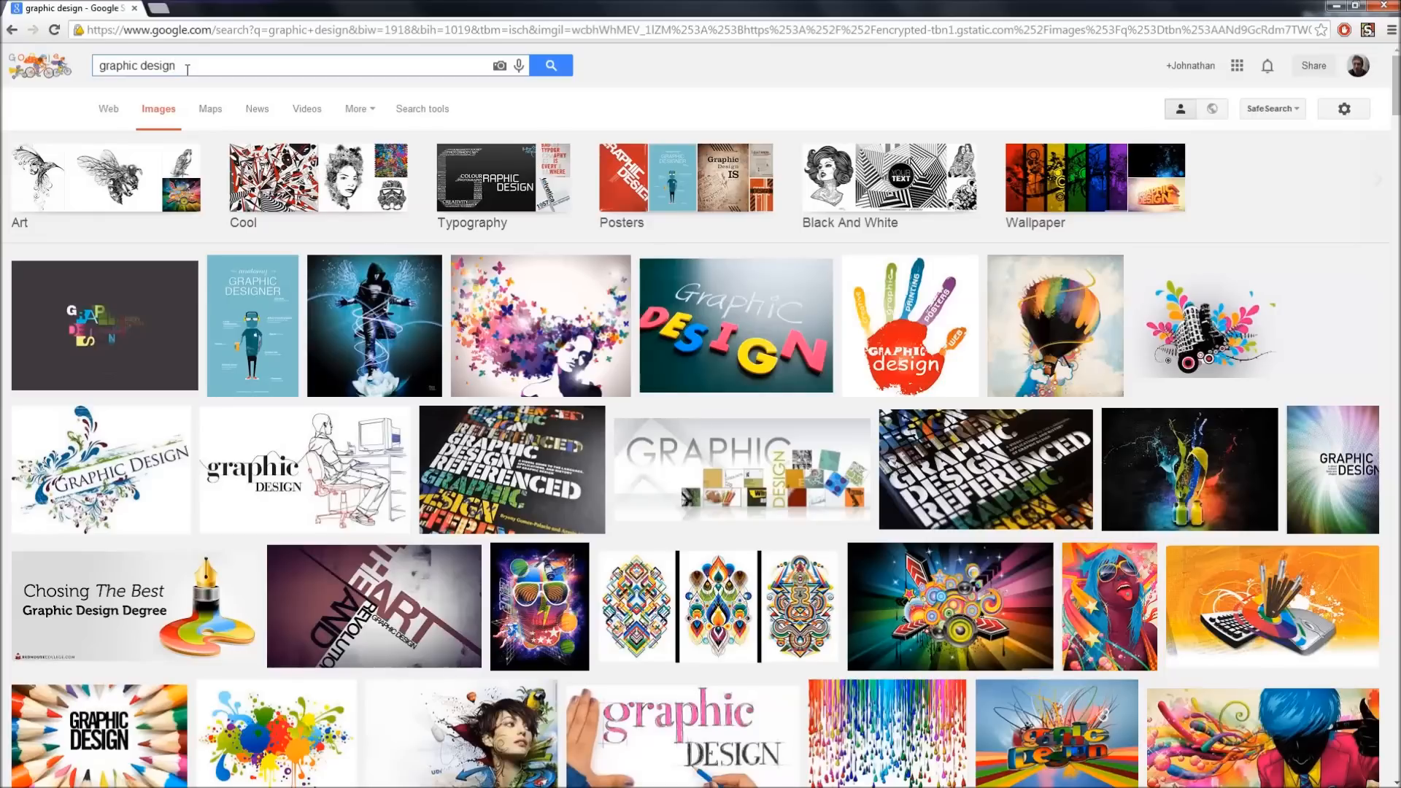
{"action": "mouse_move", "coordinate": [158, 110]}
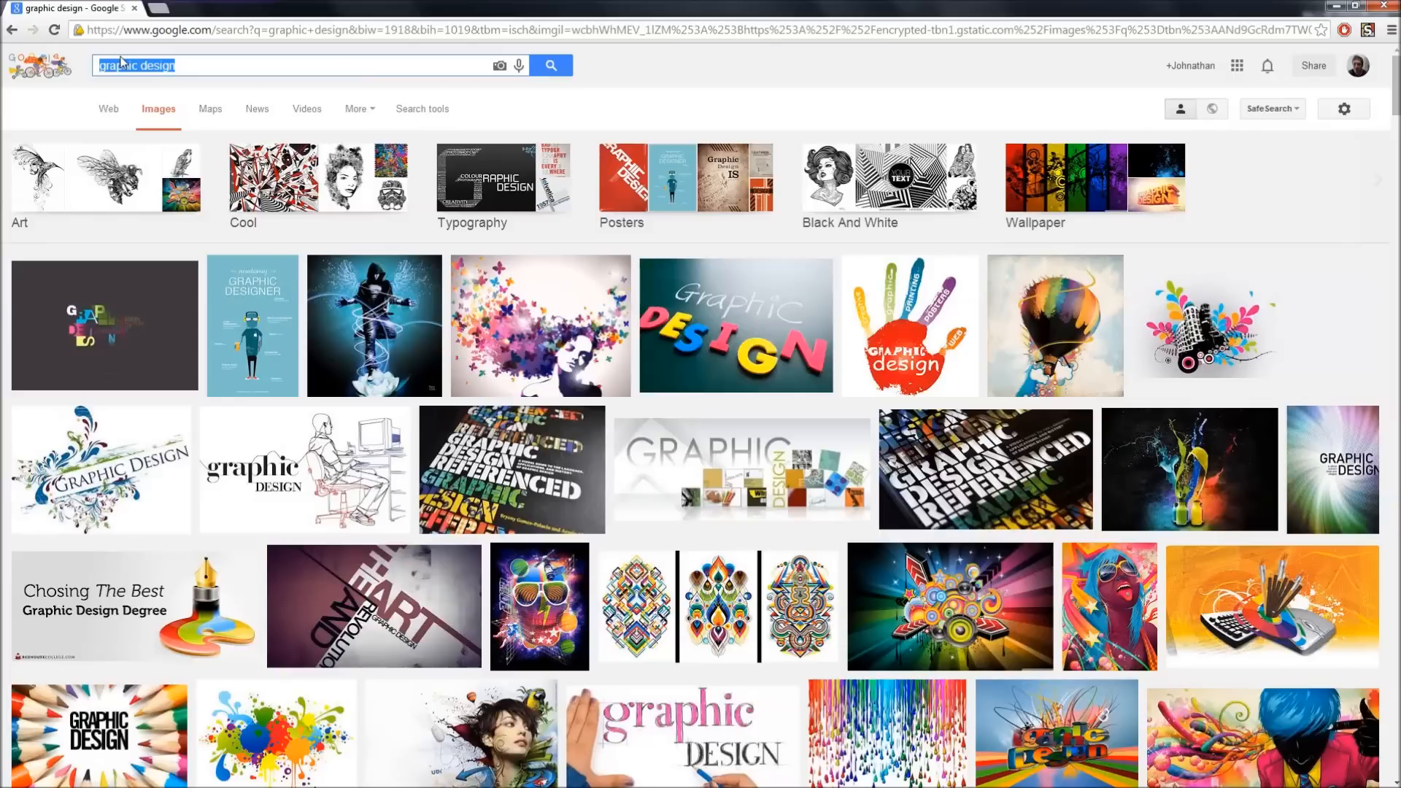
Search Google Images for 'iron man' via the suggestion and scroll through the results.
{"action": "type", "text": "iro"}
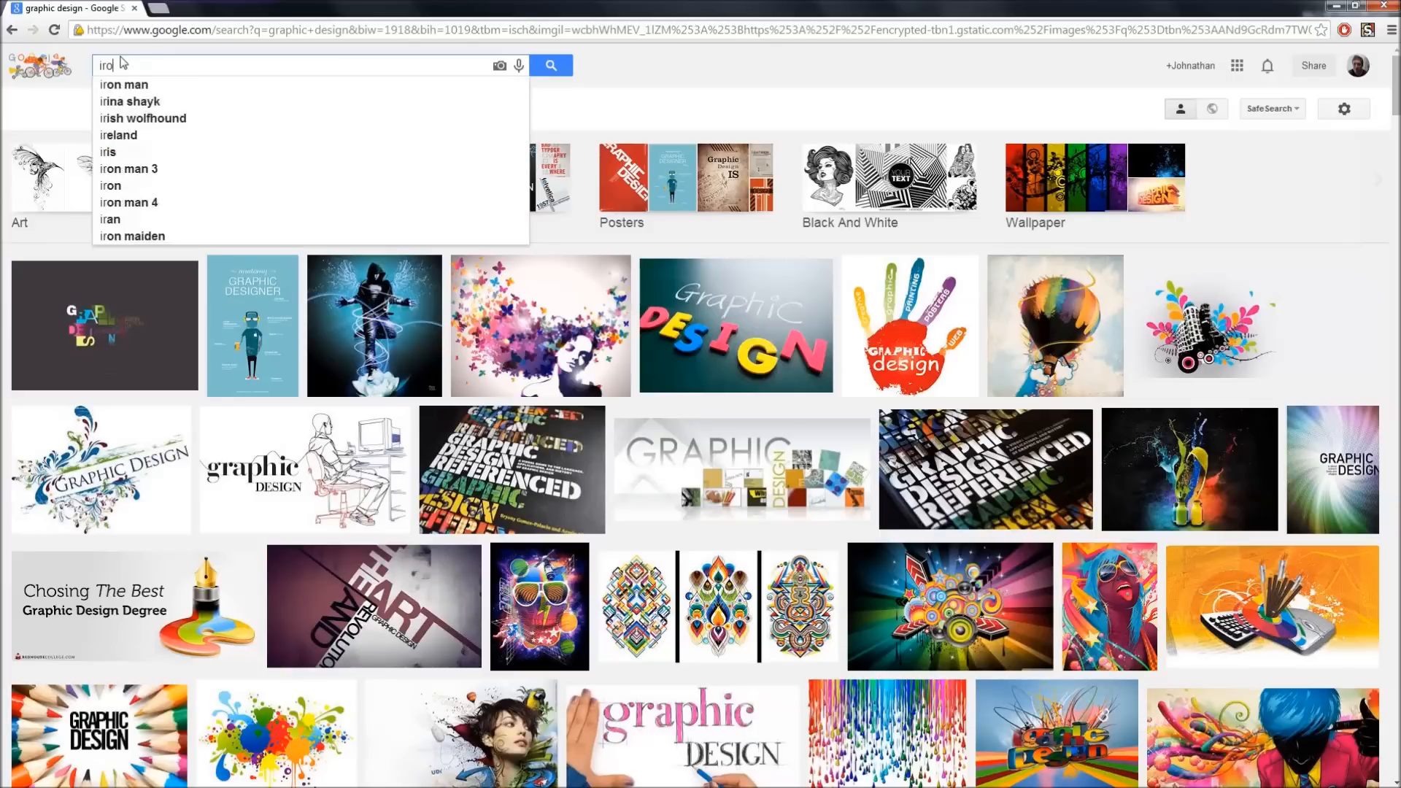
{"action": "left_click", "coordinate": [122, 85]}
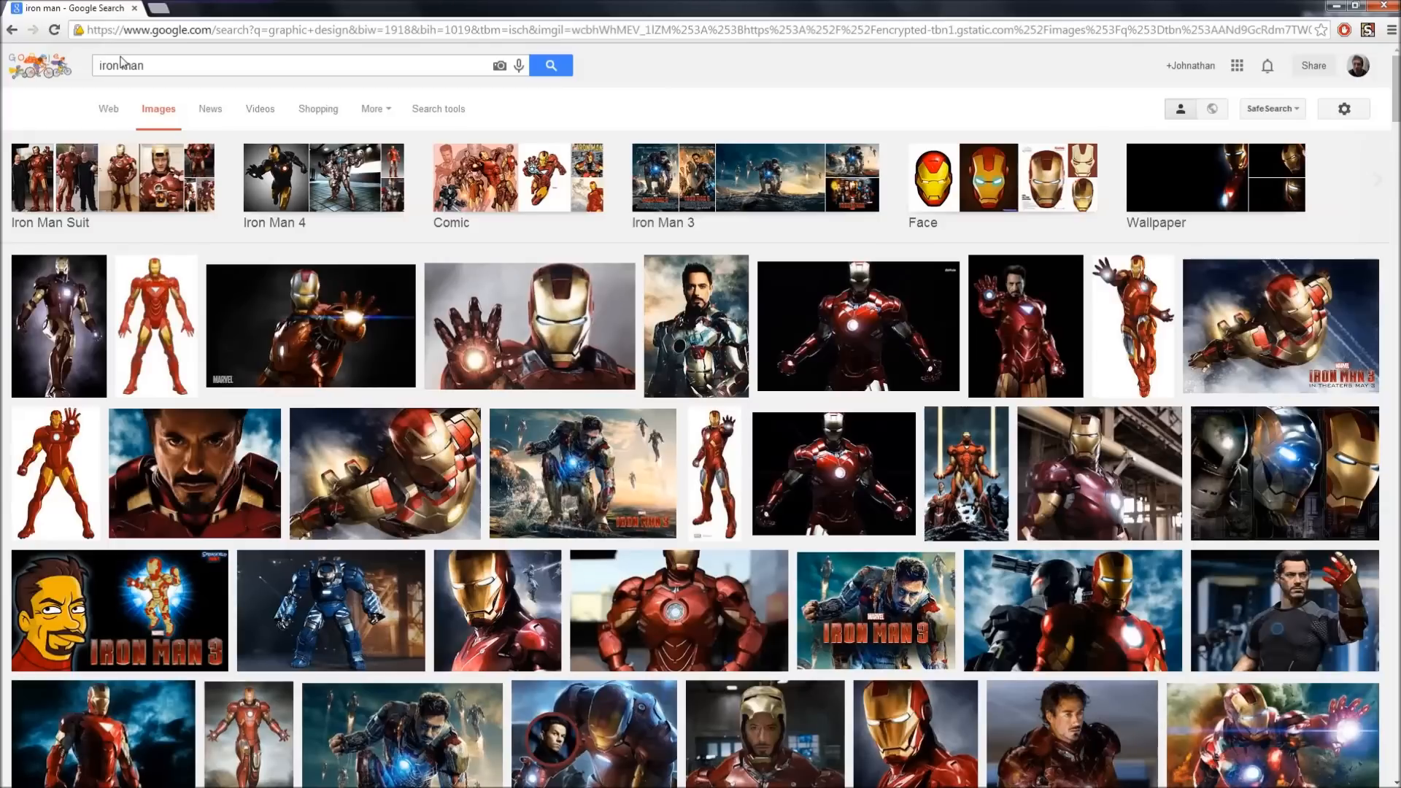
{"action": "scroll", "scroll_direction": "down", "scroll_amount": 3}
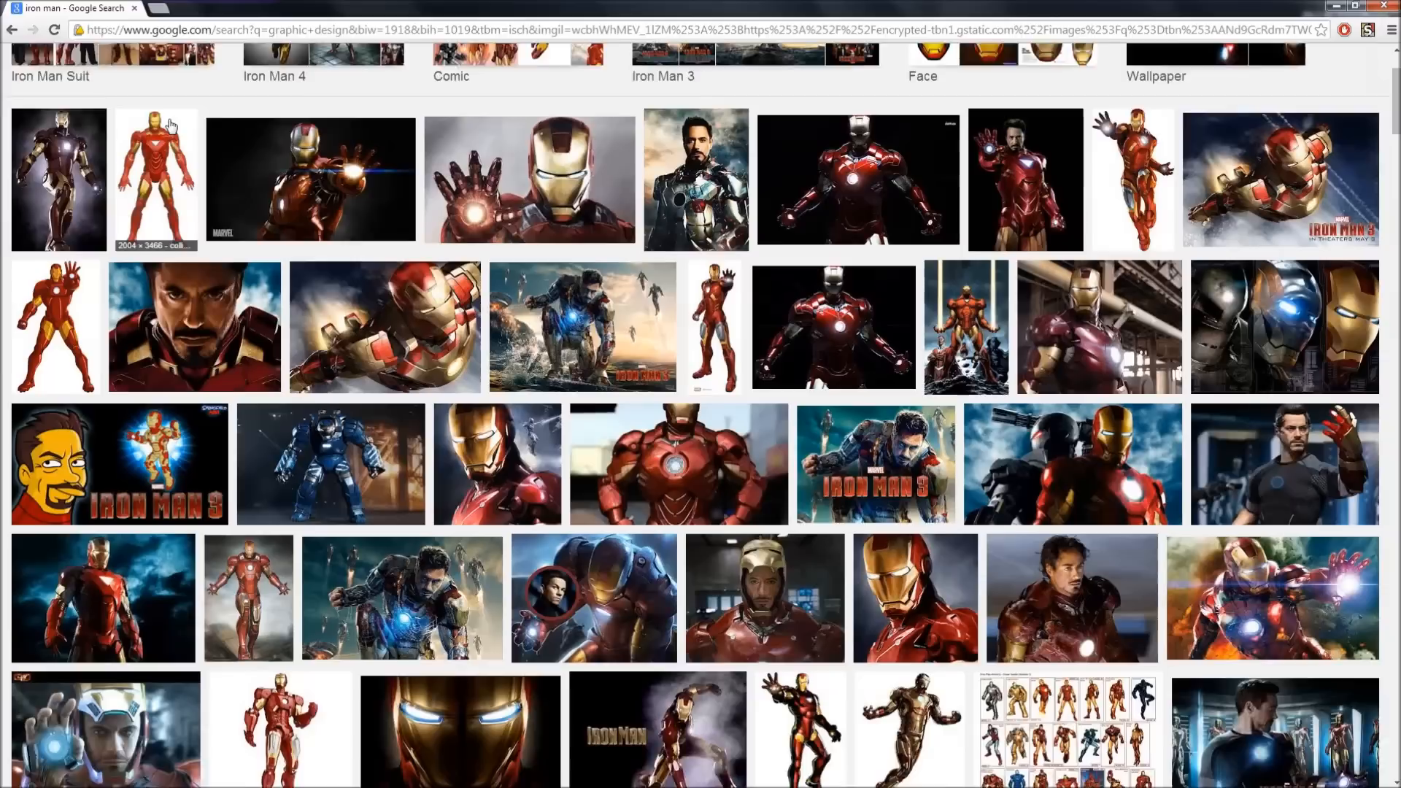
{"action": "scroll", "scroll_direction": "down", "scroll_amount": 3}
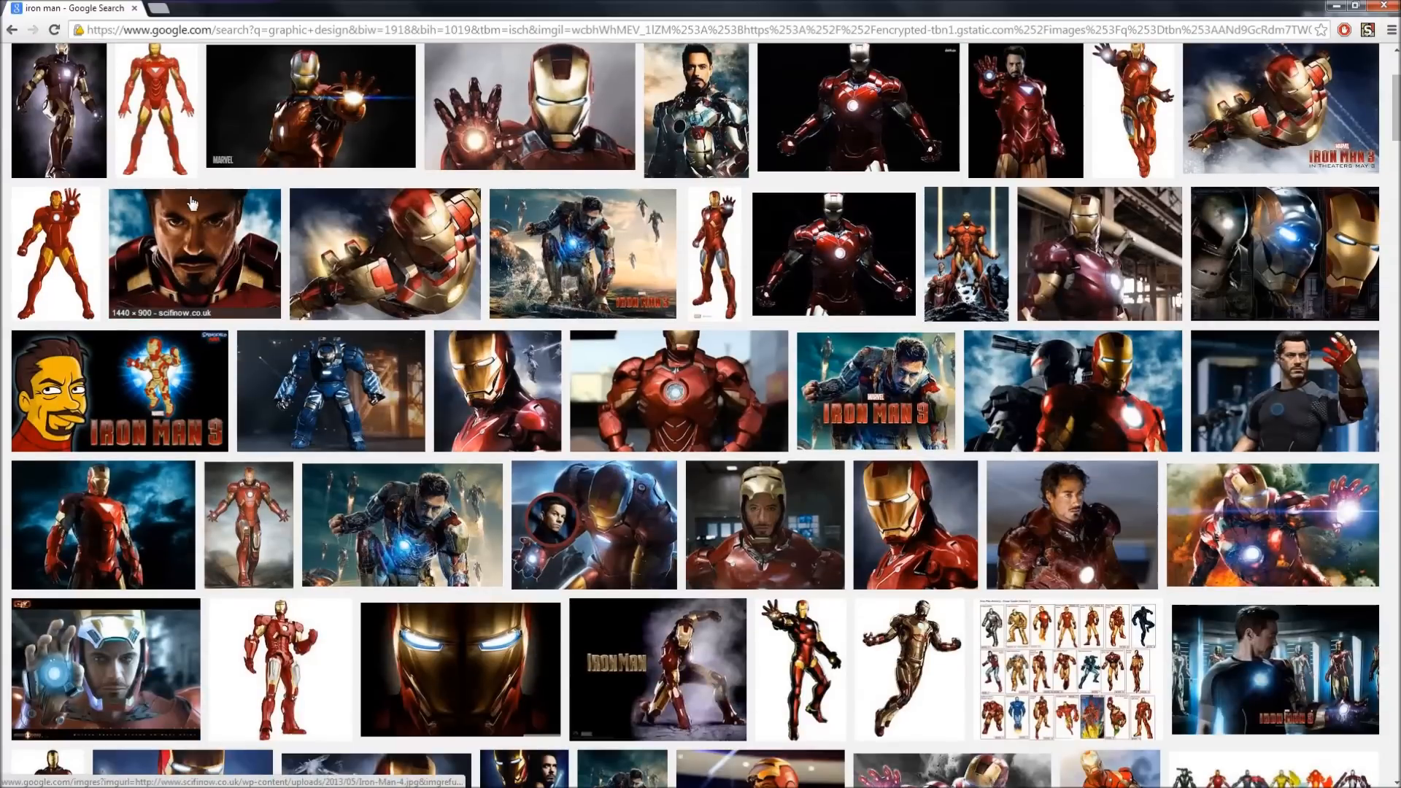
{"action": "mouse_move", "coordinate": [224, 211]}
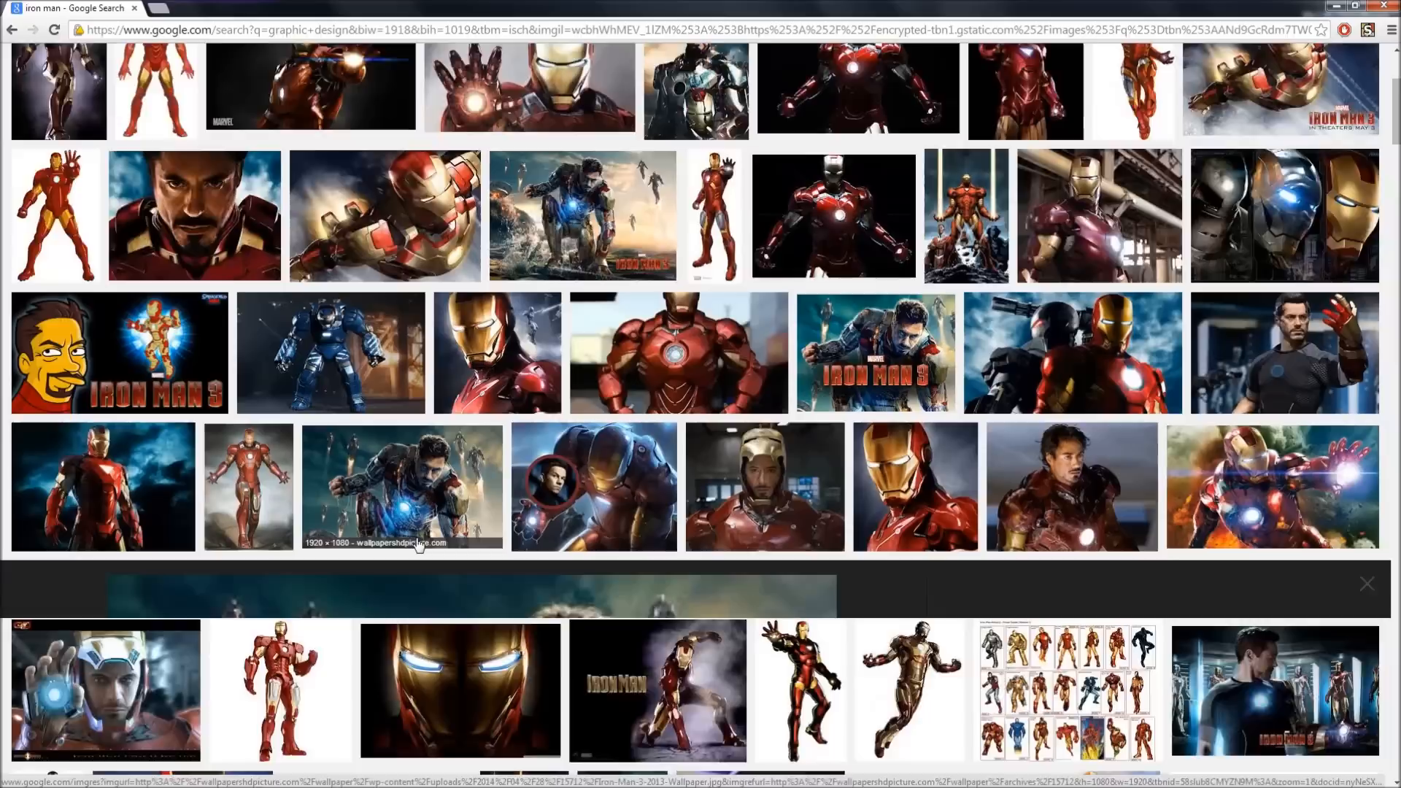
Open the Iron Man 3 wallpaper from wallpapershdpicture.com as a full-resolution JPG.
{"action": "left_click", "coordinate": [402, 486]}
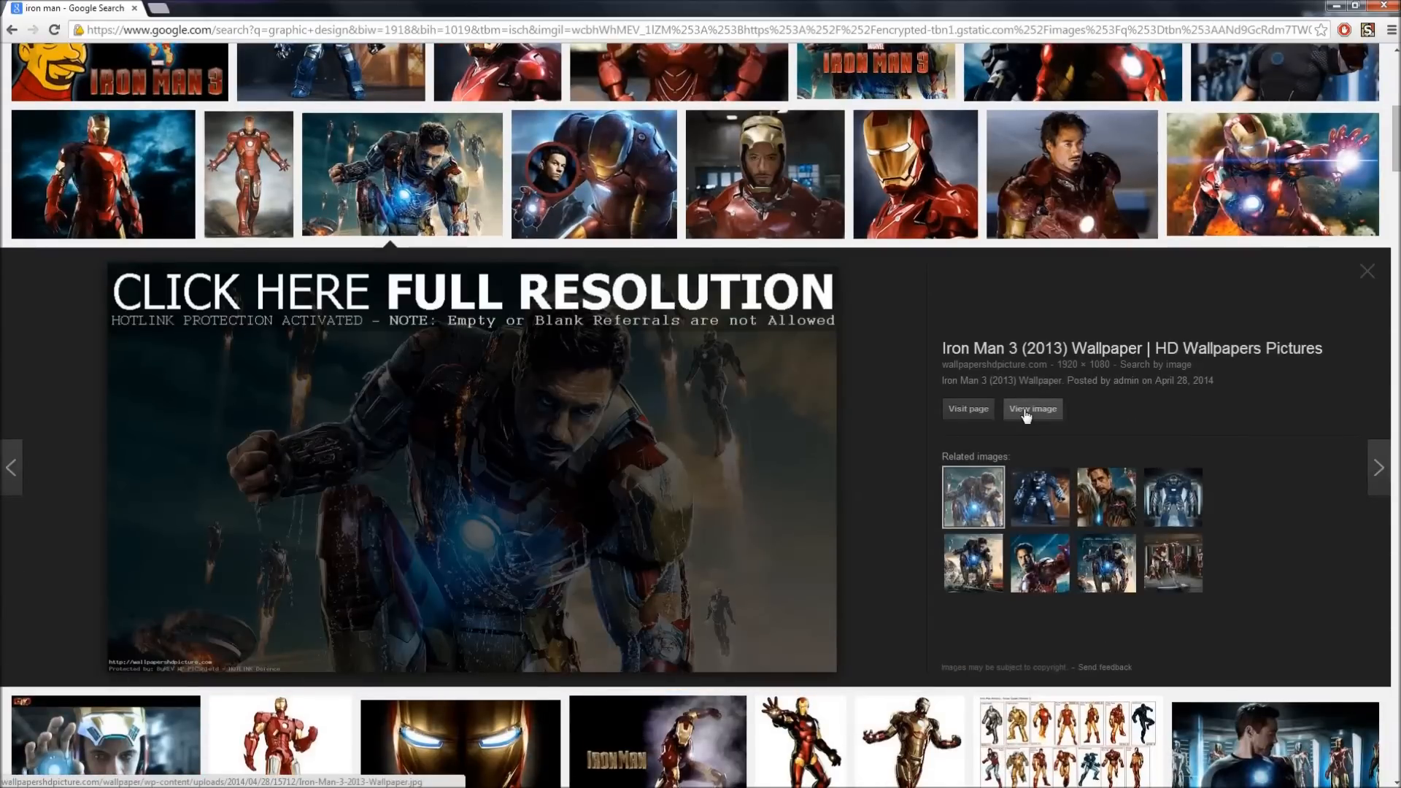
{"action": "left_click", "coordinate": [1032, 408]}
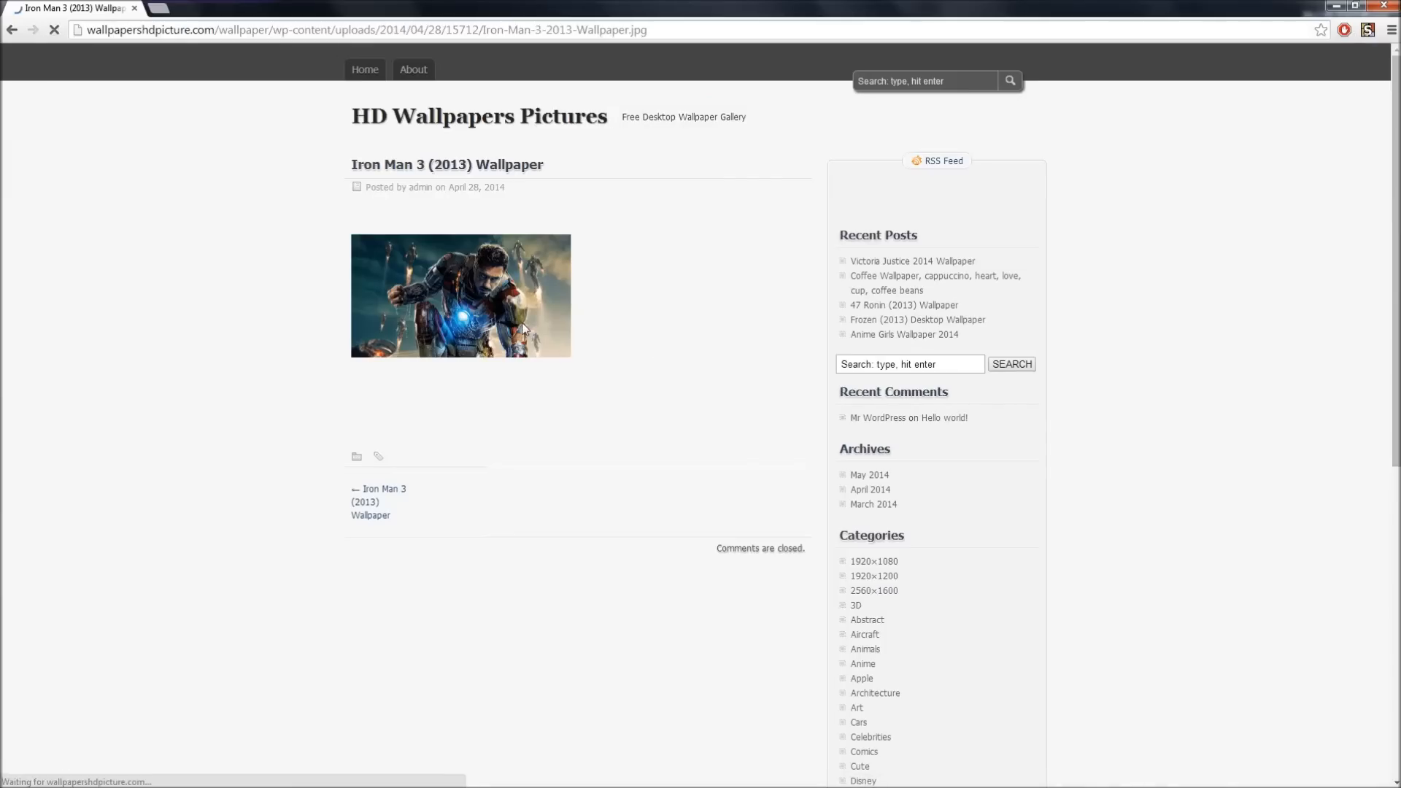
{"action": "left_click", "coordinate": [460, 297]}
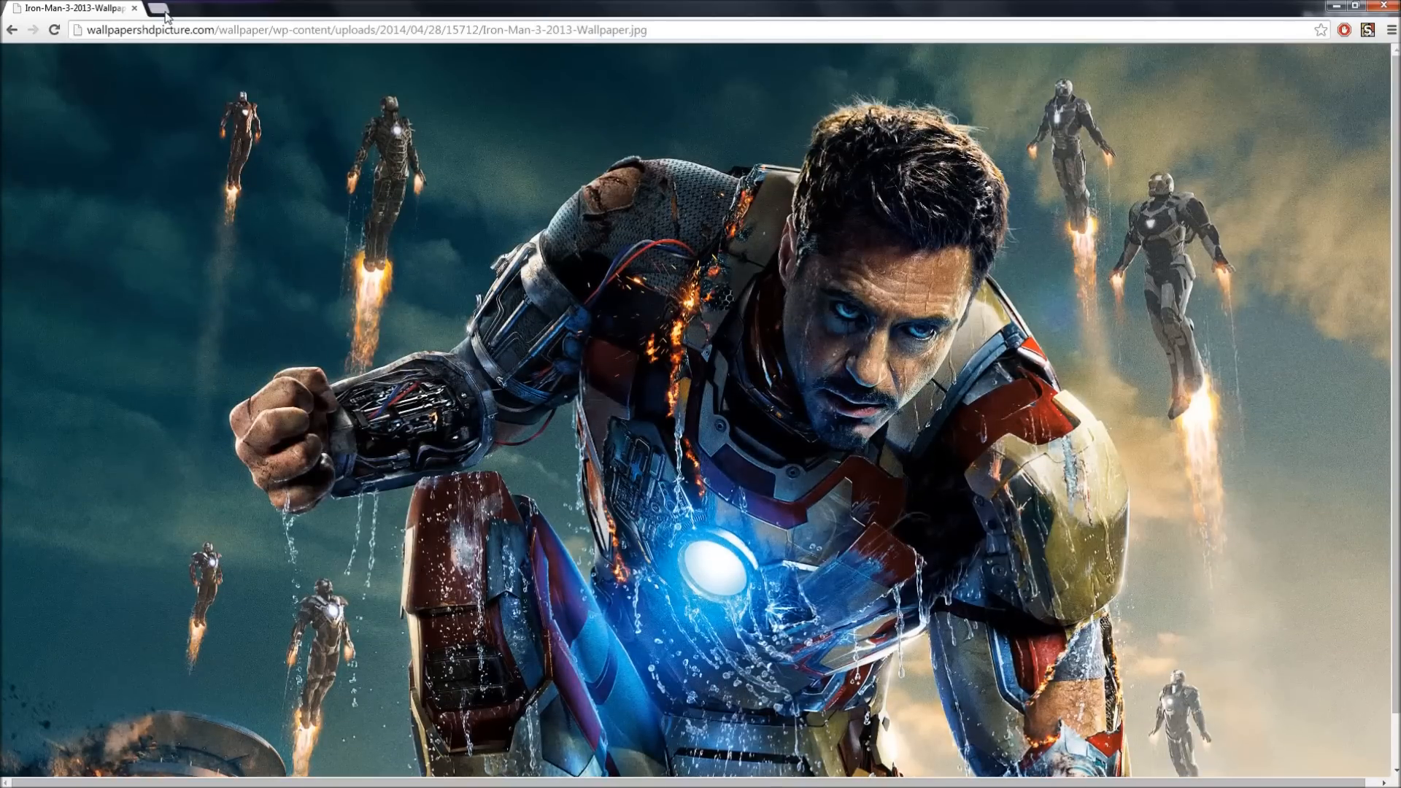
View the Bunny Ice Cream render on PlanetRenders in a new tab, then close it.
{"action": "left_click", "coordinate": [210, 9]}
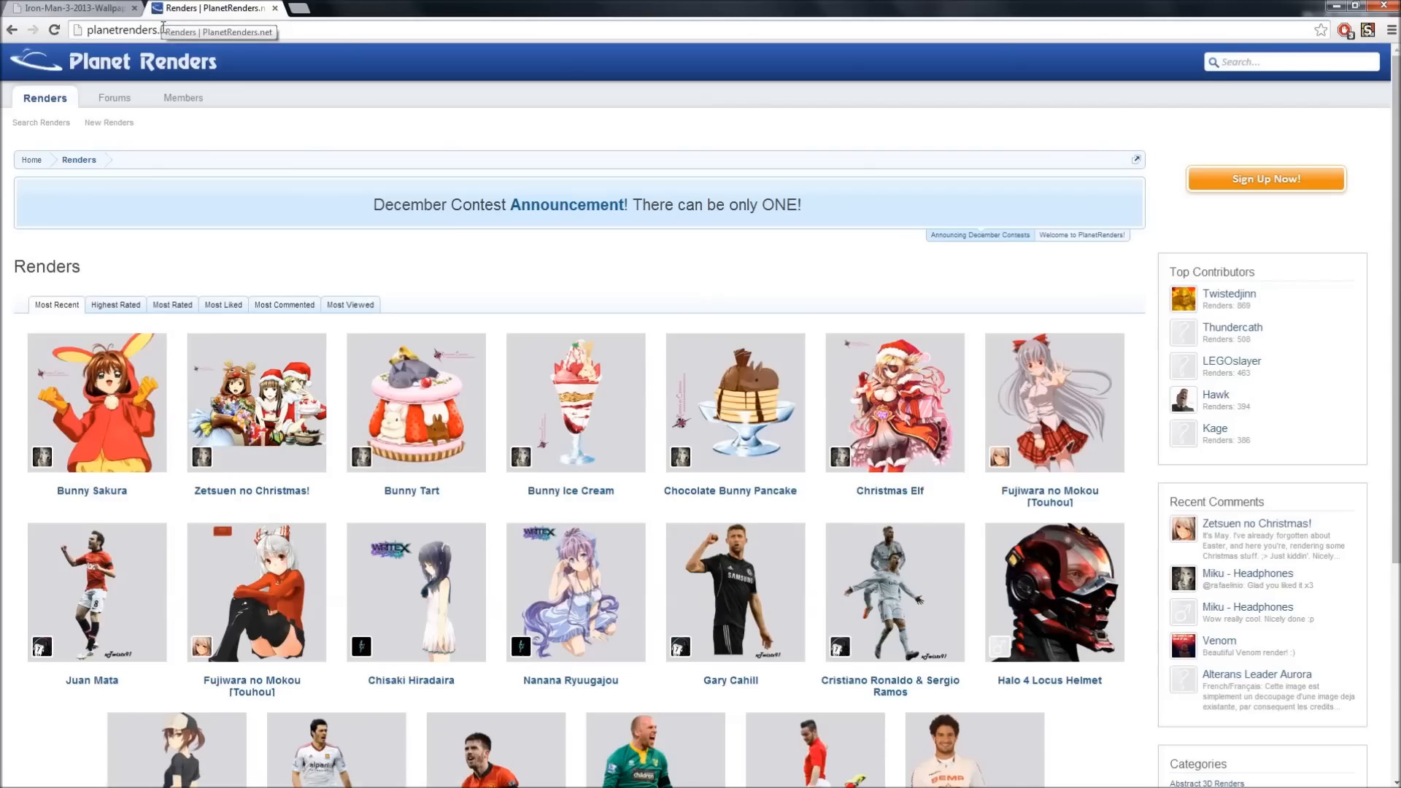
{"action": "scroll", "scroll_direction": "down", "scroll_amount": 3}
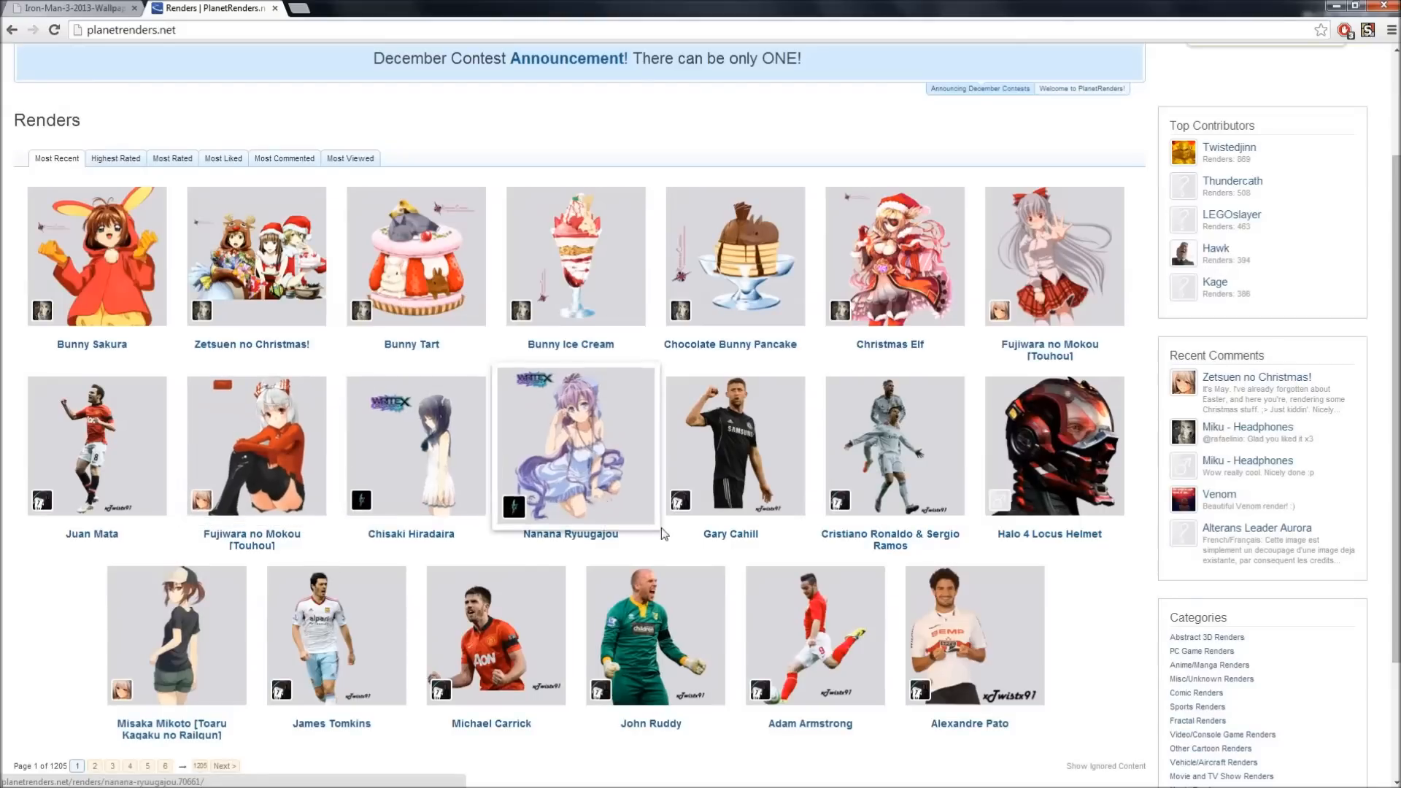
{"action": "scroll", "scroll_direction": "down", "scroll_amount": 3}
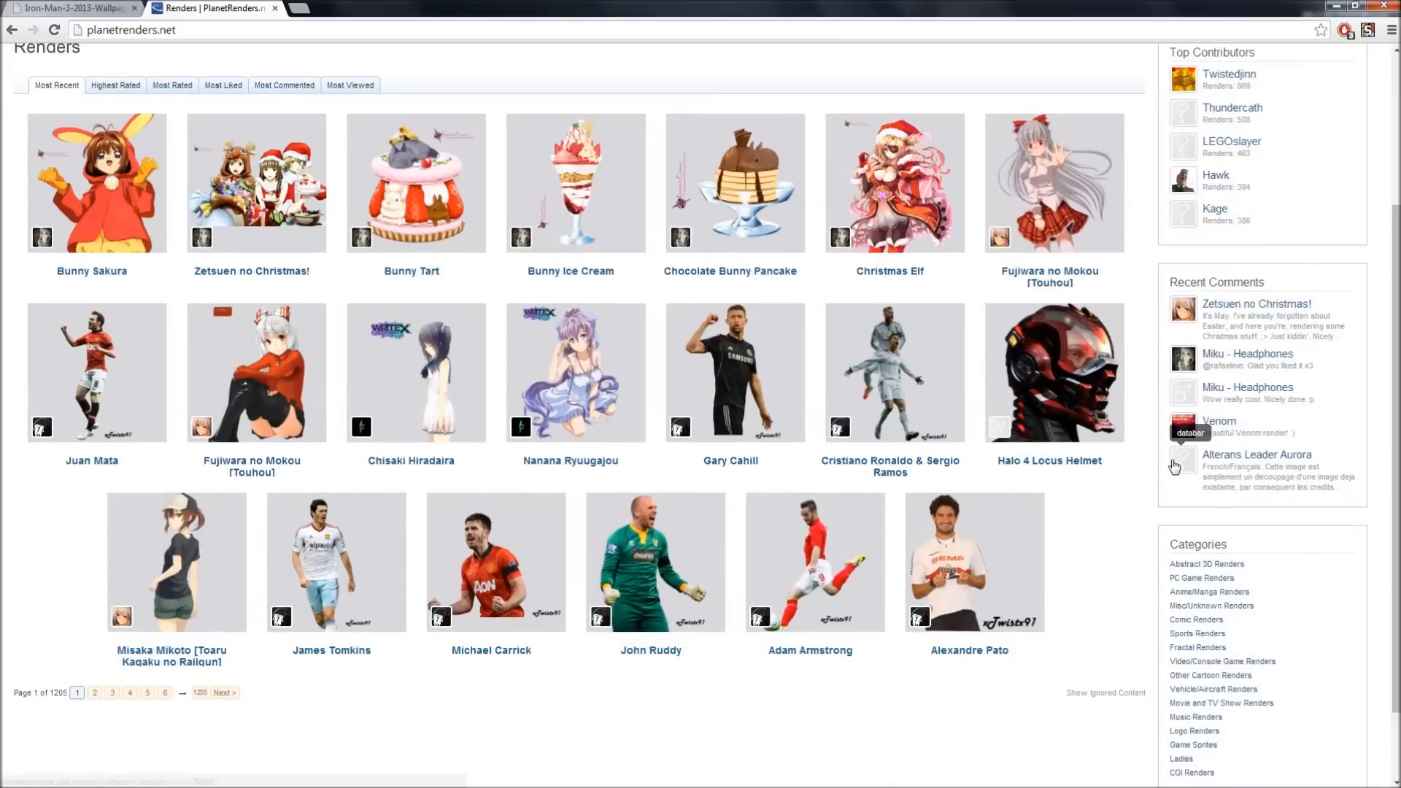
{"action": "mouse_move", "coordinate": [999, 247]}
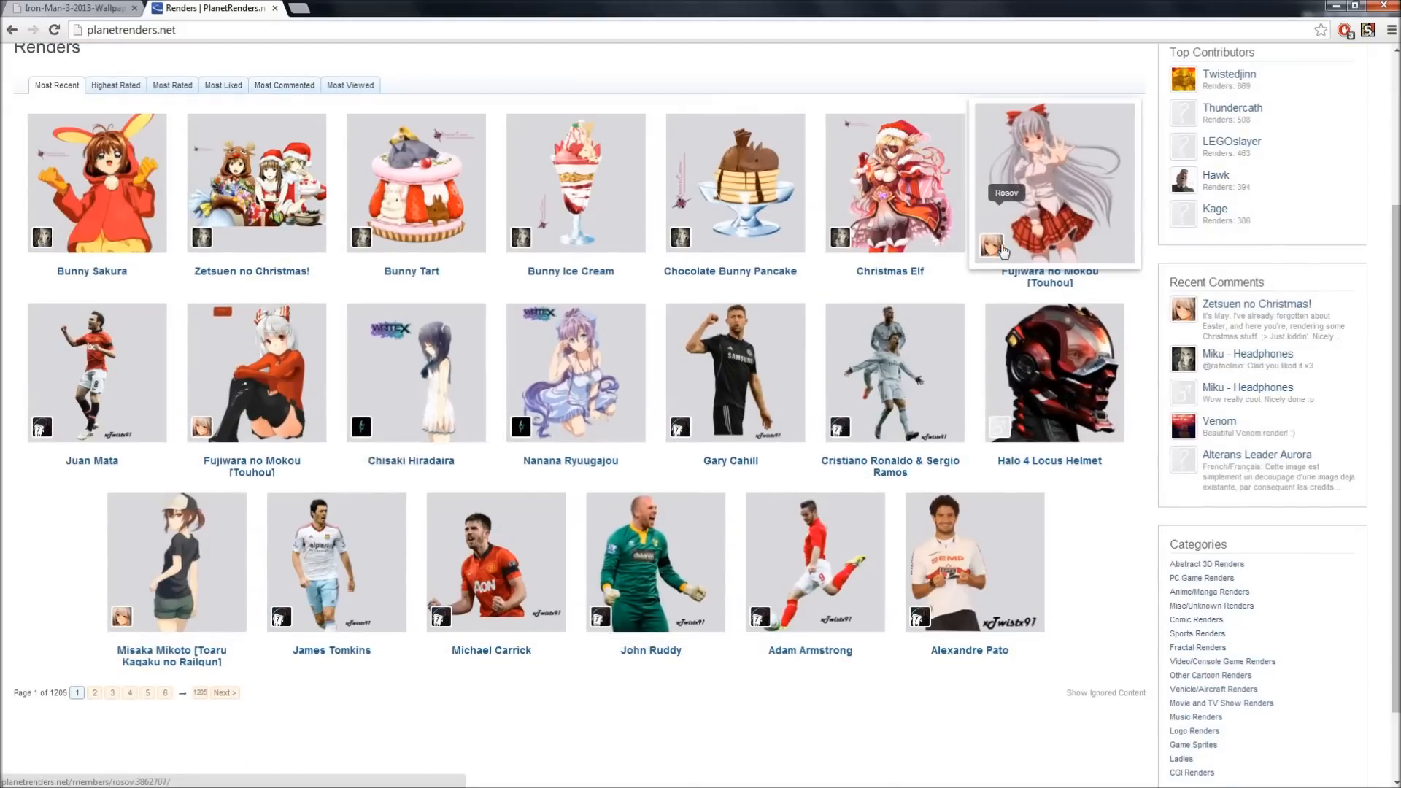
{"action": "mouse_move", "coordinate": [642, 216]}
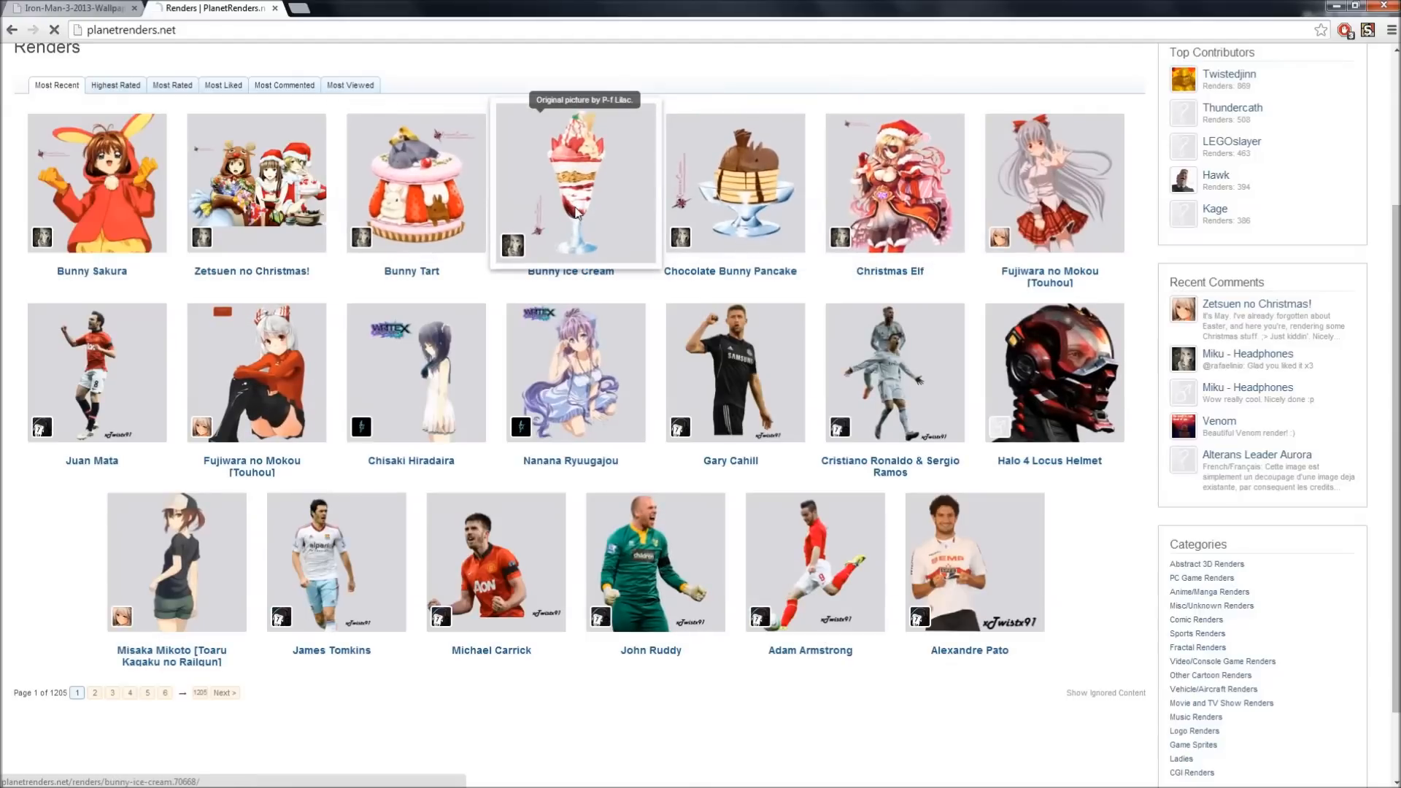
{"action": "left_click", "coordinate": [575, 184]}
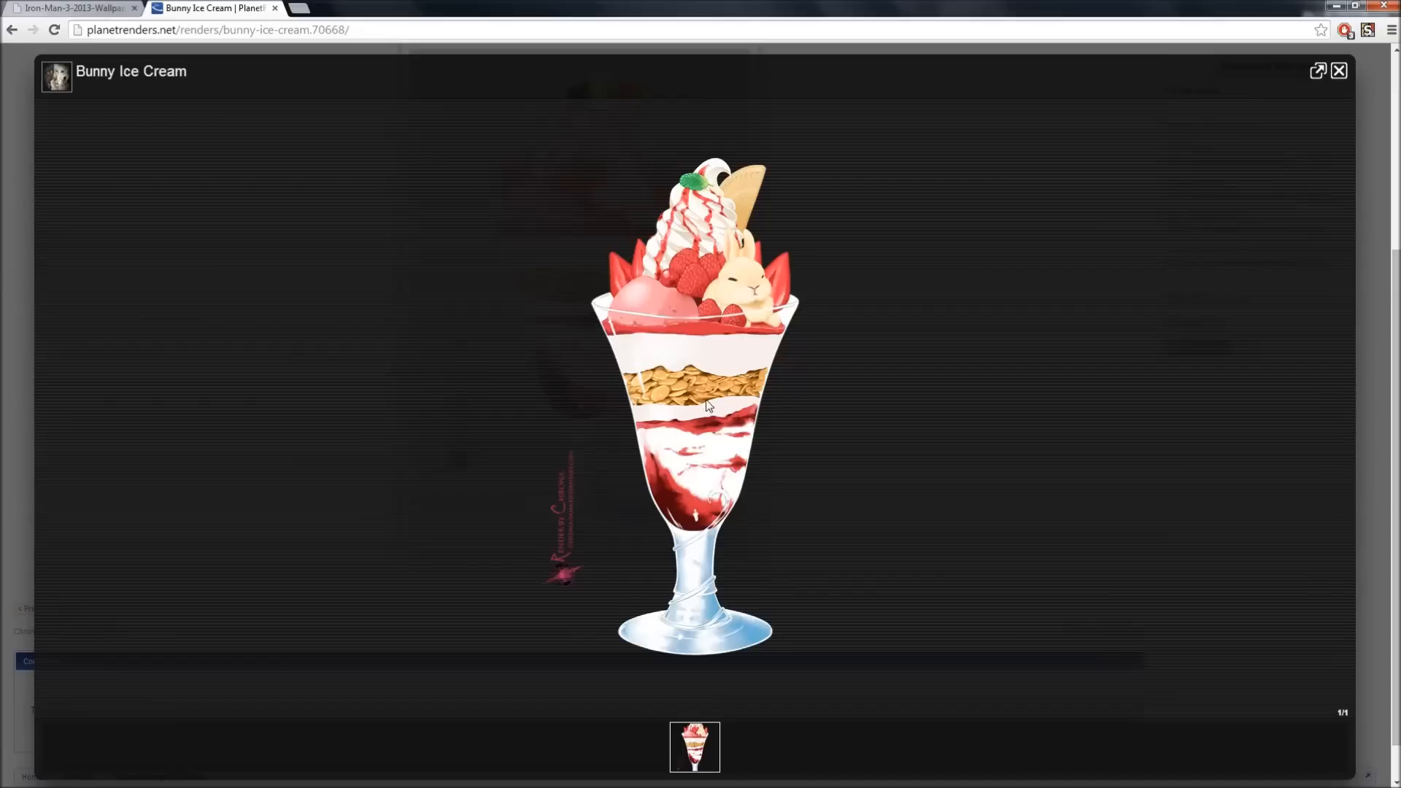
{"action": "mouse_move", "coordinate": [613, 576]}
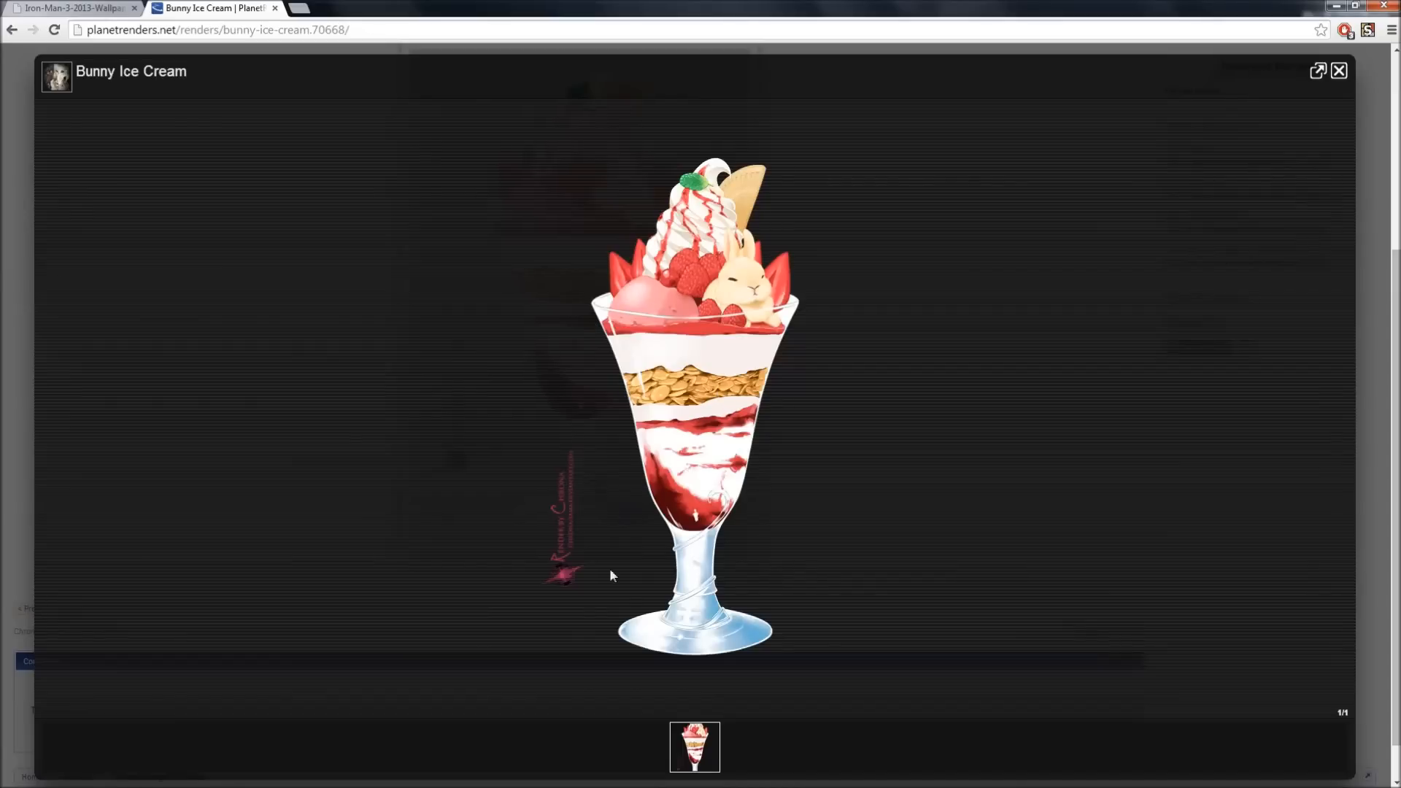
{"action": "mouse_move", "coordinate": [900, 479]}
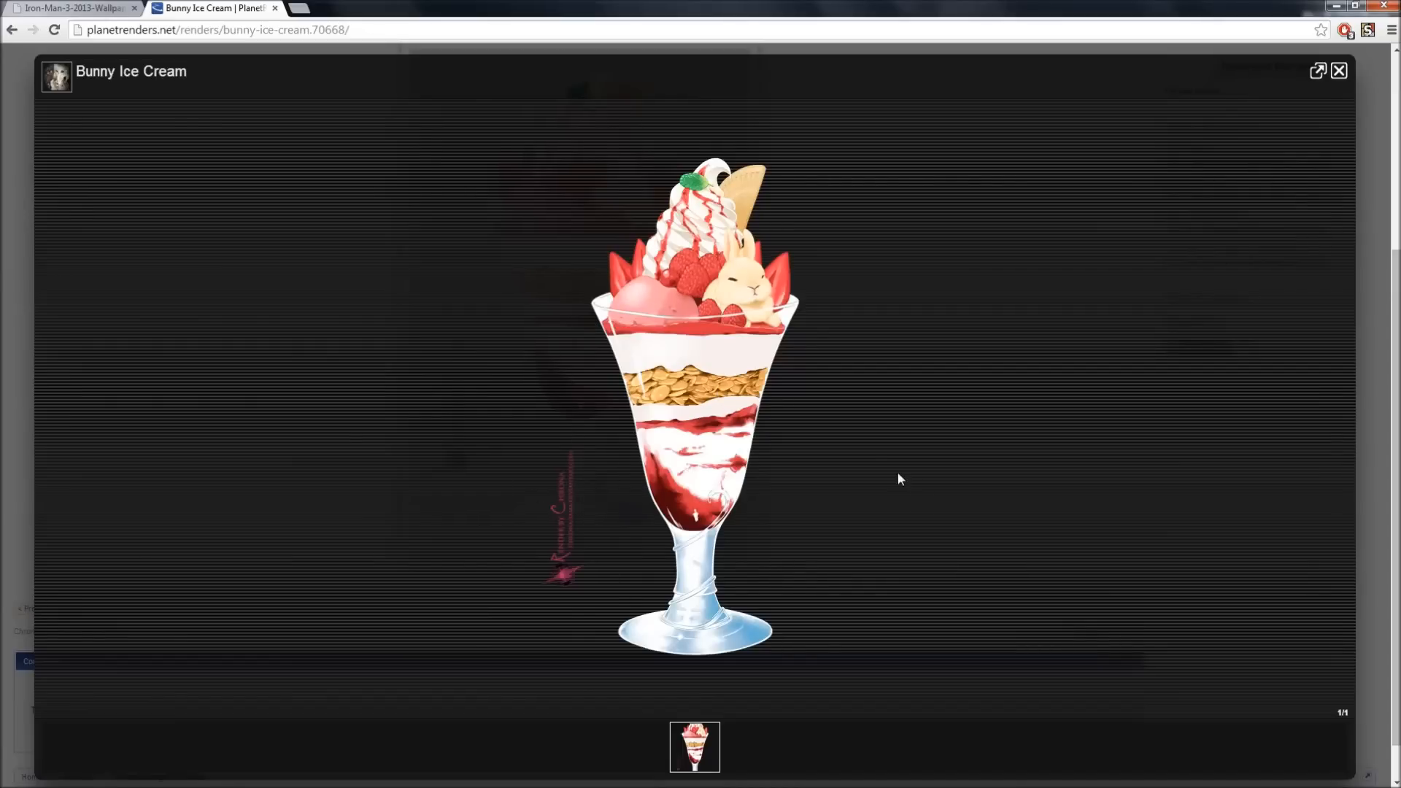
{"action": "mouse_move", "coordinate": [813, 349]}
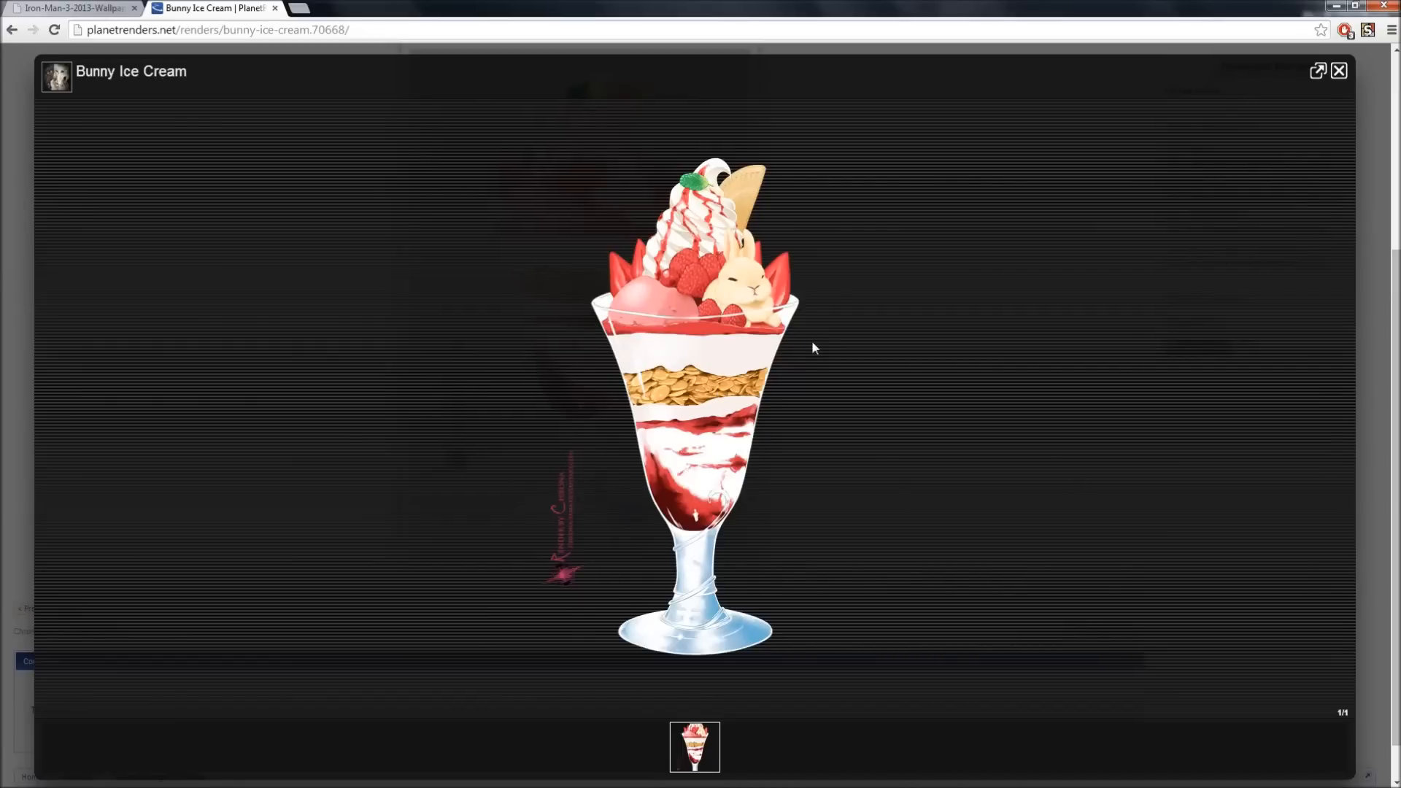
{"action": "mouse_move", "coordinate": [589, 303]}
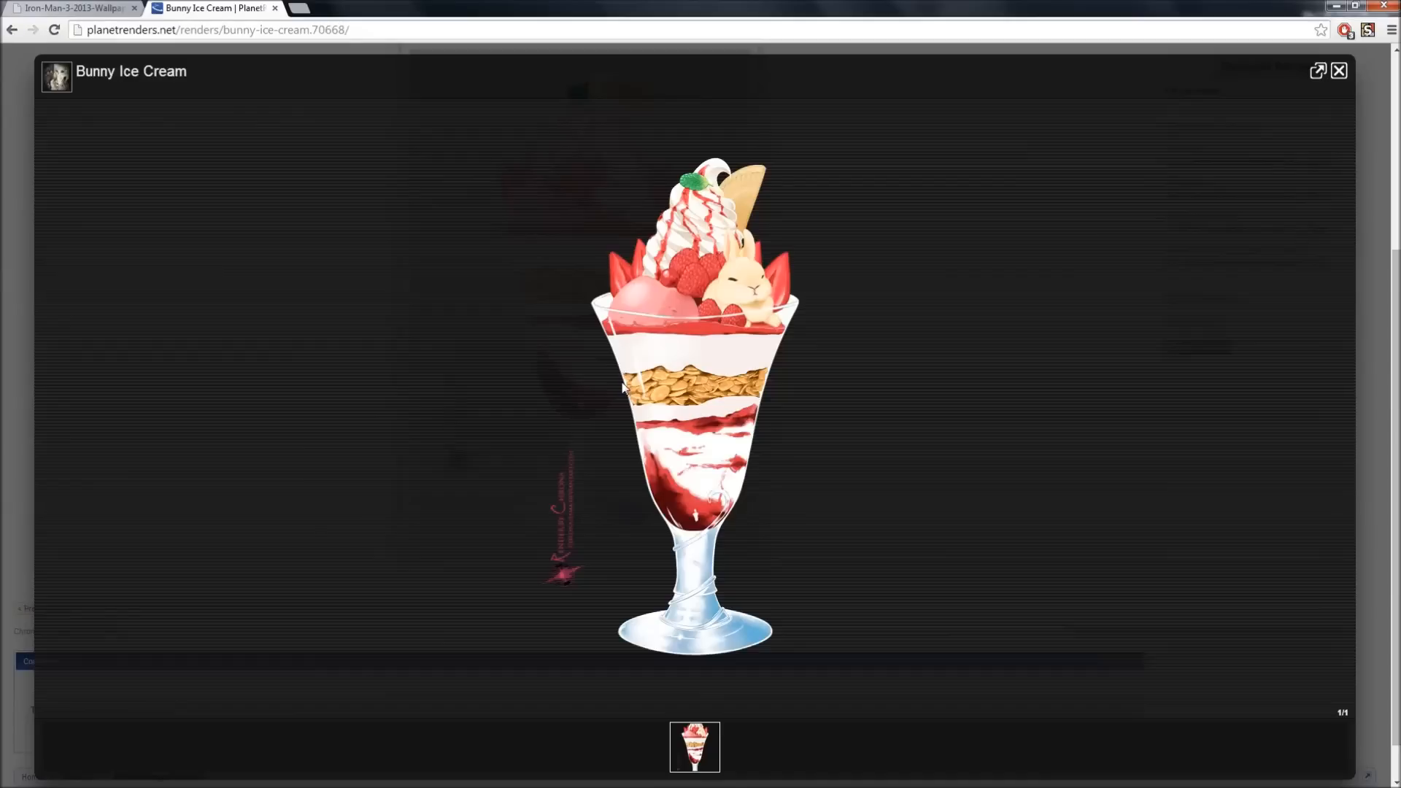
{"action": "mouse_move", "coordinate": [699, 578]}
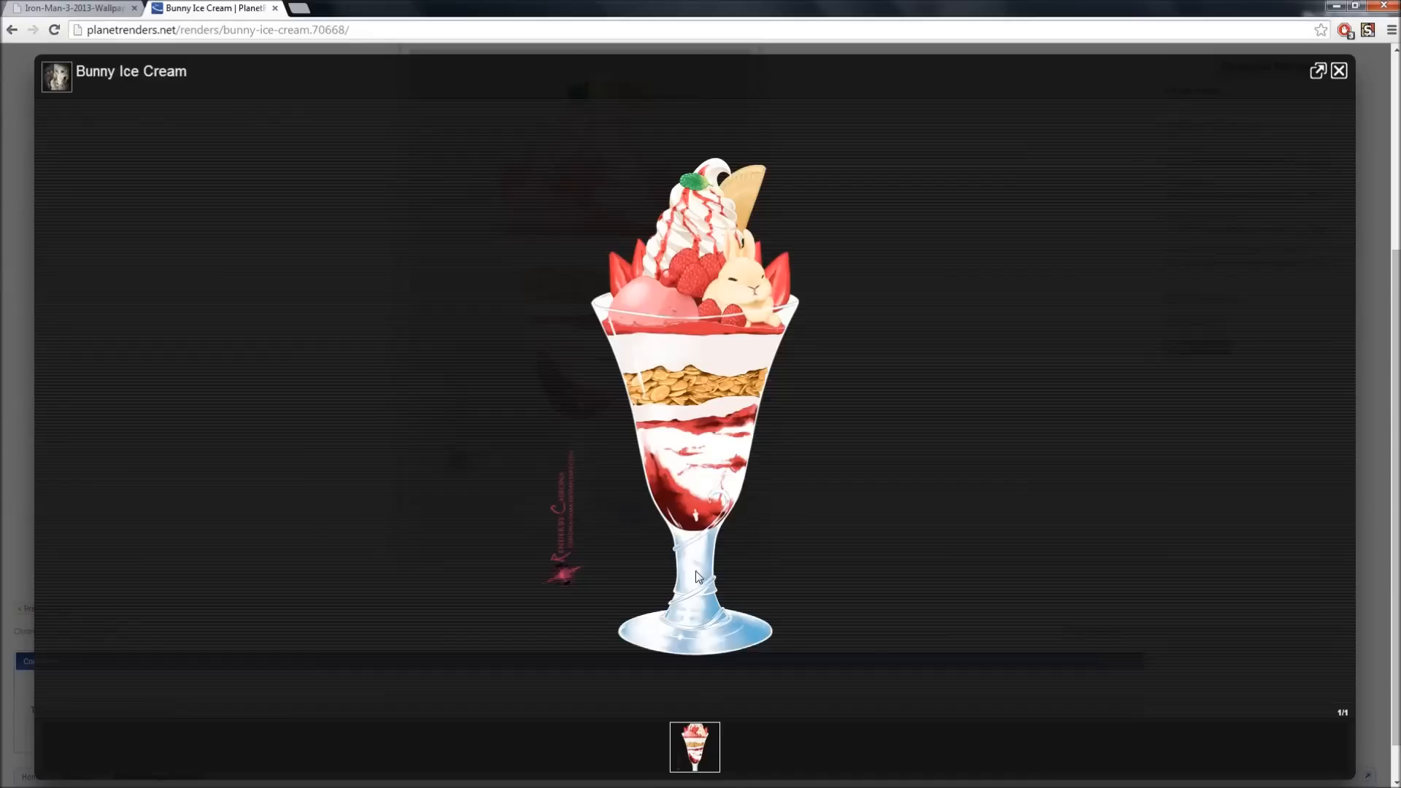
{"action": "mouse_move", "coordinate": [464, 298]}
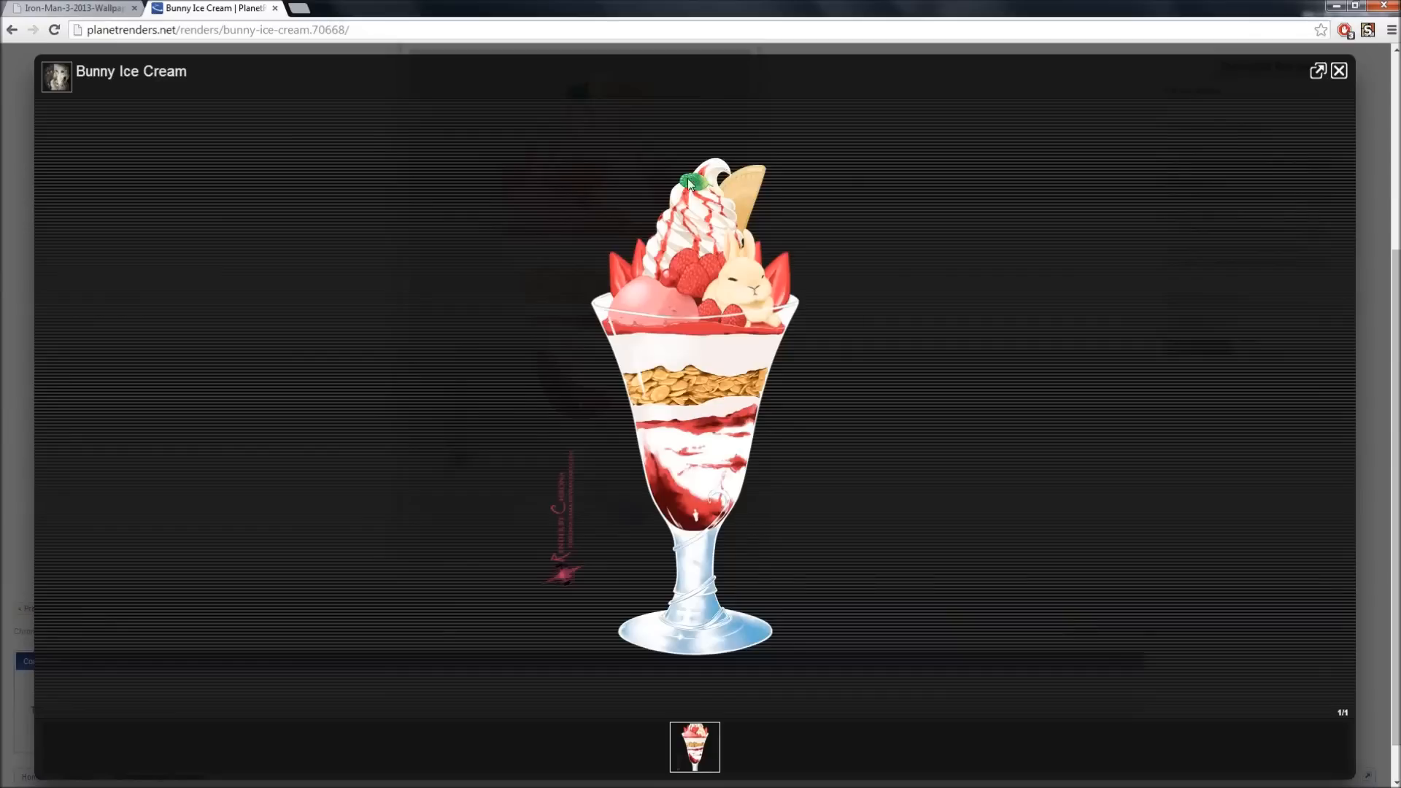
{"action": "mouse_move", "coordinate": [830, 657]}
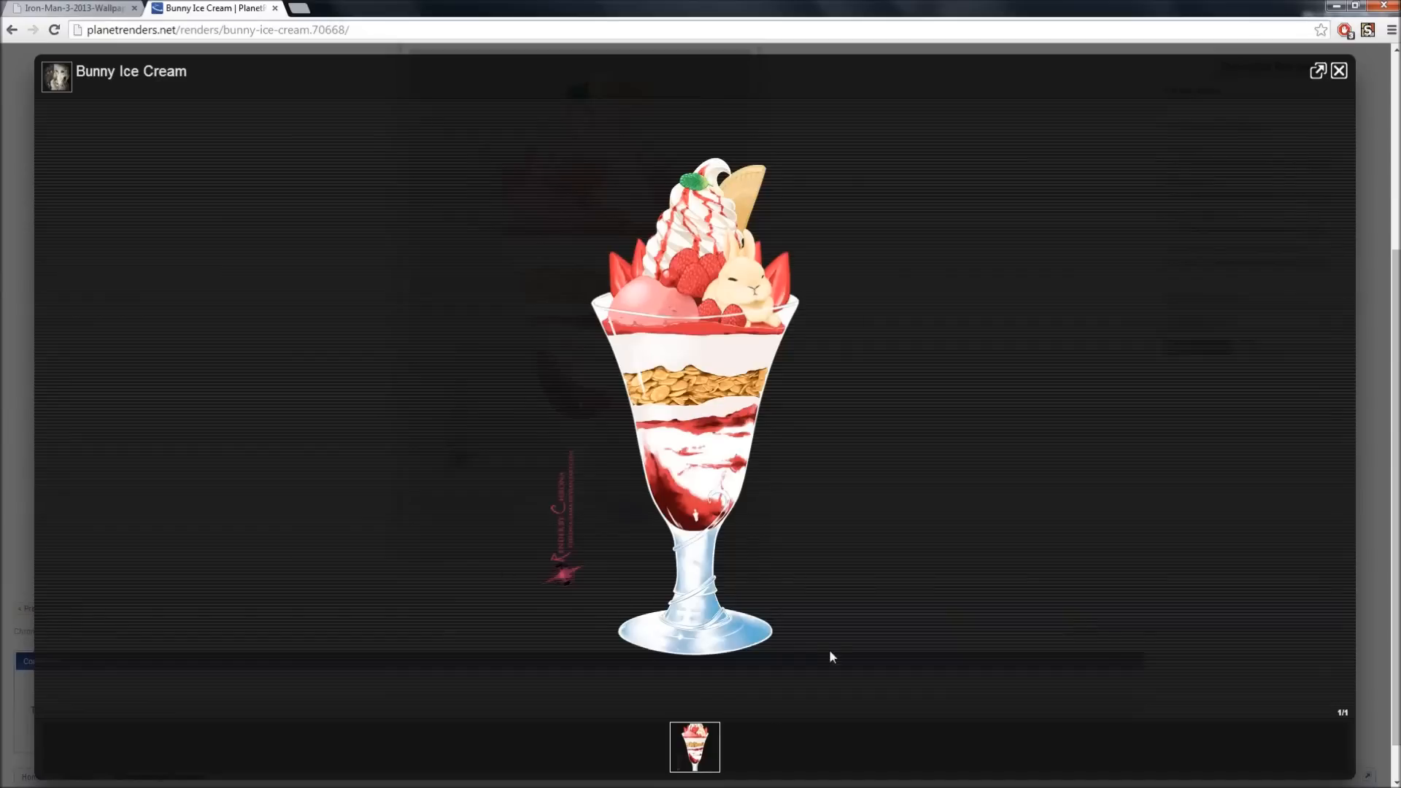
{"action": "mouse_move", "coordinate": [770, 635]}
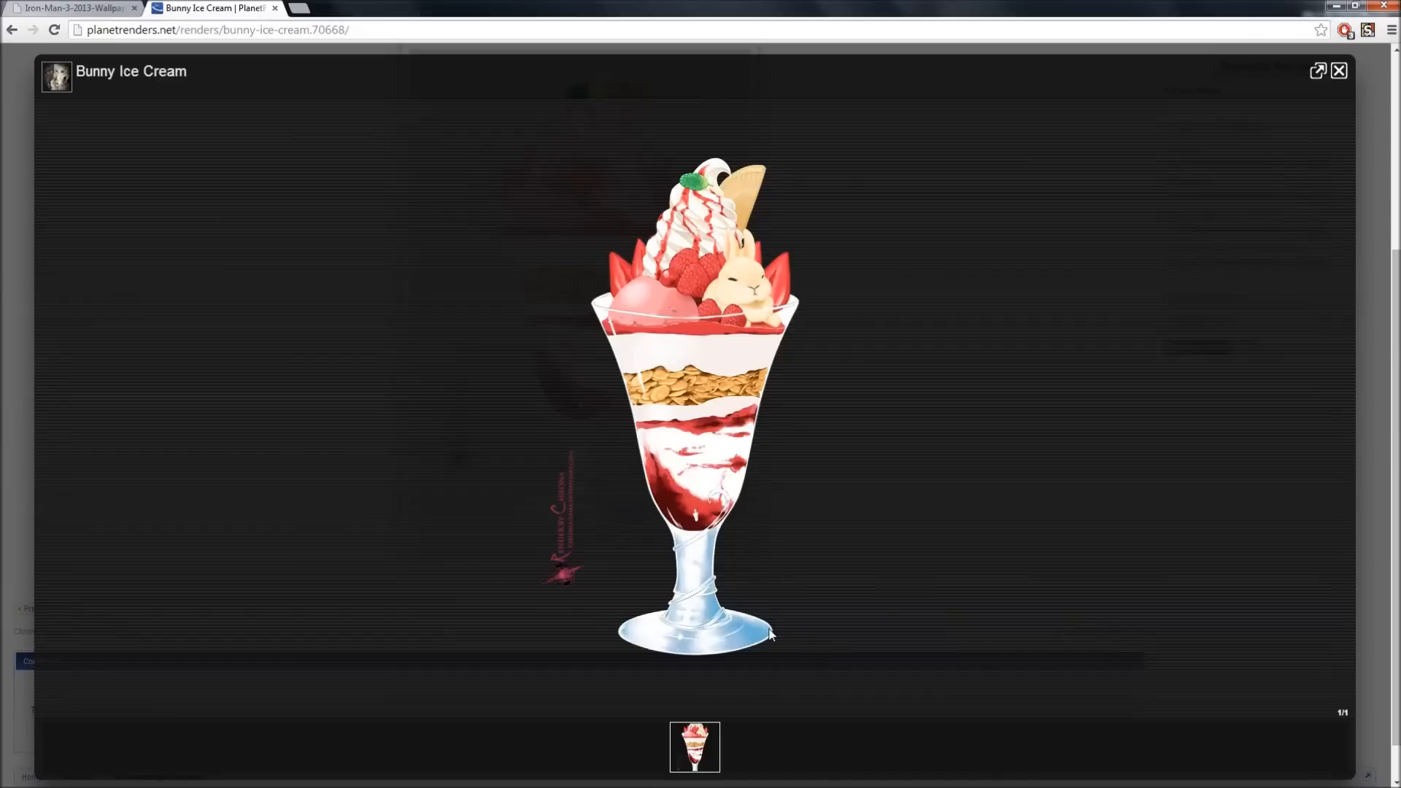
{"action": "left_click", "coordinate": [1340, 71]}
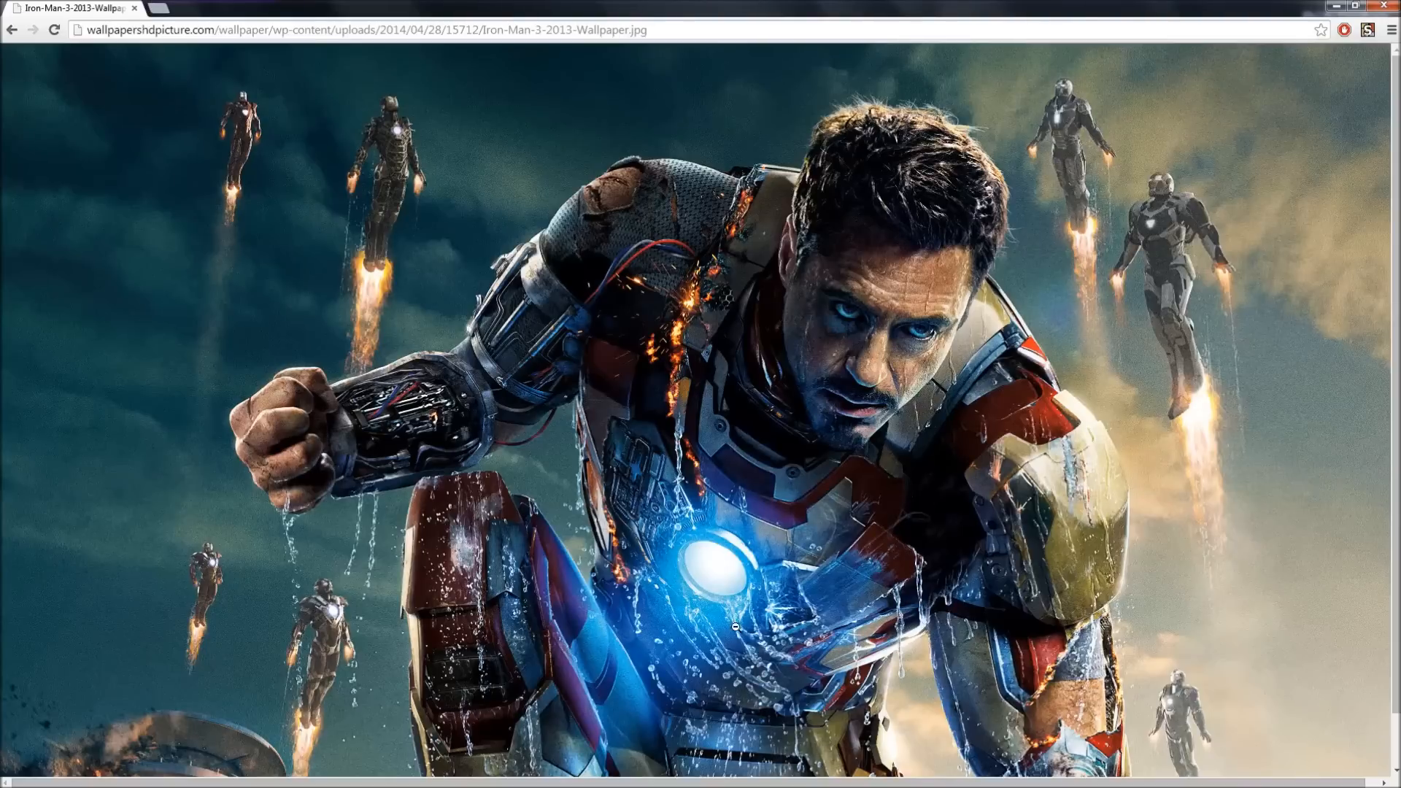
Copy the full-size Iron Man 3 wallpaper image from the context menu.
{"action": "scroll", "scroll_direction": "down", "scroll_amount": 3}
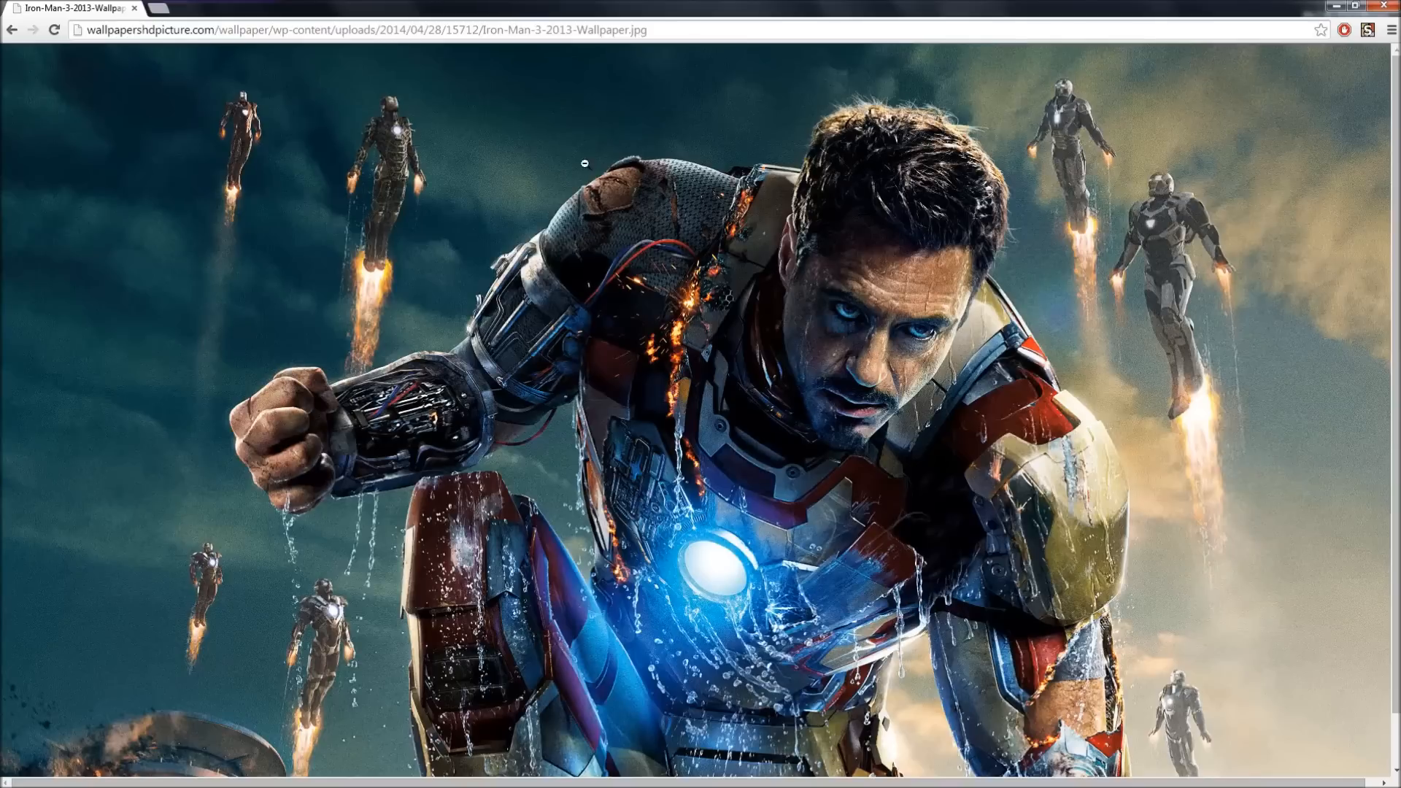
{"action": "mouse_move", "coordinate": [213, 598]}
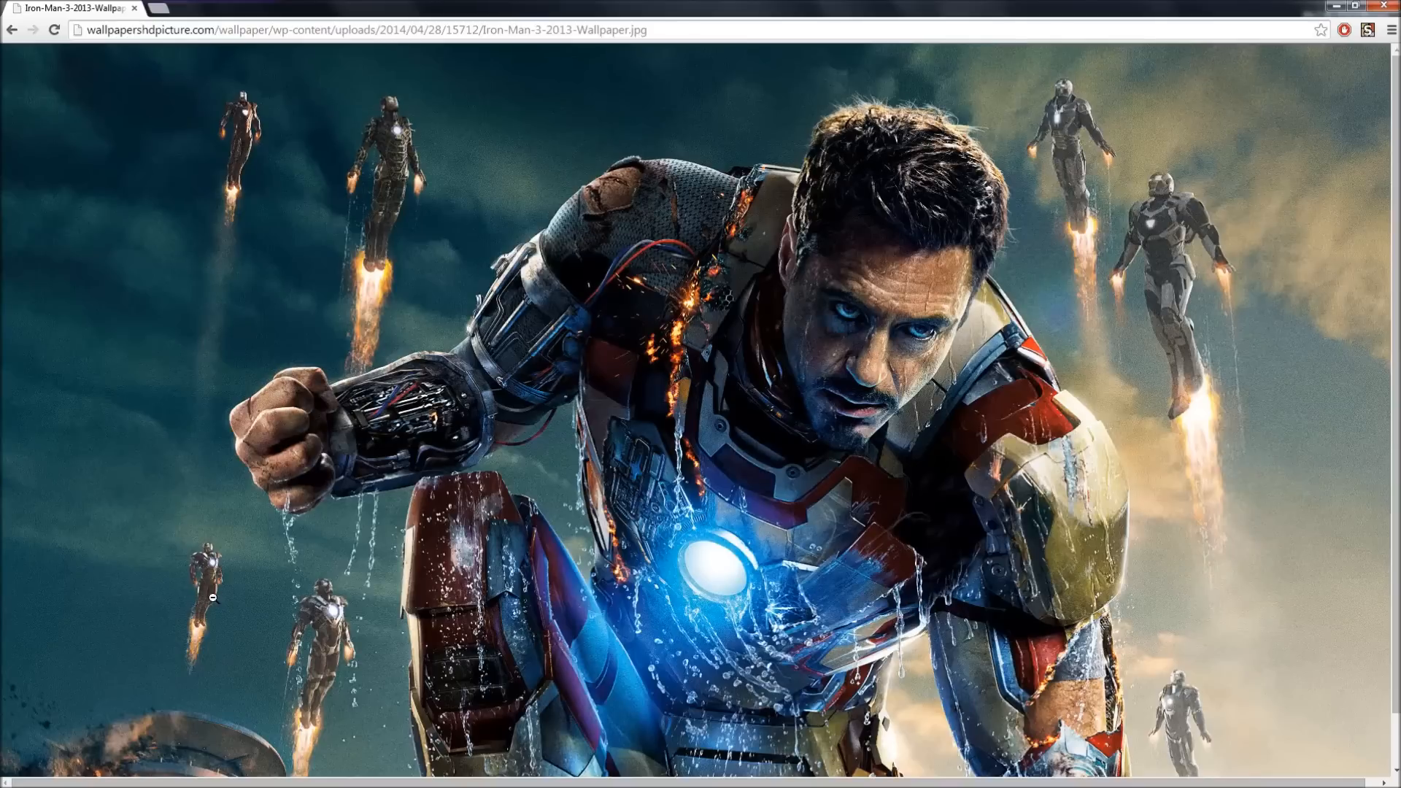
{"action": "mouse_move", "coordinate": [278, 460]}
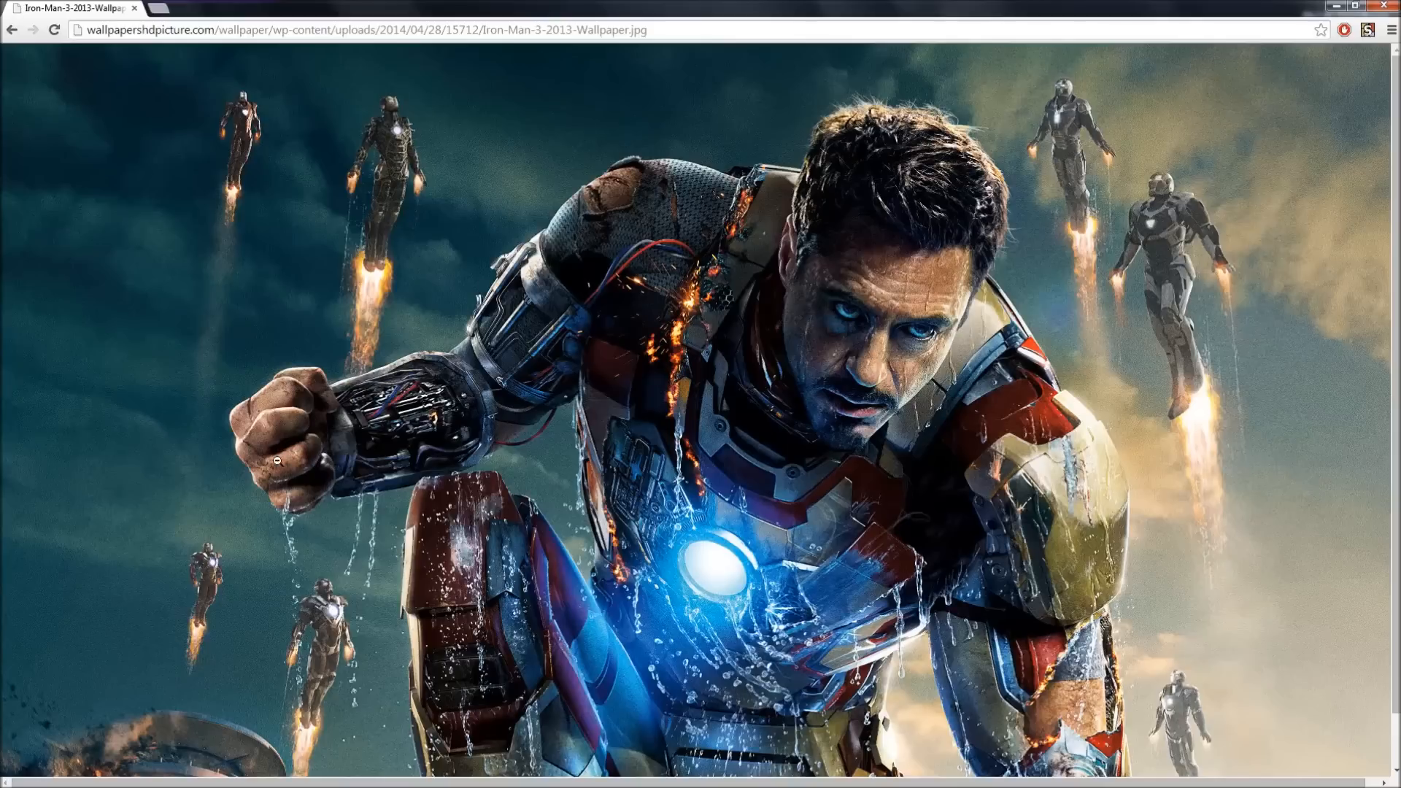
{"action": "mouse_move", "coordinate": [240, 594]}
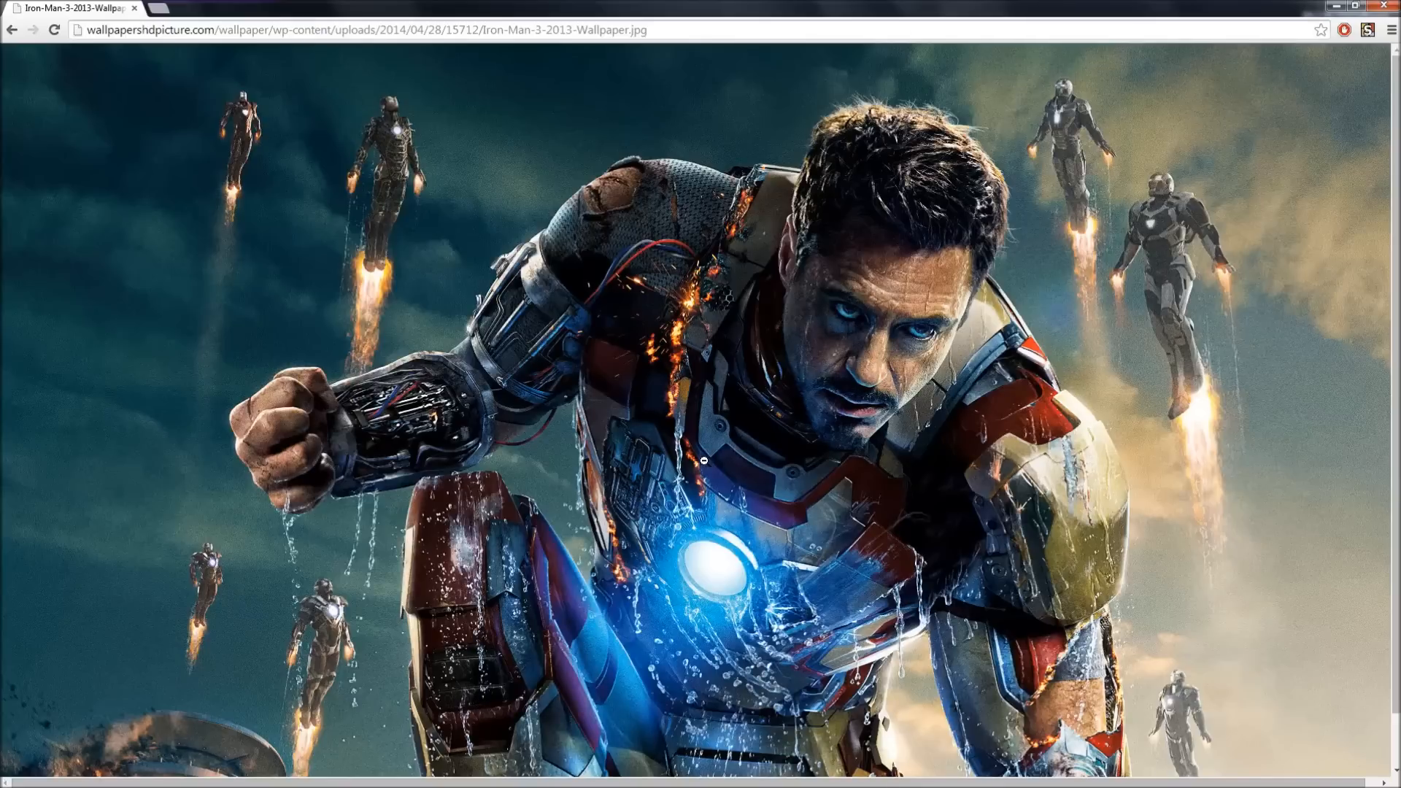
{"action": "right_click", "coordinate": [688, 457]}
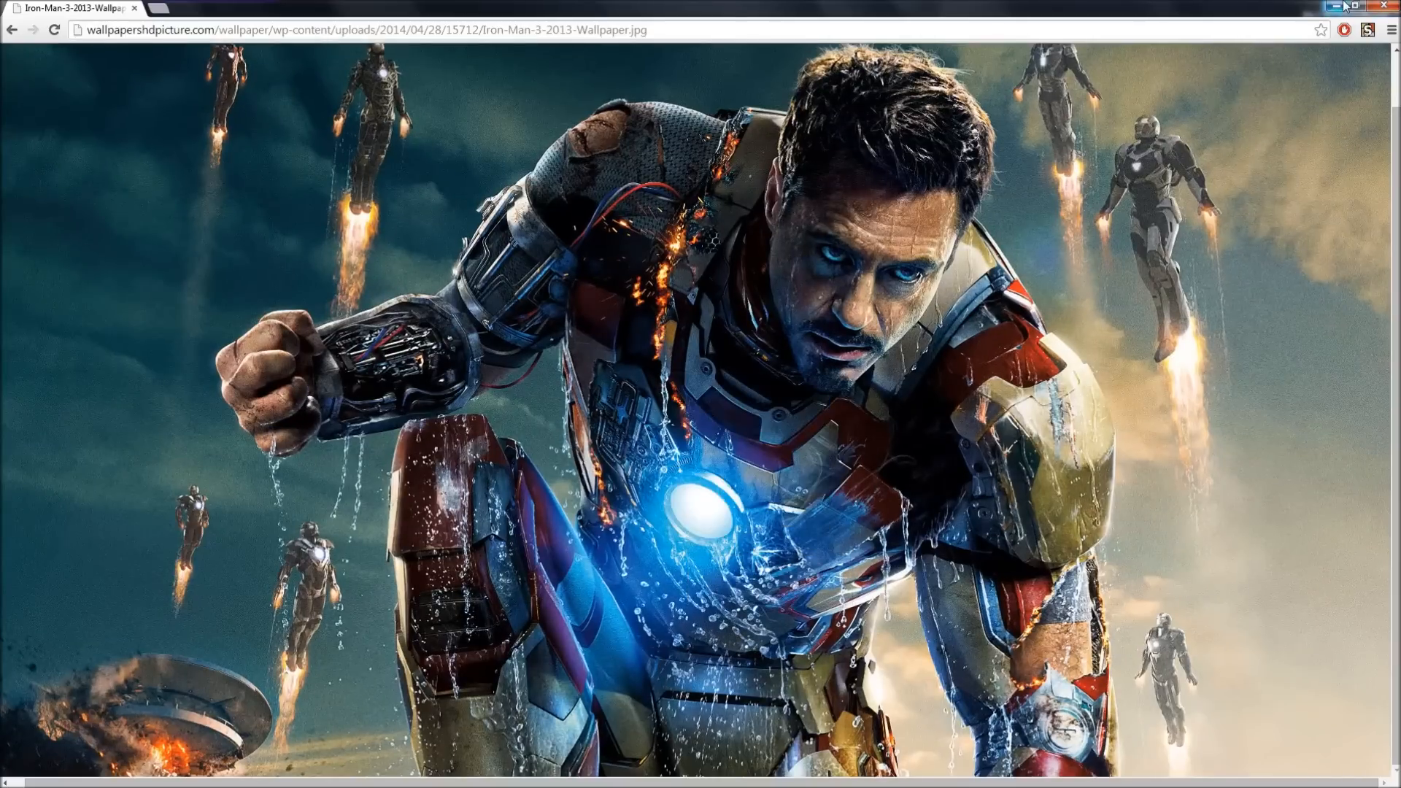
Paste the wallpaper as a new 1920×1080 image in GIMP and place a first path anchor.
{"action": "left_click", "coordinate": [1387, 5]}
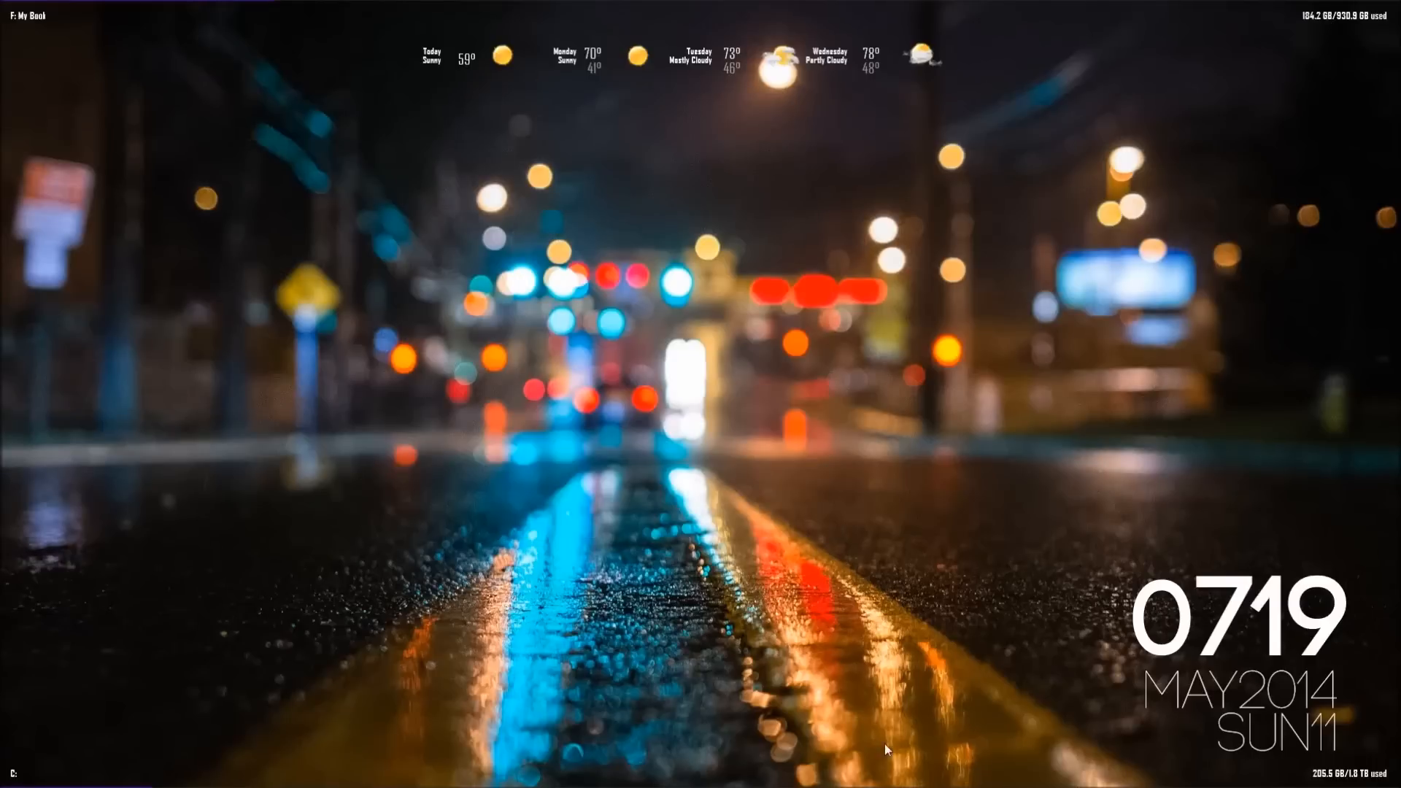
{"action": "mouse_move", "coordinate": [804, 746]}
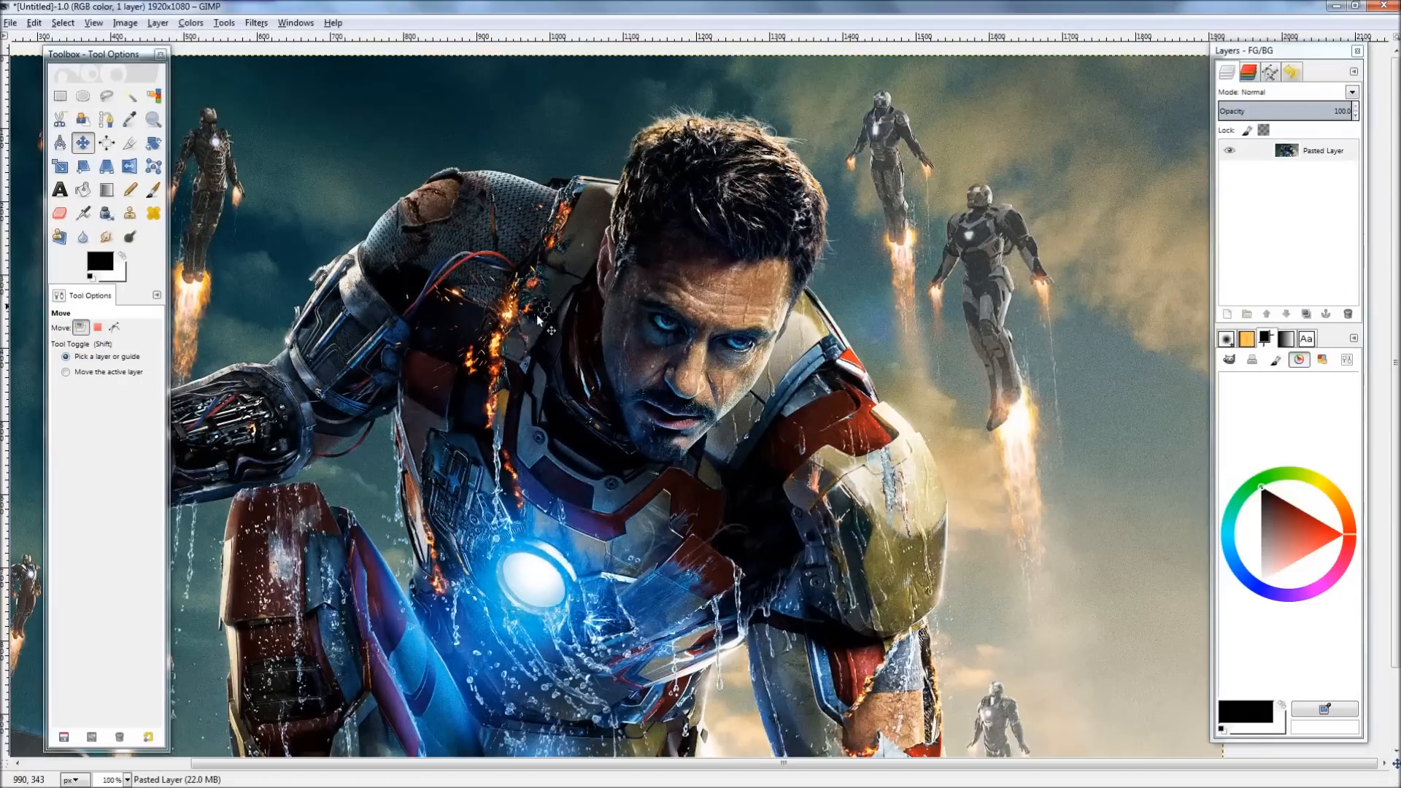
{"action": "left_click", "coordinate": [105, 118]}
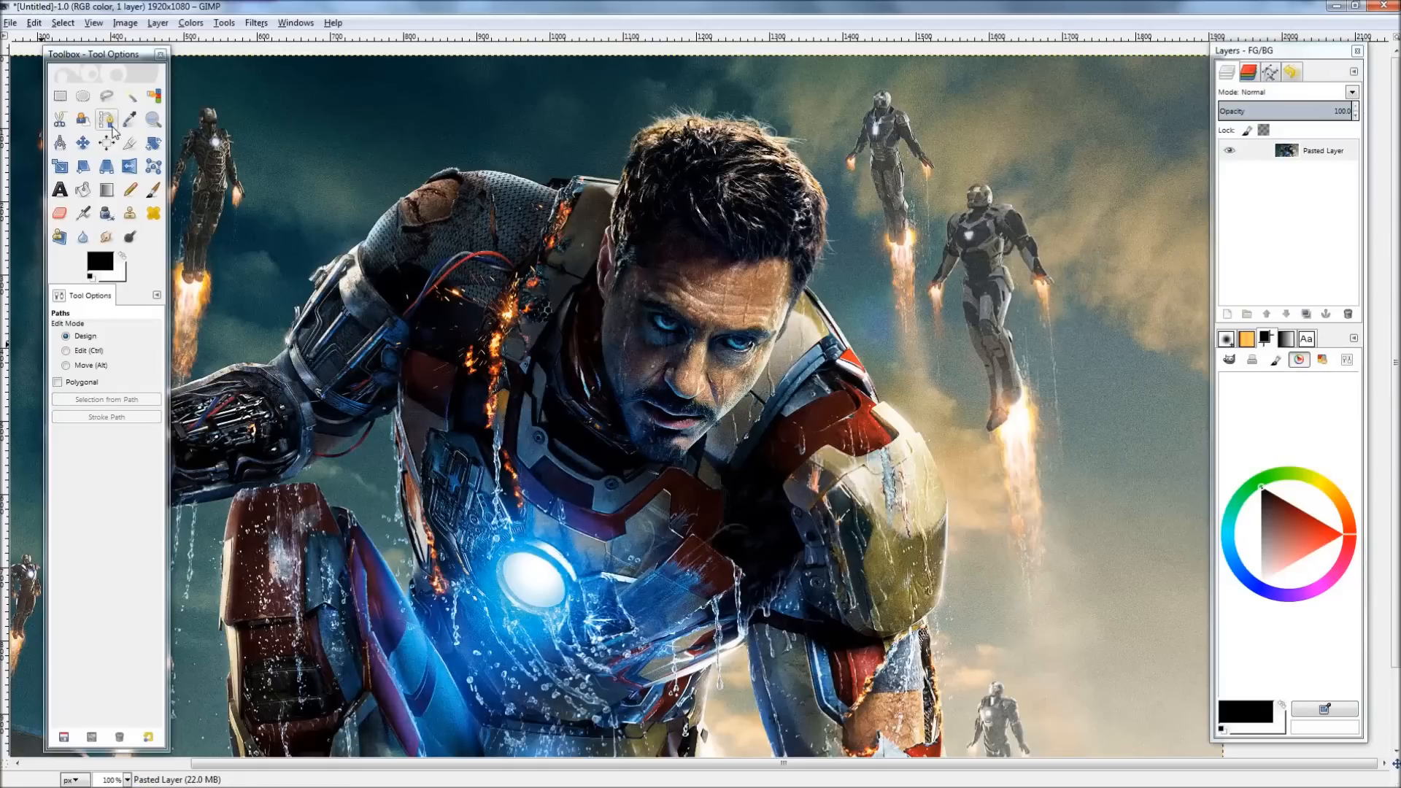
{"action": "mouse_move", "coordinate": [106, 119]}
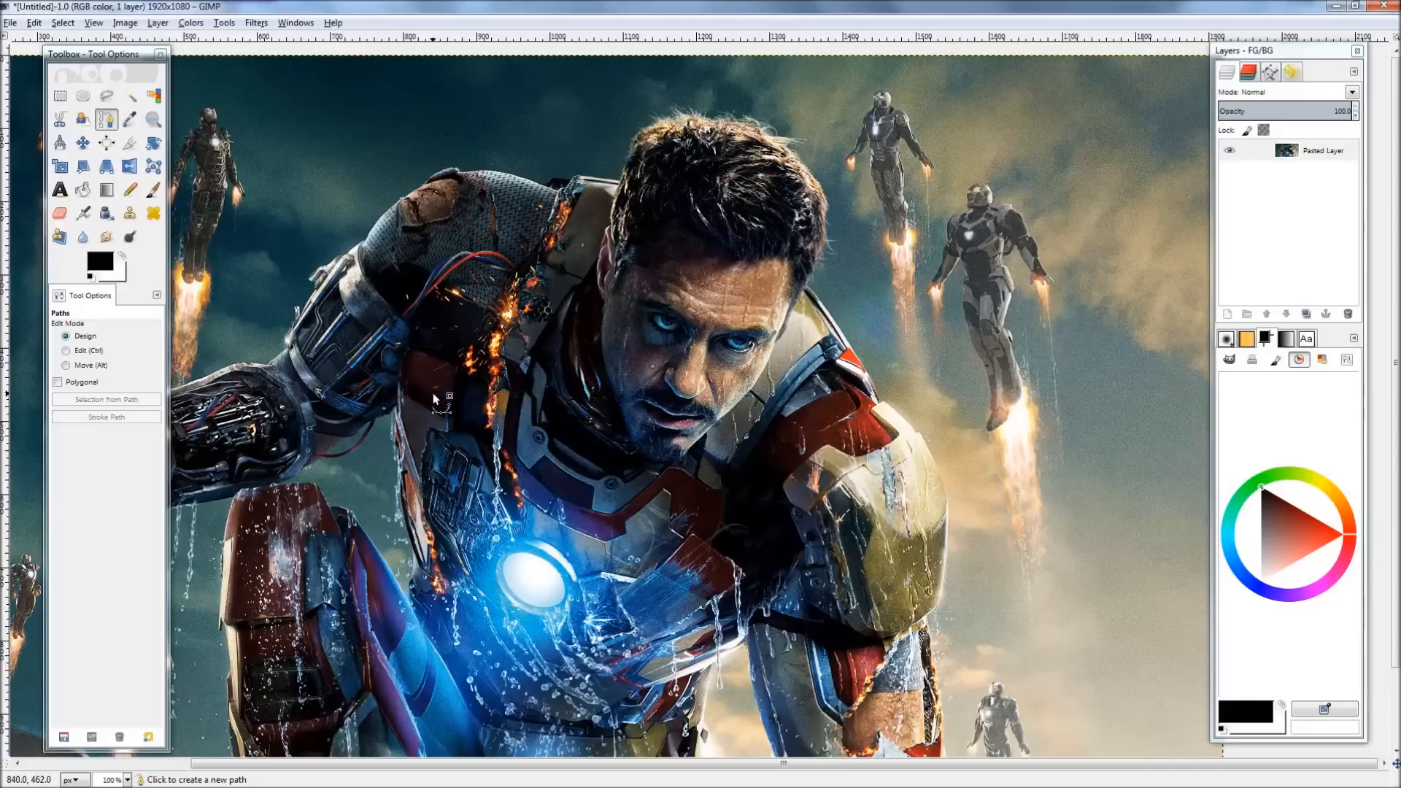
{"action": "mouse_move", "coordinate": [423, 400]}
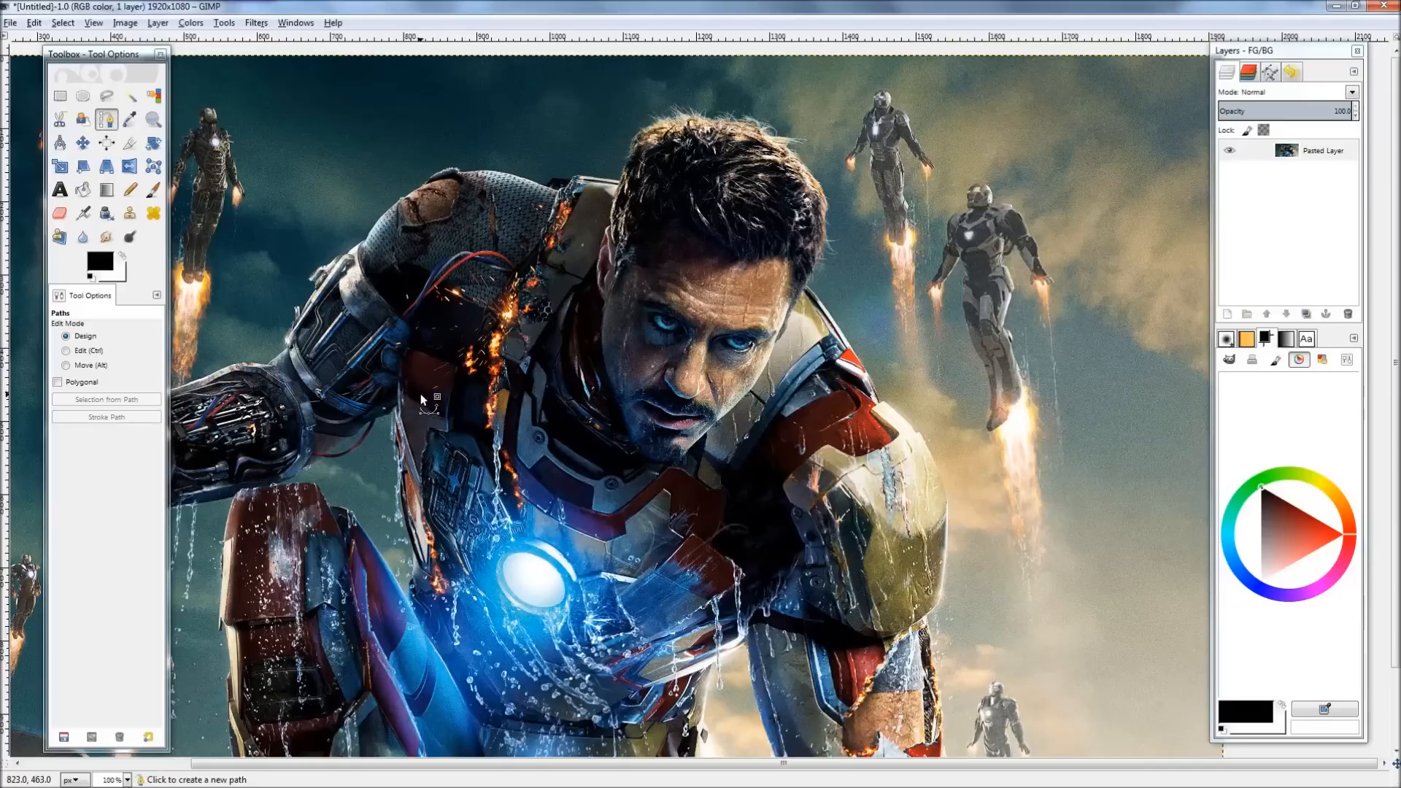
{"action": "mouse_move", "coordinate": [1006, 408]}
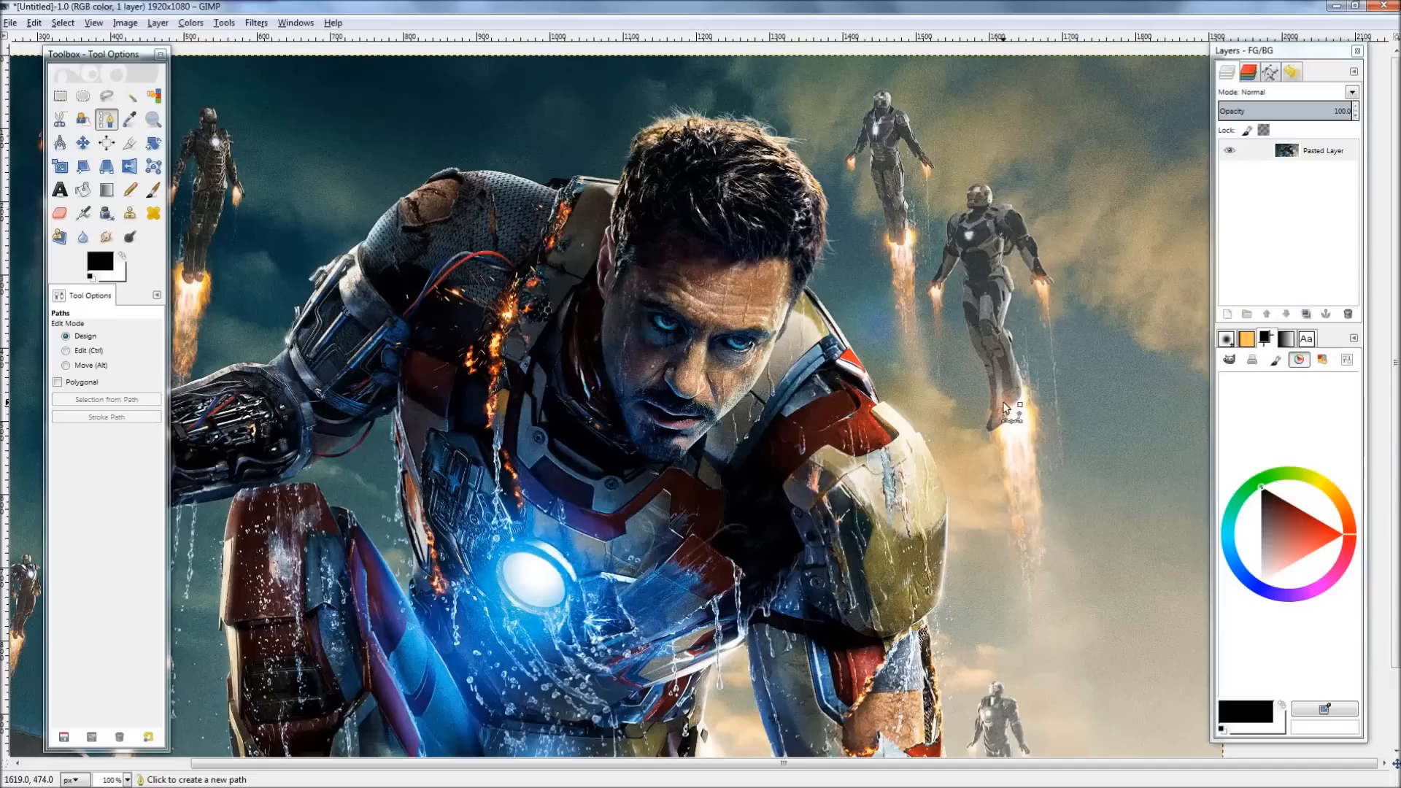
{"action": "left_click", "coordinate": [1179, 471]}
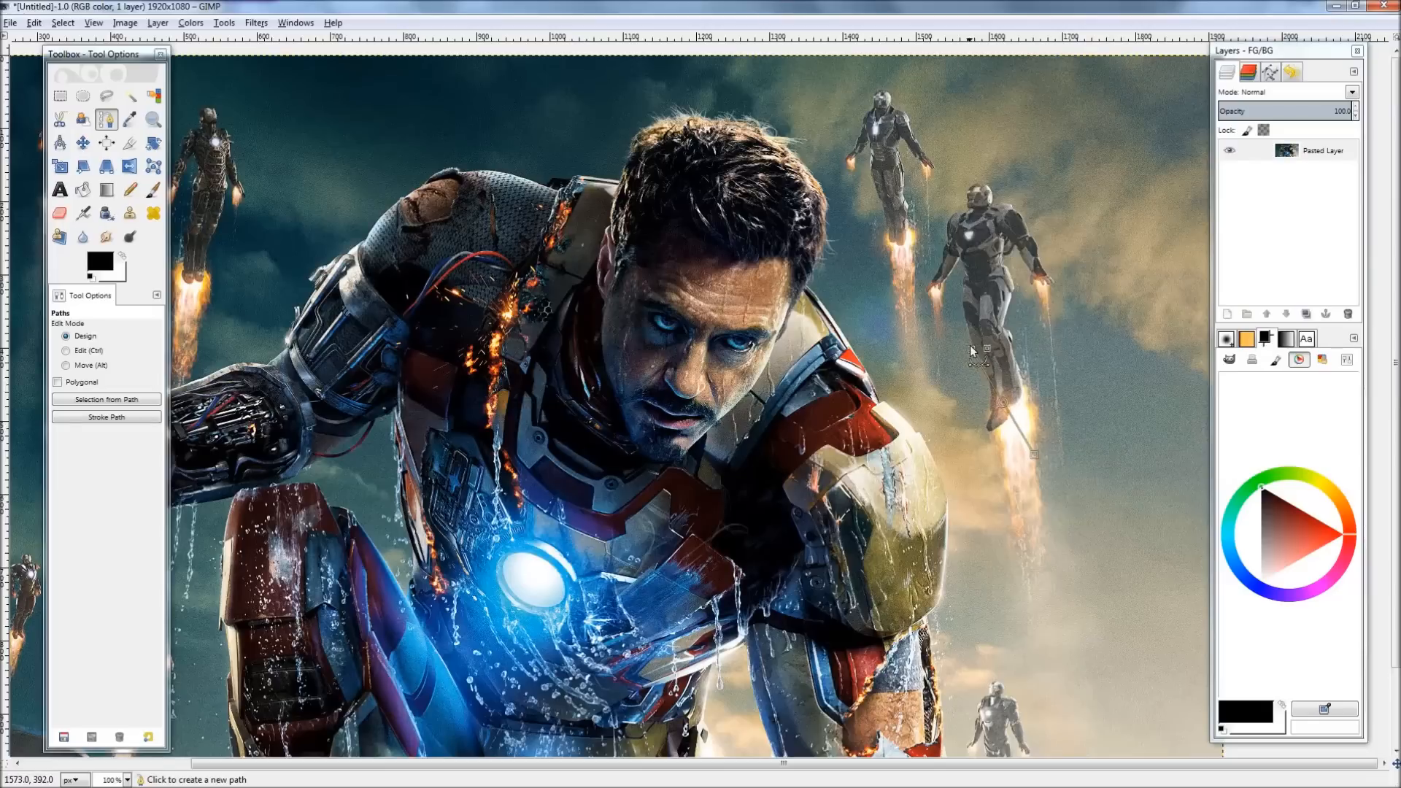
{"action": "mouse_move", "coordinate": [658, 301]}
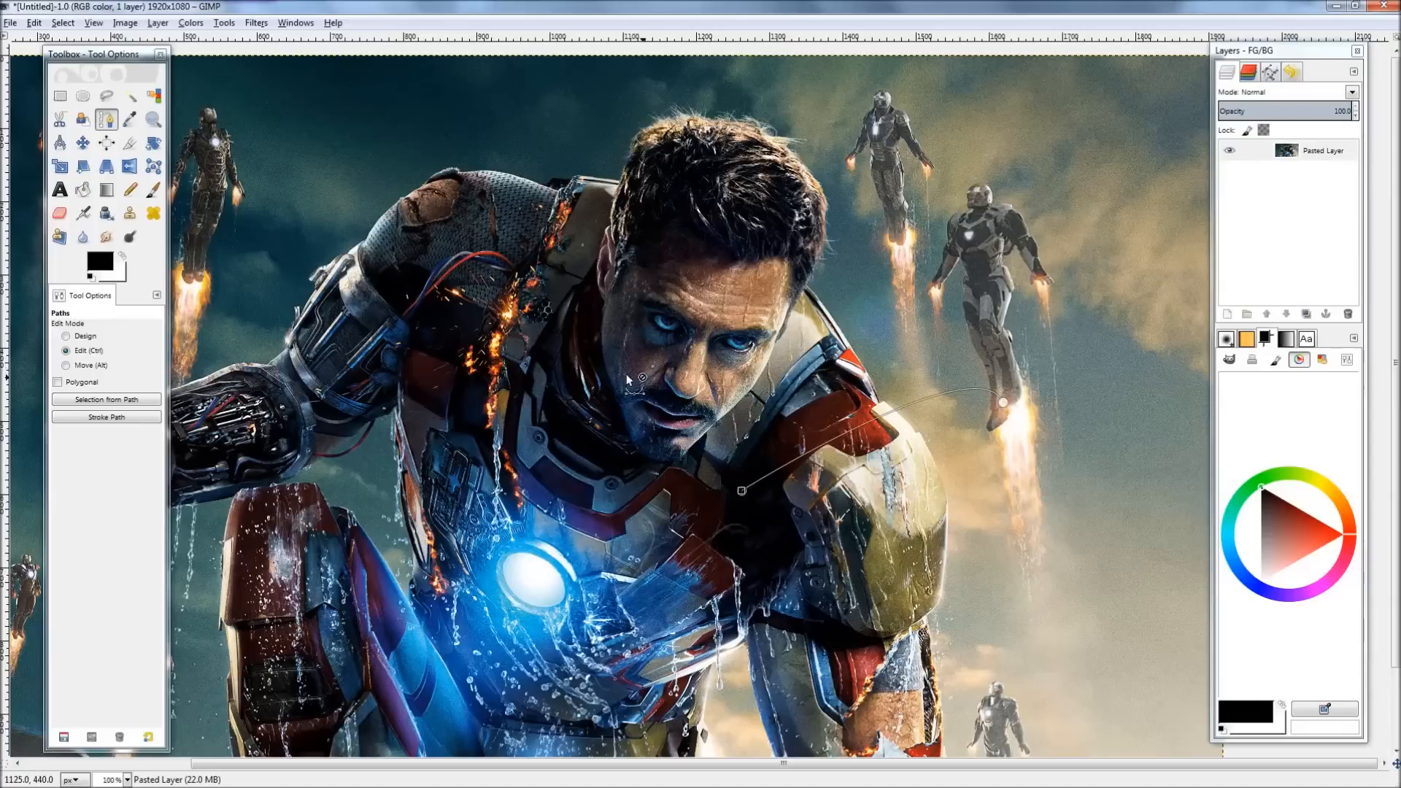
Add a layer named object, try a freehand selection around the chest, and zoom to 400%.
{"action": "left_click", "coordinate": [66, 336]}
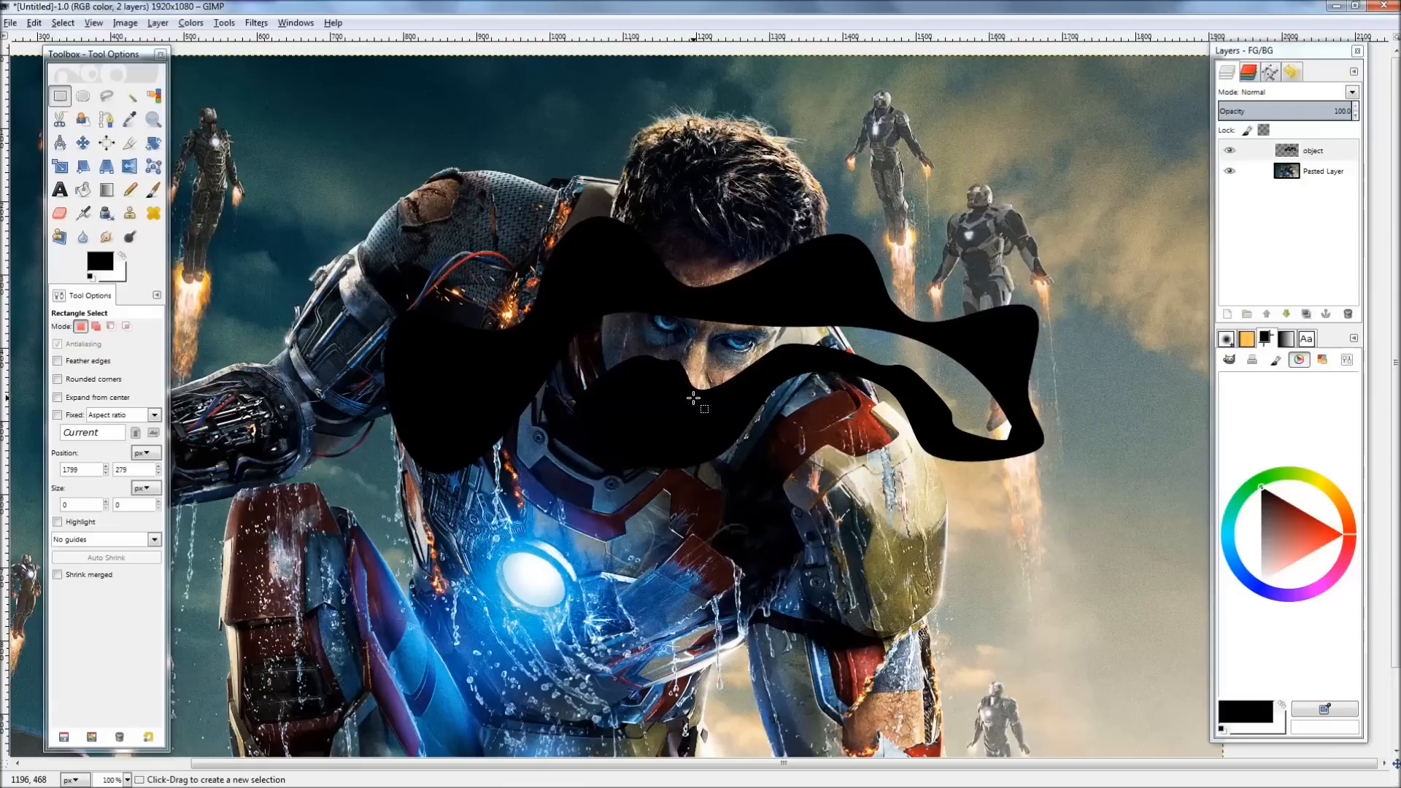
{"action": "left_click", "coordinate": [107, 97]}
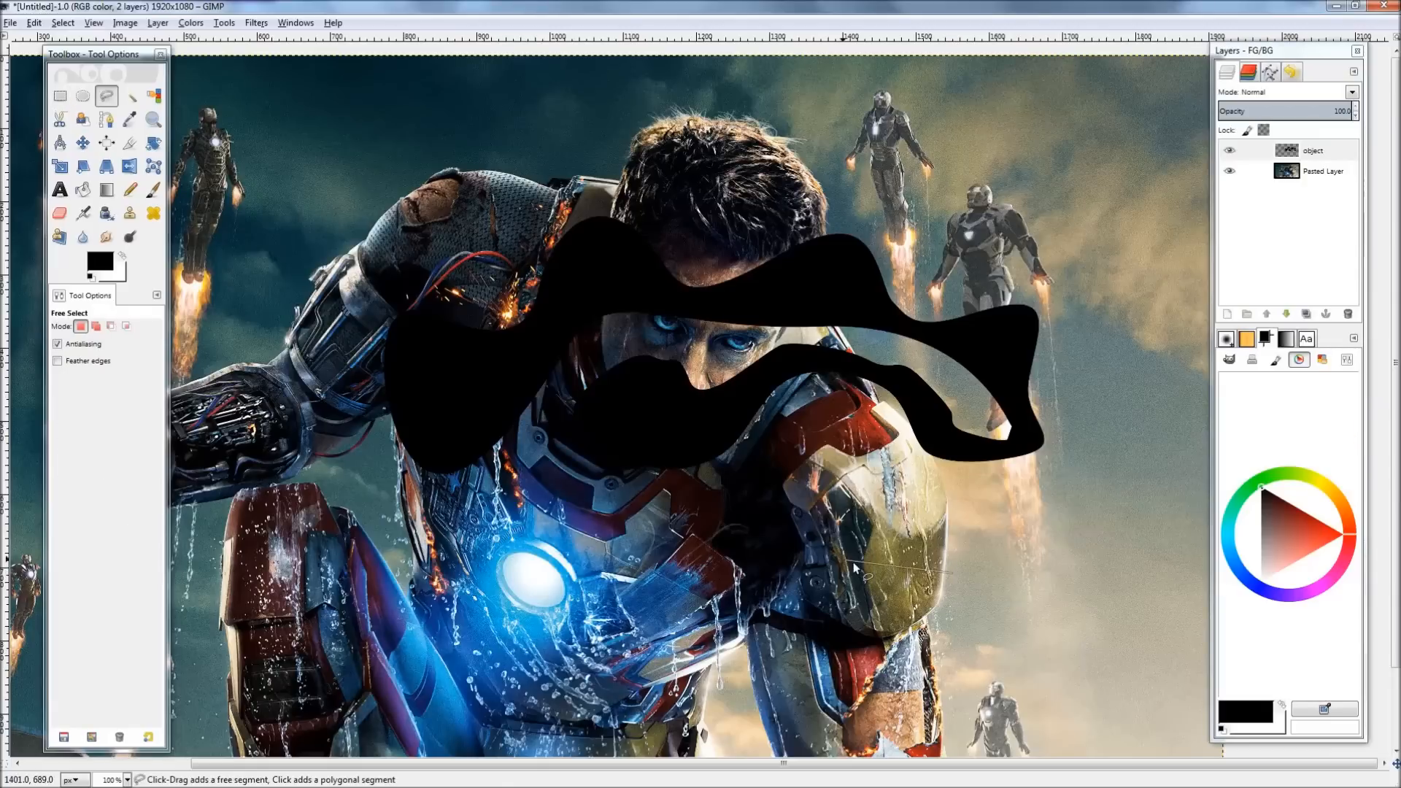
{"action": "left_click", "coordinate": [590, 559]}
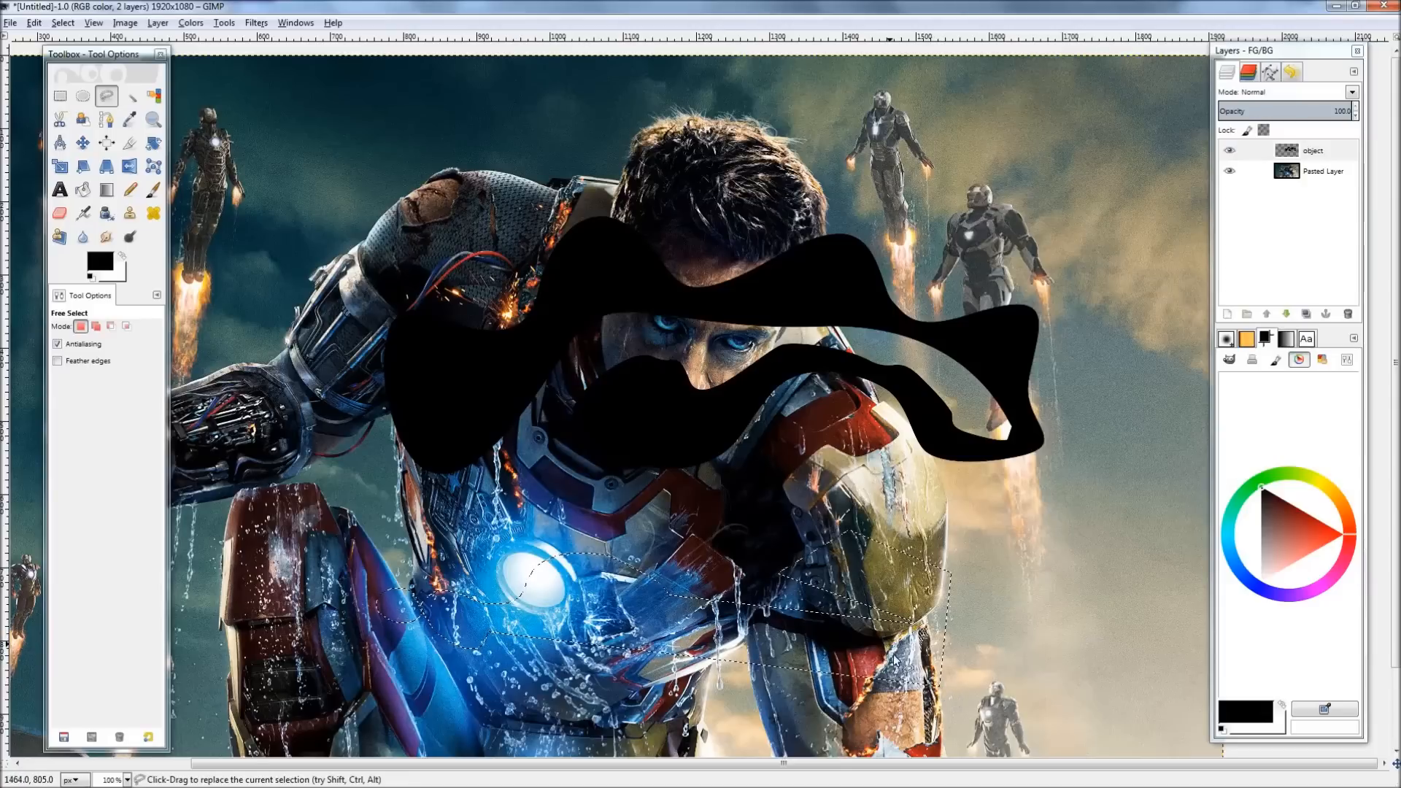
{"action": "left_click", "coordinate": [58, 97]}
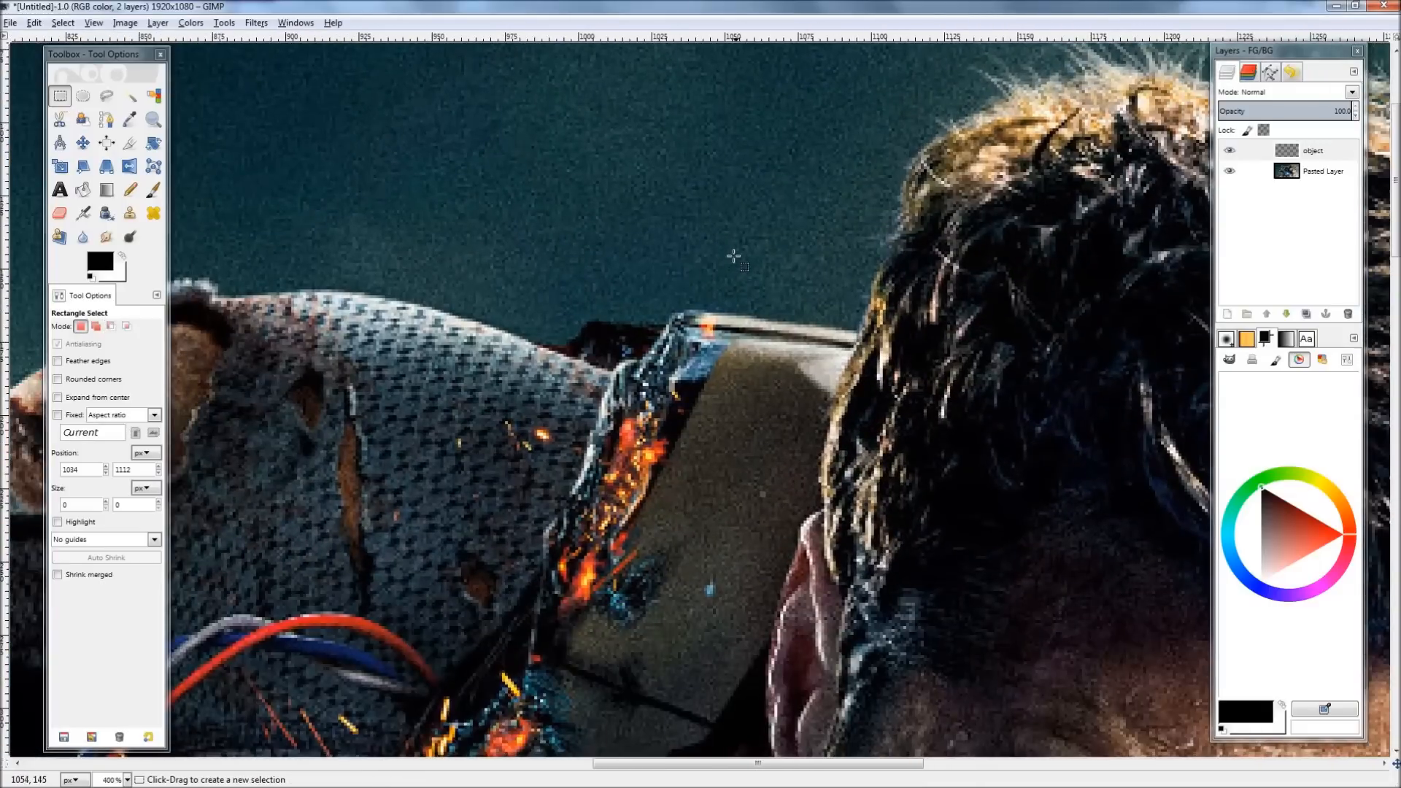
Trace path anchors along the shoulder armour and collar edge, zooming in for precision.
{"action": "left_click", "coordinate": [105, 119]}
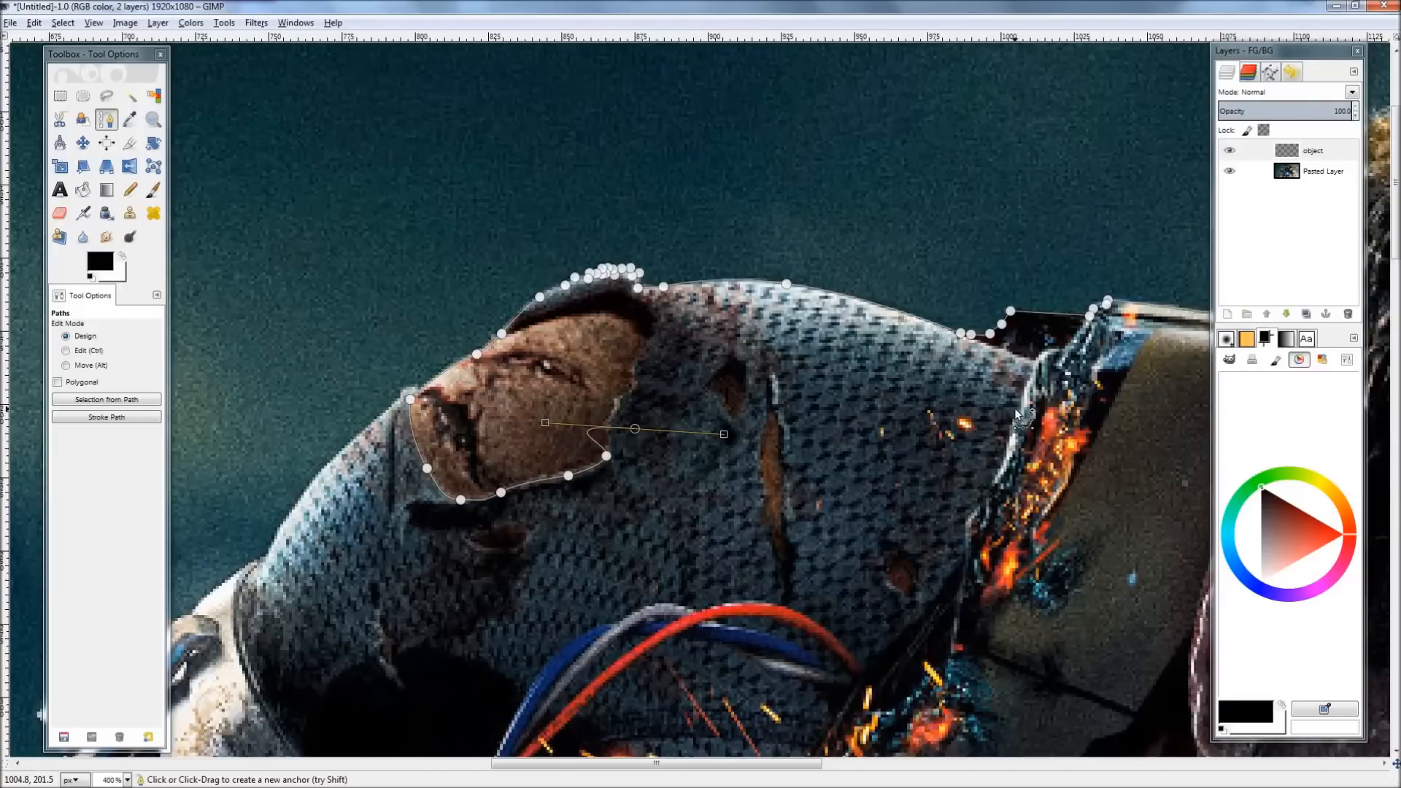
{"action": "scroll", "scroll_direction": "down", "scroll_amount": 3}
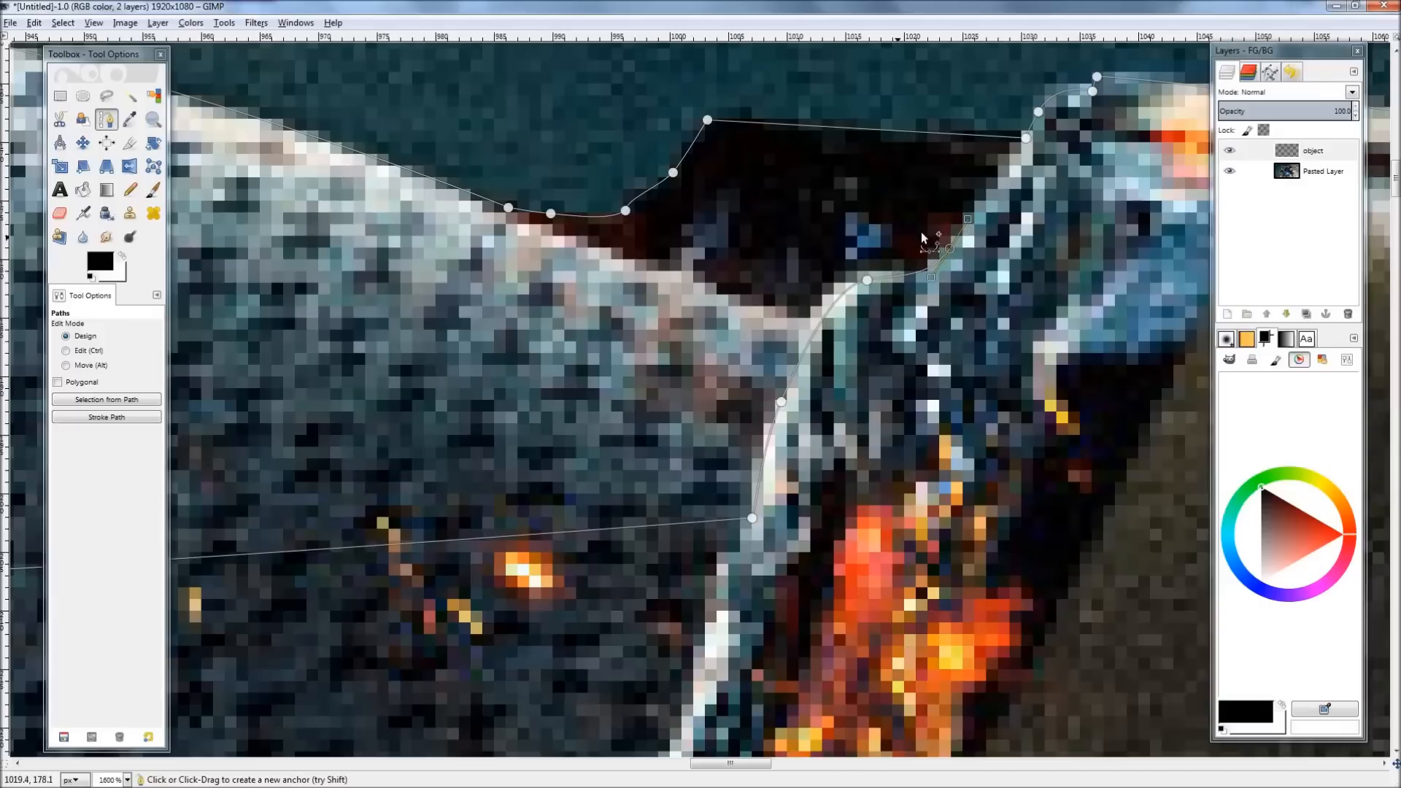
{"action": "mouse_move", "coordinate": [1015, 235]}
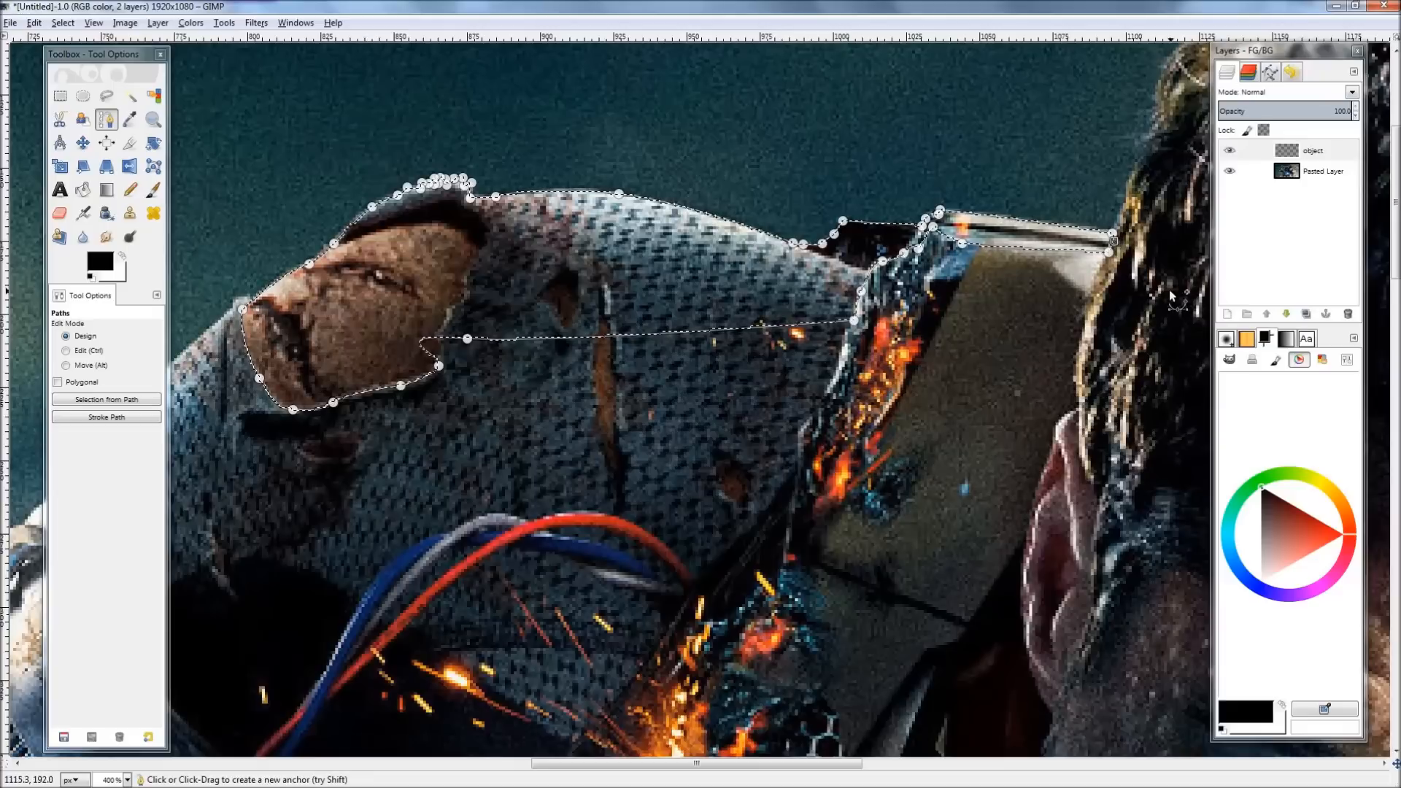
Finish the outline path and rename the top layer to NewLayer.
{"action": "left_click", "coordinate": [66, 349]}
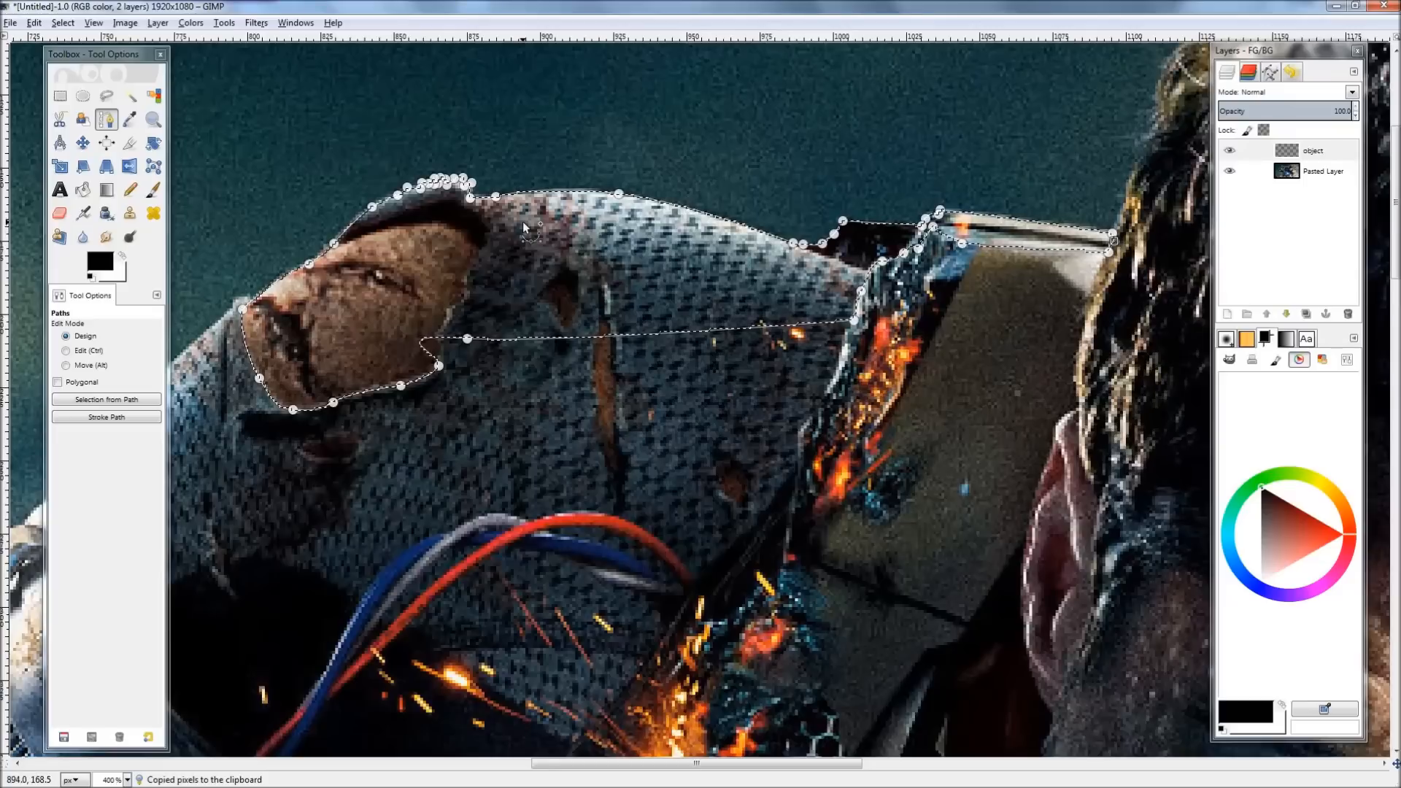
{"action": "left_click", "coordinate": [1326, 171]}
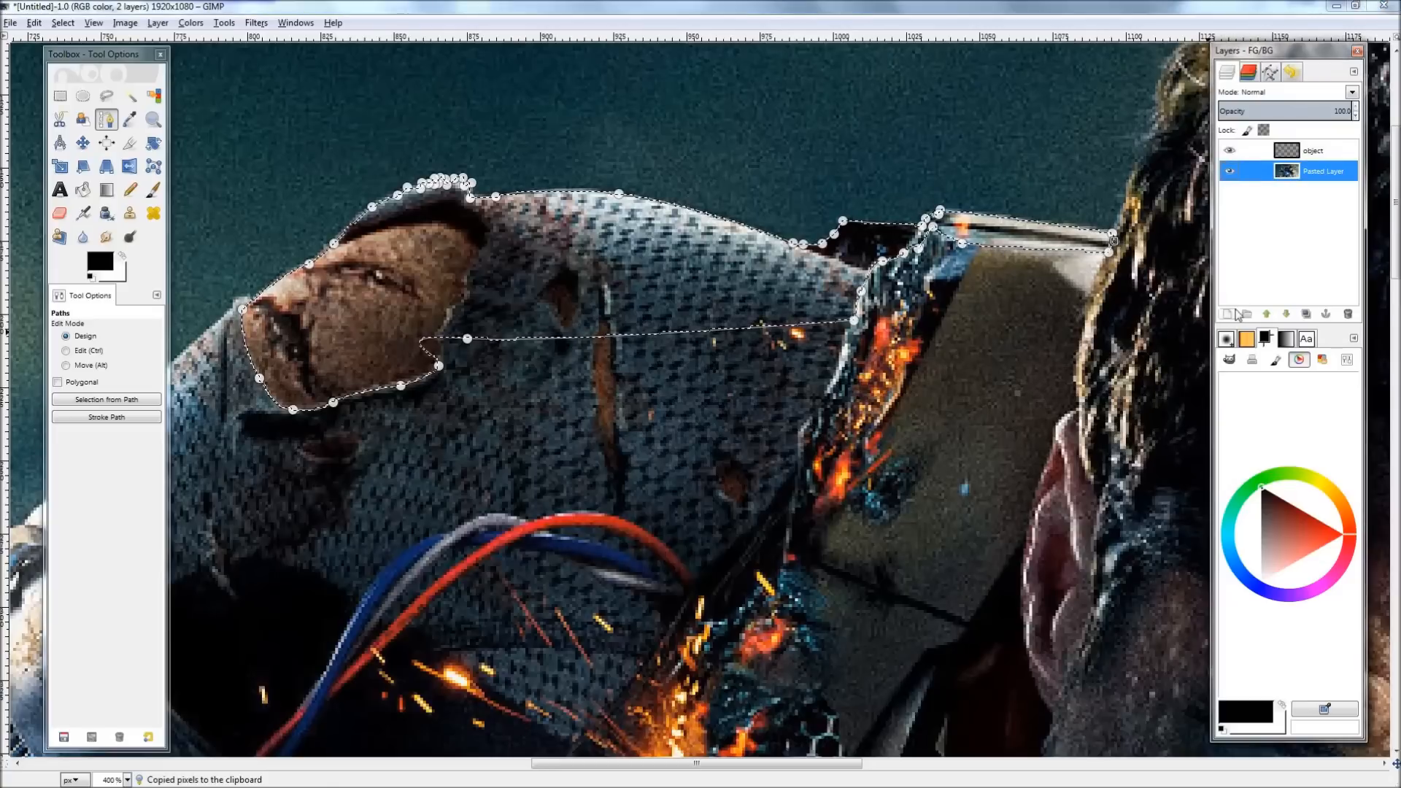
{"action": "left_click", "coordinate": [1310, 149]}
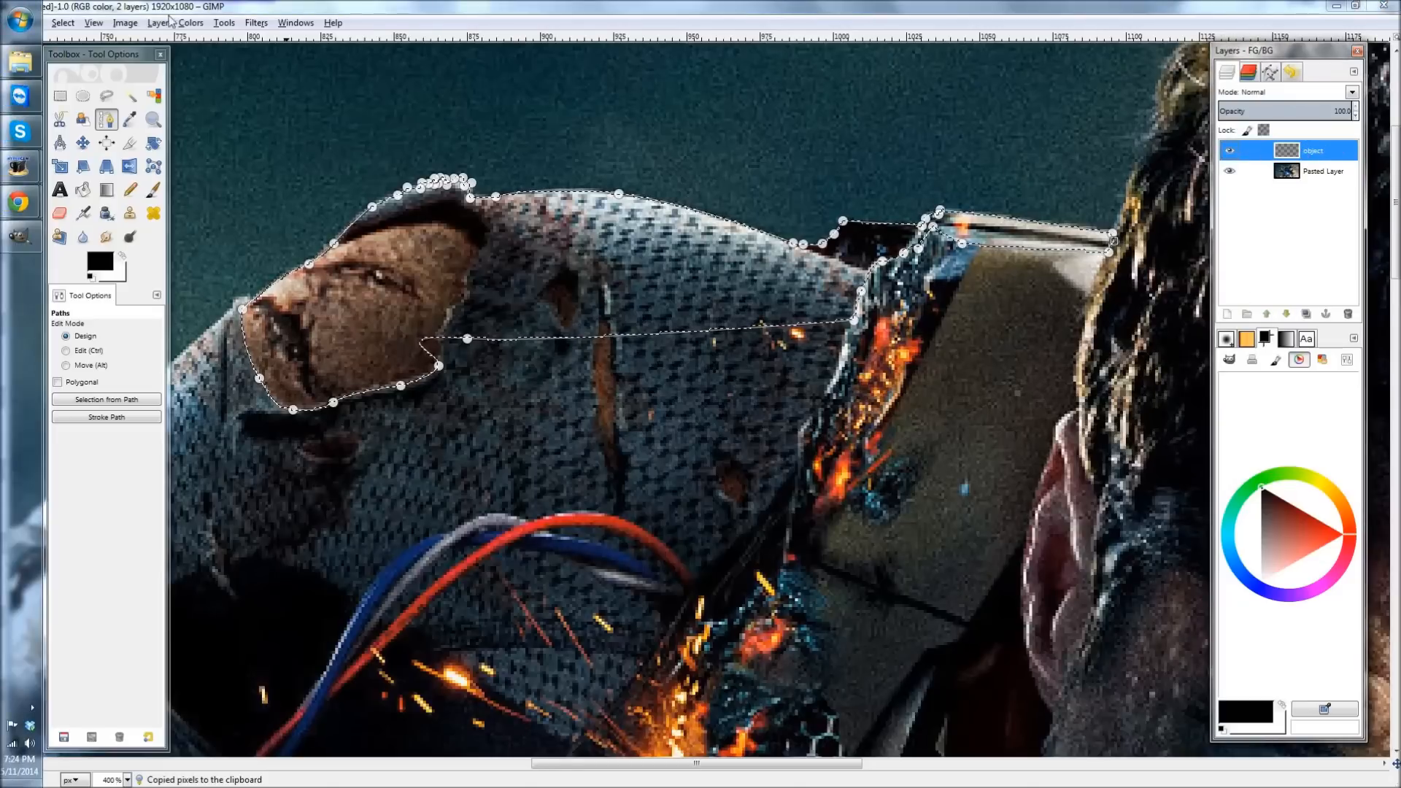
{"action": "left_click", "coordinate": [10, 22]}
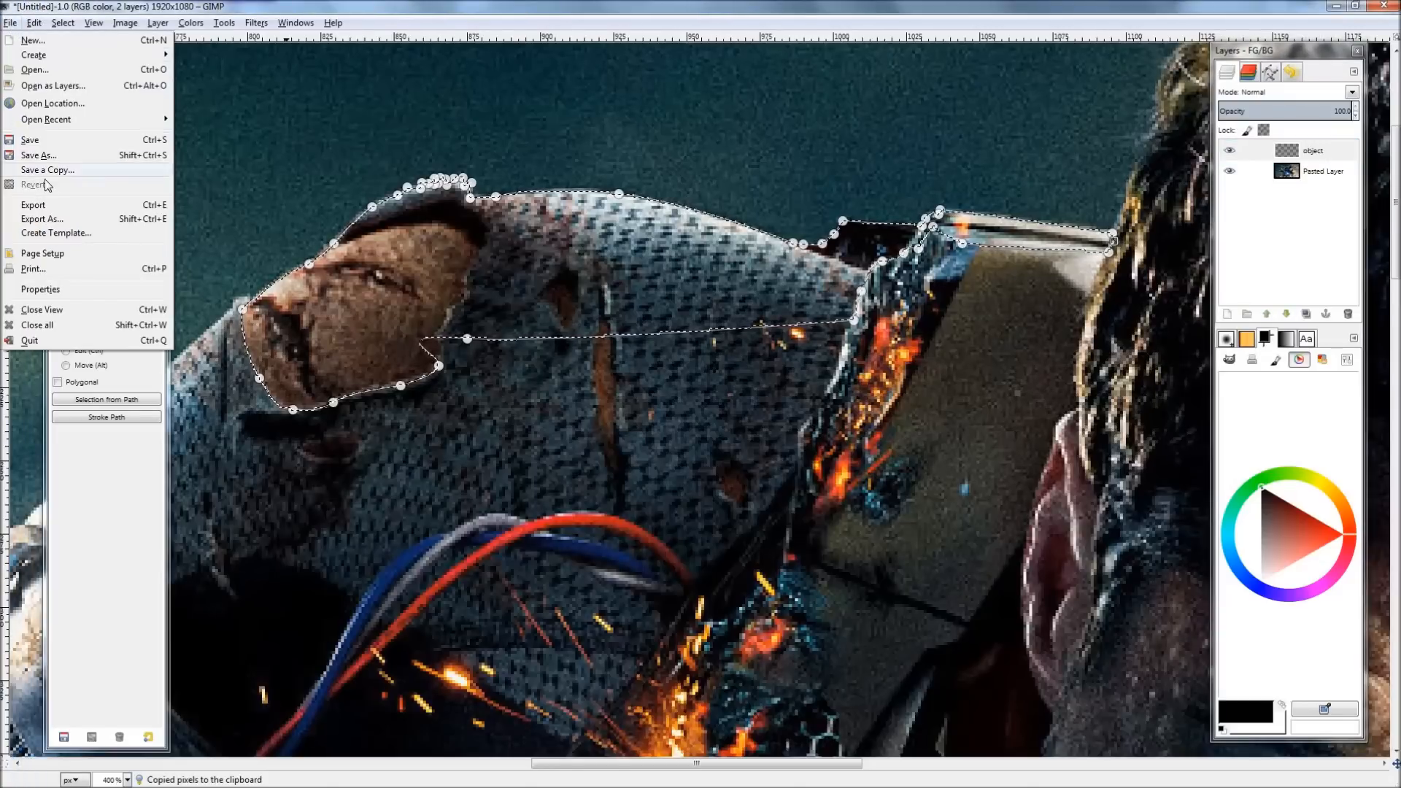
{"action": "left_click", "coordinate": [34, 22]}
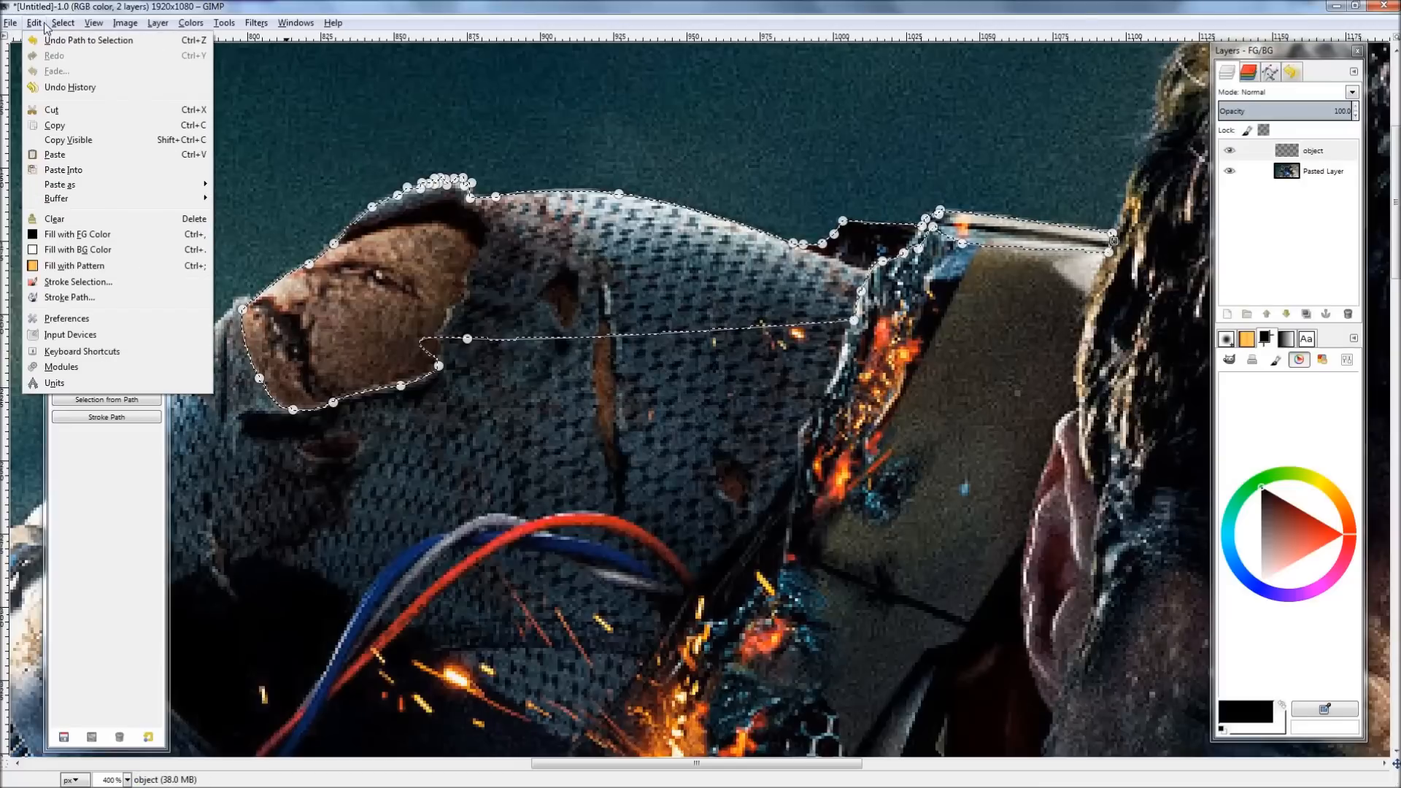
{"action": "left_click", "coordinate": [53, 124]}
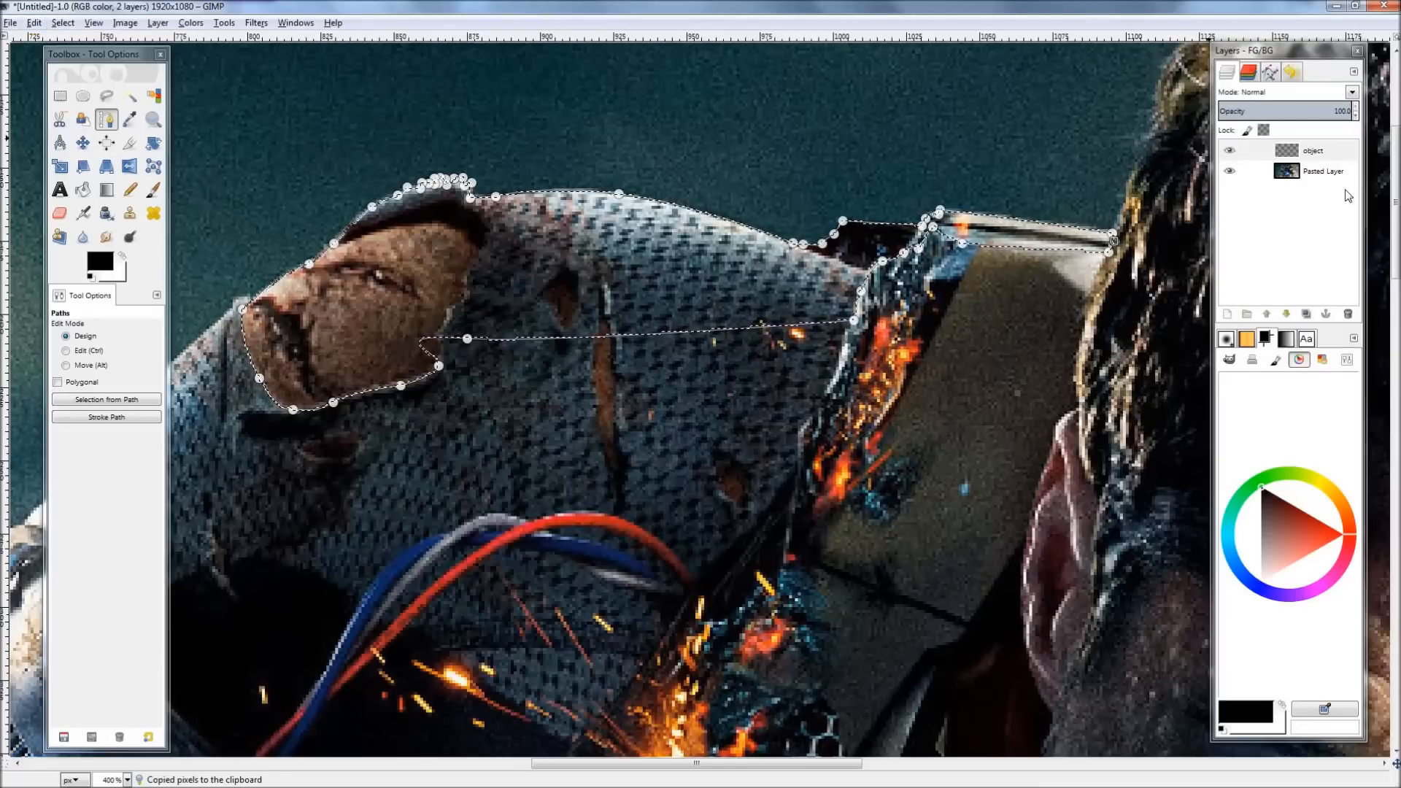
{"action": "double_click", "coordinate": [1312, 149]}
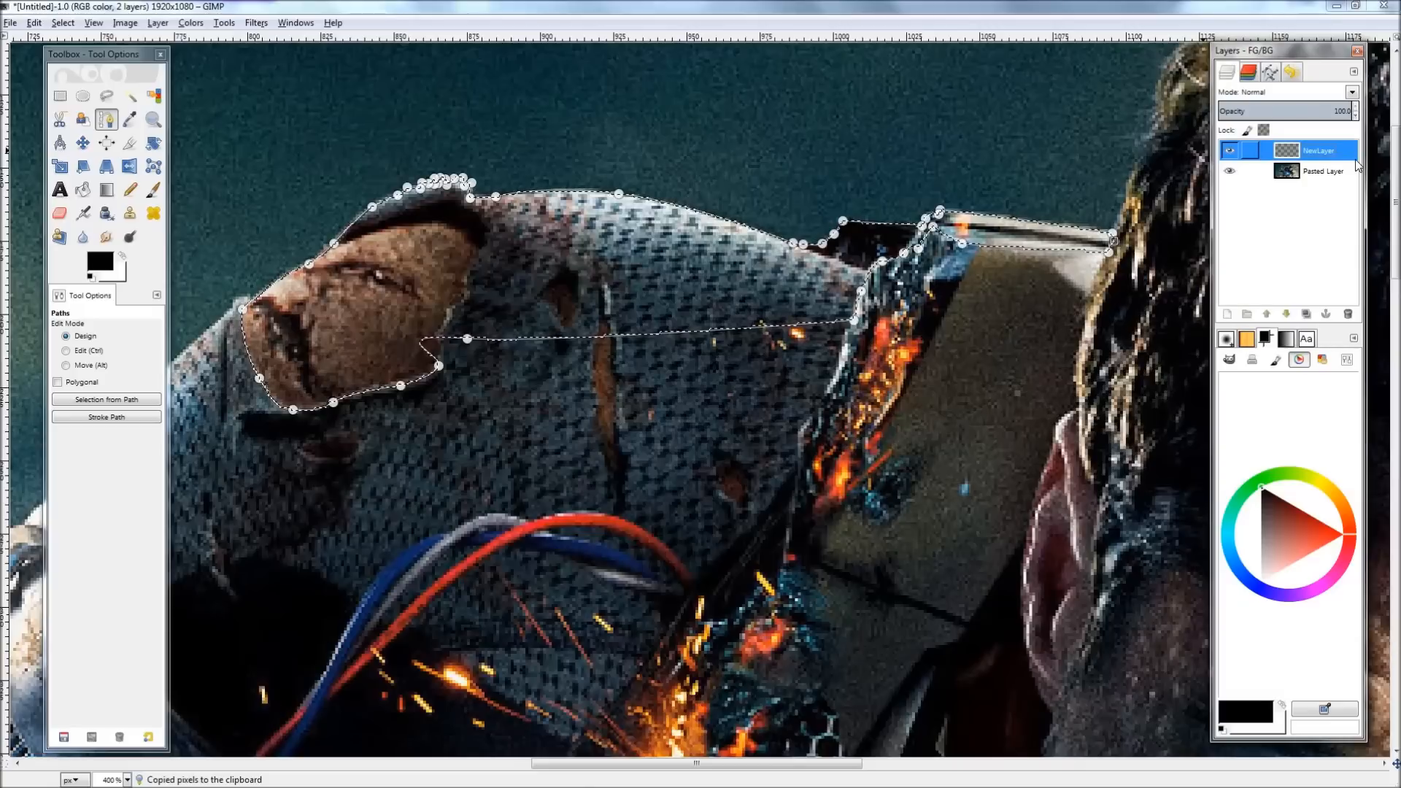
Add a transparent layer named object and turn the shoulder path into a selection.
{"action": "left_click", "coordinate": [1227, 313]}
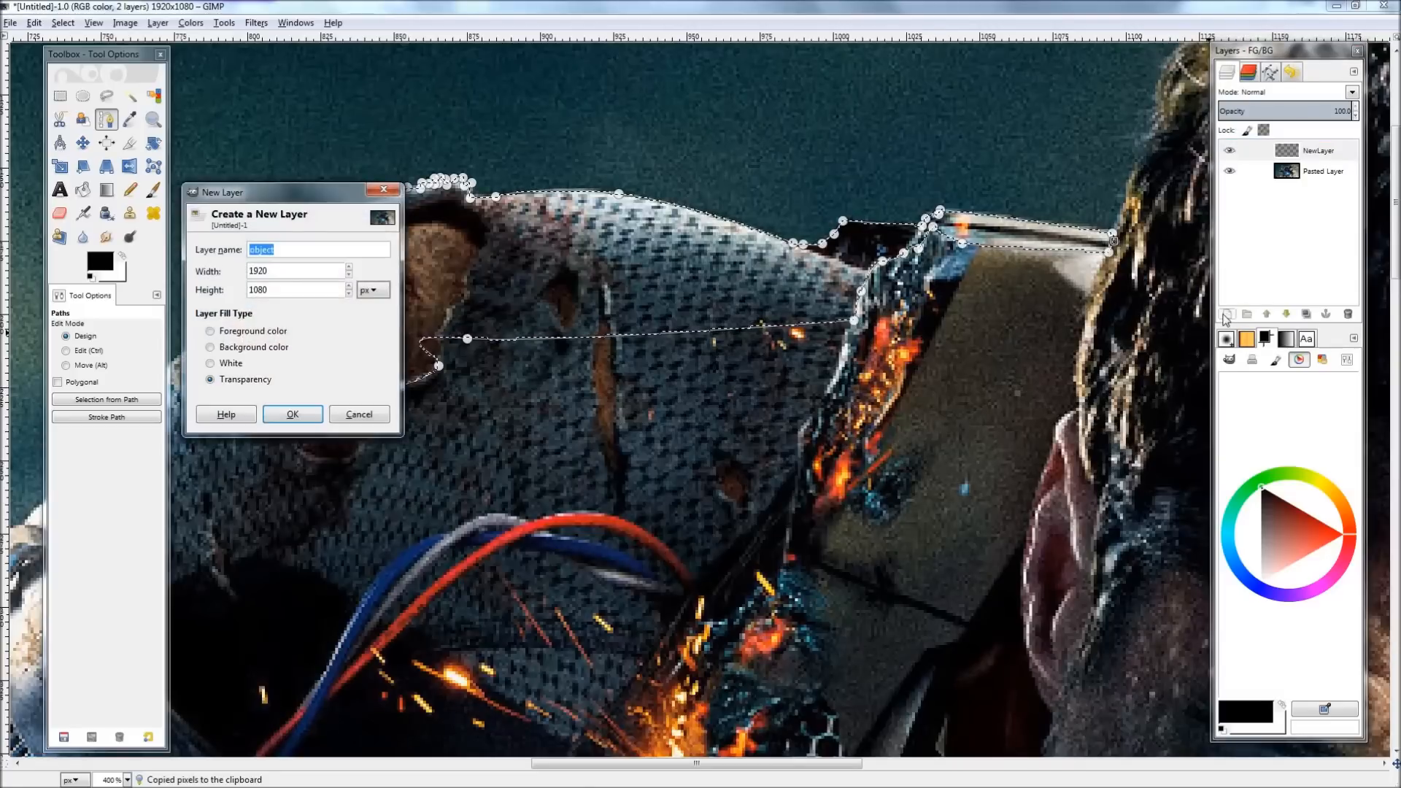
{"action": "type", "text": "NAe"}
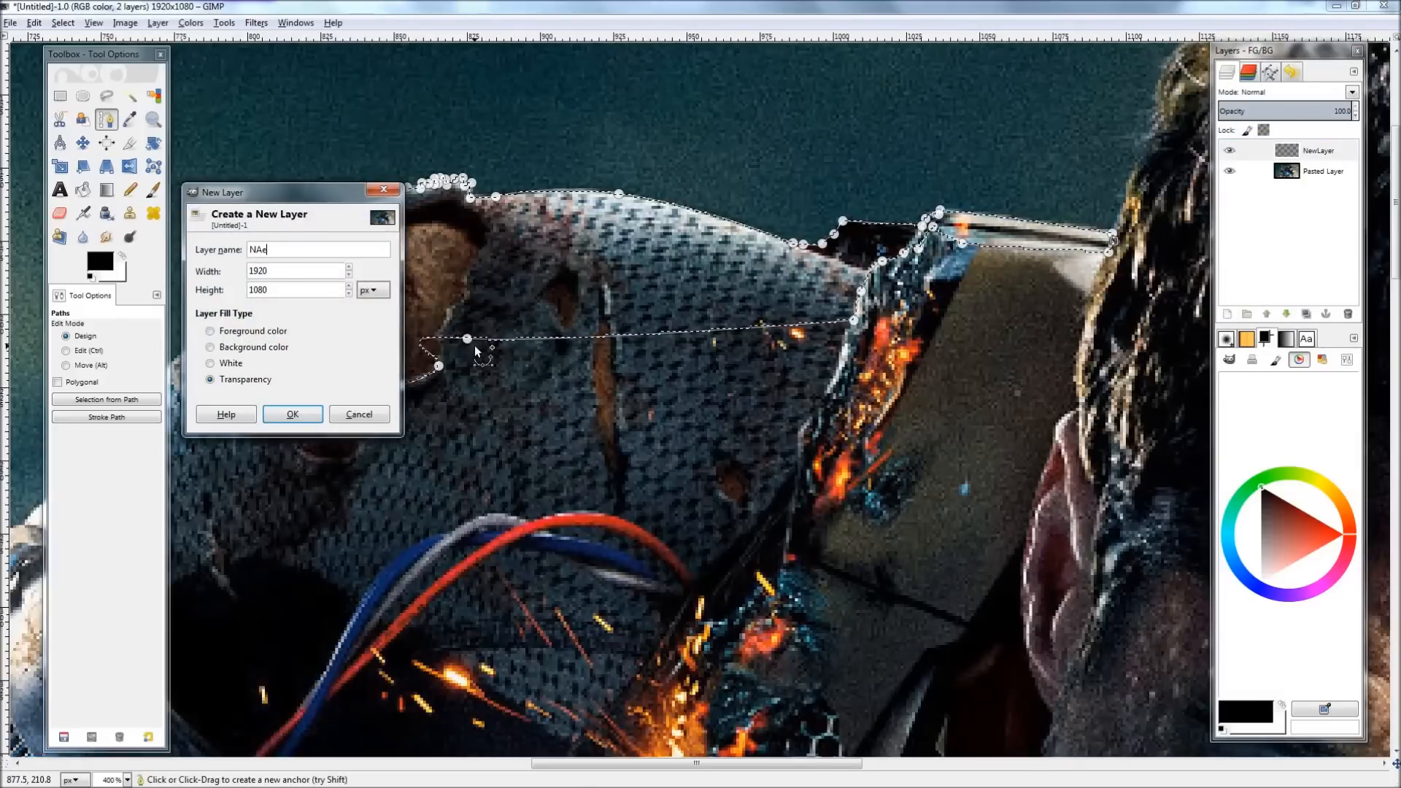
{"action": "type", "text": "ameyourlat"}
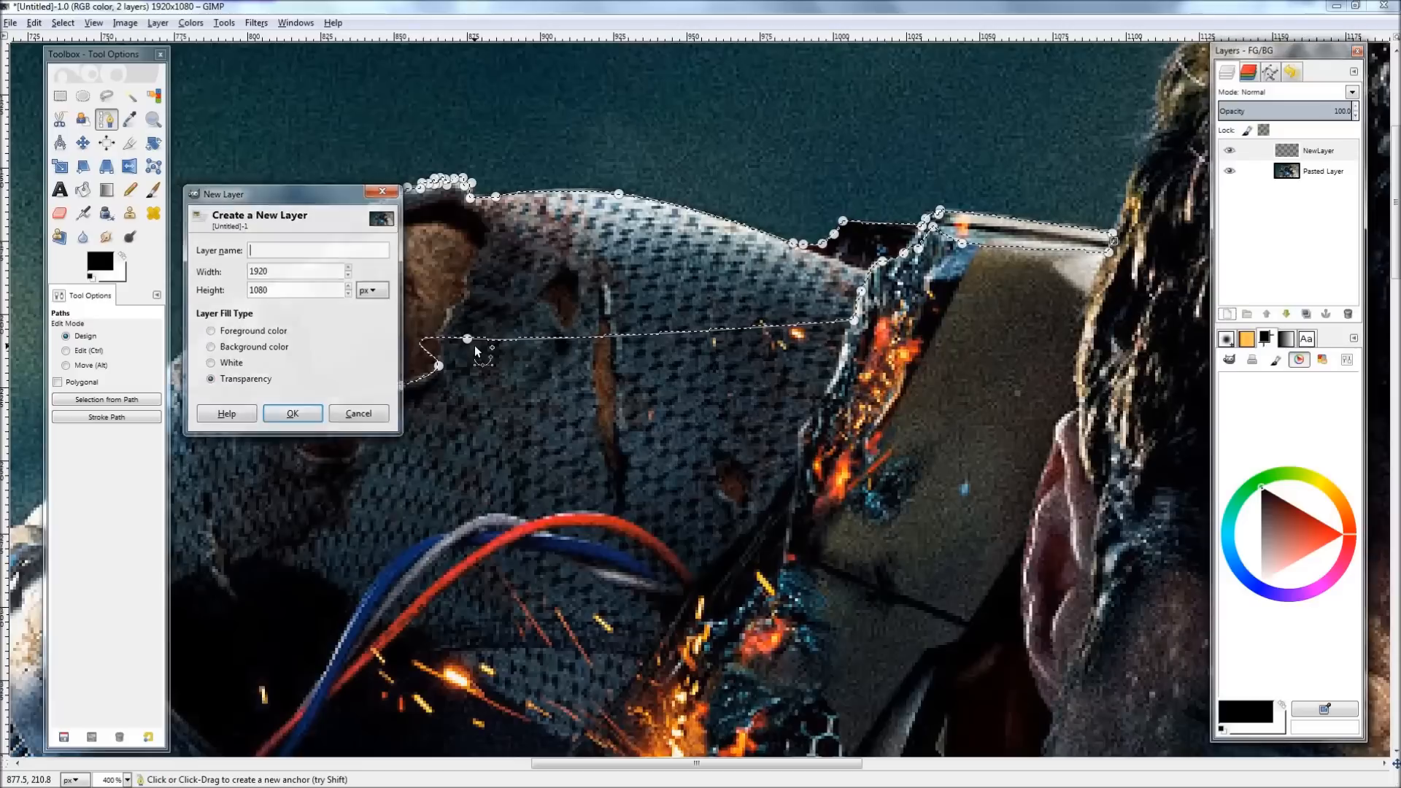
{"action": "left_click", "coordinate": [292, 413]}
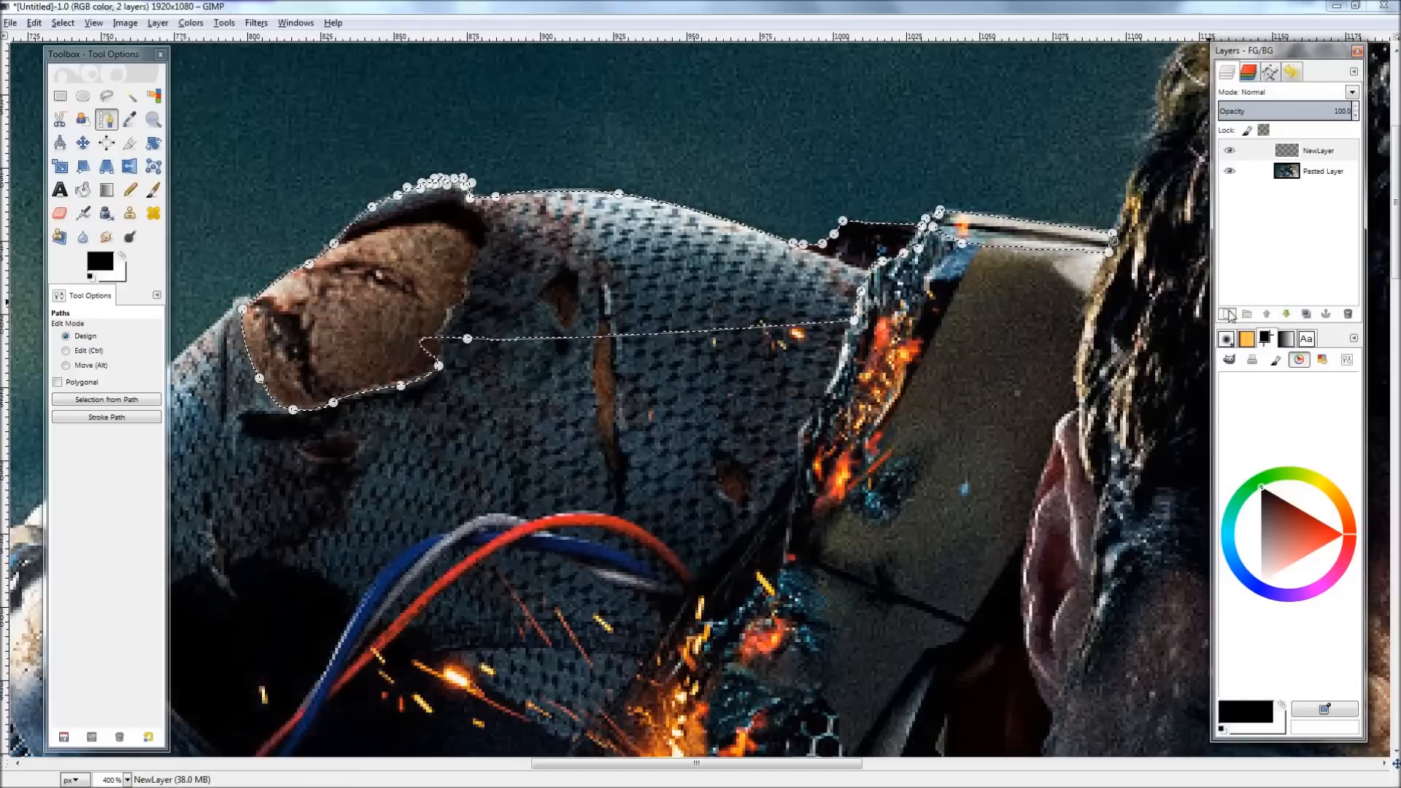
{"action": "left_click", "coordinate": [1227, 314]}
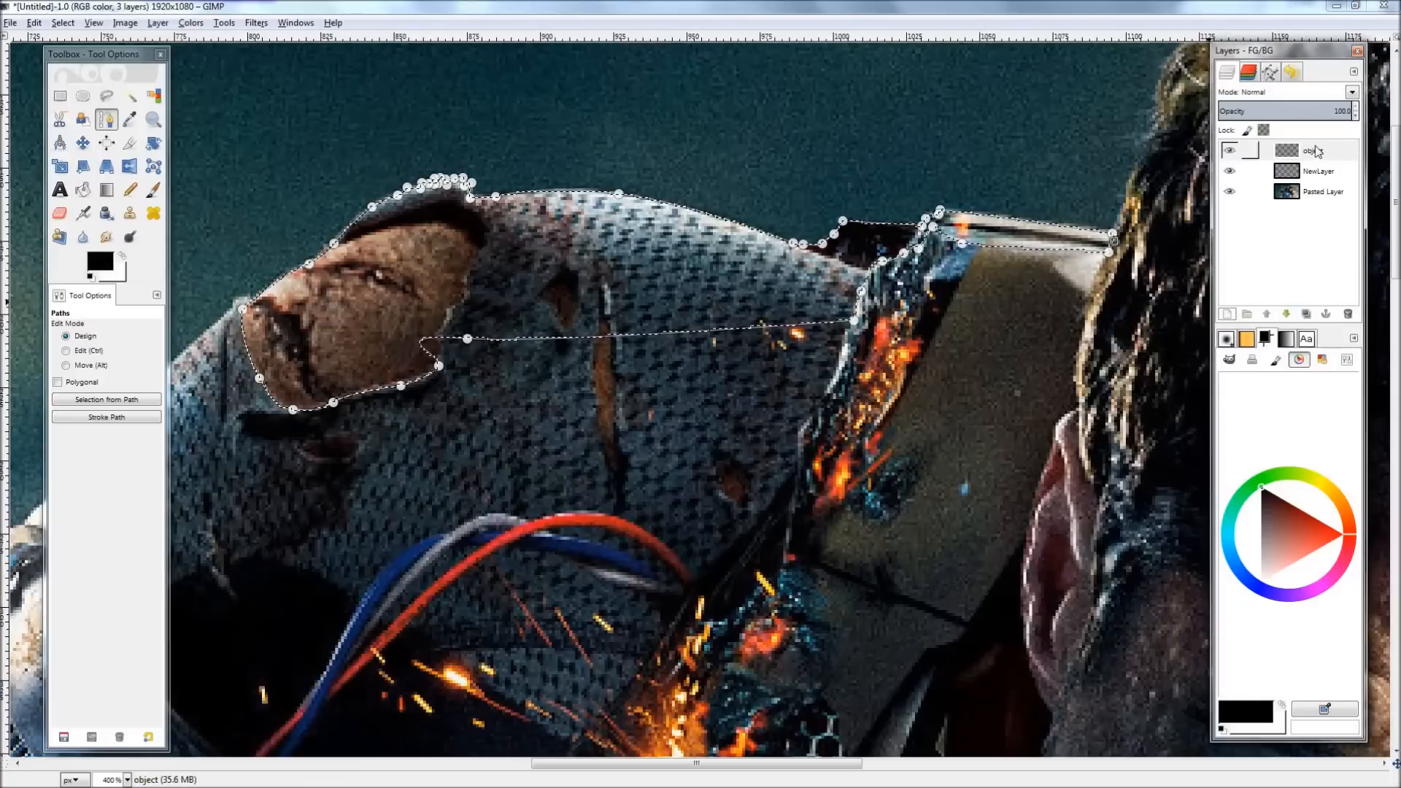
{"action": "left_click", "coordinate": [1321, 171]}
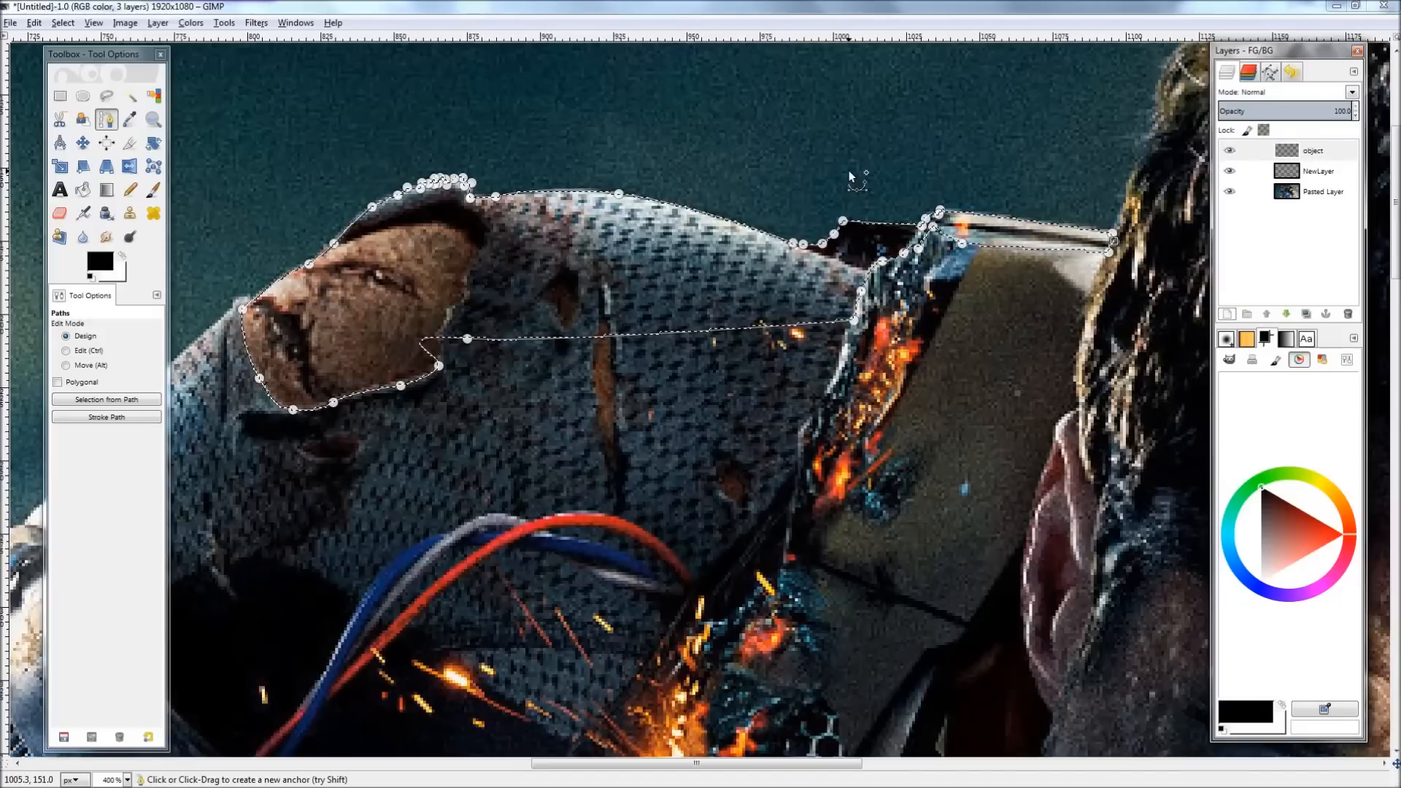
{"action": "left_click", "coordinate": [33, 22]}
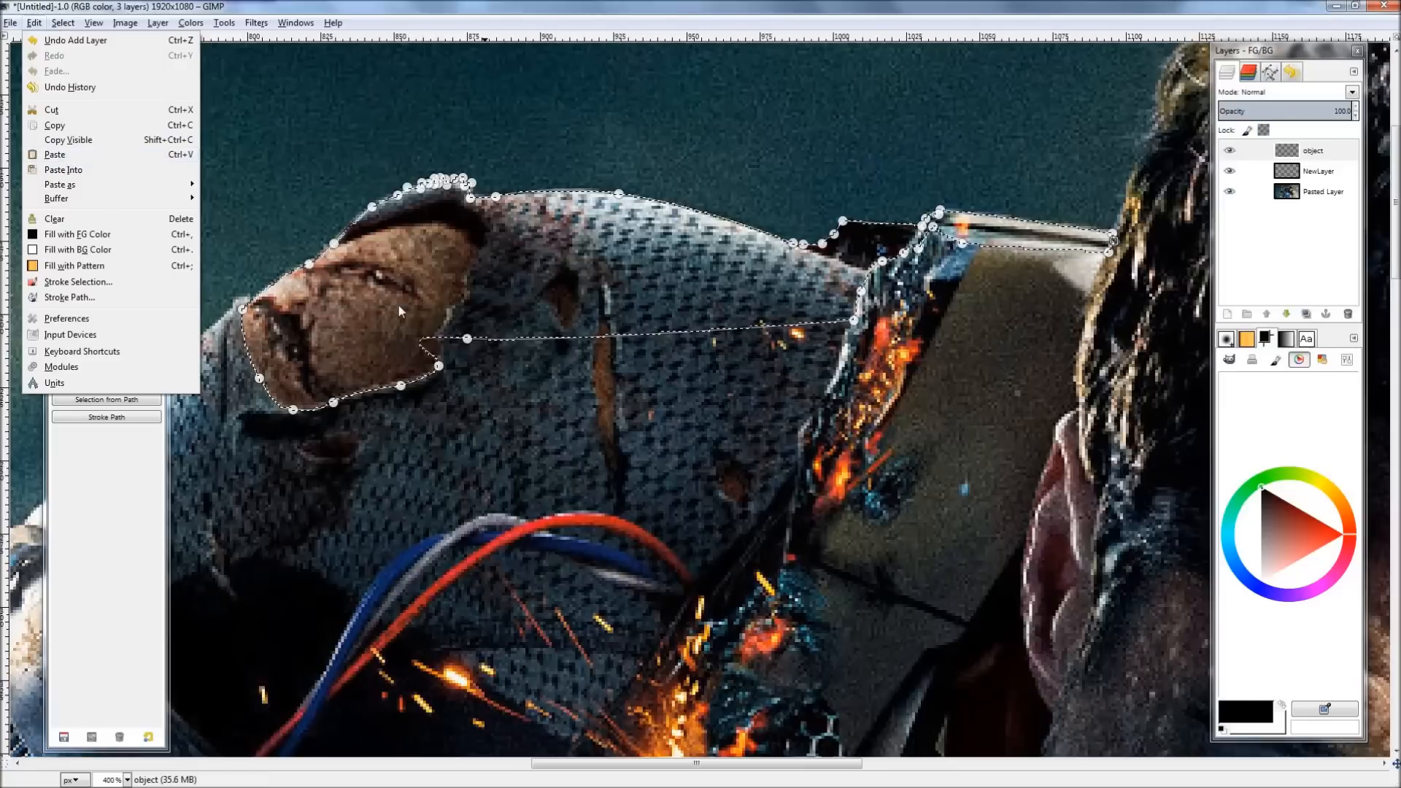
{"action": "left_click", "coordinate": [63, 169]}
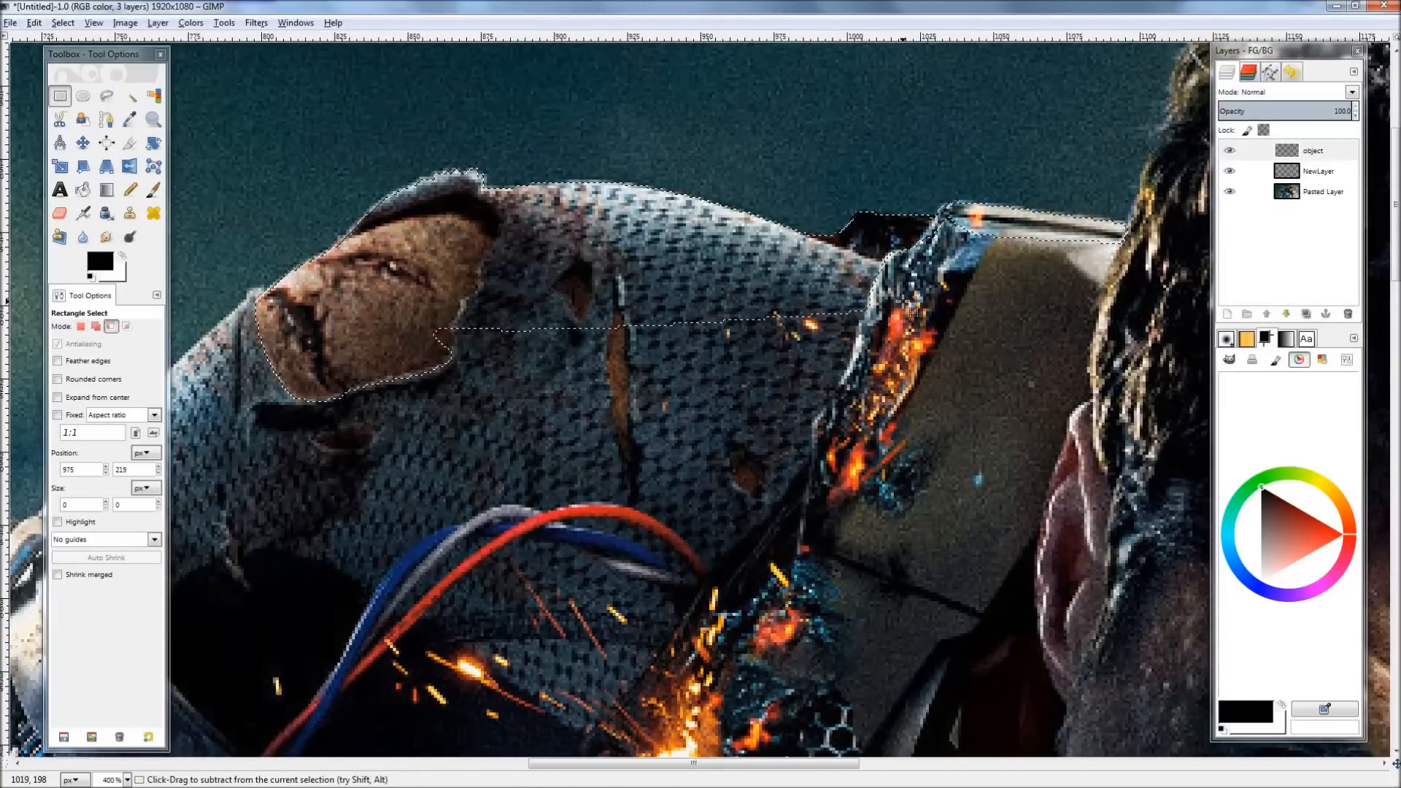
Hide the original picture layers and add a new layer named white beneath the cut-out.
{"action": "left_click", "coordinate": [1323, 191]}
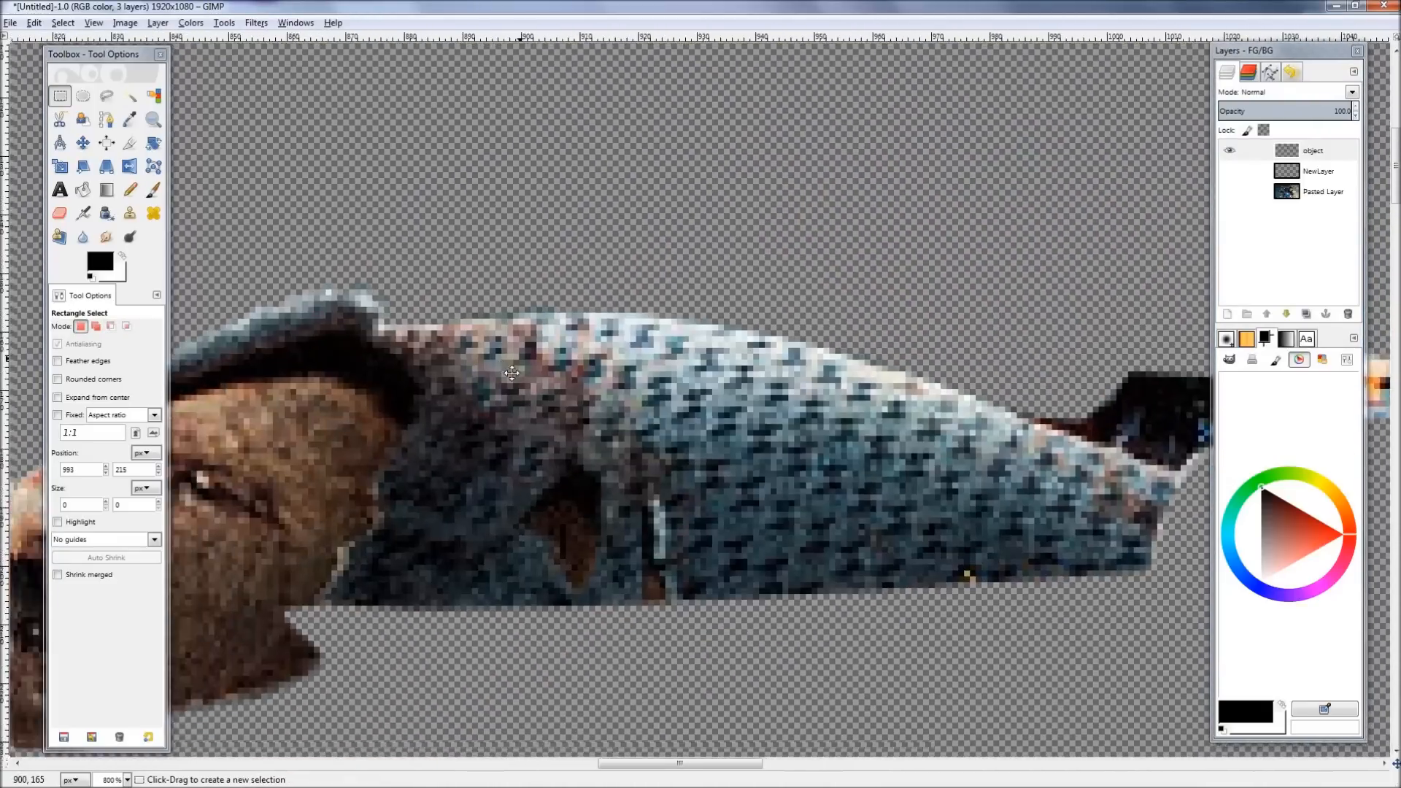
{"action": "left_click", "coordinate": [1322, 191]}
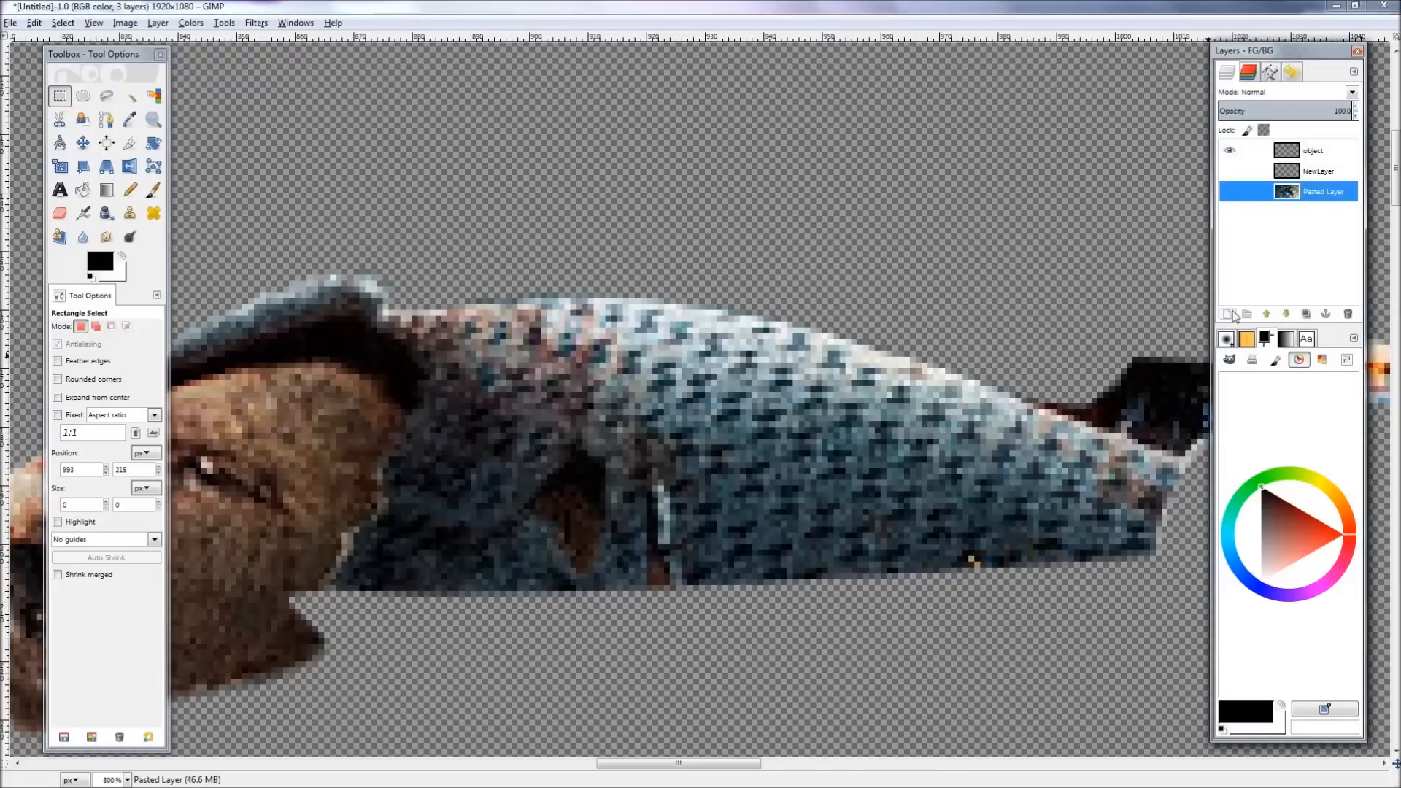
{"action": "left_click", "coordinate": [1227, 313]}
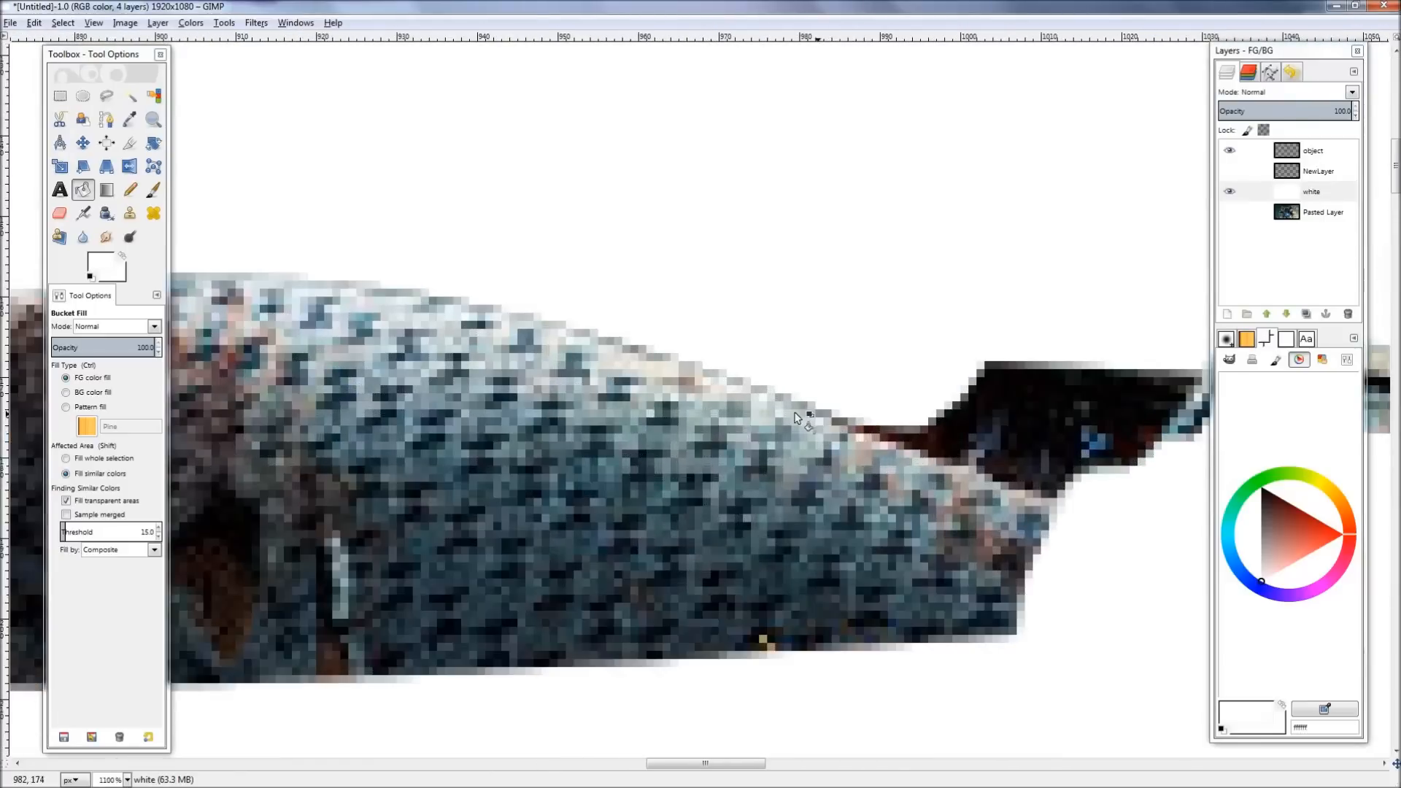
Fill the white layer with white so the shoulder armor shows isolated against it.
{"action": "scroll", "scroll_direction": "up", "scroll_amount": 3}
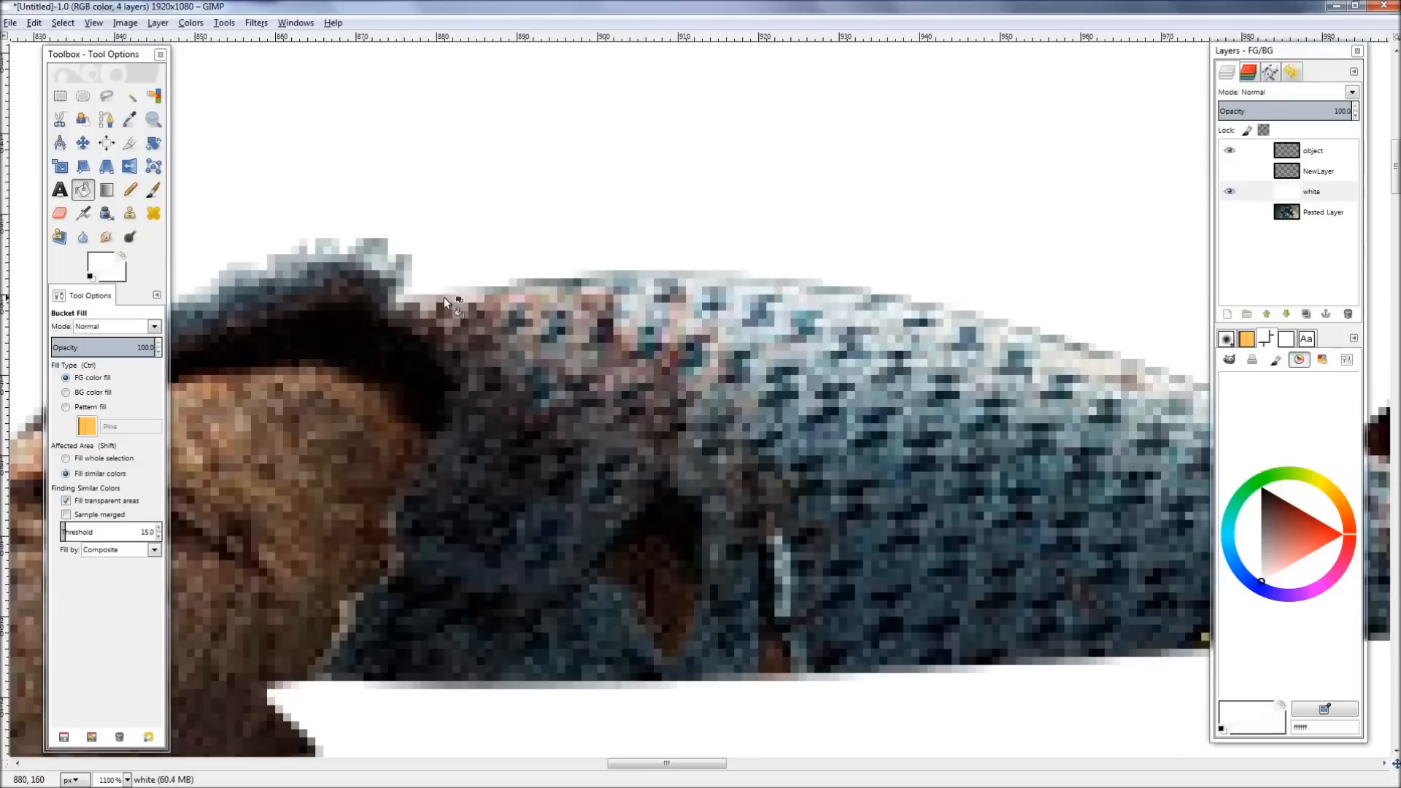
{"action": "left_click", "coordinate": [58, 96]}
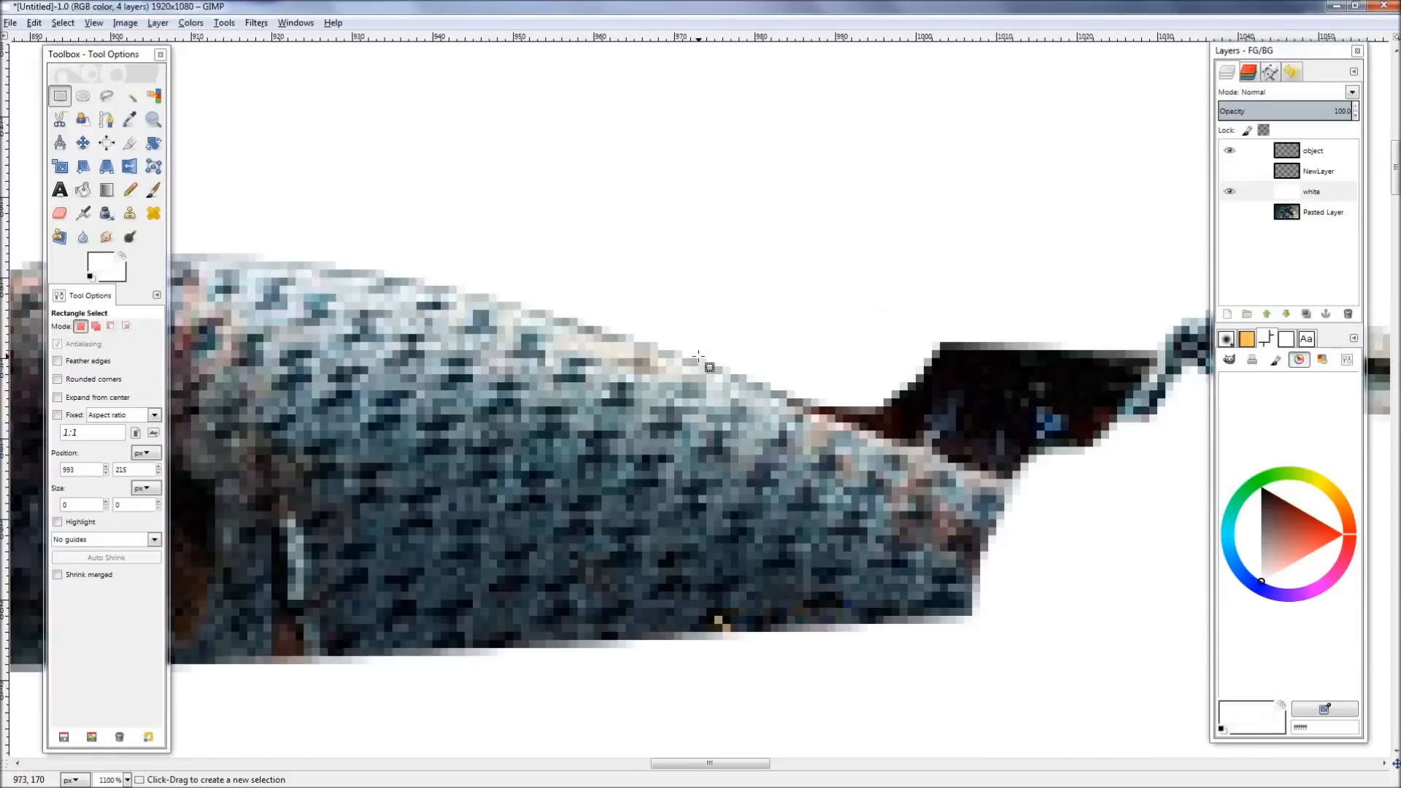
{"action": "left_click", "coordinate": [106, 118]}
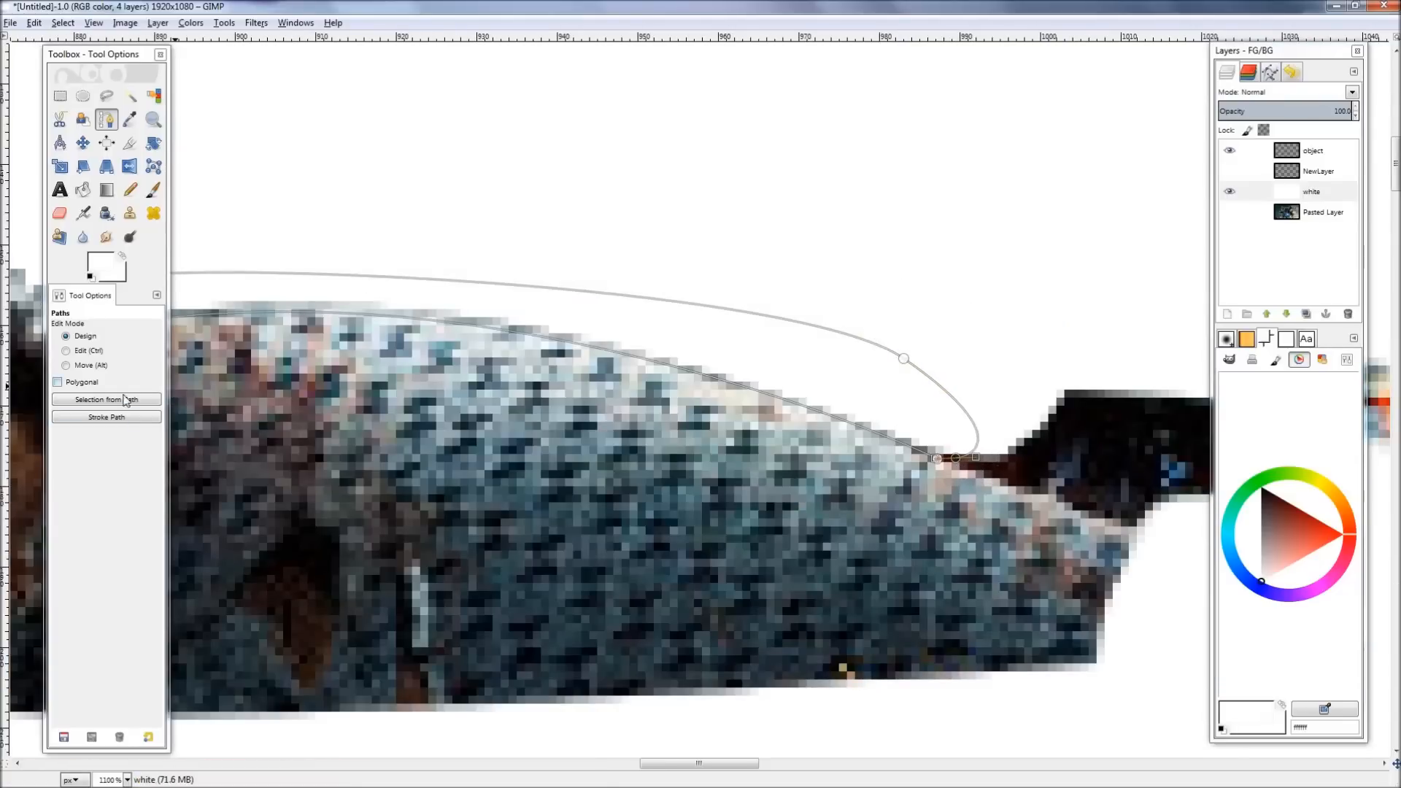
Turn the curved top-edge path into a selection on the object layer and view at 100%.
{"action": "left_click", "coordinate": [106, 400]}
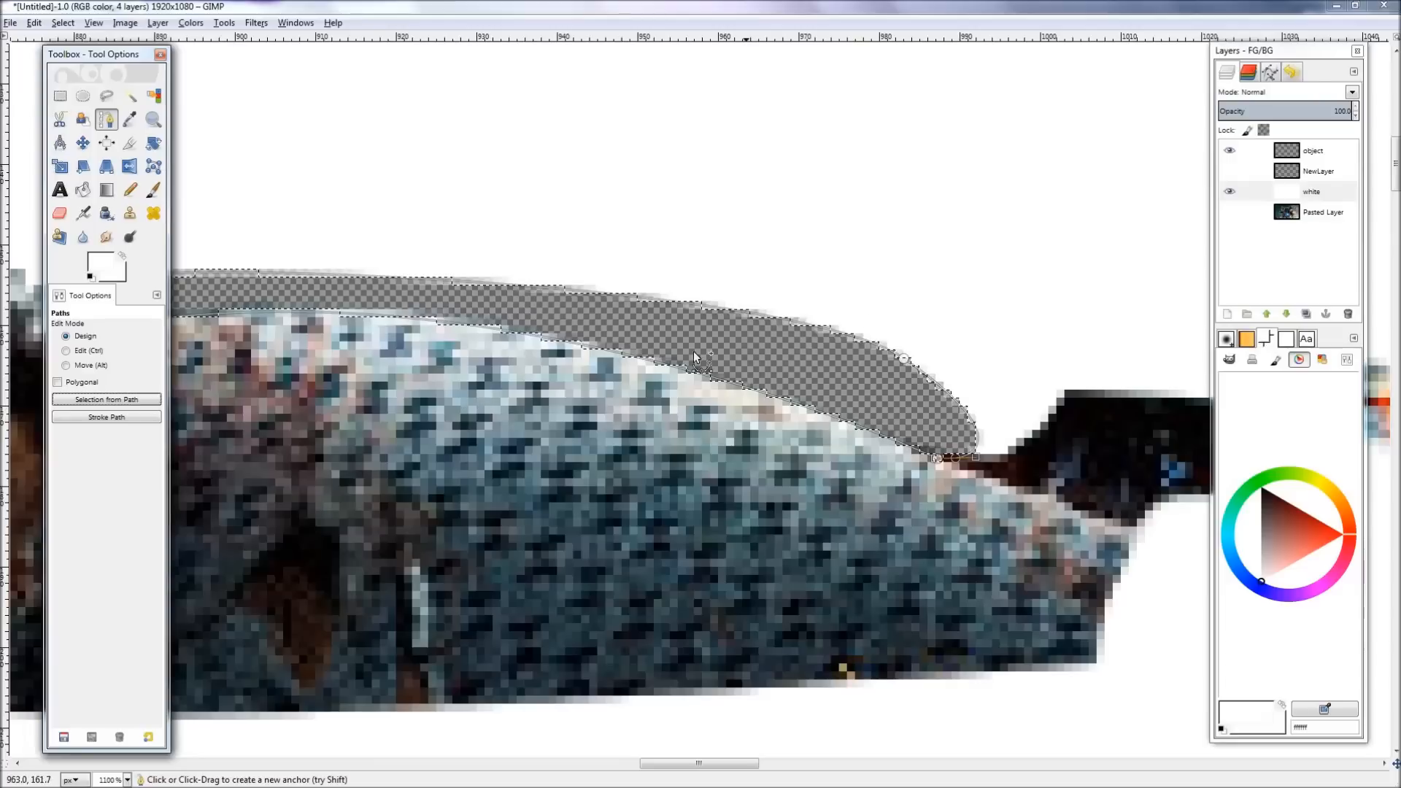
{"action": "left_click", "coordinate": [1324, 212]}
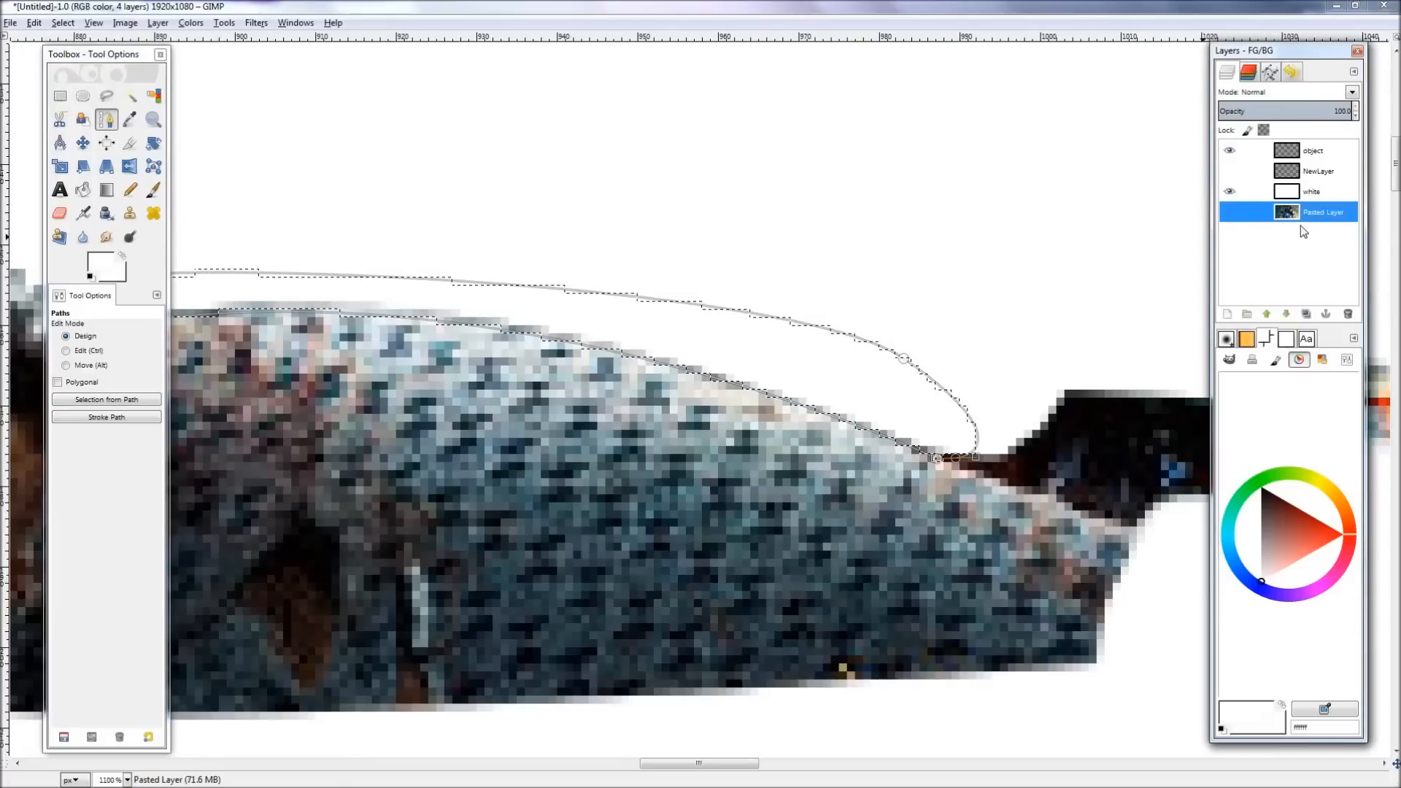
{"action": "left_click", "coordinate": [1312, 150]}
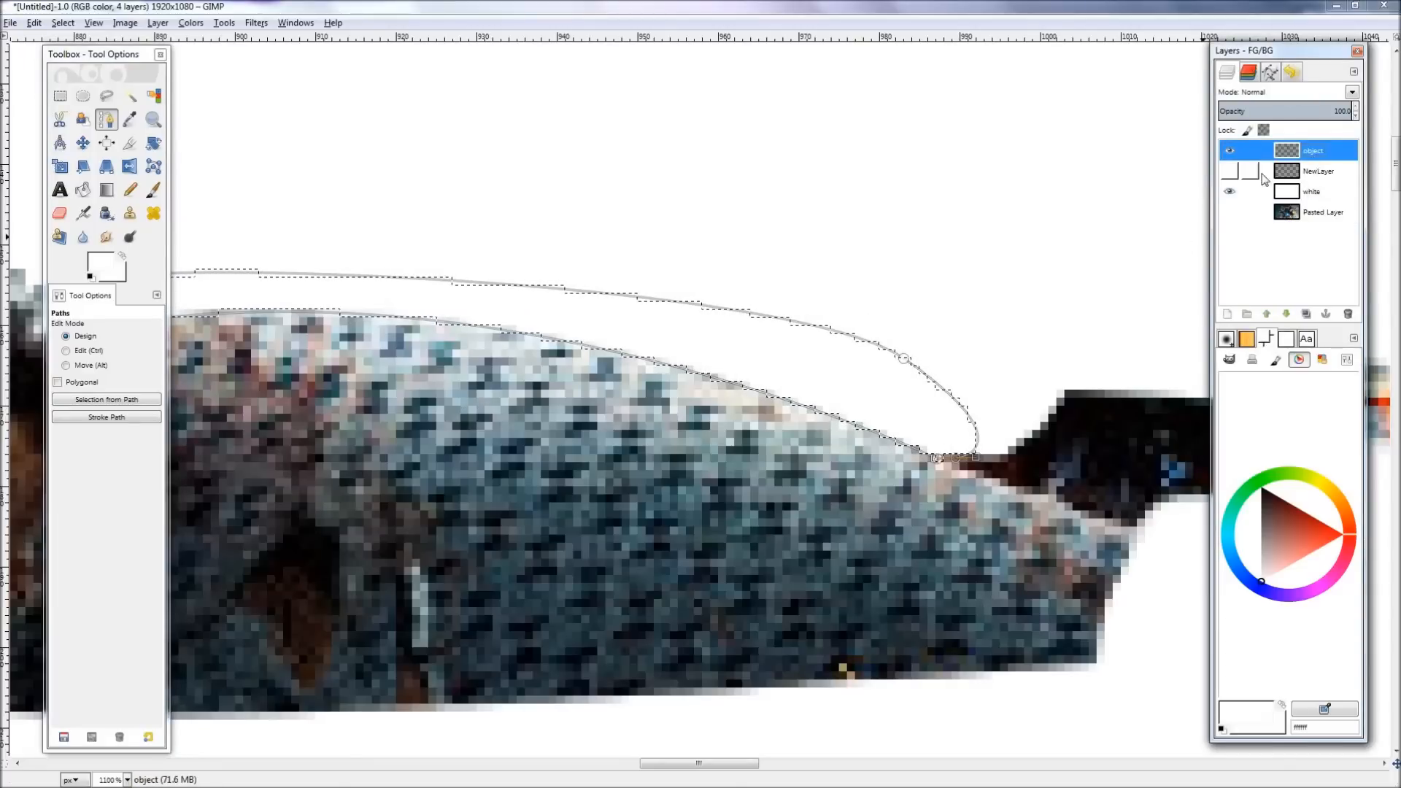
{"action": "left_click", "coordinate": [59, 96]}
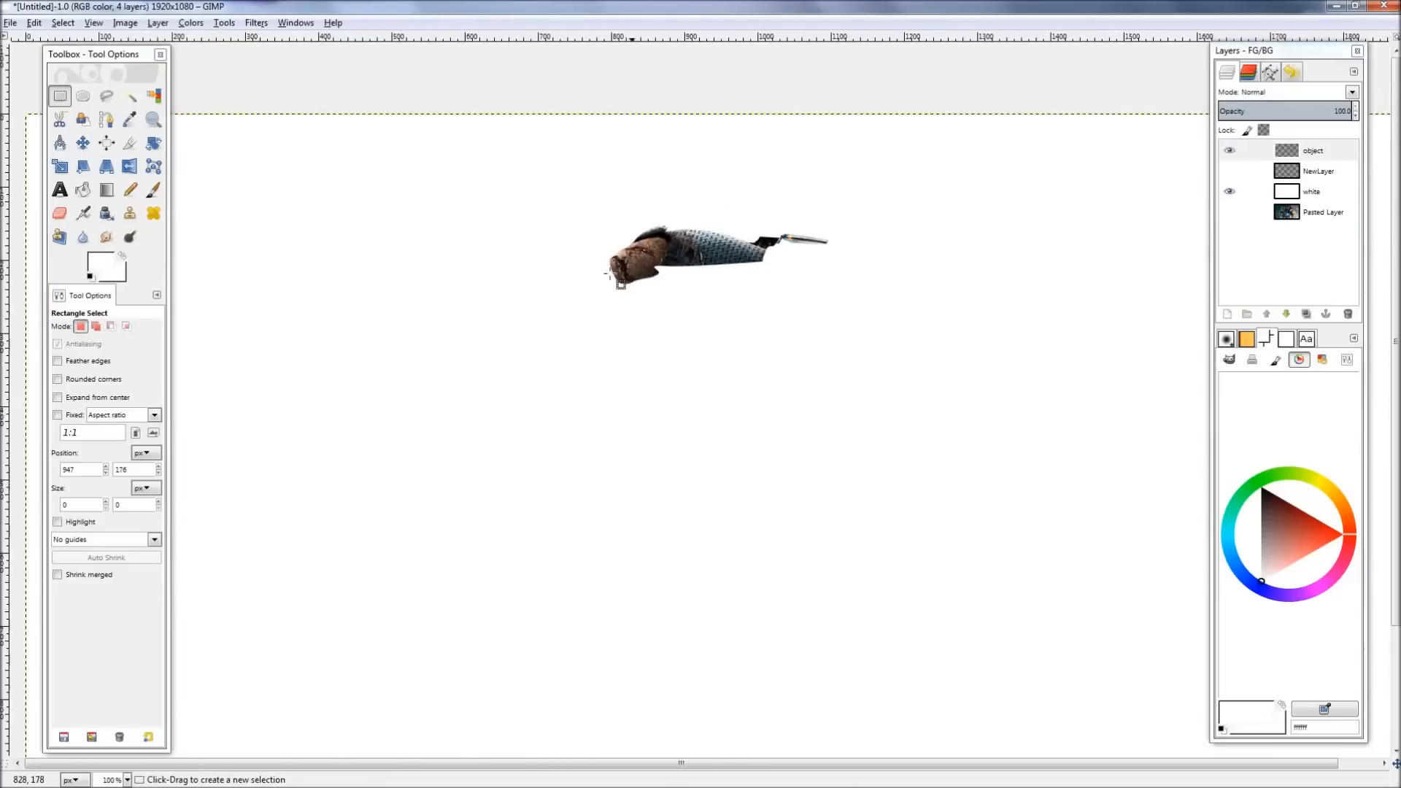
{"action": "mouse_move", "coordinate": [795, 347]}
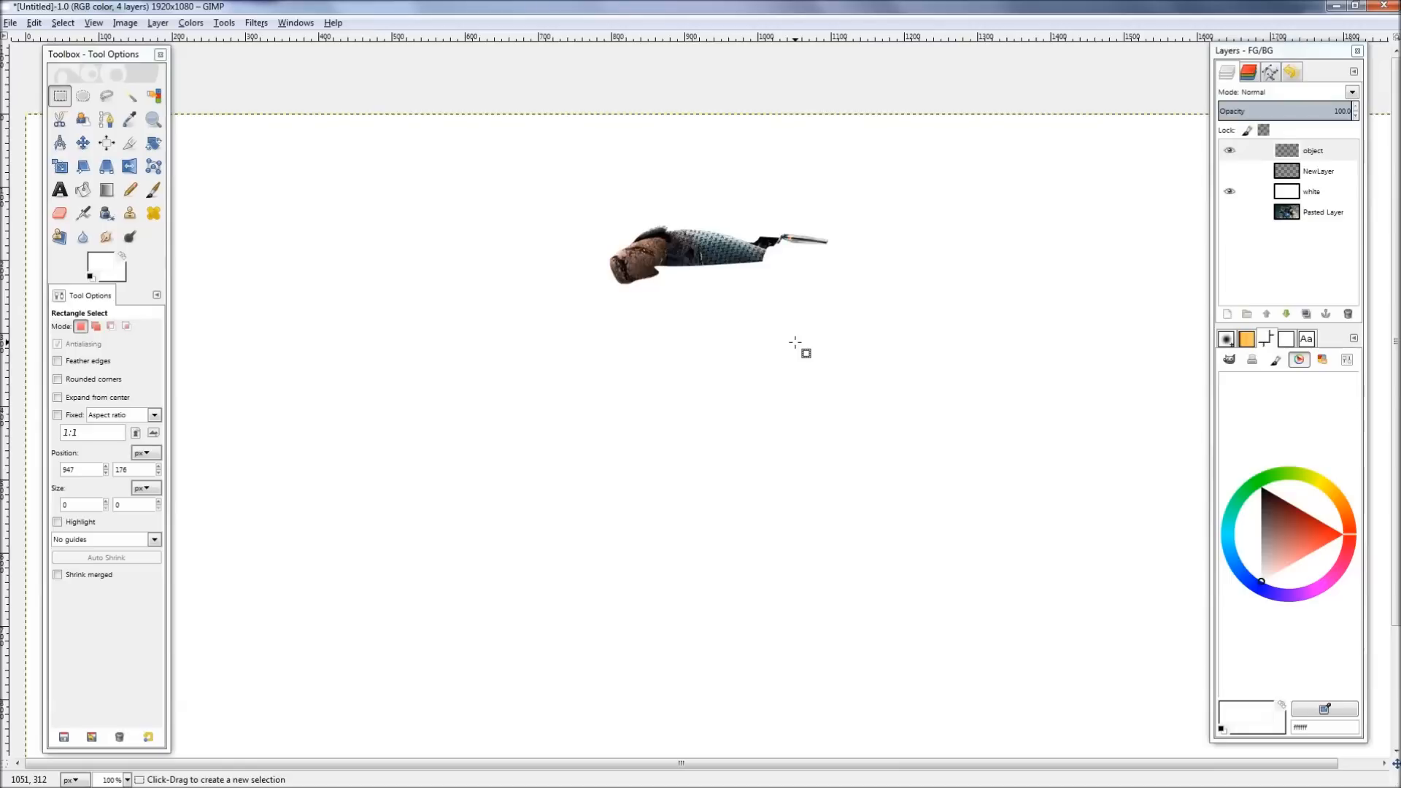
{"action": "mouse_move", "coordinate": [911, 365]}
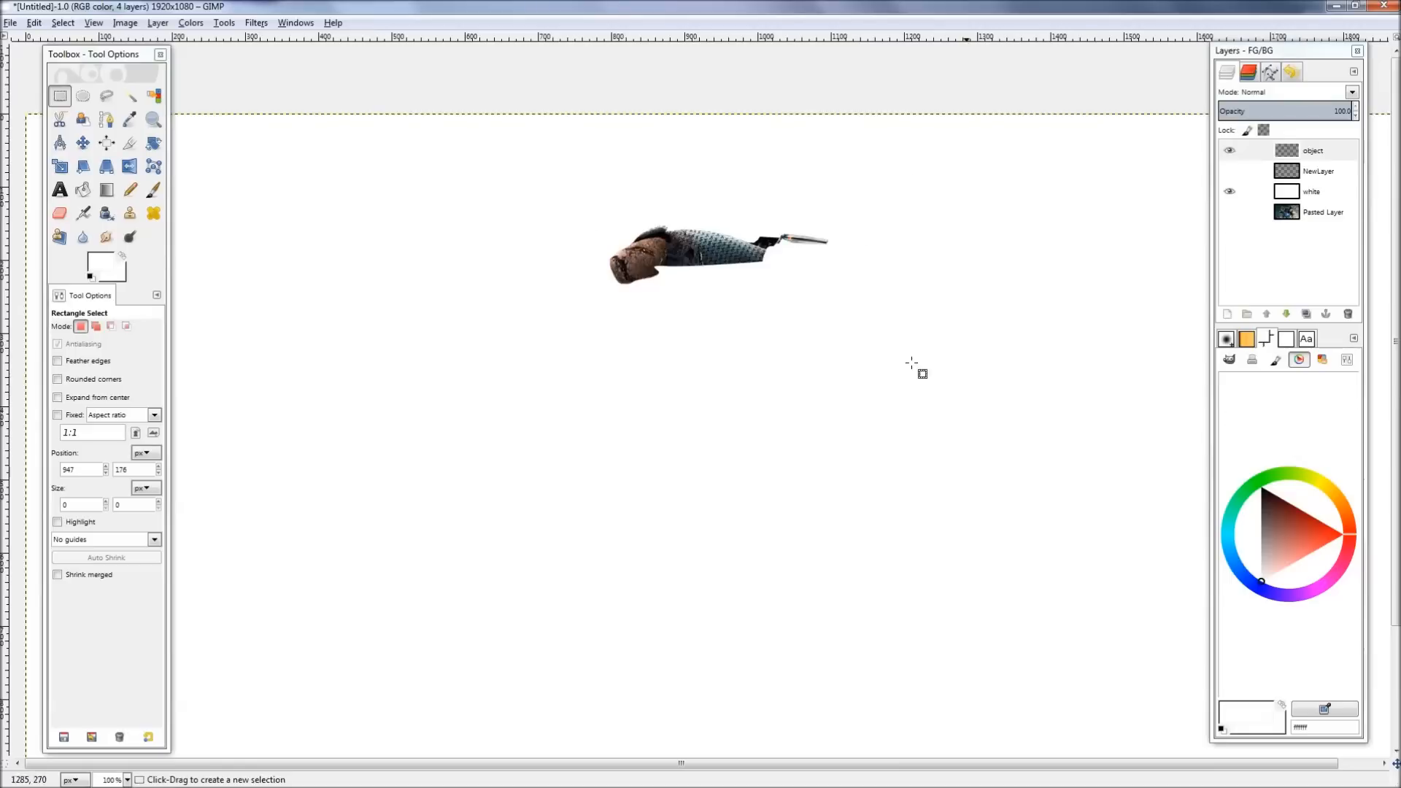
Show the wallpaper layer again, then close the image discarding changes.
{"action": "left_click", "coordinate": [1322, 212]}
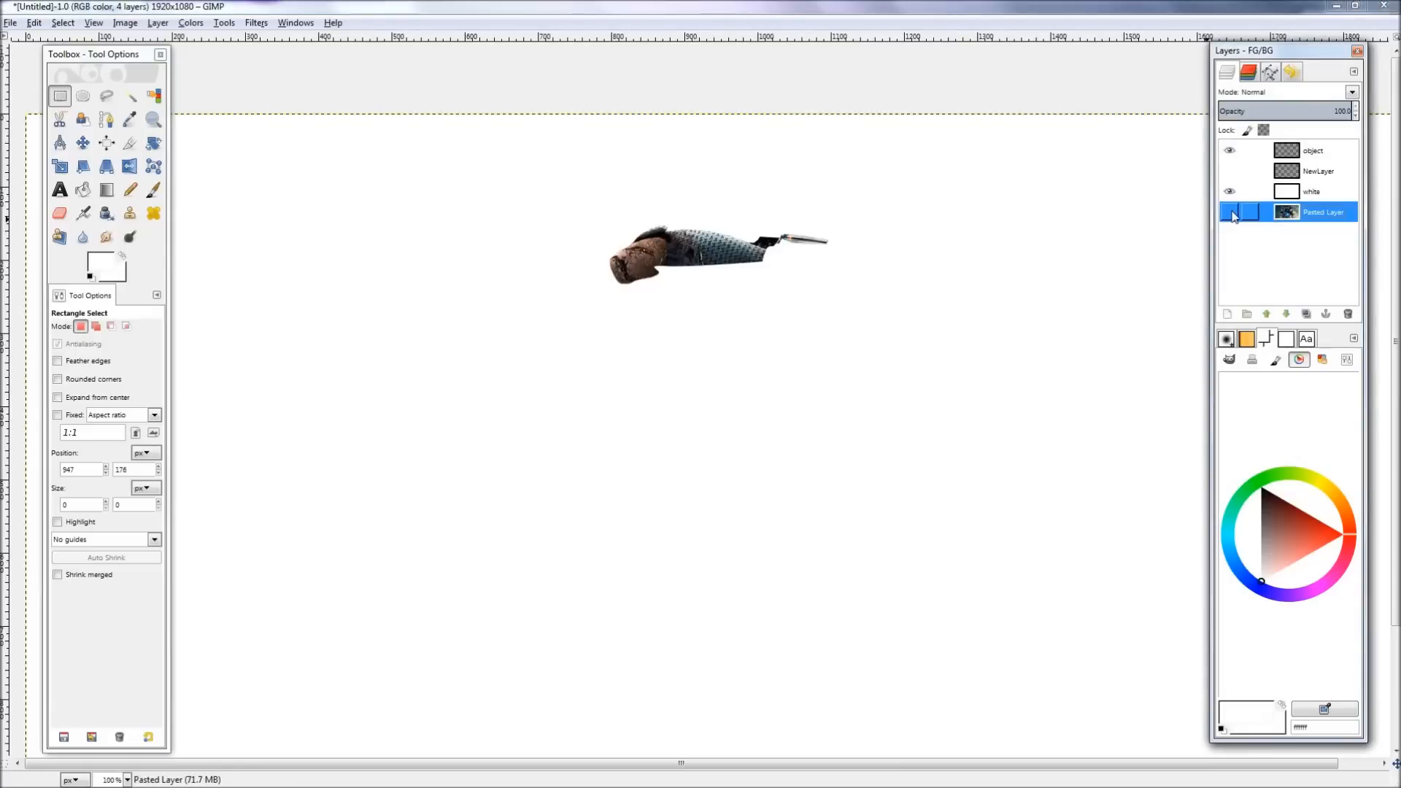
{"action": "left_click", "coordinate": [1312, 191]}
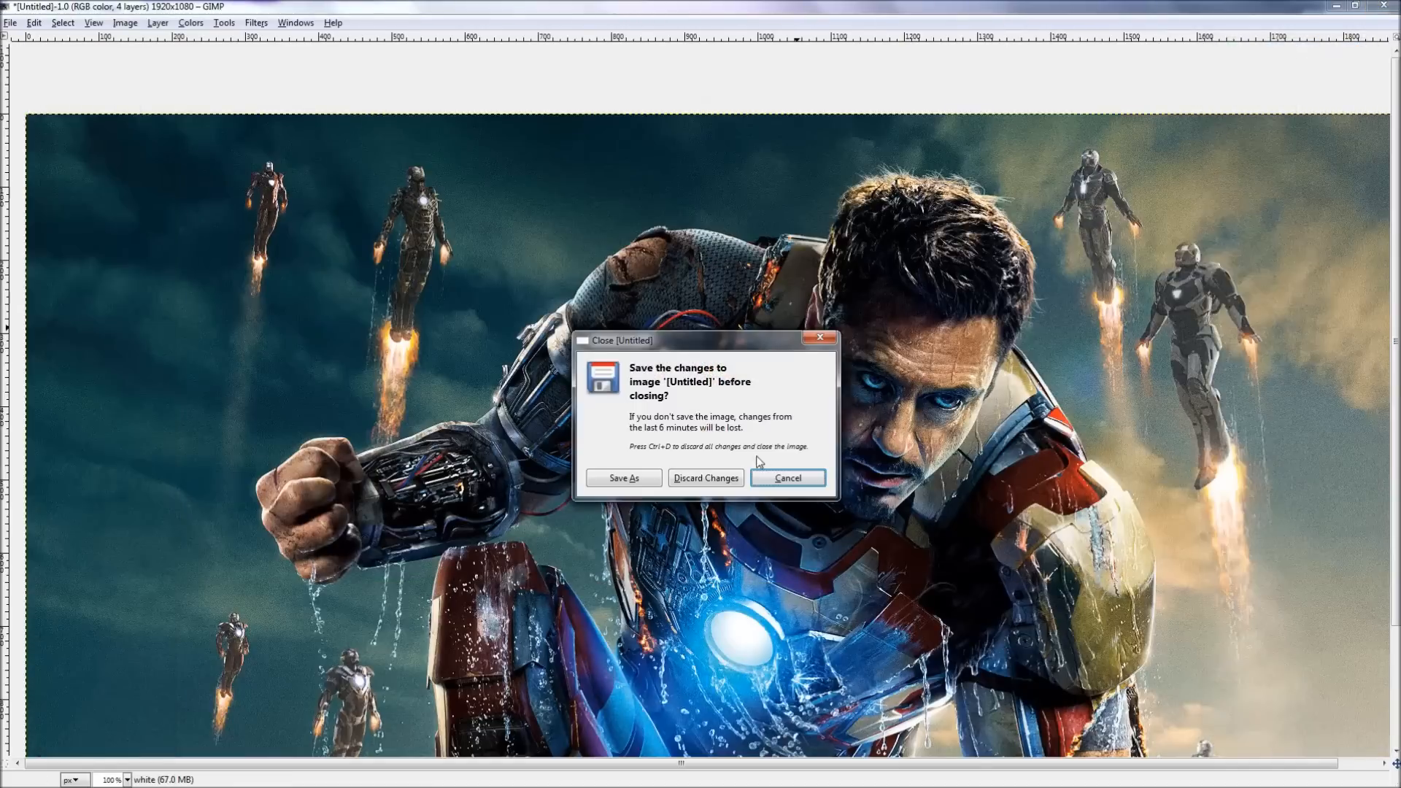
{"action": "left_click", "coordinate": [705, 479]}
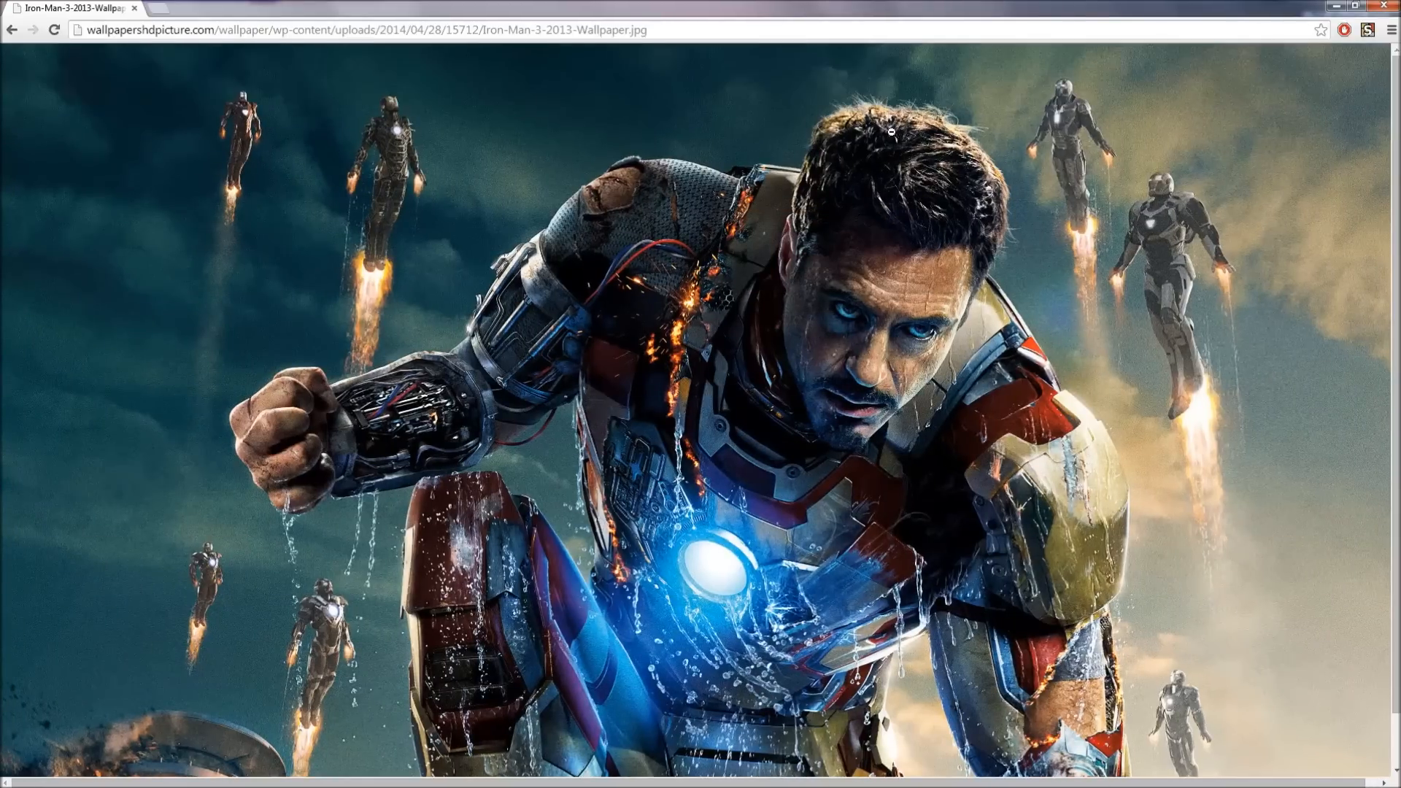
{"action": "mouse_move", "coordinate": [965, 169]}
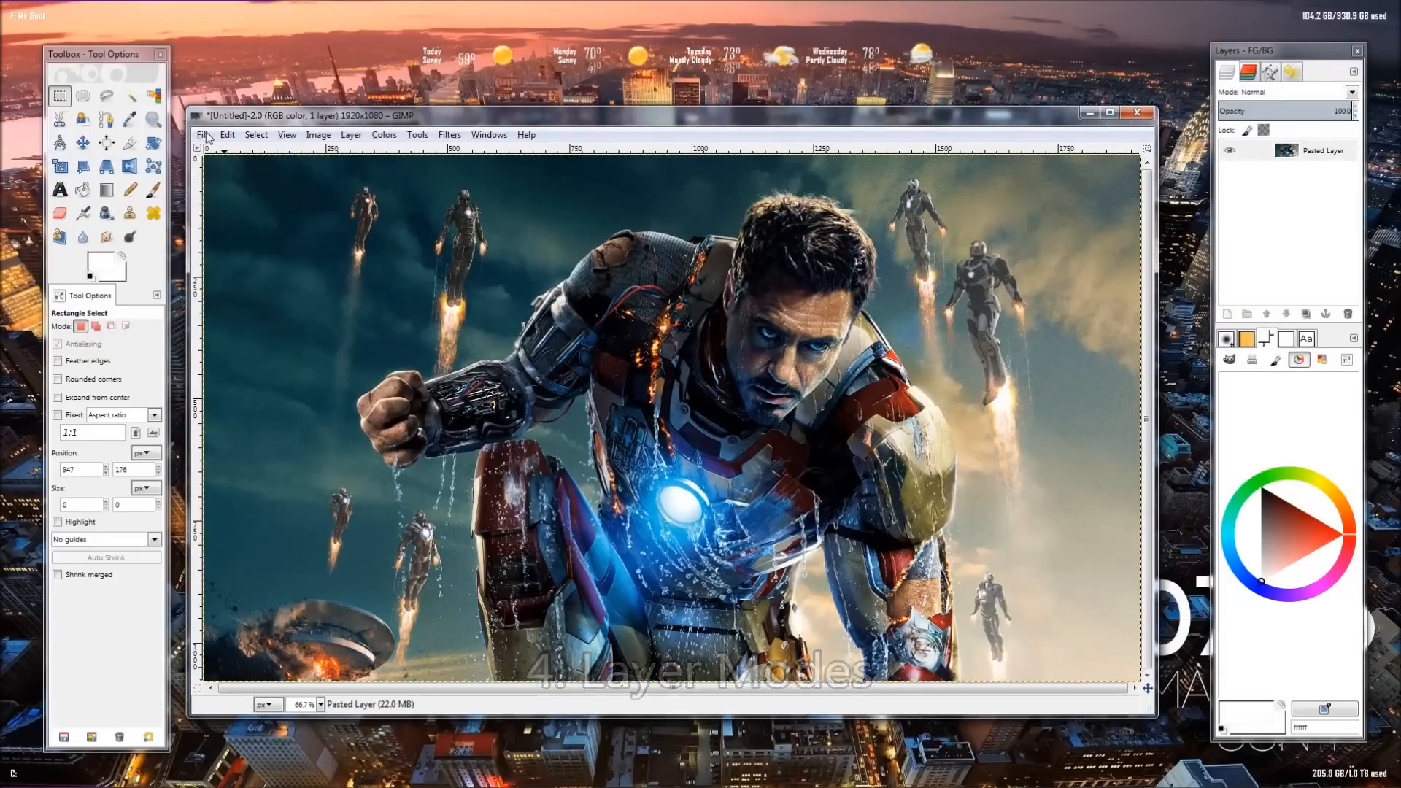
Create a new 350×150 landscape canvas and maximize its window.
{"action": "left_click", "coordinate": [204, 135]}
{"action": "type", "text": "150"}
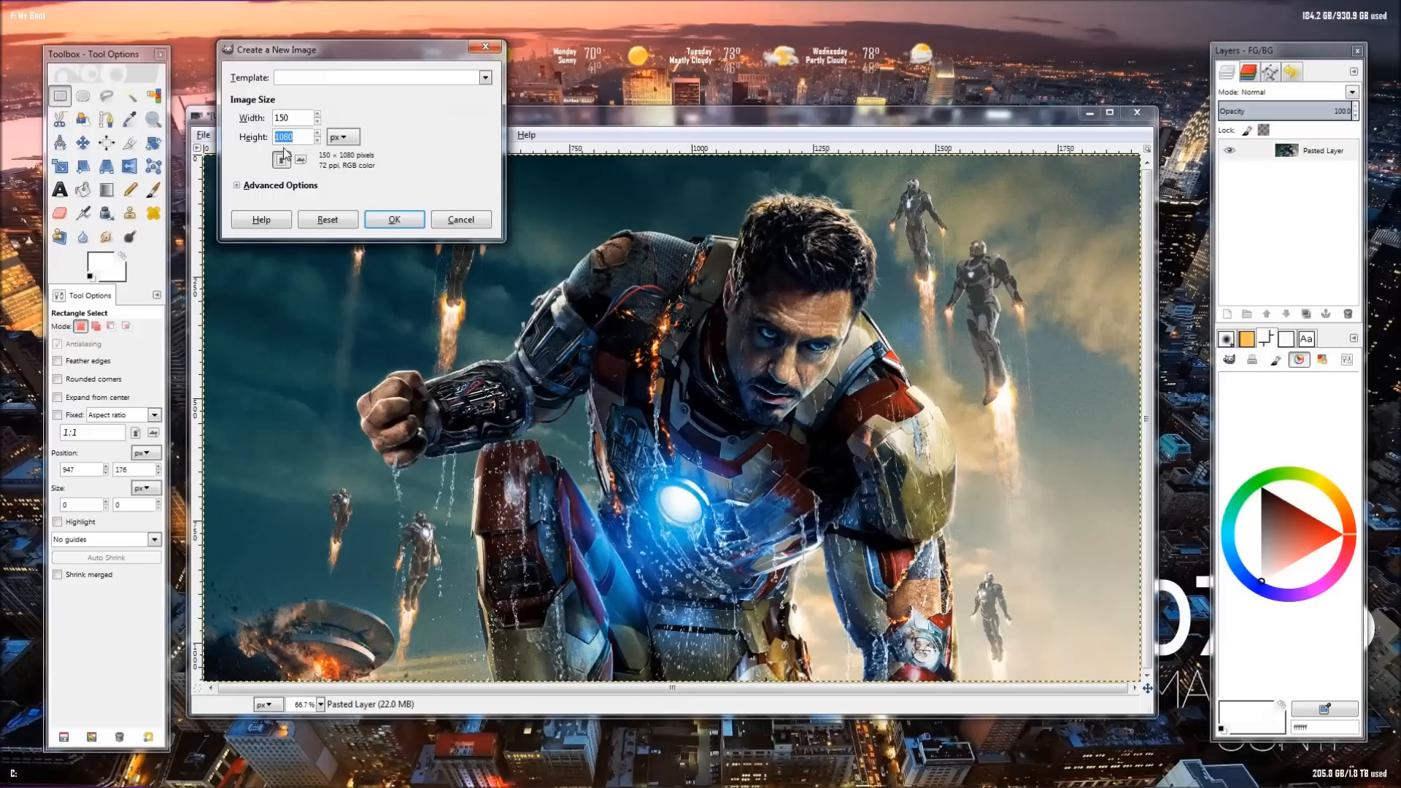
{"action": "type", "text": "300"}
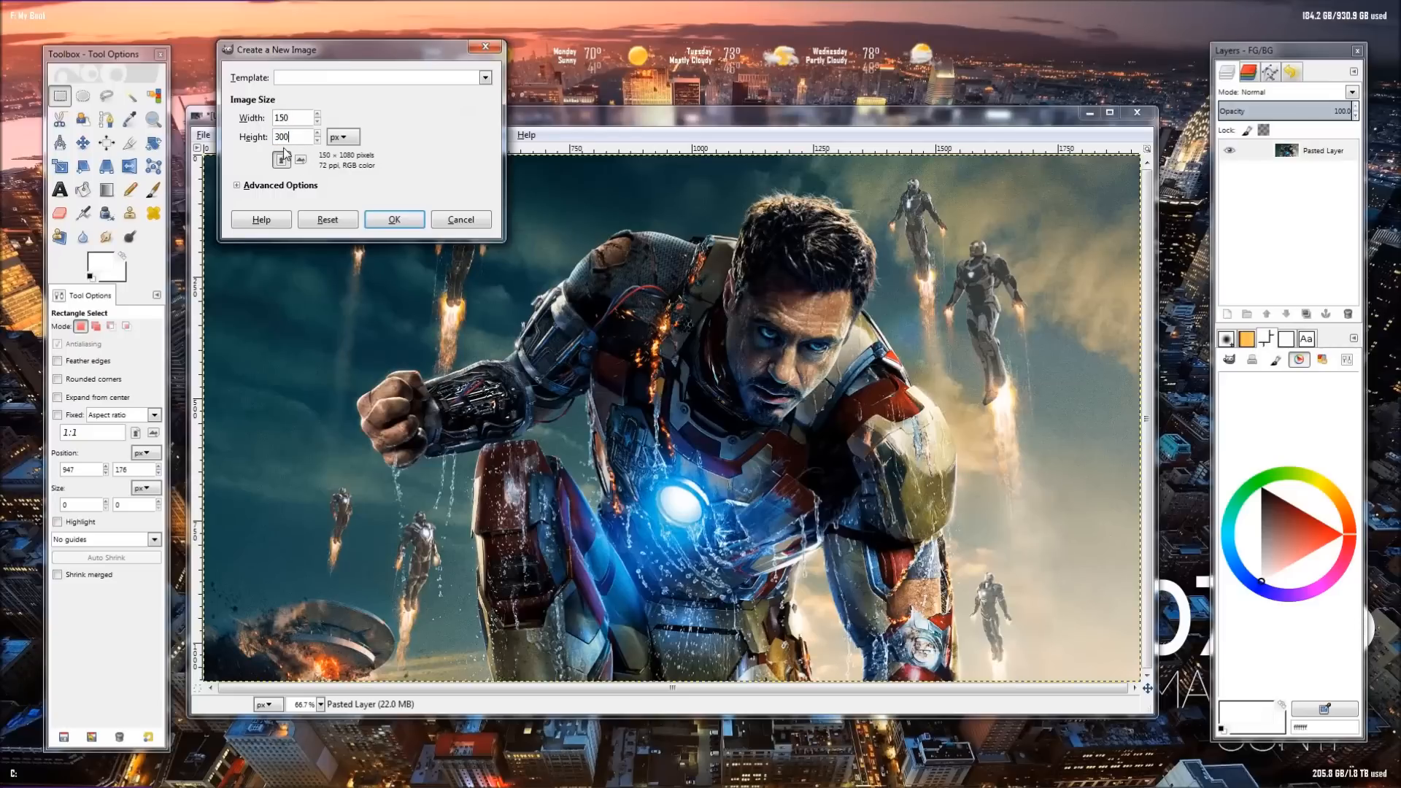
{"action": "left_click", "coordinate": [392, 219]}
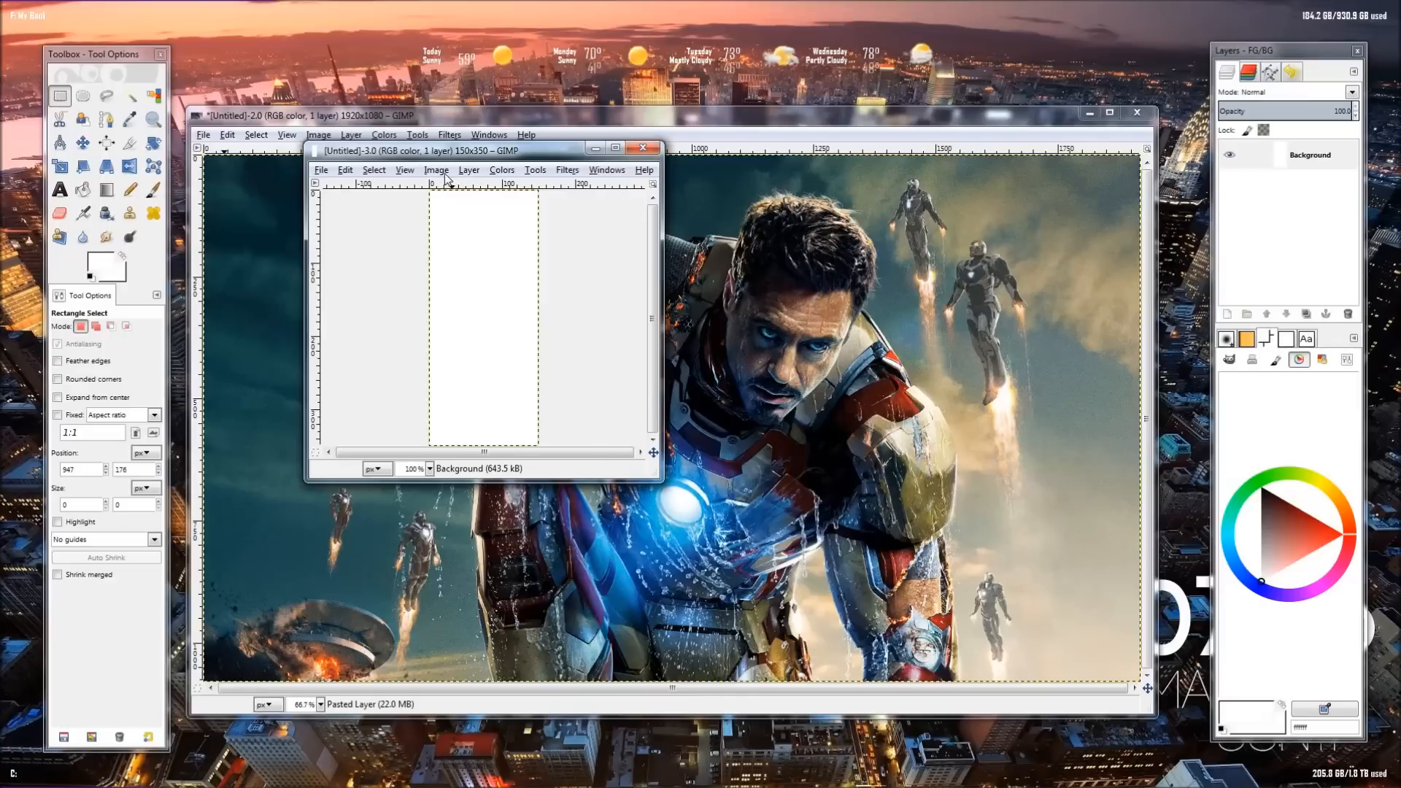
{"action": "left_click", "coordinate": [437, 169]}
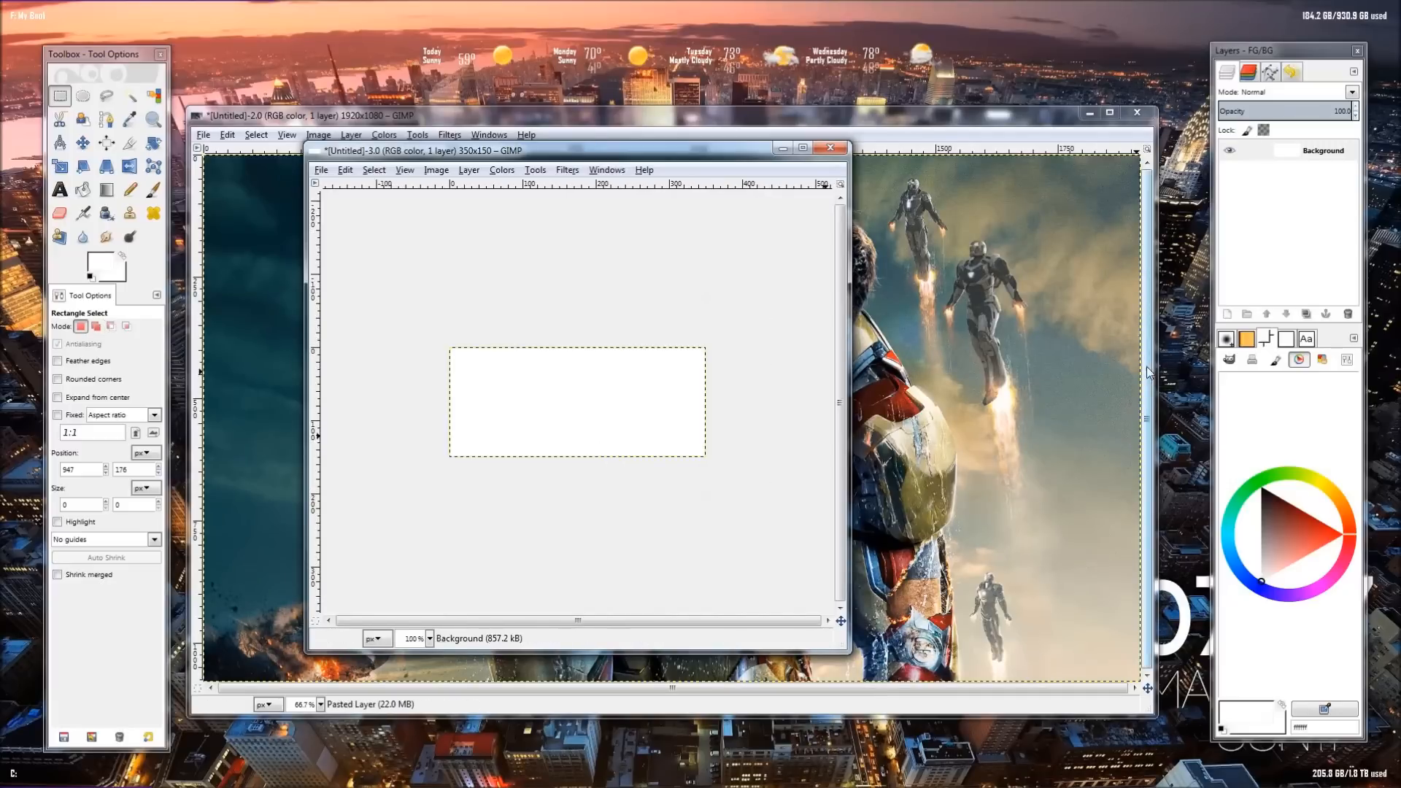
{"action": "left_click", "coordinate": [815, 149]}
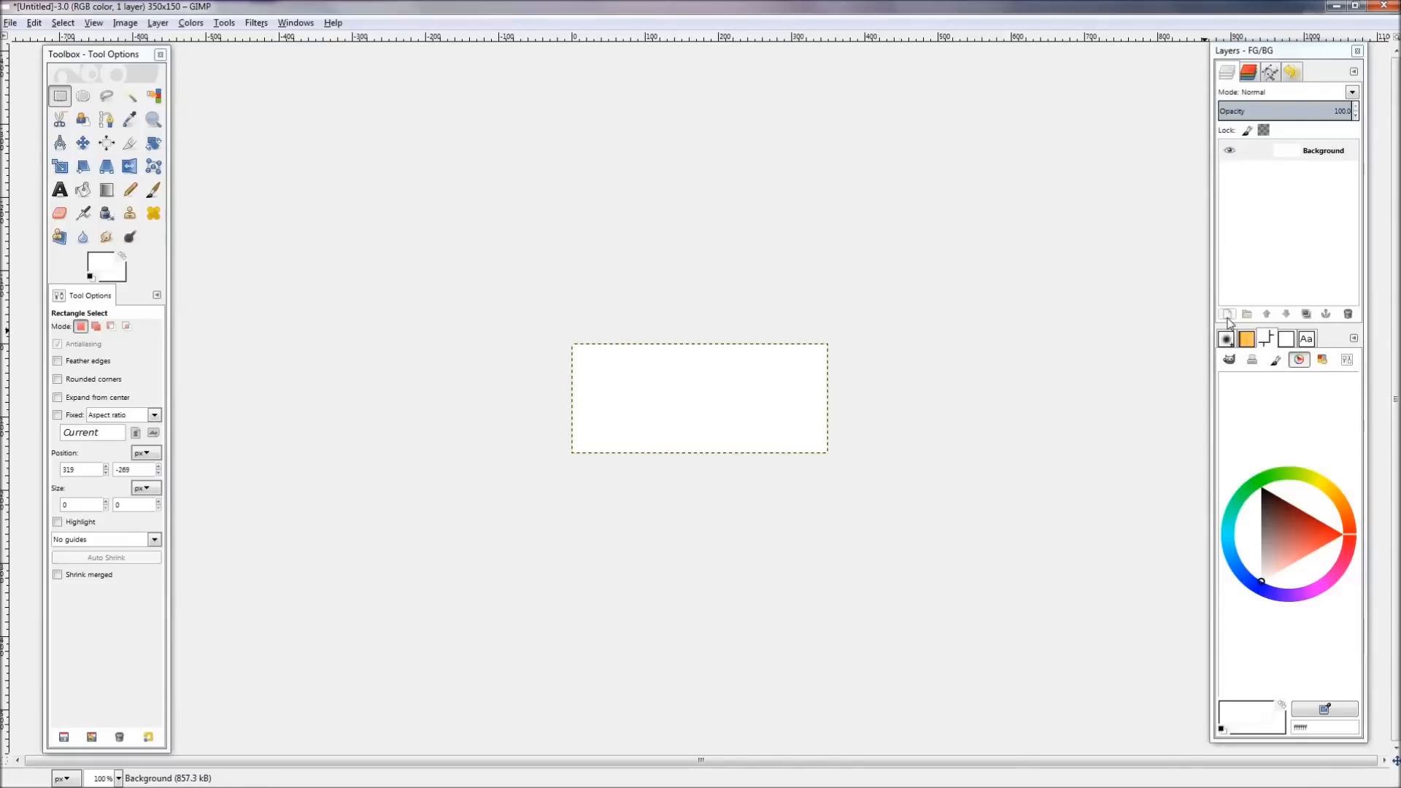
Add a new layer named render to hold the pasted Iron Man wallpaper.
{"action": "left_click", "coordinate": [1228, 313]}
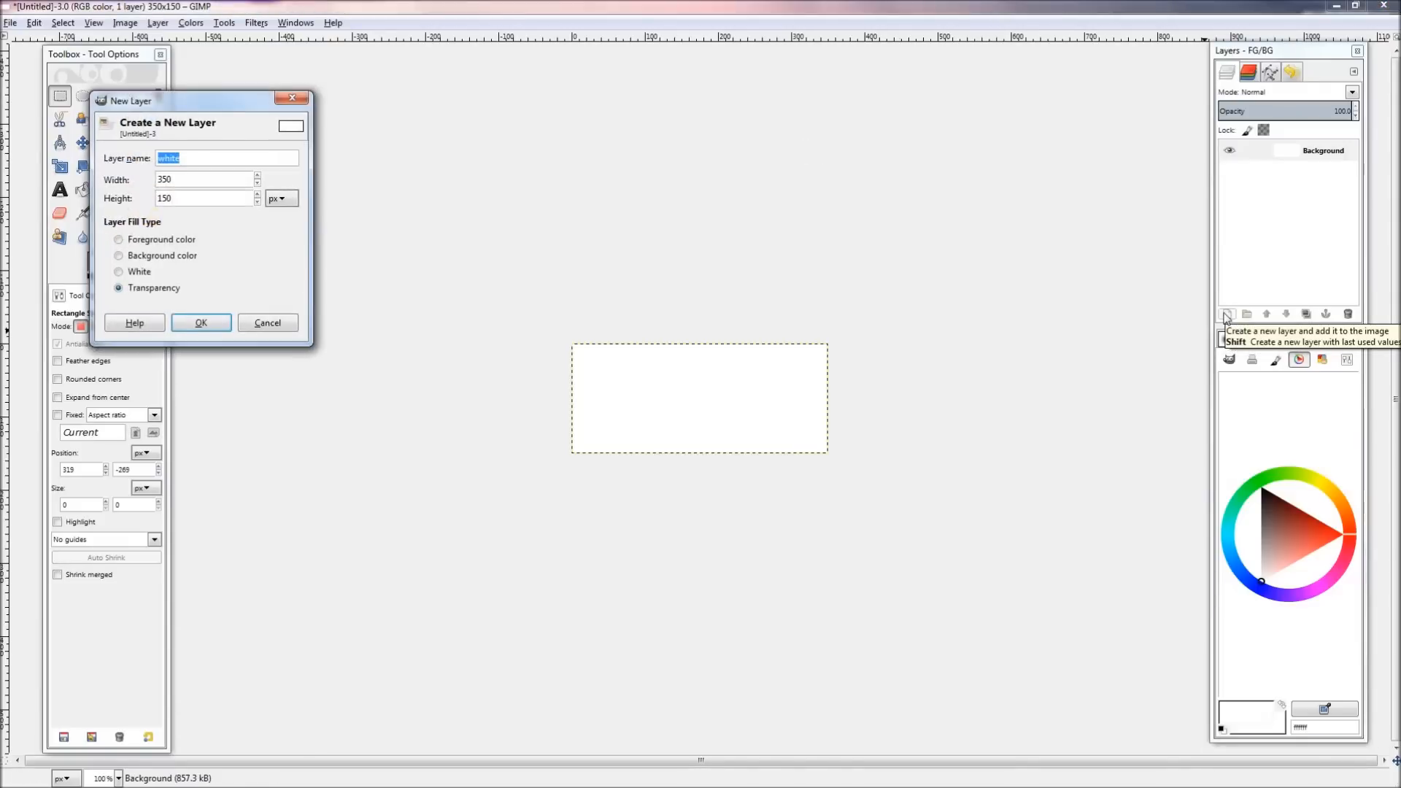
{"action": "type", "text": "render"}
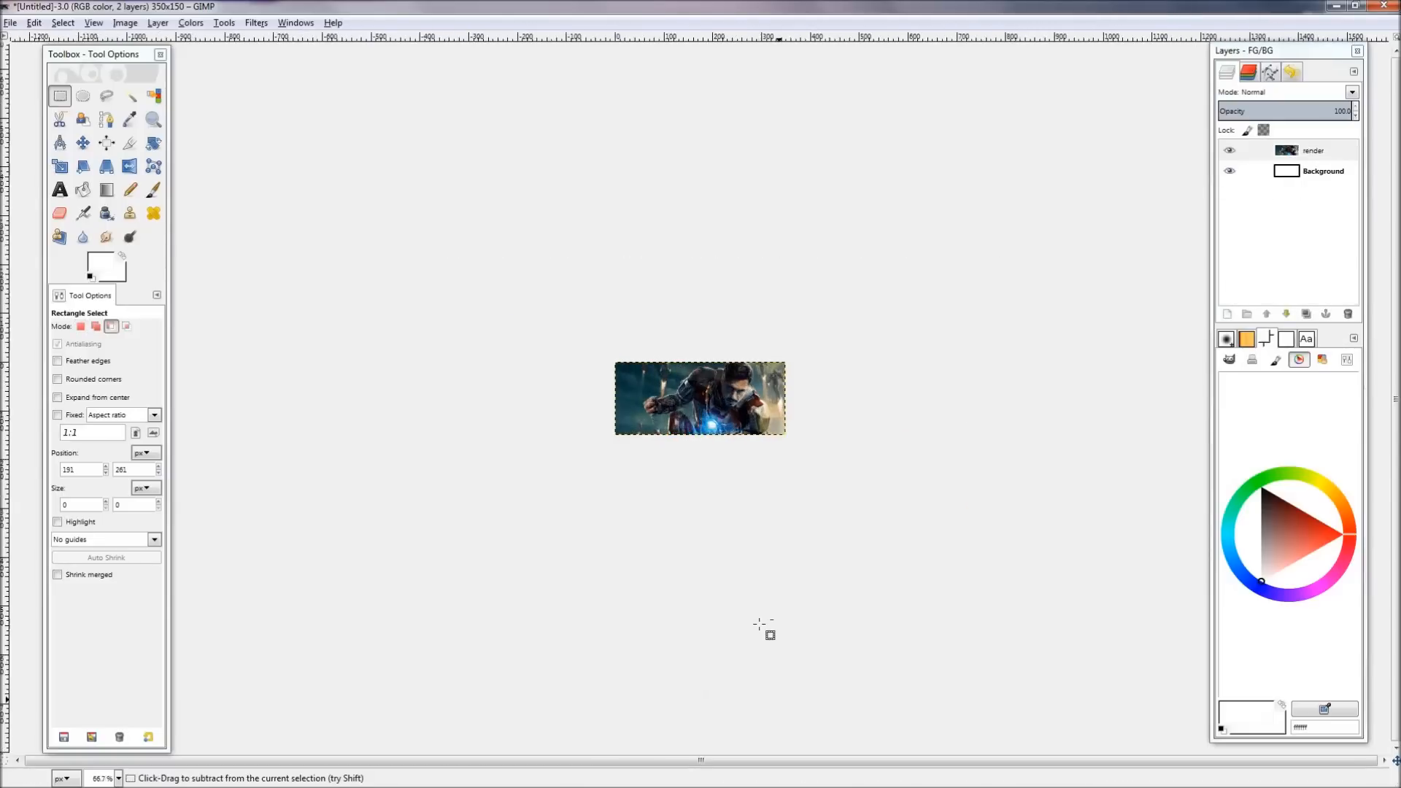
Apply Filters > Enhance > Sharpen to the render layer, then switch to Chrome.
{"action": "left_click", "coordinate": [257, 22]}
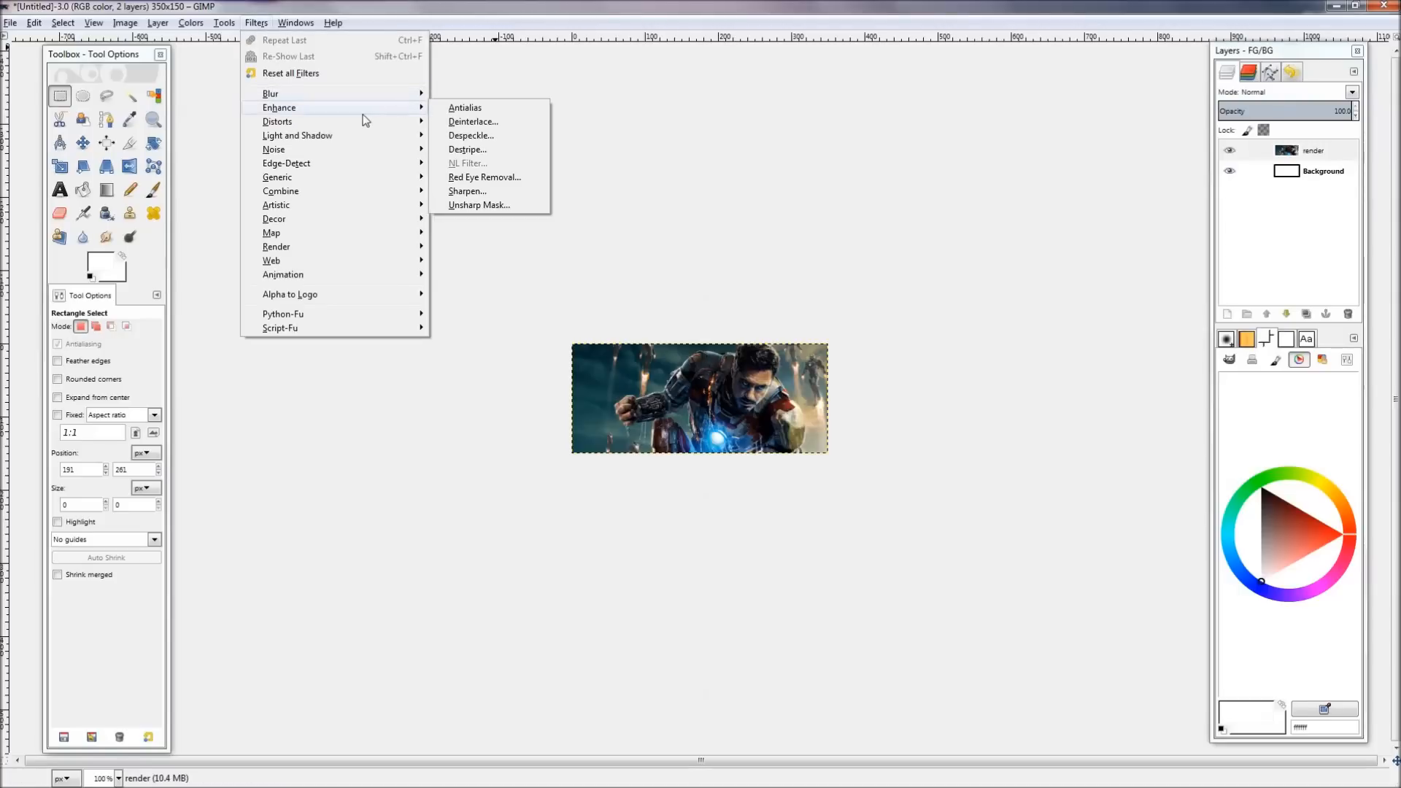
{"action": "left_click", "coordinate": [468, 192]}
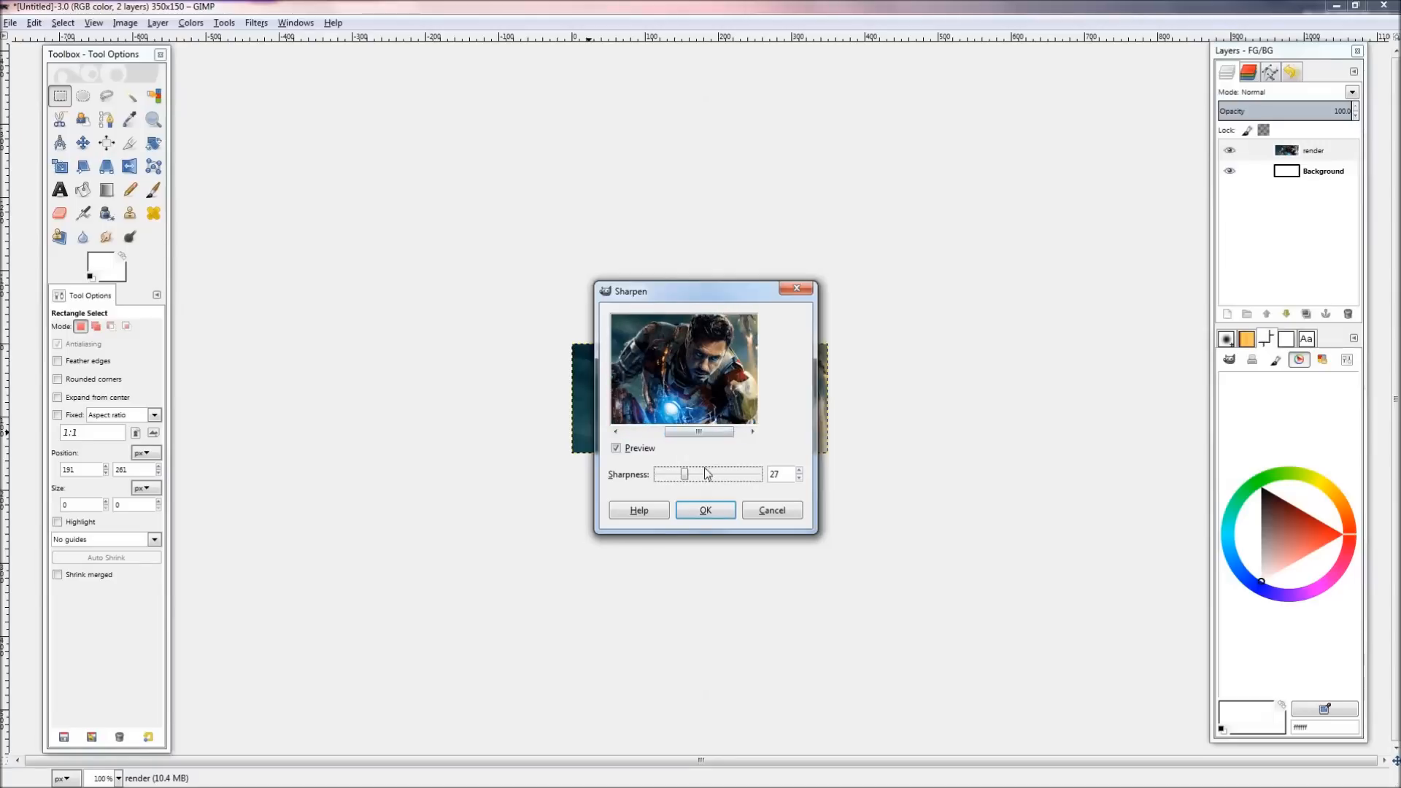
{"action": "left_click", "coordinate": [703, 511]}
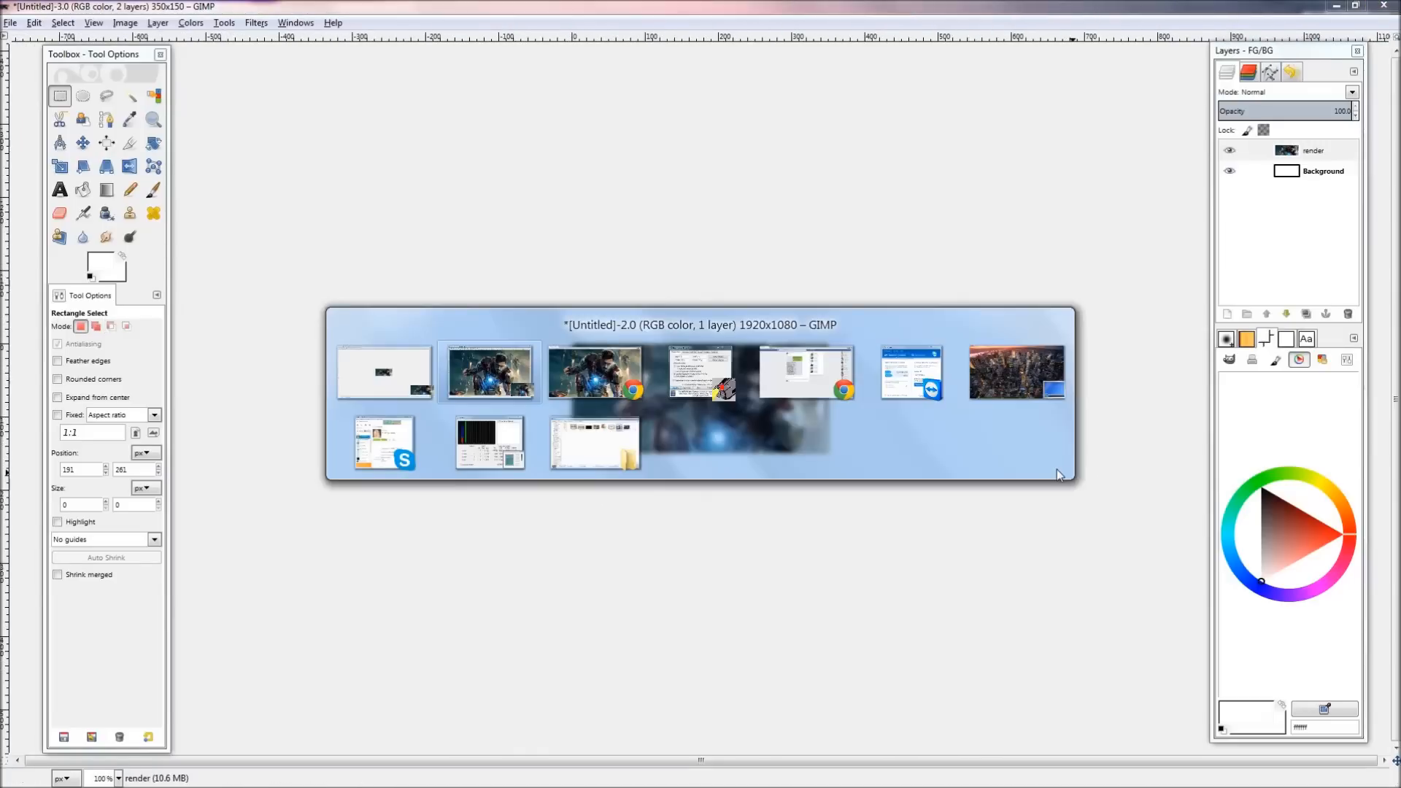
{"action": "left_click", "coordinate": [594, 372]}
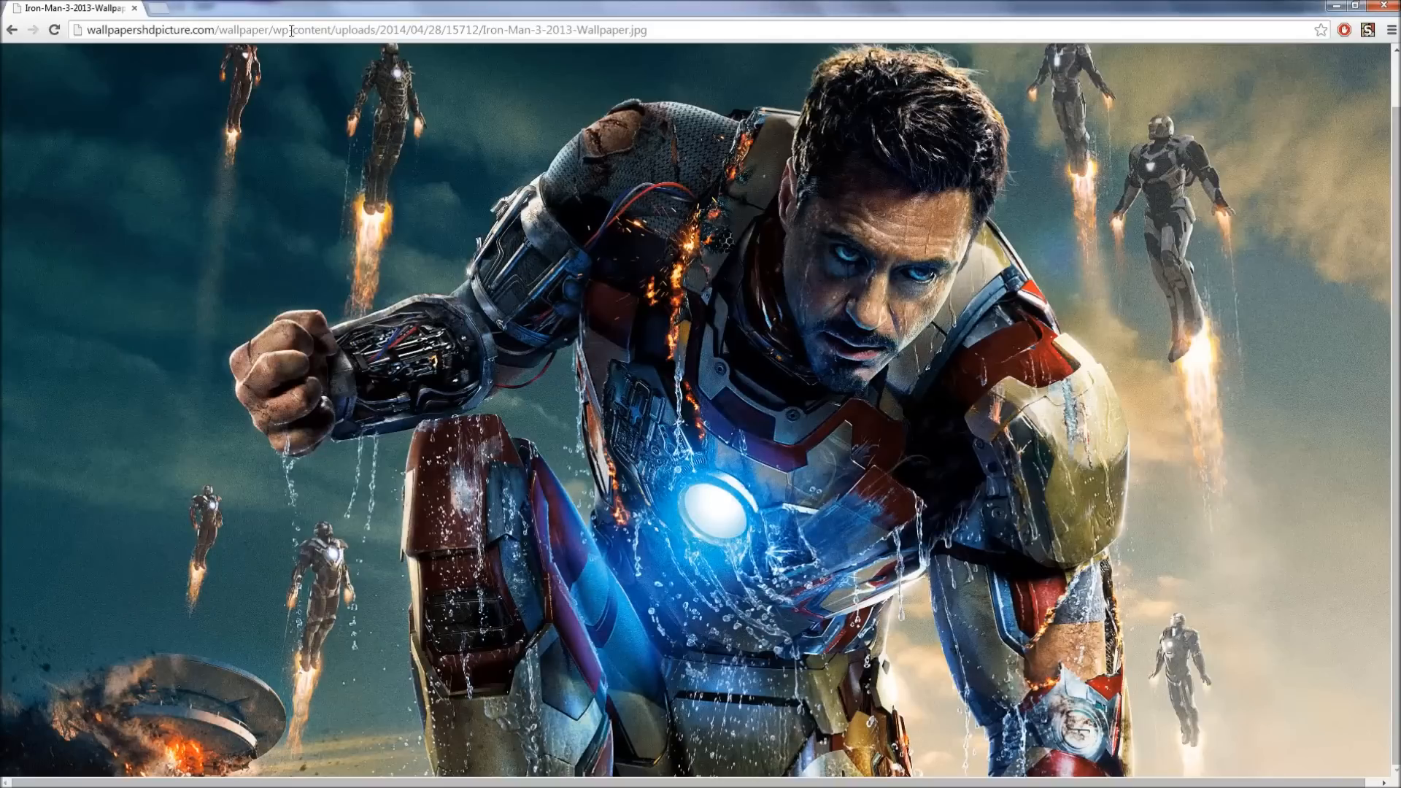
Search Google Images for 'stars', copy the PaulineMoss starfield and return to the banner.
{"action": "left_click", "coordinate": [358, 29]}
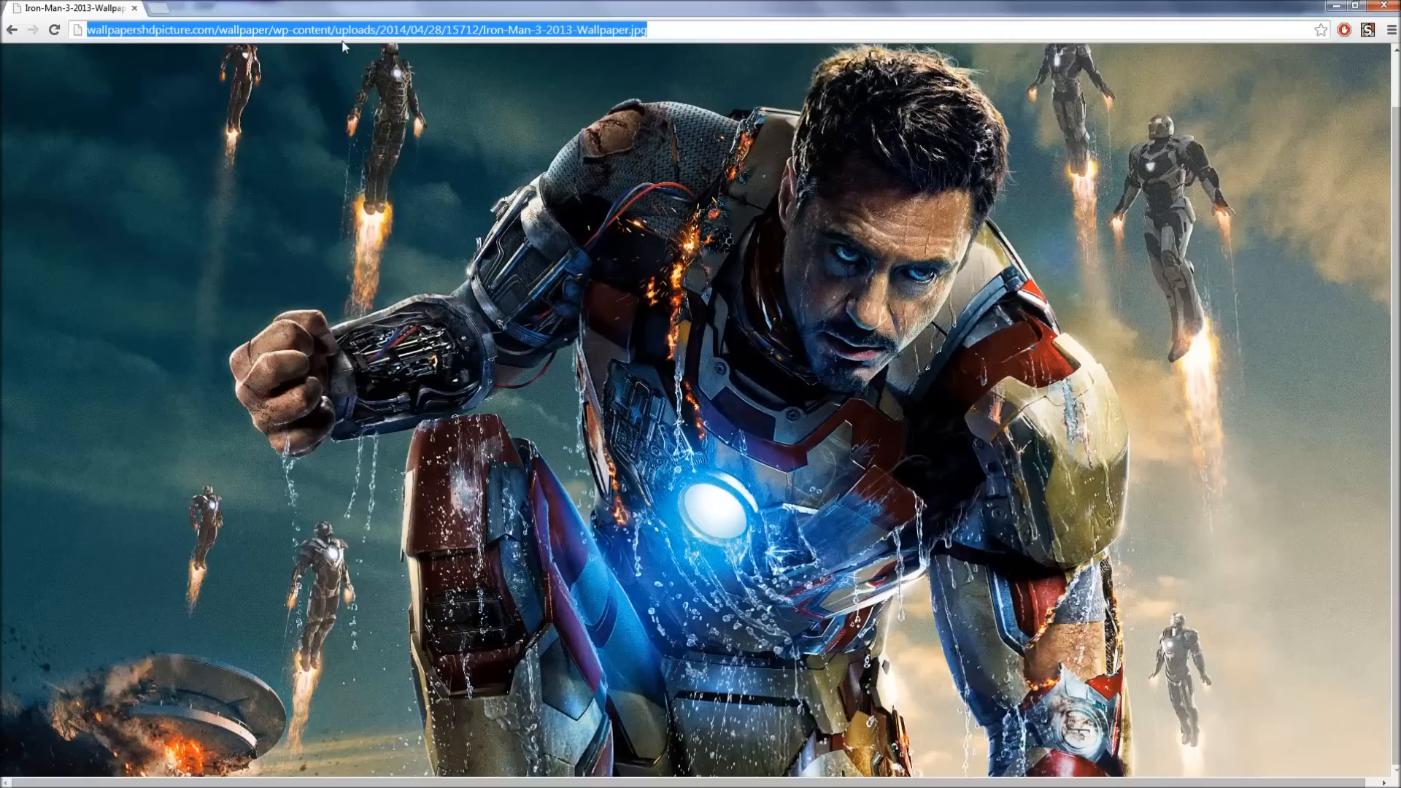
{"action": "type", "text": "images"}
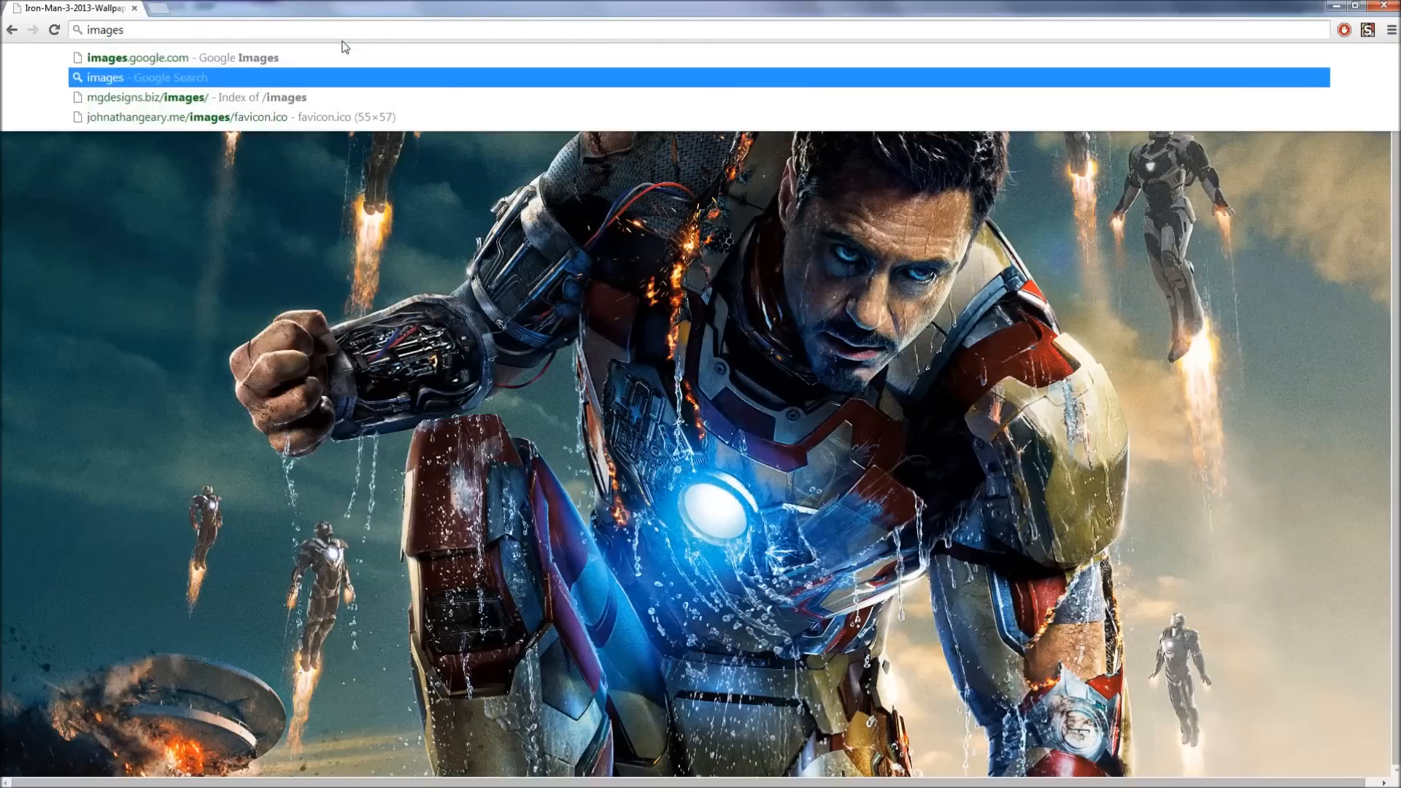
{"action": "left_click", "coordinate": [178, 57]}
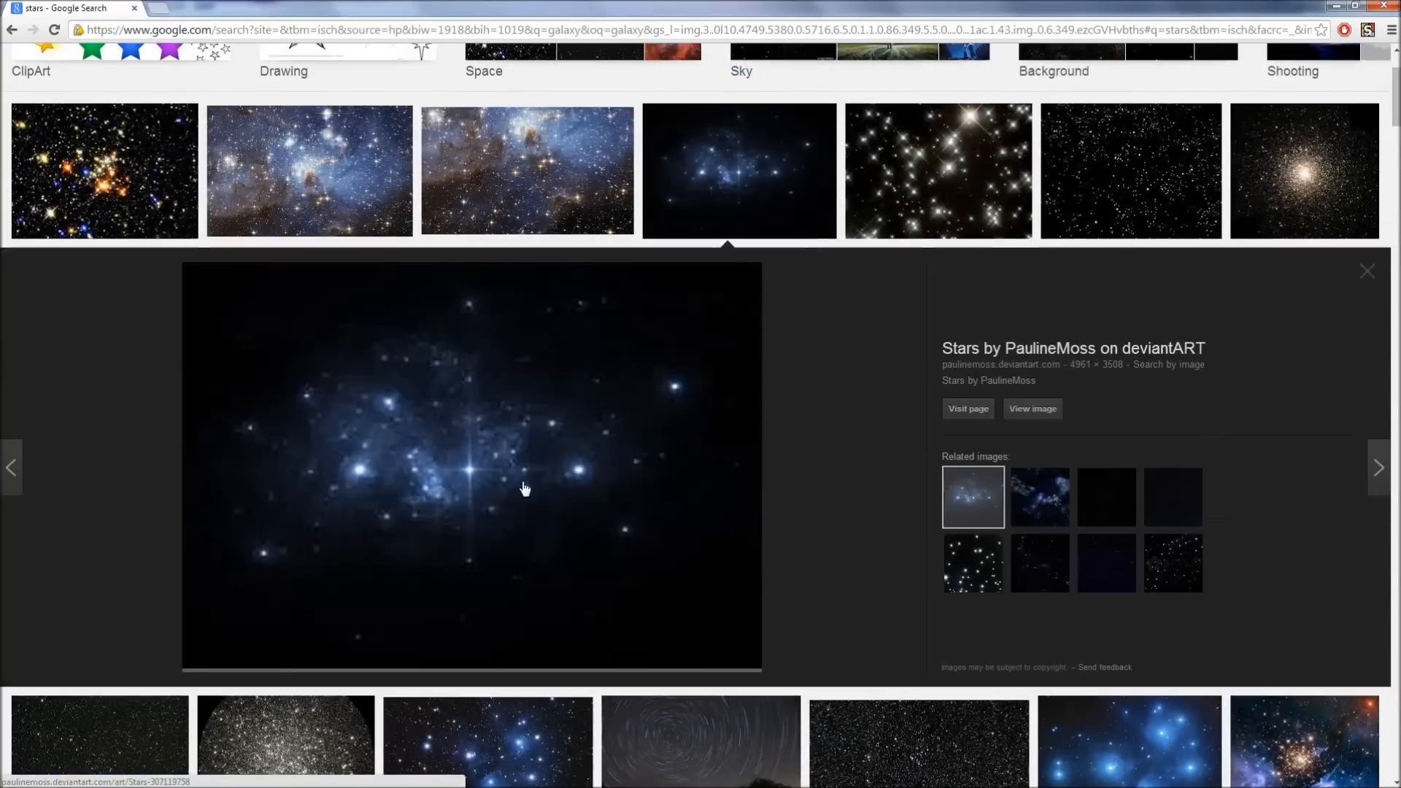
{"action": "mouse_move", "coordinate": [563, 508]}
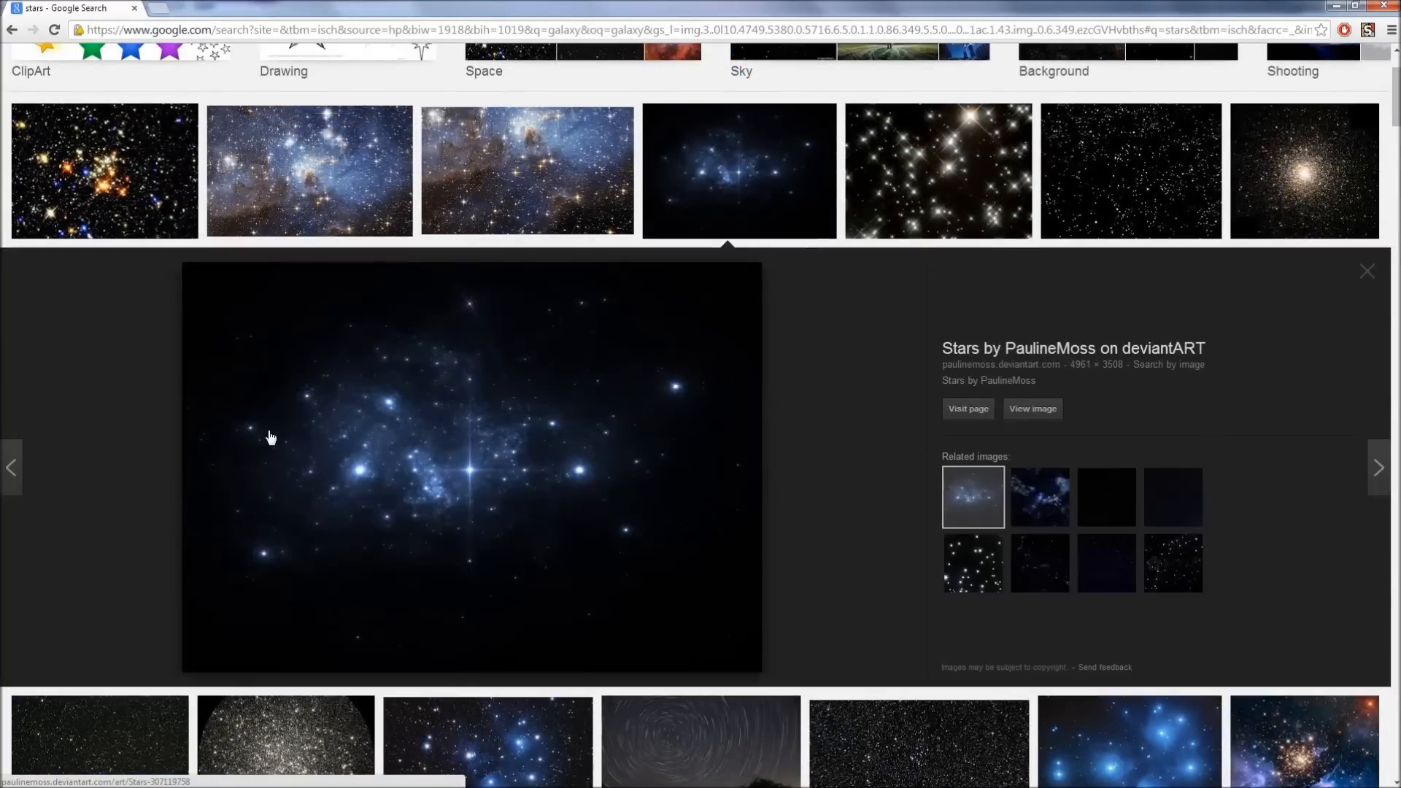
{"action": "mouse_move", "coordinate": [413, 501]}
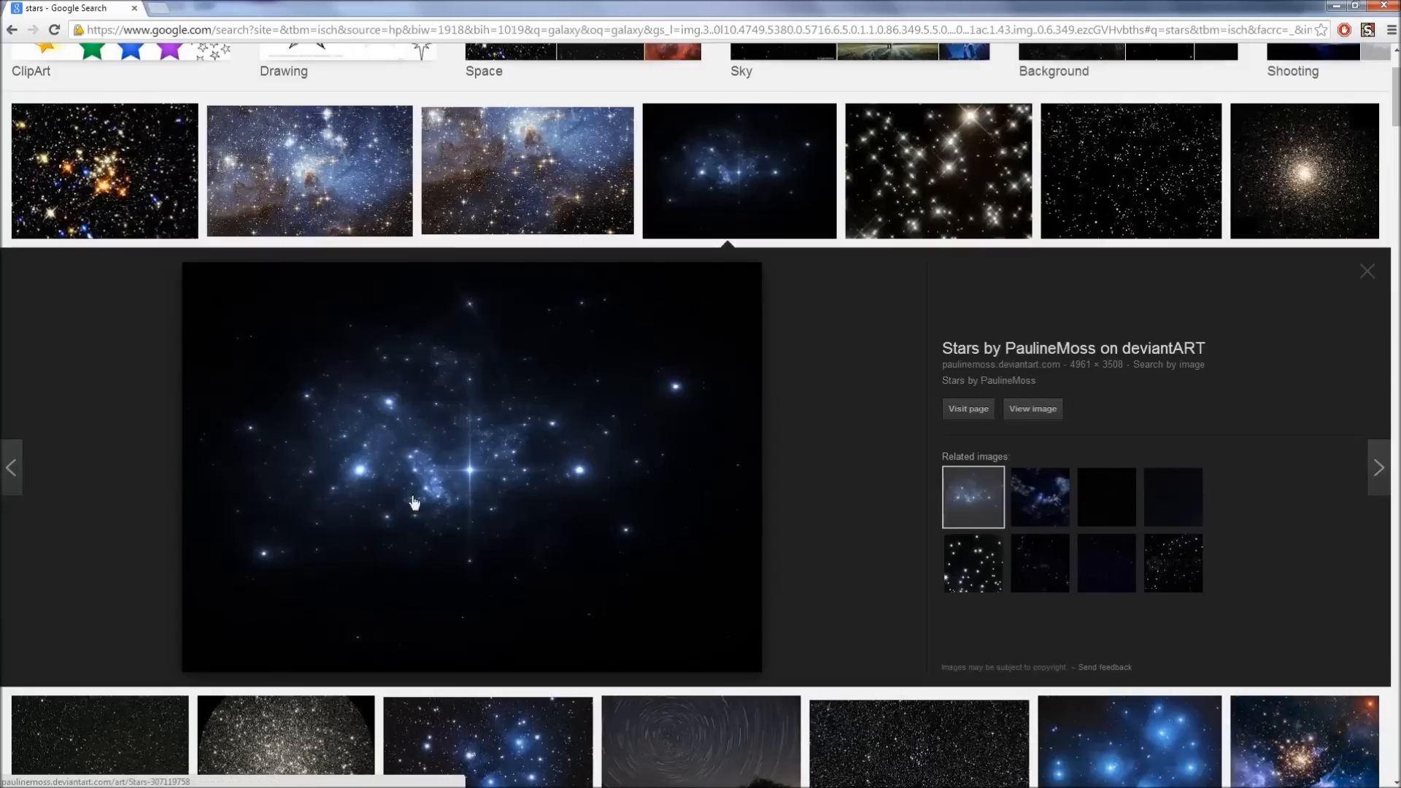
{"action": "mouse_move", "coordinate": [1032, 408]}
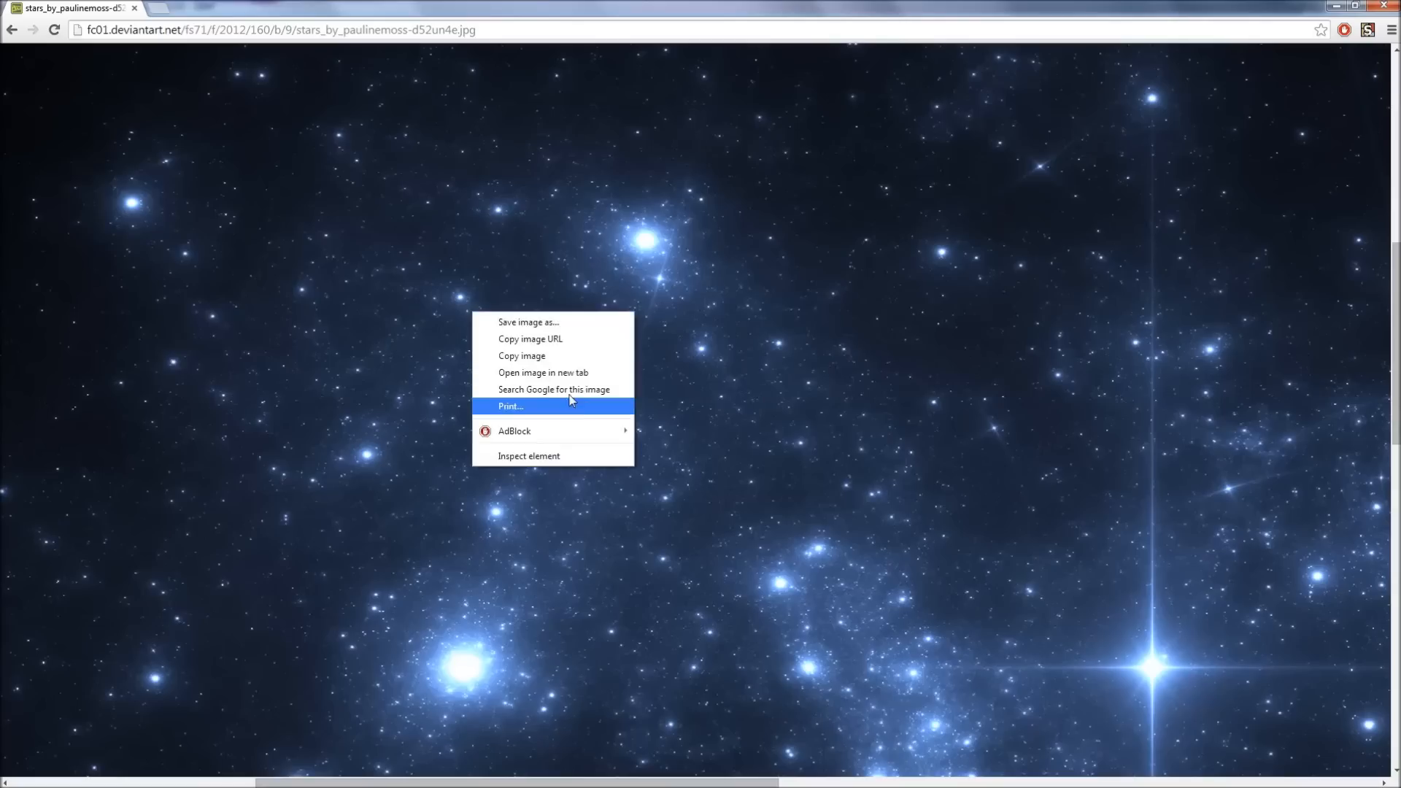
{"action": "key", "text": "alt+tab"}
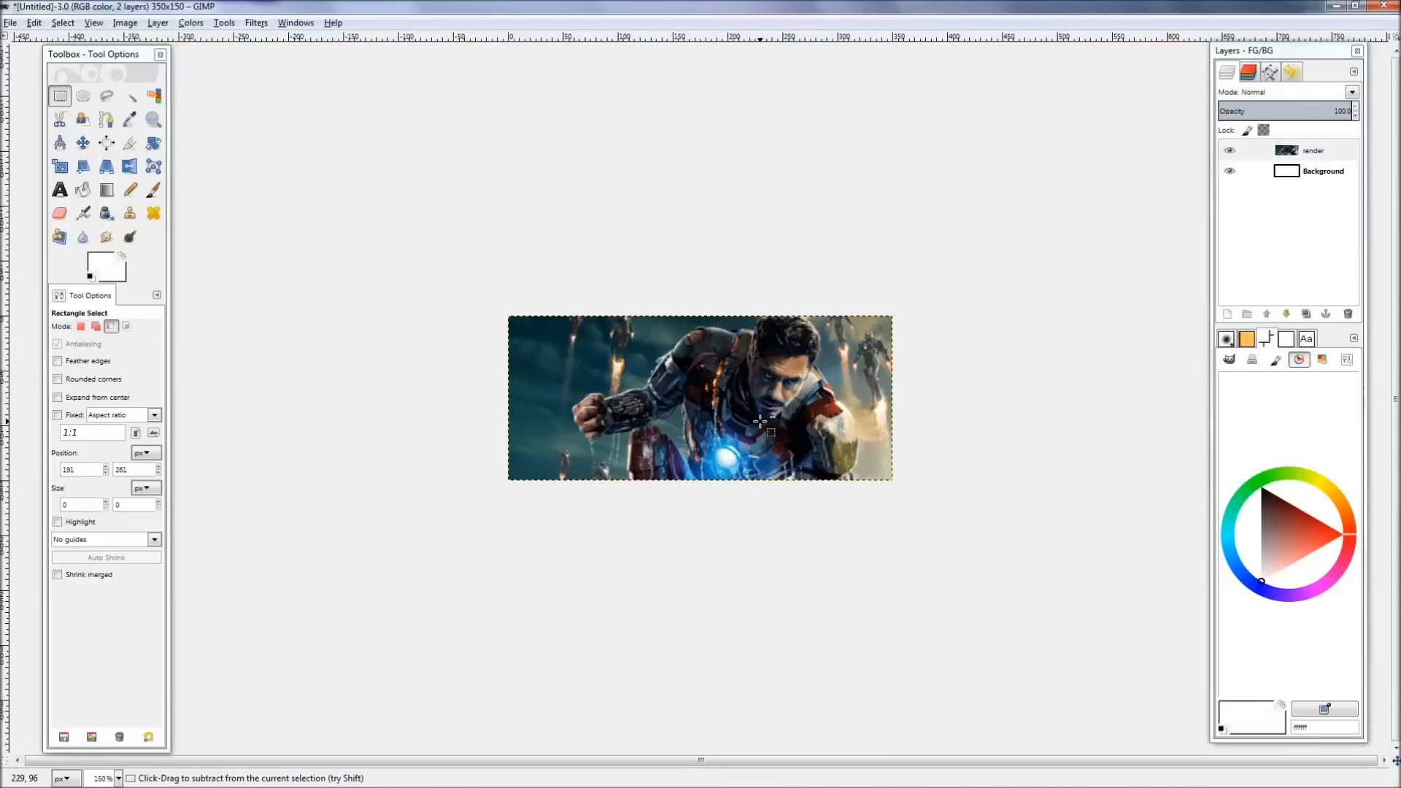
Create a new stars layer and paste the starfield into it, starting to shrink it.
{"action": "left_click", "coordinate": [1227, 314]}
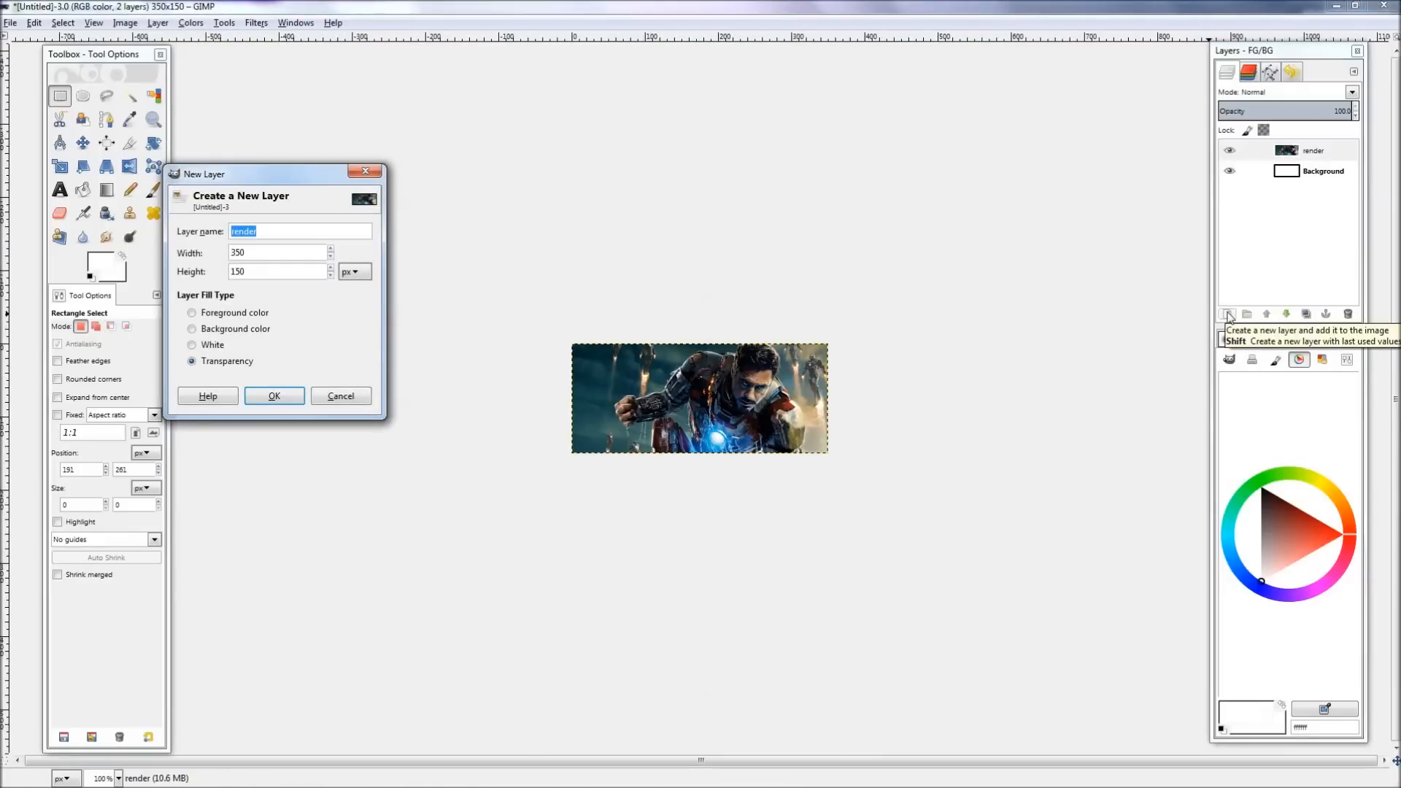
{"action": "left_click", "coordinate": [273, 396]}
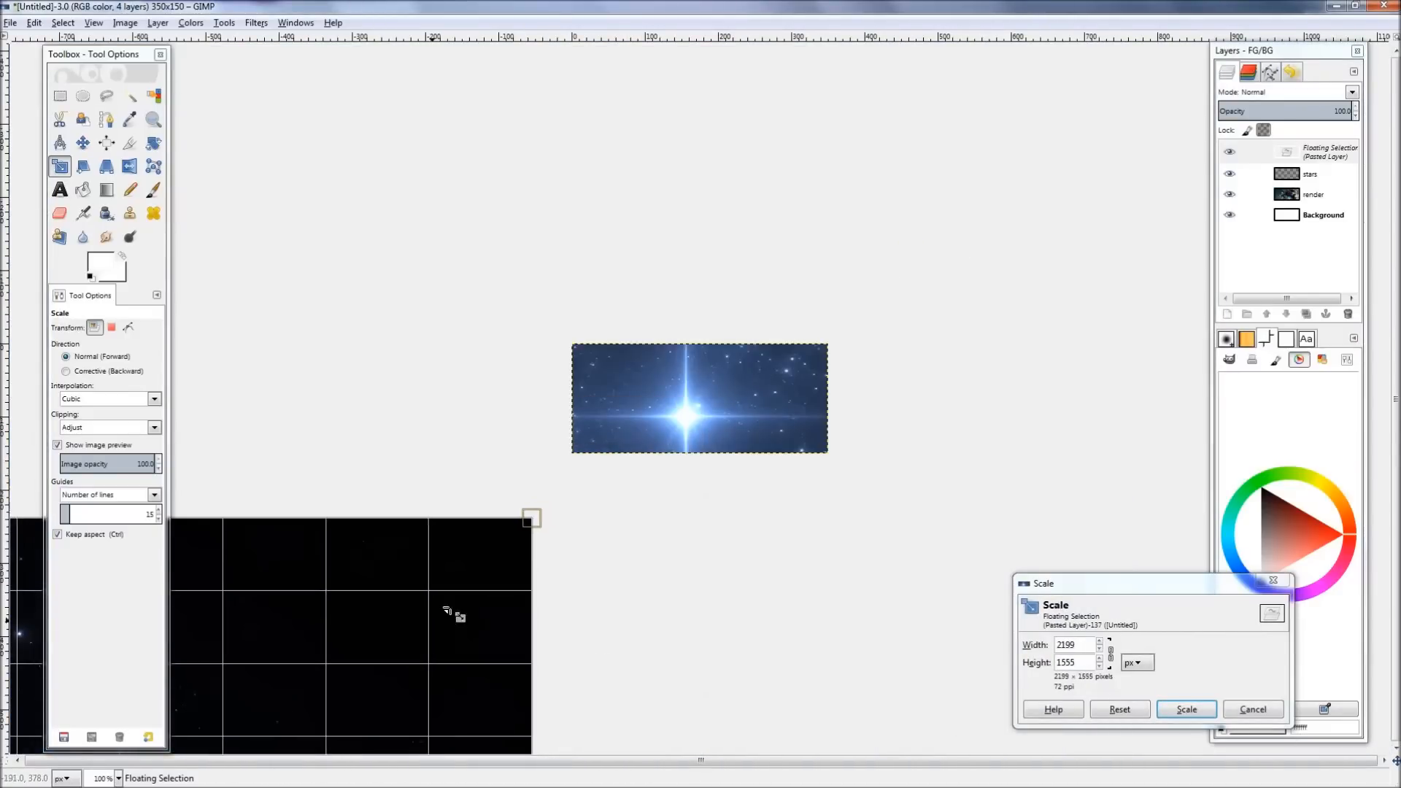
{"action": "left_click", "coordinate": [1185, 710]}
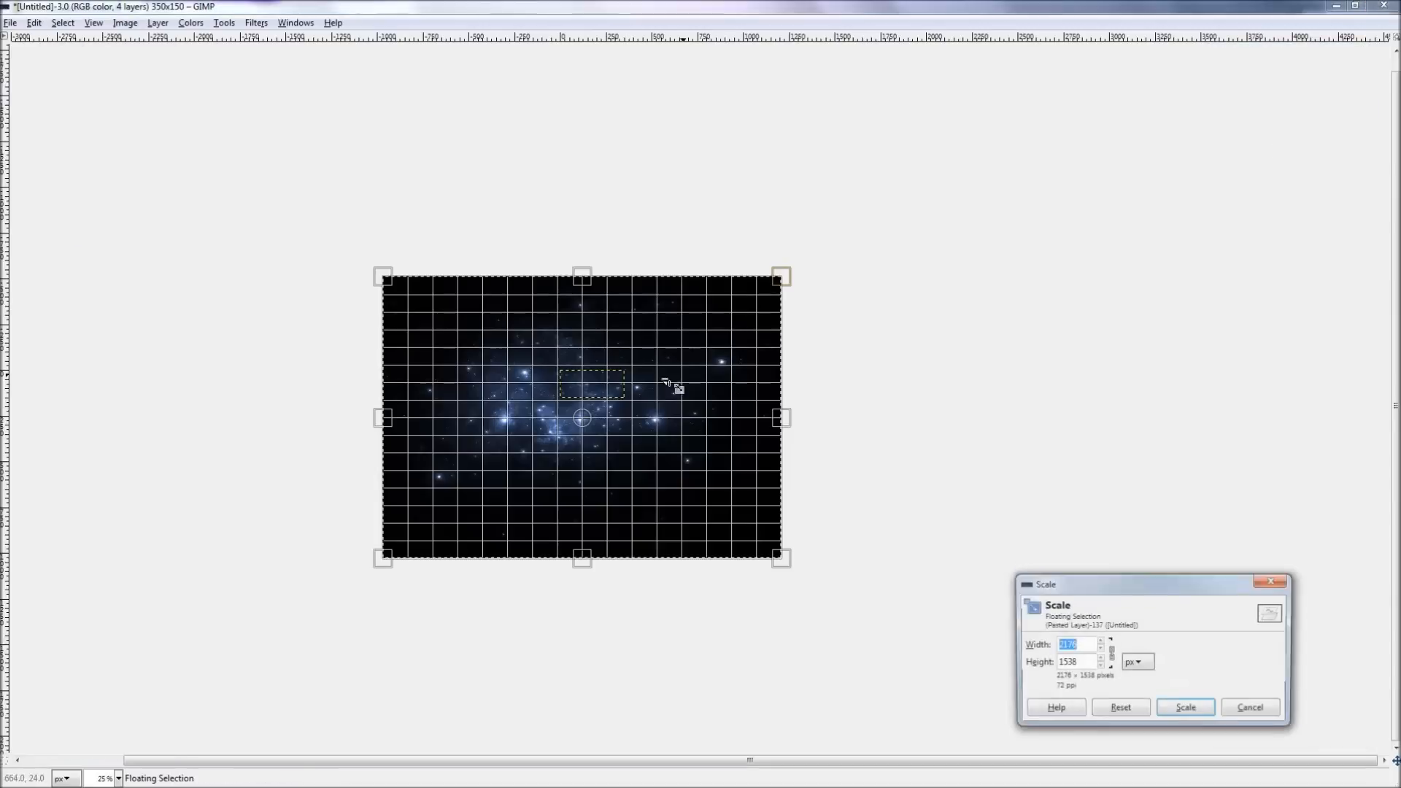
{"action": "left_click", "coordinate": [1184, 707]}
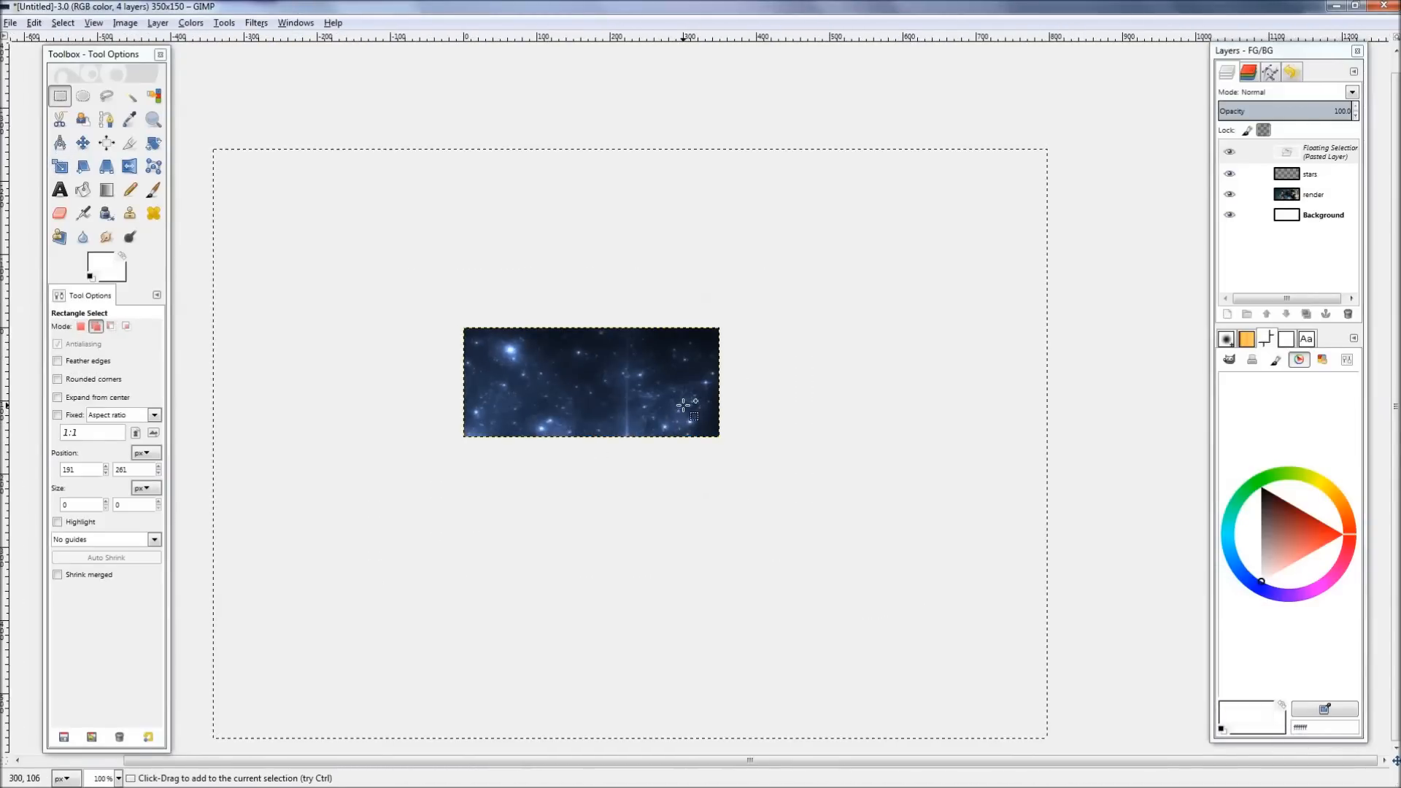
Scale the starfield down to cover the canvas and anchor it onto the stars layer.
{"action": "left_click", "coordinate": [58, 166]}
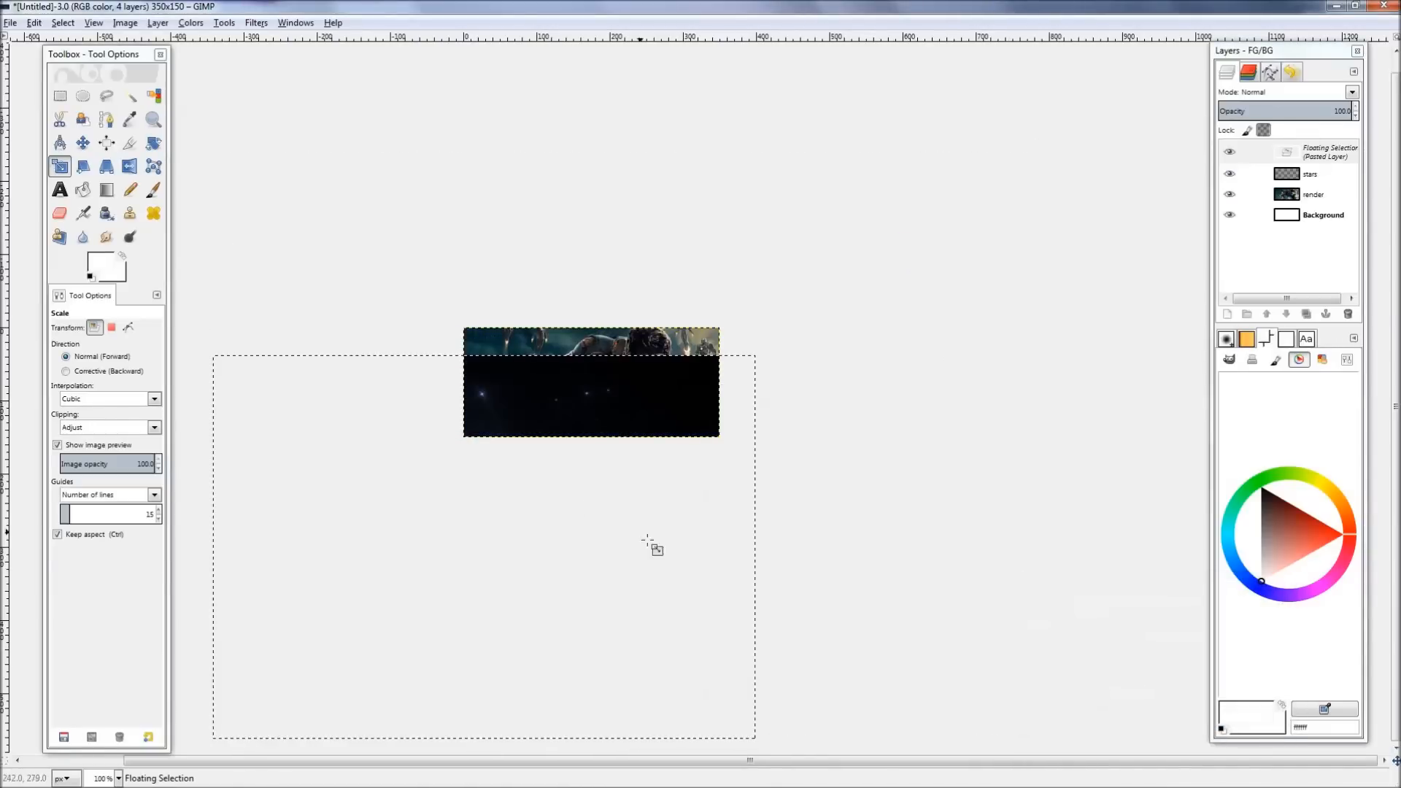
{"action": "left_click", "coordinate": [59, 97]}
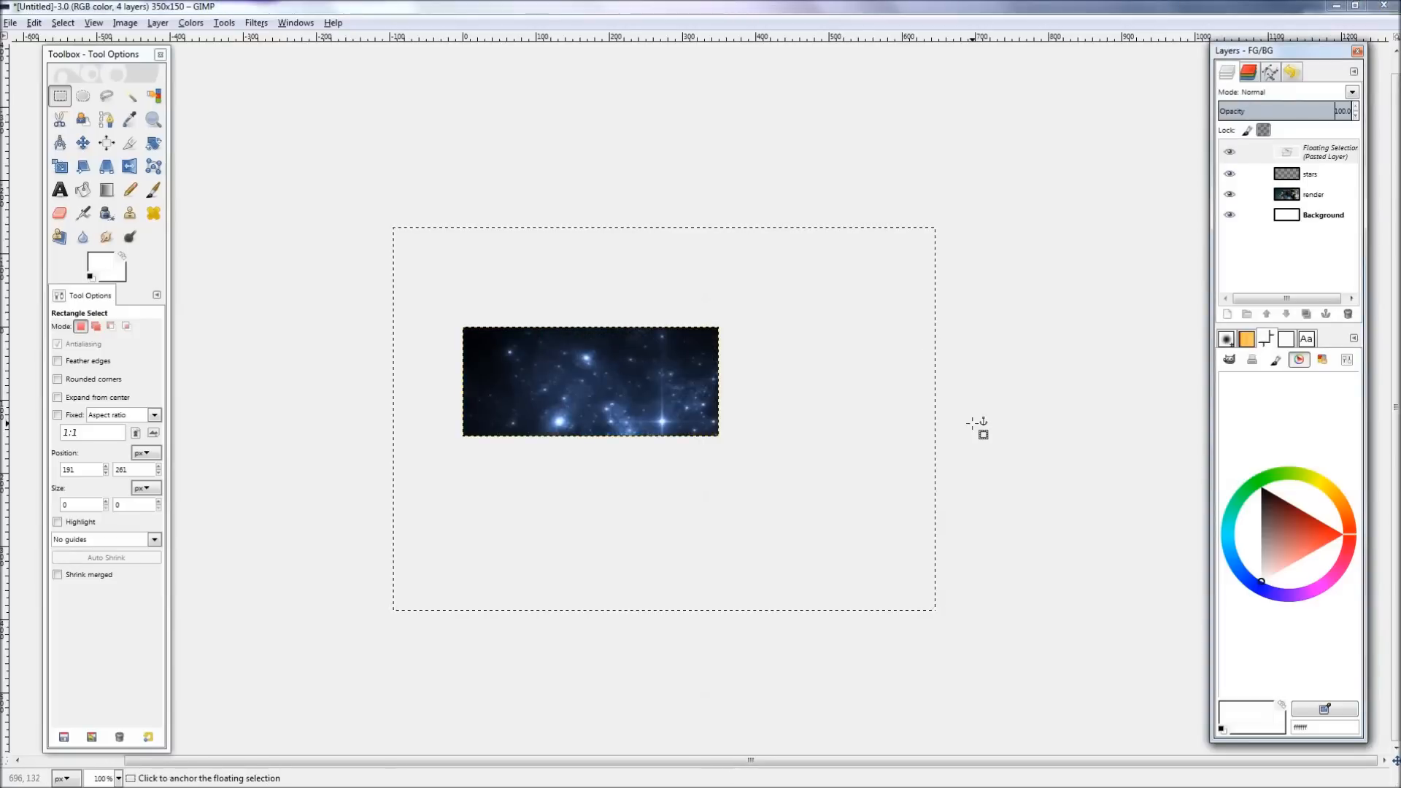
{"action": "left_click", "coordinate": [590, 381]}
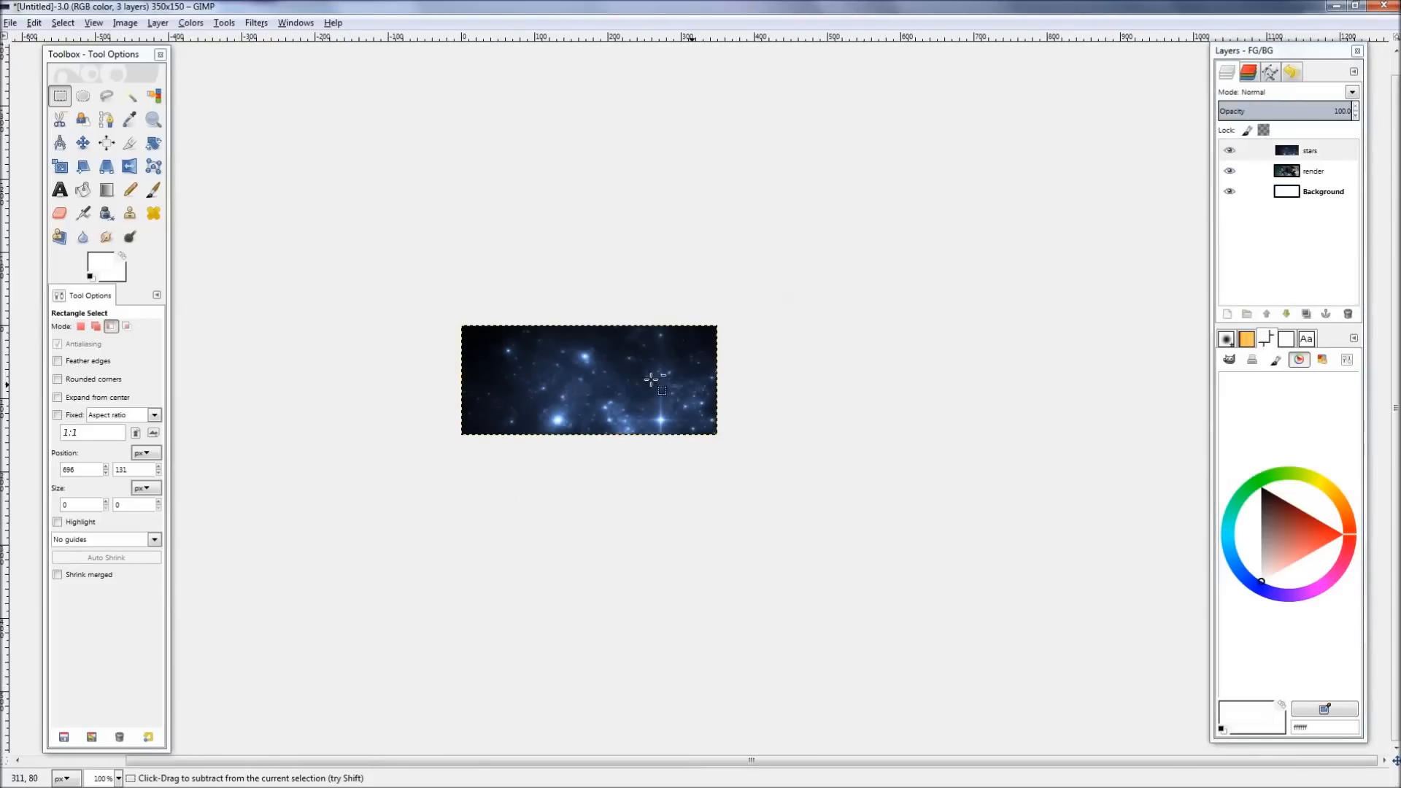
{"action": "left_click", "coordinate": [59, 213]}
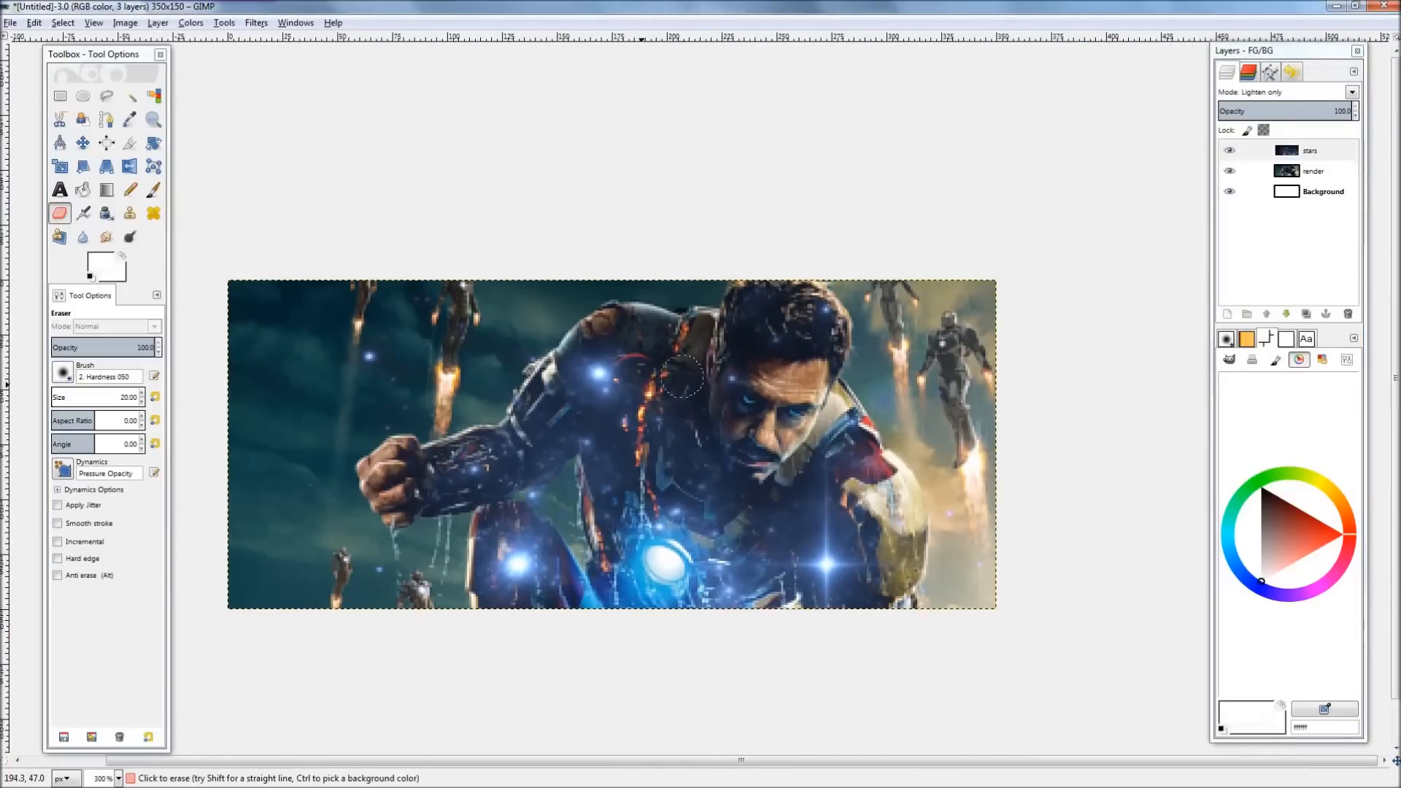
Keep the stars layer on Lighten only blending and switch to the Smudge tool.
{"action": "left_click", "coordinate": [81, 236]}
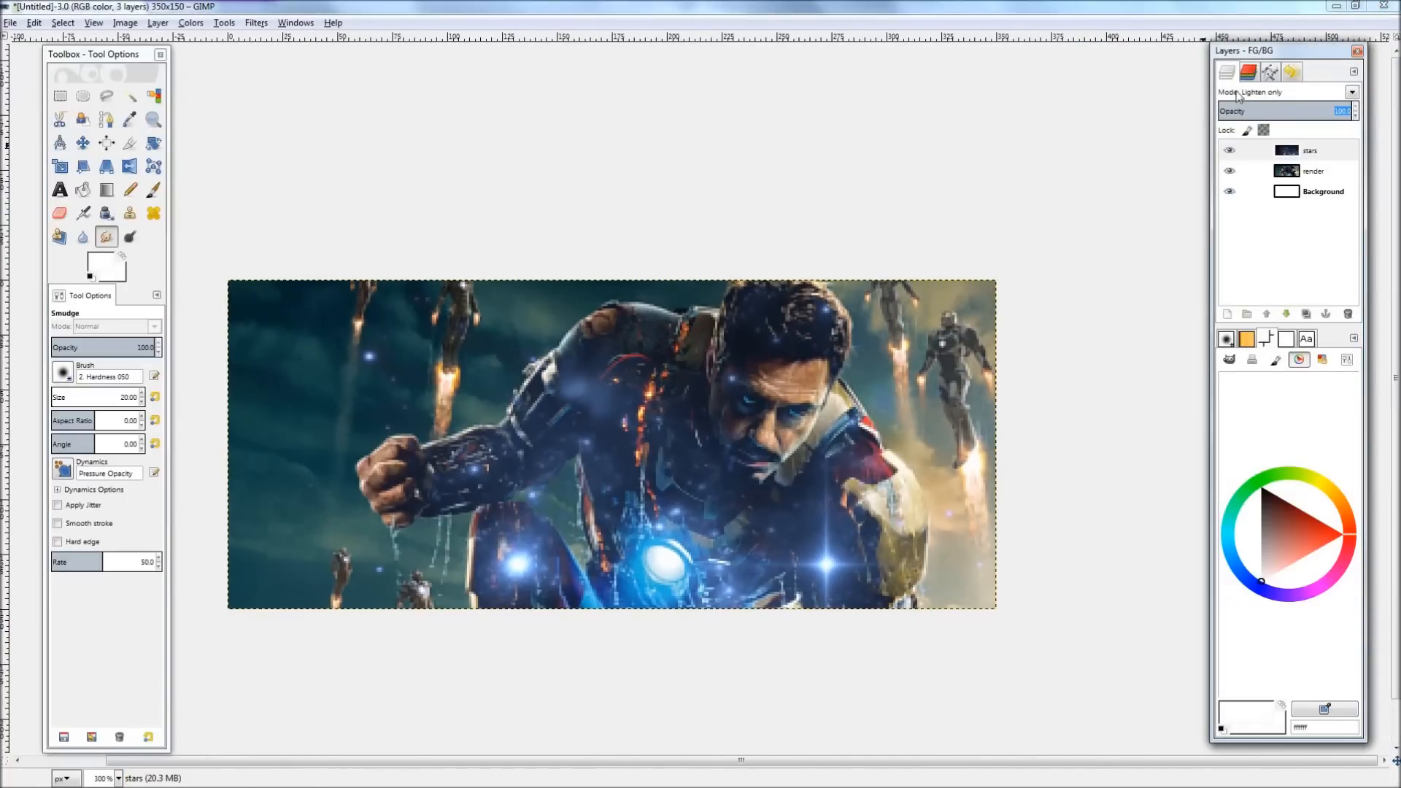
{"action": "left_click", "coordinate": [1351, 92]}
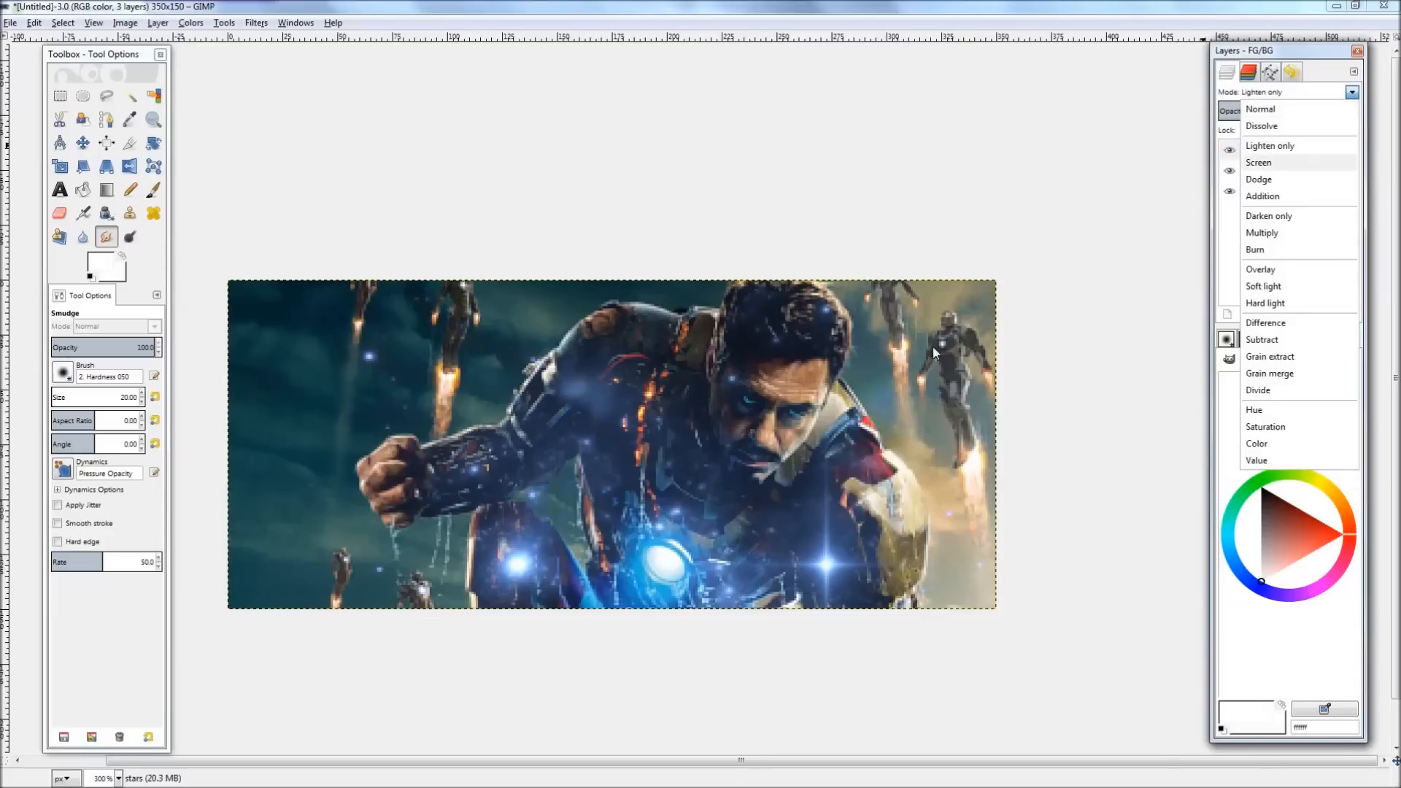
{"action": "left_click", "coordinate": [1261, 108]}
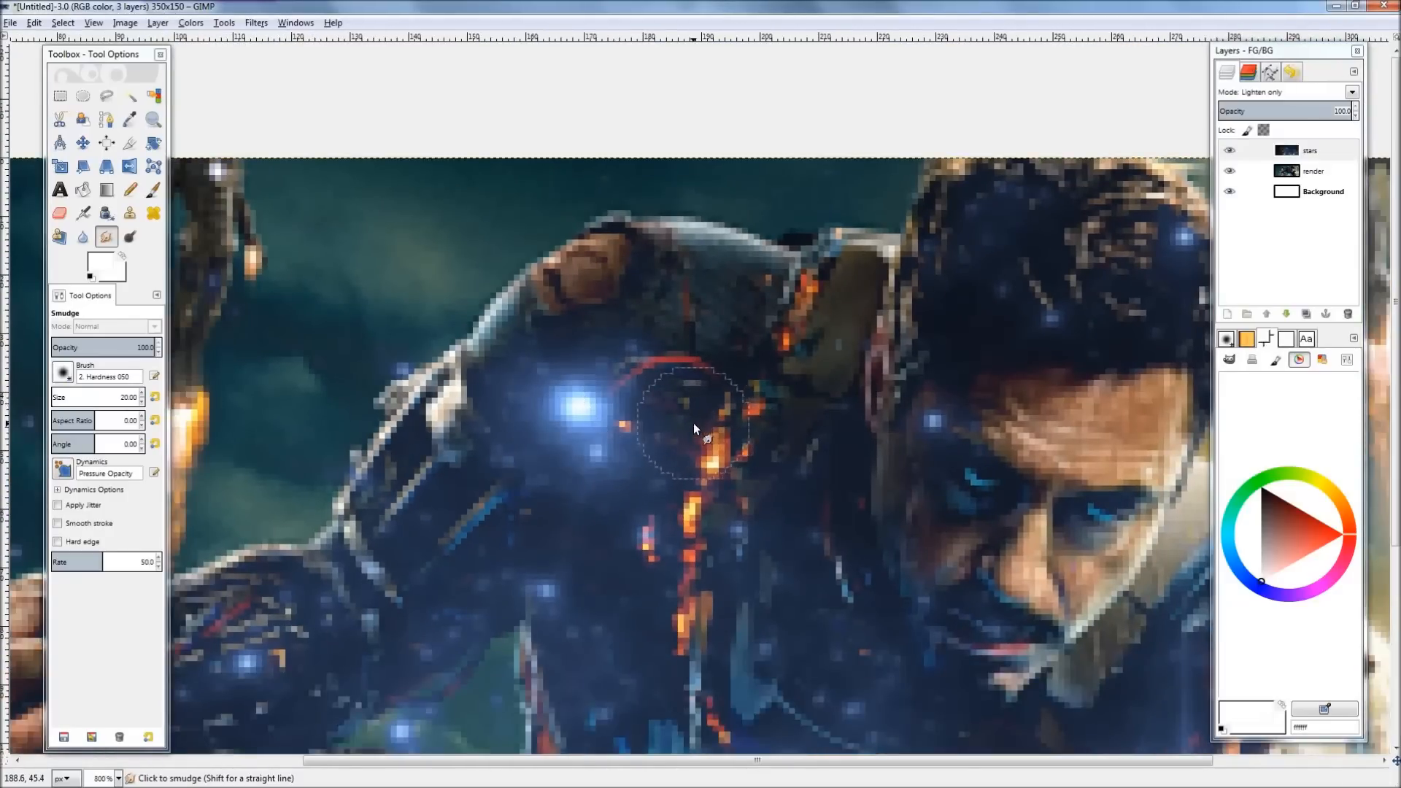
Clone armour texture over the shoulder and smudge/erase stray stars over the face and arm.
{"action": "left_click", "coordinate": [130, 213]}
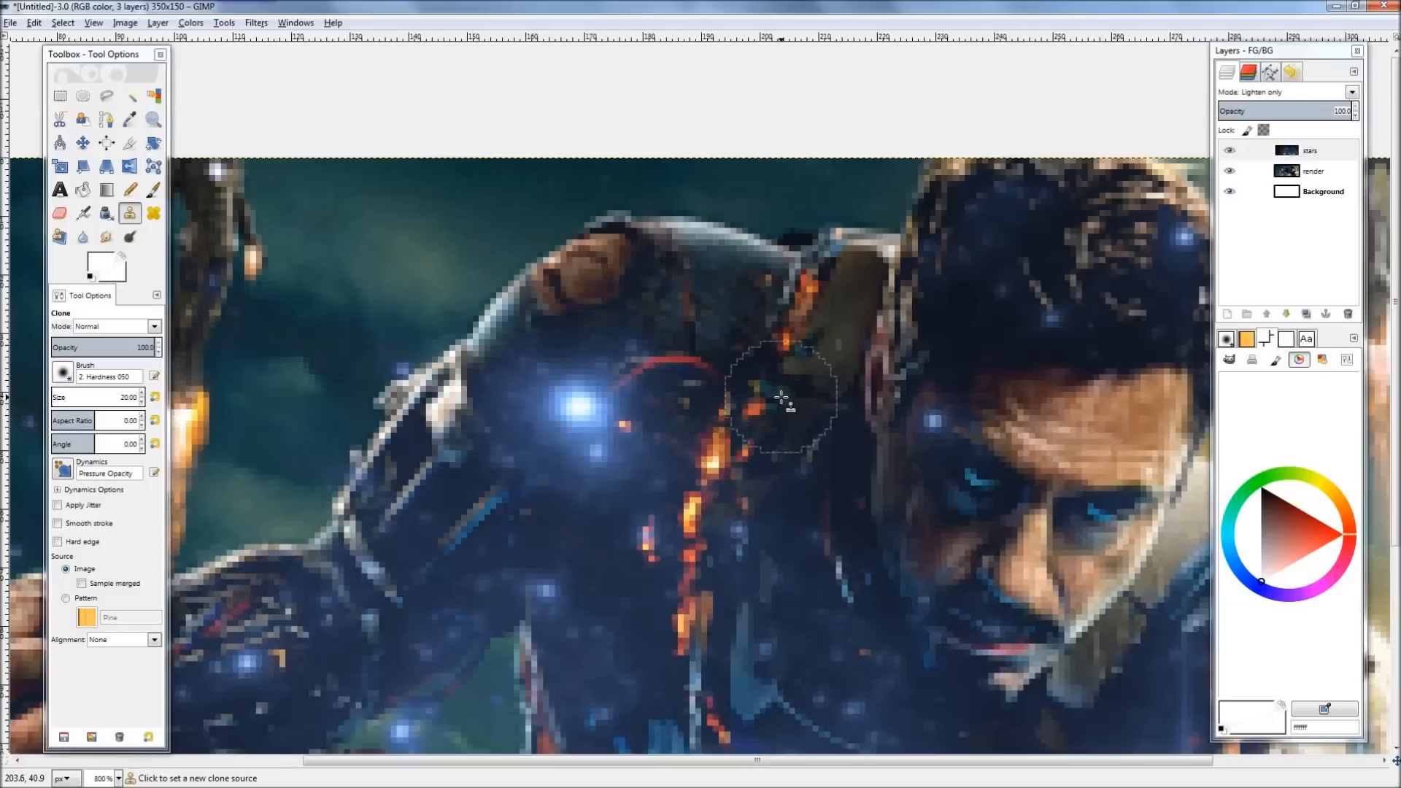
{"action": "left_click", "coordinate": [578, 391]}
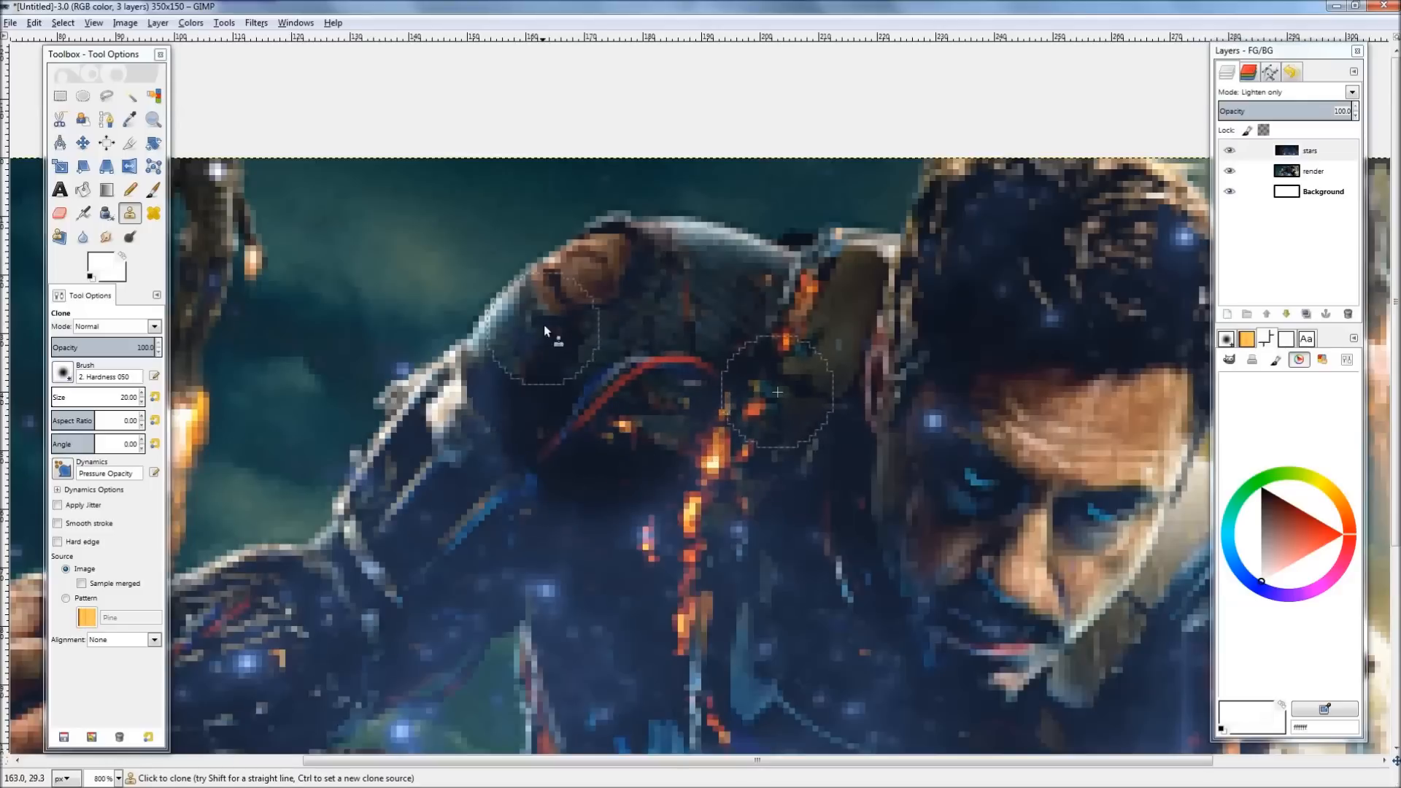
{"action": "left_click", "coordinate": [105, 237]}
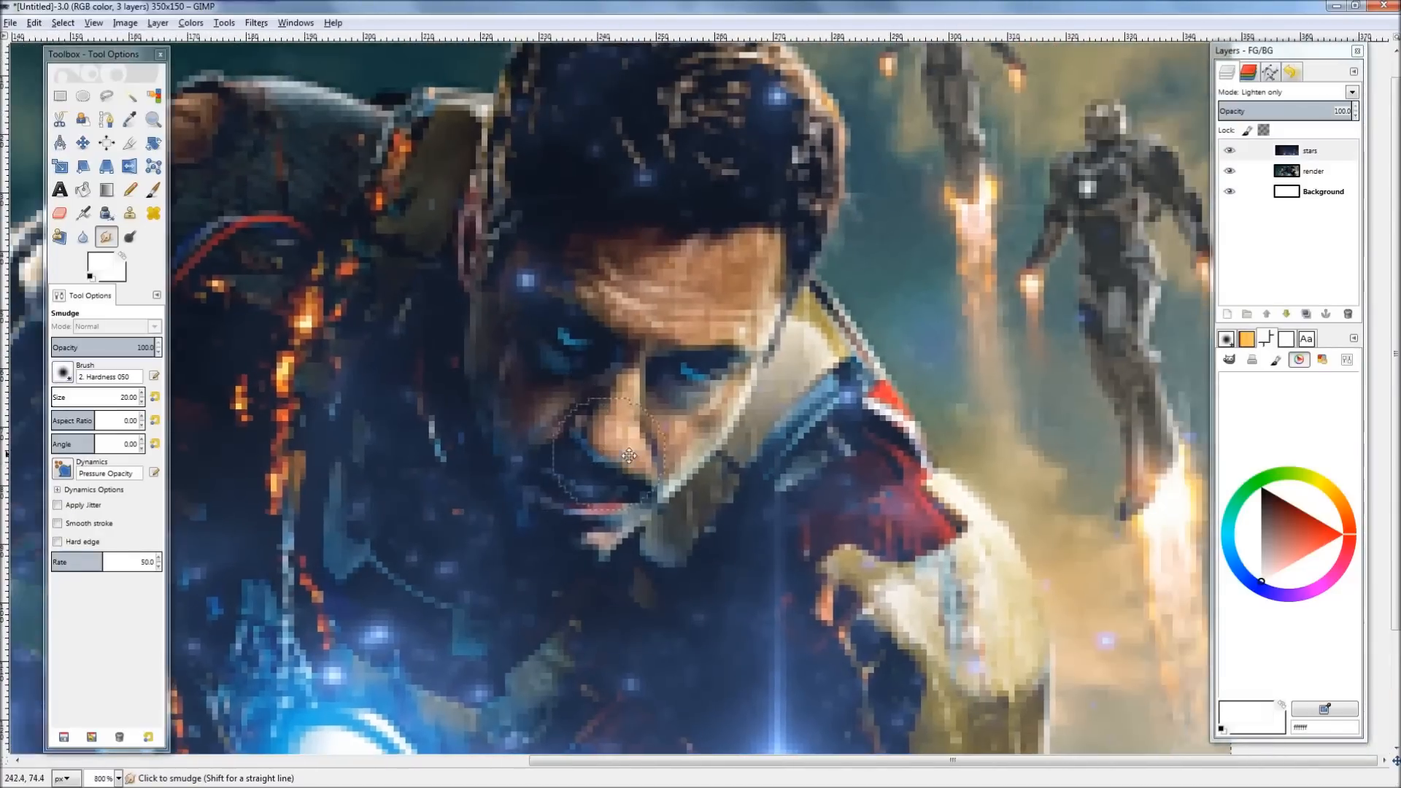
{"action": "left_click", "coordinate": [59, 213]}
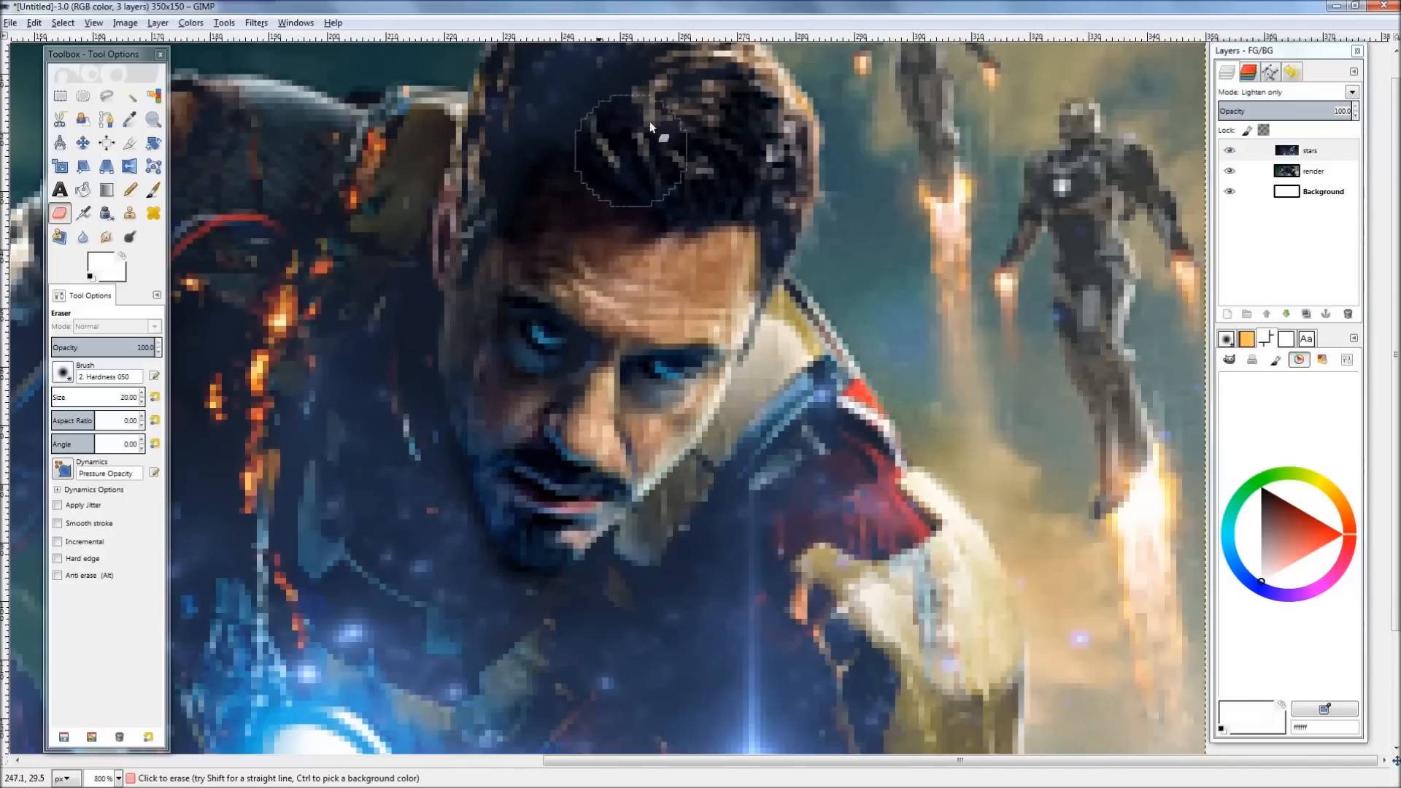
{"action": "left_click", "coordinate": [107, 237]}
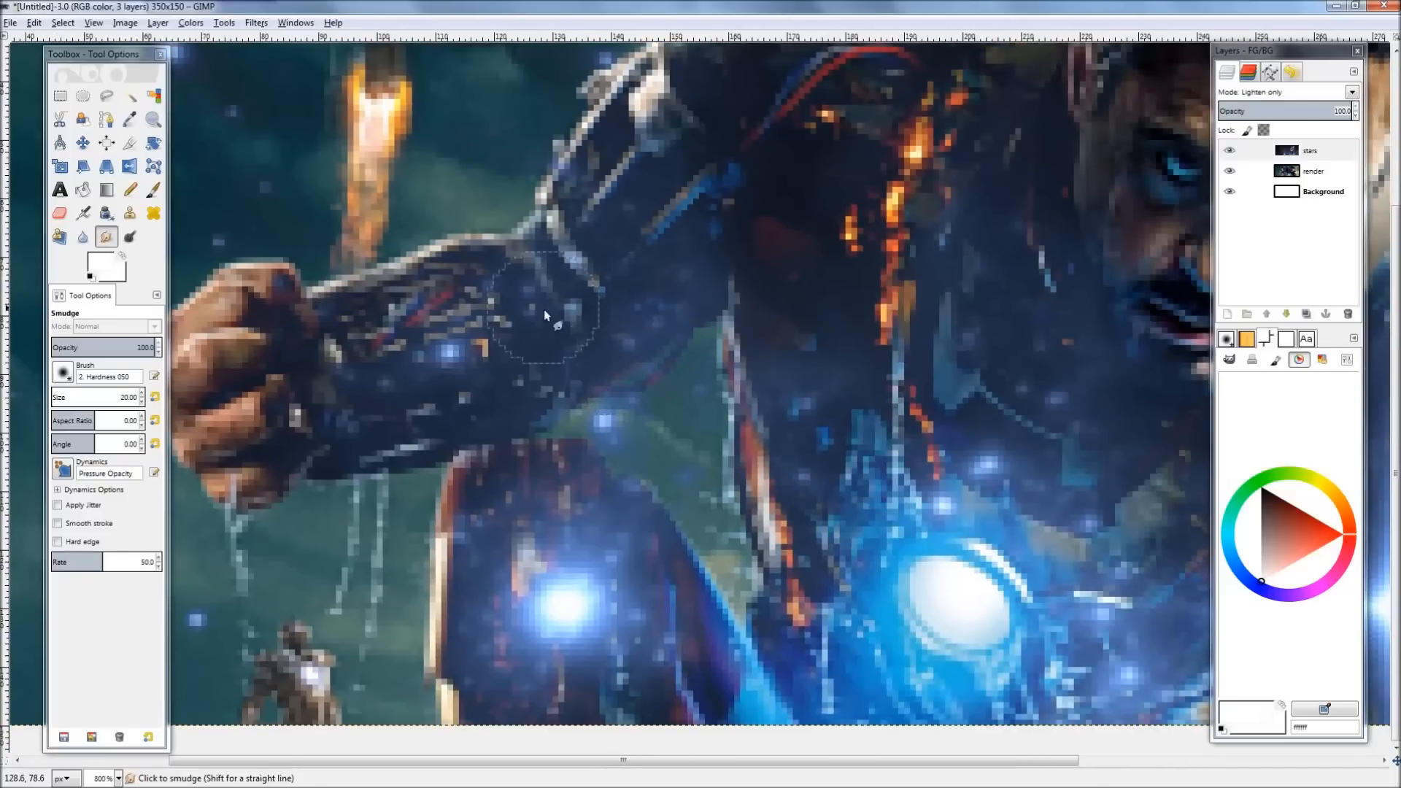
{"action": "left_click", "coordinate": [58, 215]}
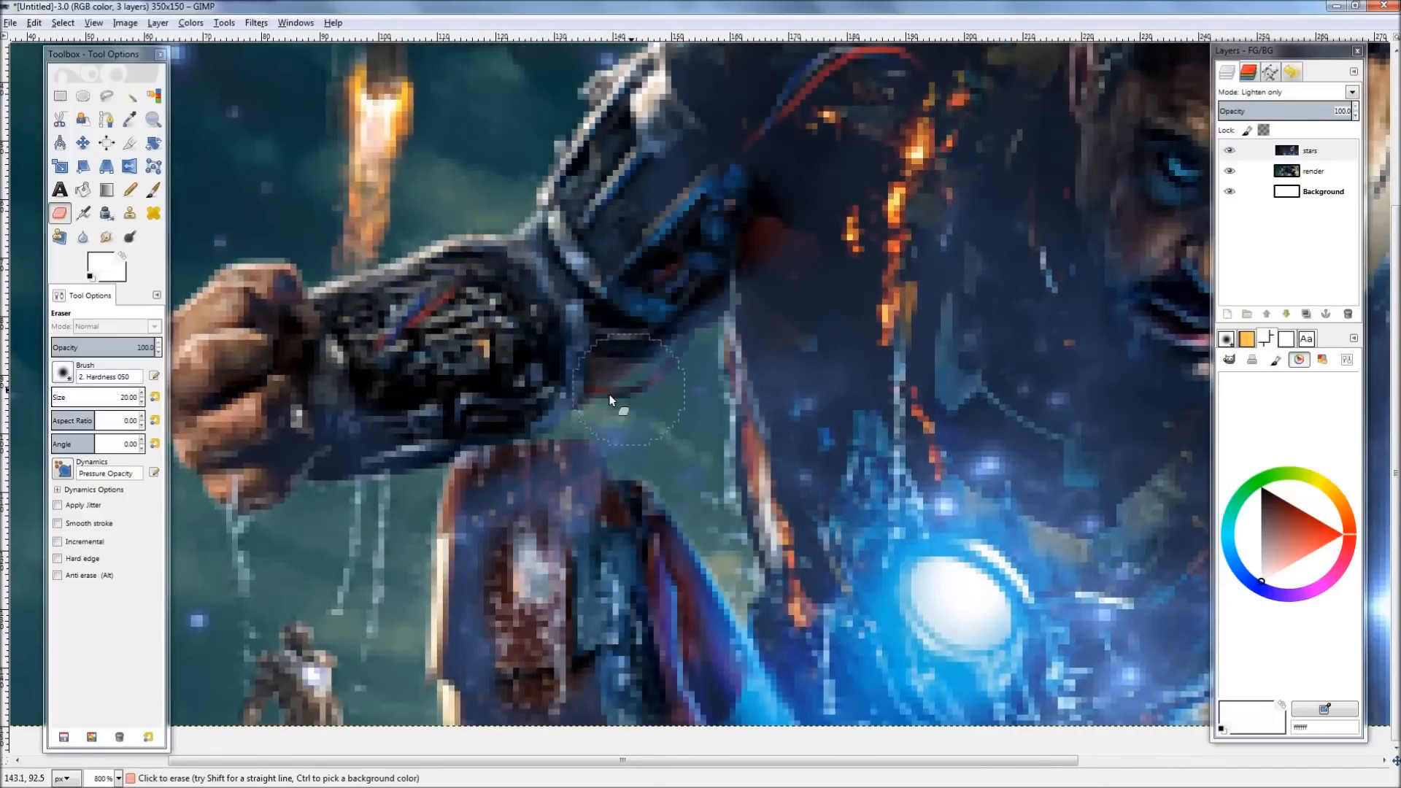
{"action": "left_click", "coordinate": [105, 236]}
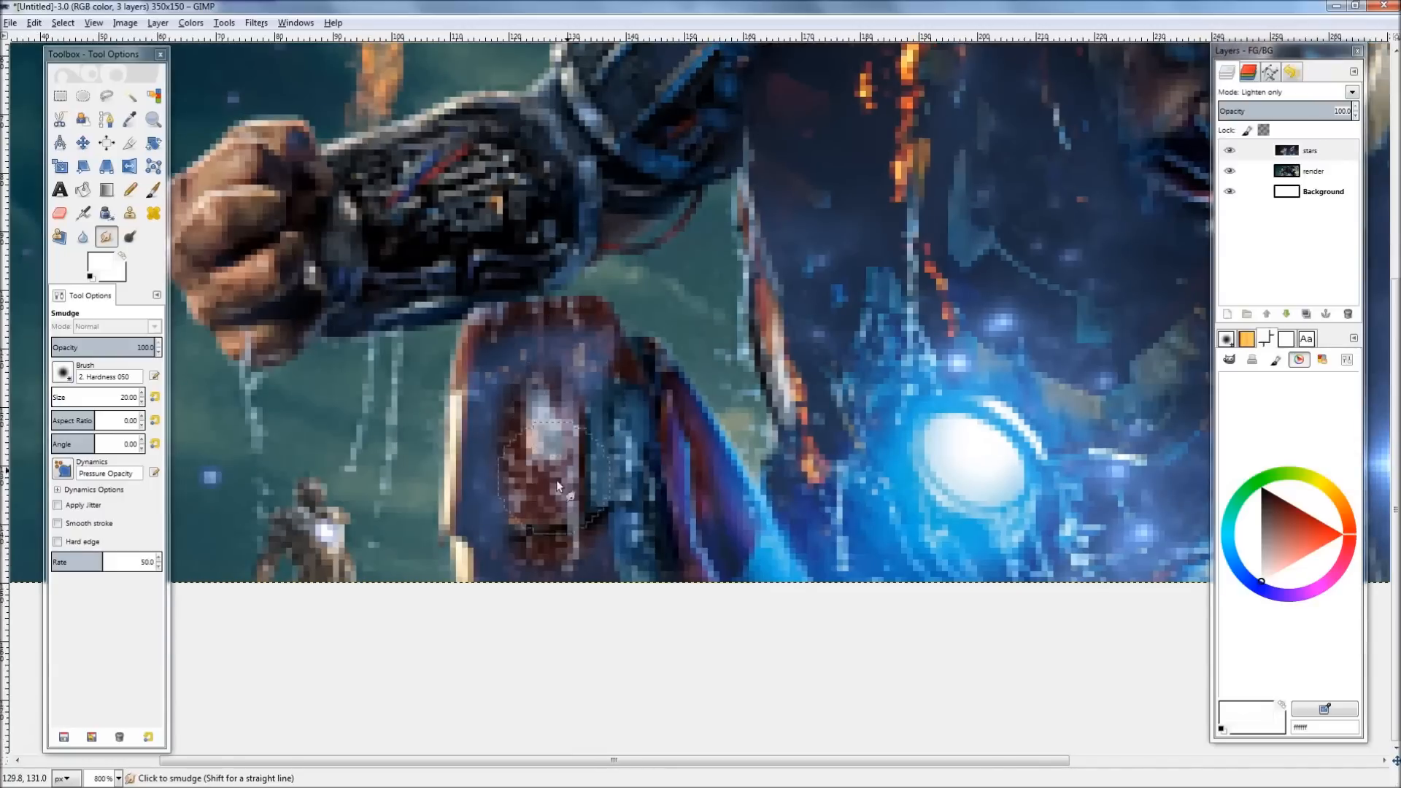
Smudge and erase stray stars near the shield and around the chest lens flare, zoomed in.
{"action": "left_click", "coordinate": [58, 213]}
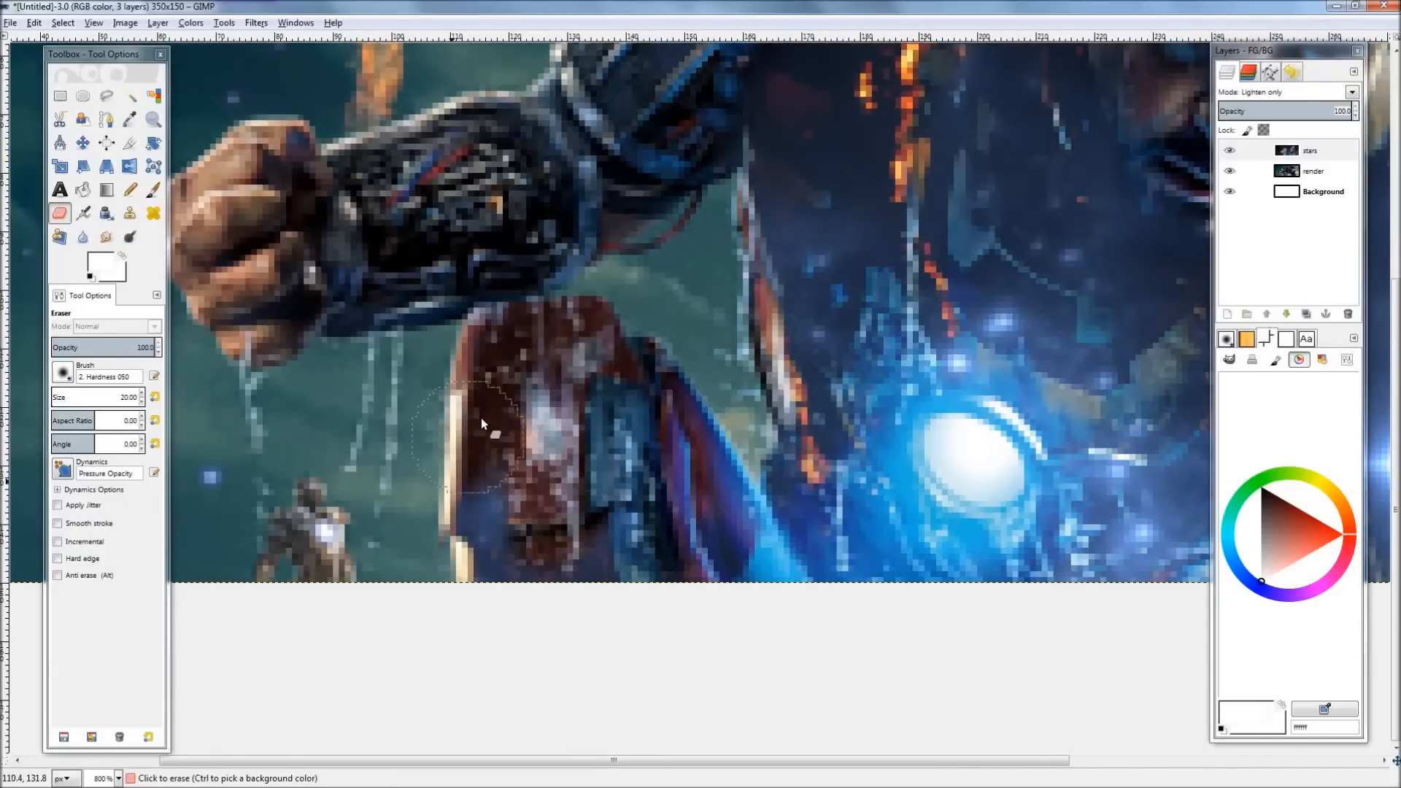
{"action": "left_click", "coordinate": [105, 237]}
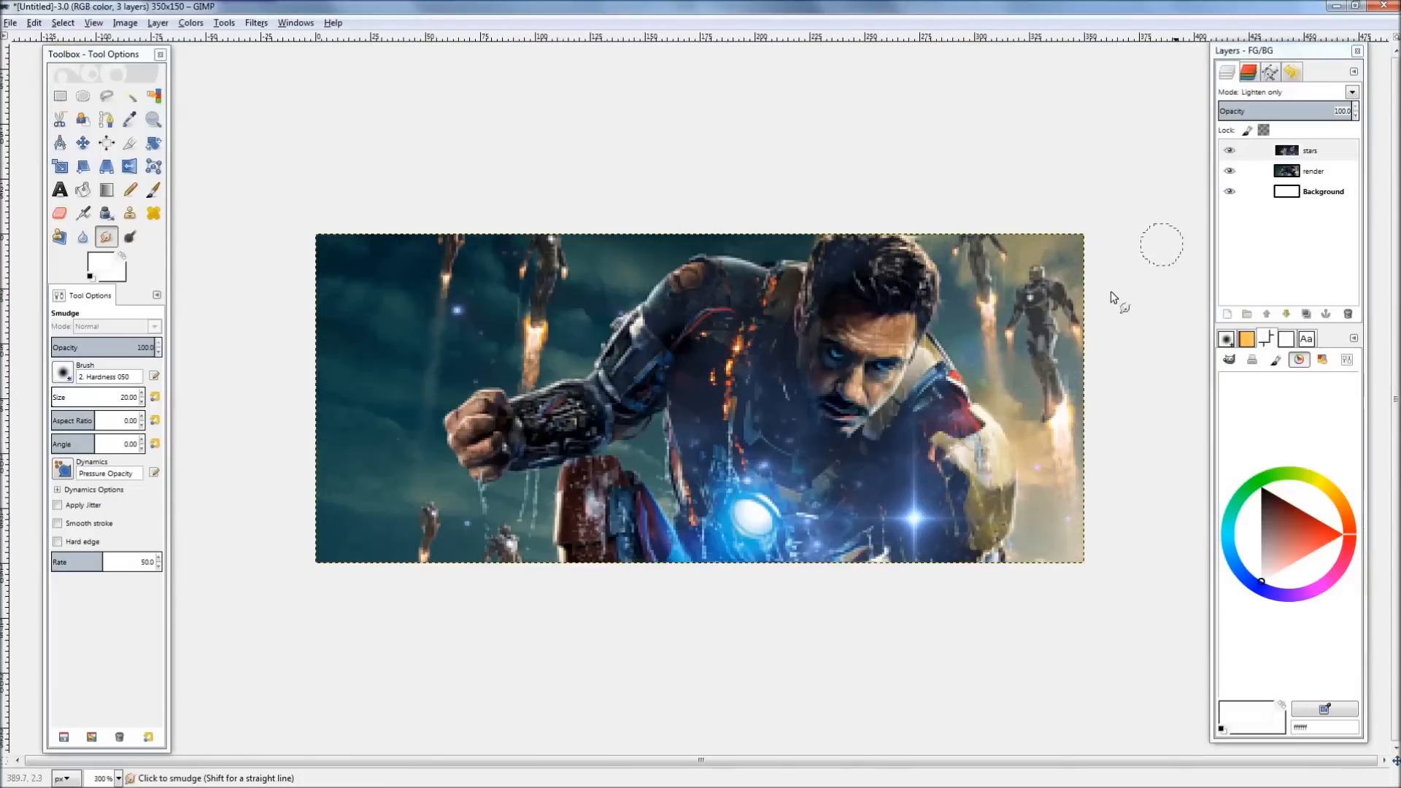
{"action": "left_click", "coordinate": [1310, 150]}
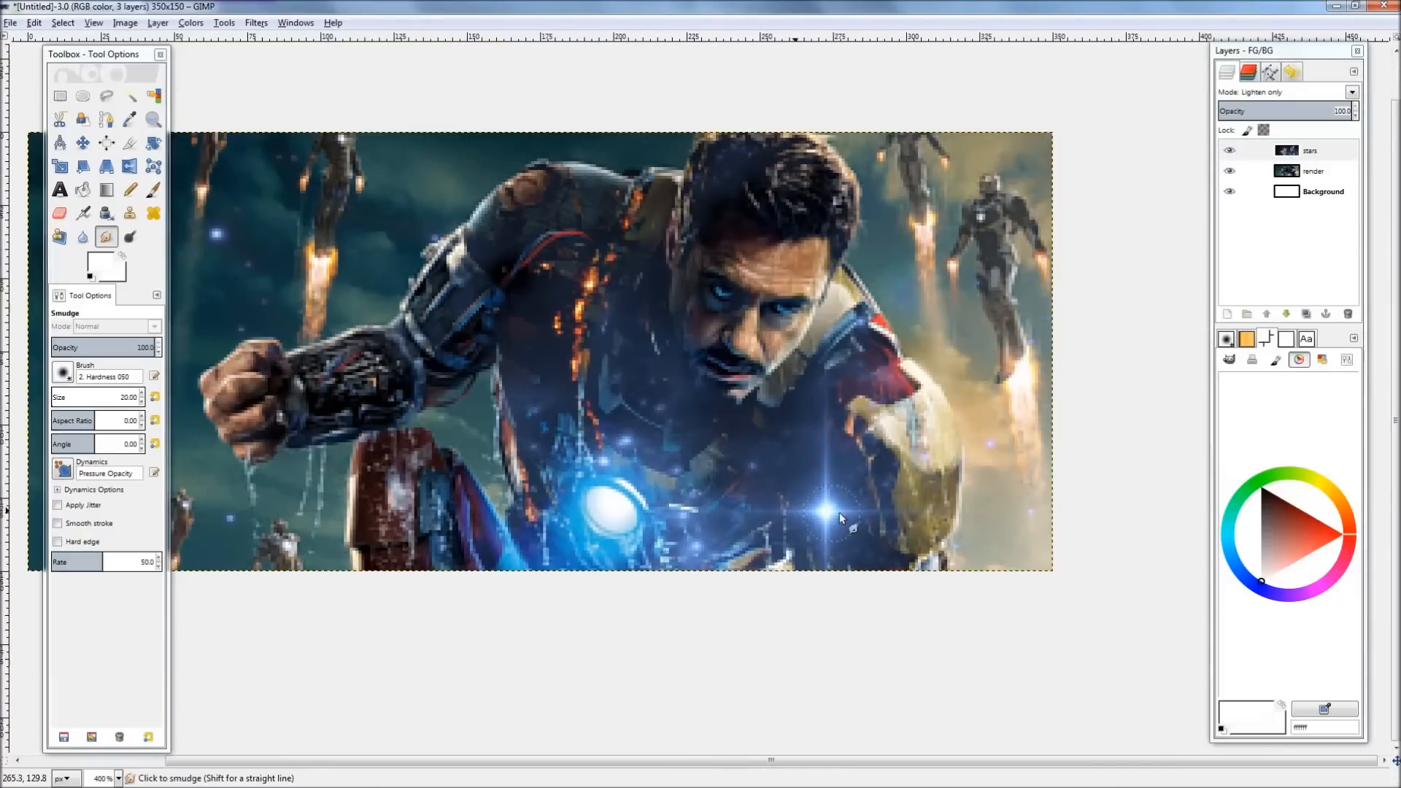
{"action": "left_click", "coordinate": [1309, 150]}
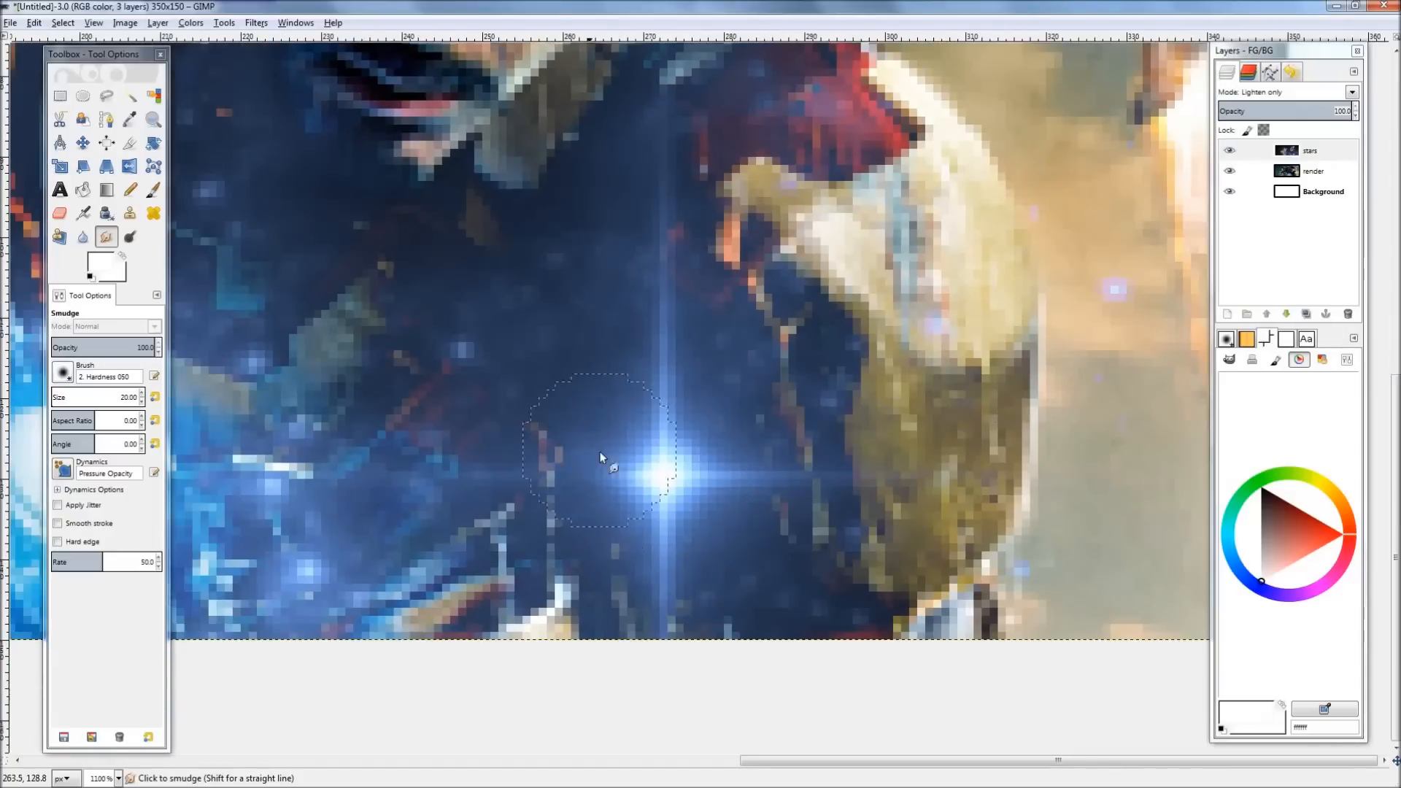
{"action": "left_click", "coordinate": [58, 213]}
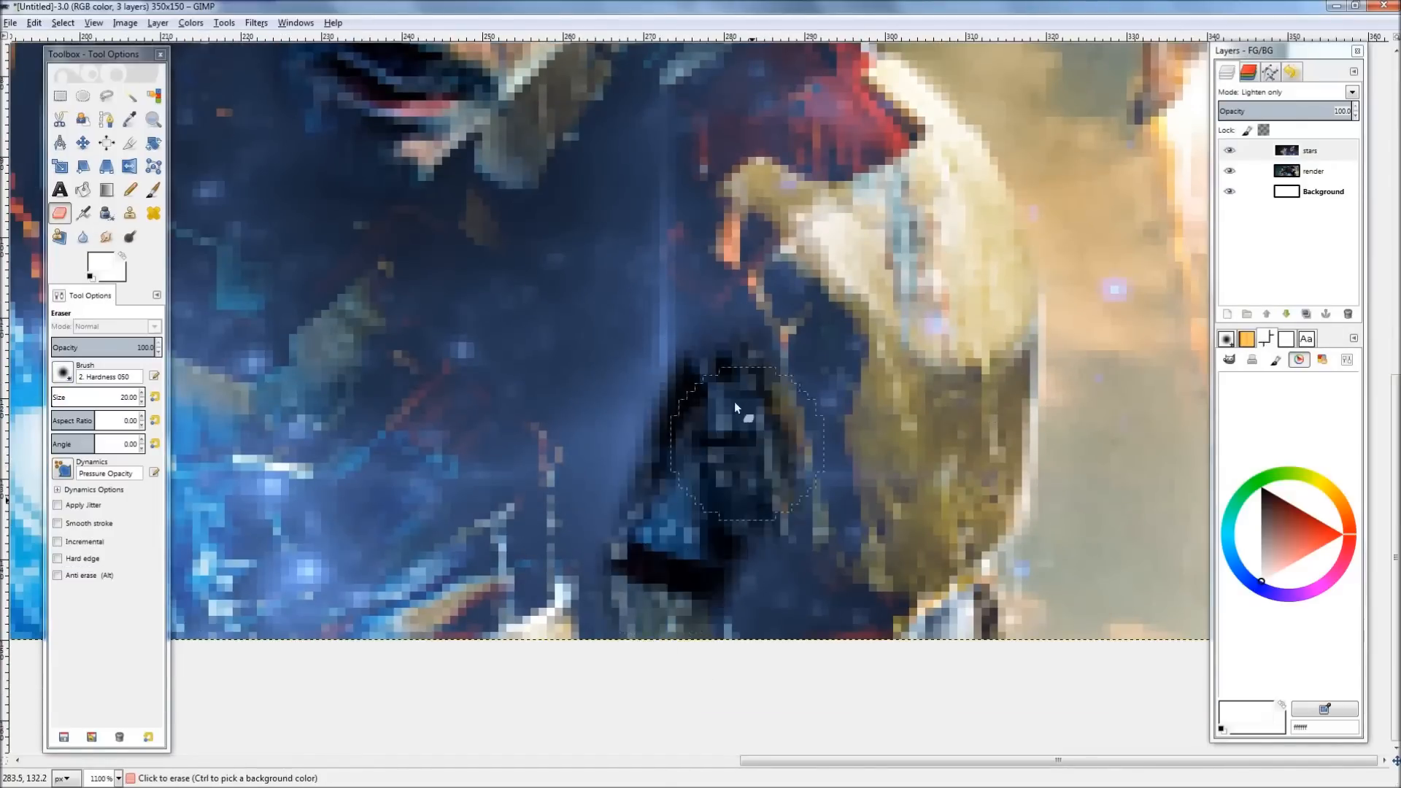
{"action": "left_click", "coordinate": [107, 236]}
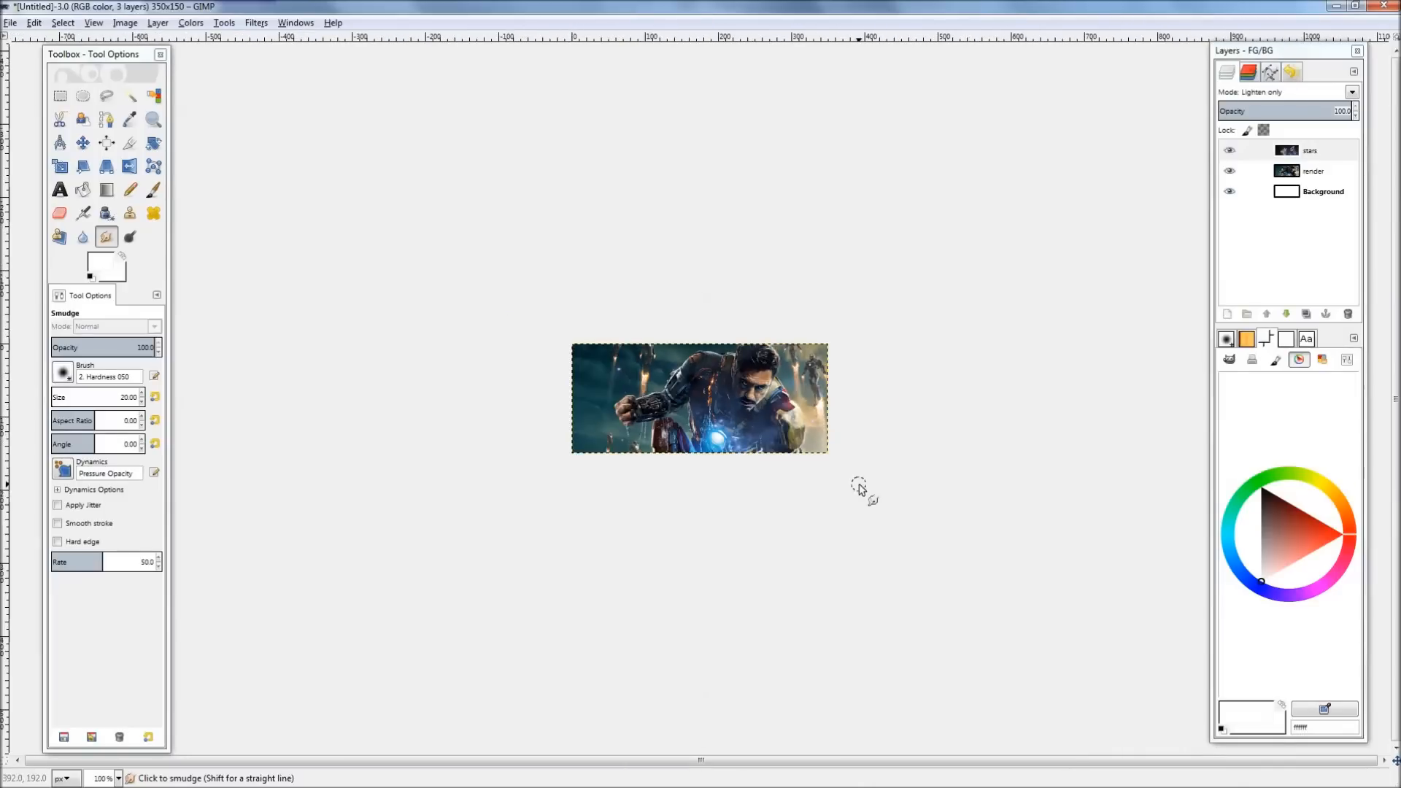
{"action": "mouse_move", "coordinate": [842, 489]}
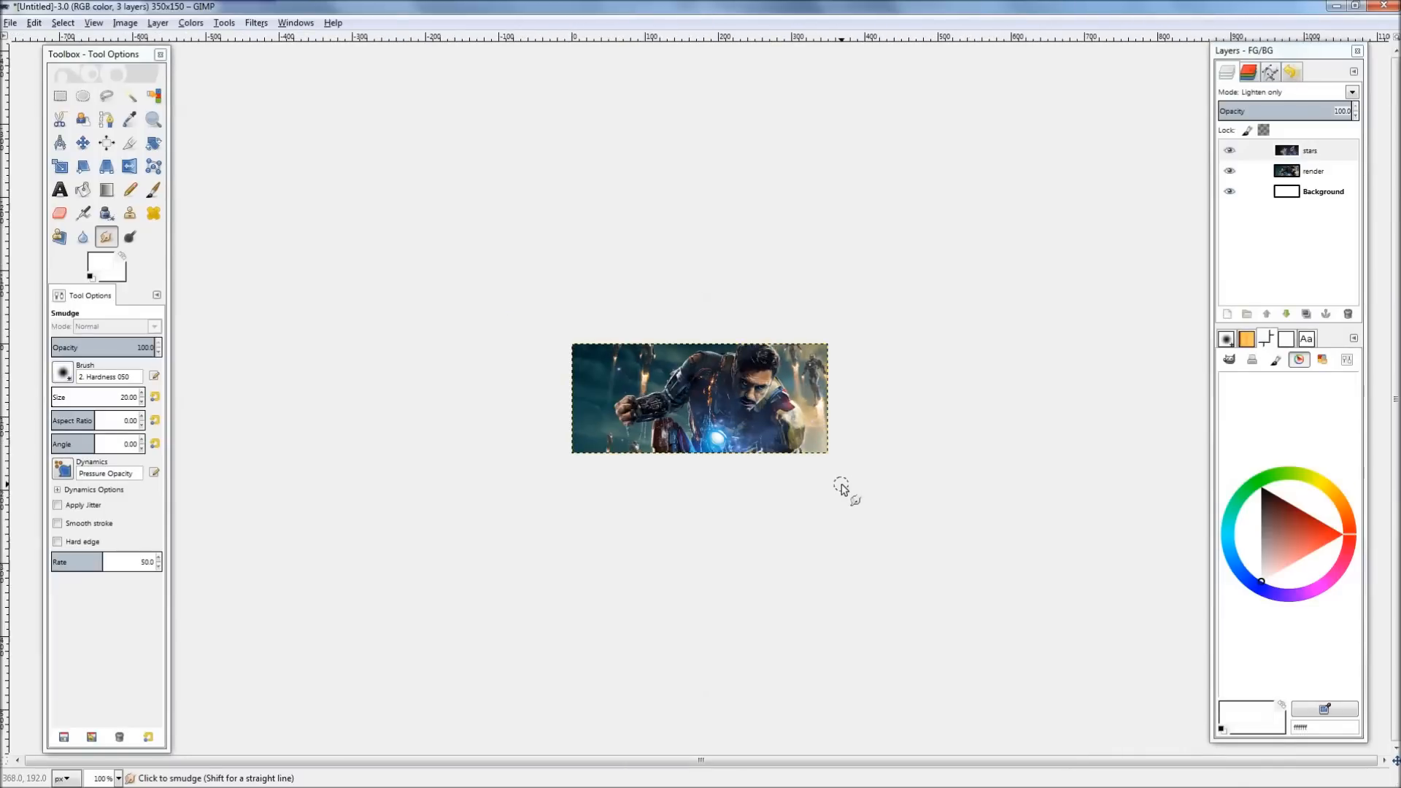
Browse the Filters menu (Decor, Artistic) without applying any filter.
{"action": "left_click", "coordinate": [1314, 150]}
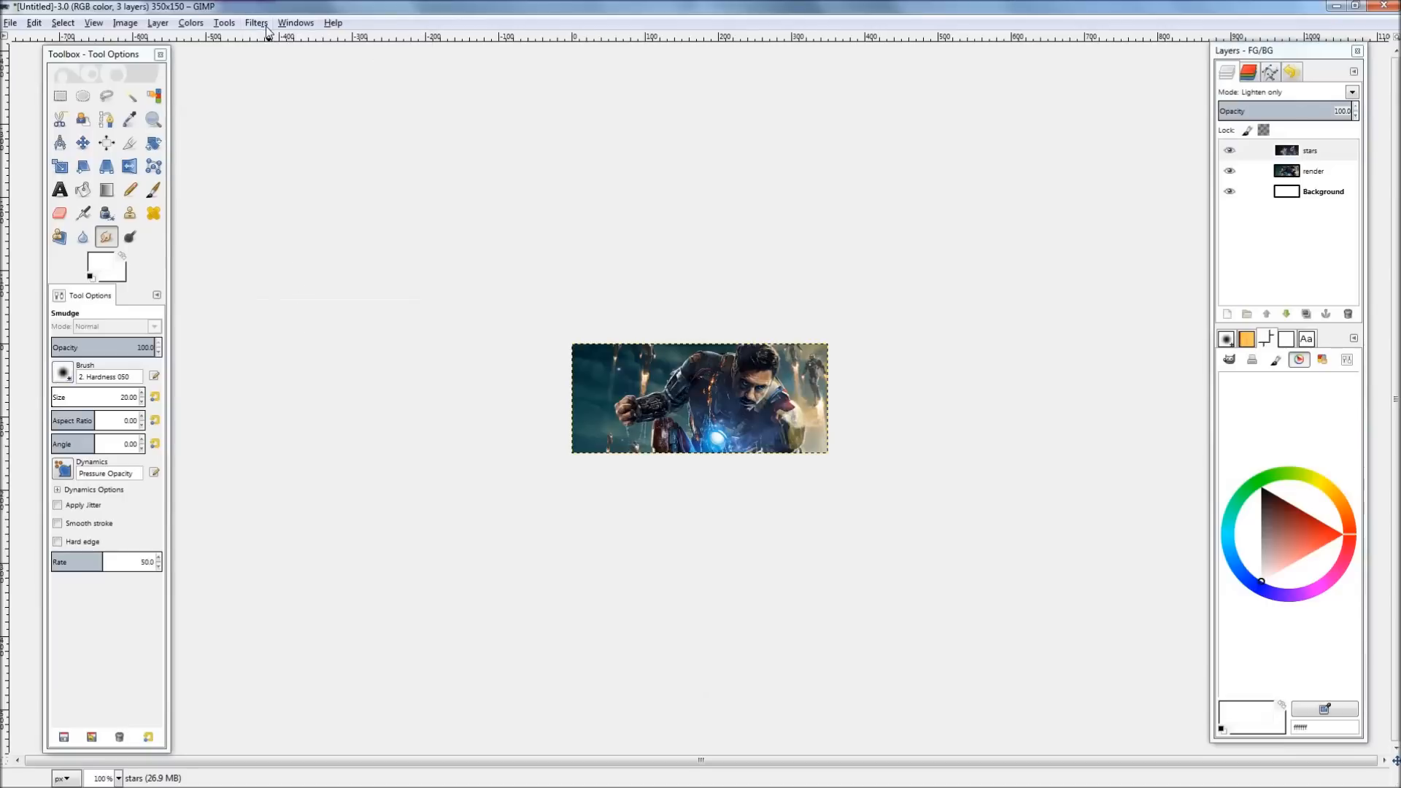
{"action": "left_click", "coordinate": [257, 22]}
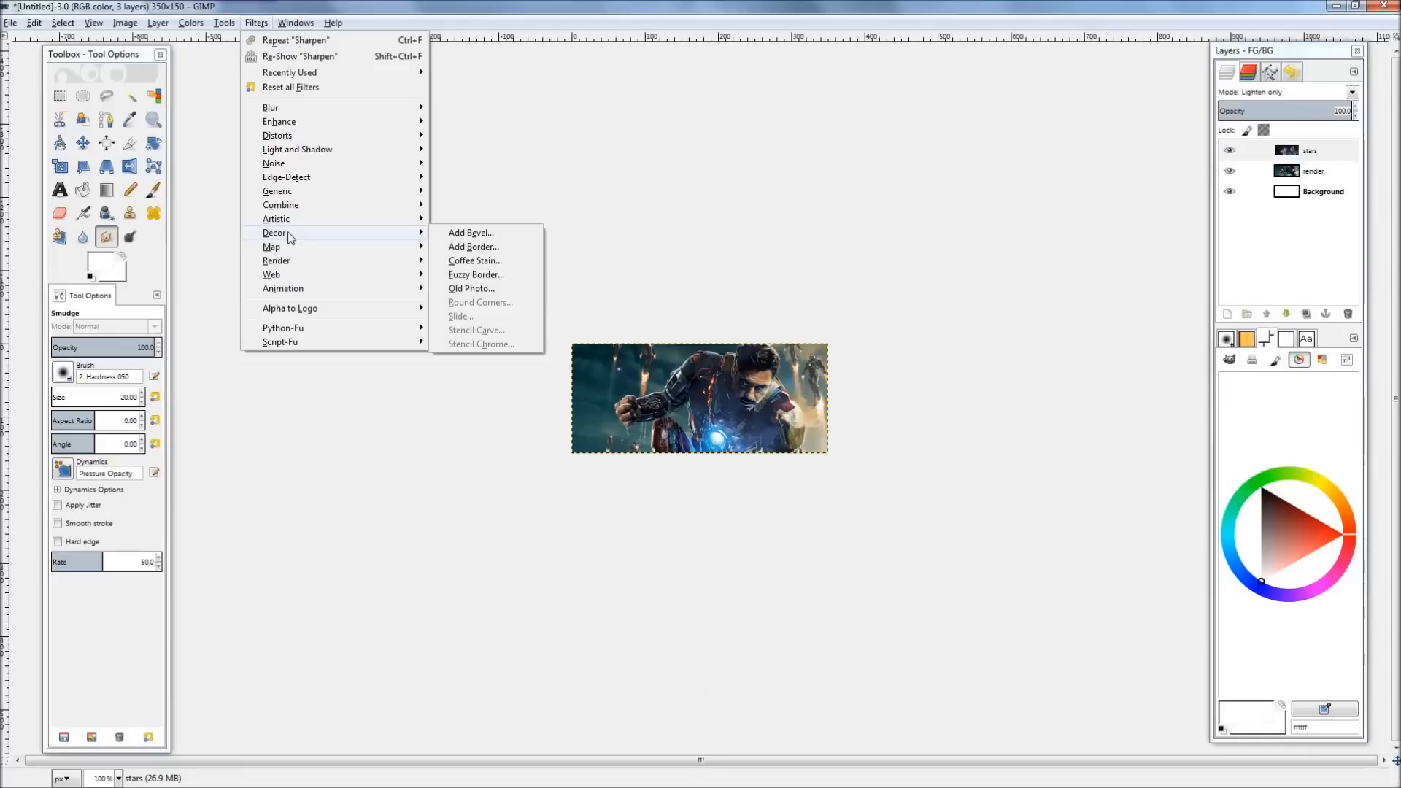
{"action": "mouse_move", "coordinate": [312, 235]}
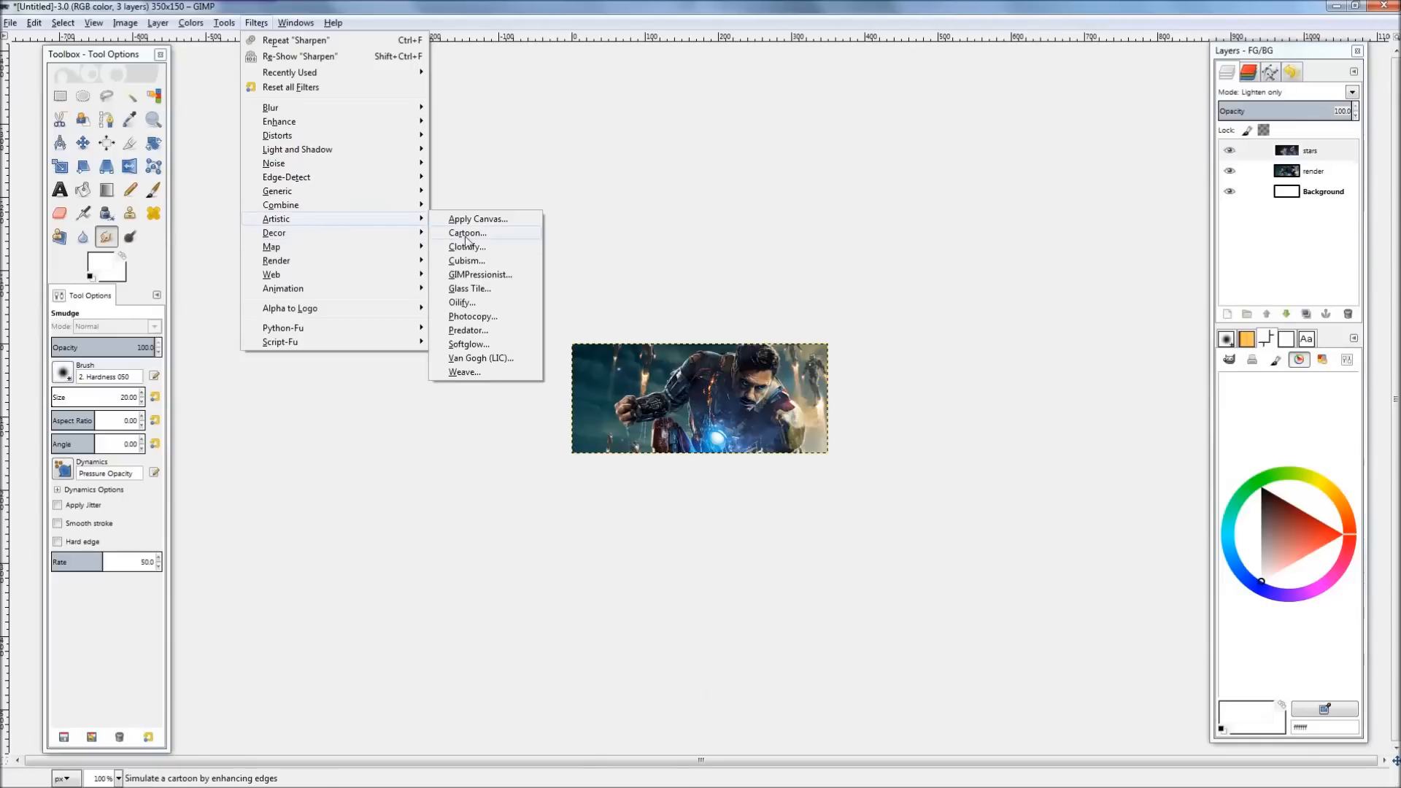
{"action": "left_click", "coordinate": [466, 260]}
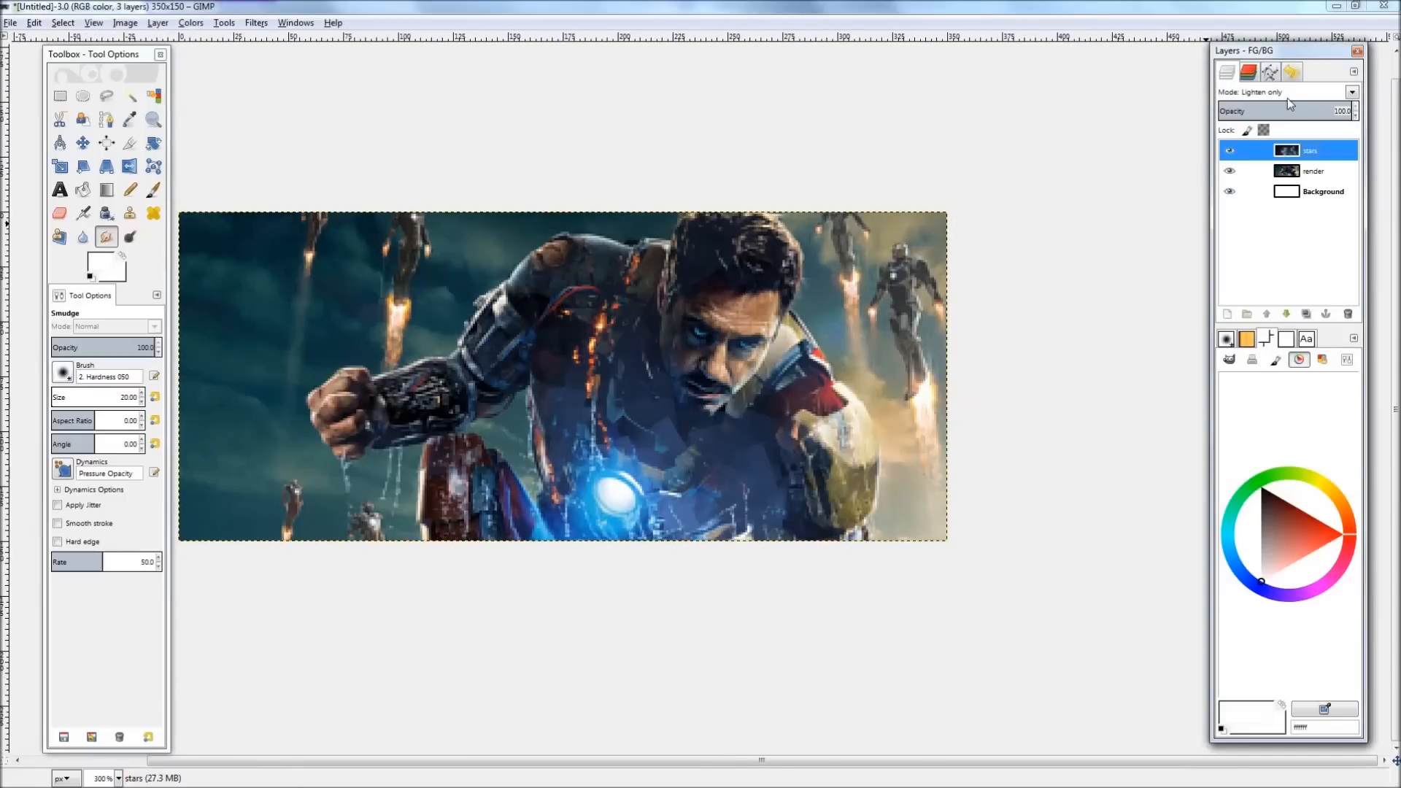
Set the stars layer to Screen blending, select the render layer and zoom out to the whole tag.
{"action": "left_click", "coordinate": [1288, 171]}
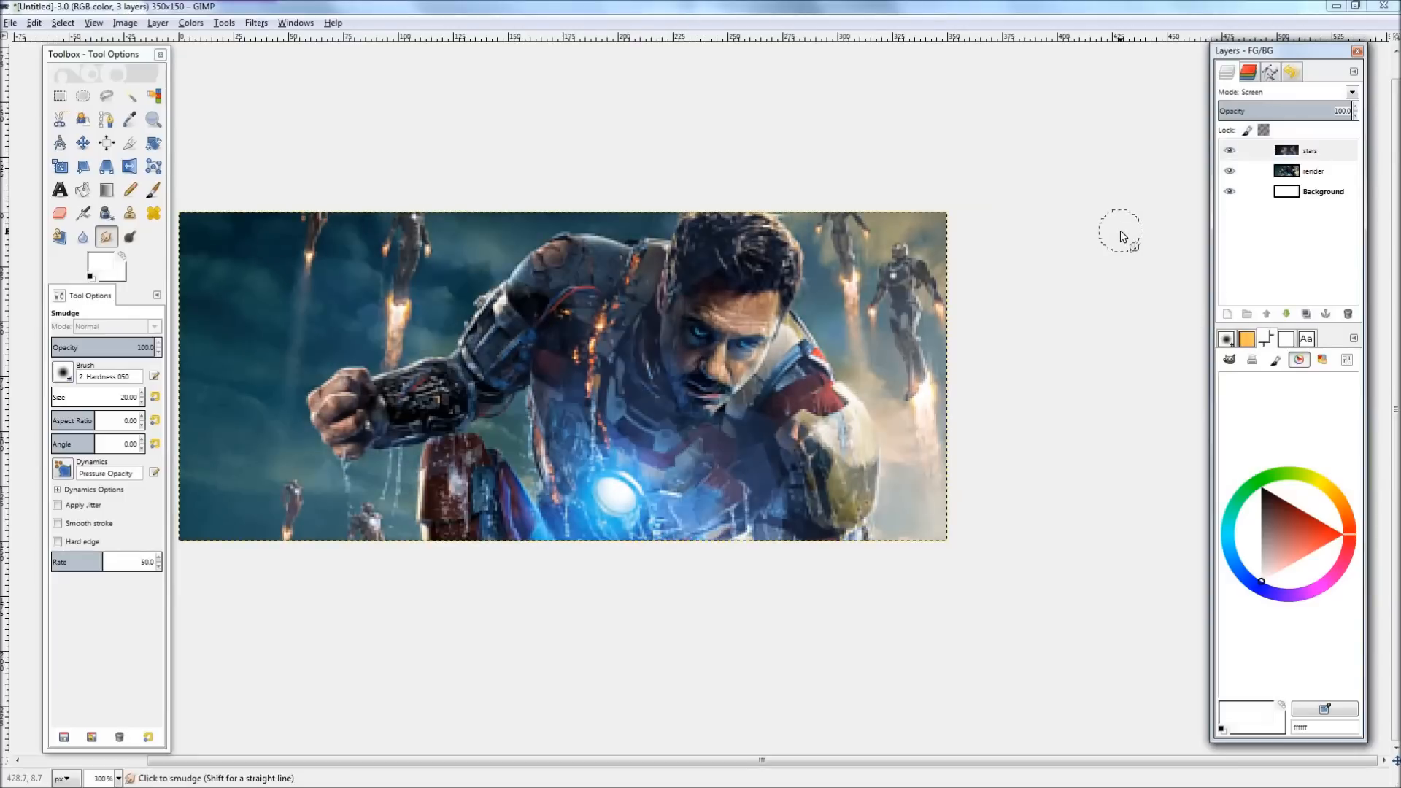
{"action": "left_click", "coordinate": [1314, 171]}
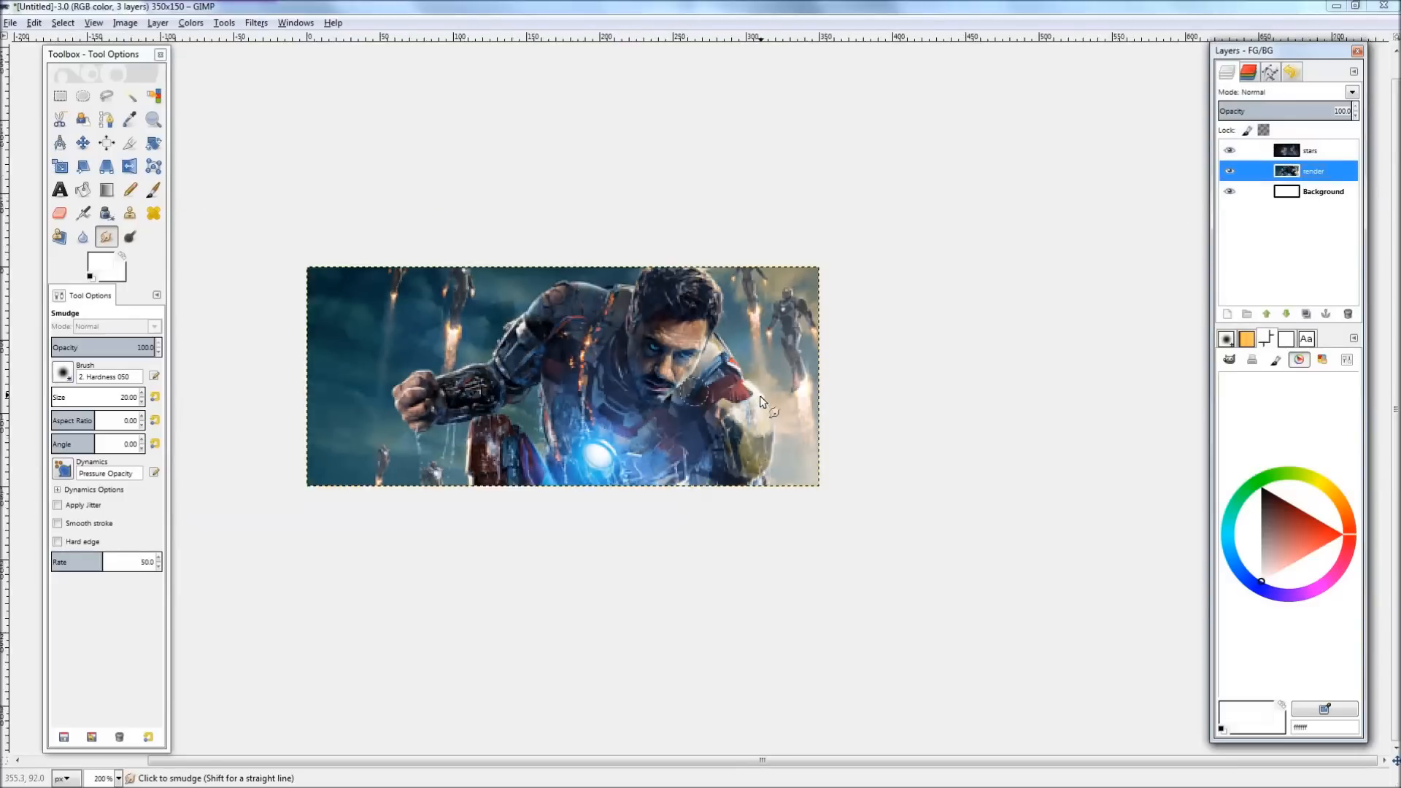
{"action": "key", "text": "minus"}
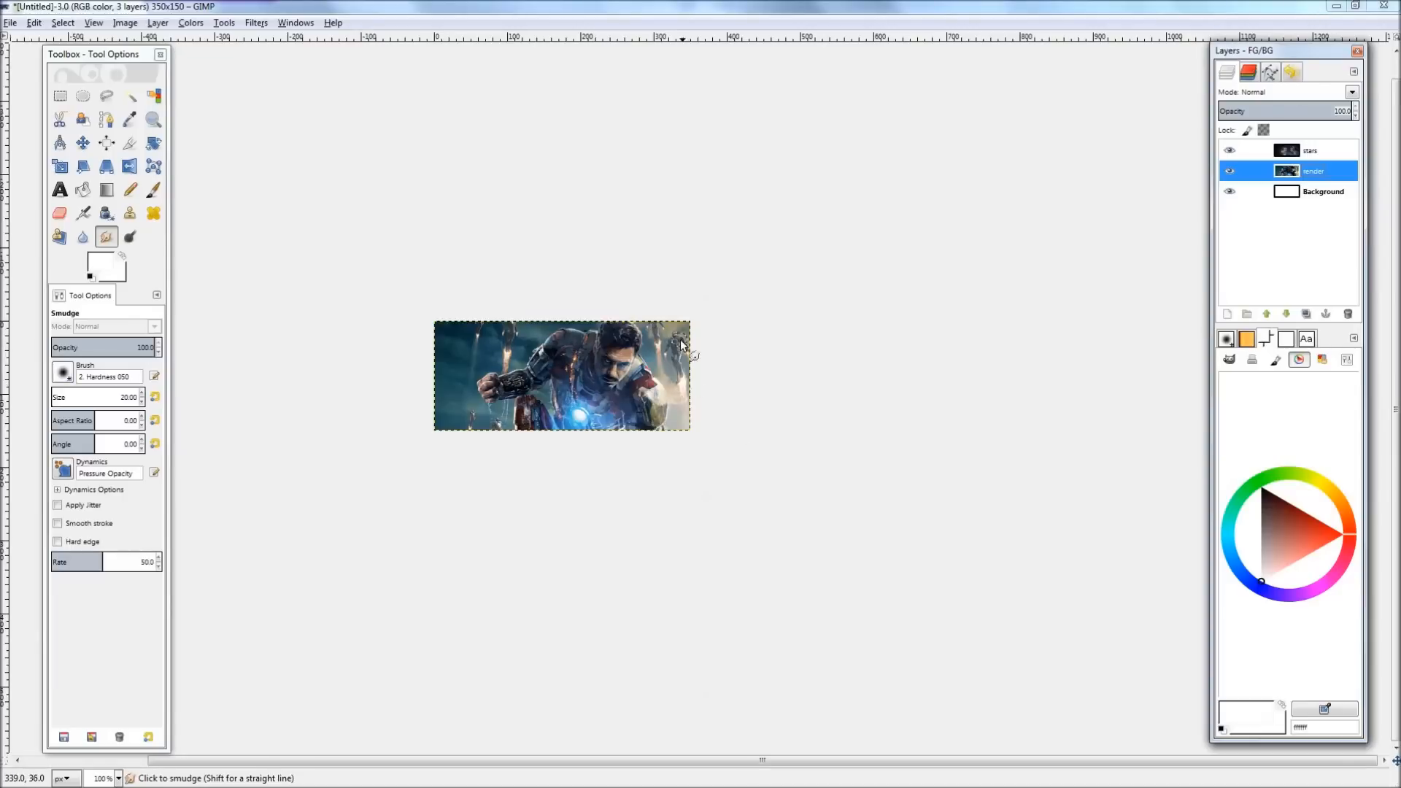
{"action": "scroll", "scroll_direction": "up", "scroll_amount": 3}
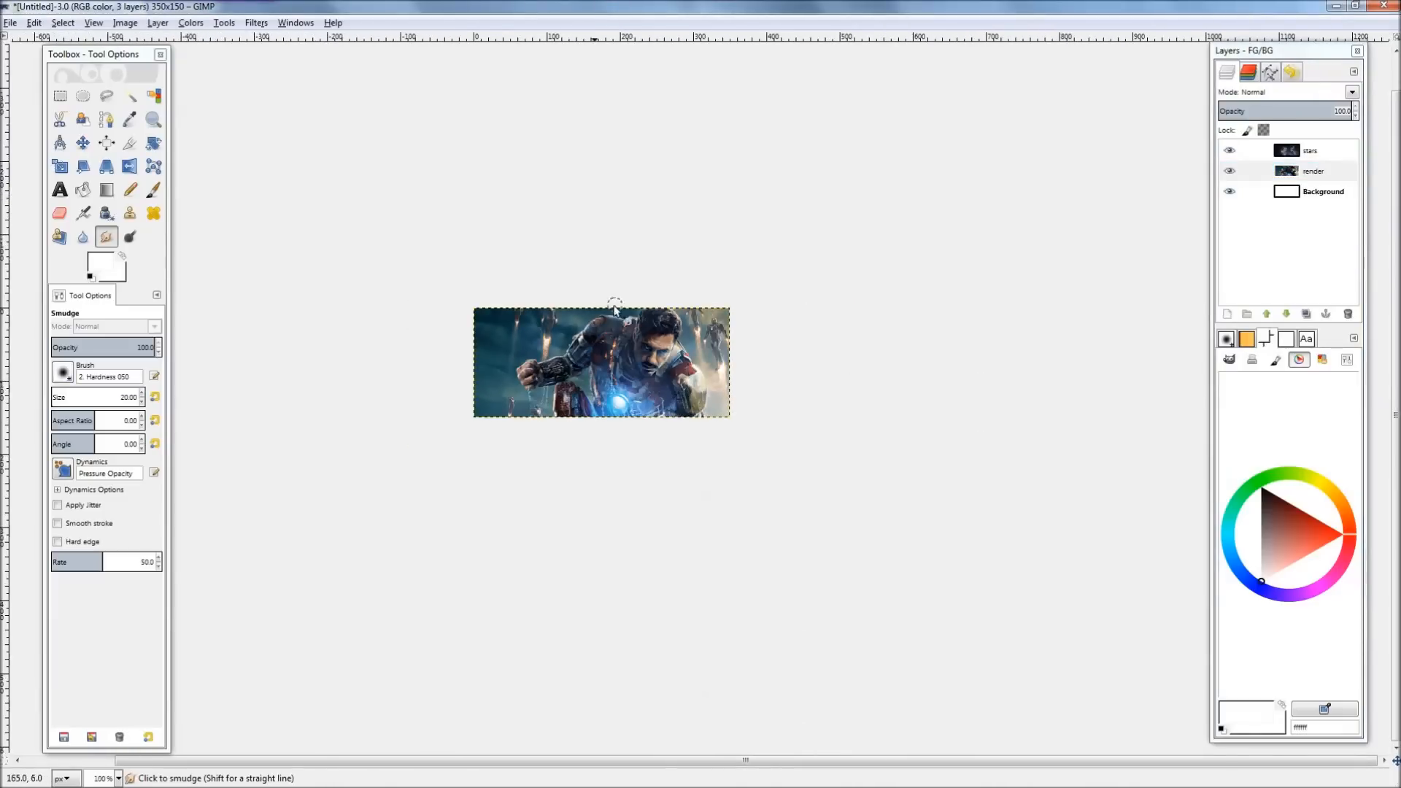
{"action": "mouse_move", "coordinate": [749, 397]}
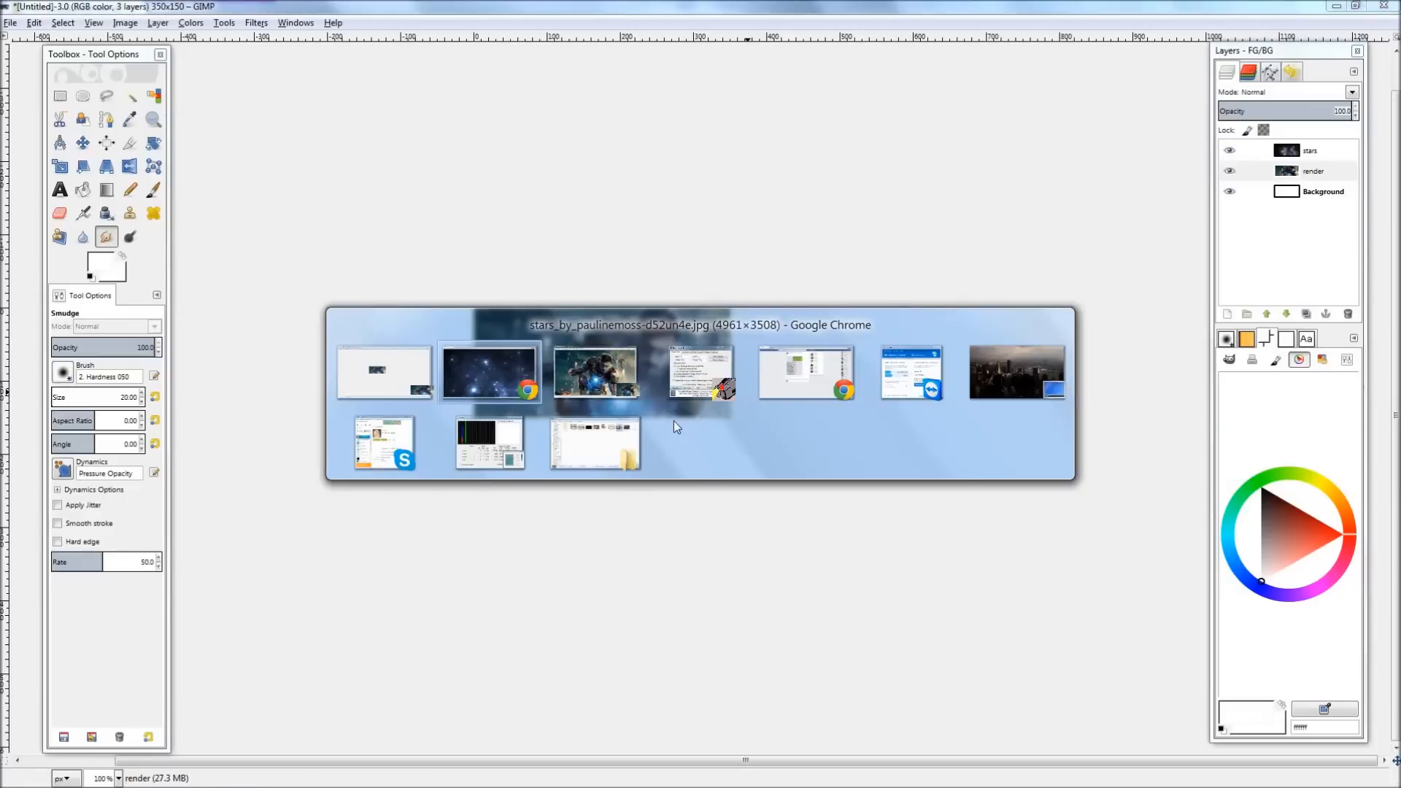
Search Google Images for lightning strikes and preview the wide lightning photo over hills.
{"action": "left_click", "coordinate": [487, 372]}
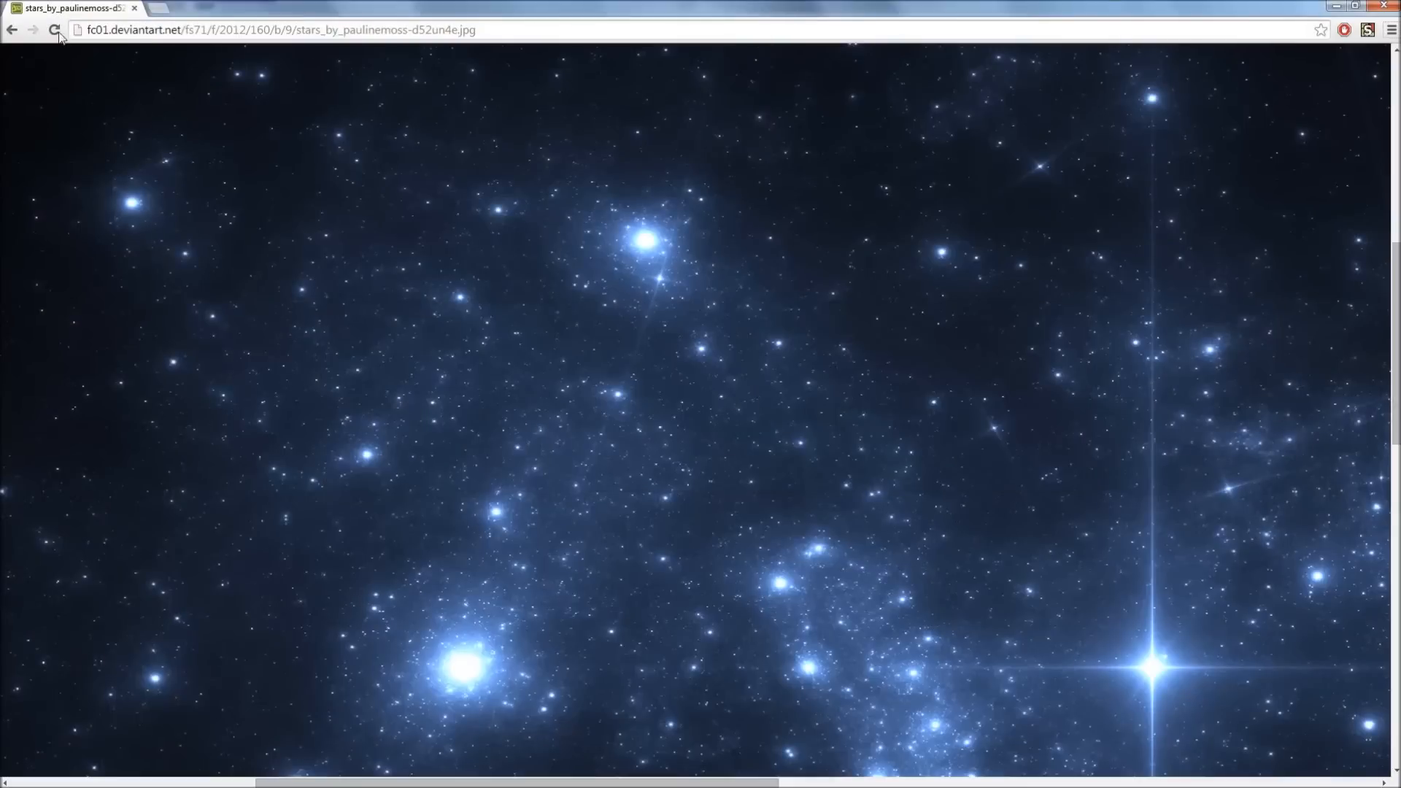
{"action": "left_click", "coordinate": [13, 29]}
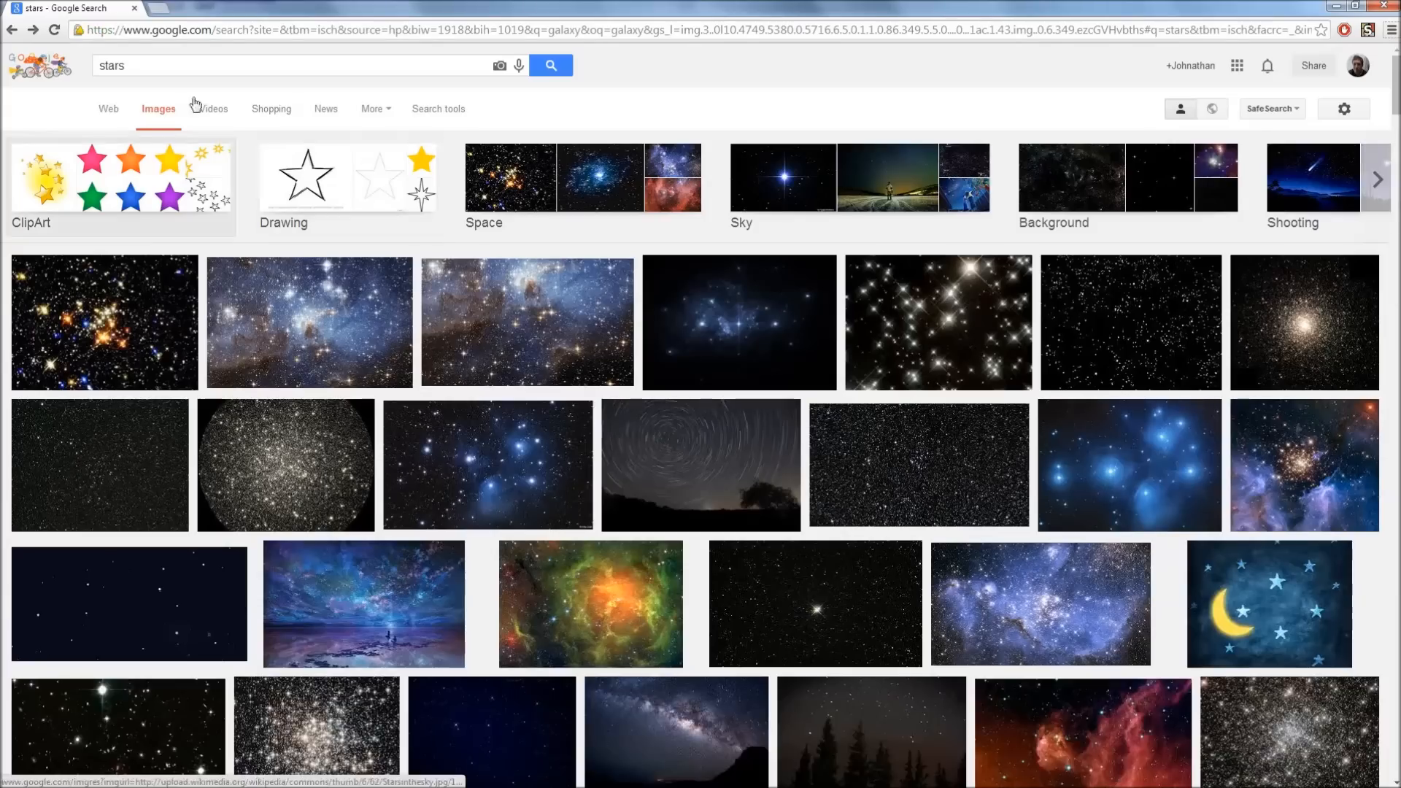
{"action": "left_click", "coordinate": [121, 178]}
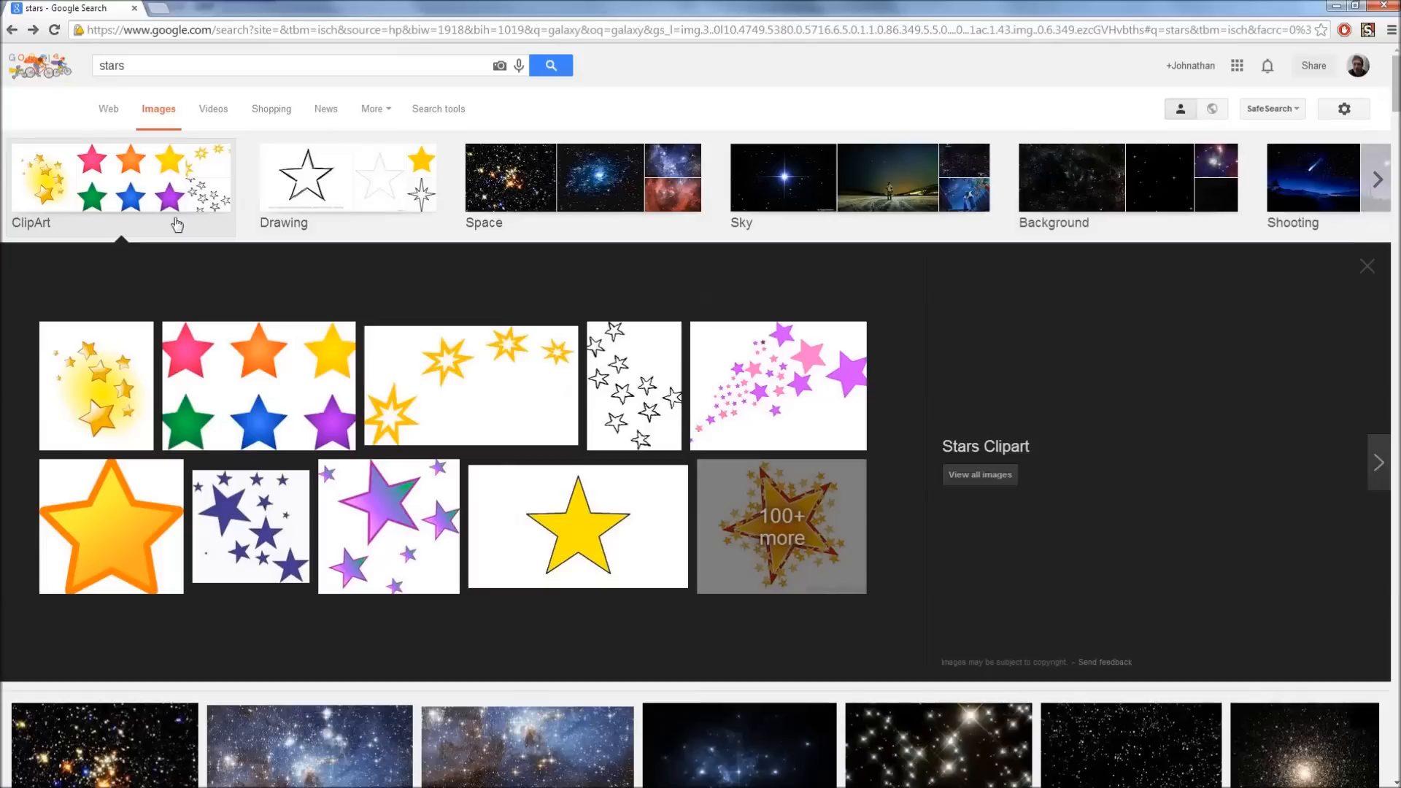
{"action": "triple_click", "coordinate": [269, 64]}
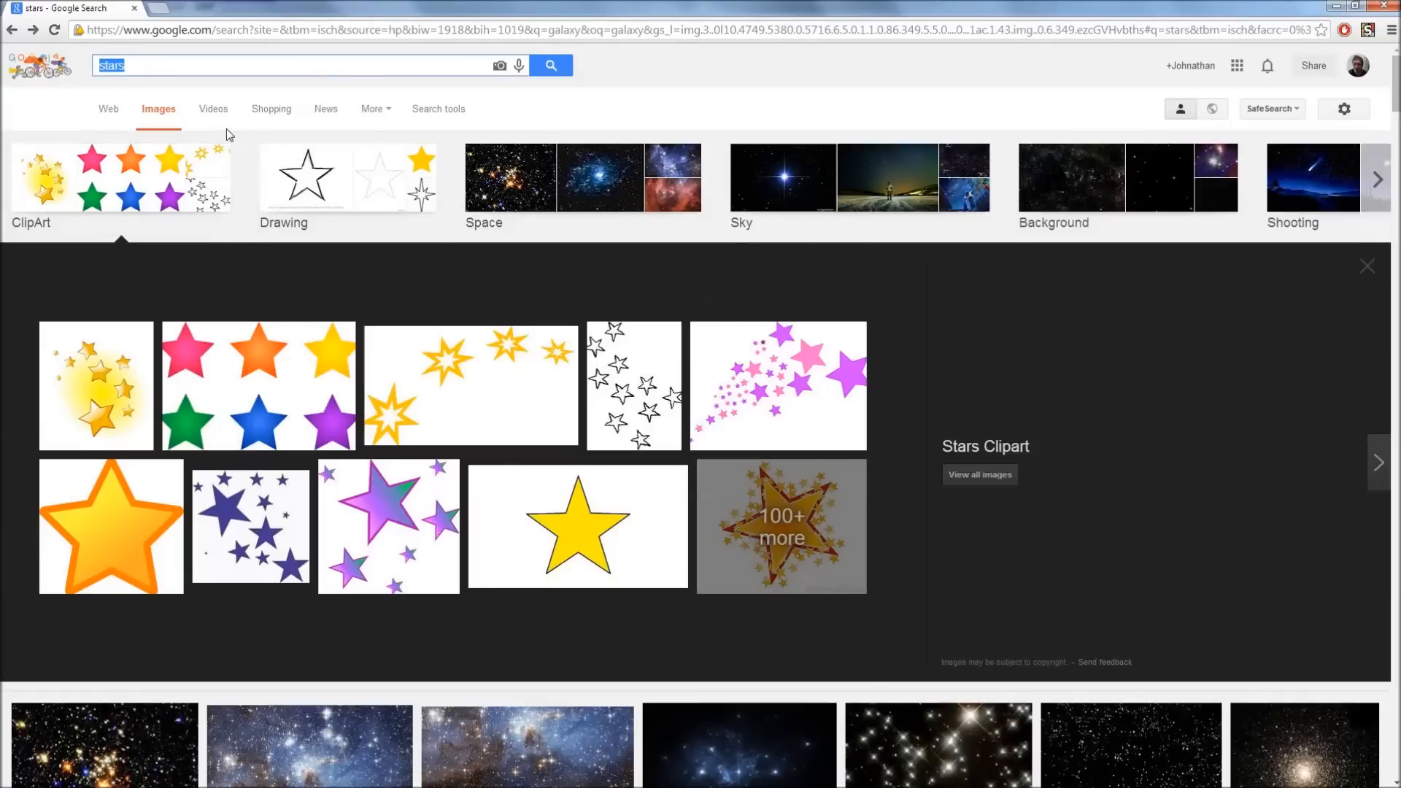
{"action": "type", "text": "lighting"}
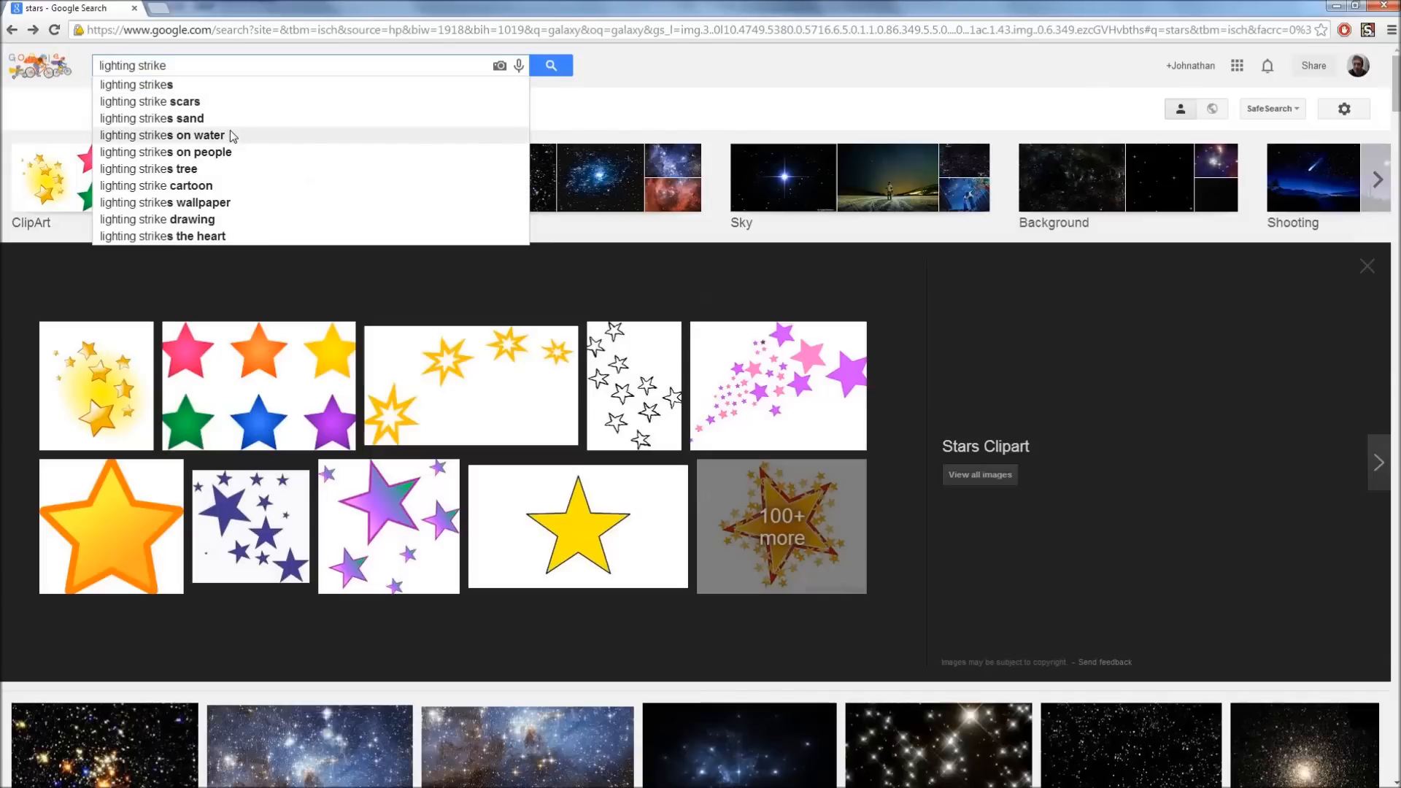
{"action": "left_click", "coordinate": [550, 65]}
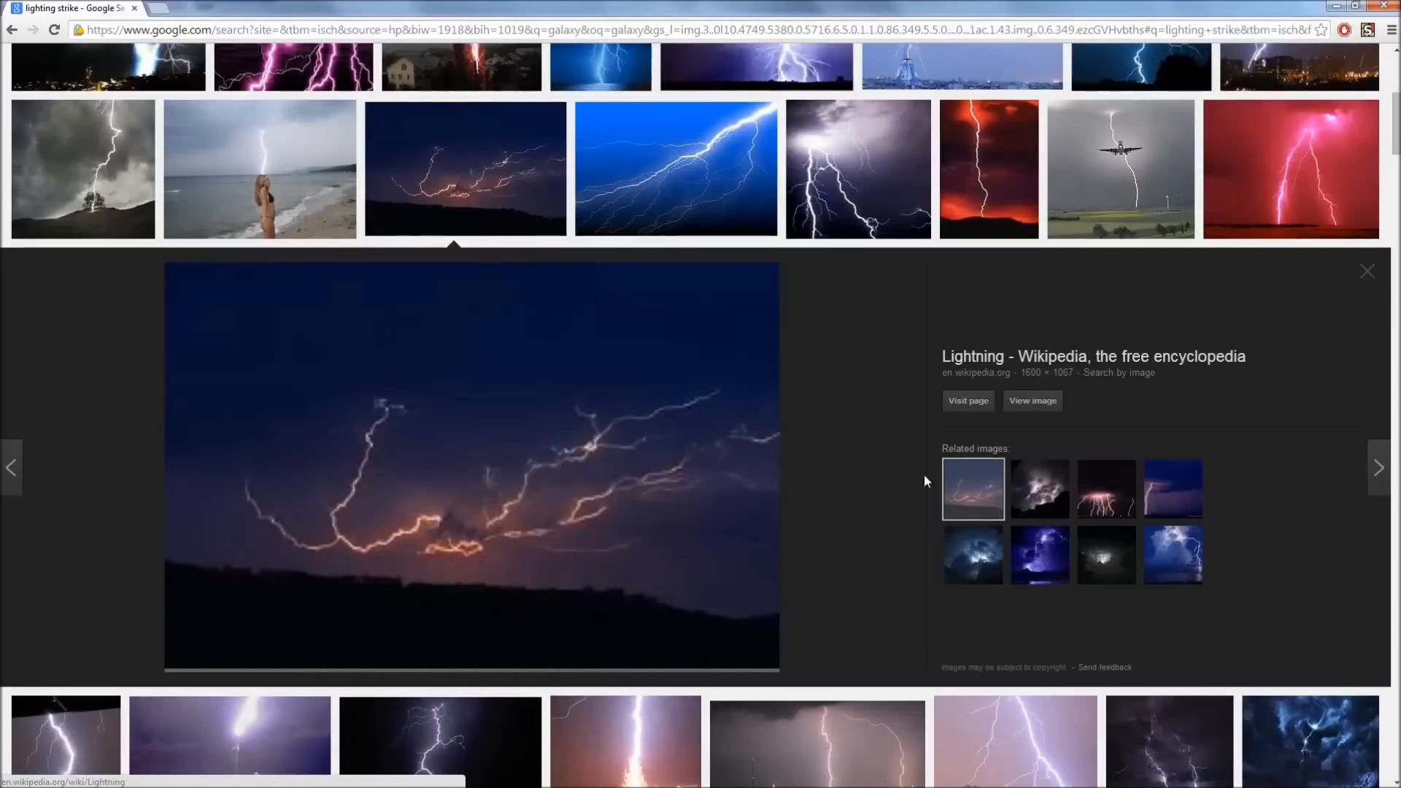
{"action": "left_click", "coordinate": [1032, 399]}
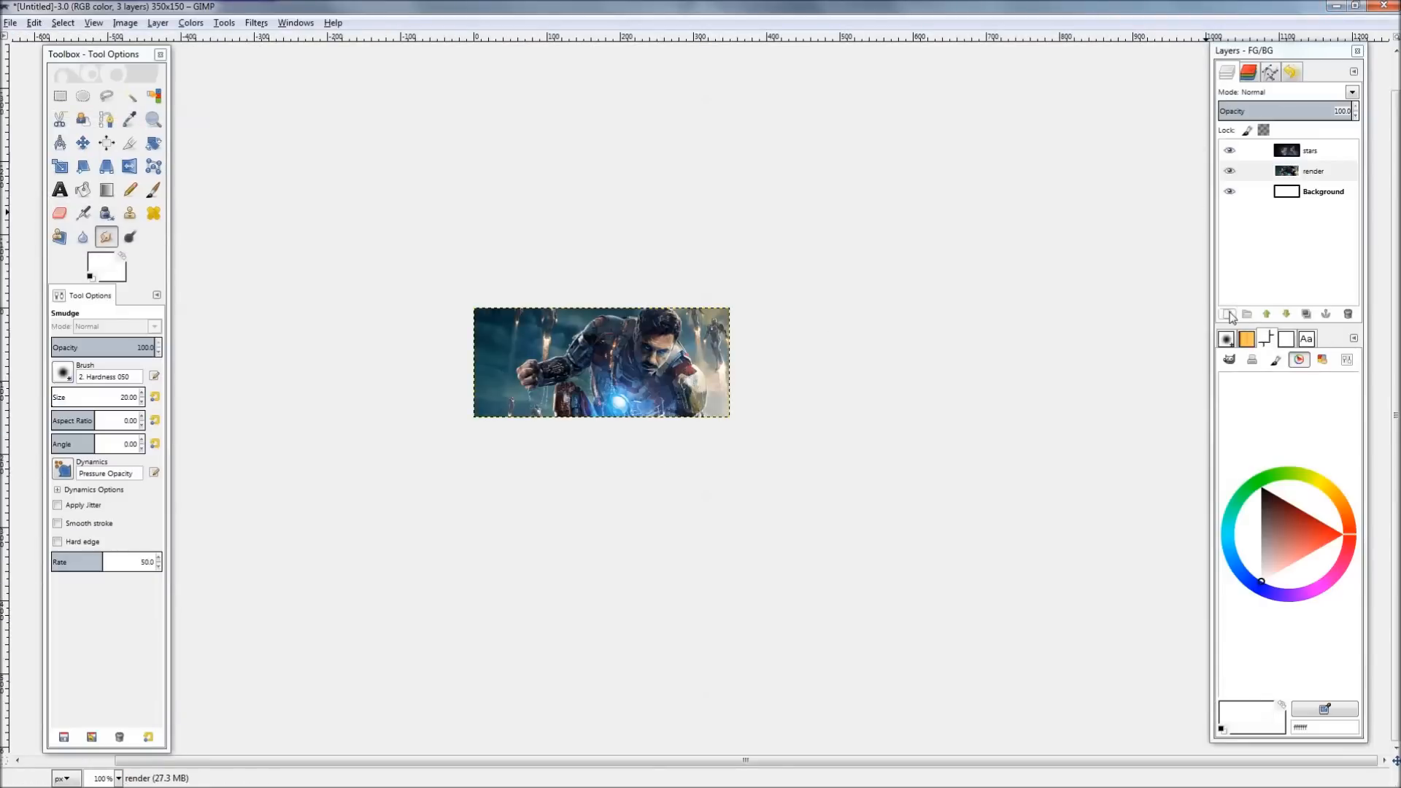
{"action": "left_click", "coordinate": [1228, 313]}
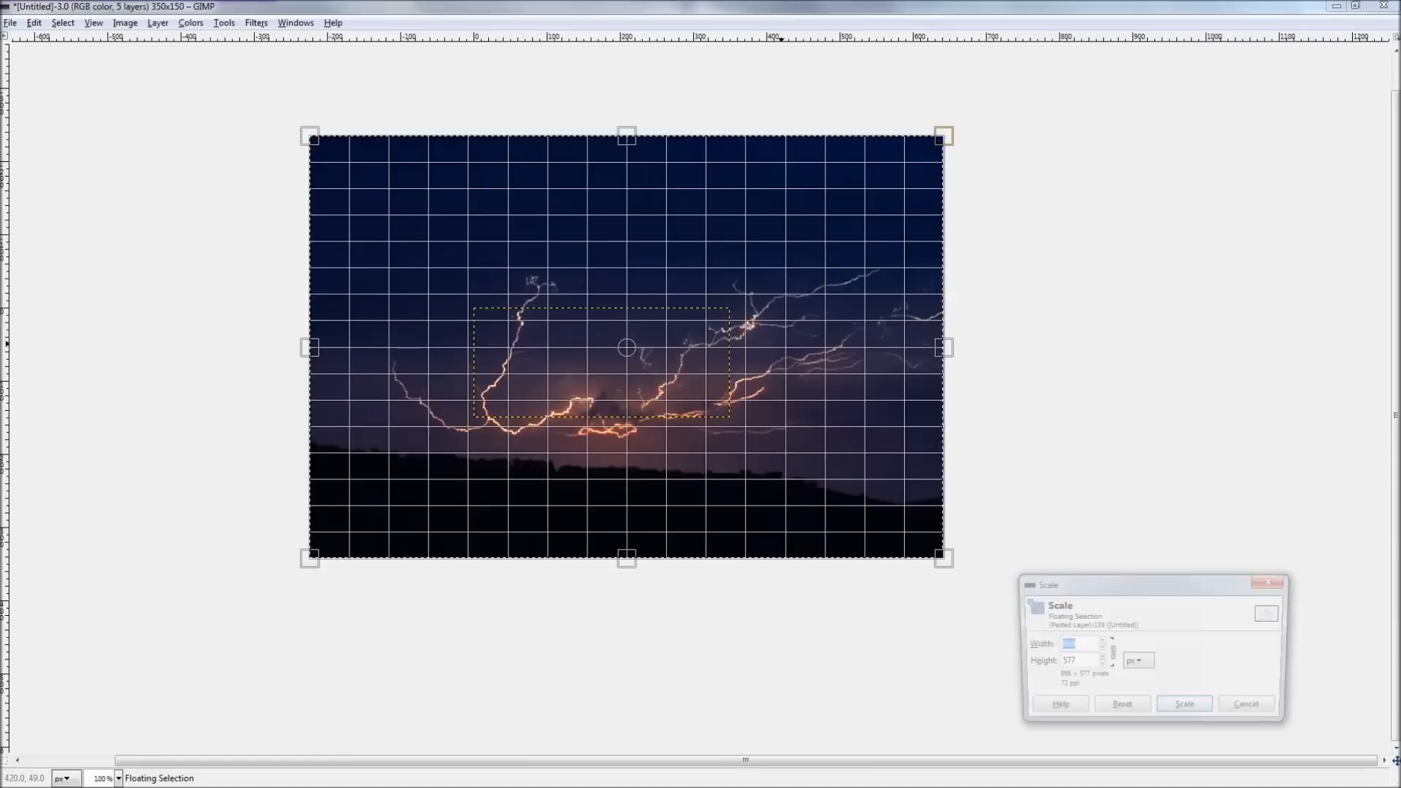
{"action": "left_click", "coordinate": [1184, 705]}
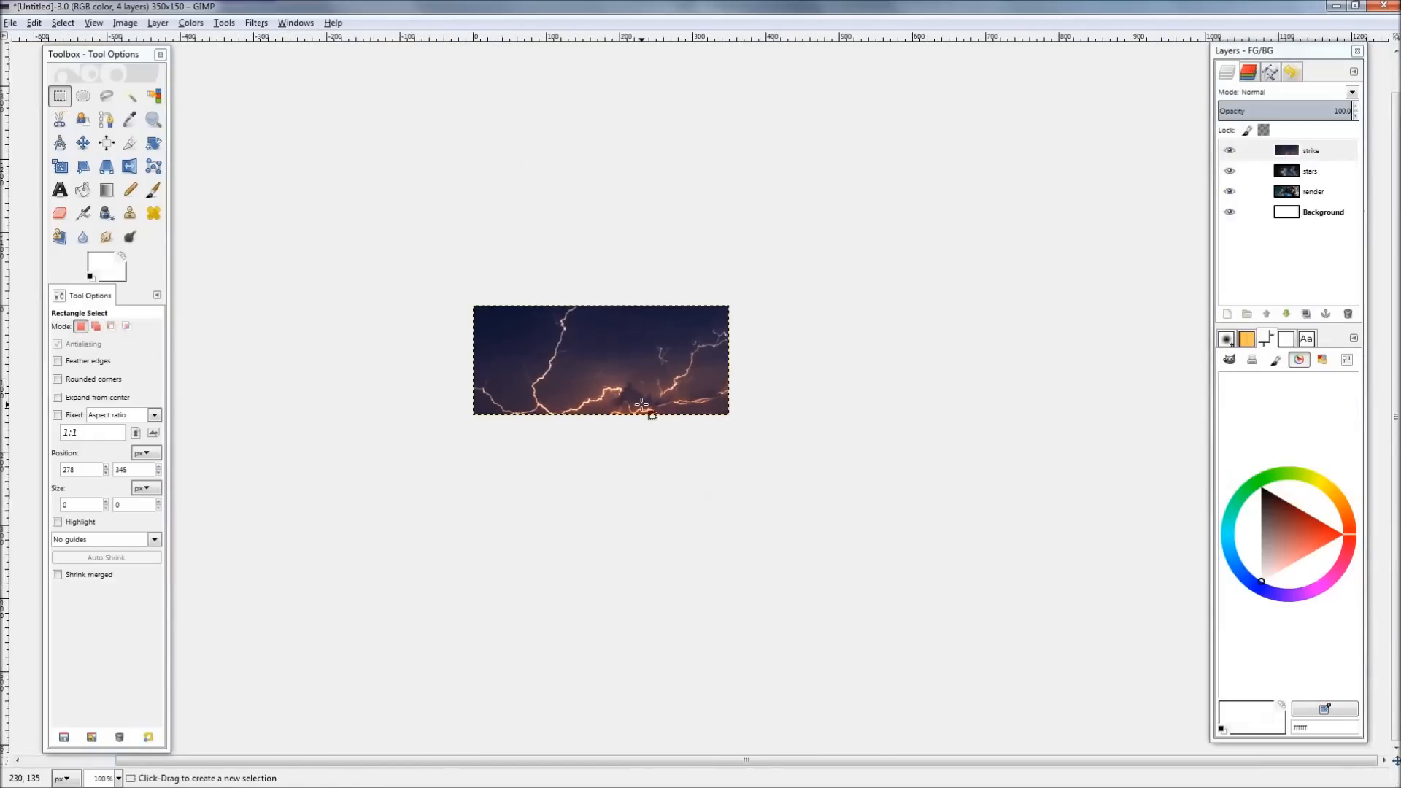
{"action": "mouse_move", "coordinate": [479, 473]}
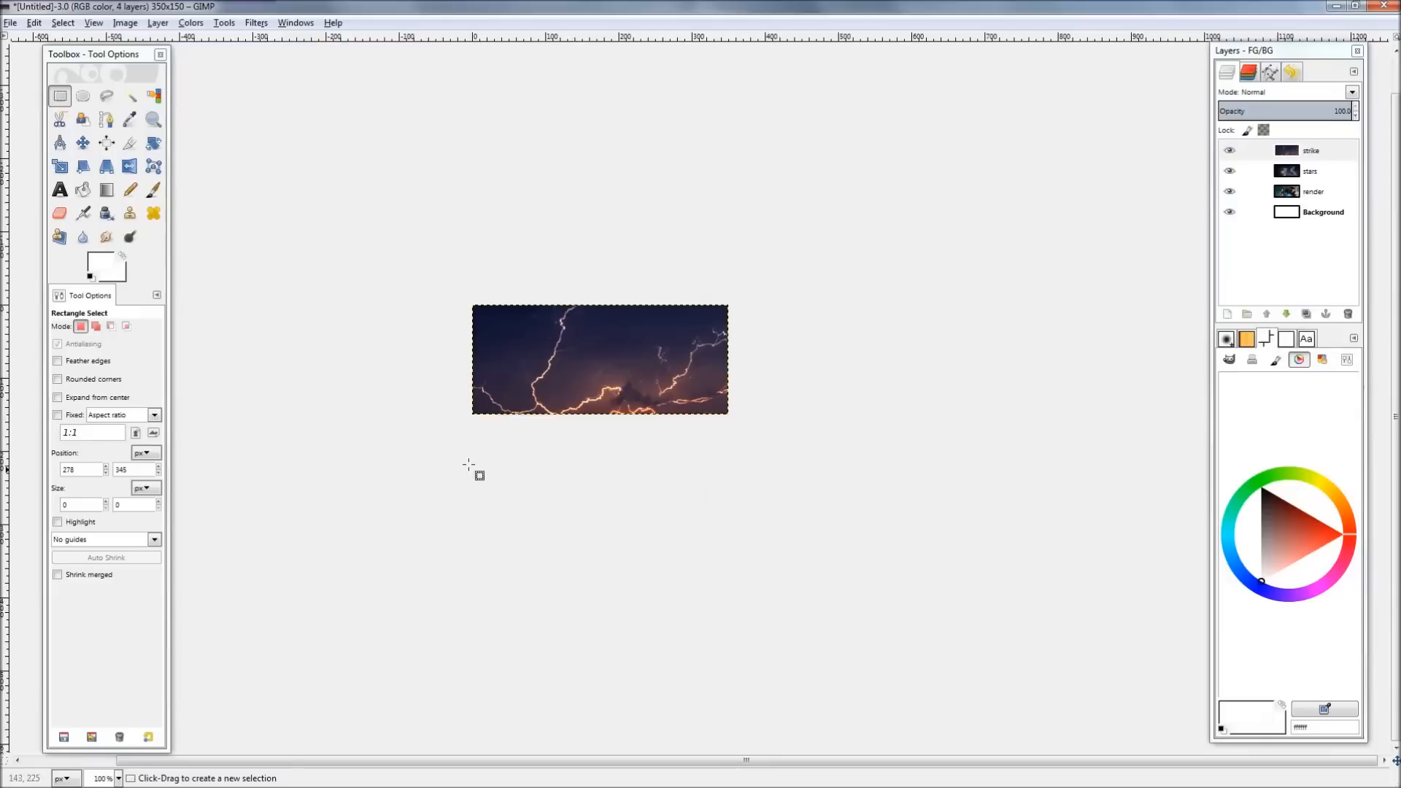
{"action": "mouse_move", "coordinate": [547, 289]}
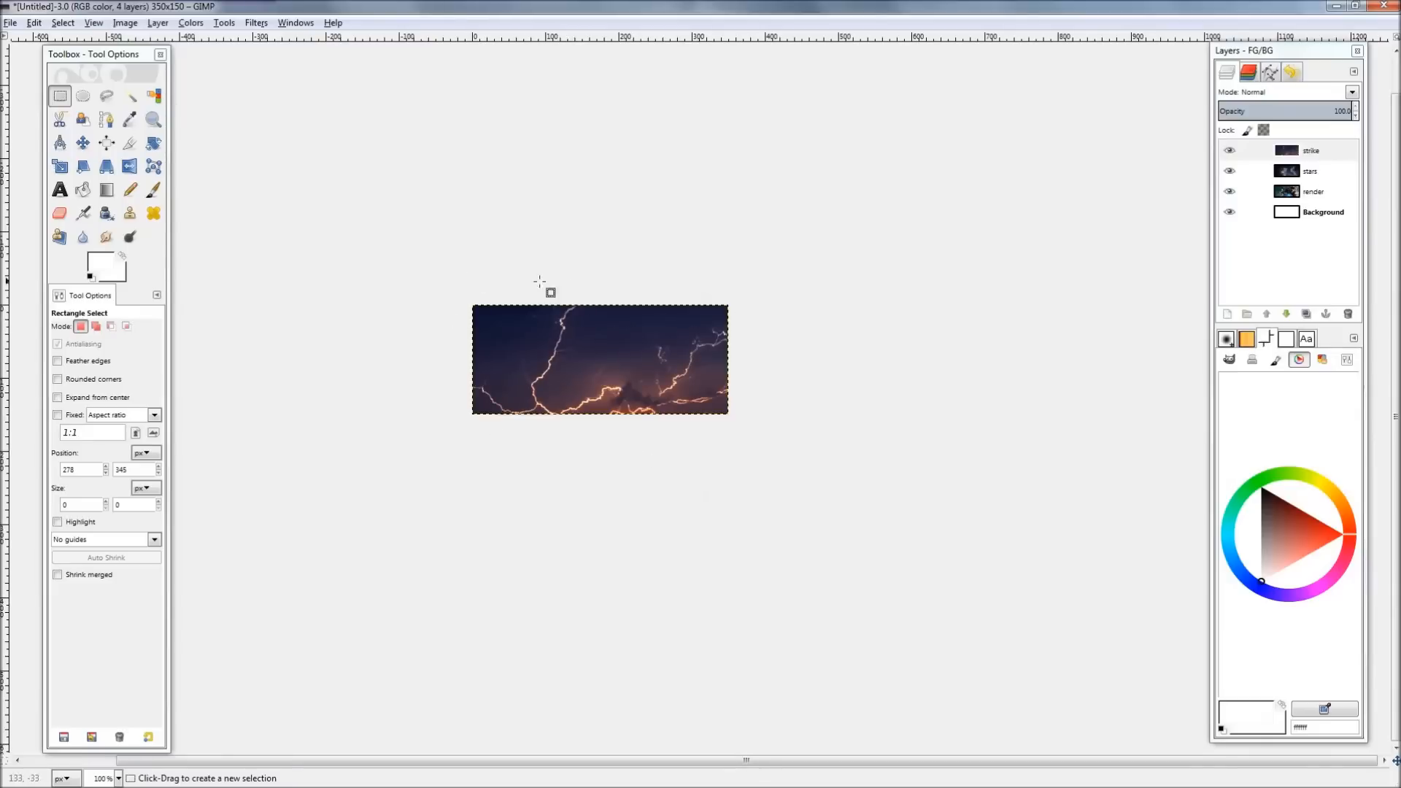
{"action": "mouse_move", "coordinate": [699, 438]}
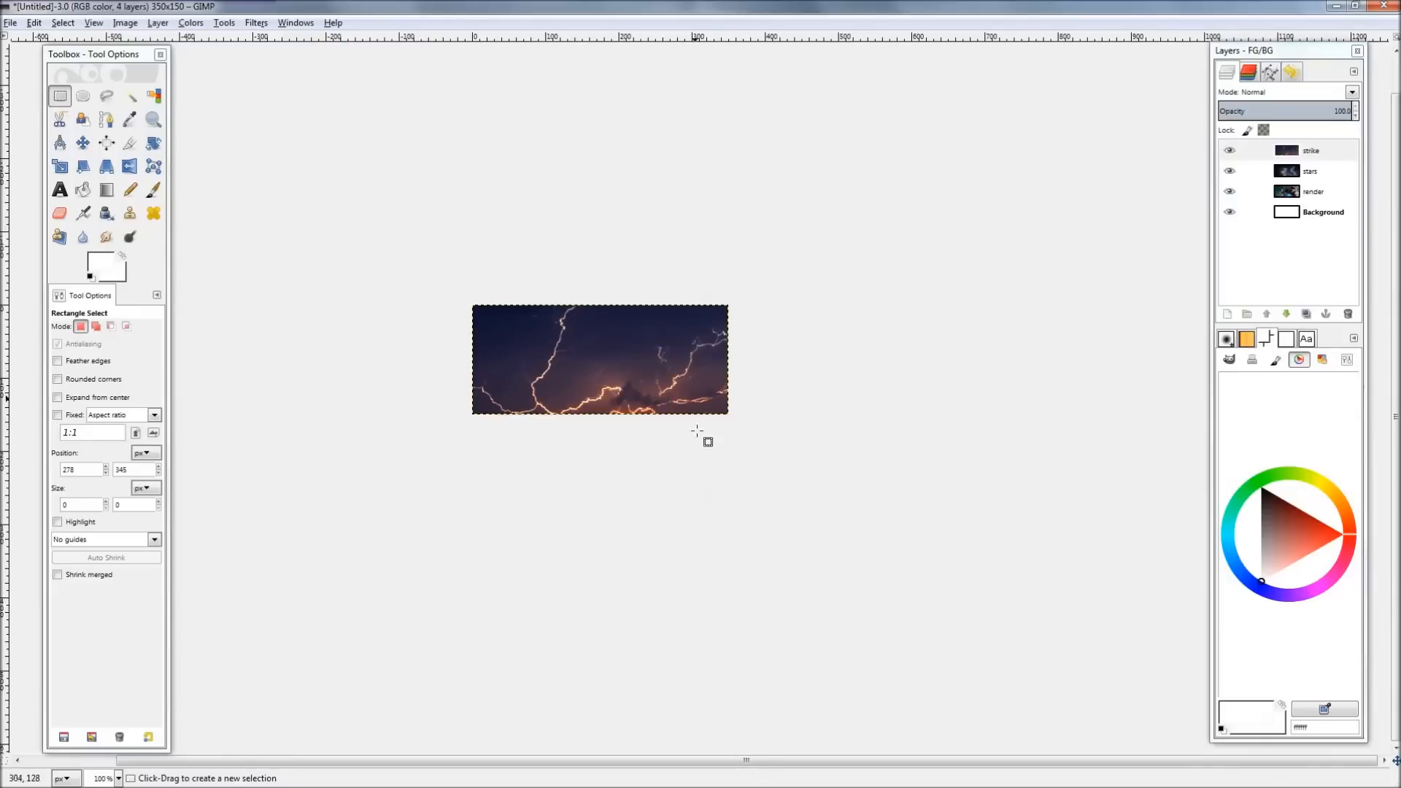
{"action": "mouse_move", "coordinate": [664, 468]}
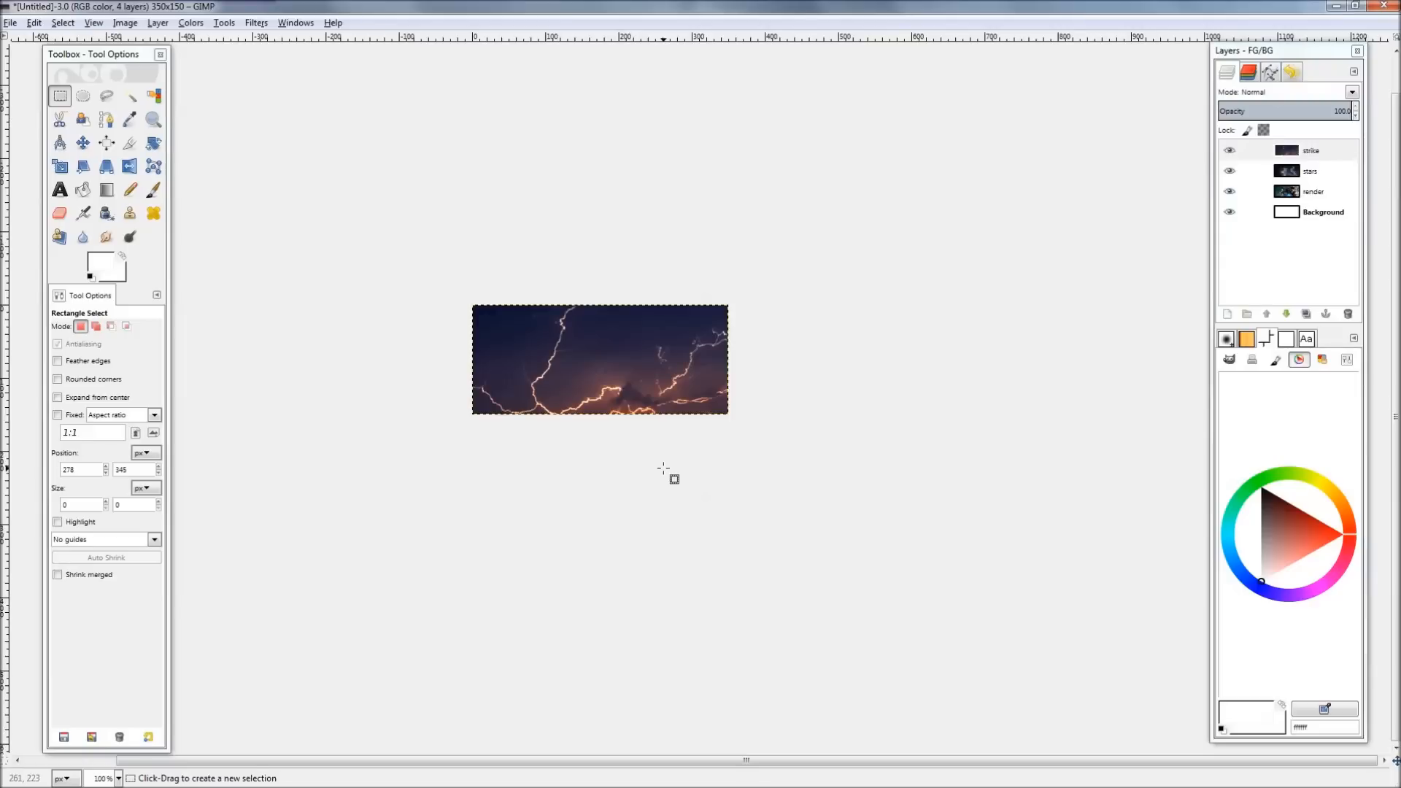
{"action": "mouse_move", "coordinate": [658, 472]}
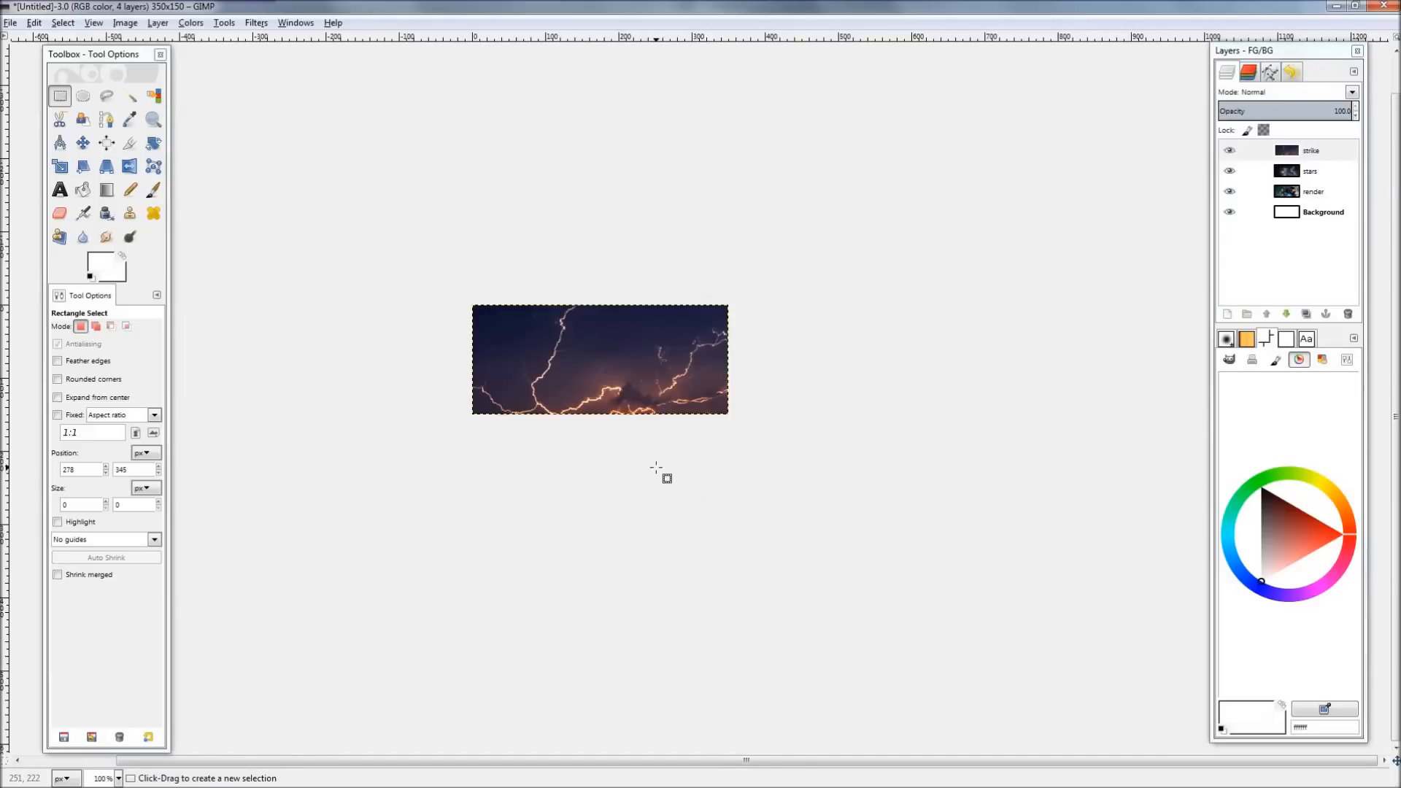
{"action": "mouse_move", "coordinate": [704, 451]}
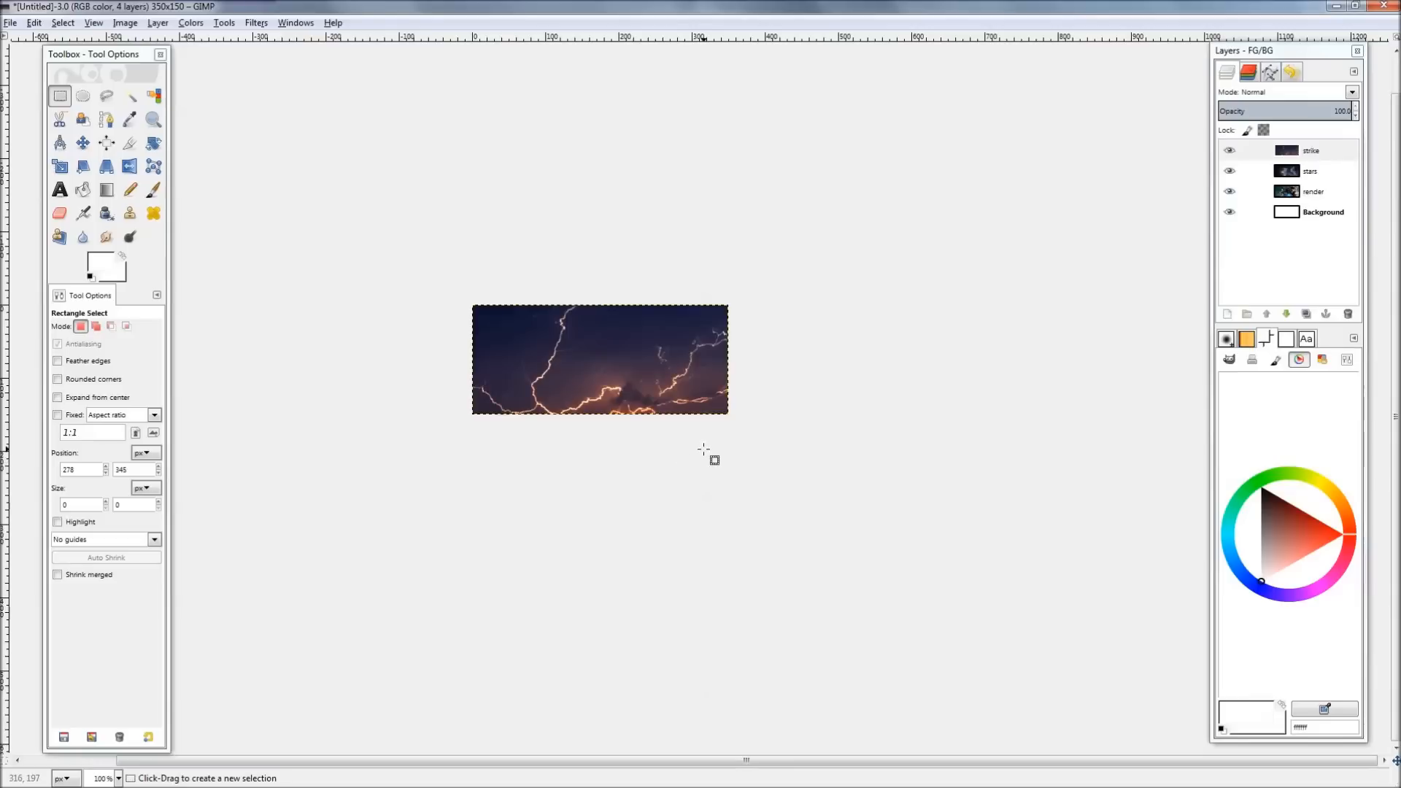
{"action": "mouse_move", "coordinate": [730, 453]}
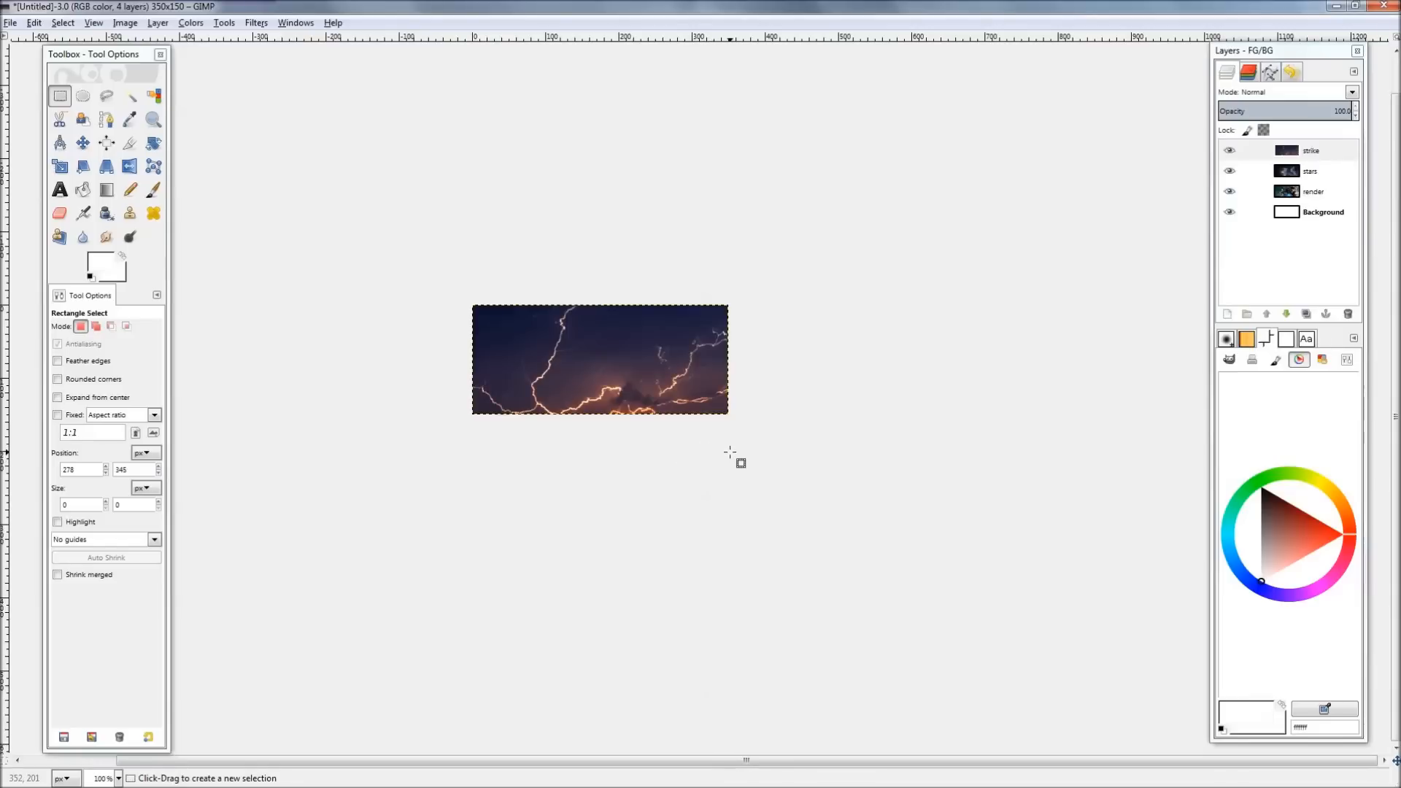
Sharpen the lightning strike layer with the Sharpen filter at 49.
{"action": "left_click", "coordinate": [255, 22]}
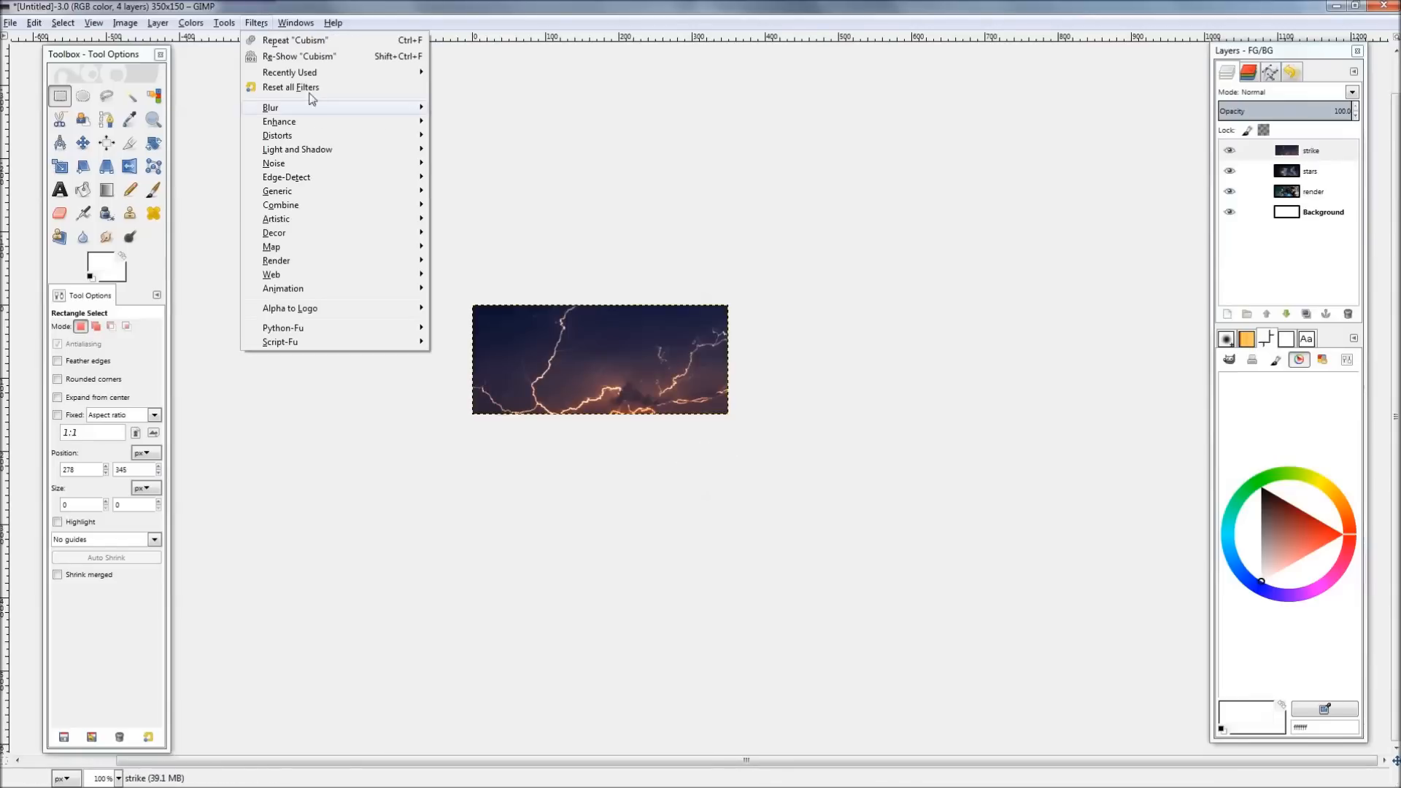
{"action": "mouse_move", "coordinate": [266, 31]}
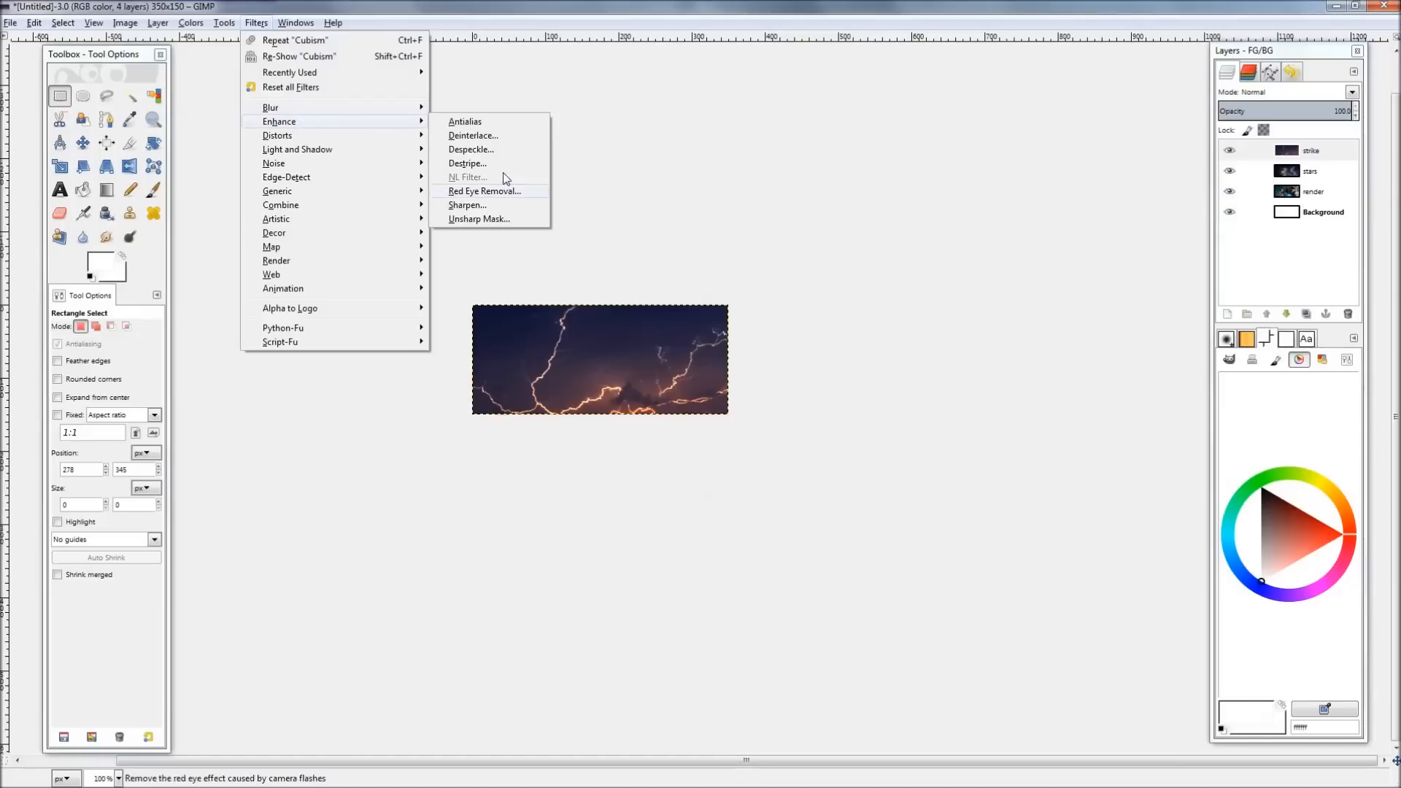
{"action": "left_click", "coordinate": [467, 206]}
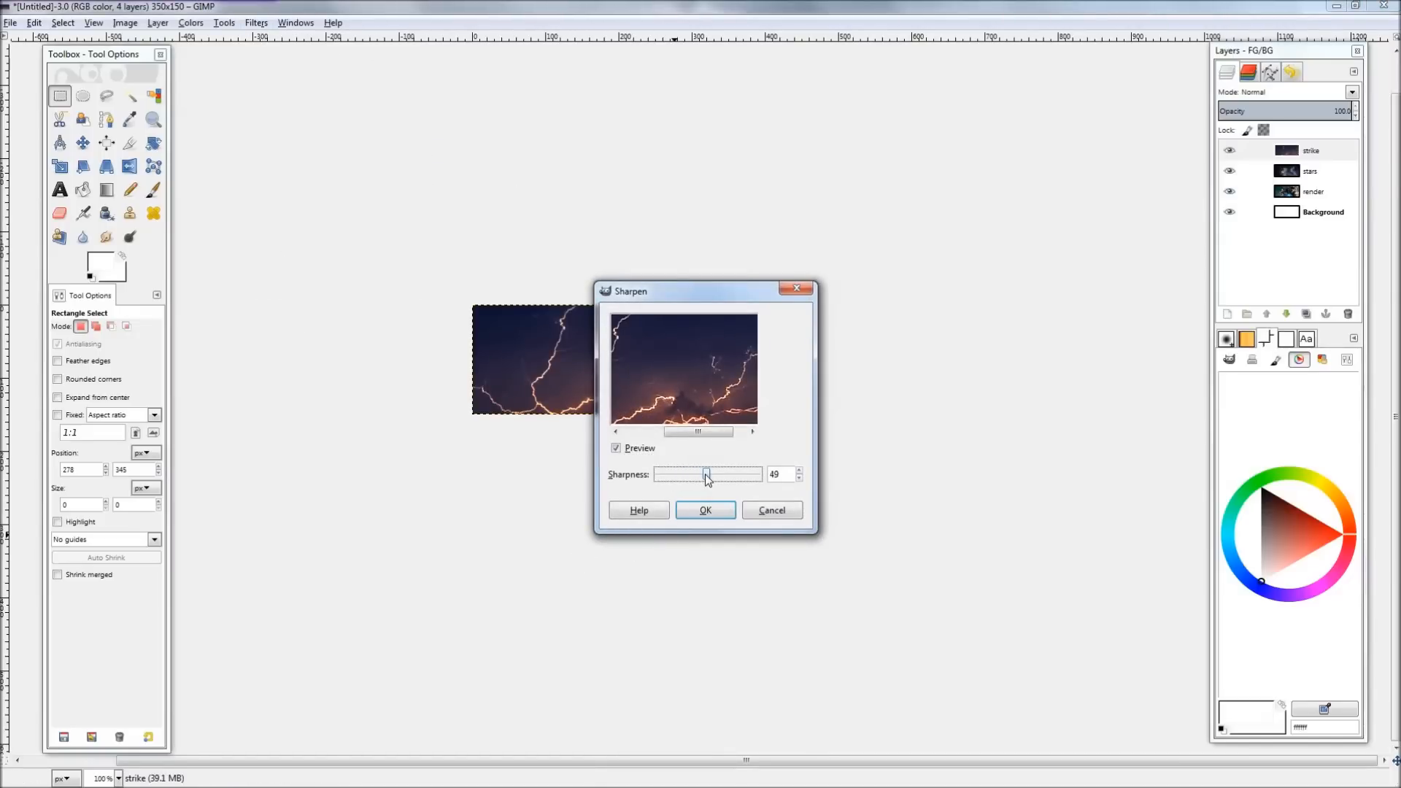
{"action": "left_click", "coordinate": [705, 509]}
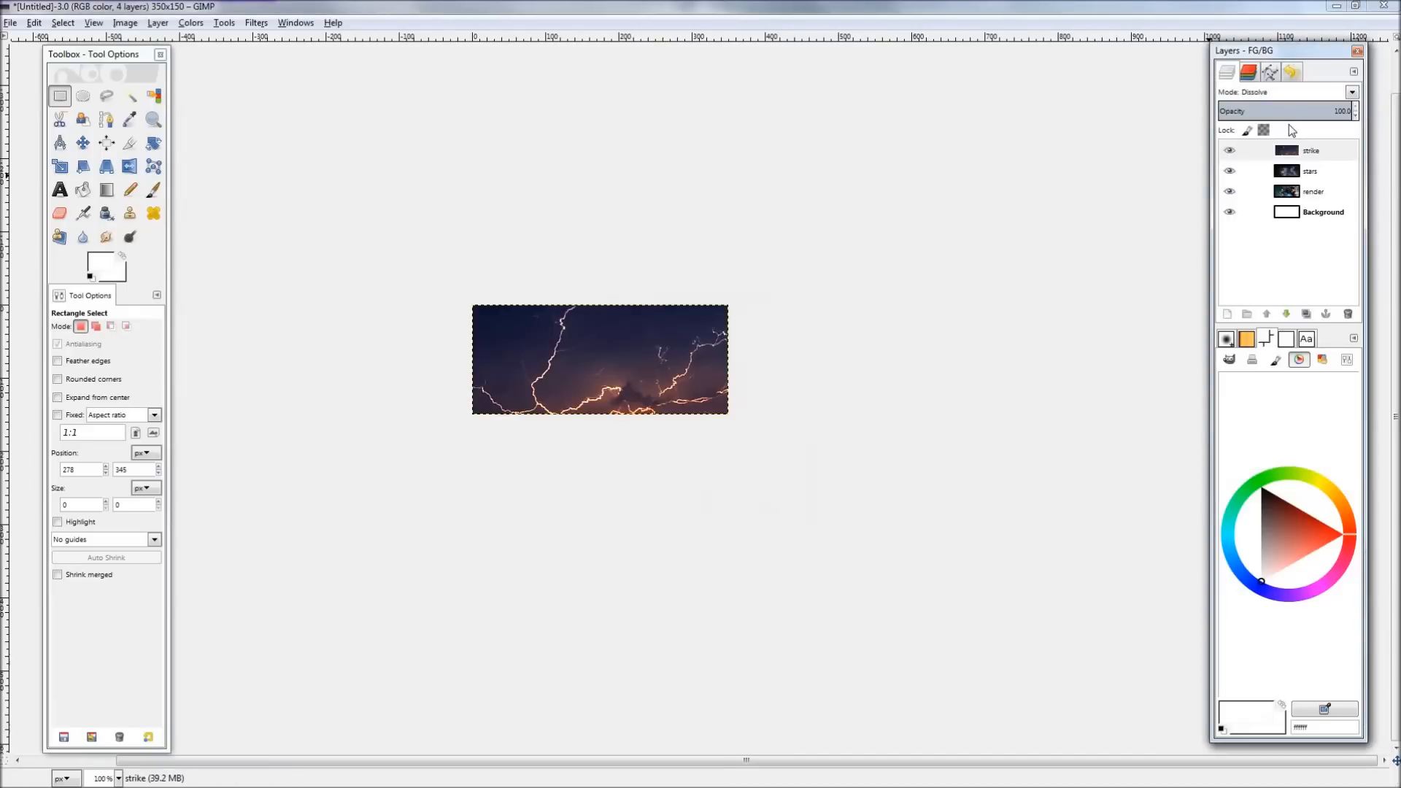
Blend the strike layer in Screen mode so only its bright bolts show over Iron Man.
{"action": "left_click", "coordinate": [1351, 90]}
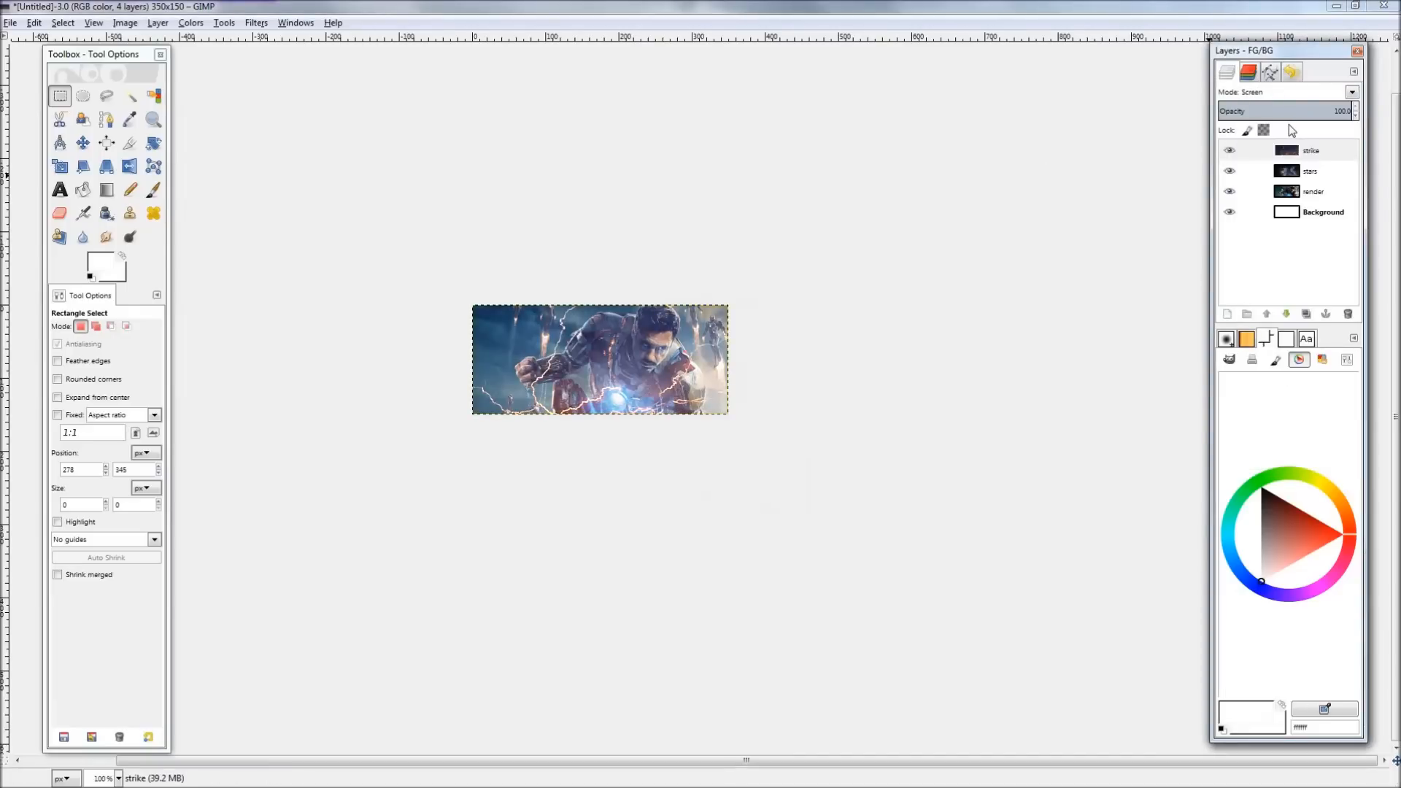
{"action": "left_click", "coordinate": [1352, 91]}
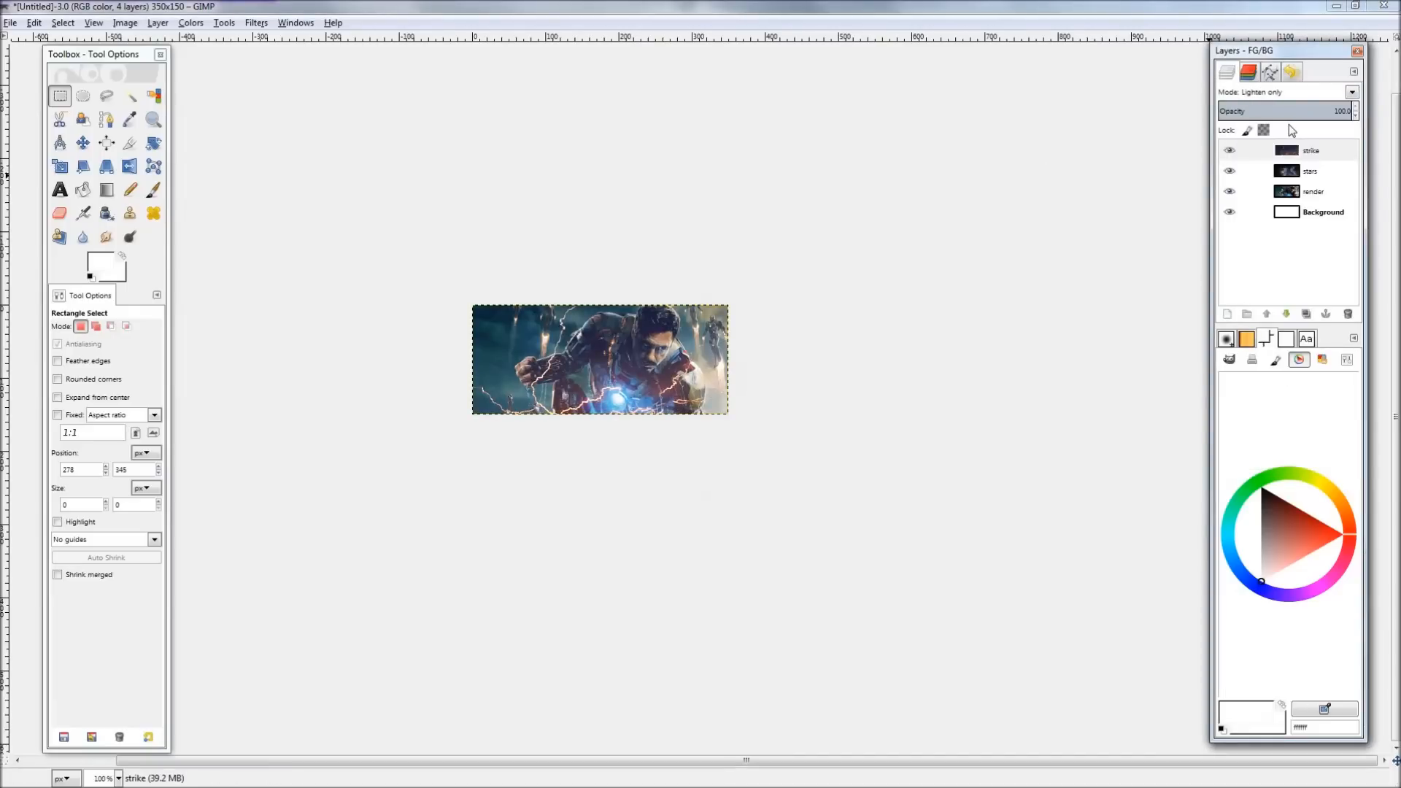
{"action": "left_click", "coordinate": [1311, 171]}
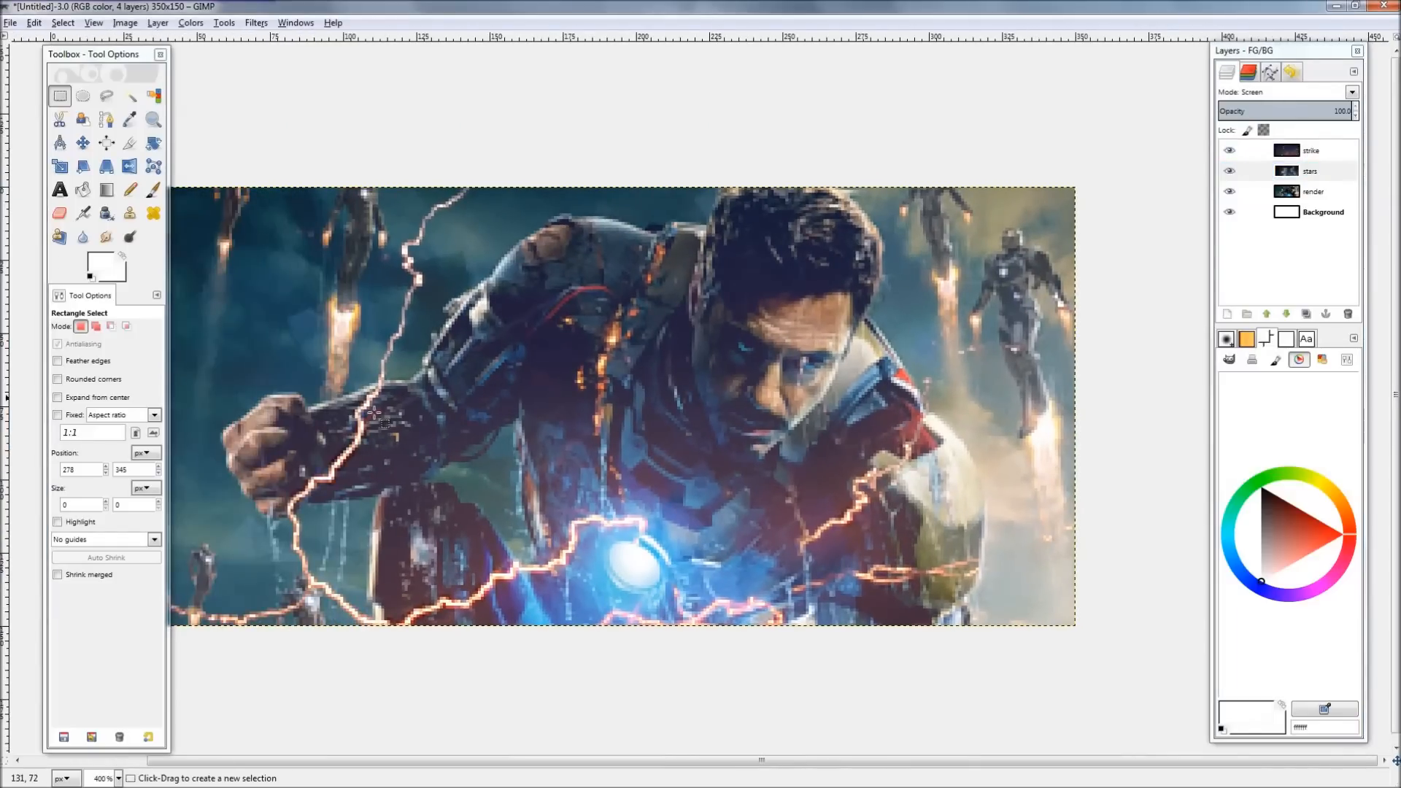
Erase and smudge the lightning traces near Iron Man's shoulder on the strike layer.
{"action": "left_click", "coordinate": [58, 213]}
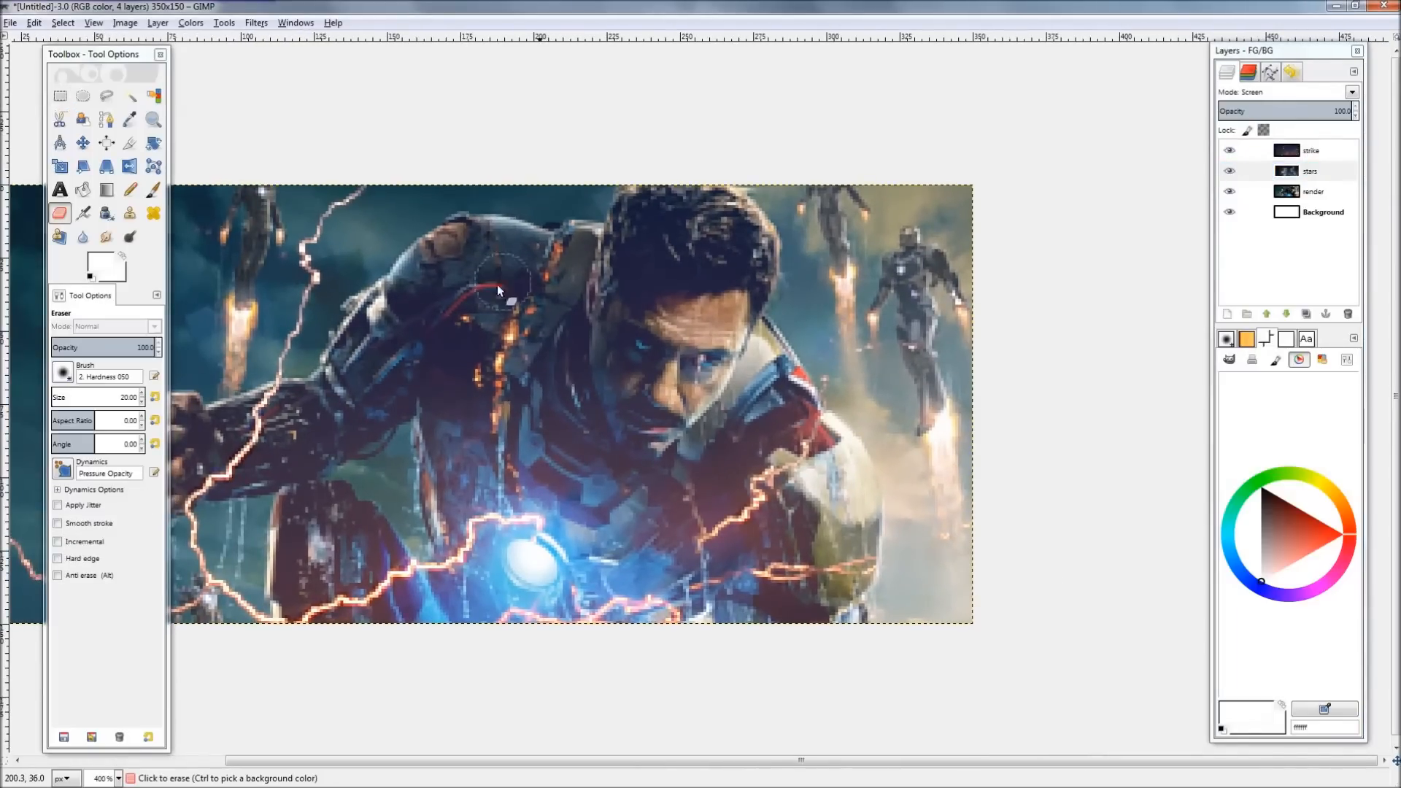
{"action": "left_click", "coordinate": [1310, 171]}
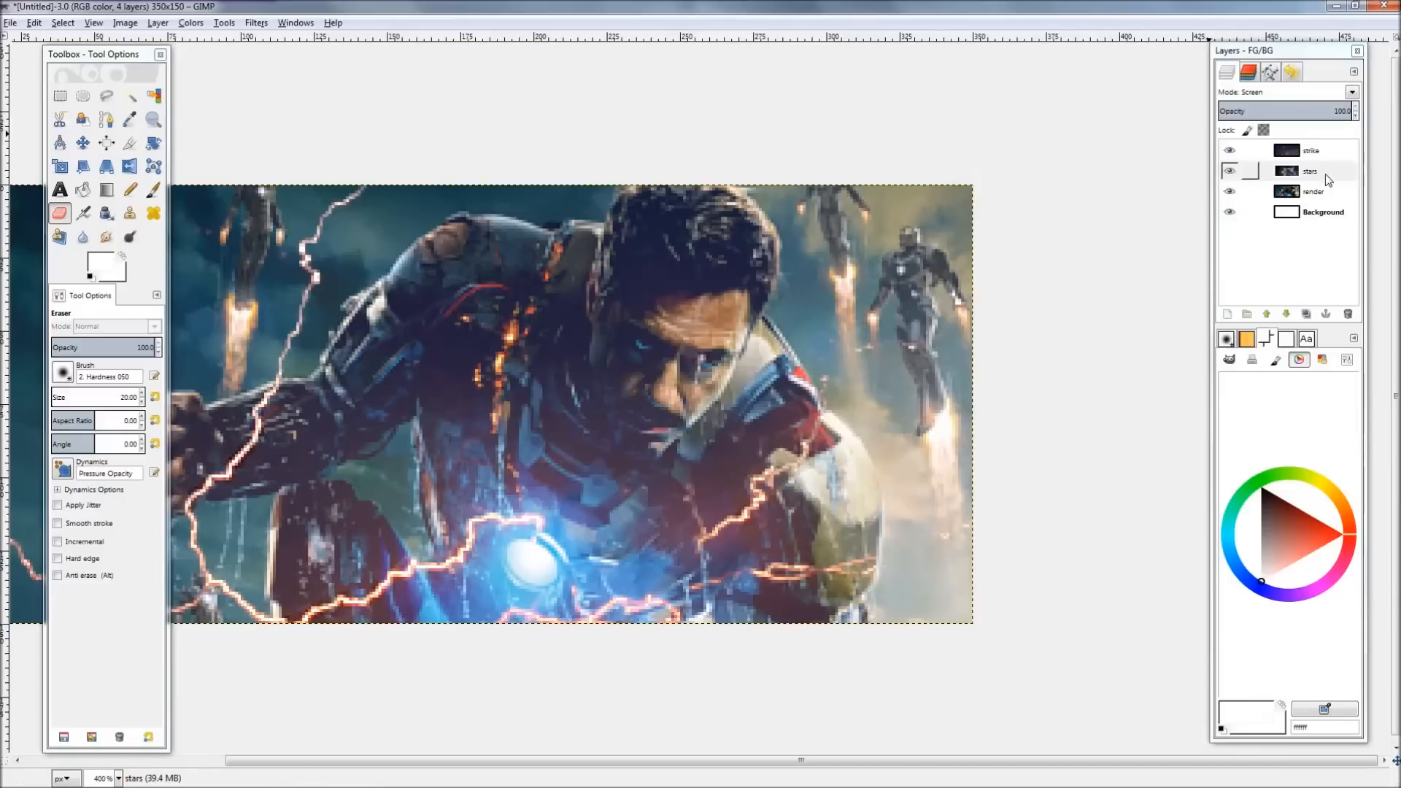
{"action": "left_click", "coordinate": [1288, 90]}
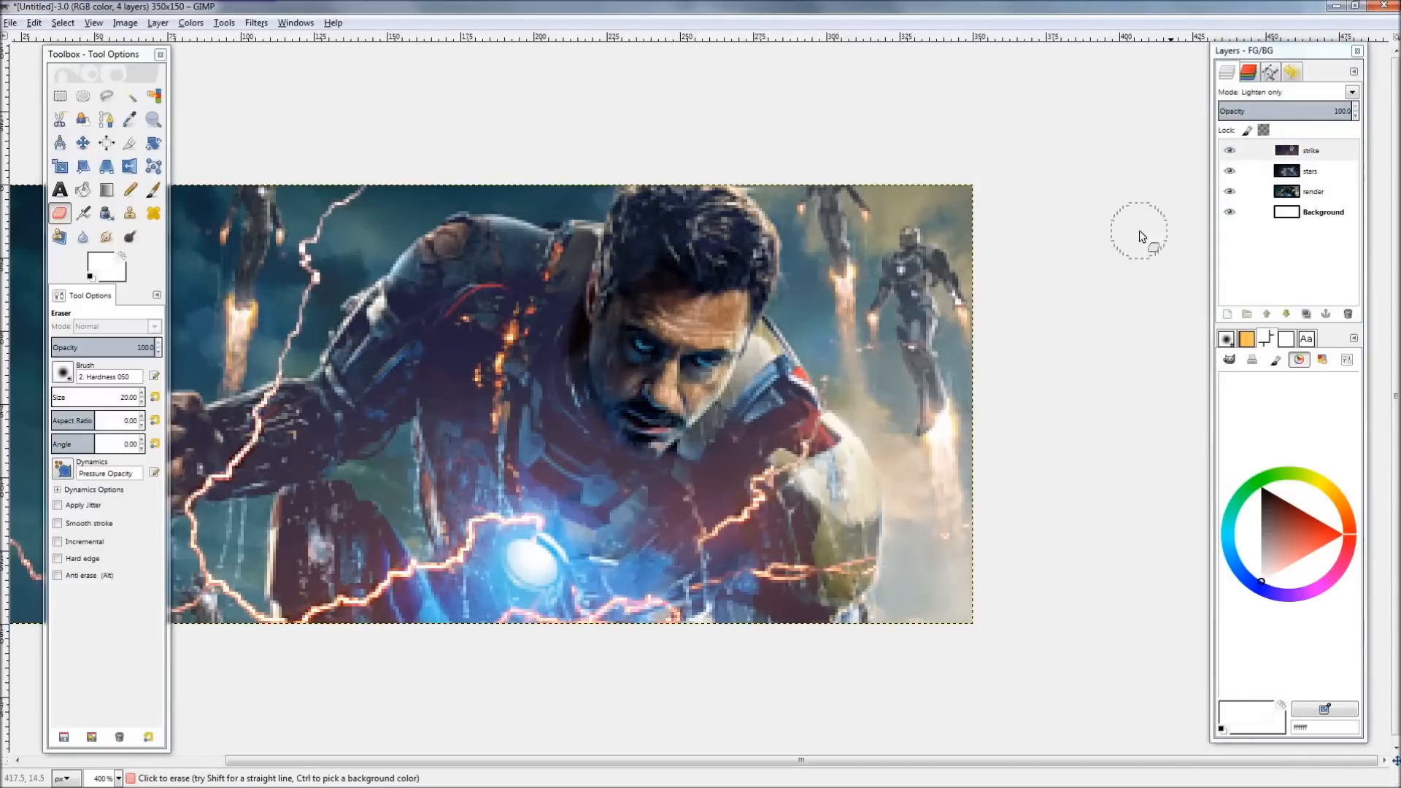
{"action": "left_click", "coordinate": [107, 236]}
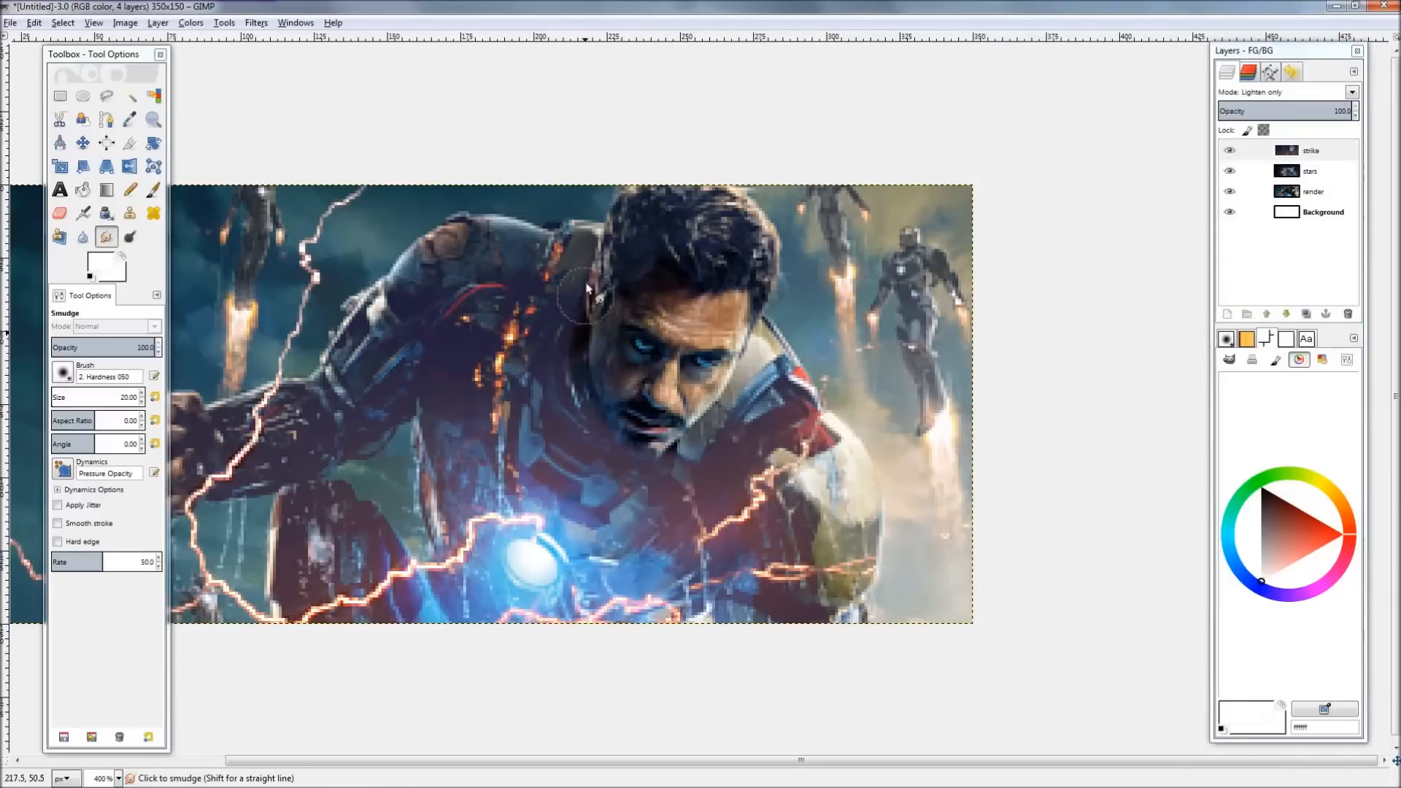
{"action": "left_click", "coordinate": [59, 213]}
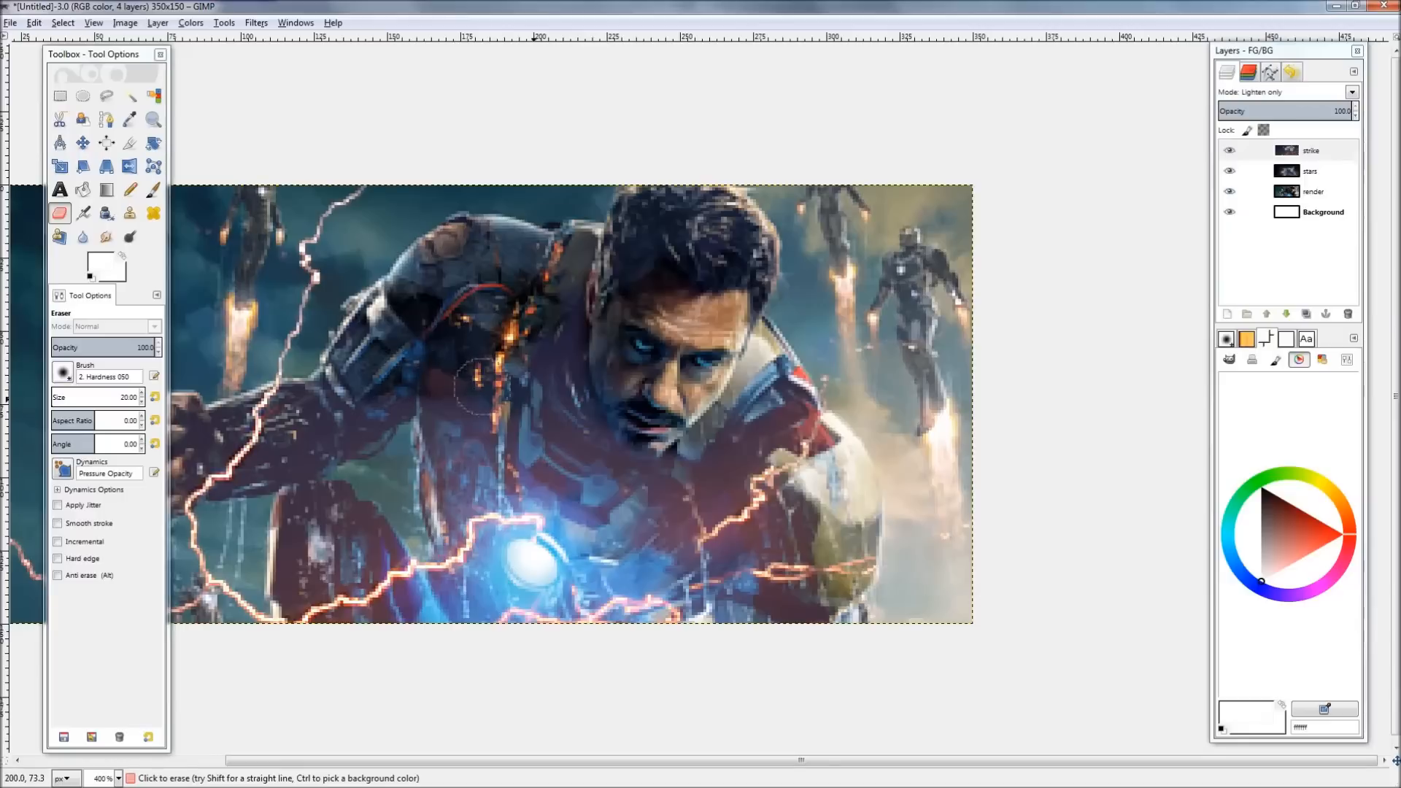
Erase lightning along the lower edge and around the raised fist and arm.
{"action": "left_click", "coordinate": [105, 236]}
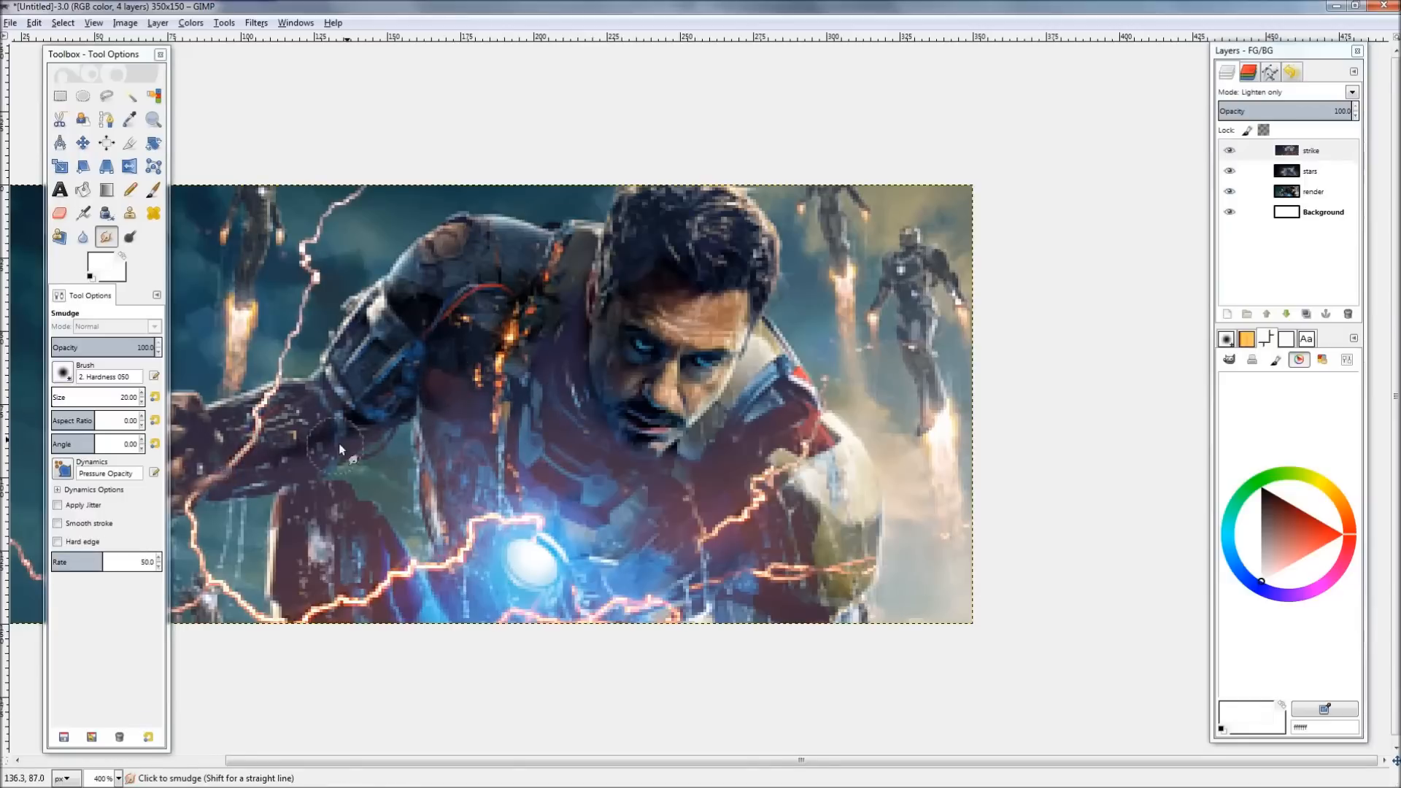
{"action": "left_click", "coordinate": [59, 213]}
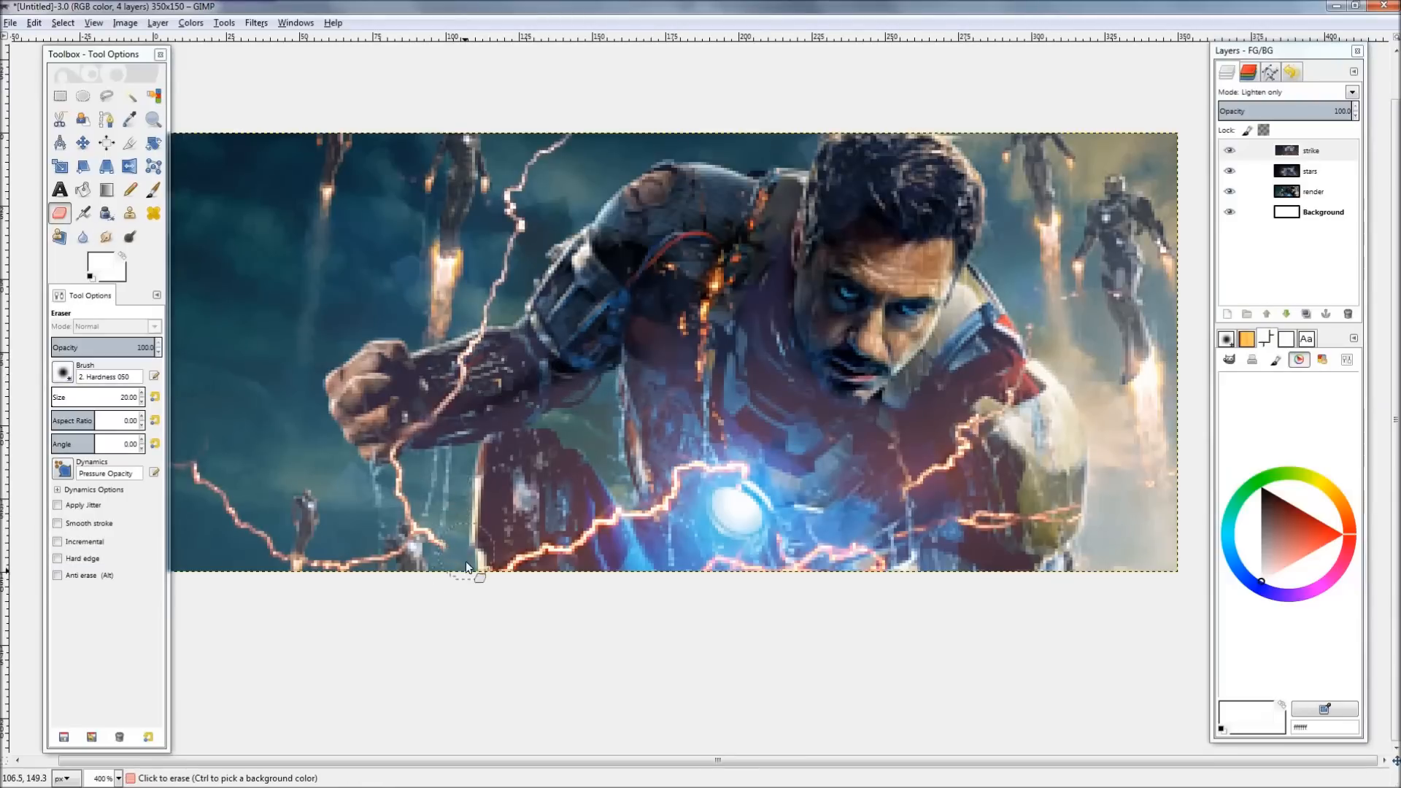
{"action": "left_click", "coordinate": [107, 97]}
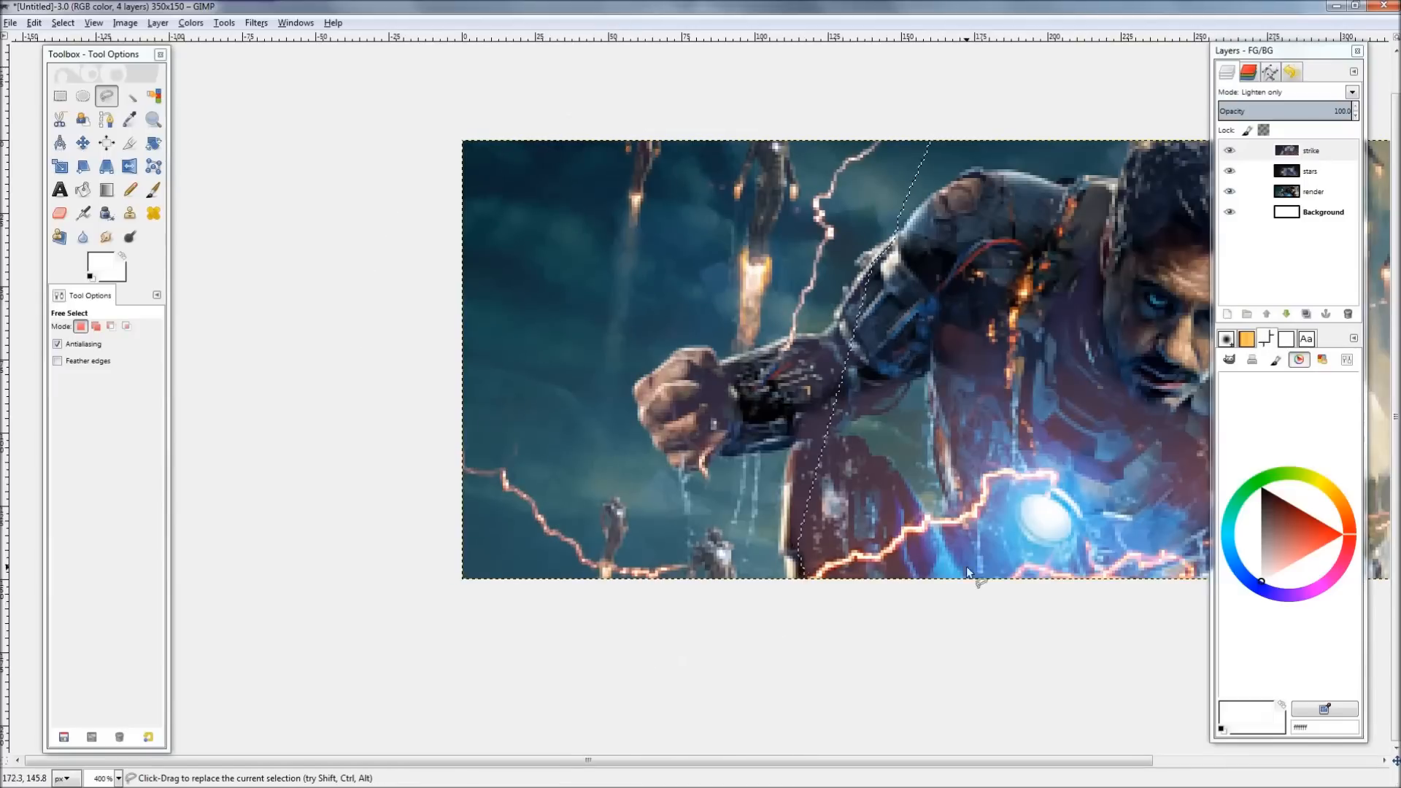
{"action": "left_click", "coordinate": [105, 236]}
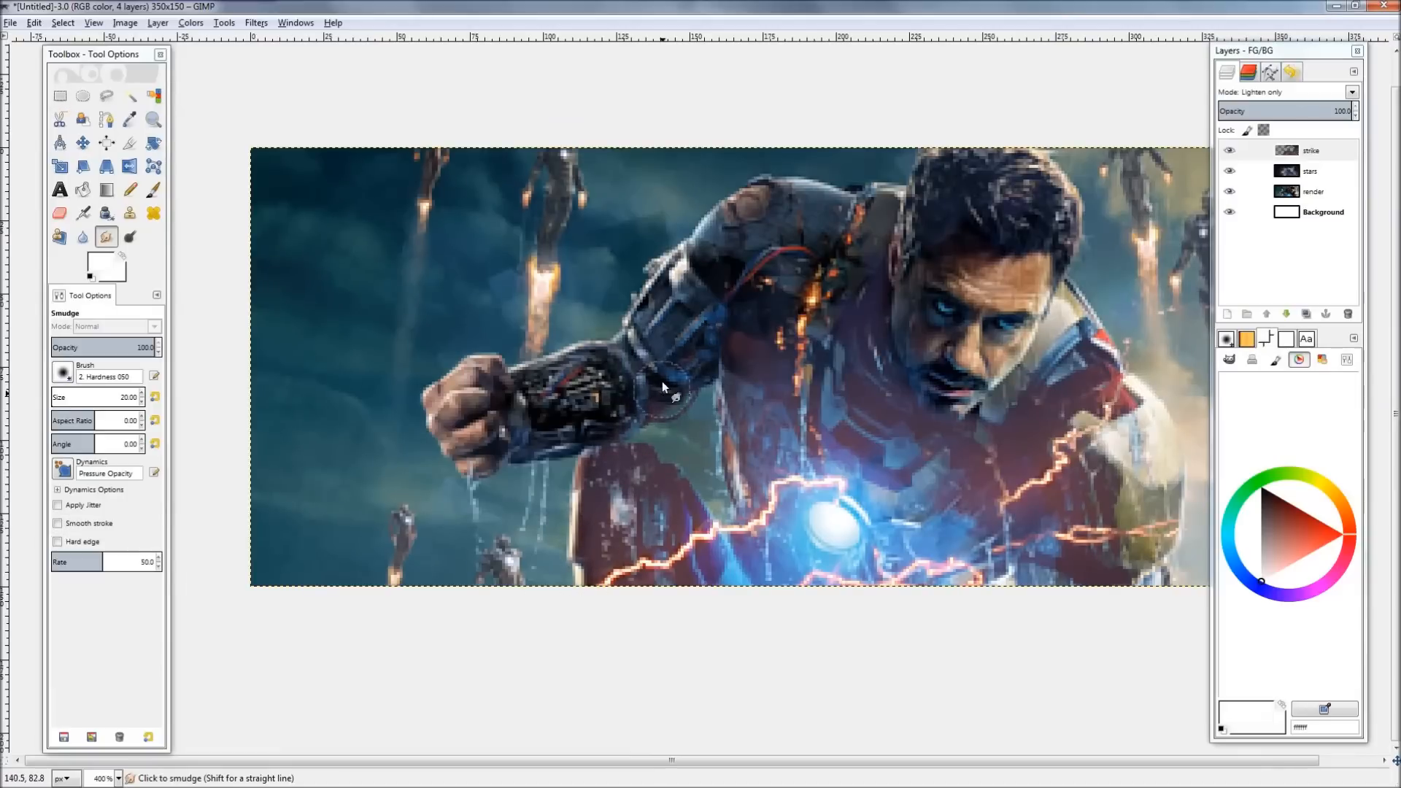
{"action": "mouse_move", "coordinate": [692, 396]}
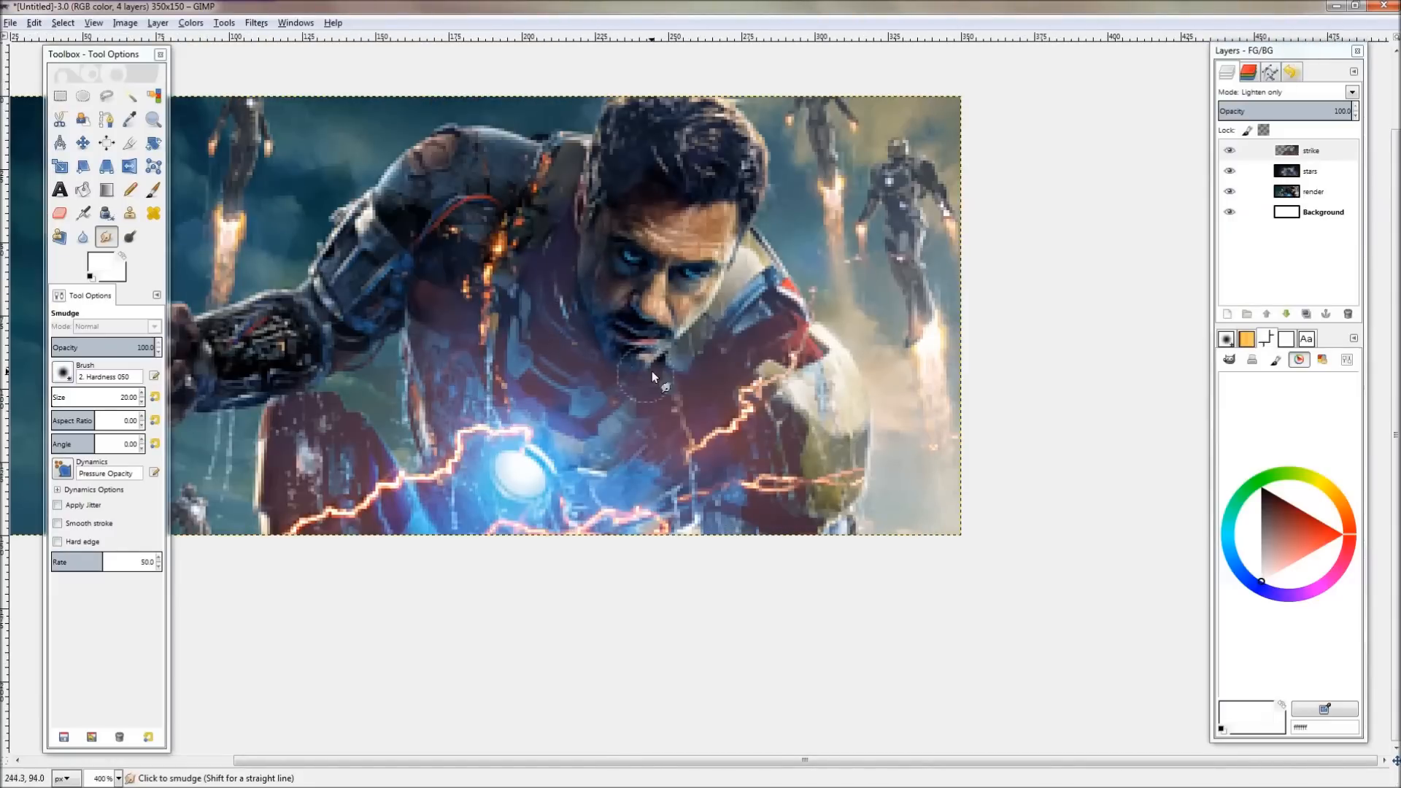
{"action": "scroll", "scroll_direction": "up", "scroll_amount": 3}
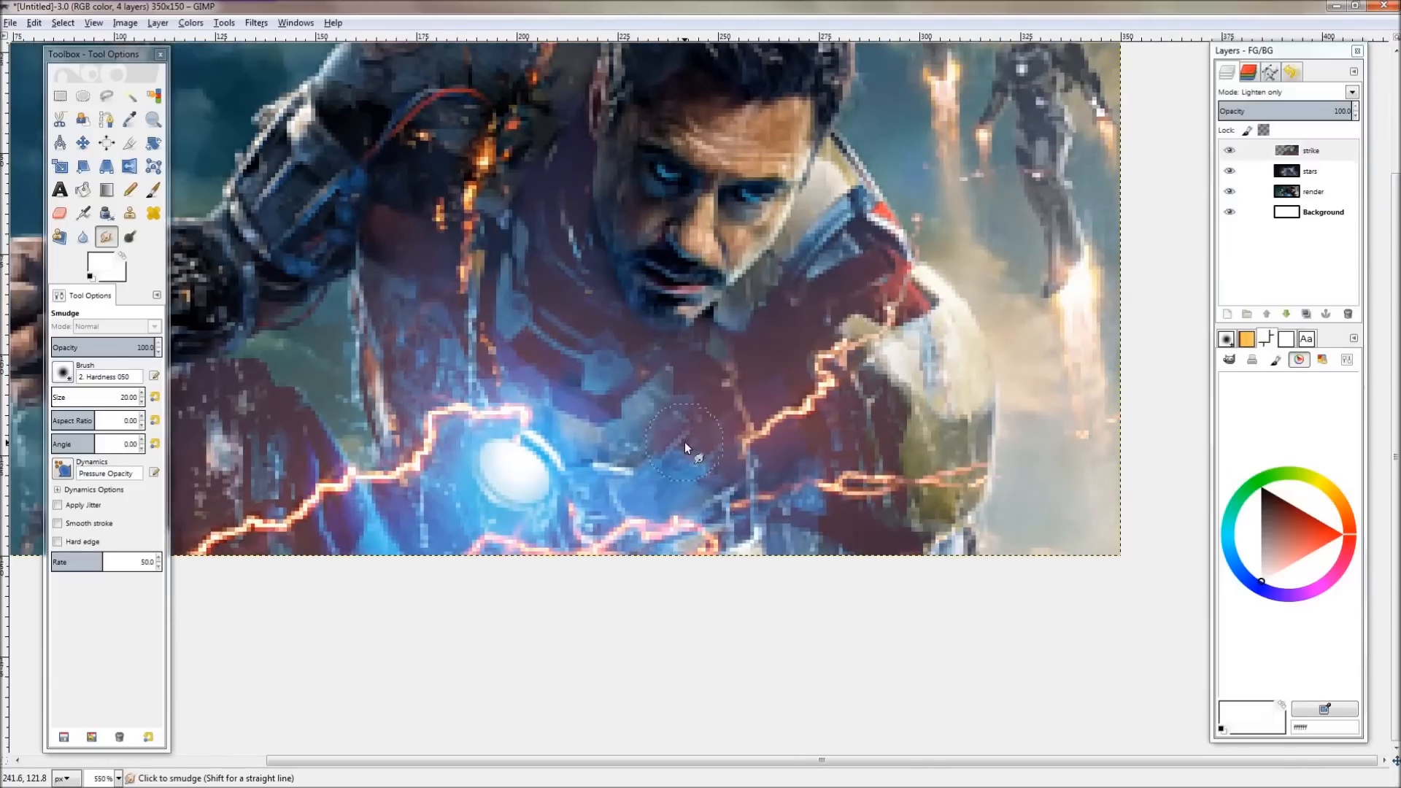
Shift the strike layer's hue to 12 so the lightning turns blue-white, sampling blues near the arc reactor.
{"action": "left_click", "coordinate": [130, 119]}
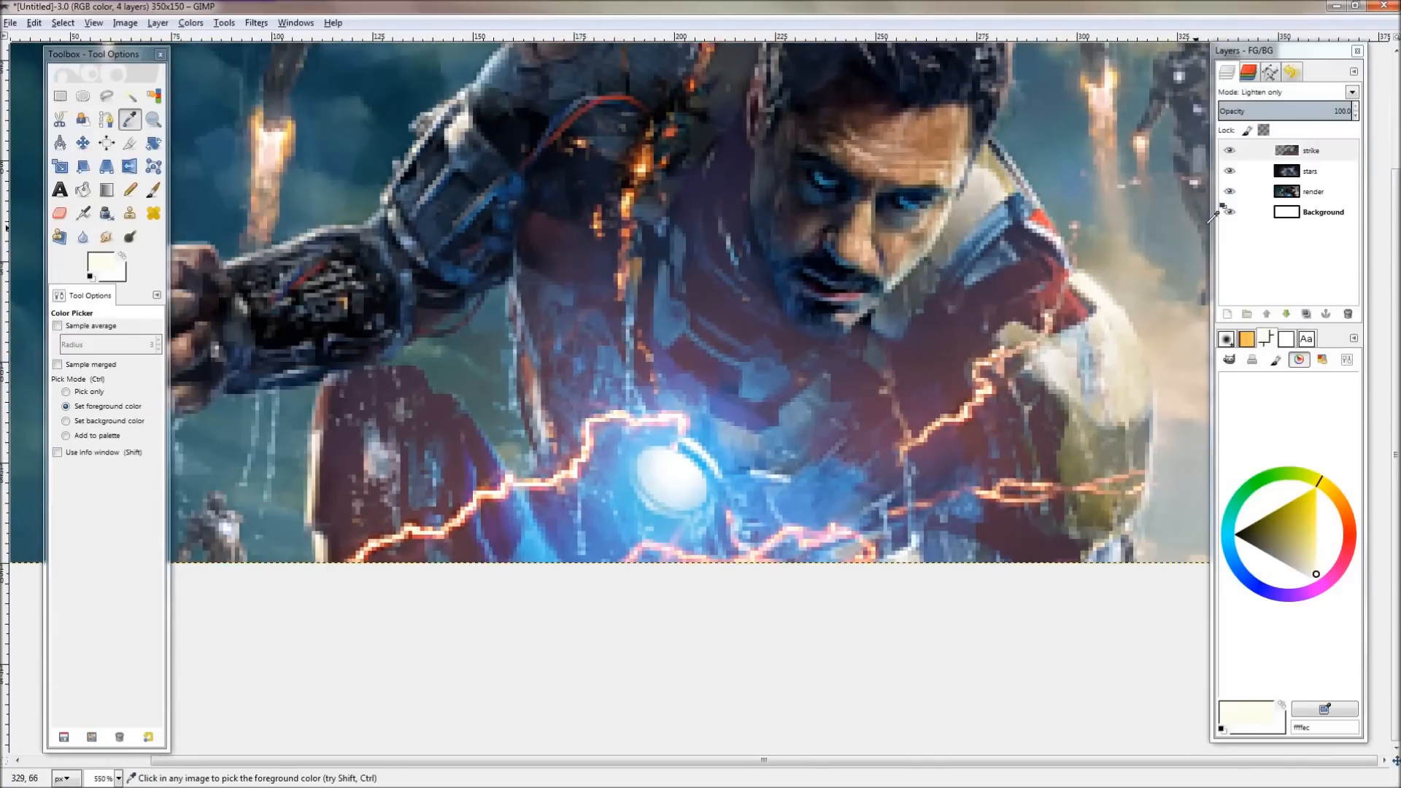
{"action": "left_click", "coordinate": [190, 22]}
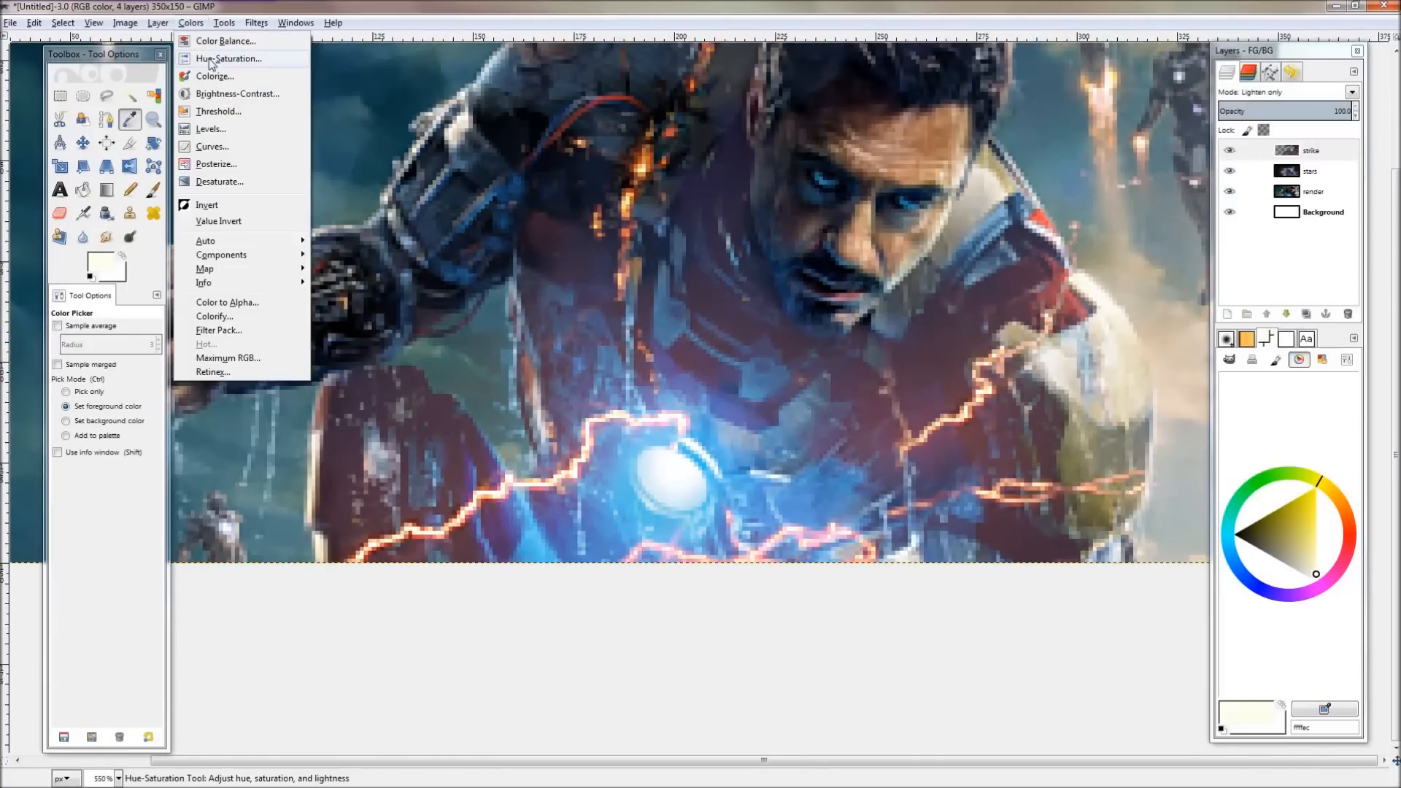
{"action": "left_click", "coordinate": [229, 58]}
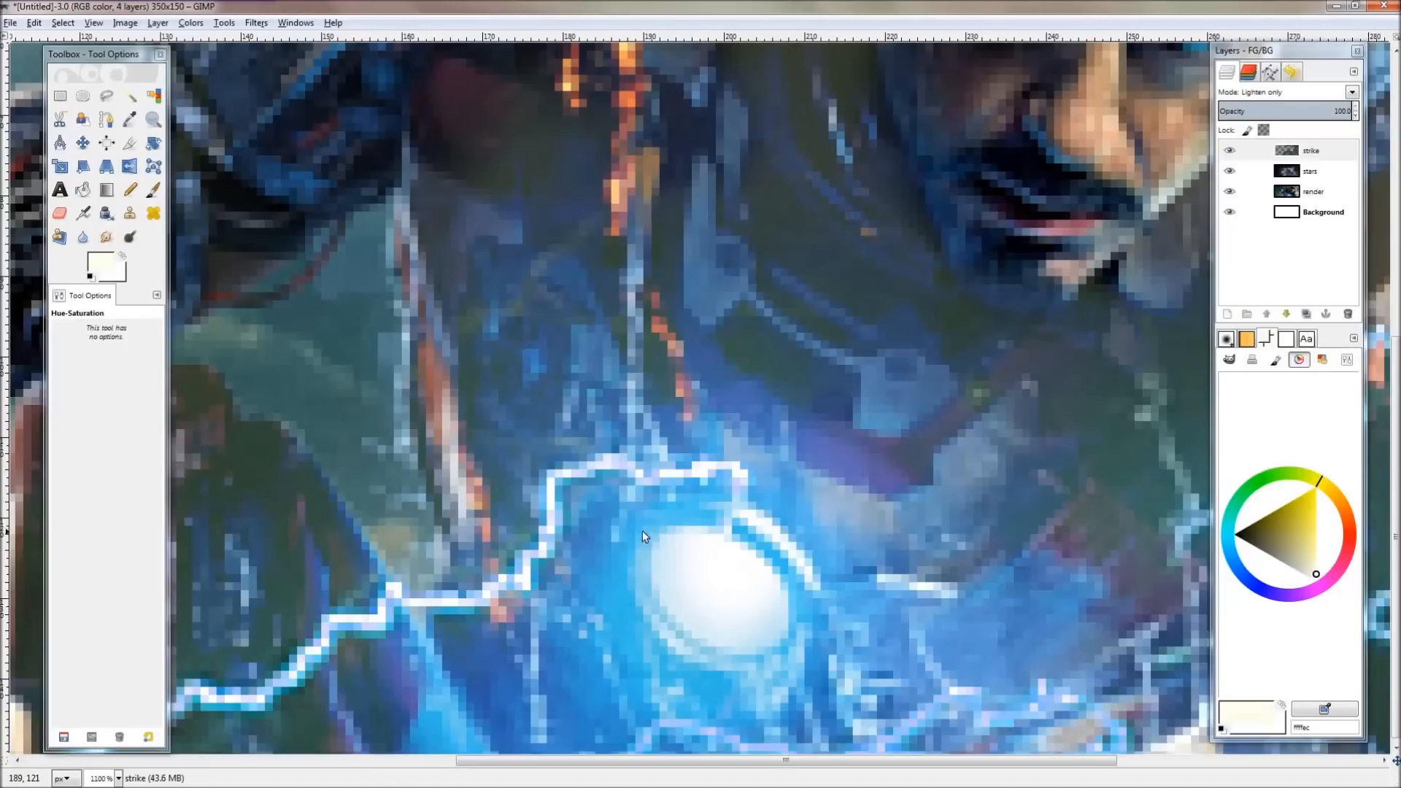
{"action": "left_click", "coordinate": [130, 120]}
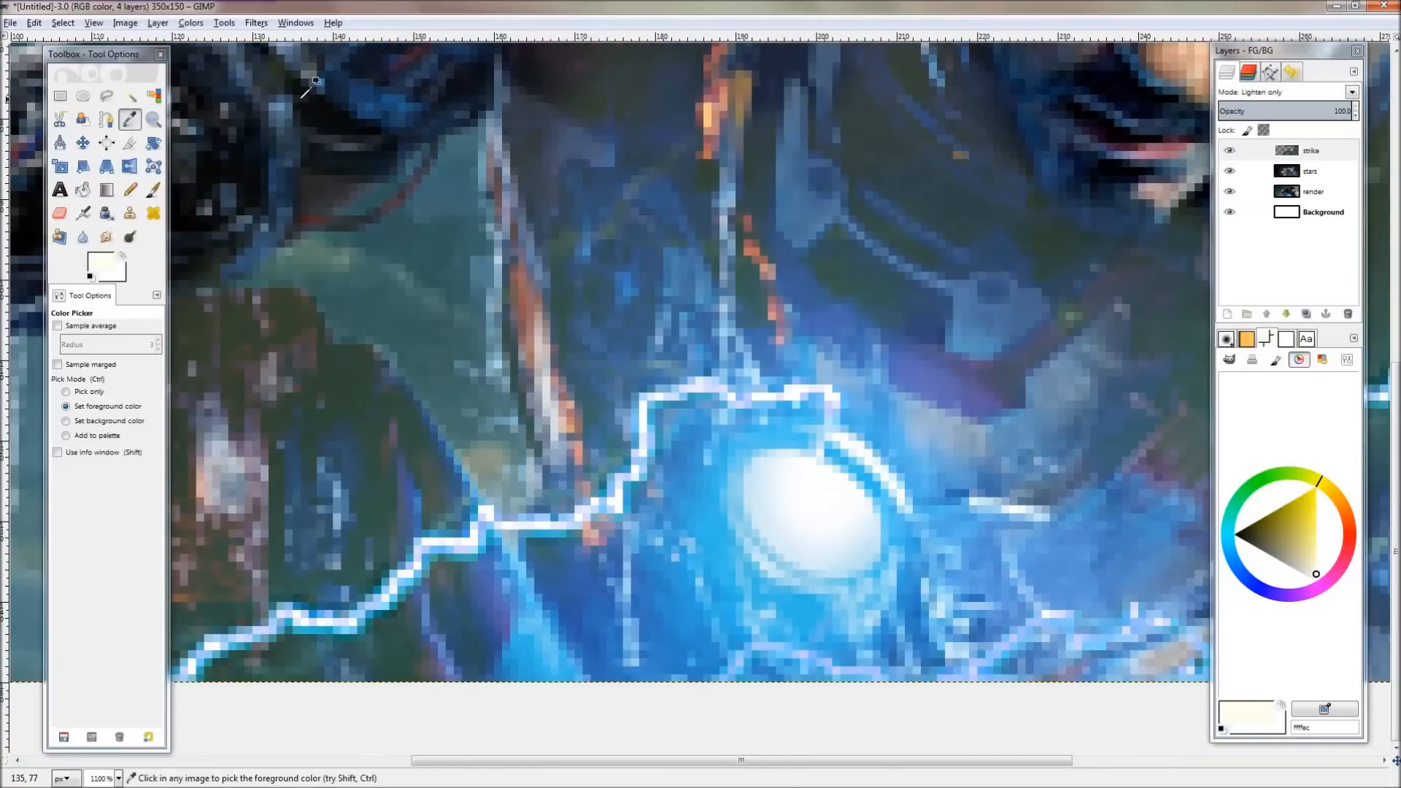
{"action": "left_click", "coordinate": [190, 22]}
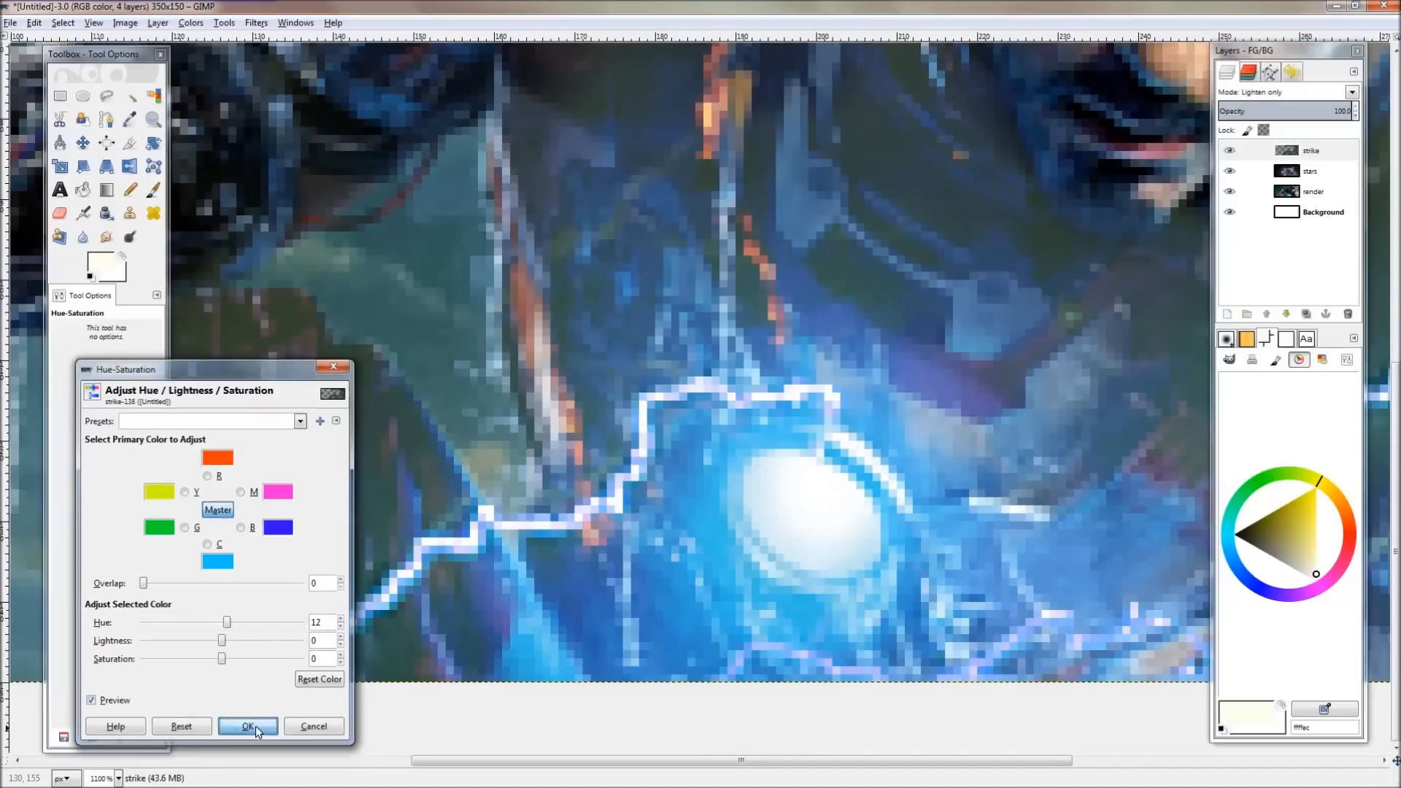
{"action": "left_click", "coordinate": [248, 727]}
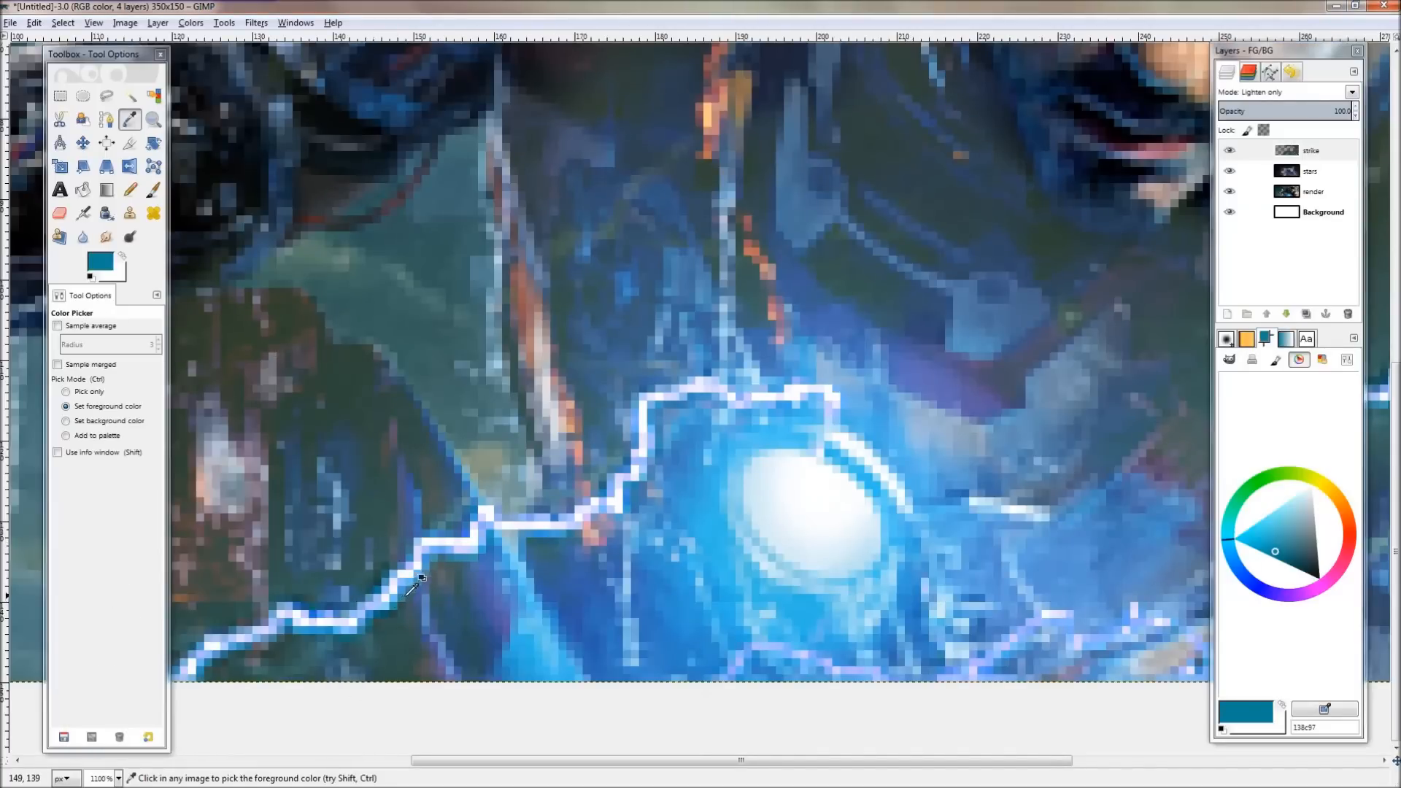
{"action": "left_click", "coordinate": [1313, 191]}
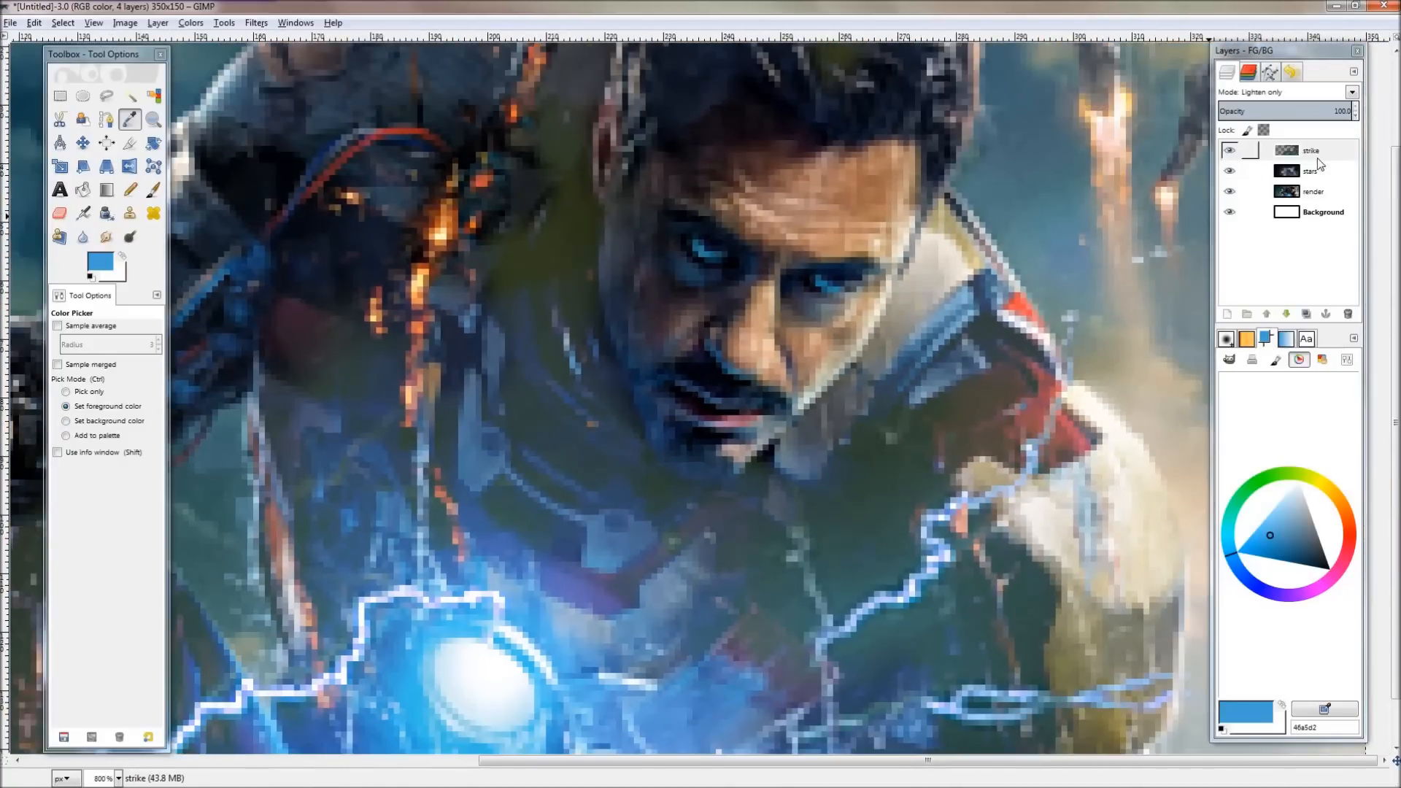
Smudge the lightning around Iron Man's face and erase stray bits near the mouth.
{"action": "left_click", "coordinate": [105, 237]}
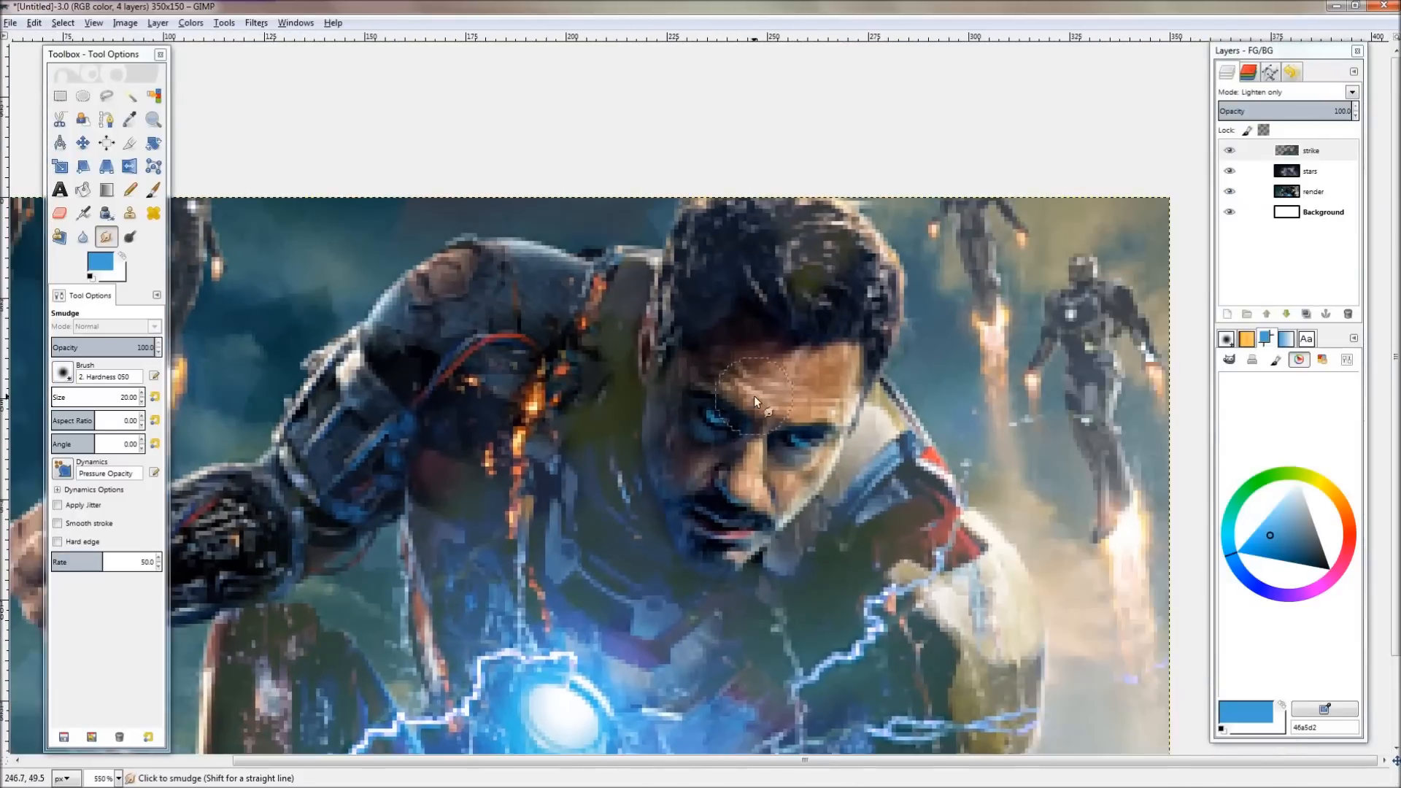
{"action": "left_click", "coordinate": [59, 213]}
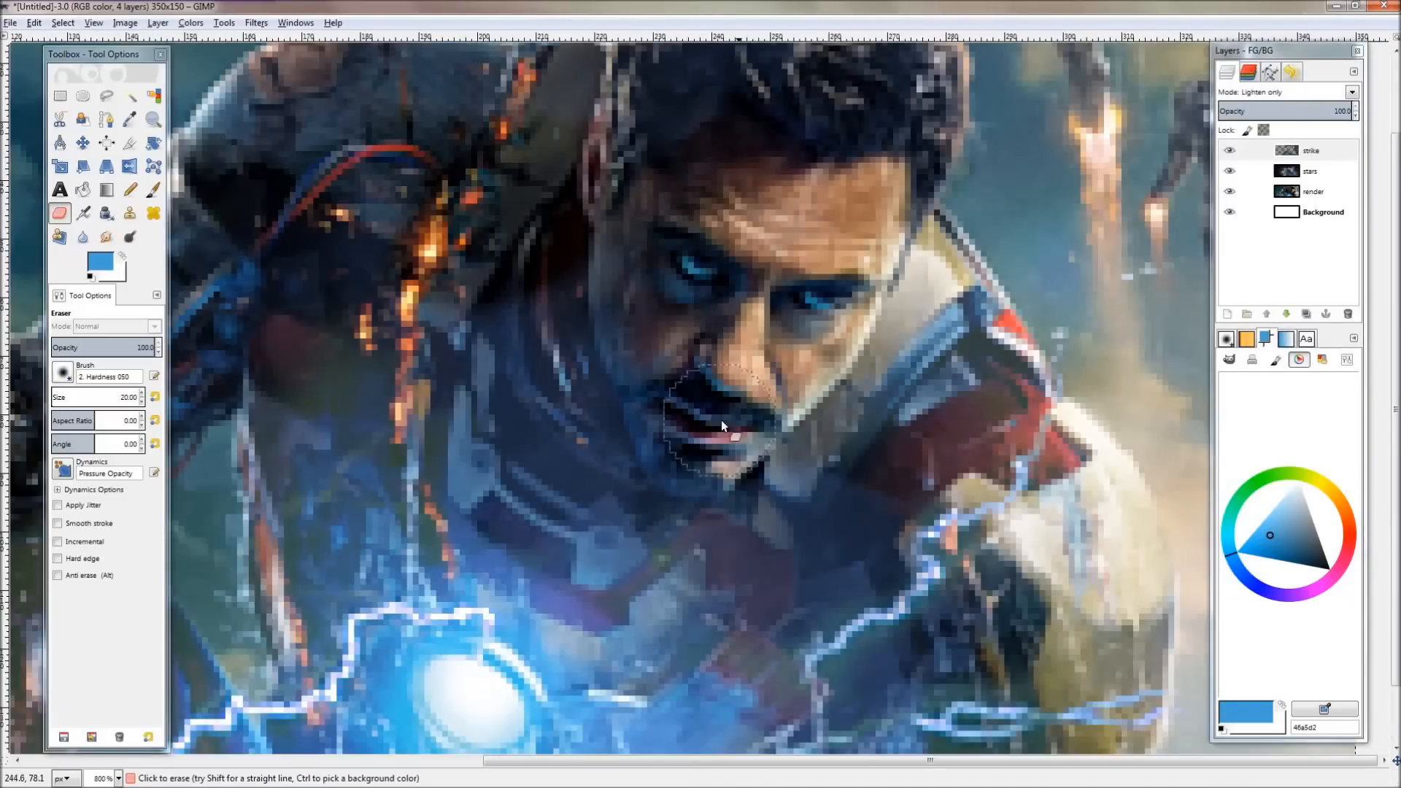
{"action": "left_click", "coordinate": [153, 190]}
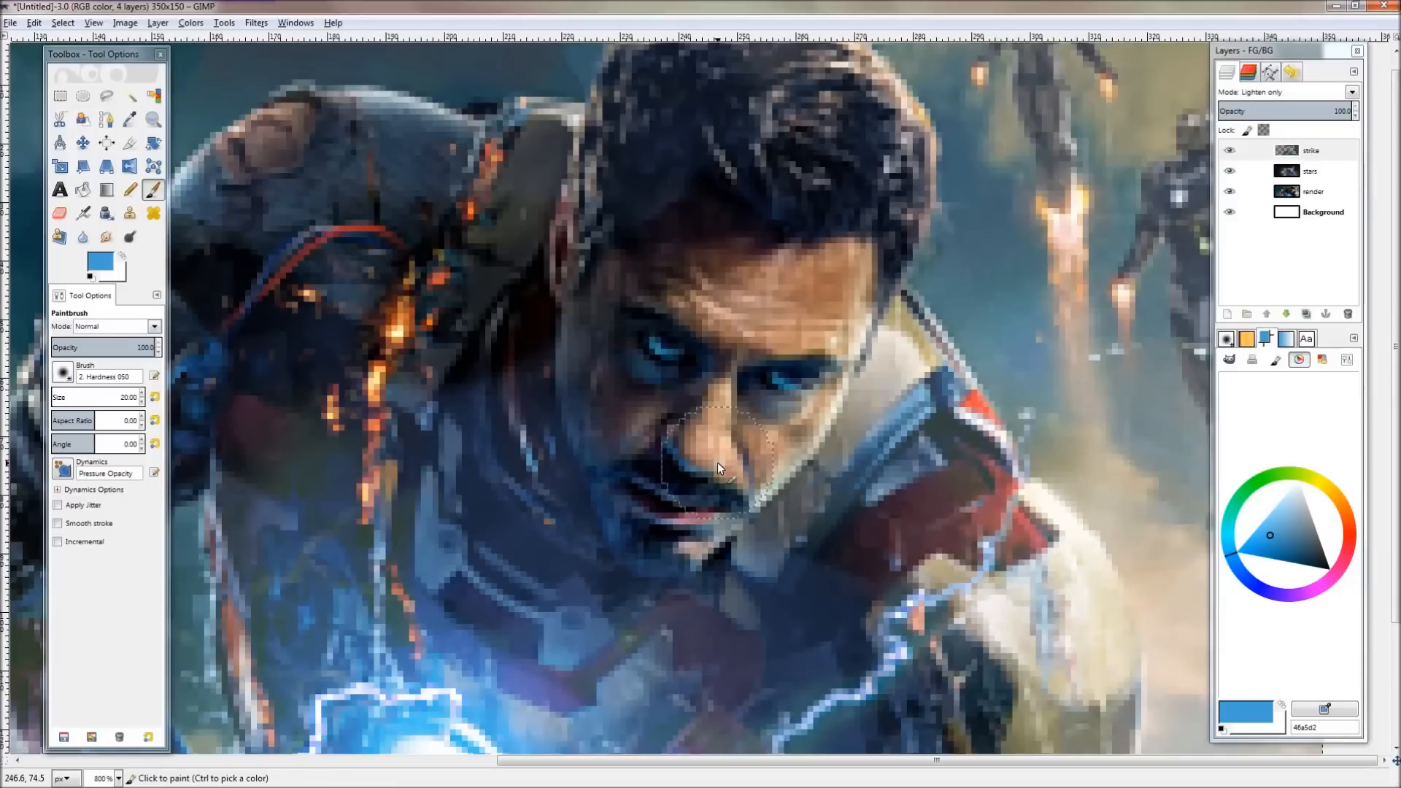
{"action": "mouse_move", "coordinate": [563, 313]}
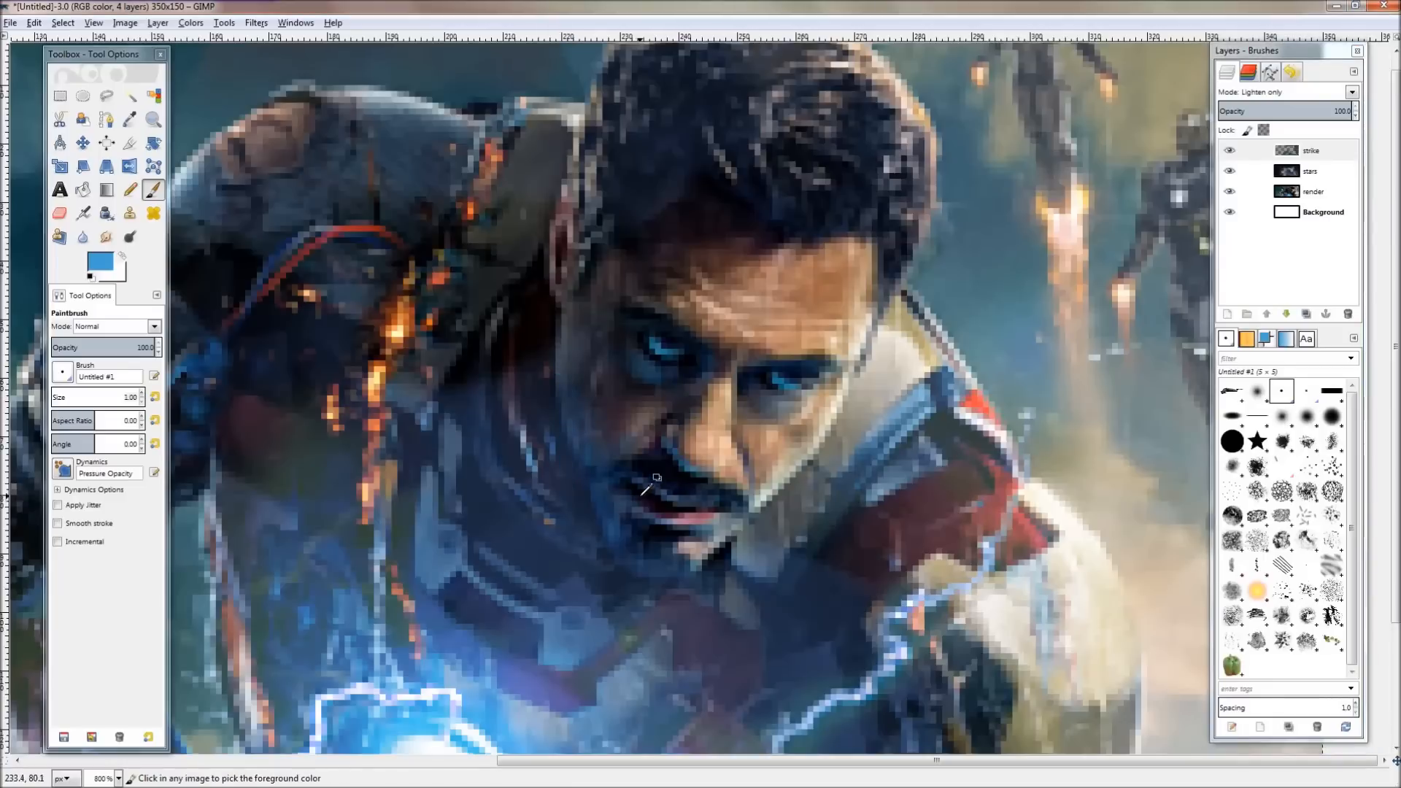
Add a transparent layer named touchup and paint touchup strokes on it at reduced opacity.
{"action": "left_click", "coordinate": [1226, 313]}
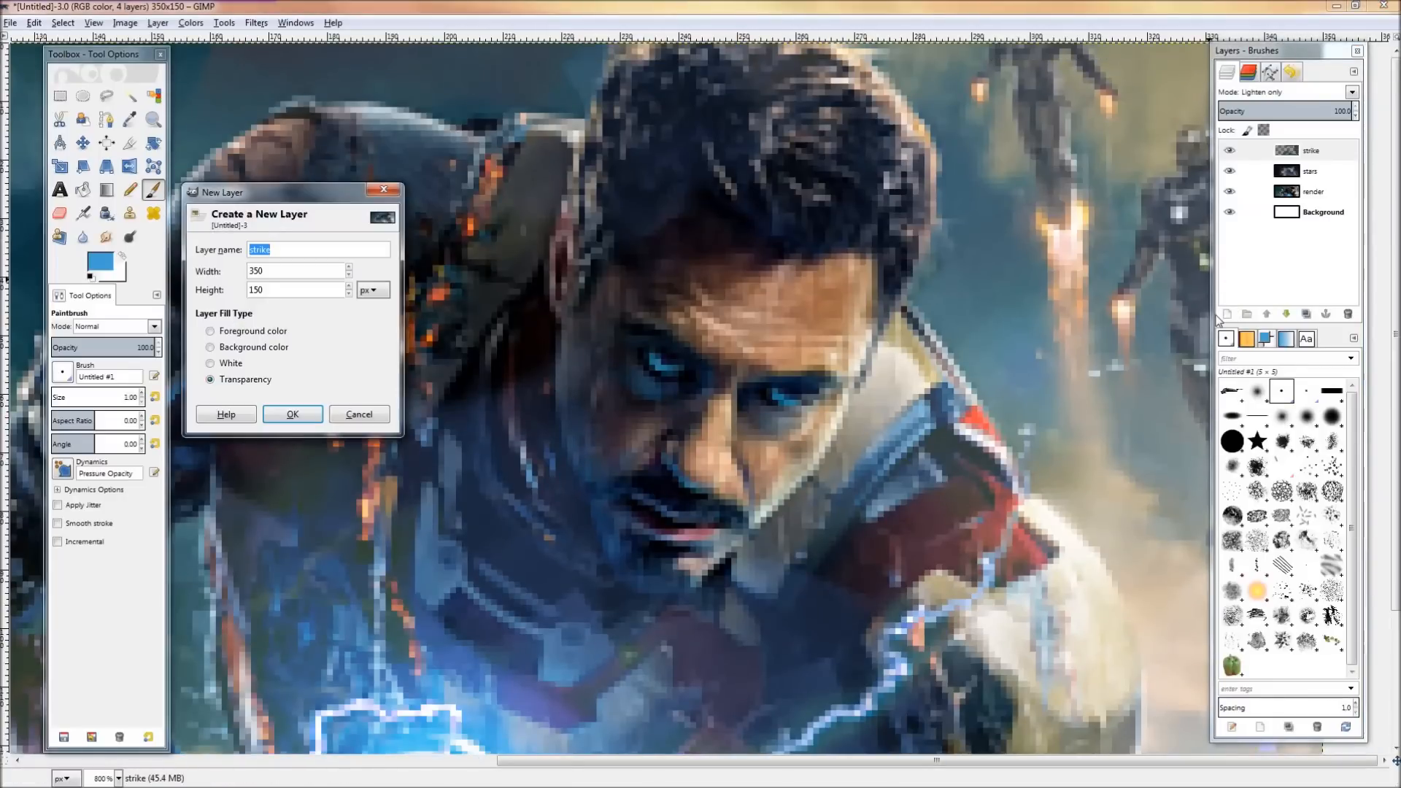
{"action": "type", "text": "touc"}
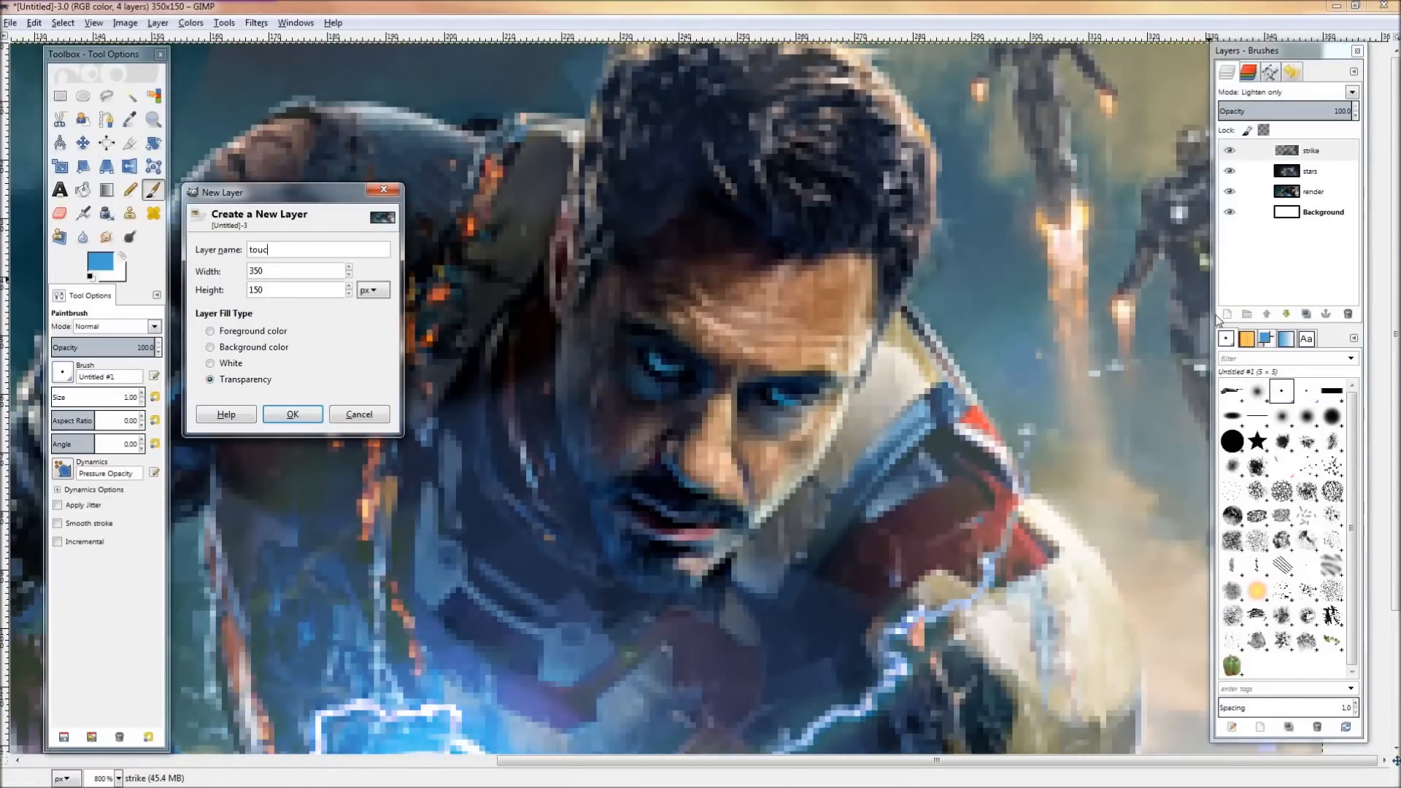
{"action": "left_click", "coordinate": [292, 413]}
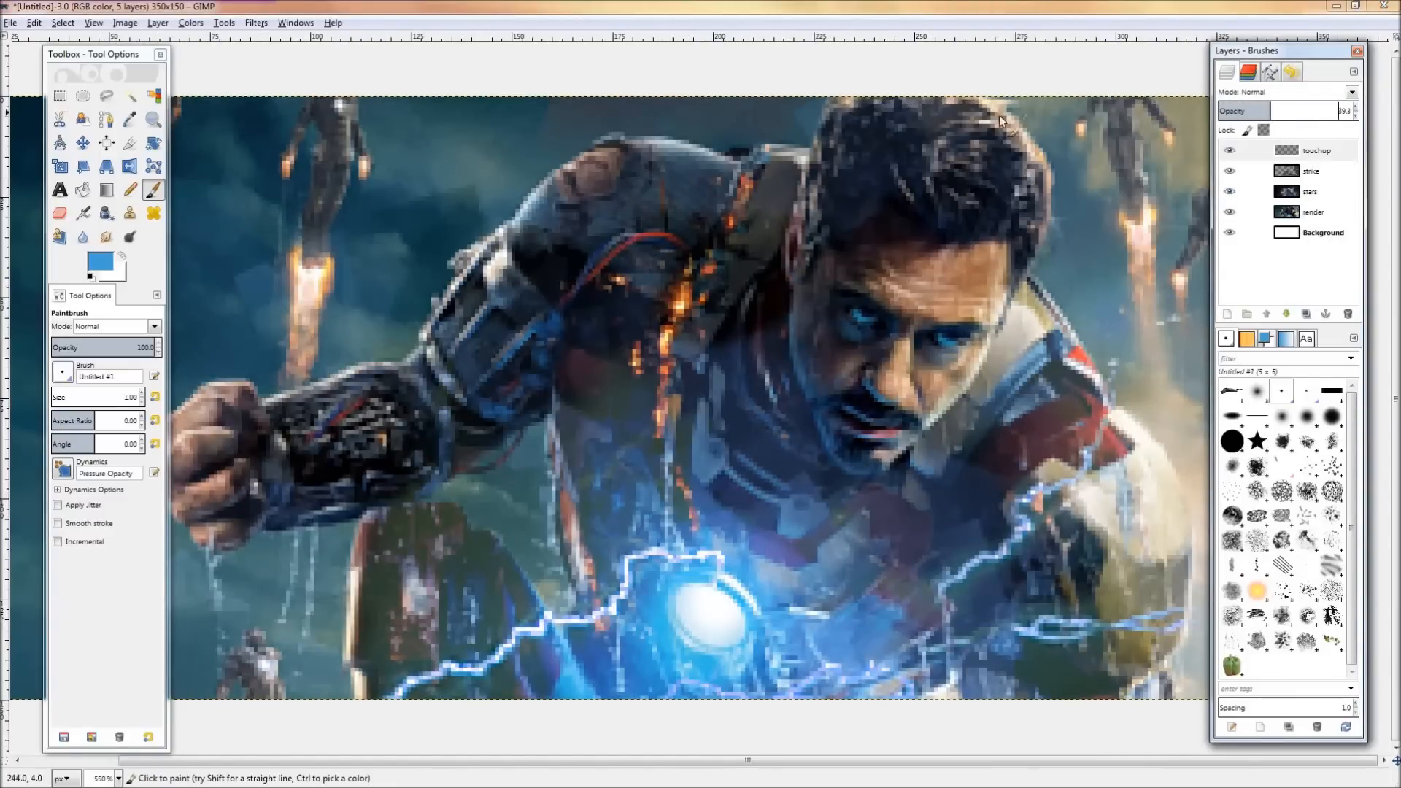
{"action": "left_click", "coordinate": [255, 22]}
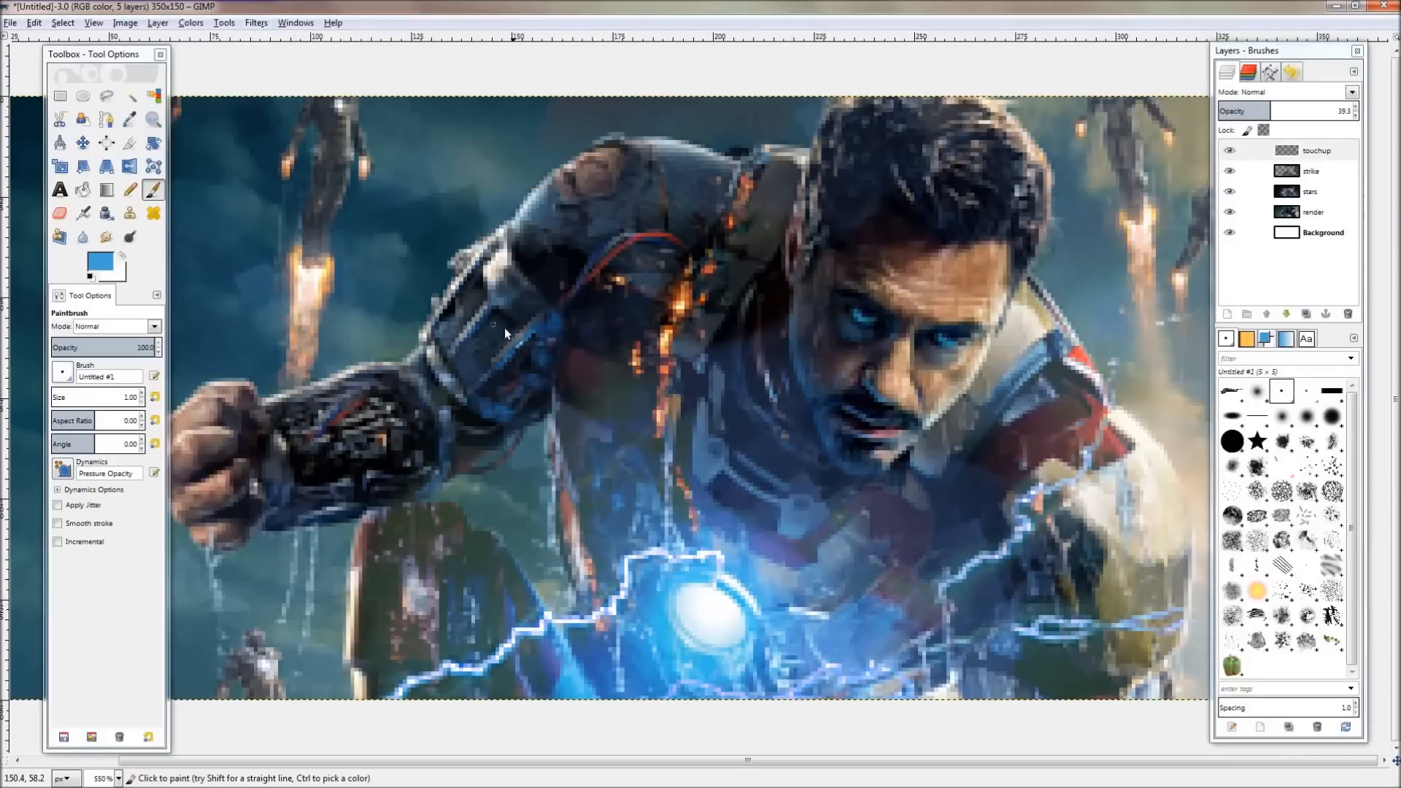
{"action": "left_click", "coordinate": [256, 22]}
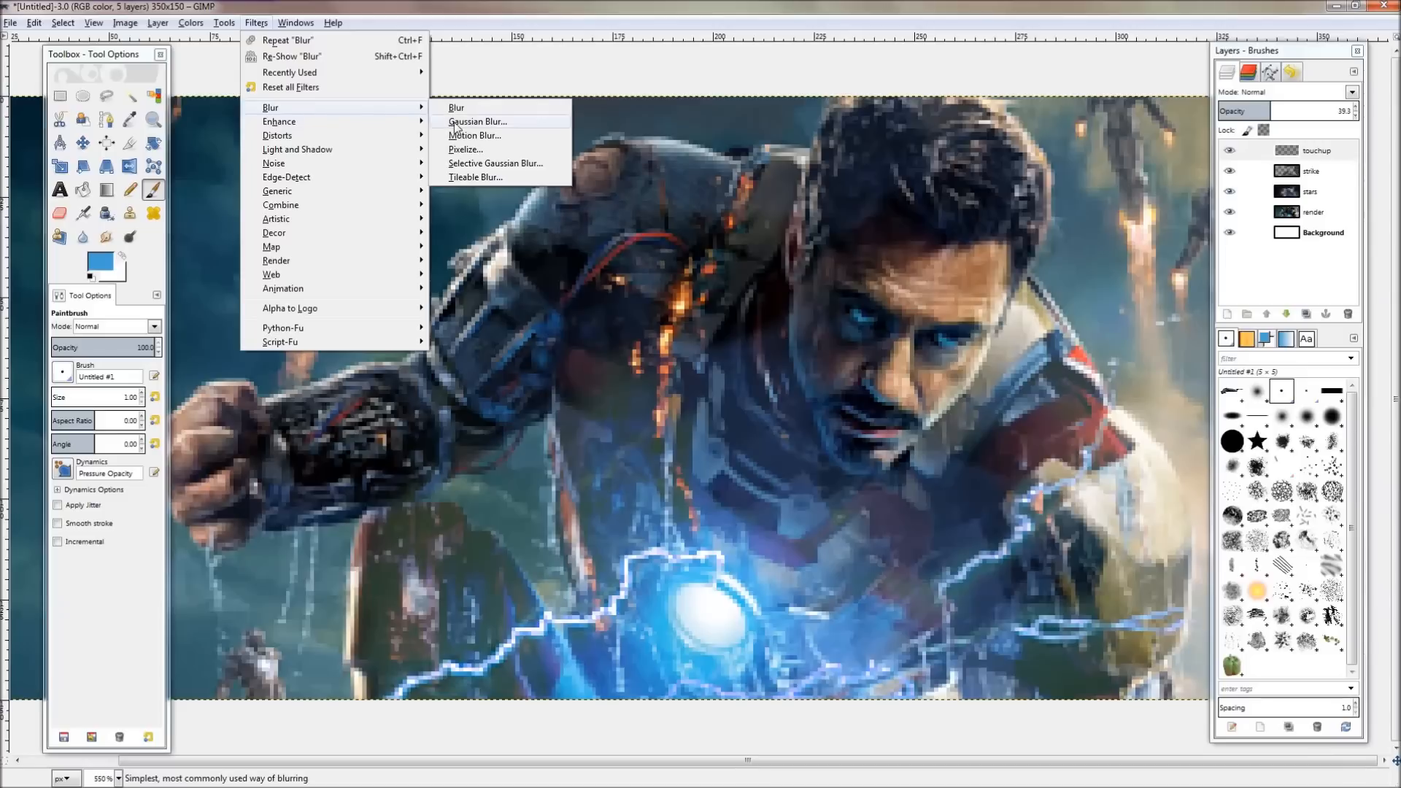
Gaussian-blur the touchup layer at radius 1.0 and blend it in Dodge mode at about 22% opacity.
{"action": "left_click", "coordinate": [477, 121]}
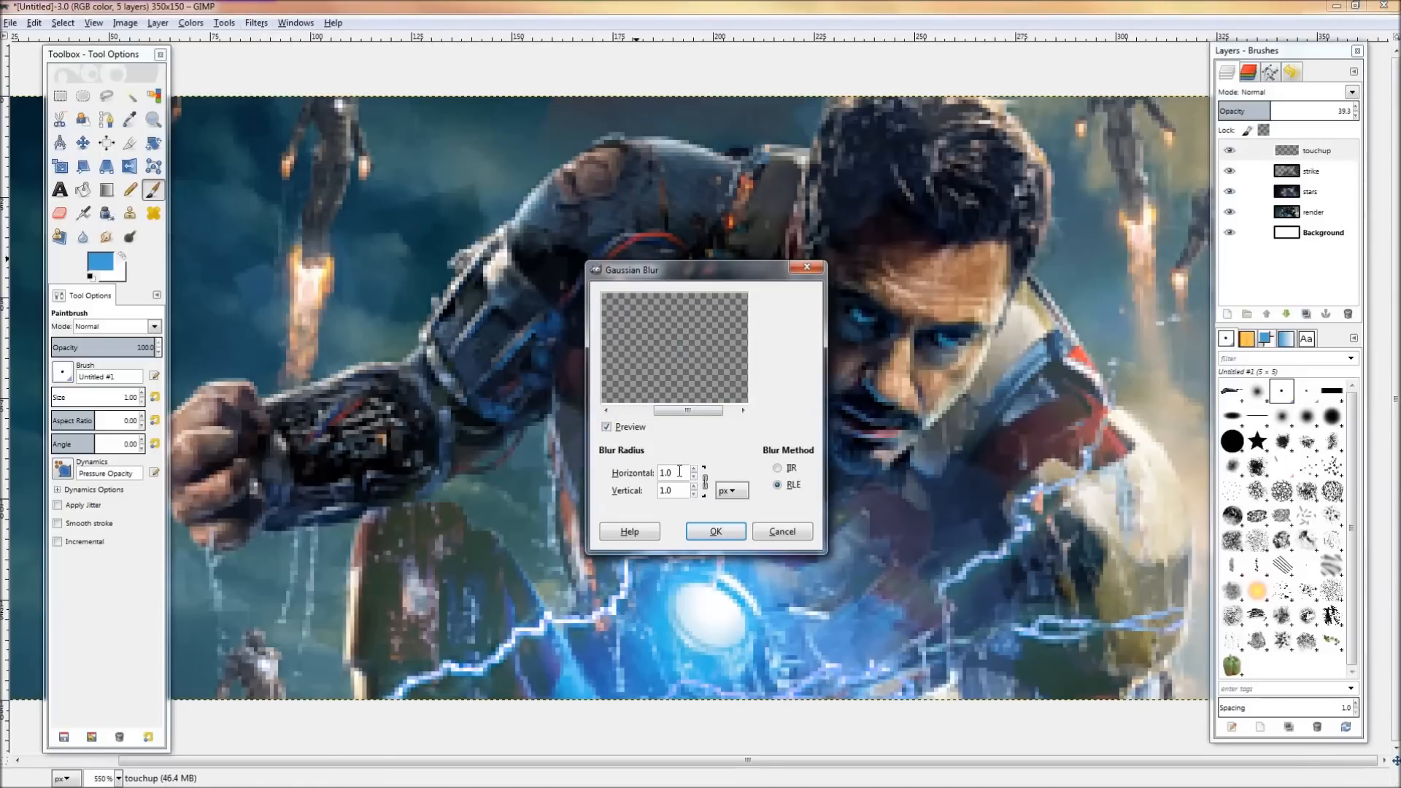
{"action": "left_click", "coordinate": [715, 532]}
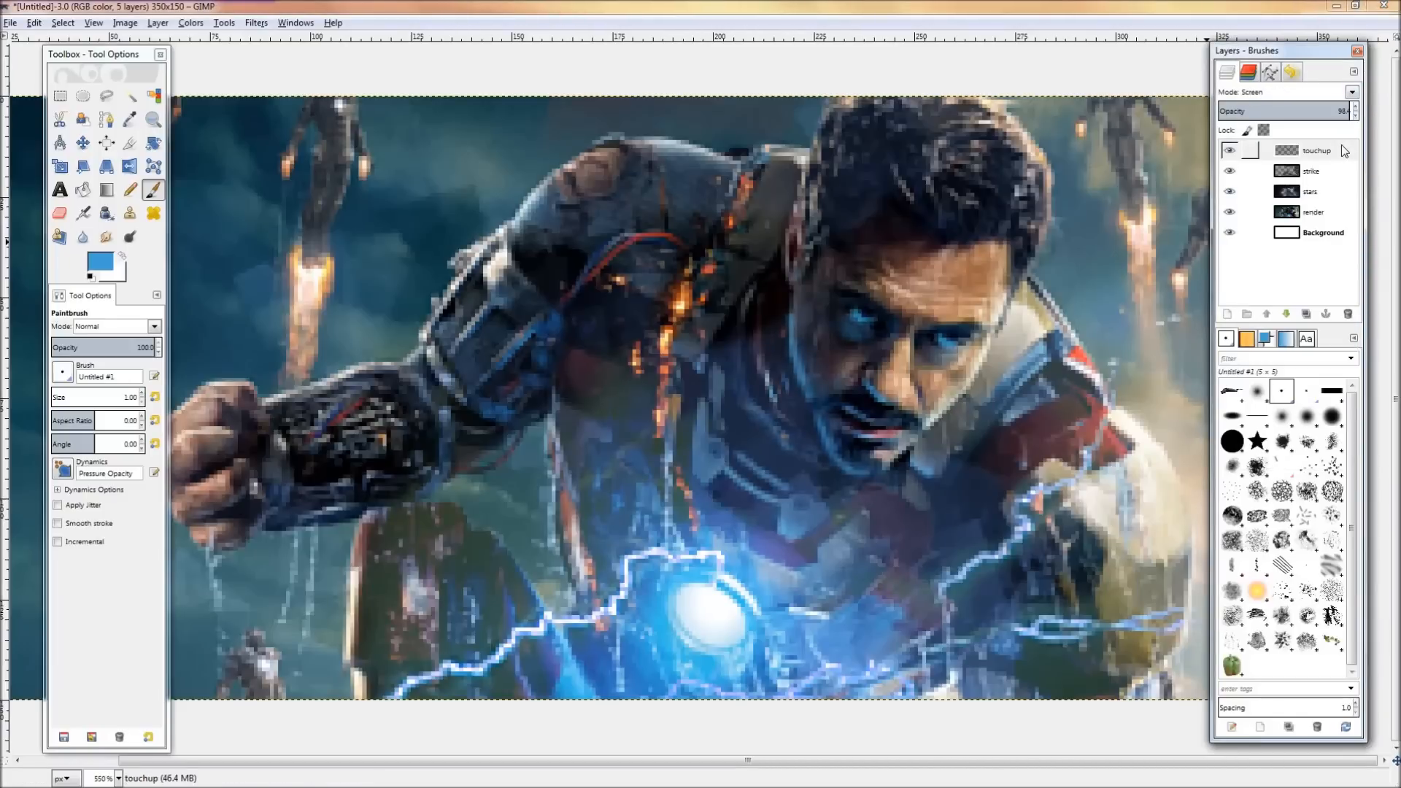
{"action": "left_click", "coordinate": [1287, 92]}
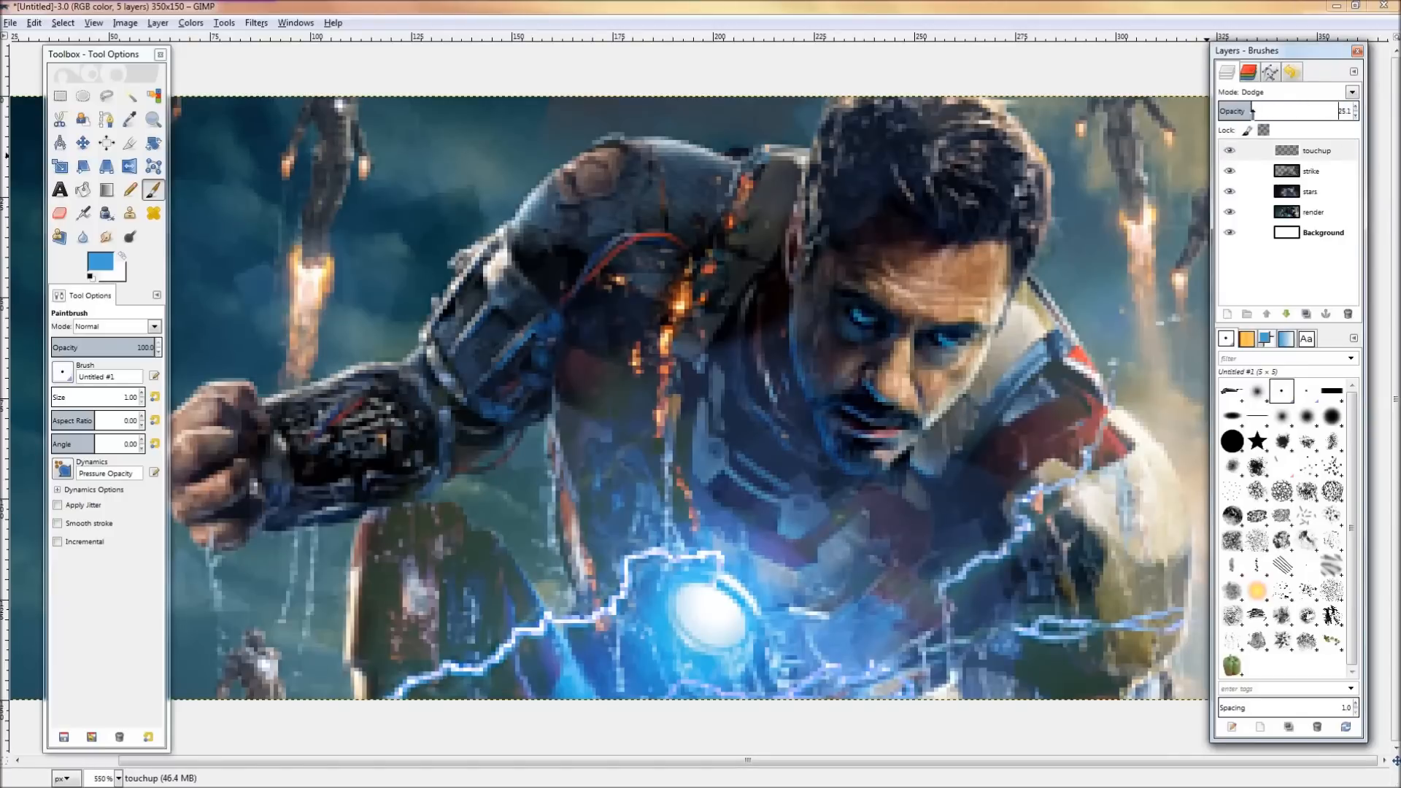
{"action": "scroll", "scroll_direction": "down", "scroll_amount": 3}
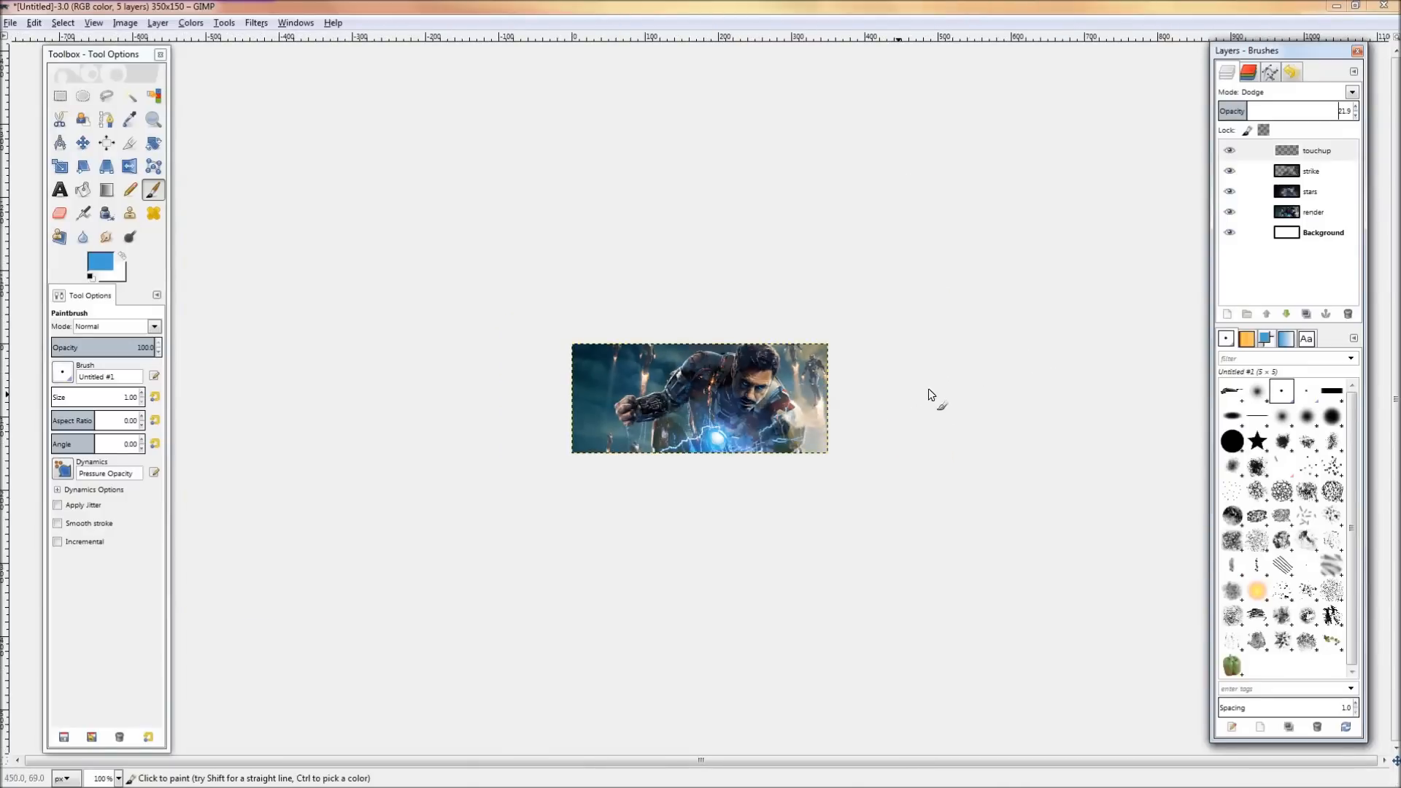
{"action": "left_click", "coordinate": [1315, 149]}
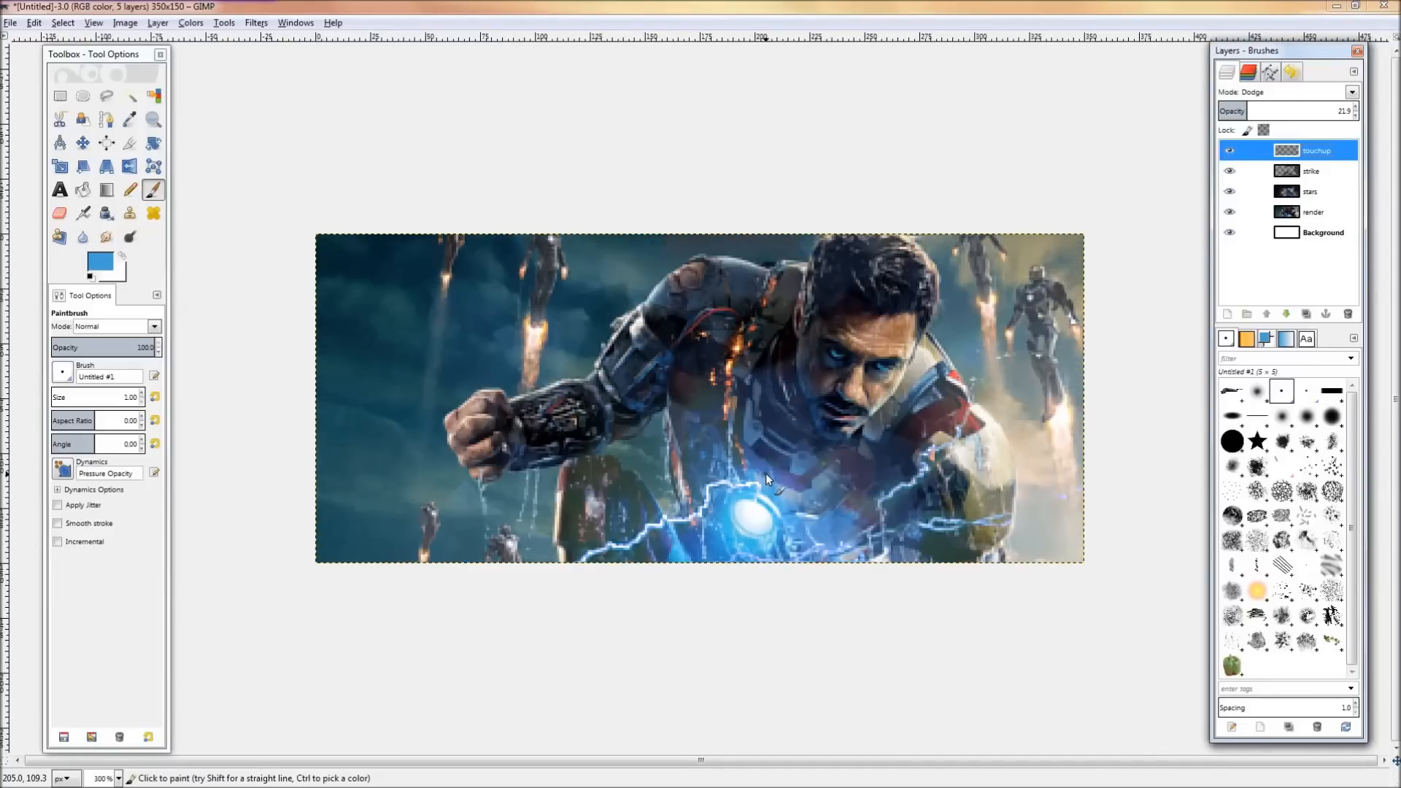
{"action": "mouse_move", "coordinate": [1022, 505]}
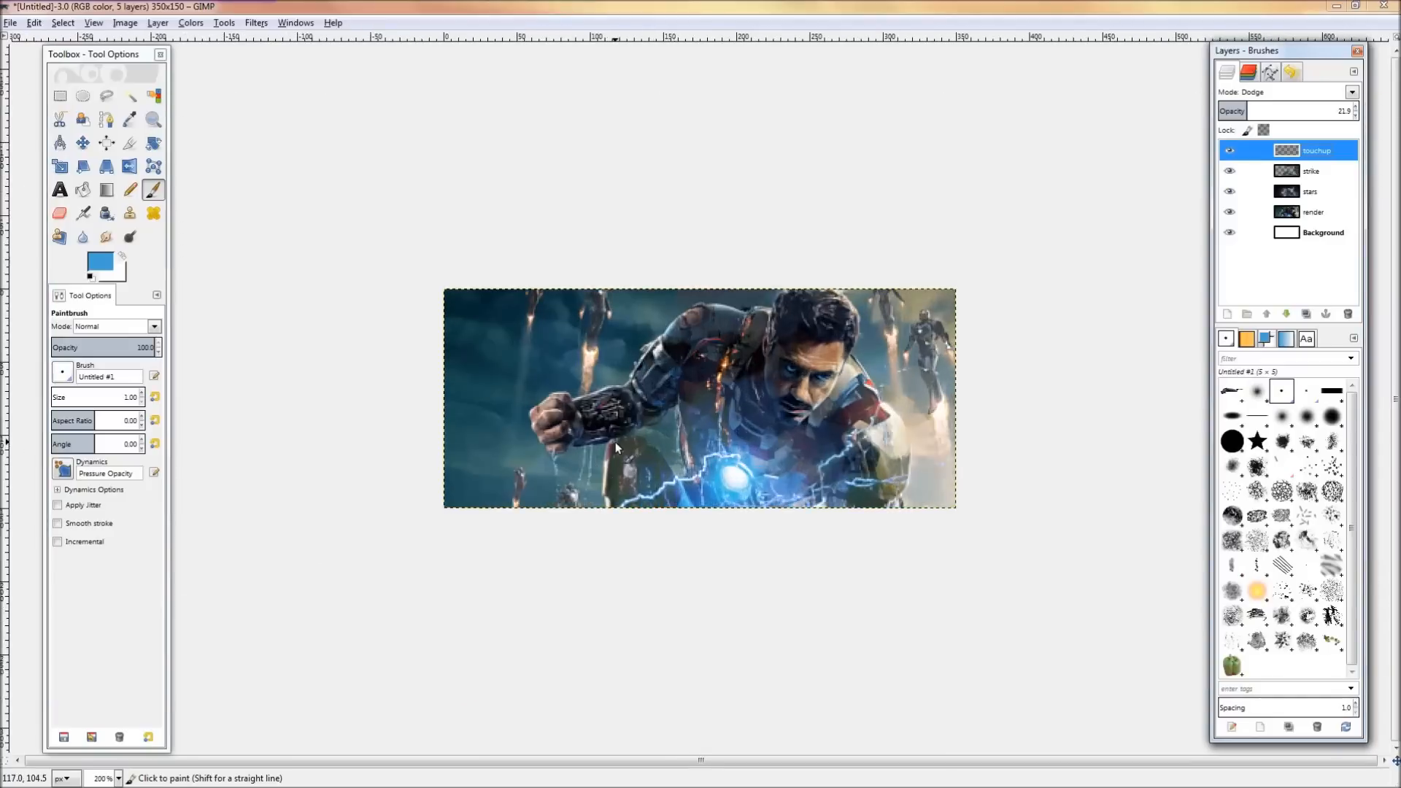
Place a white IRONMAN text left of the face.
{"action": "left_click", "coordinate": [58, 189]}
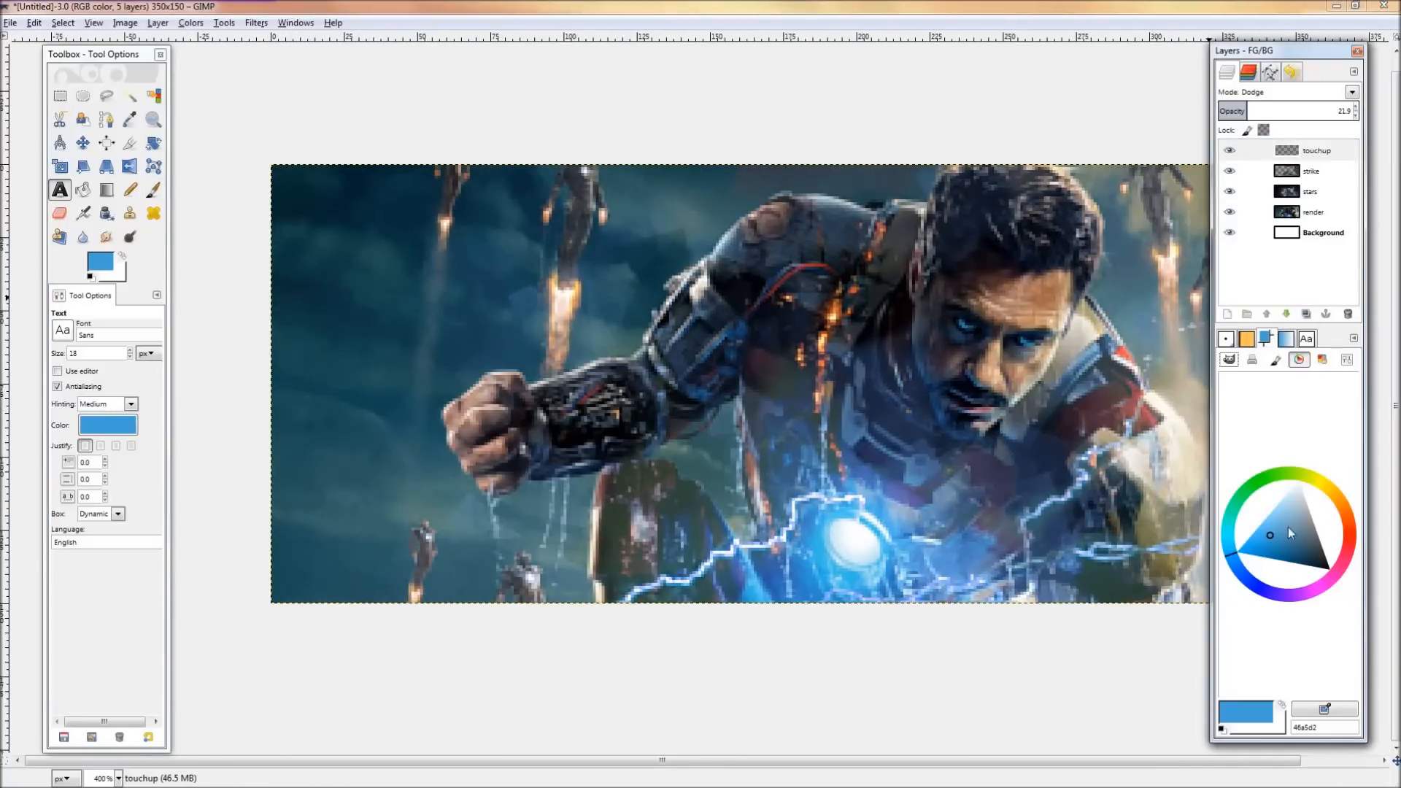
{"action": "left_click", "coordinate": [1304, 337]}
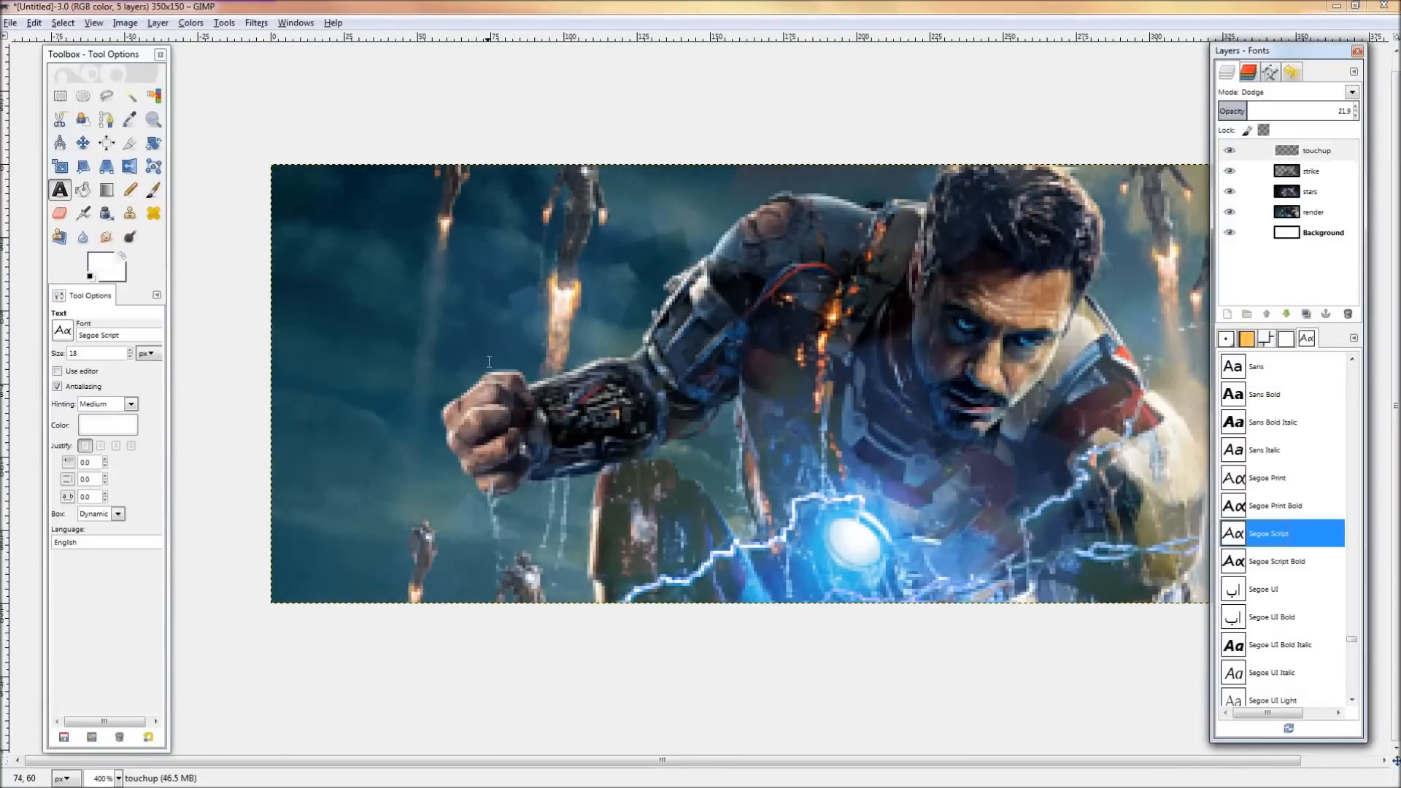
{"action": "type", "text": "IRONMAN"}
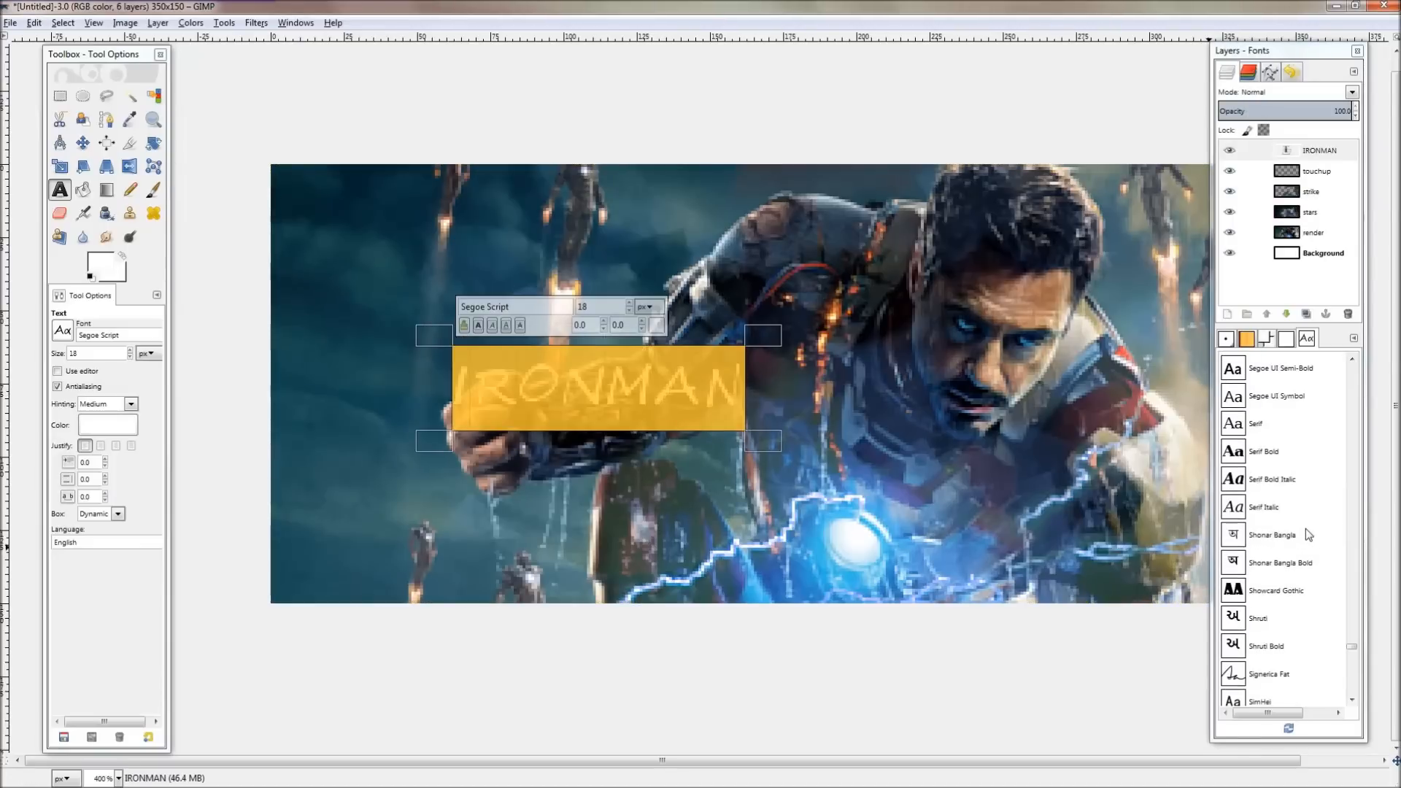
Try SimSun, Source Sans Pro, Tahoma, Times New Roman and Trebuchet fonts, settling on Trajan Pro 3 Bold.
{"action": "left_click", "coordinate": [1261, 588]}
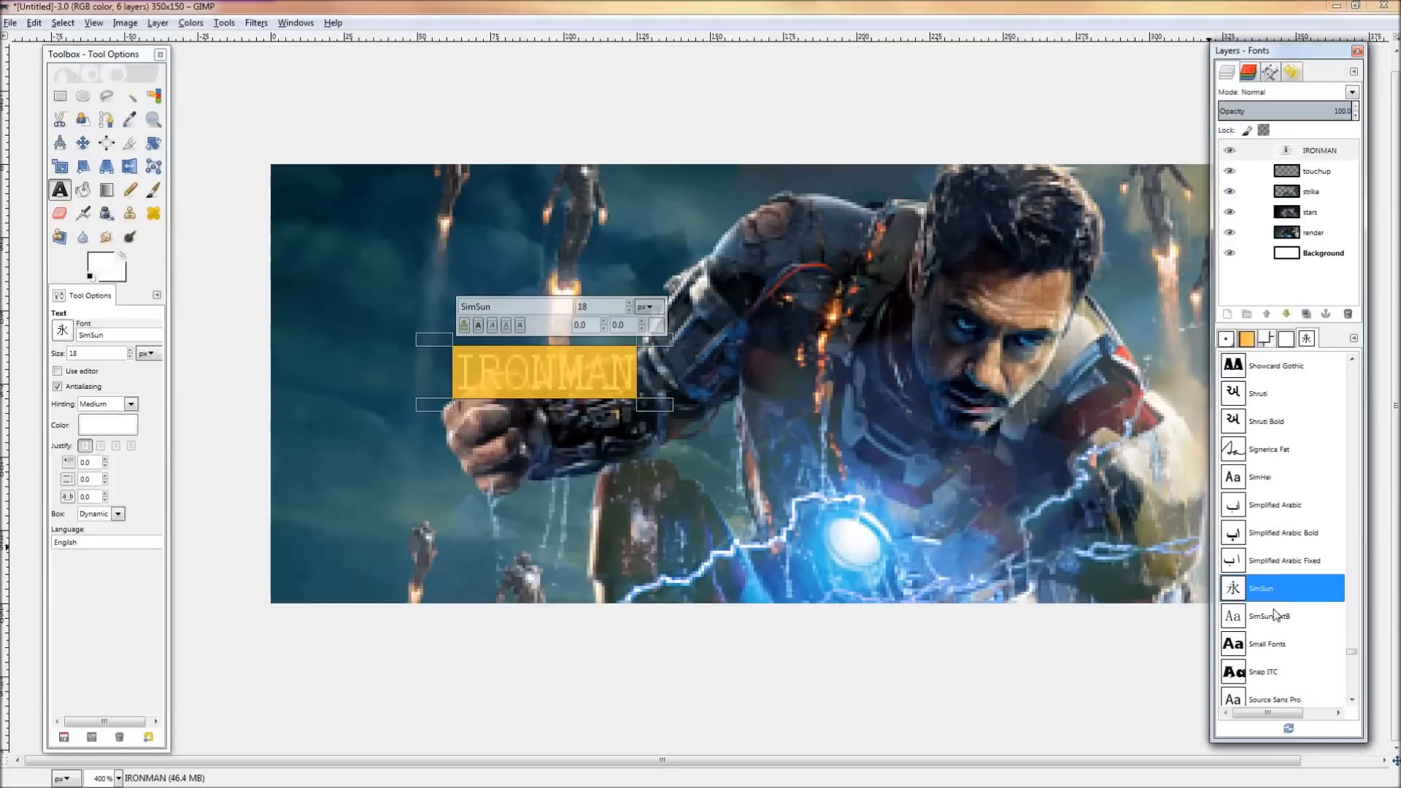
{"action": "left_click", "coordinate": [1282, 692]}
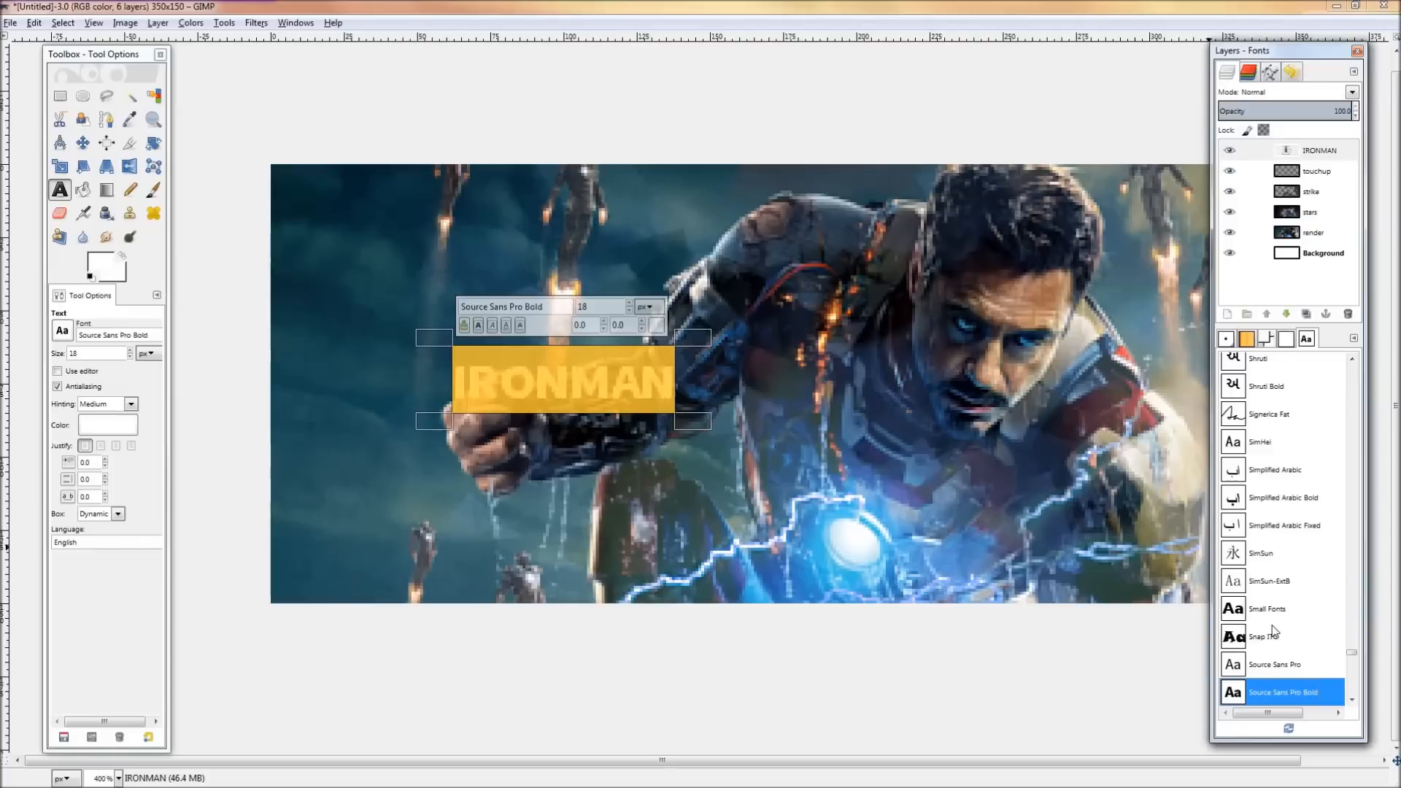
{"action": "left_click", "coordinate": [1291, 692]}
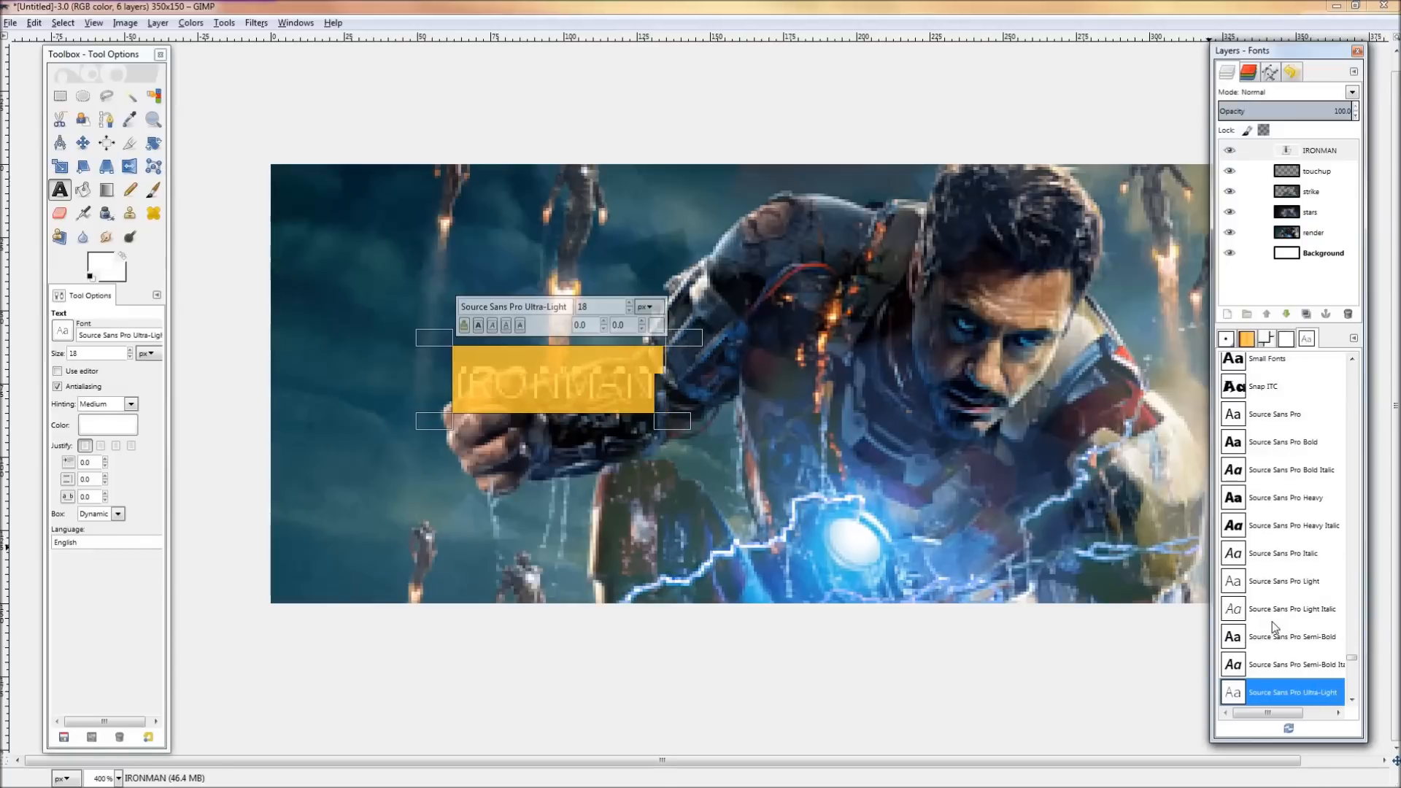
{"action": "left_click", "coordinate": [1261, 692]}
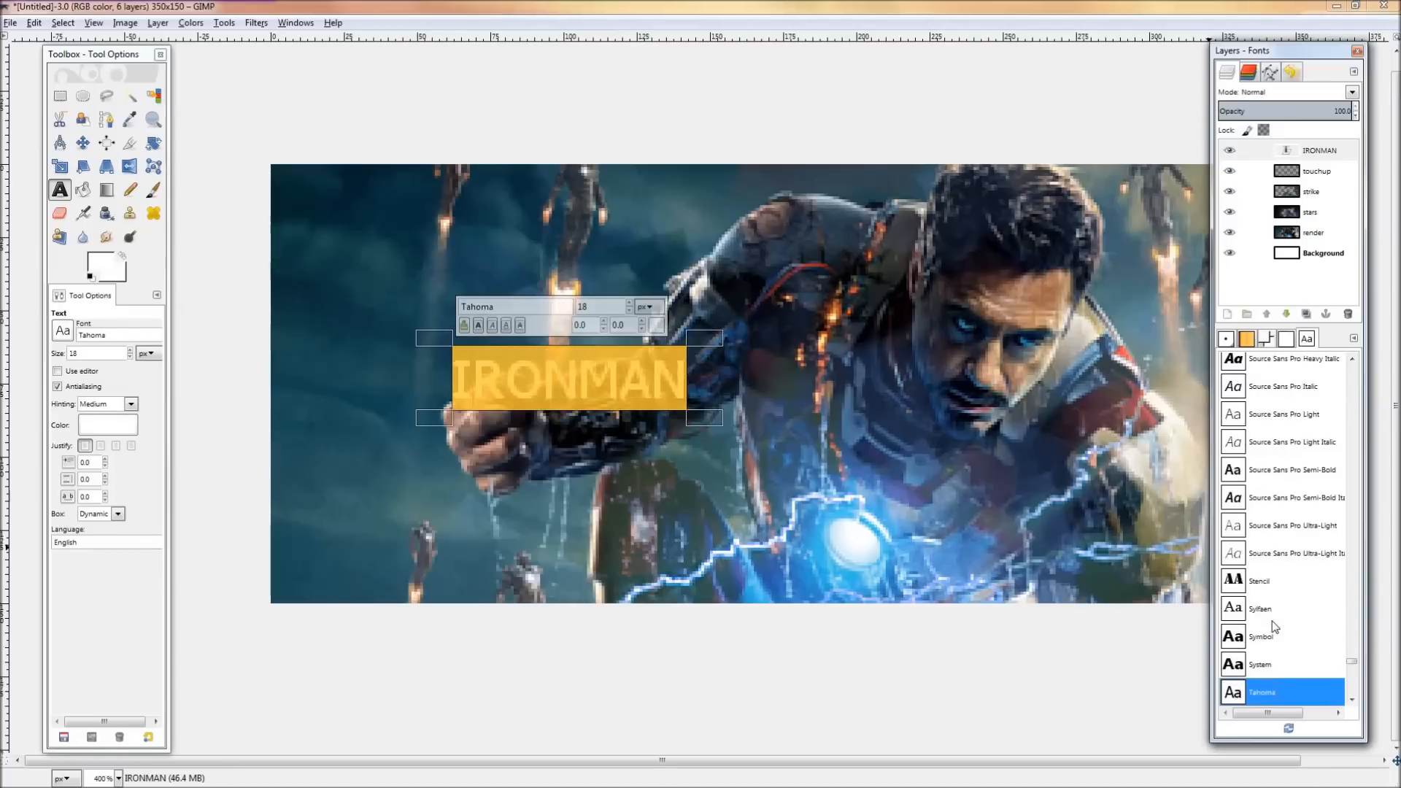
{"action": "left_click", "coordinate": [1287, 691]}
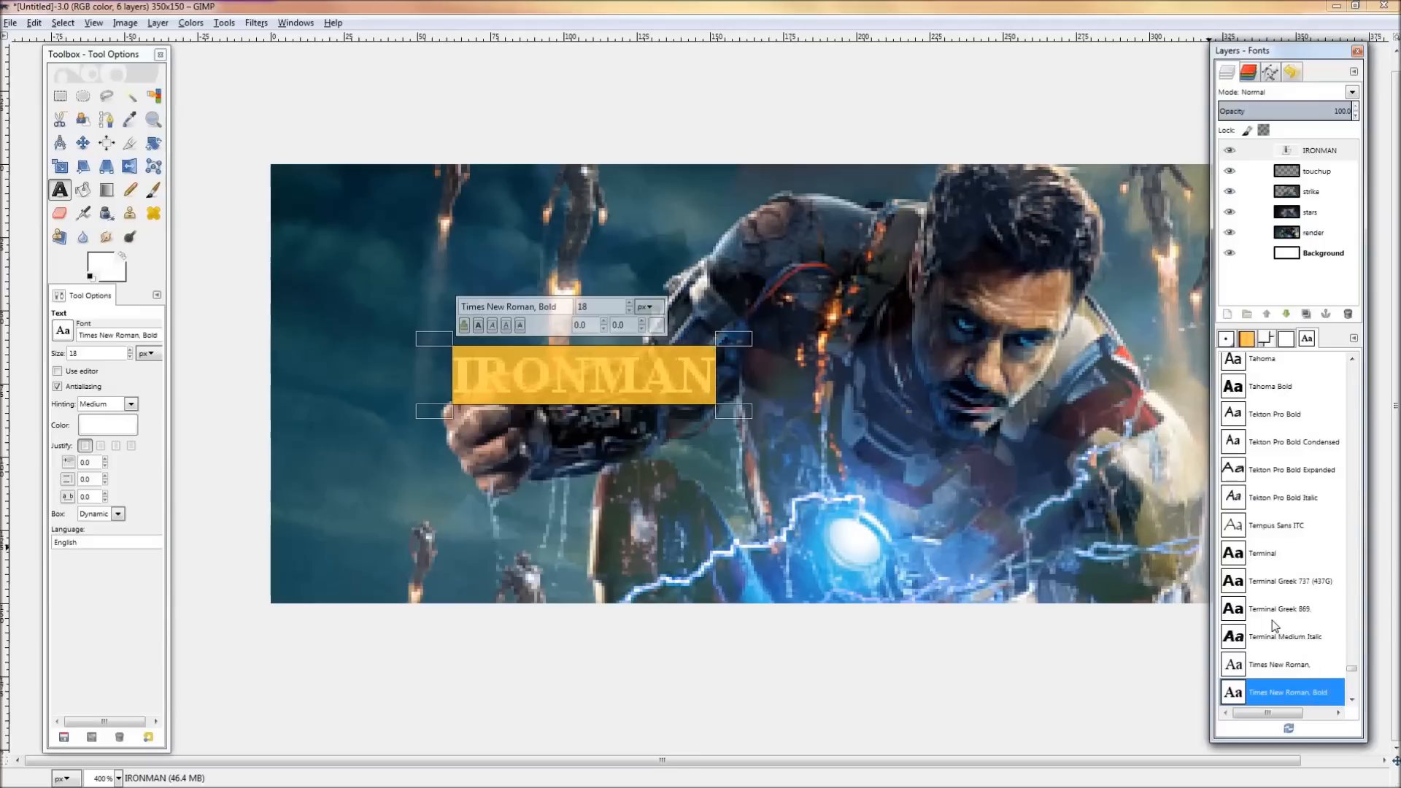
{"action": "left_click", "coordinate": [1287, 692]}
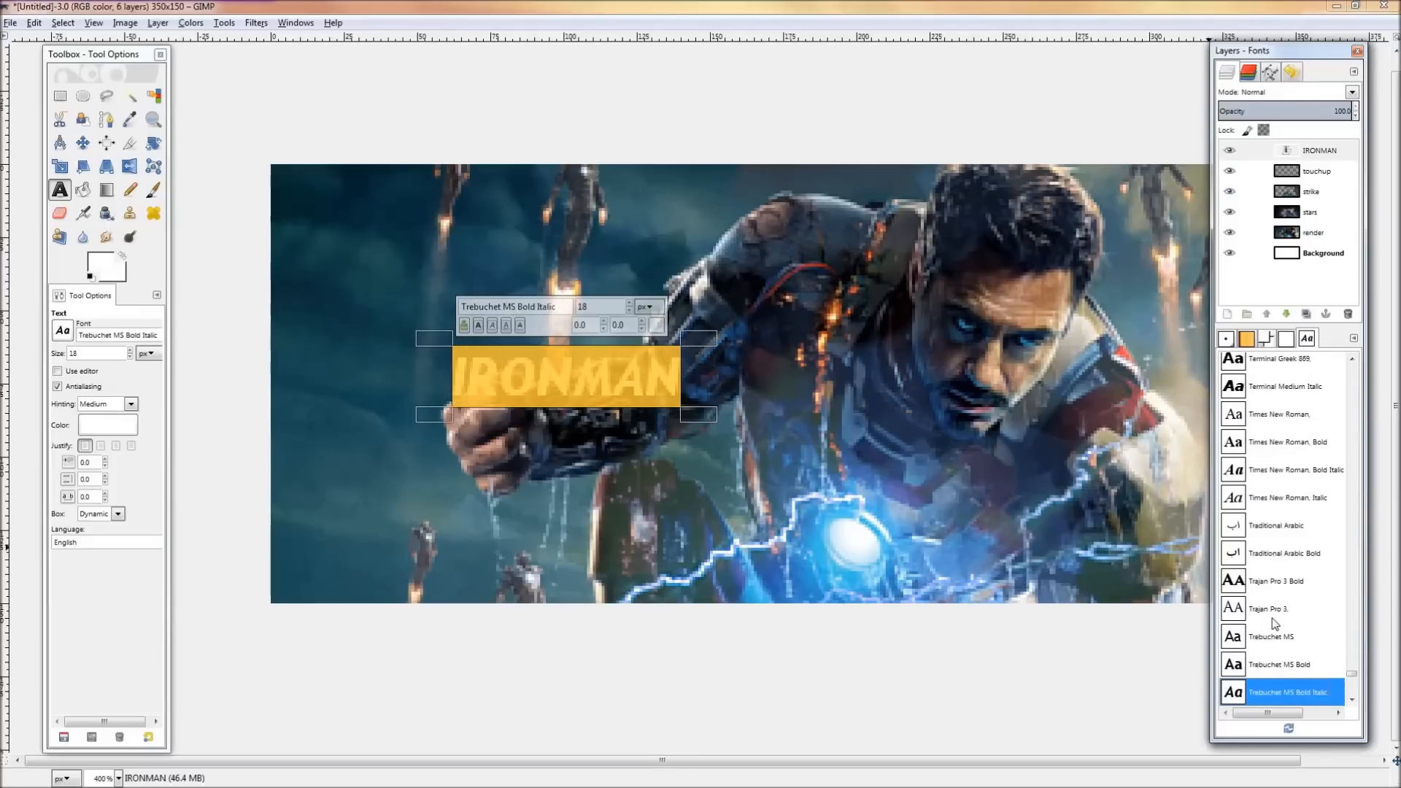
{"action": "left_click", "coordinate": [1281, 579]}
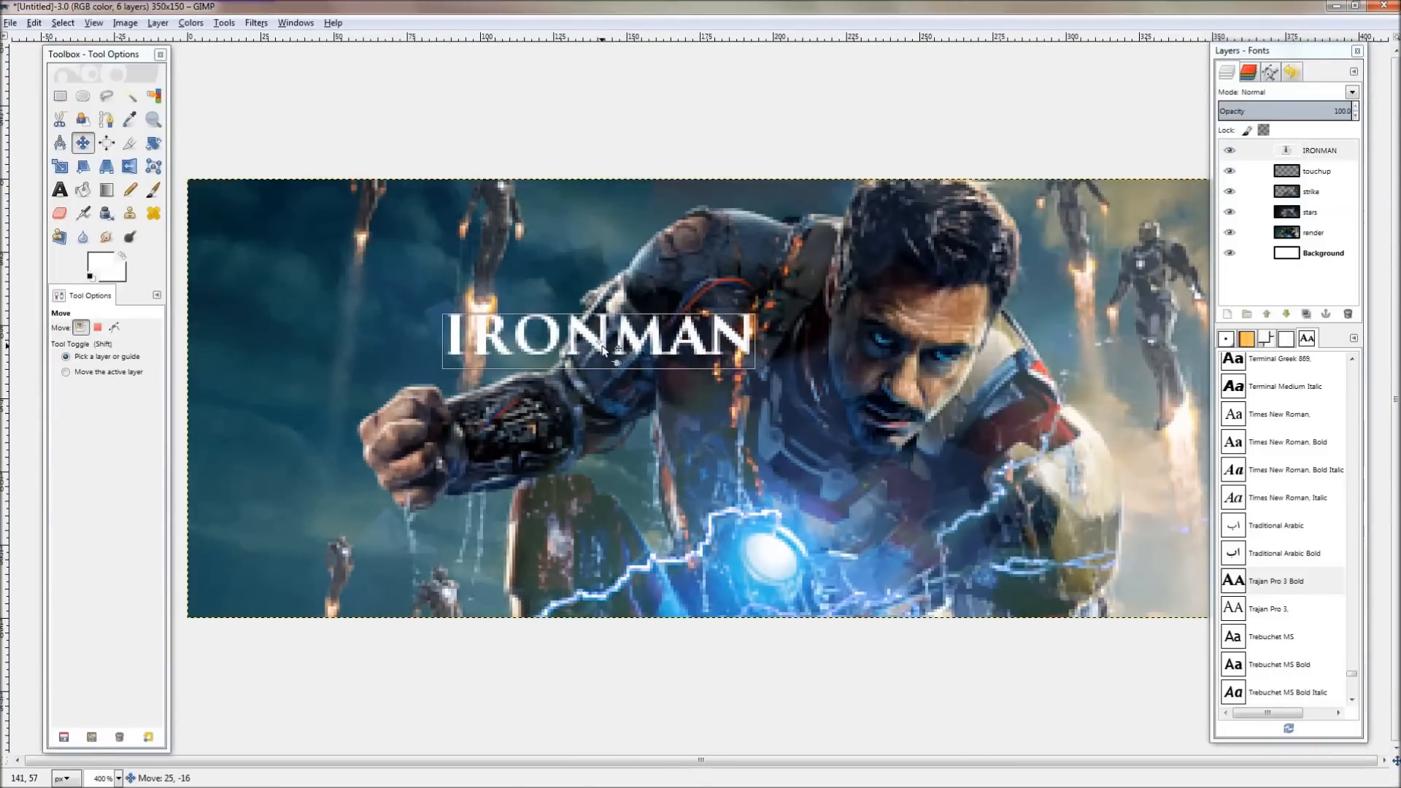
Make the IRONMAN letters a selection with Alpha to Selection and start a new outline layer.
{"action": "left_click", "coordinate": [1317, 170]}
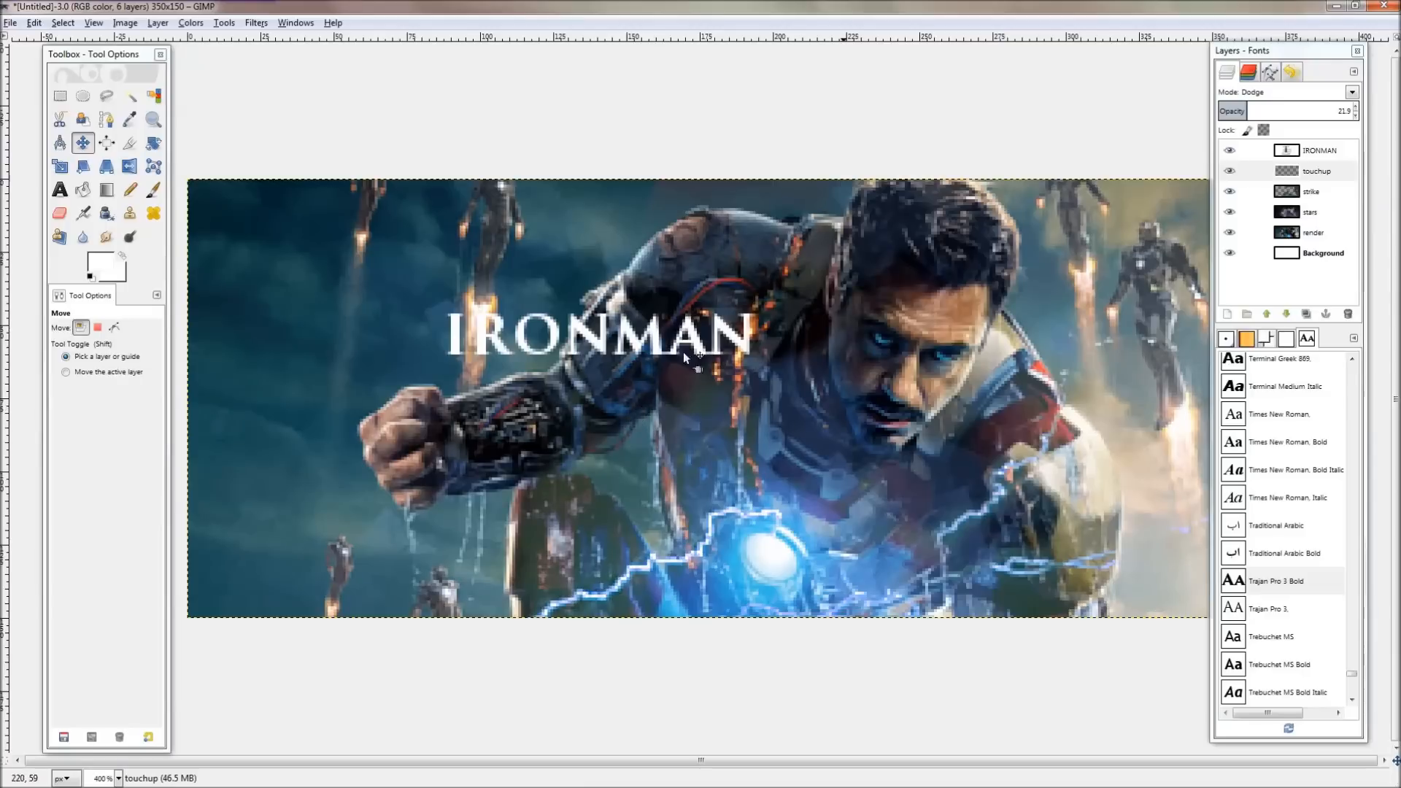
{"action": "left_click", "coordinate": [1319, 149]}
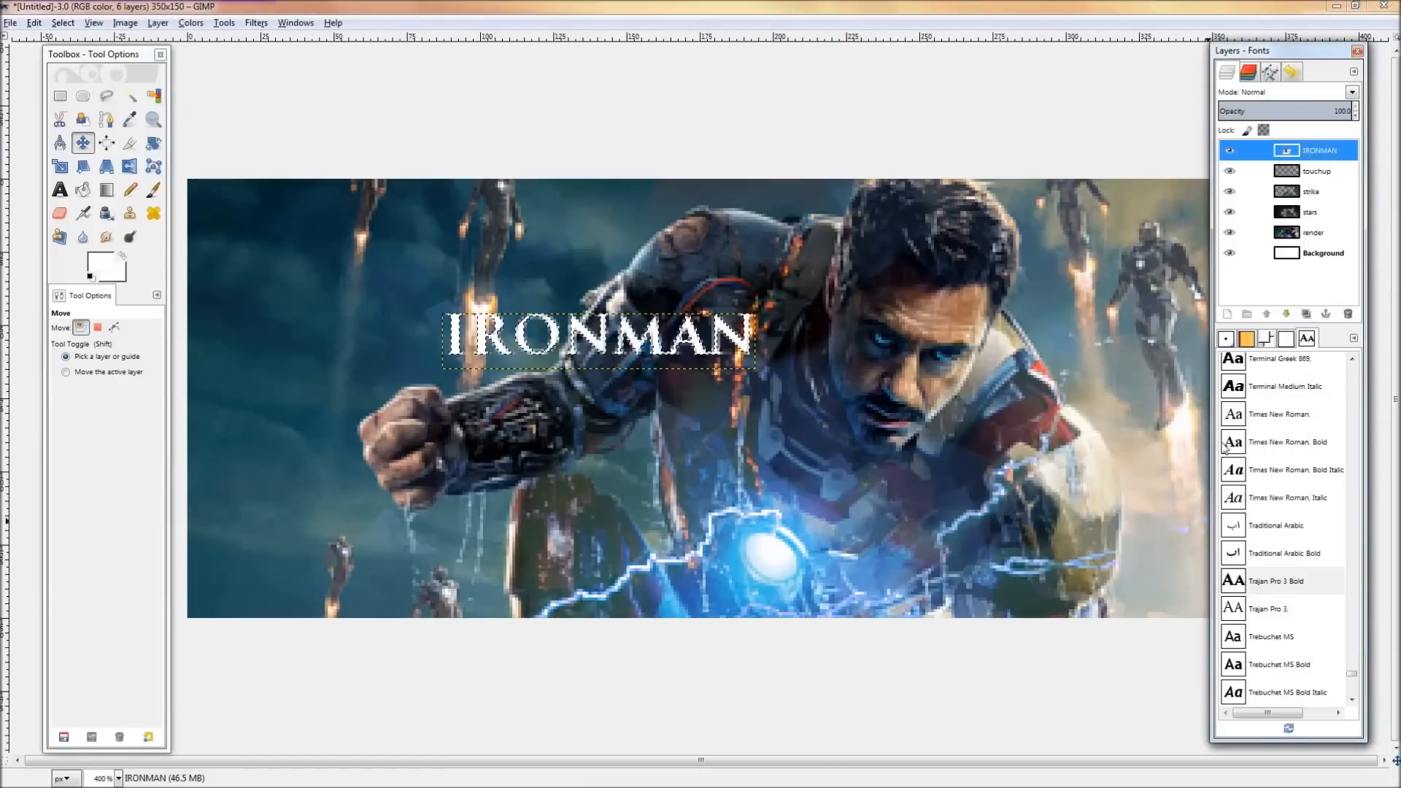
{"action": "left_click", "coordinate": [1228, 313]}
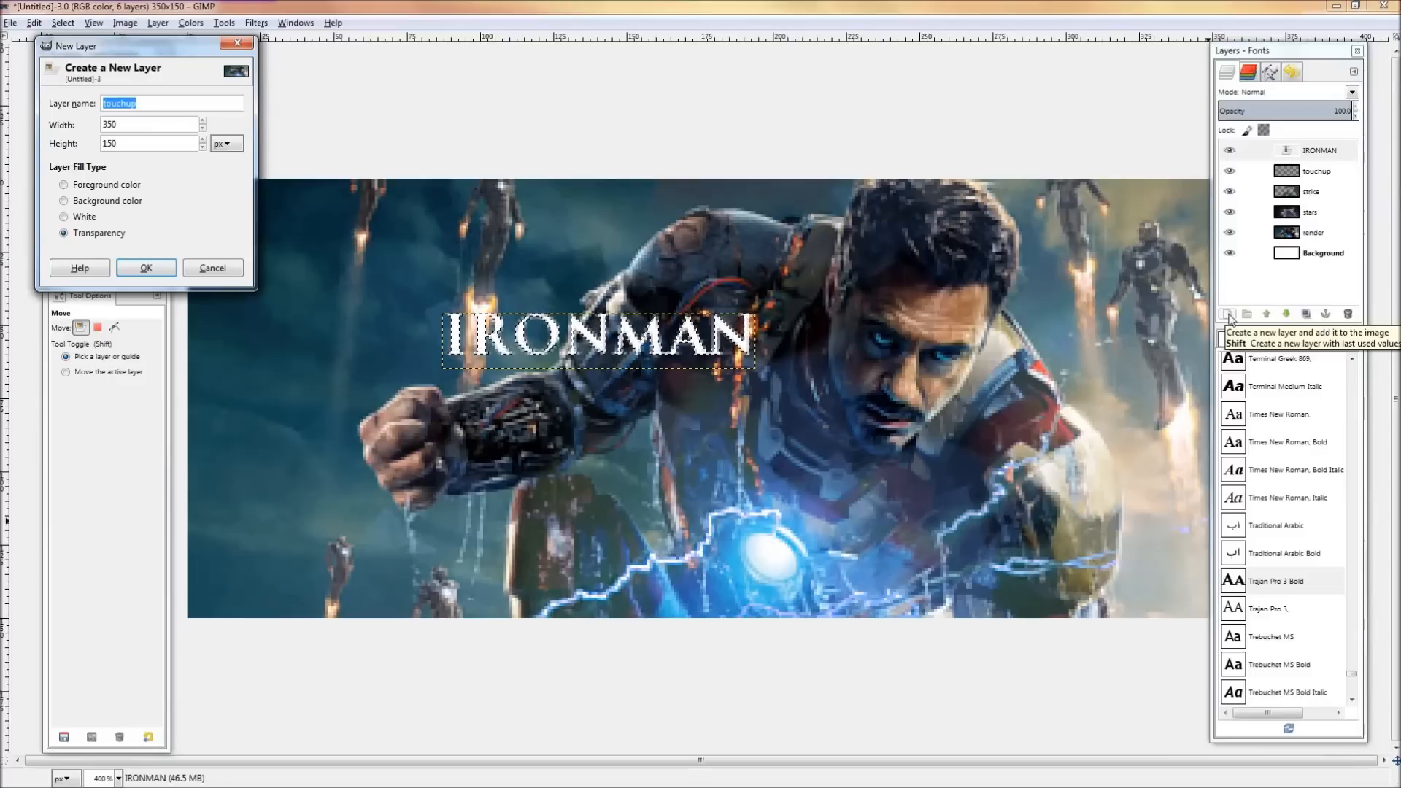
Create the outline layer and grow the title selection outward.
{"action": "left_click", "coordinate": [146, 268]}
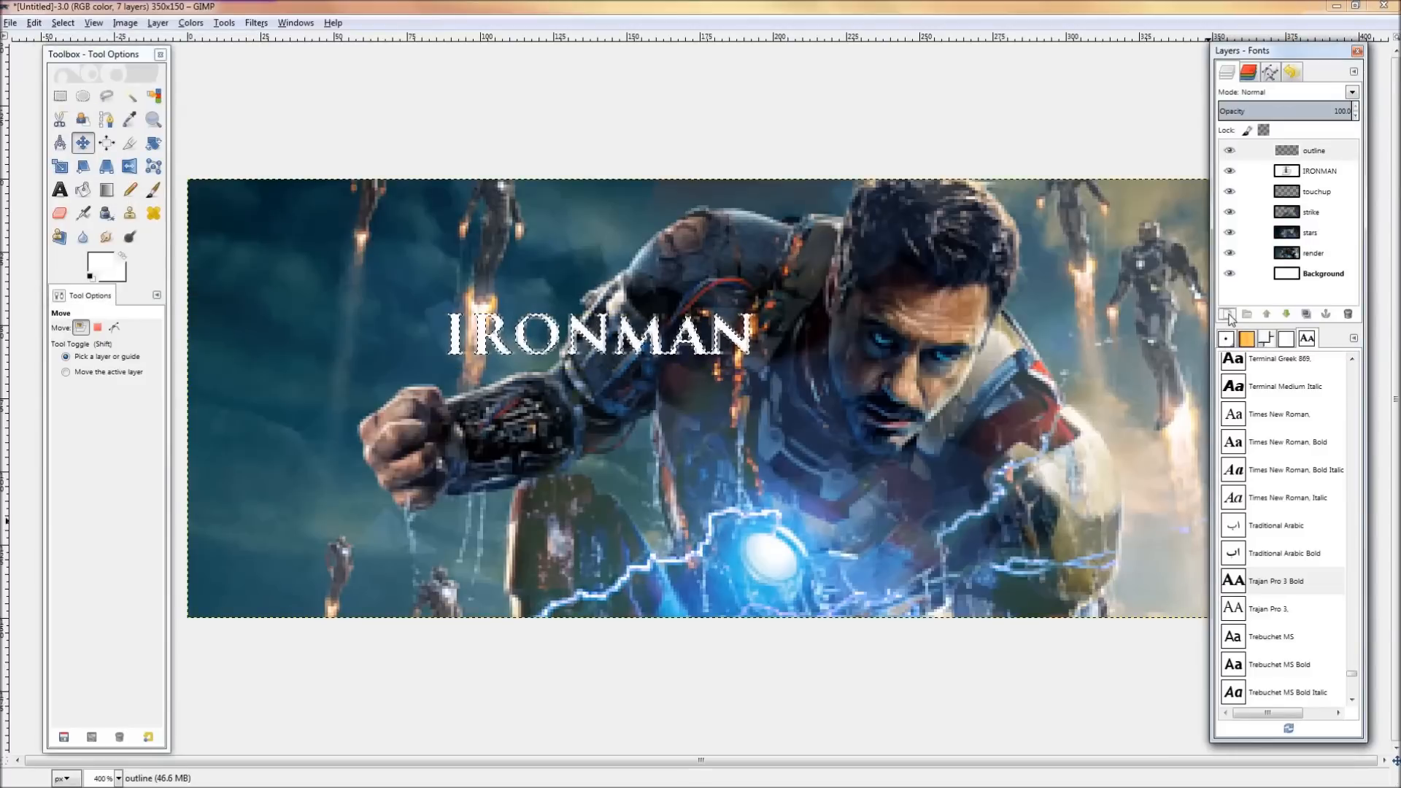
{"action": "left_click", "coordinate": [63, 22]}
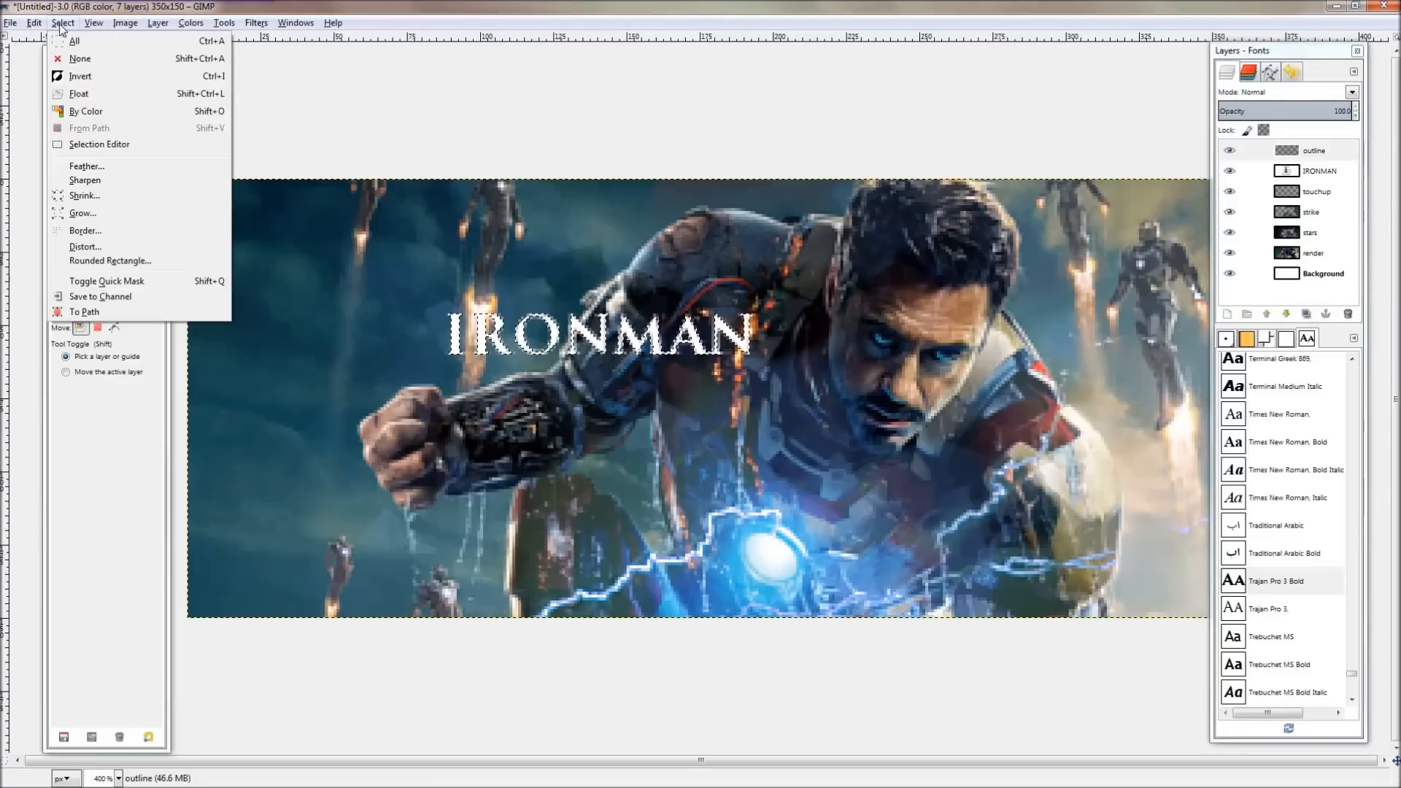
{"action": "left_click", "coordinate": [34, 22]}
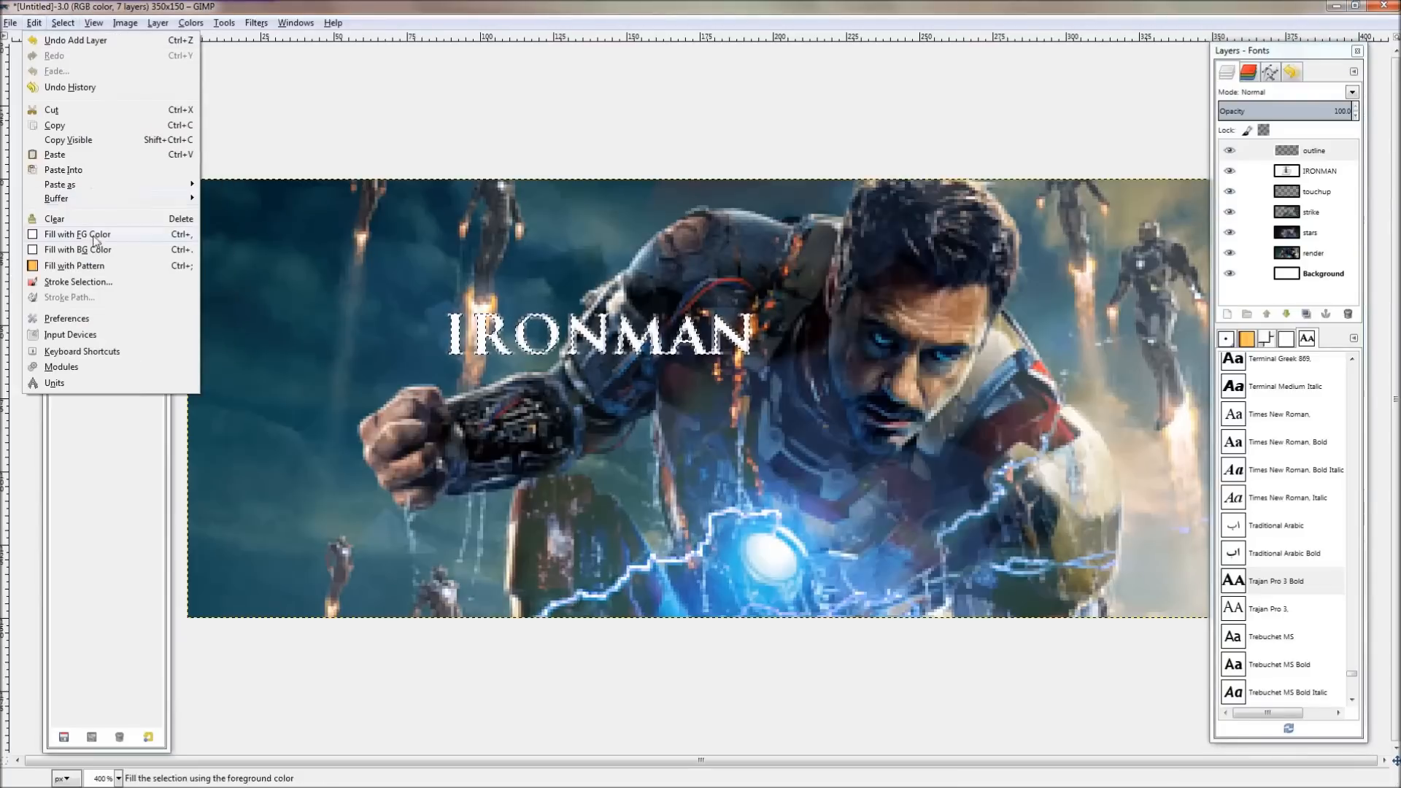
{"action": "left_click", "coordinate": [62, 22]}
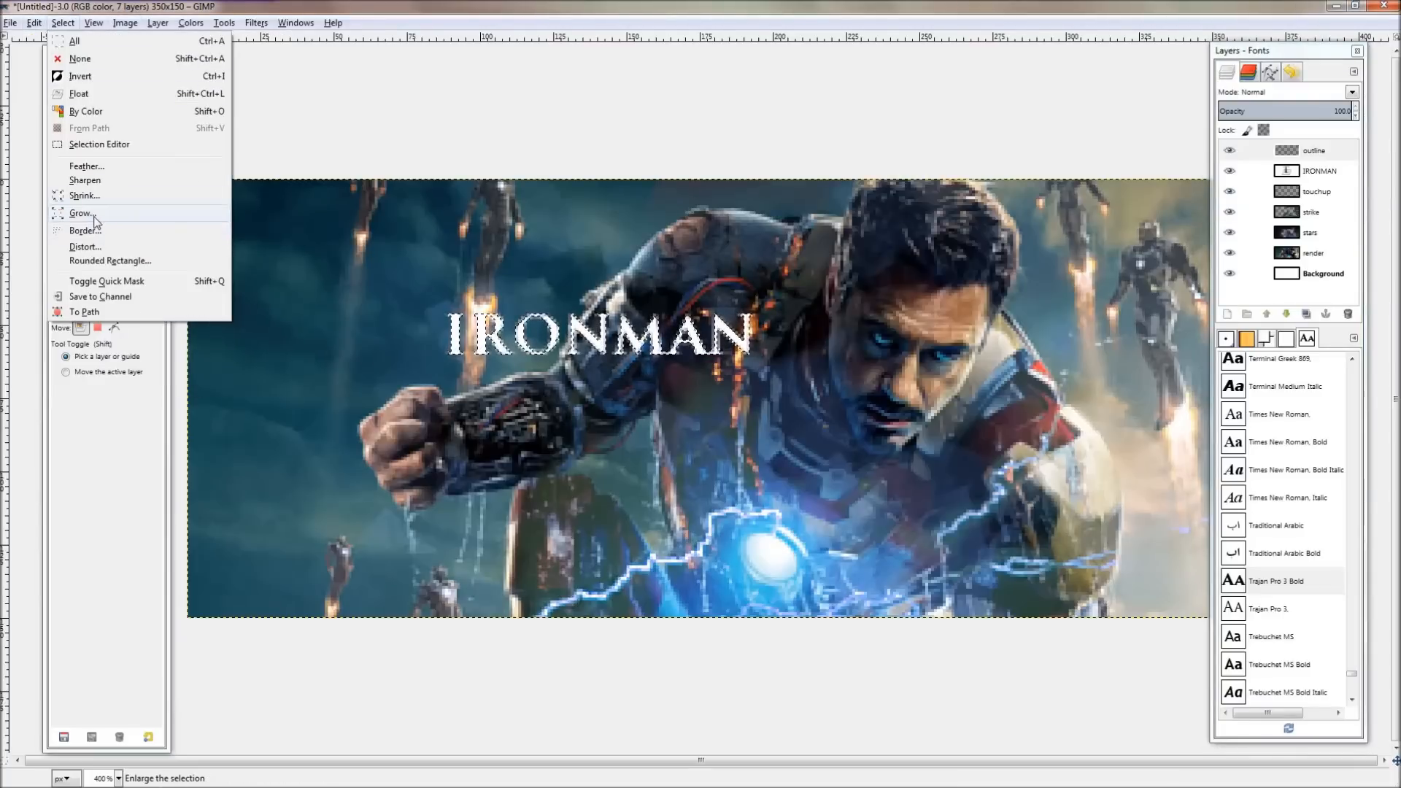
{"action": "left_click", "coordinate": [80, 213]}
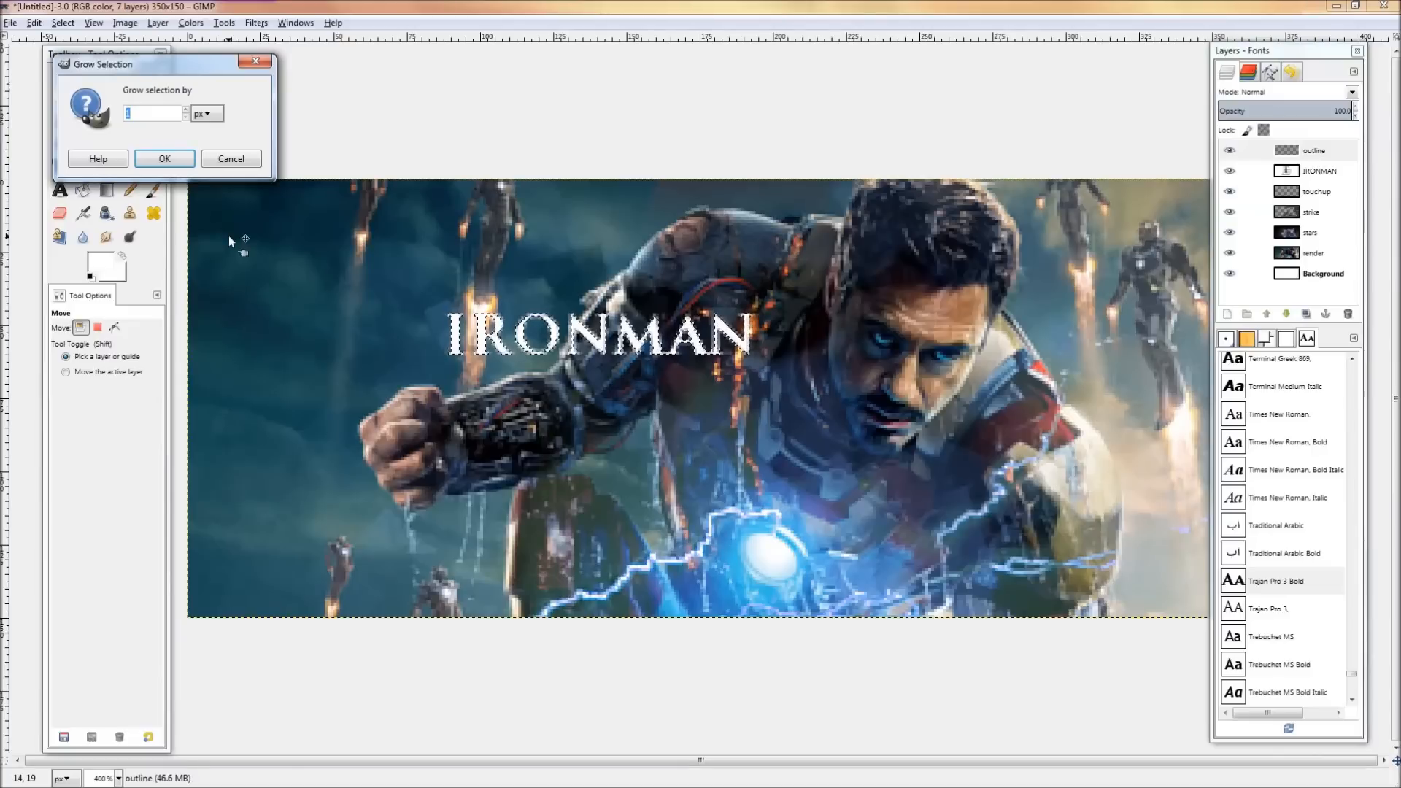
{"action": "left_click", "coordinate": [164, 158]}
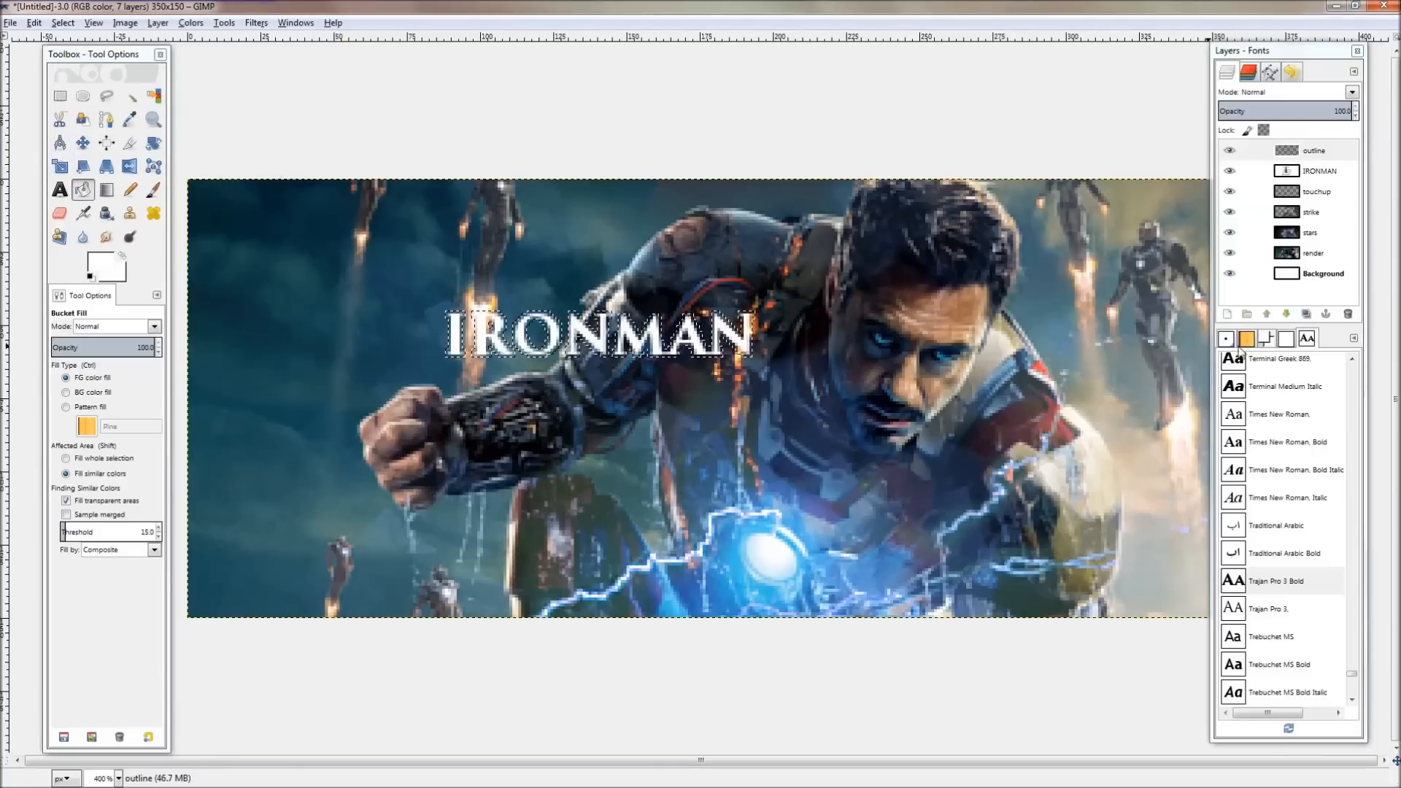
Fill the grown selection with black to outline the IRONMAN title.
{"action": "left_click", "coordinate": [1248, 72]}
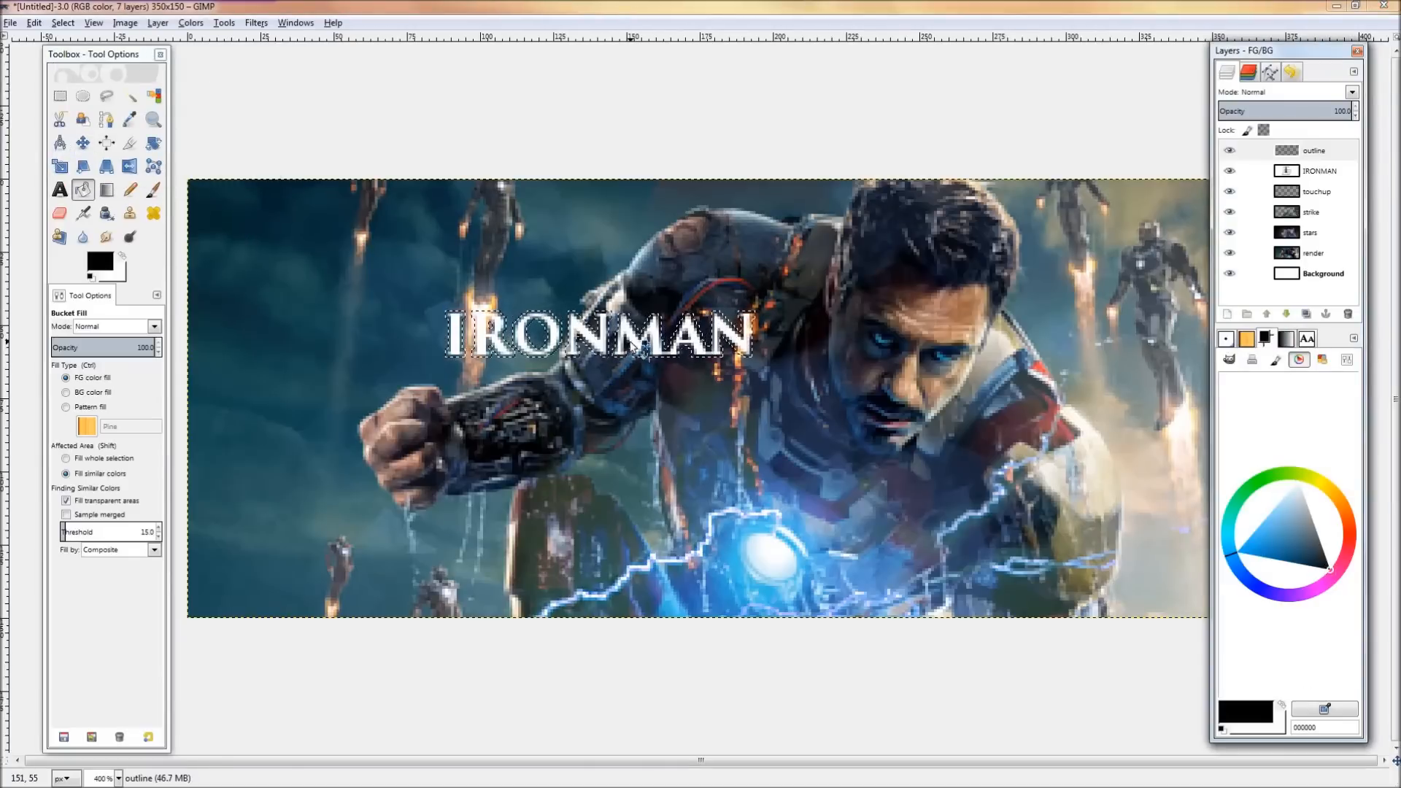
{"action": "left_click", "coordinate": [58, 96]}
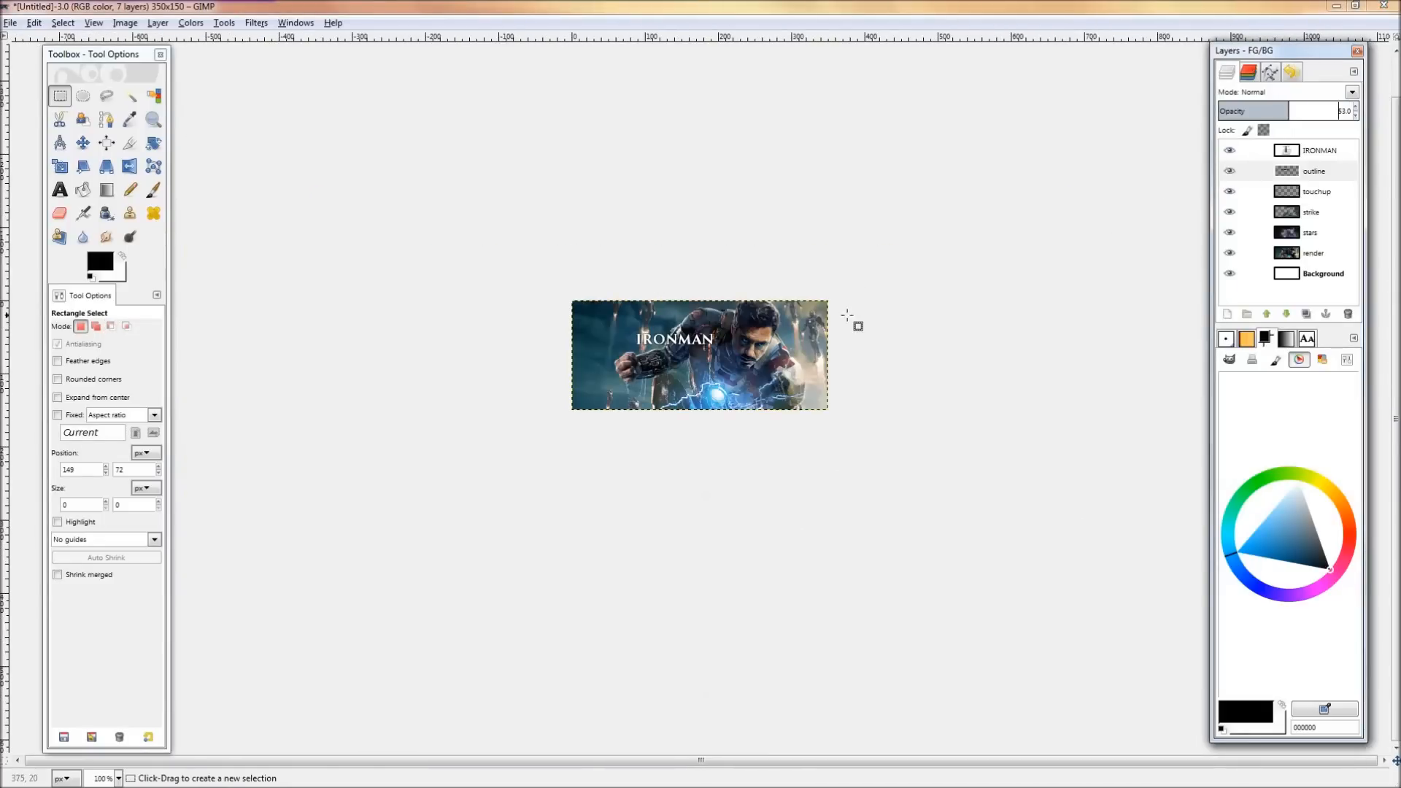
Select the title's outline layer and lower its opacity to 53.
{"action": "right_click", "coordinate": [1318, 151]}
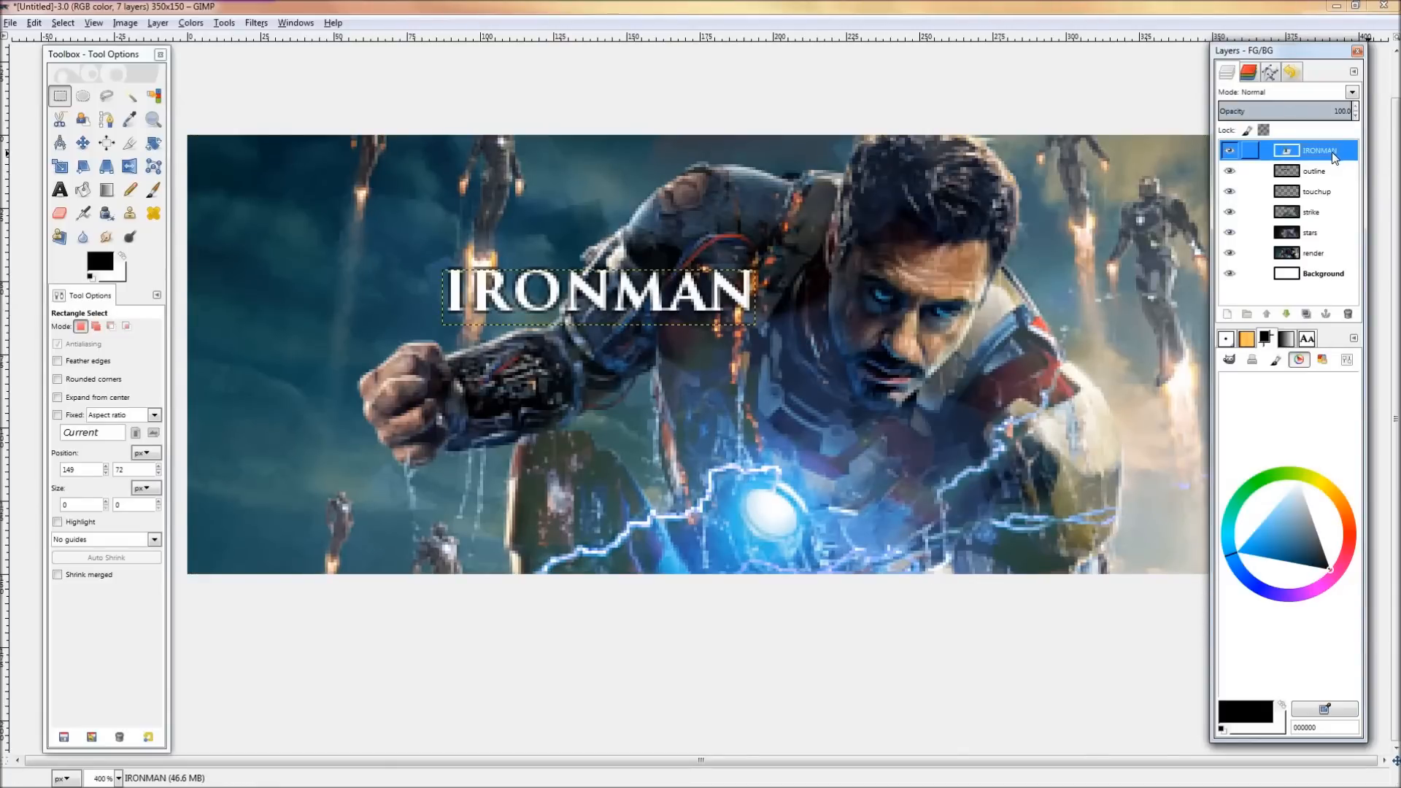
{"action": "mouse_move", "coordinate": [1330, 160]}
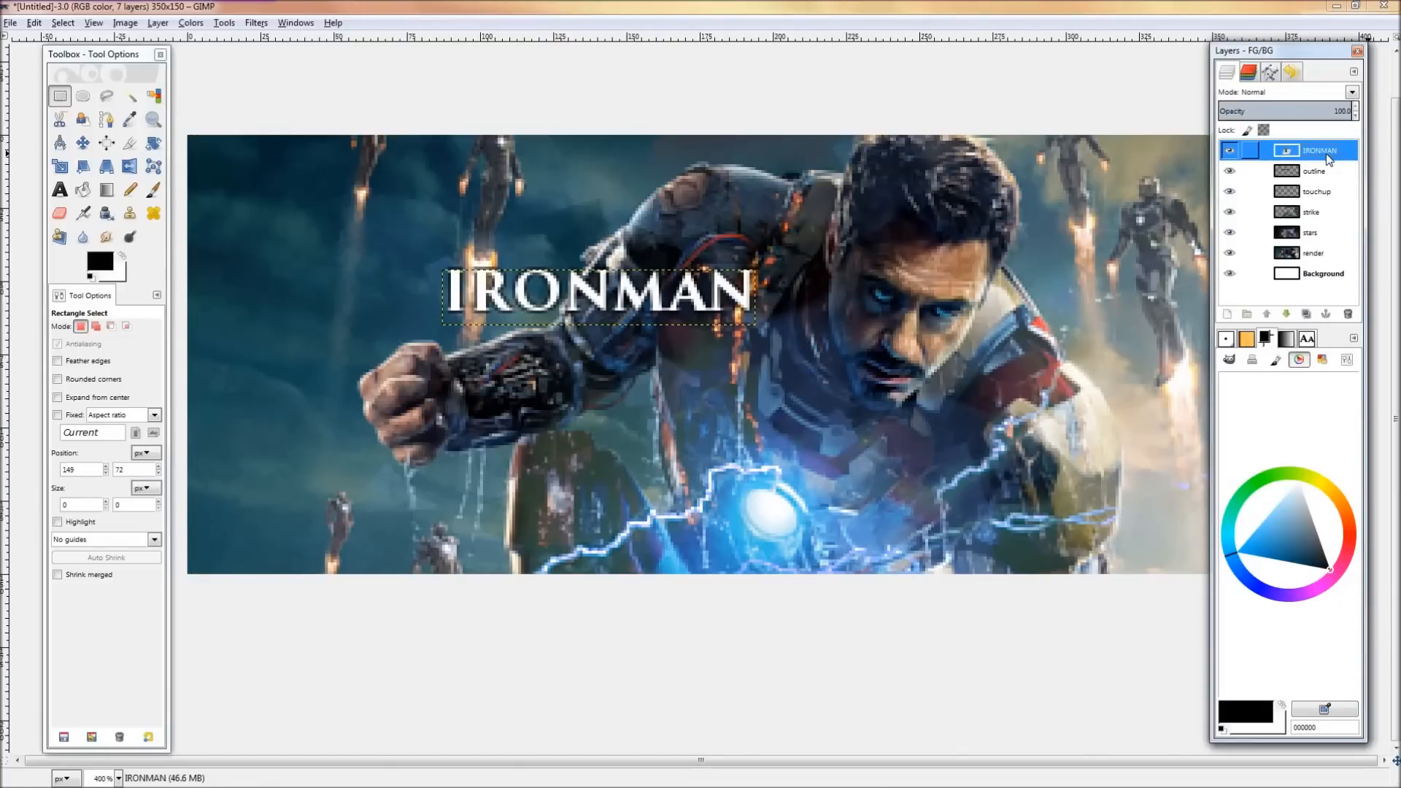
{"action": "mouse_move", "coordinate": [1330, 159]}
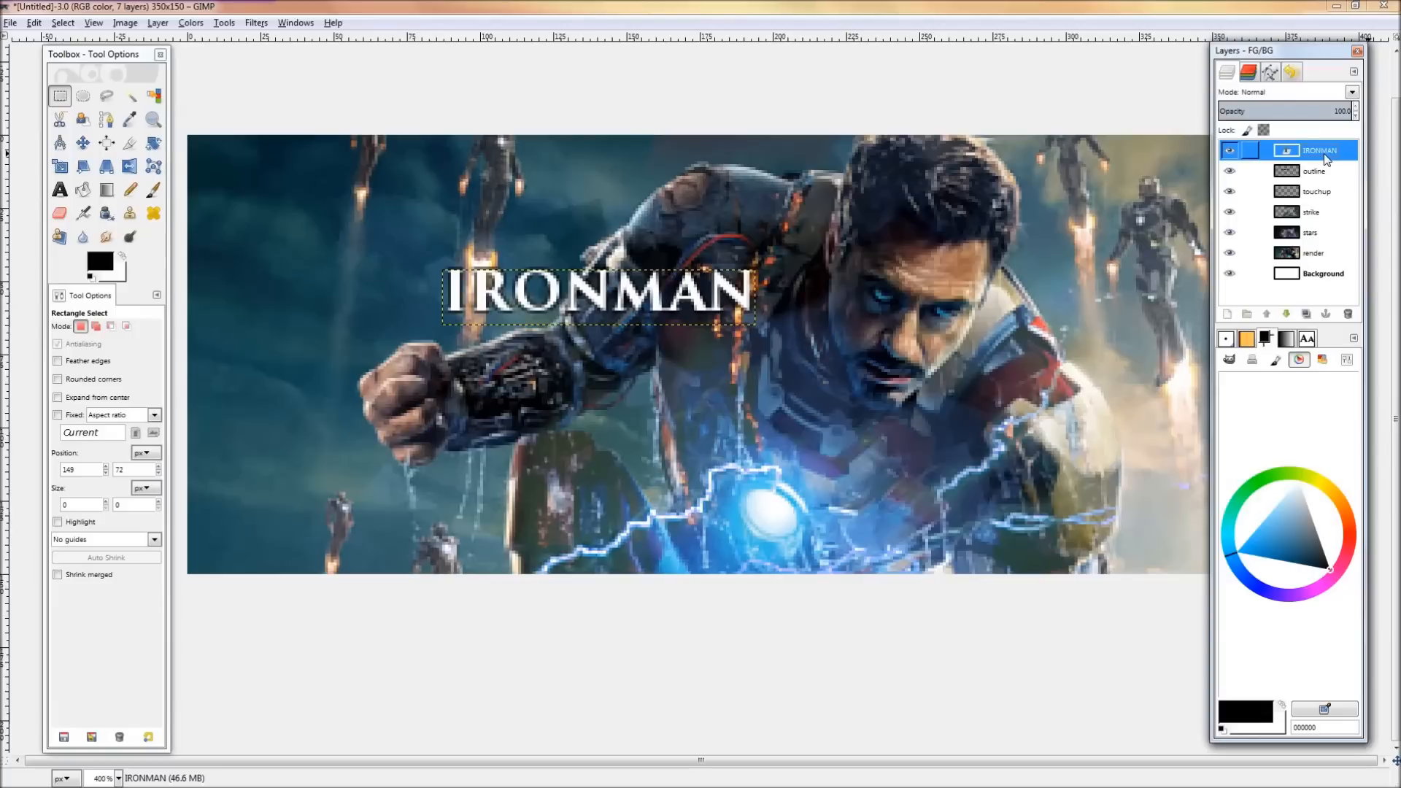
{"action": "right_click", "coordinate": [1319, 149]}
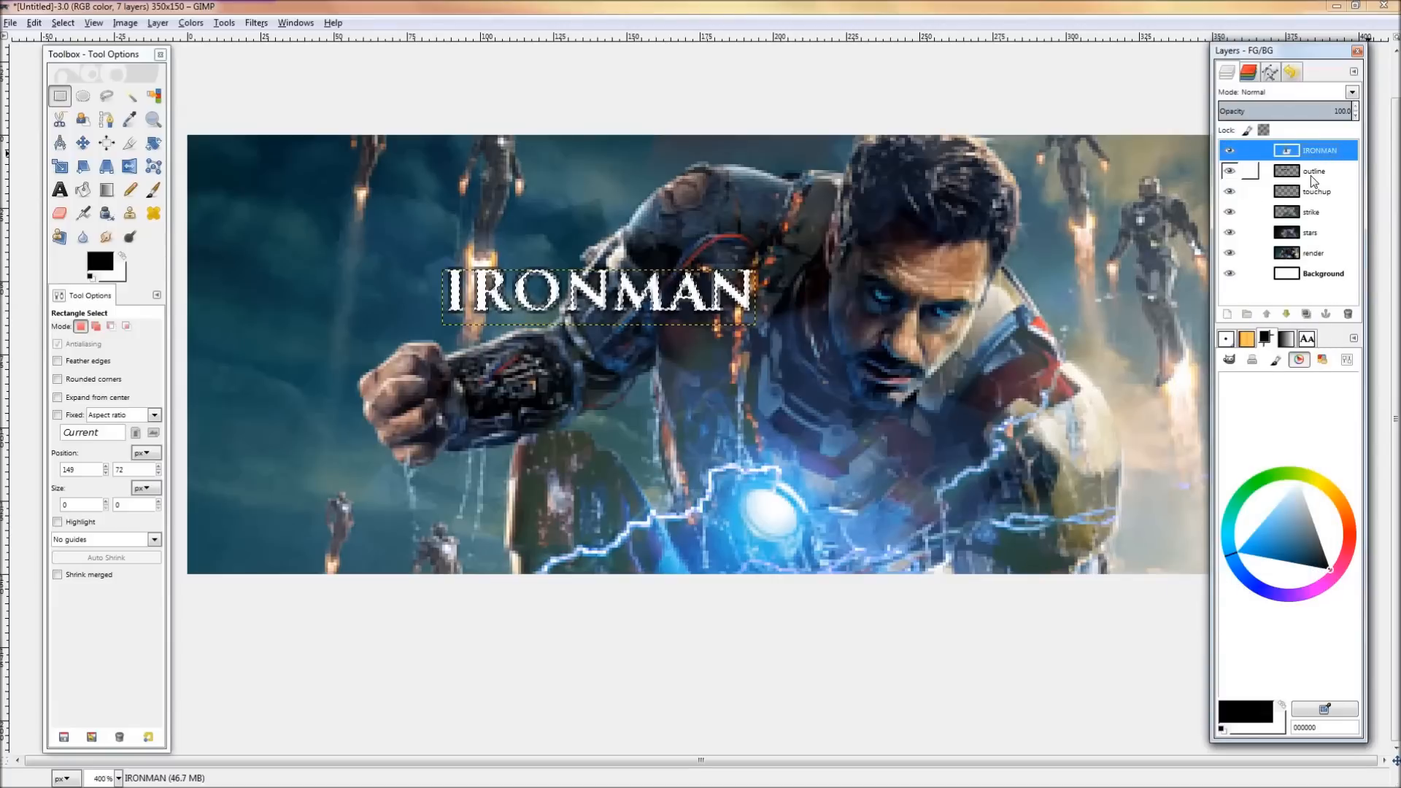
{"action": "left_click", "coordinate": [1314, 171]}
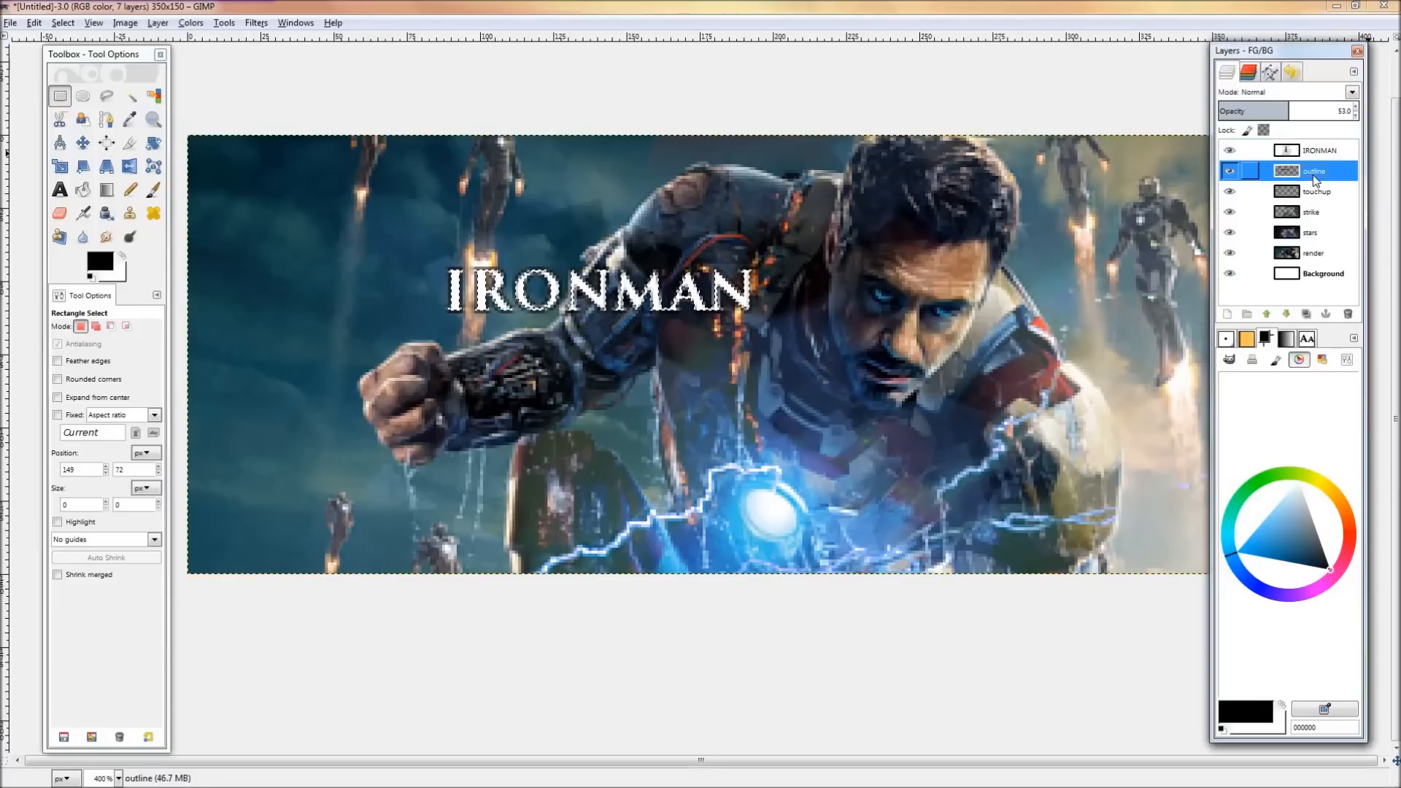
{"action": "mouse_move", "coordinate": [937, 451]}
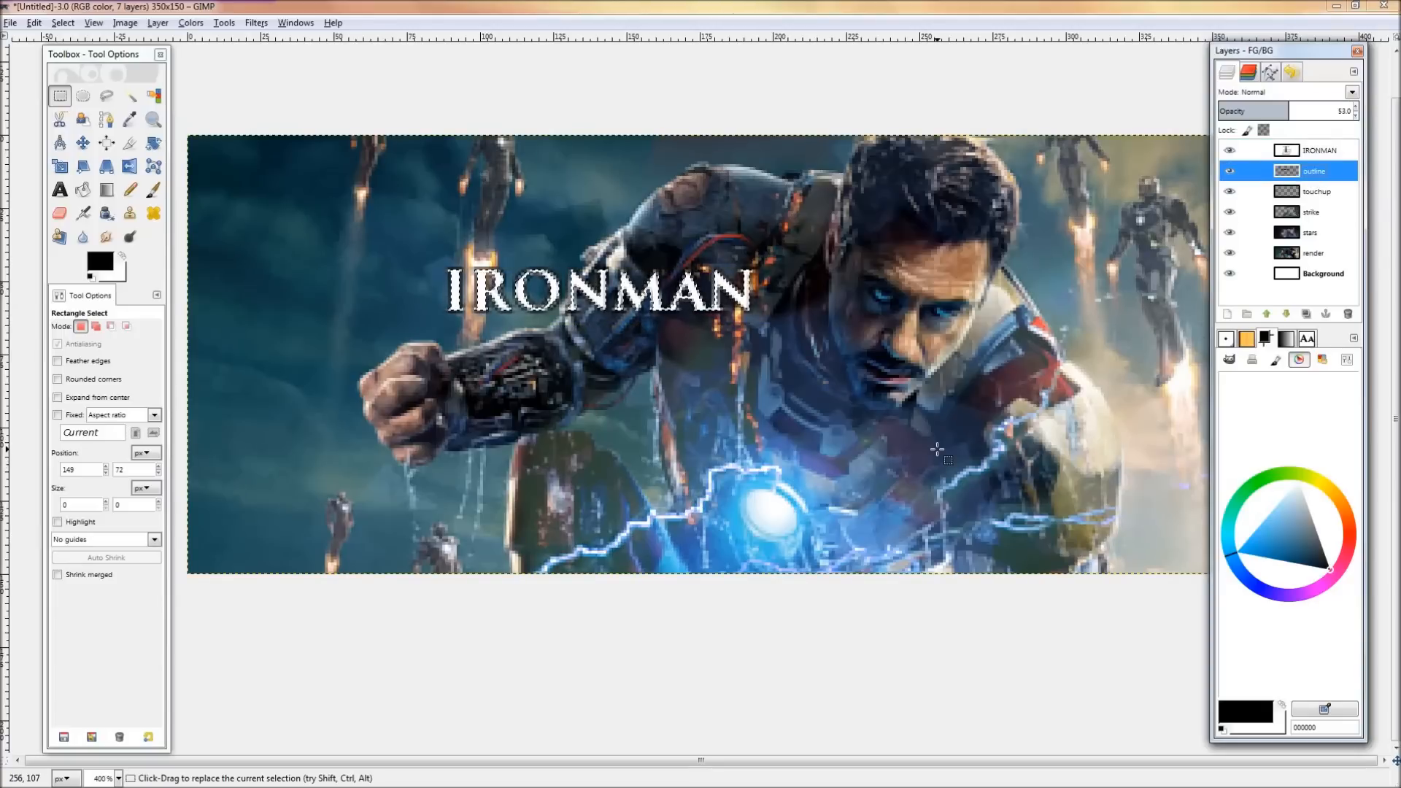
{"action": "mouse_move", "coordinate": [774, 483]}
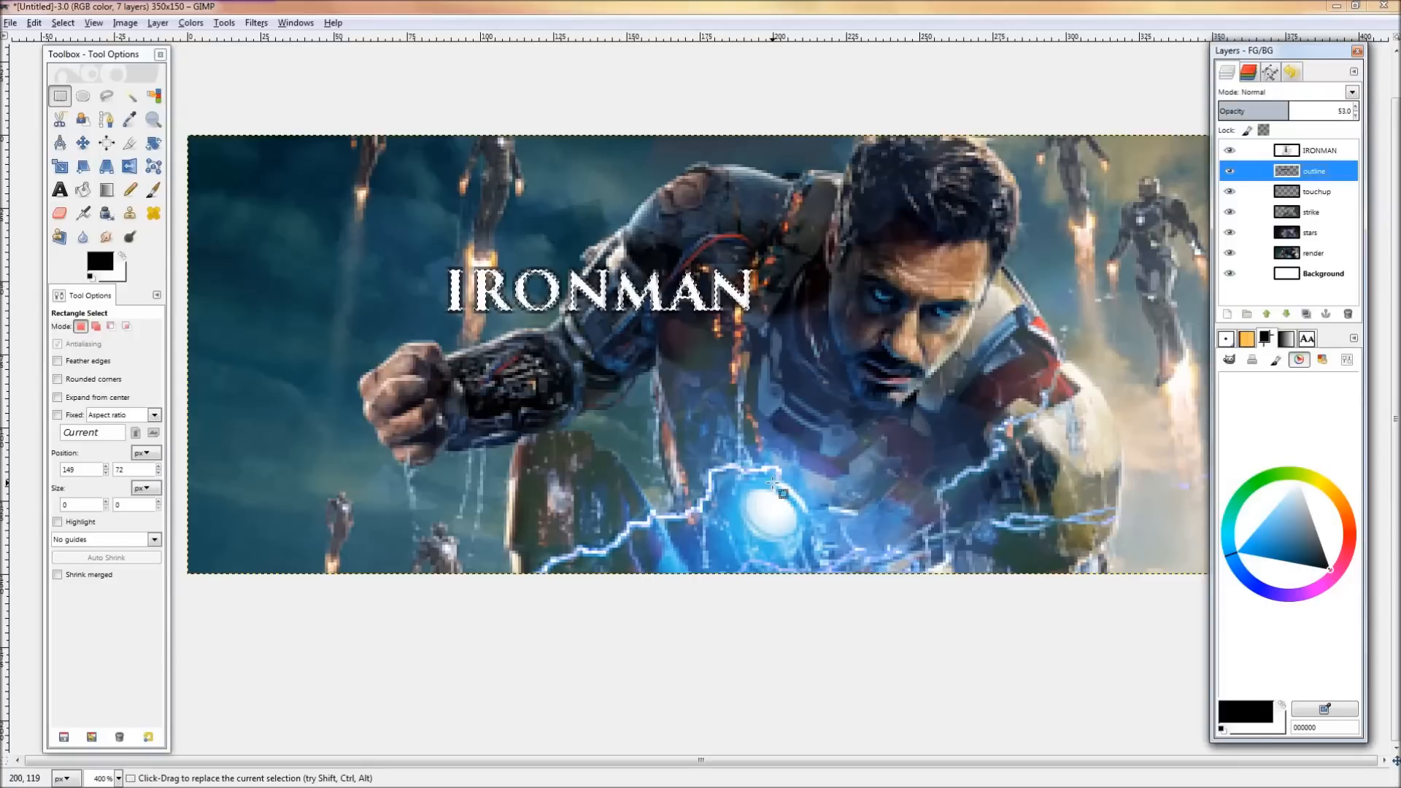
Create a transparent layer named shade and choose the FG to Transparent gradient for the Blend tool.
{"action": "left_click", "coordinate": [1227, 314]}
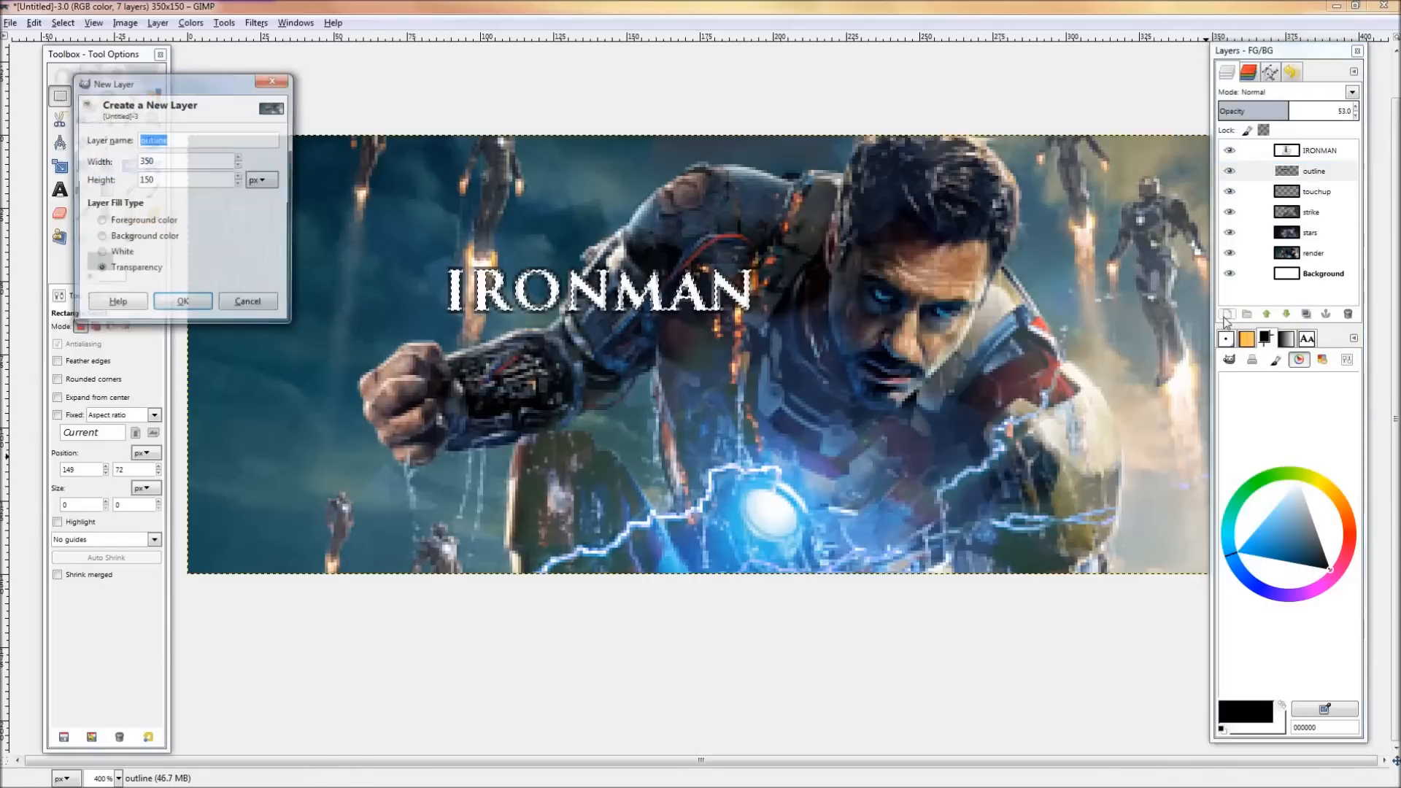
{"action": "left_click", "coordinate": [183, 300]}
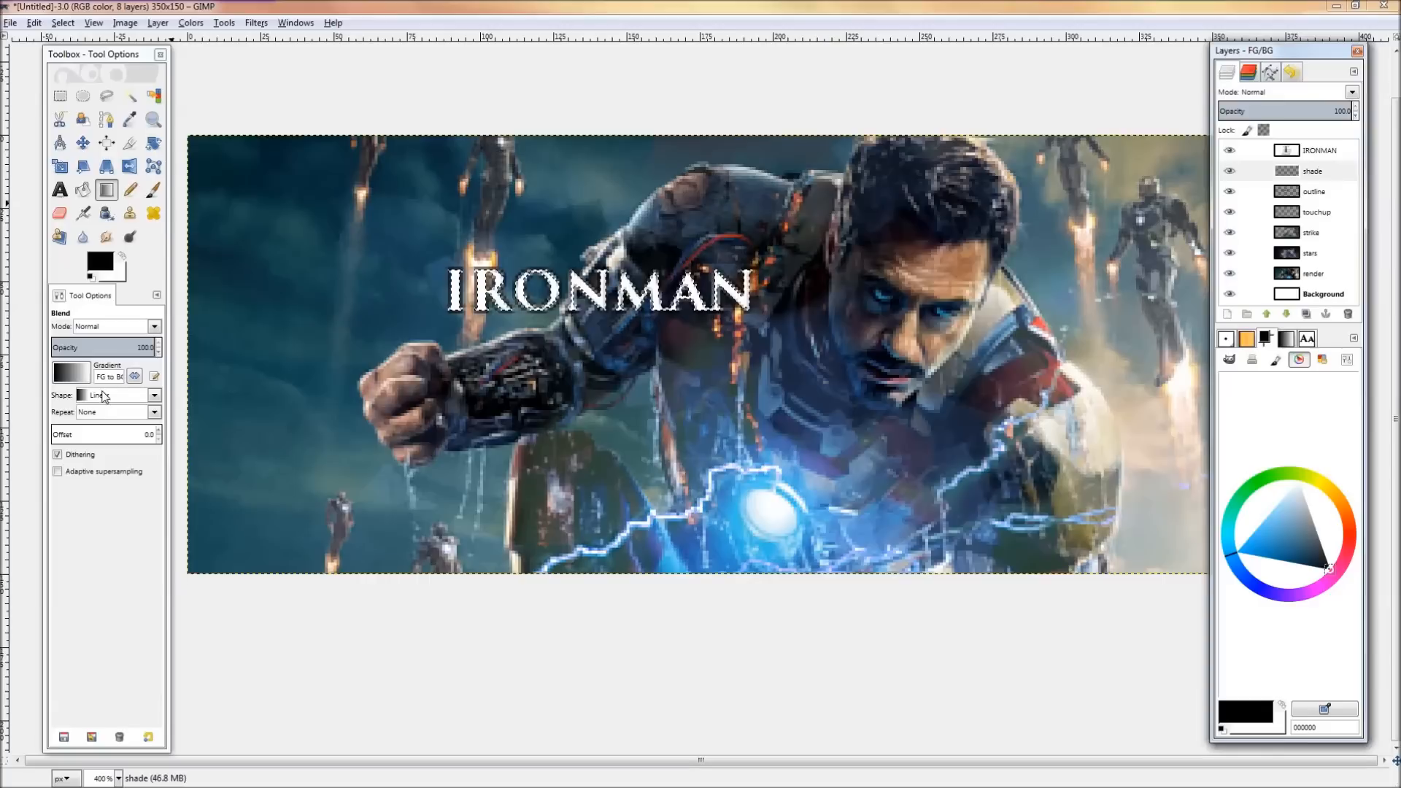
{"action": "left_click", "coordinate": [70, 374]}
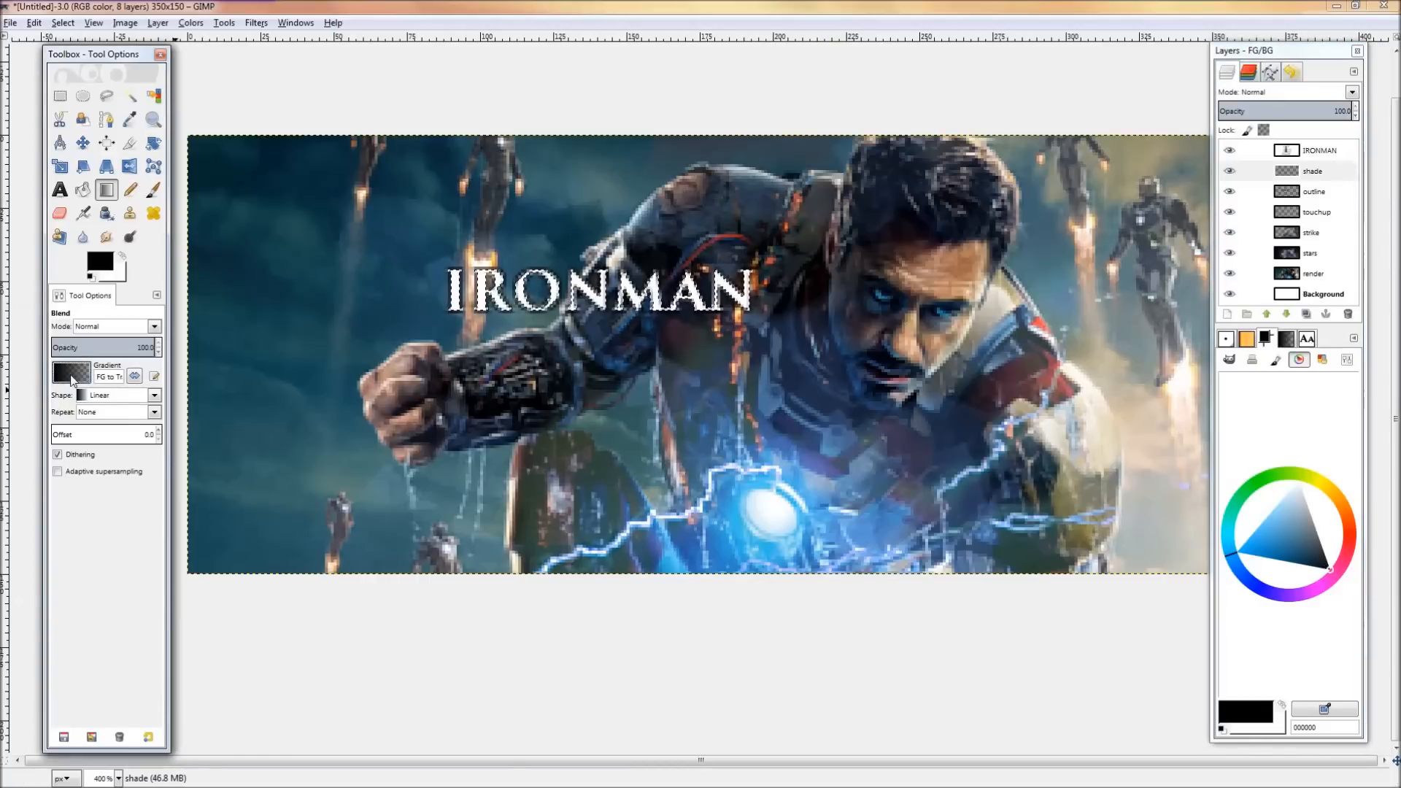
{"action": "left_click", "coordinate": [70, 372]}
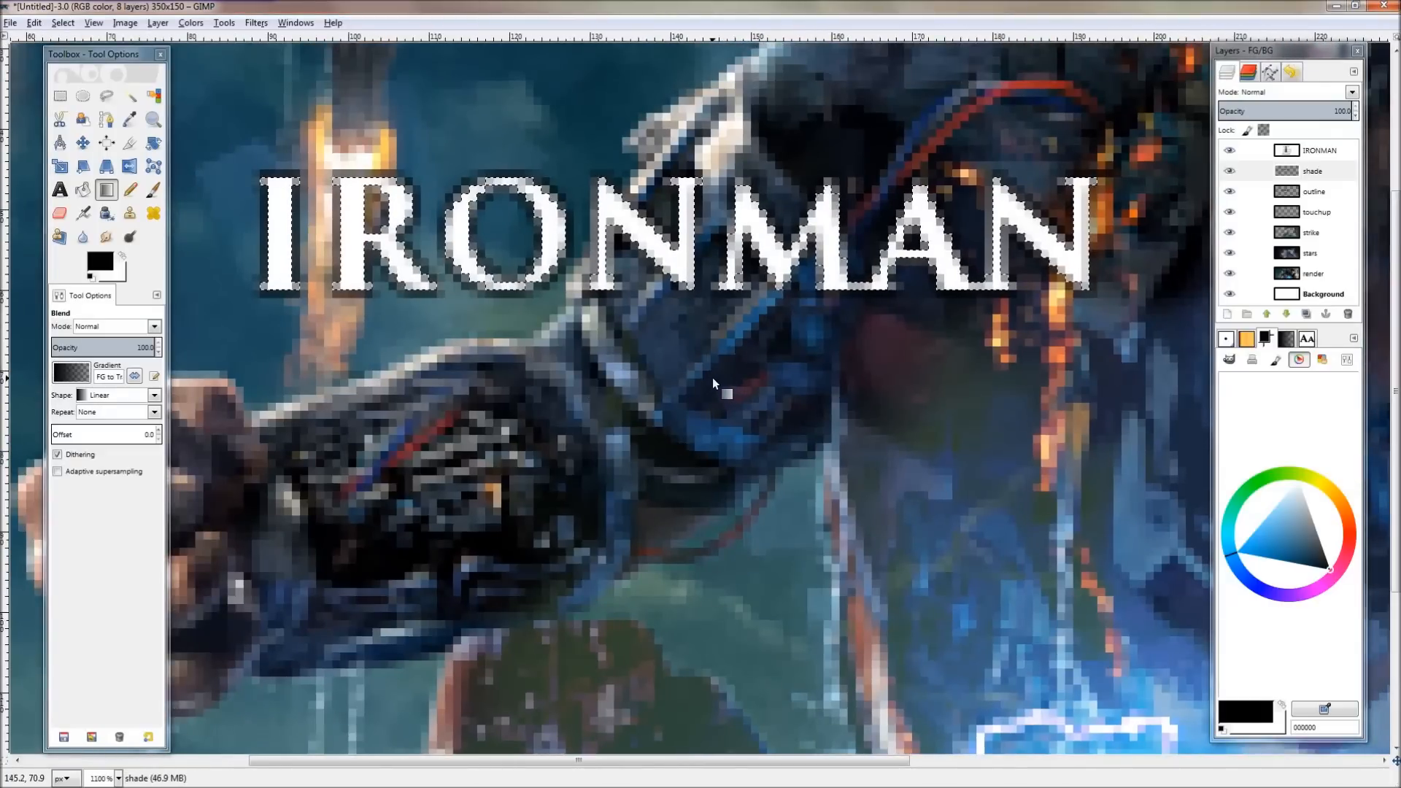
{"action": "mouse_move", "coordinate": [751, 246]}
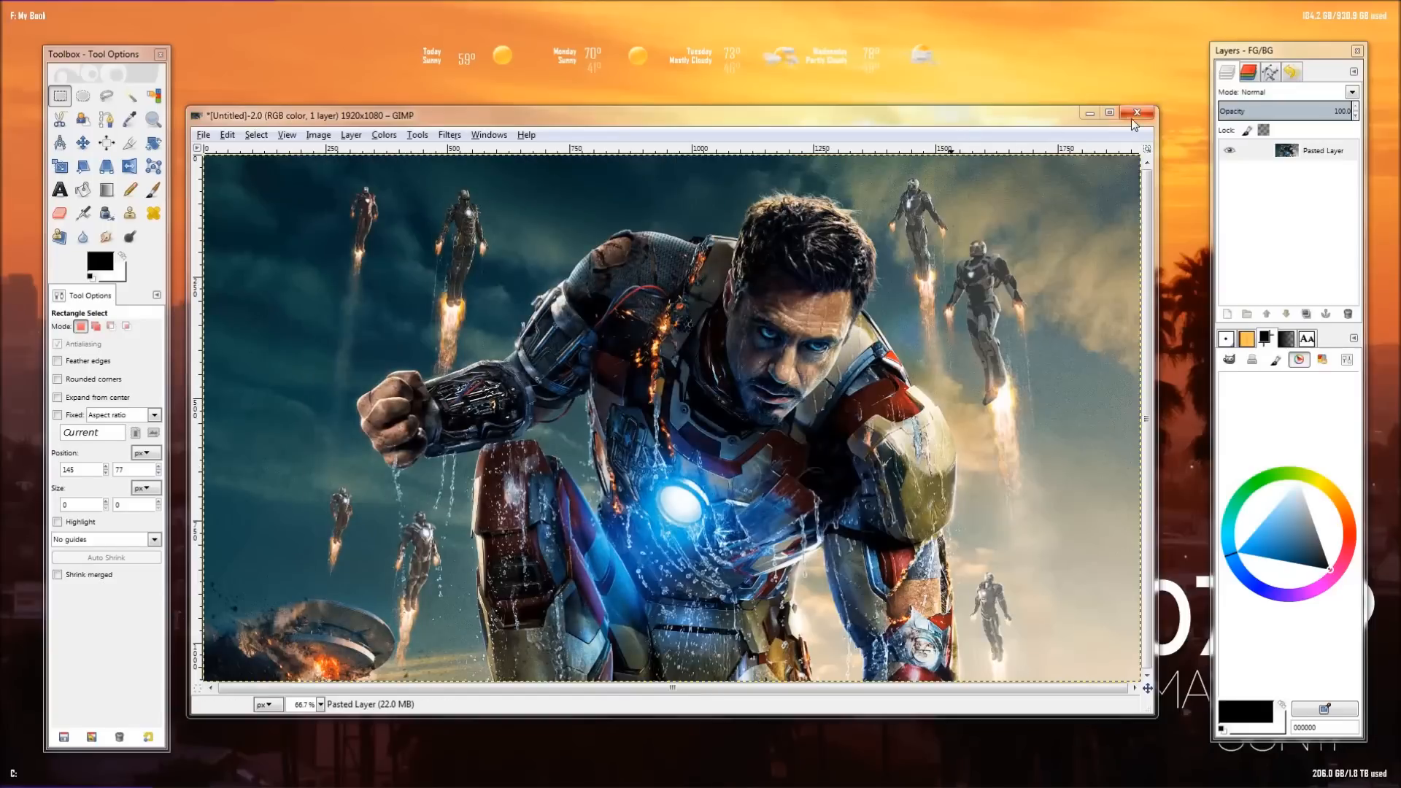
Close the 1920x1080 render image window, leaving GIMP with no image open.
{"action": "left_click", "coordinate": [1137, 113]}
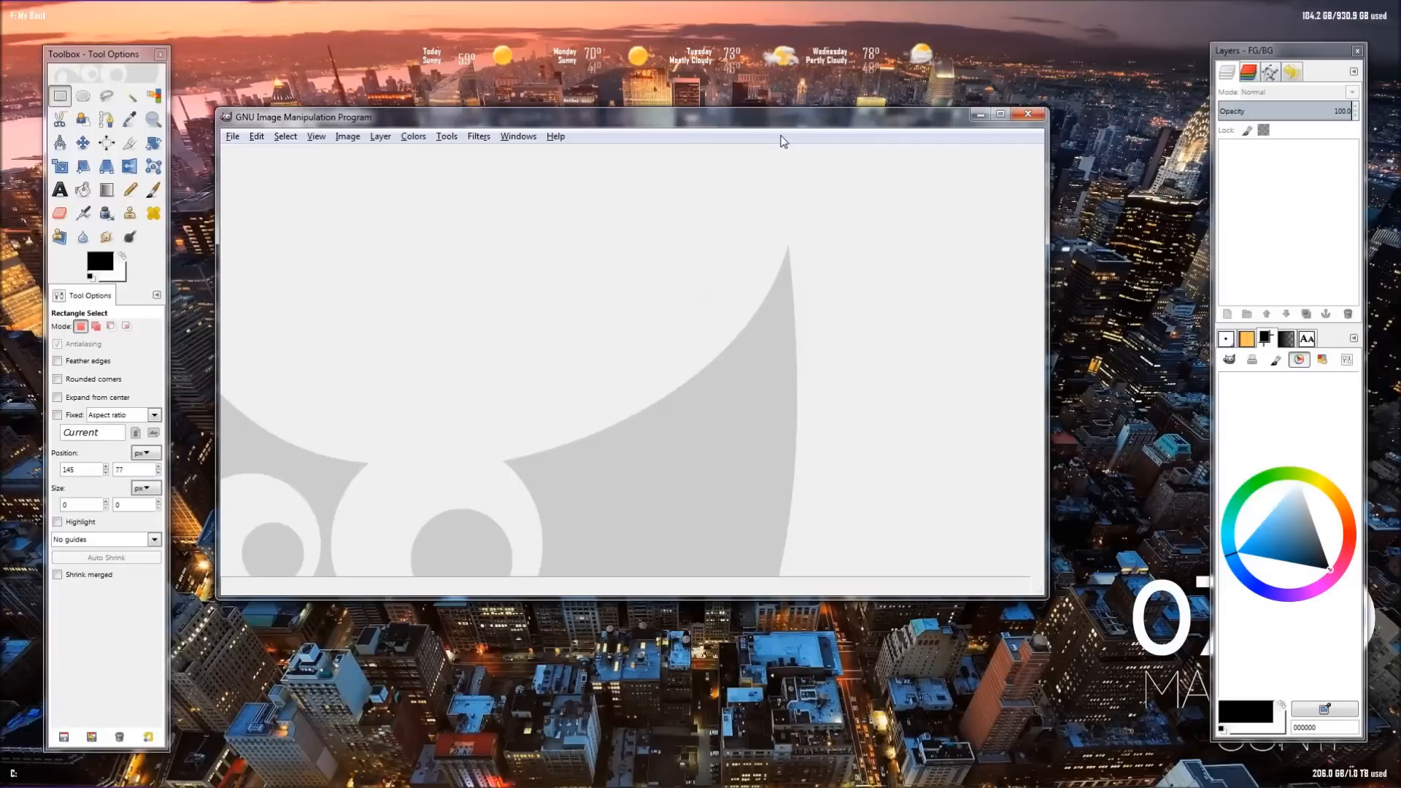
{"action": "mouse_move", "coordinate": [782, 134]}
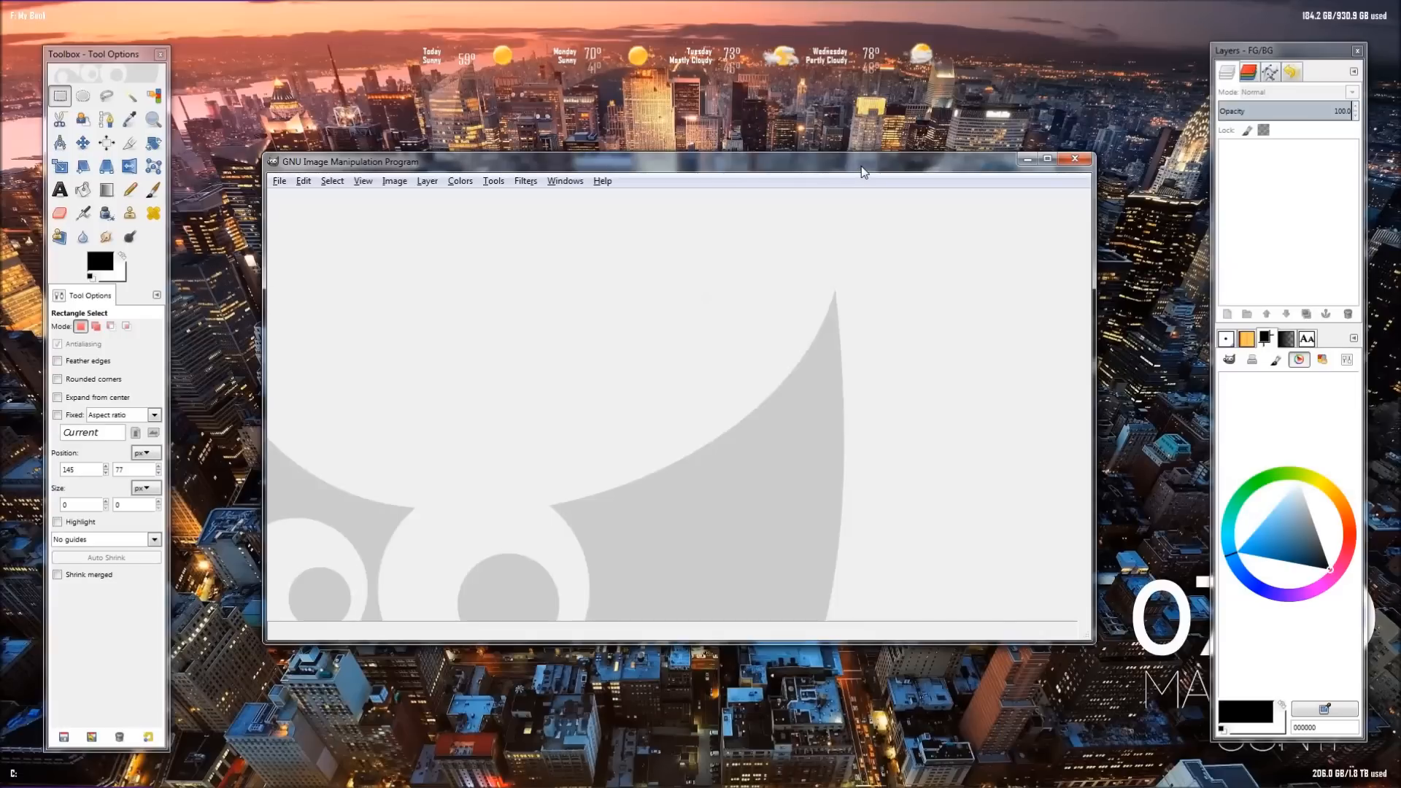
{"action": "mouse_move", "coordinate": [861, 176]}
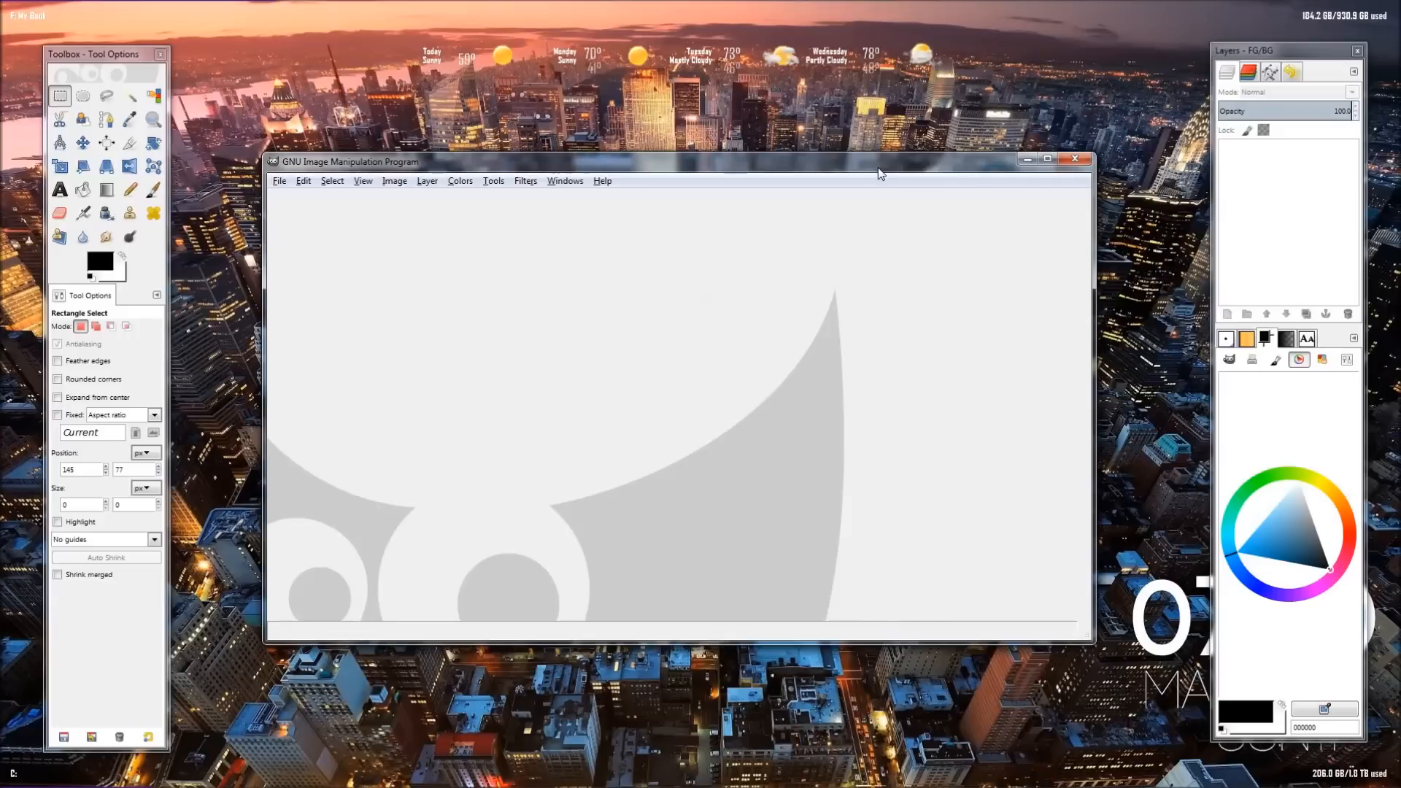
{"action": "mouse_move", "coordinate": [882, 173]}
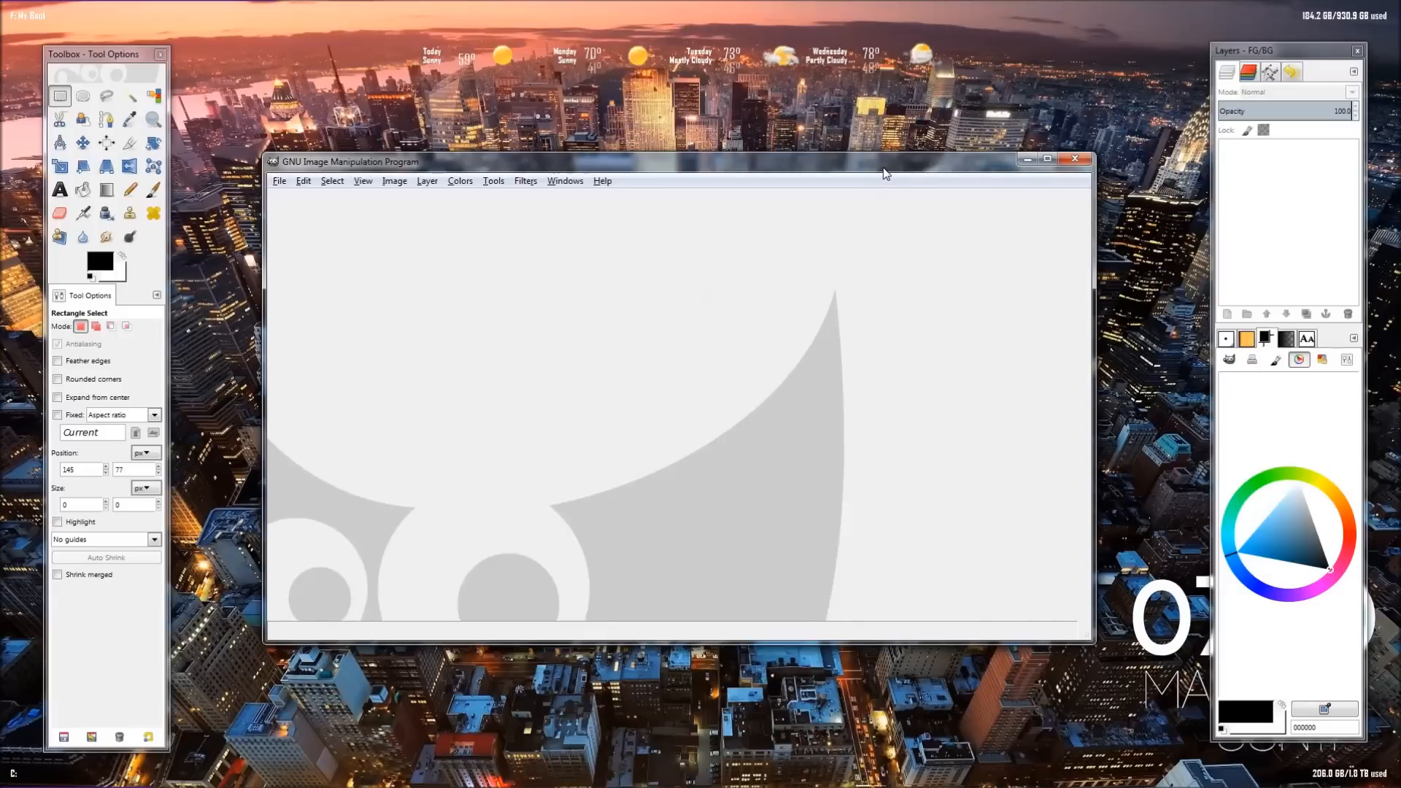
{"action": "mouse_move", "coordinate": [877, 166]}
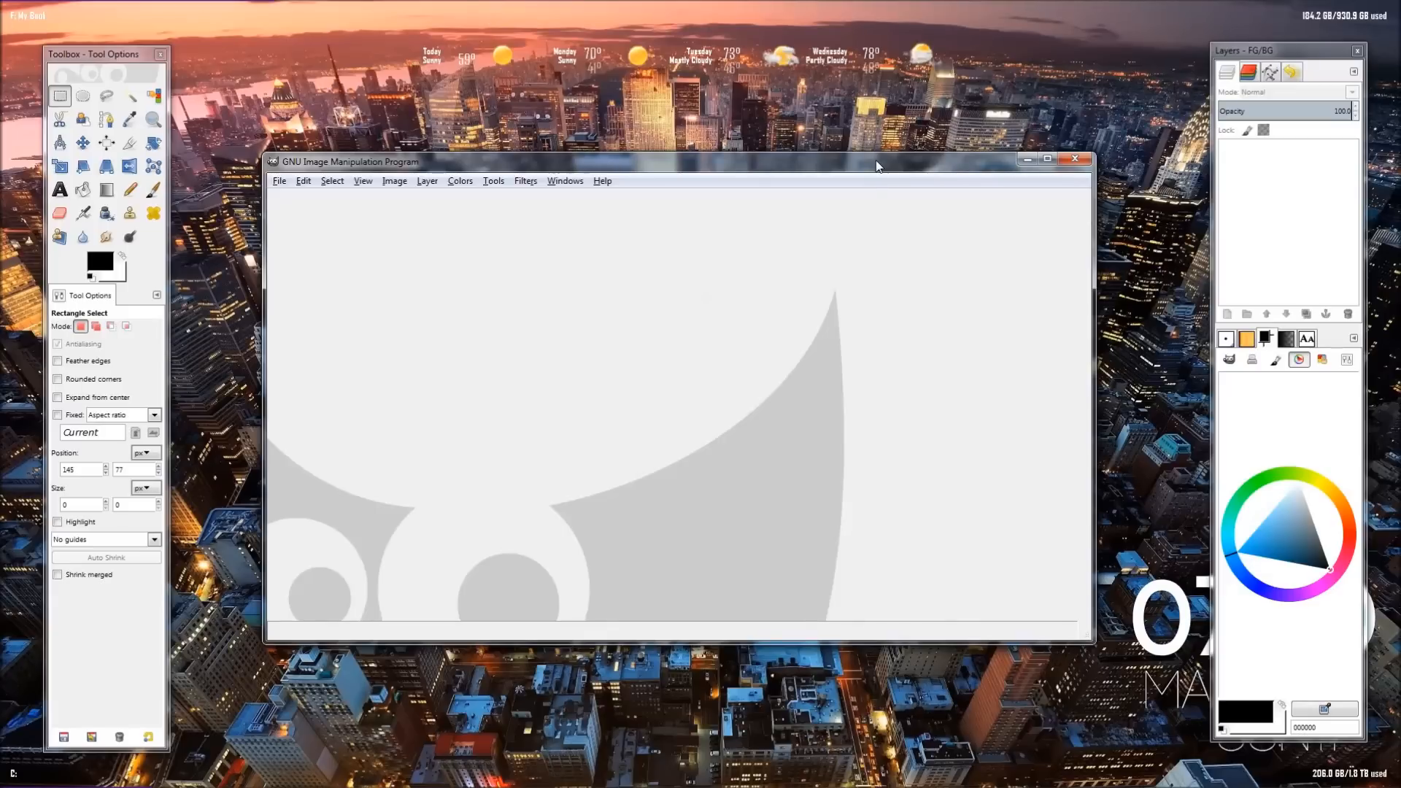